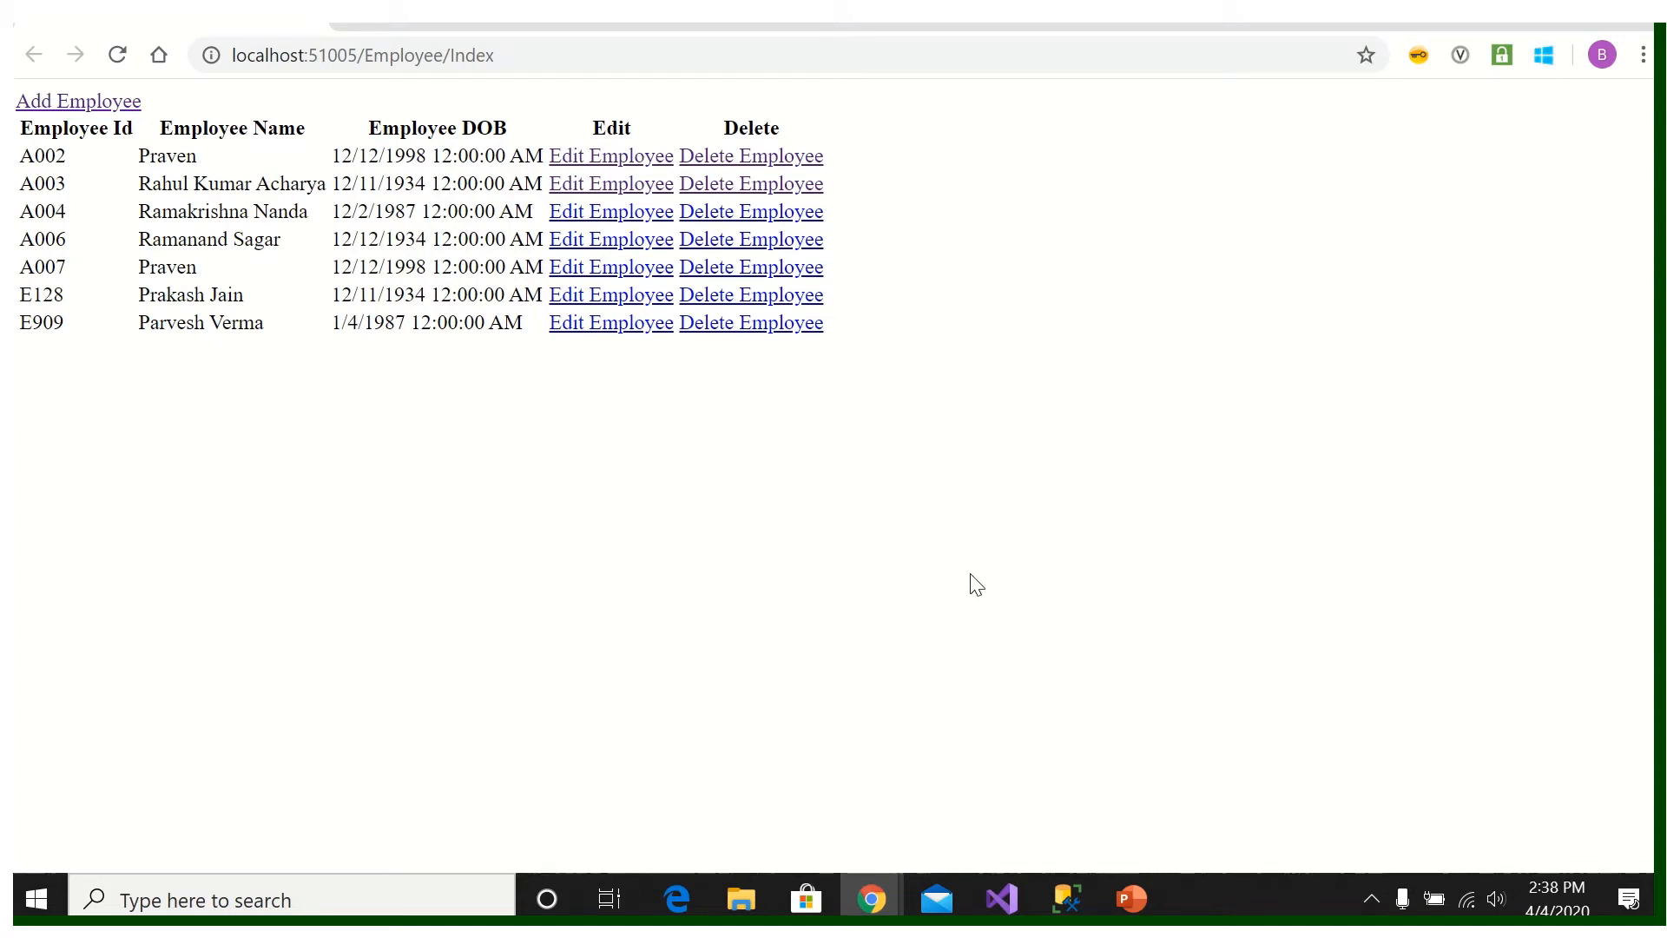
pyautogui.moveTo(791, 508)
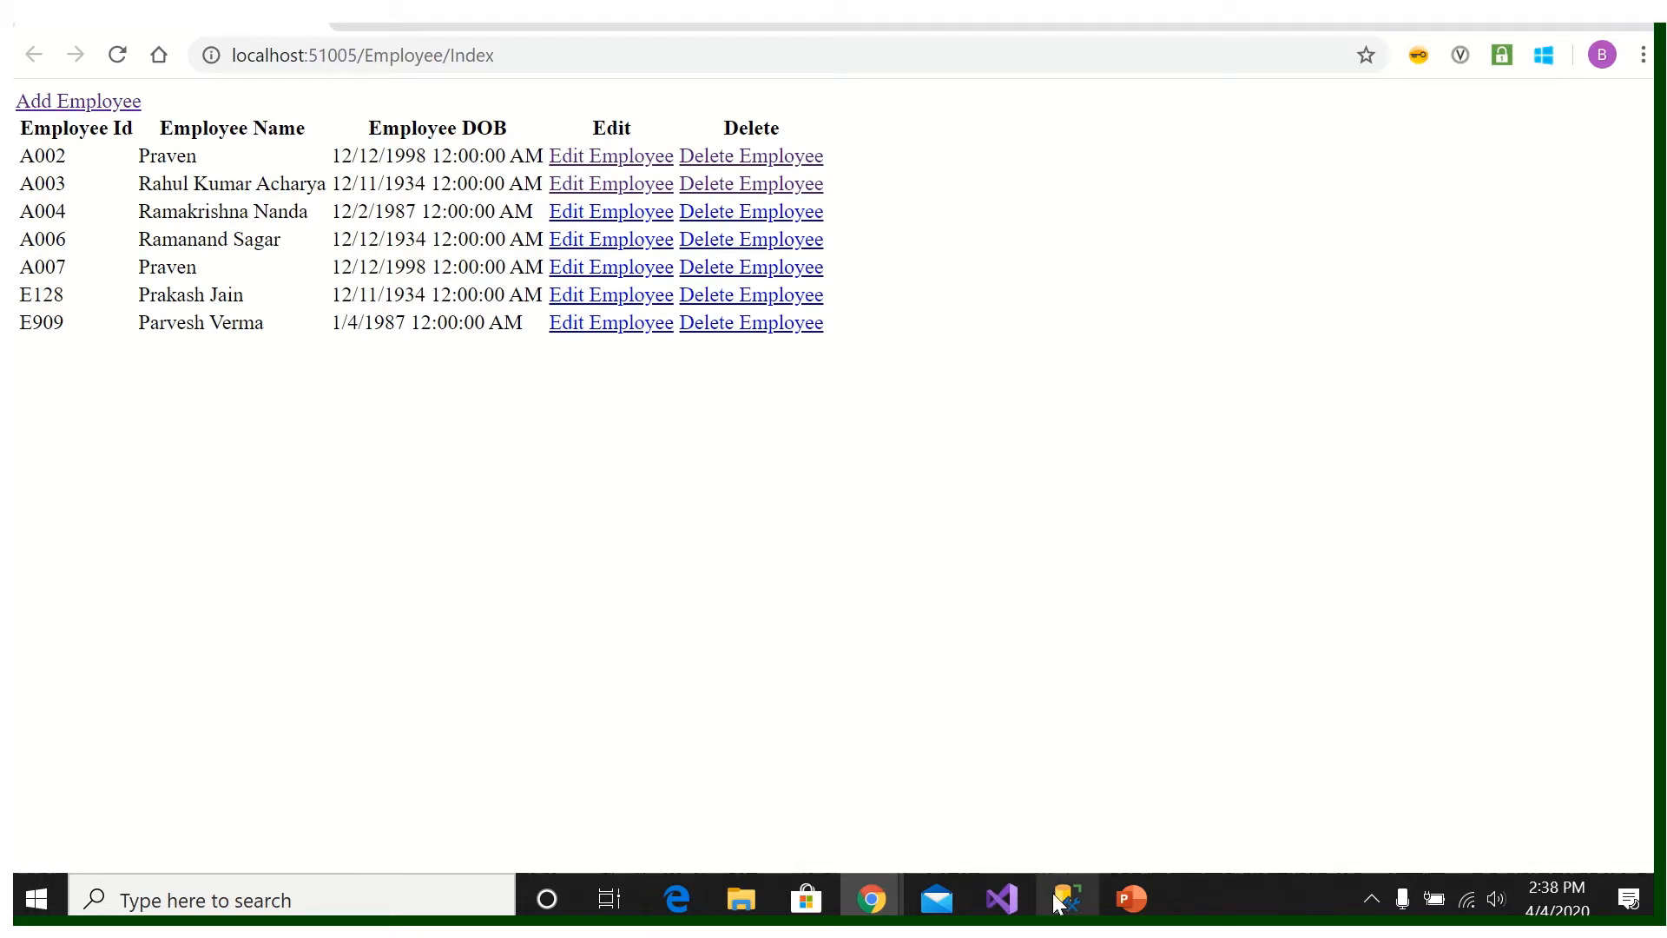
# Step: Compare SSMS employee results with the browser page, then open EF_DBFirst's NuGet manager
pyautogui.click(1066, 899)
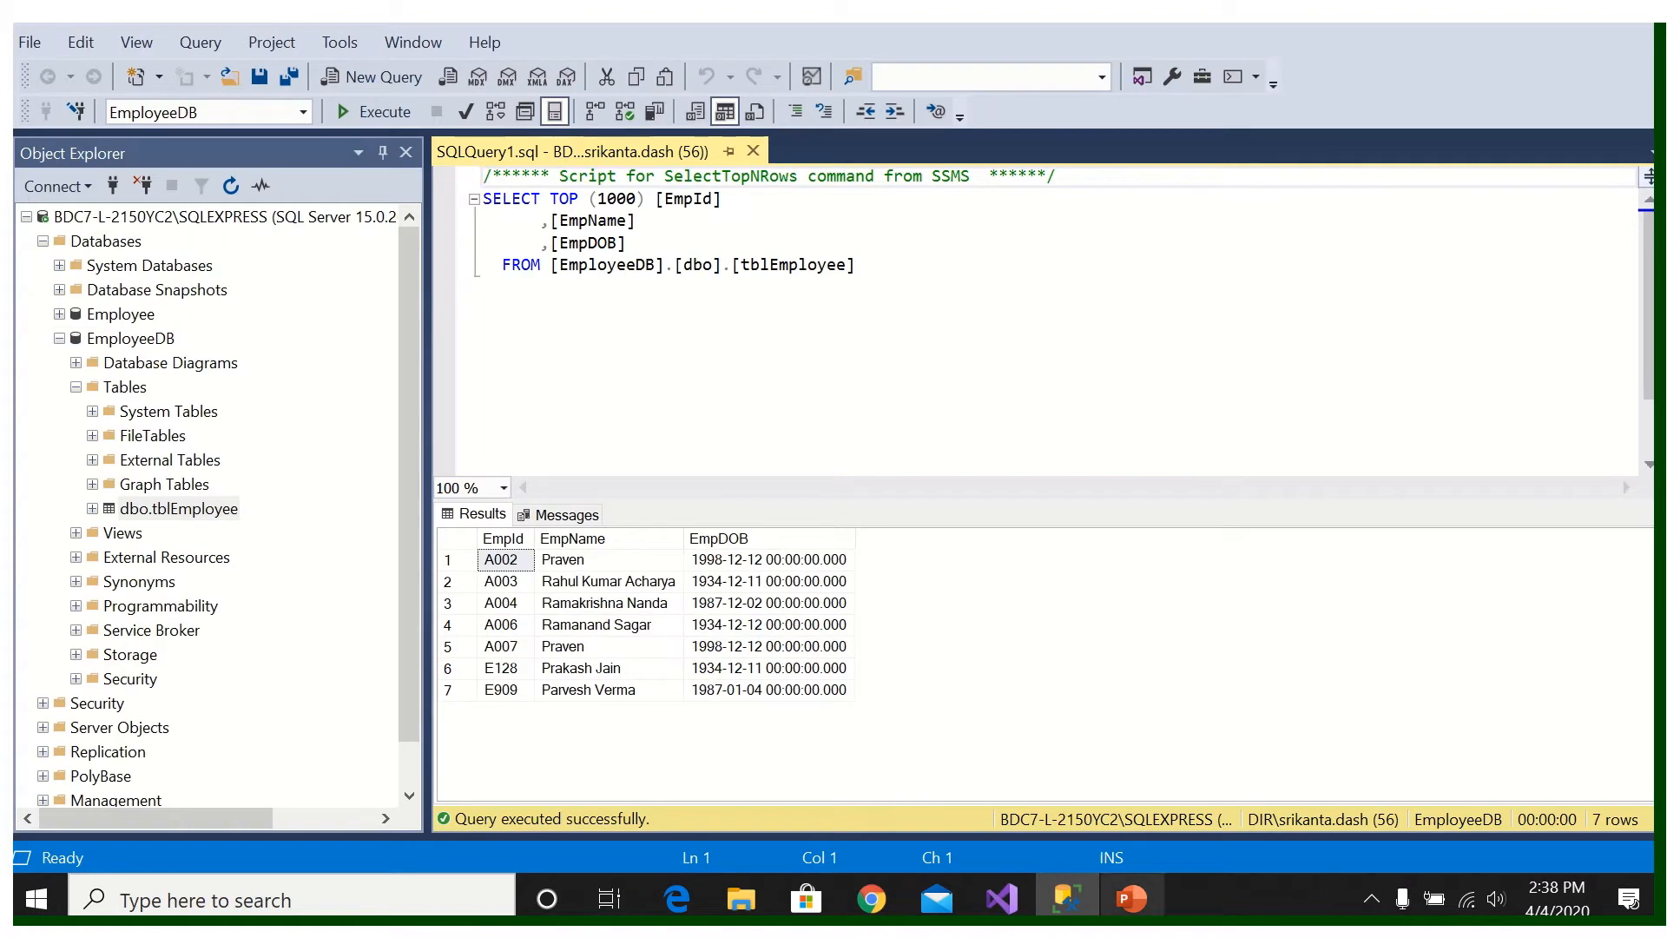
pyautogui.click(870, 898)
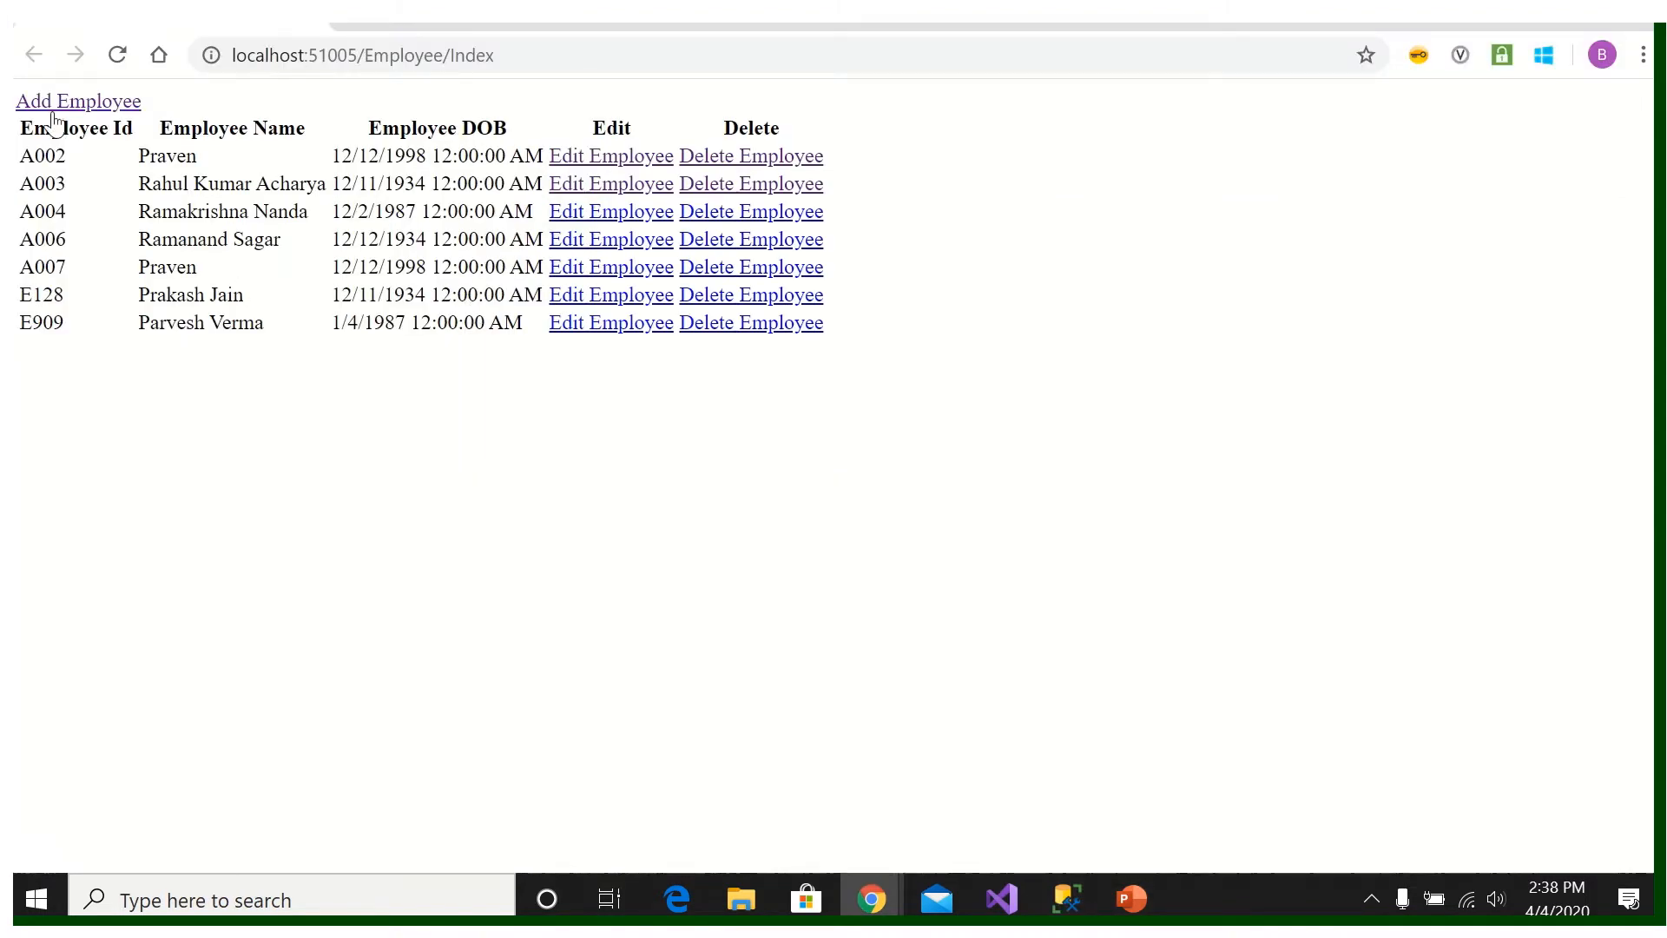
pyautogui.moveTo(617, 359)
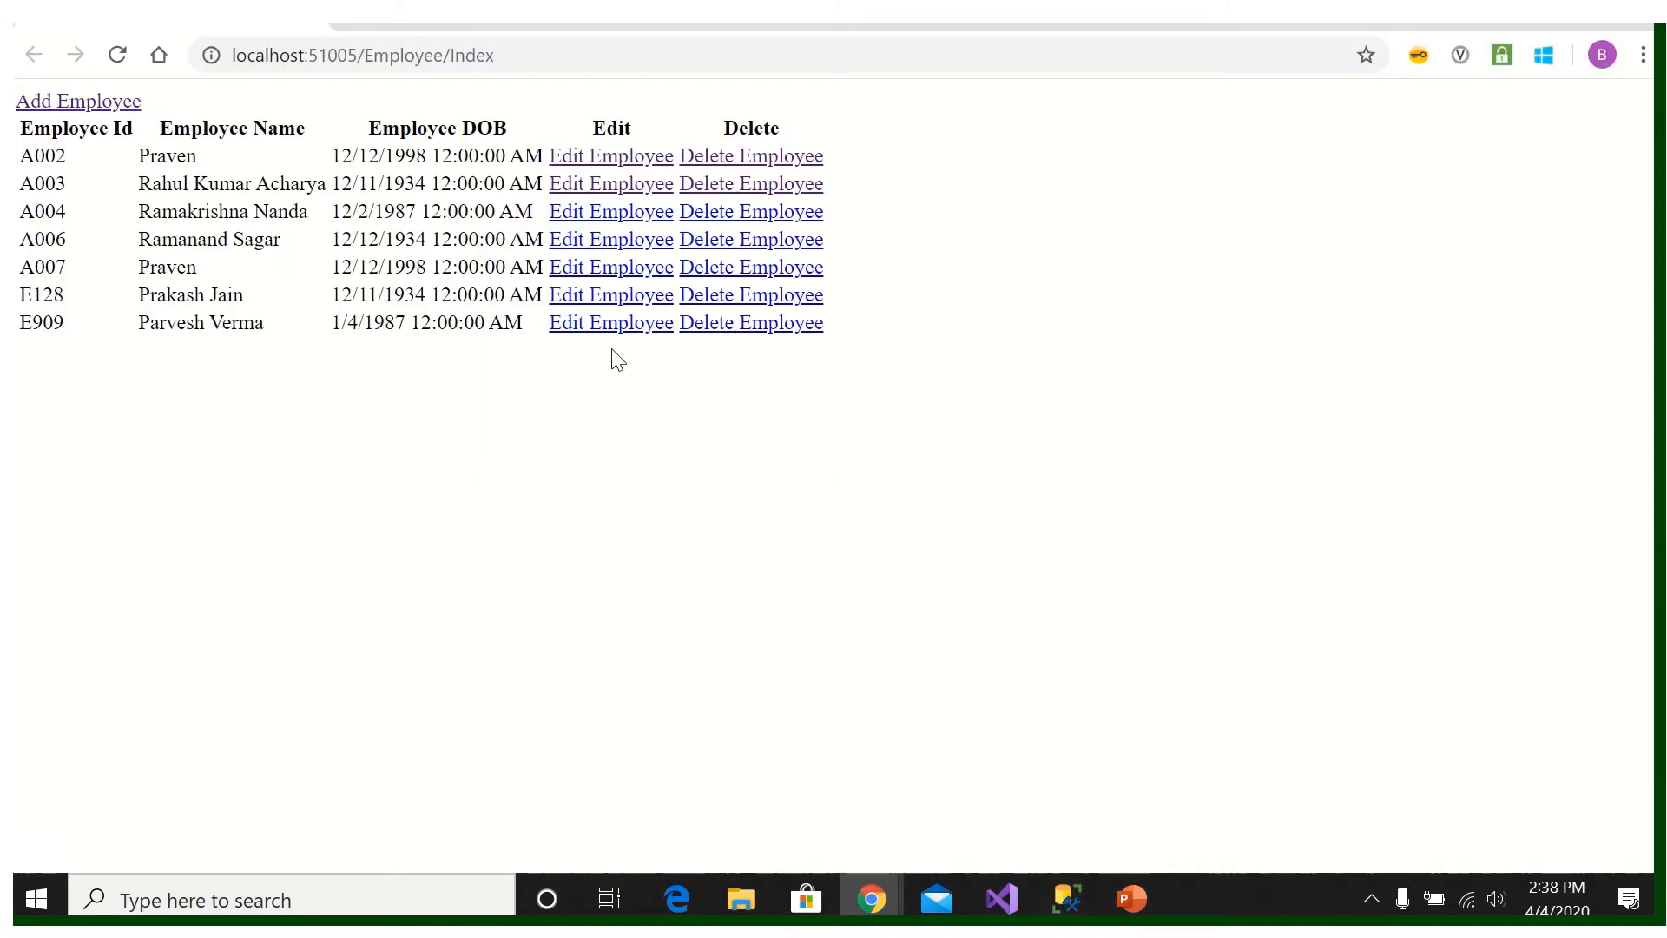
pyautogui.moveTo(250, 374)
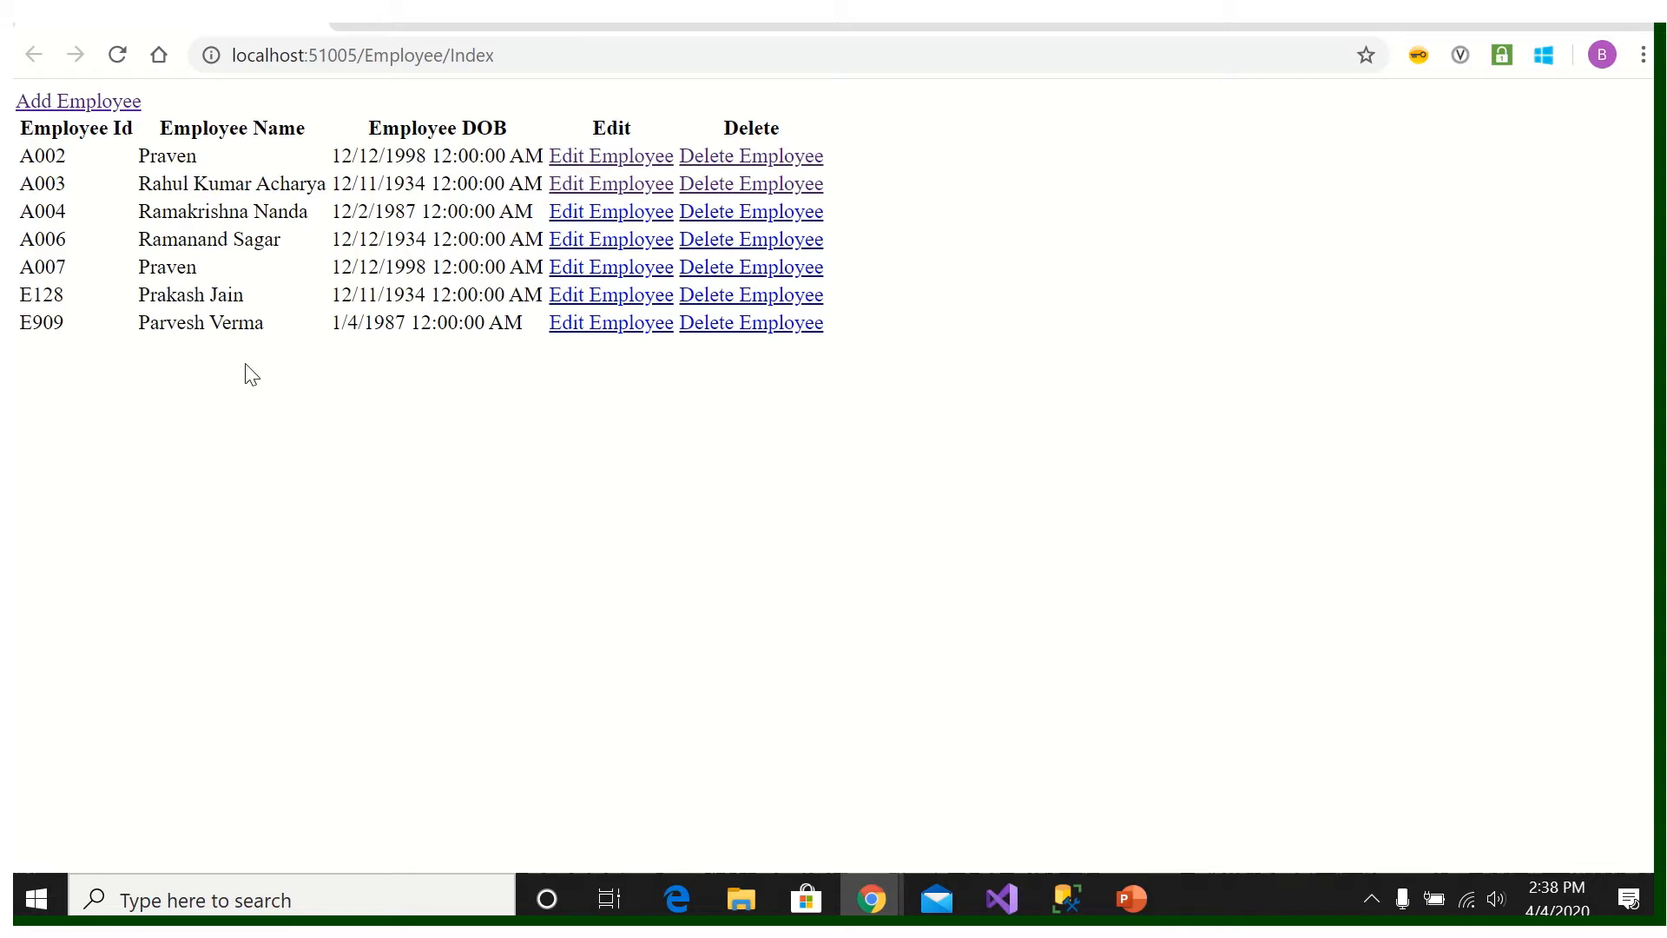
pyautogui.moveTo(1066, 899)
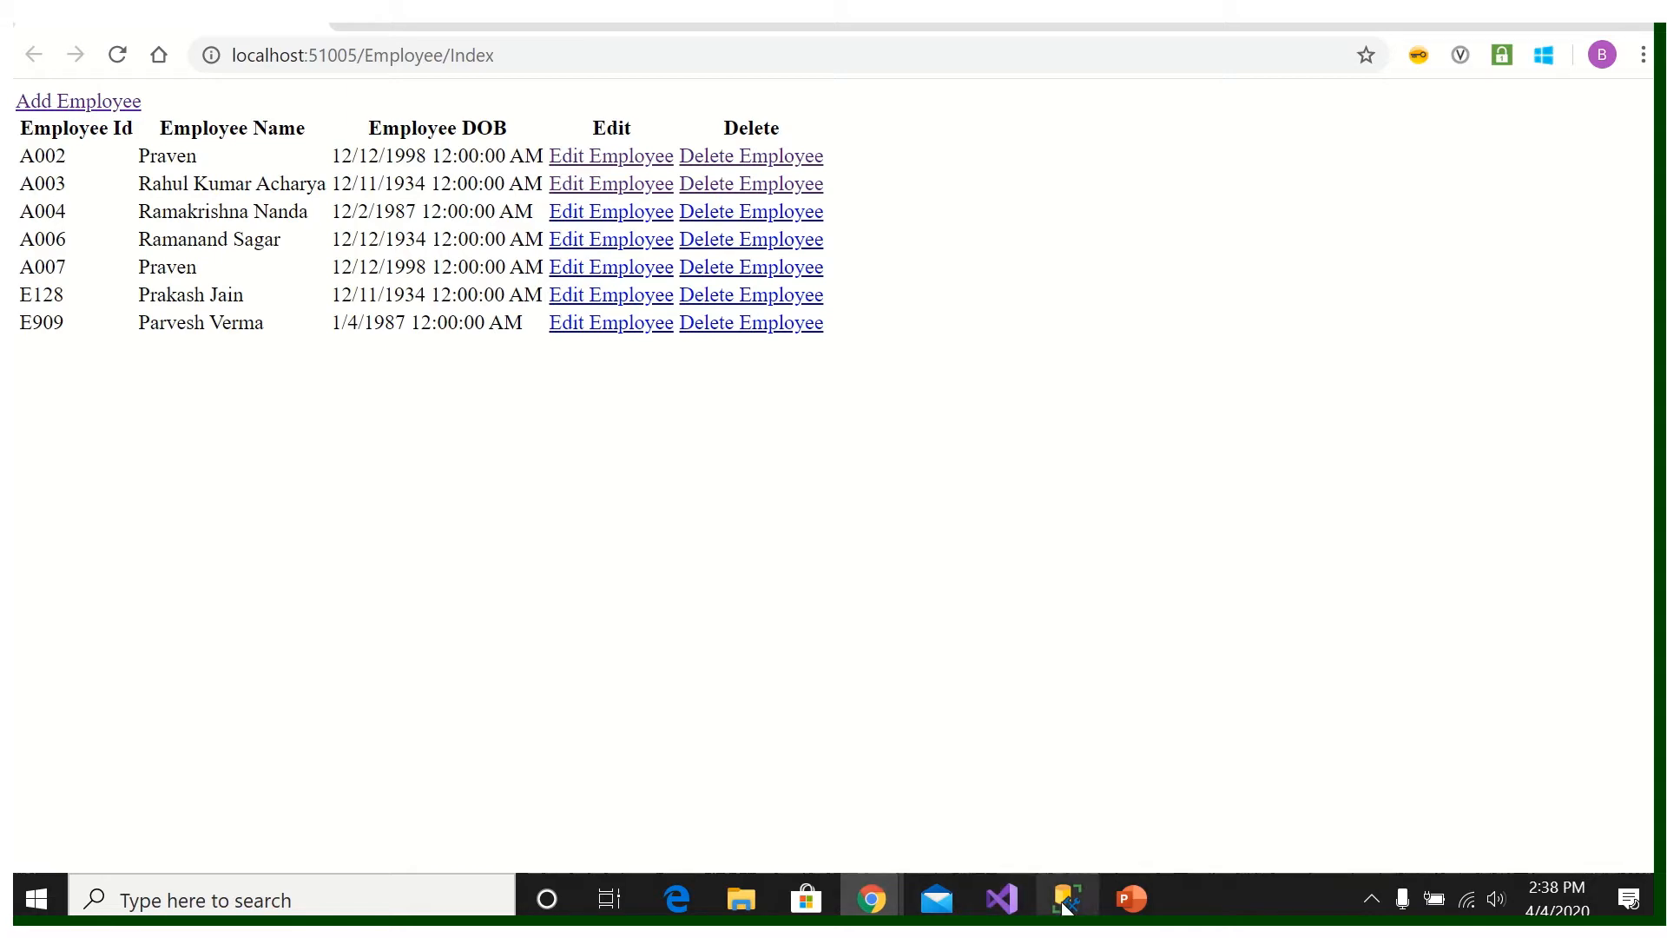
pyautogui.click(1066, 898)
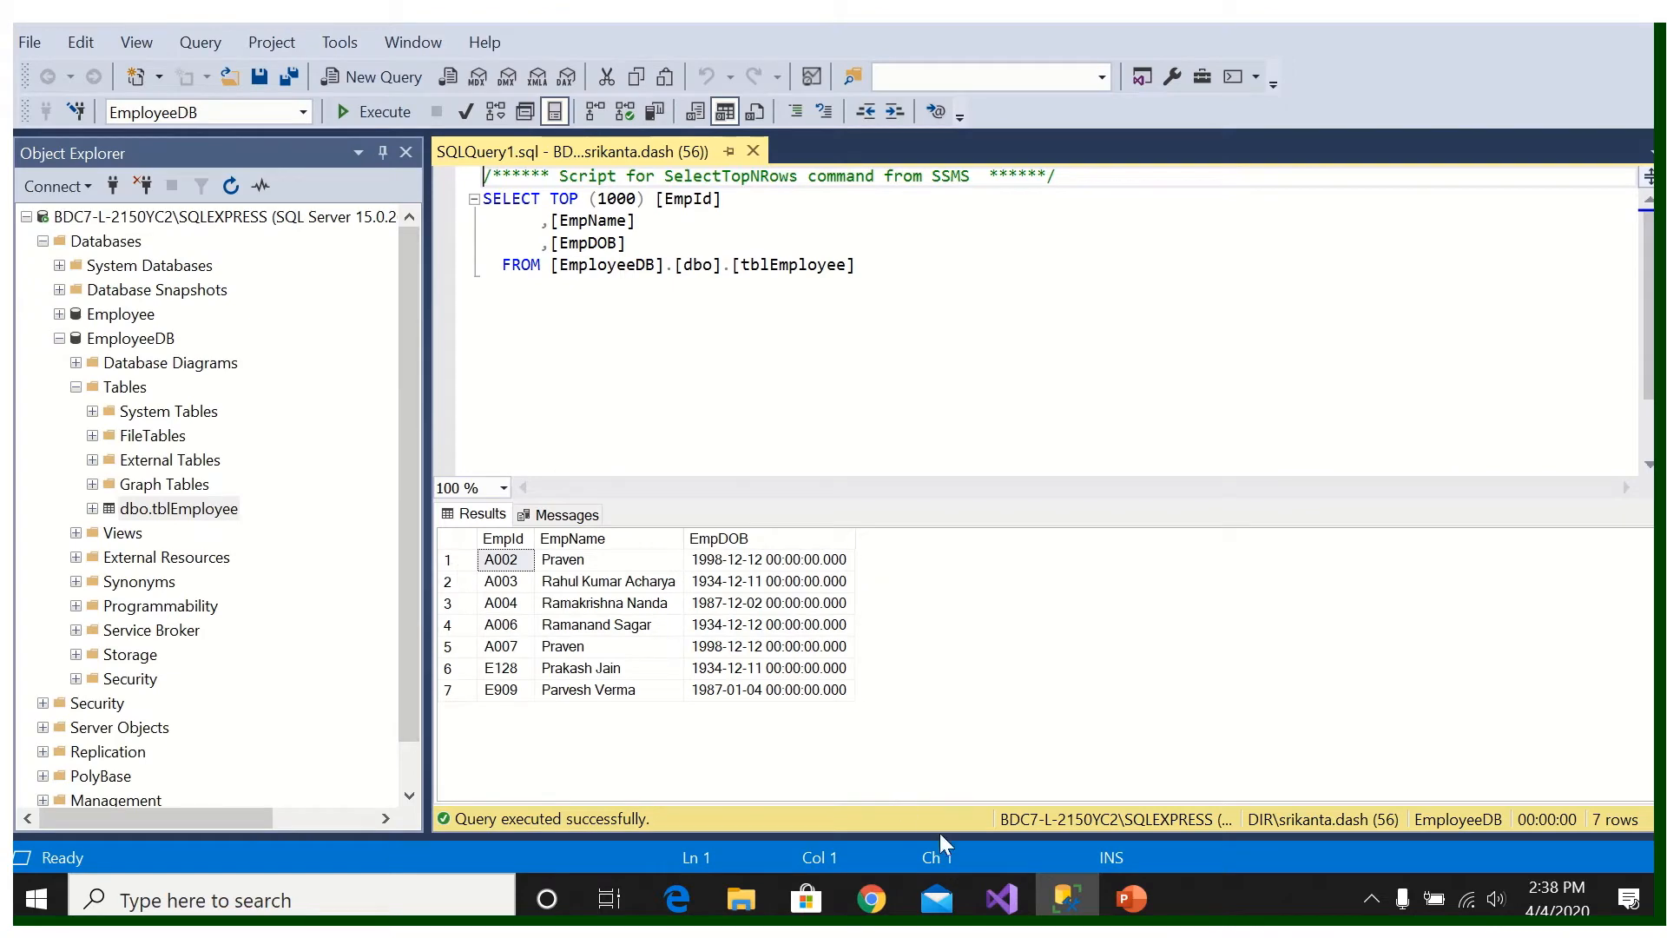
pyautogui.click(998, 899)
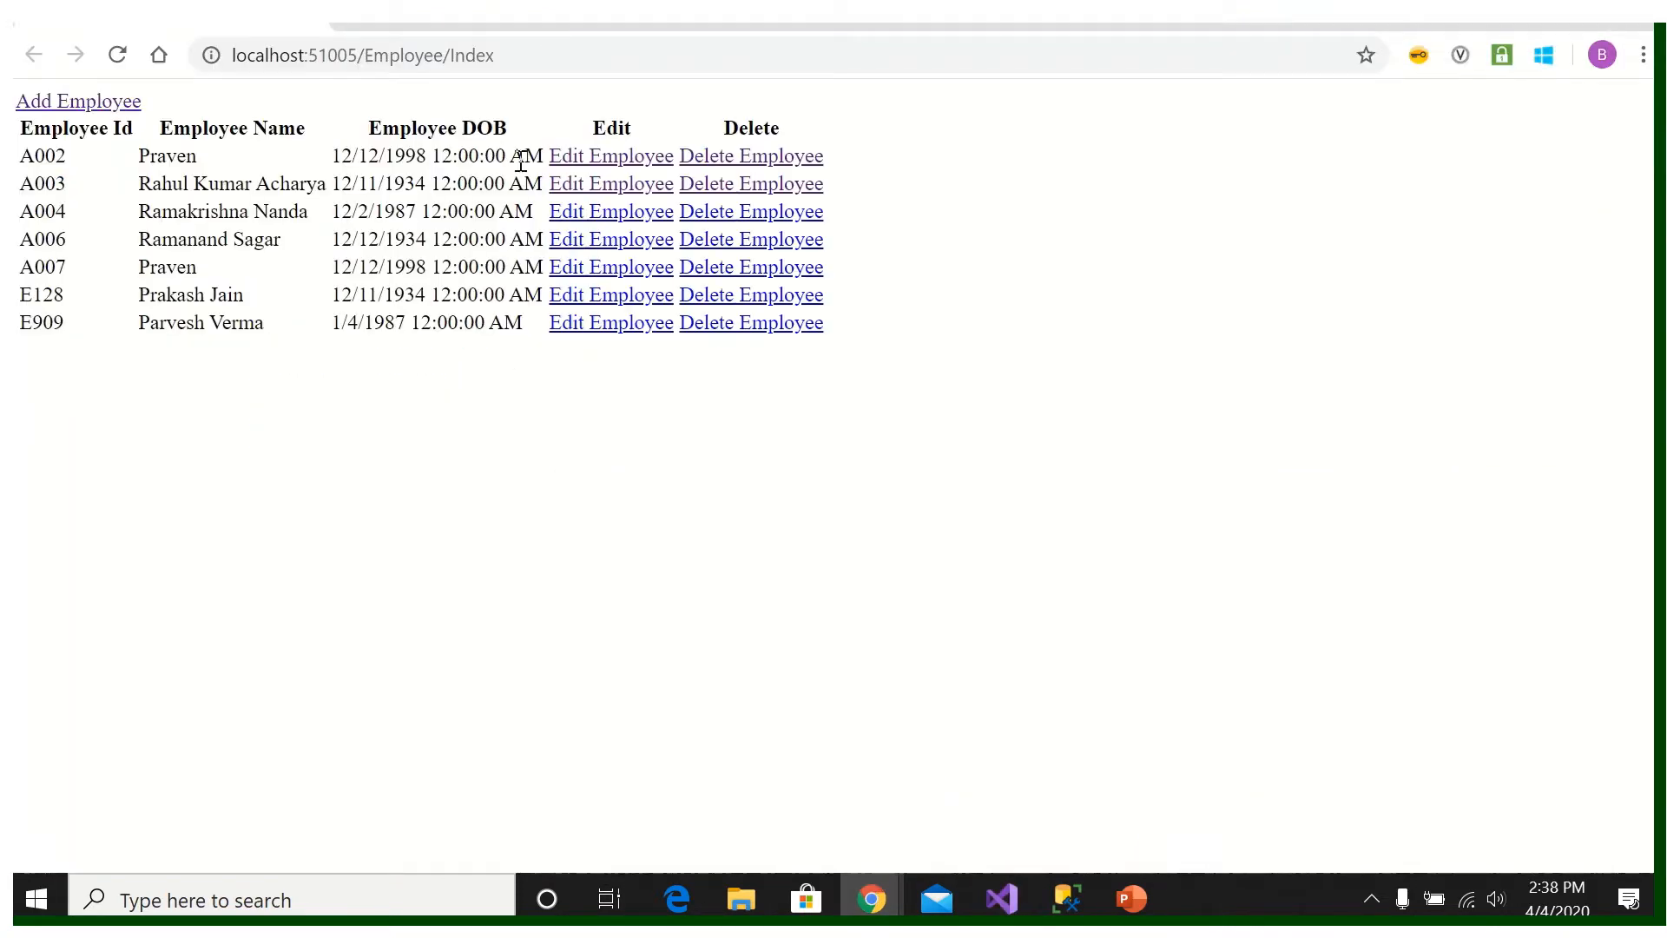
pyautogui.moveTo(728, 448)
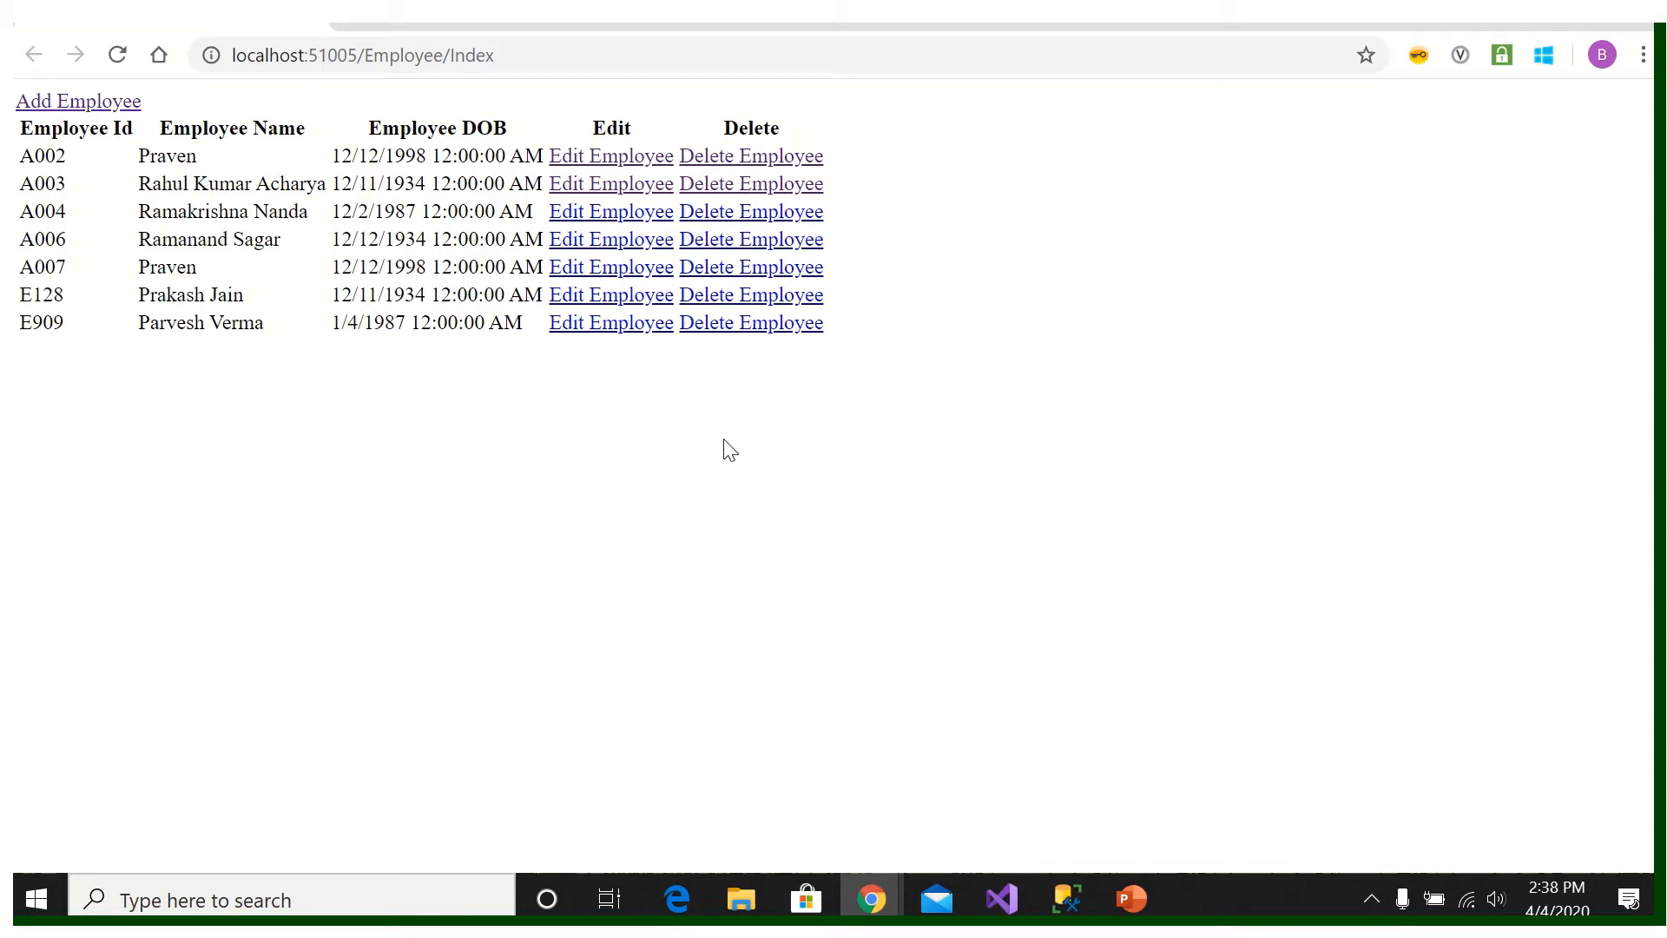
pyautogui.moveTo(1057, 550)
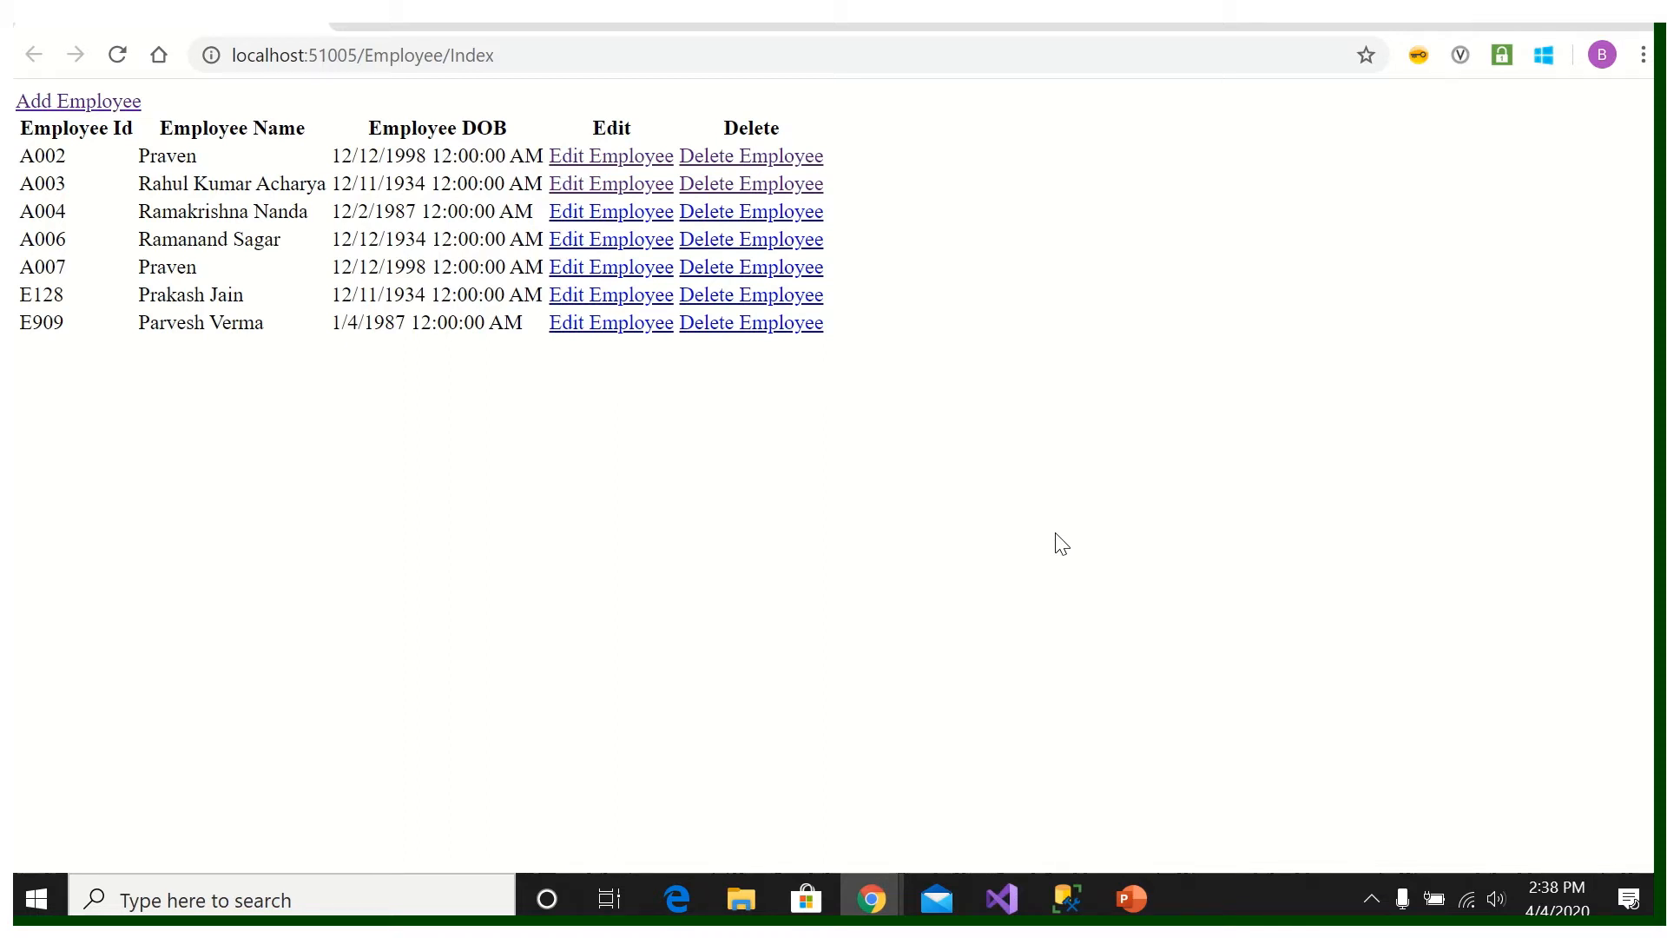
pyautogui.moveTo(921, 323)
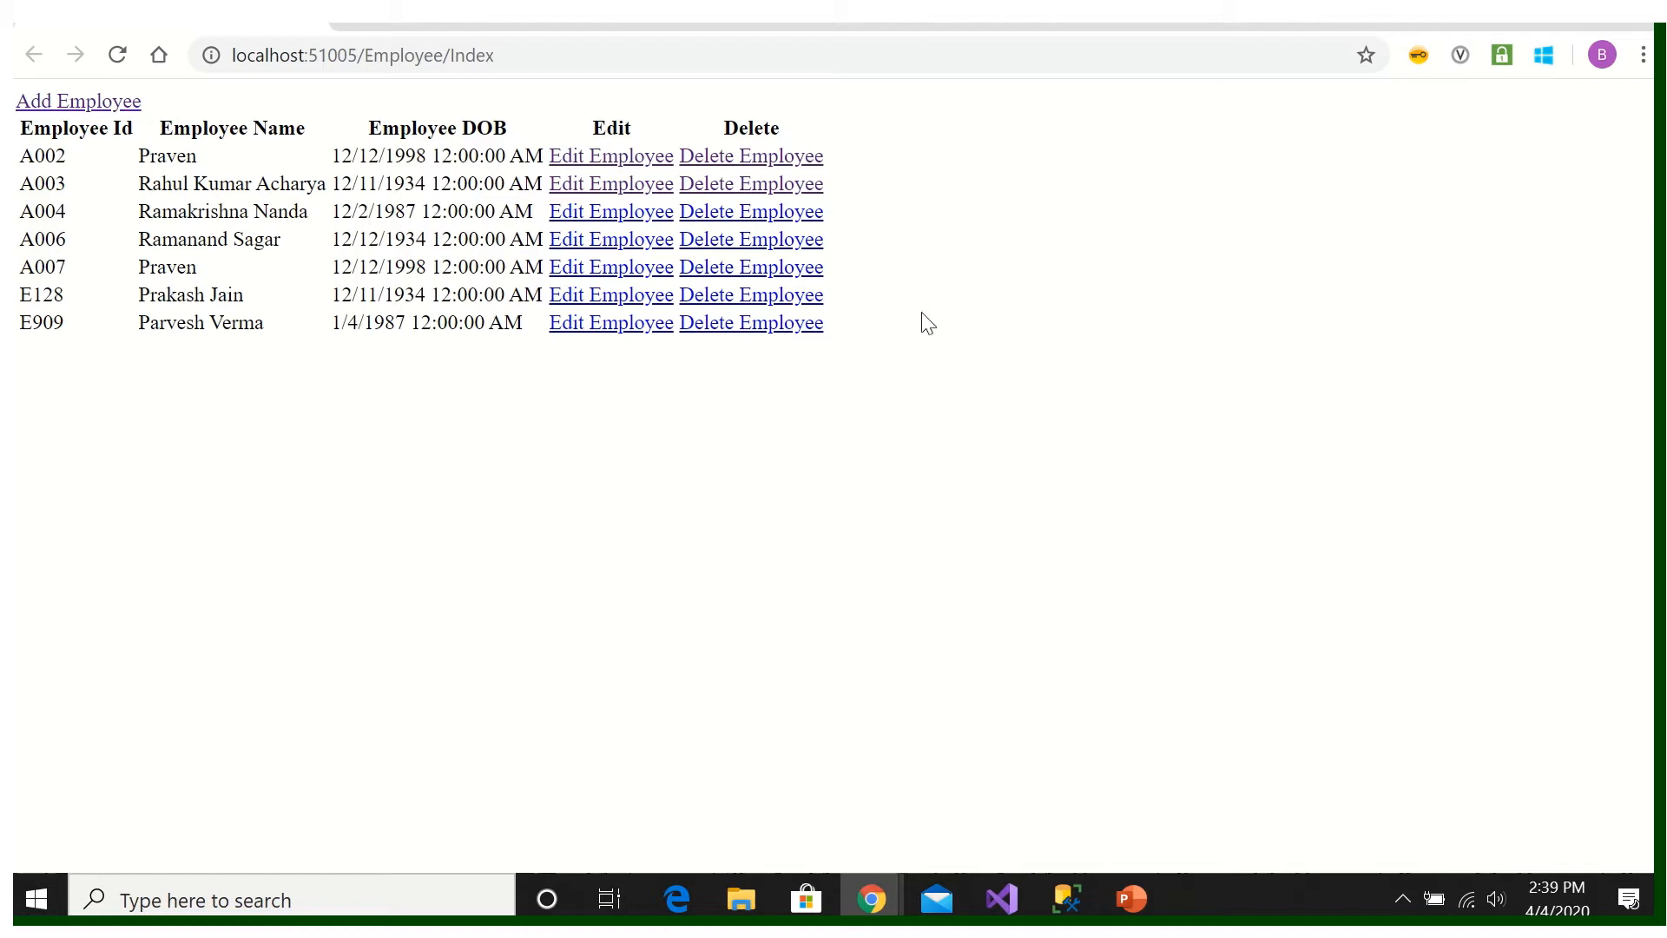
pyautogui.moveTo(606, 450)
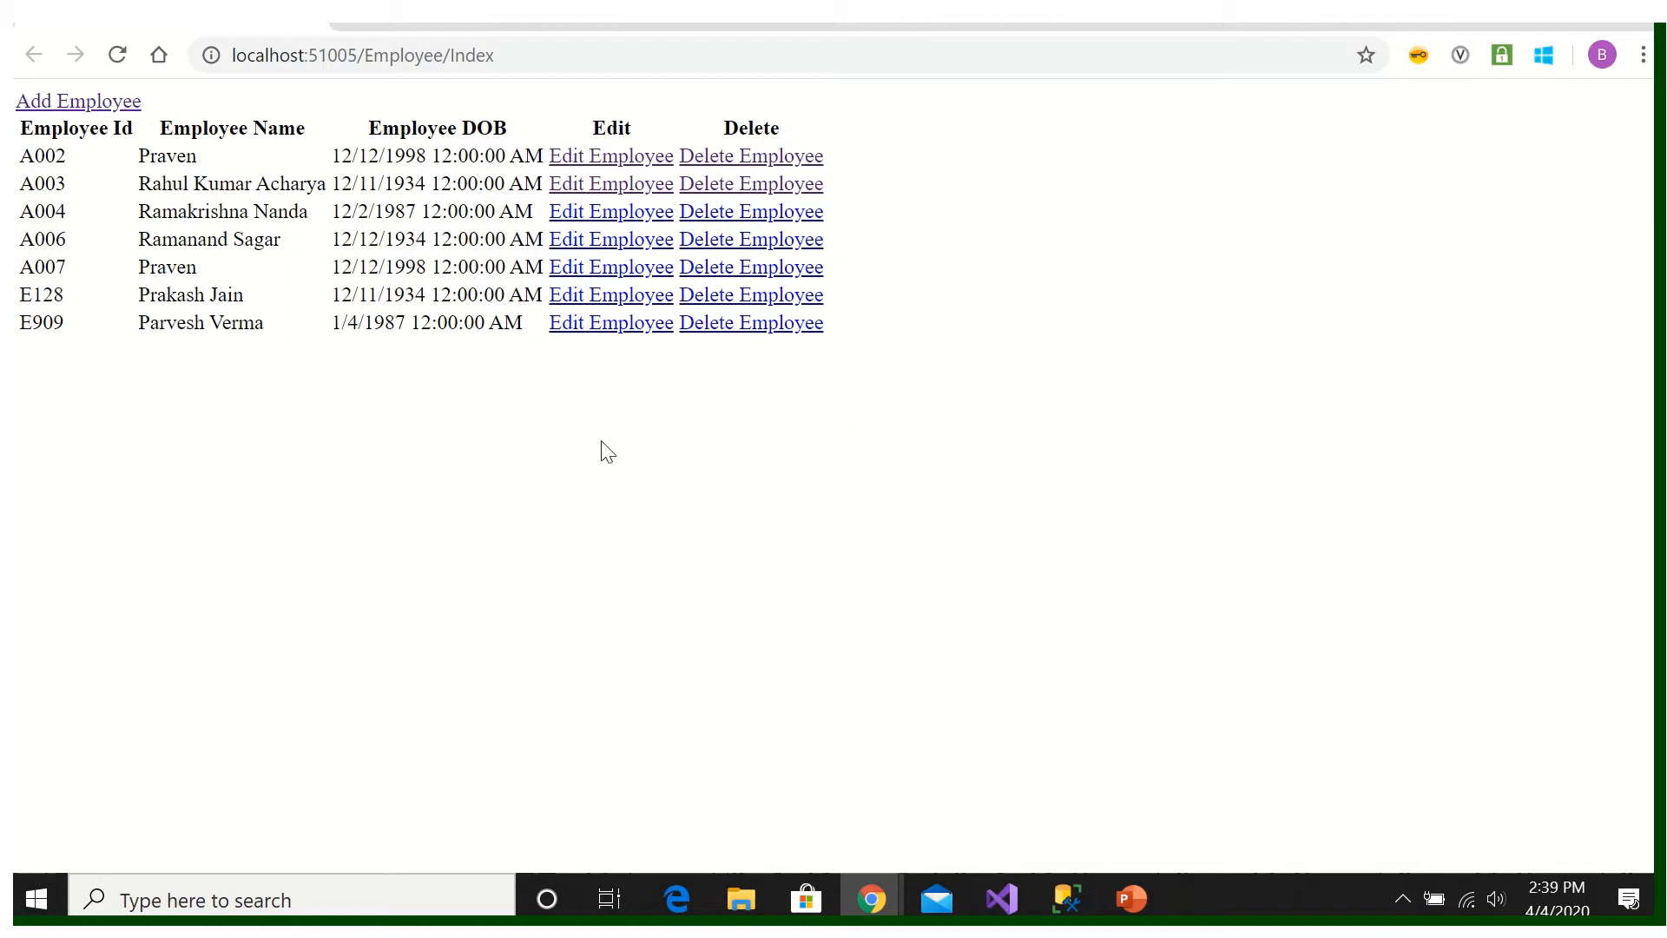
pyautogui.click(998, 900)
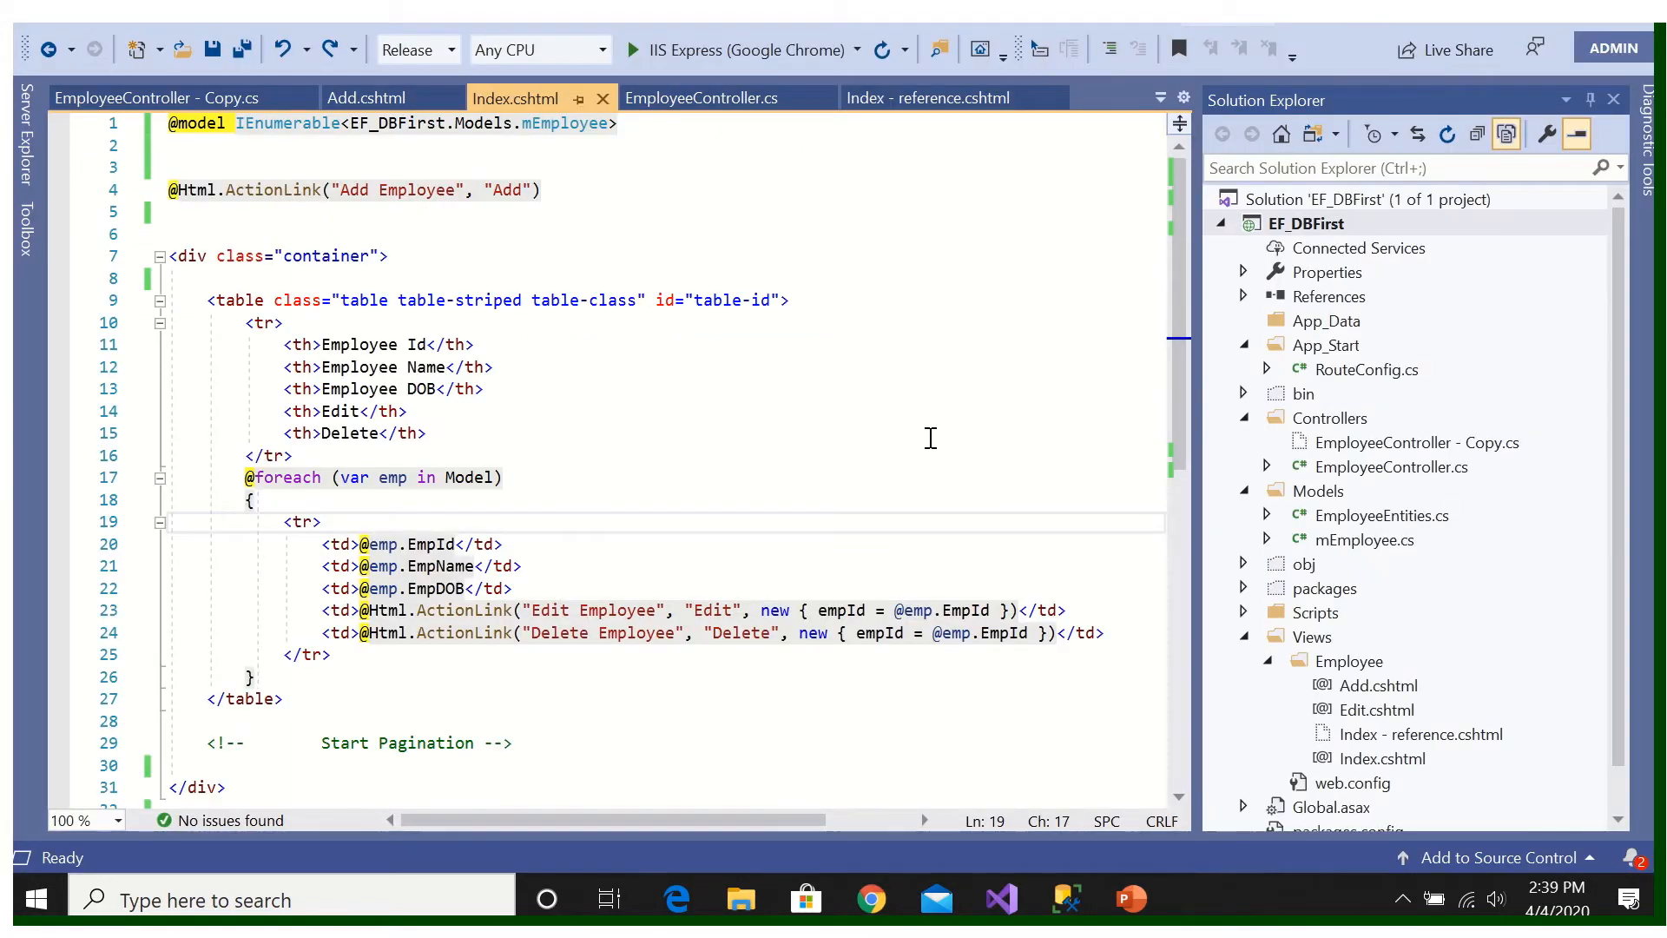
pyautogui.moveTo(947, 420)
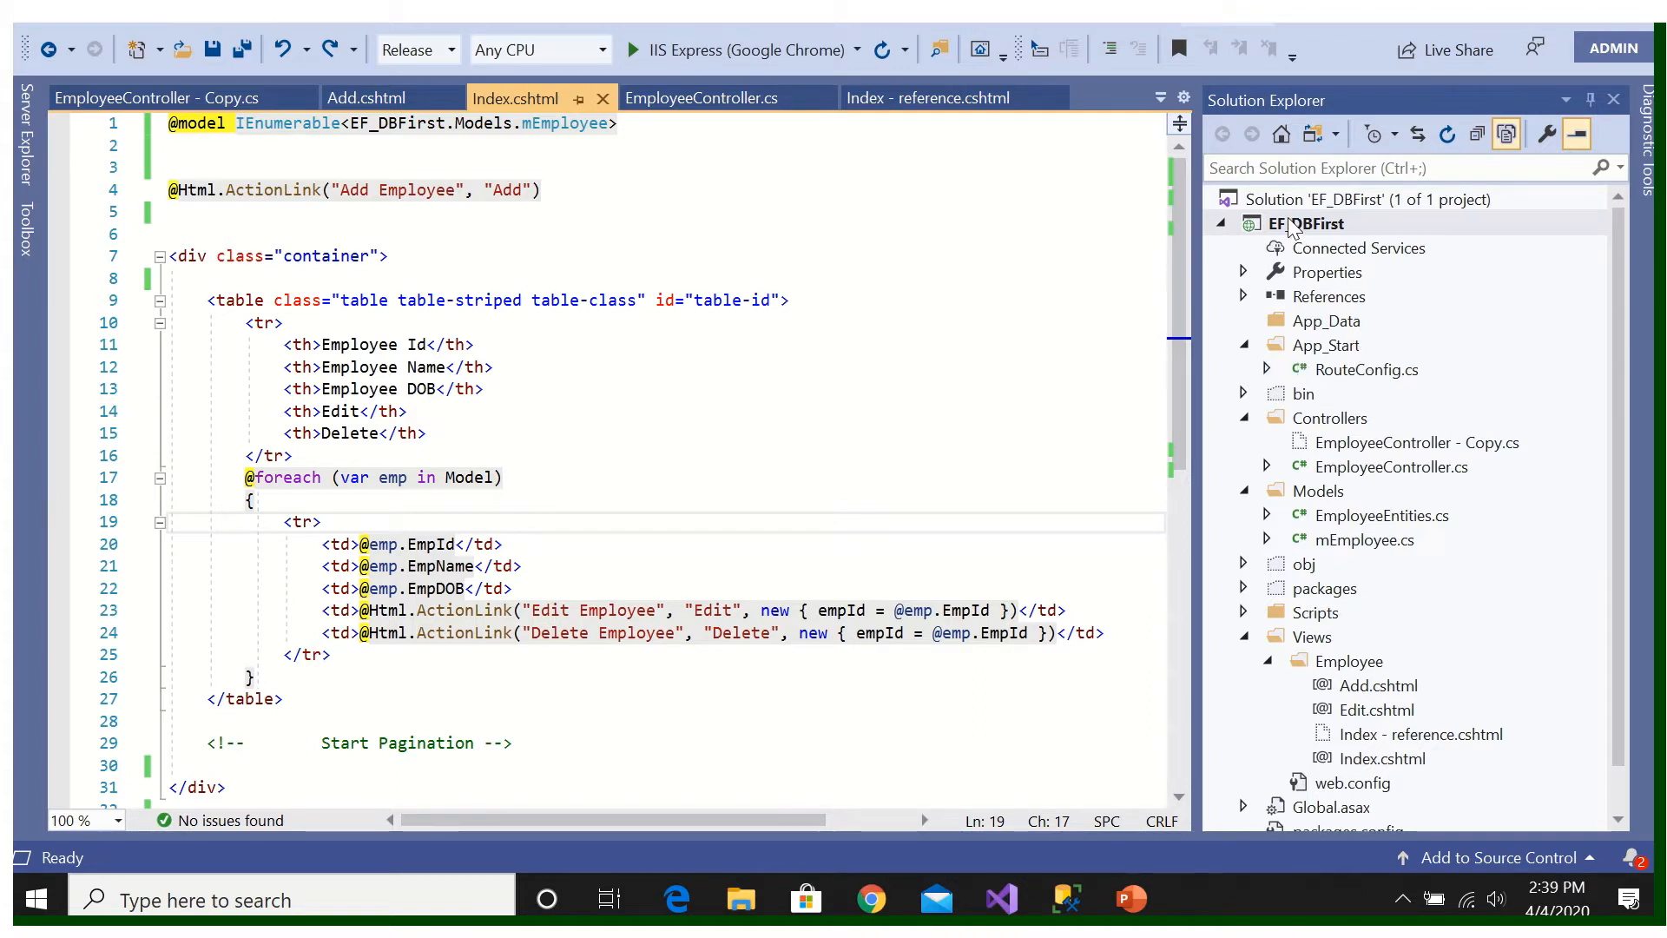
pyautogui.rightClick(1307, 223)
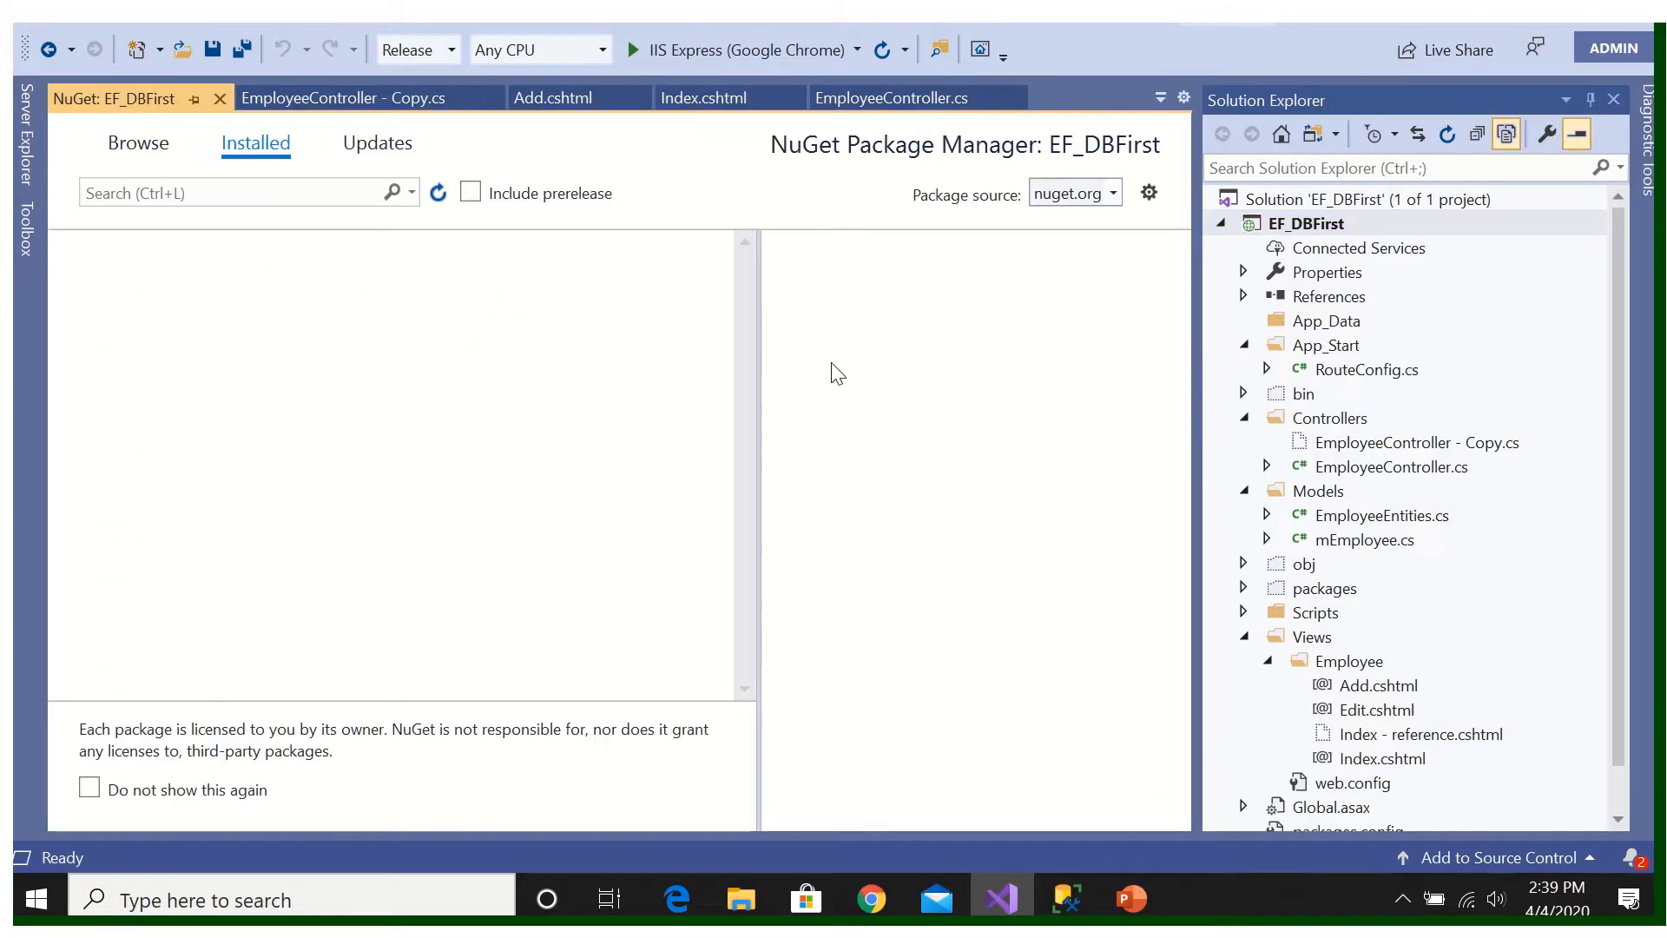
# Step: Find PagedList.Mvc in NuGet Browse and install it with its PagedList dependency
pyautogui.click(138, 143)
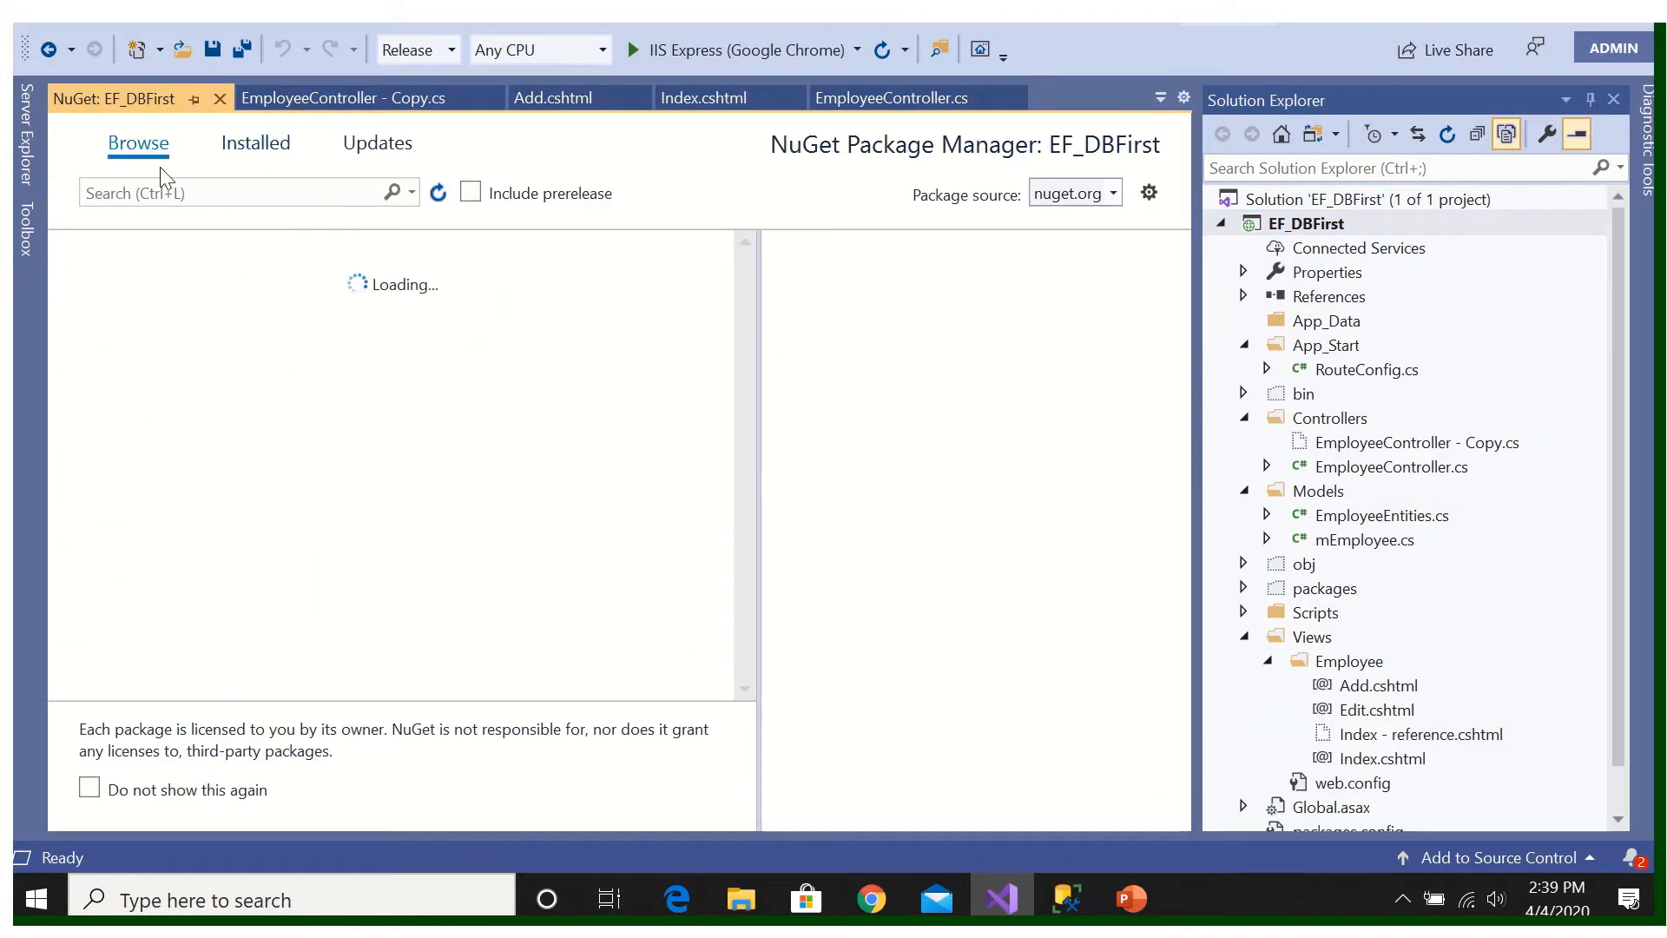
pyautogui.click(203, 193)
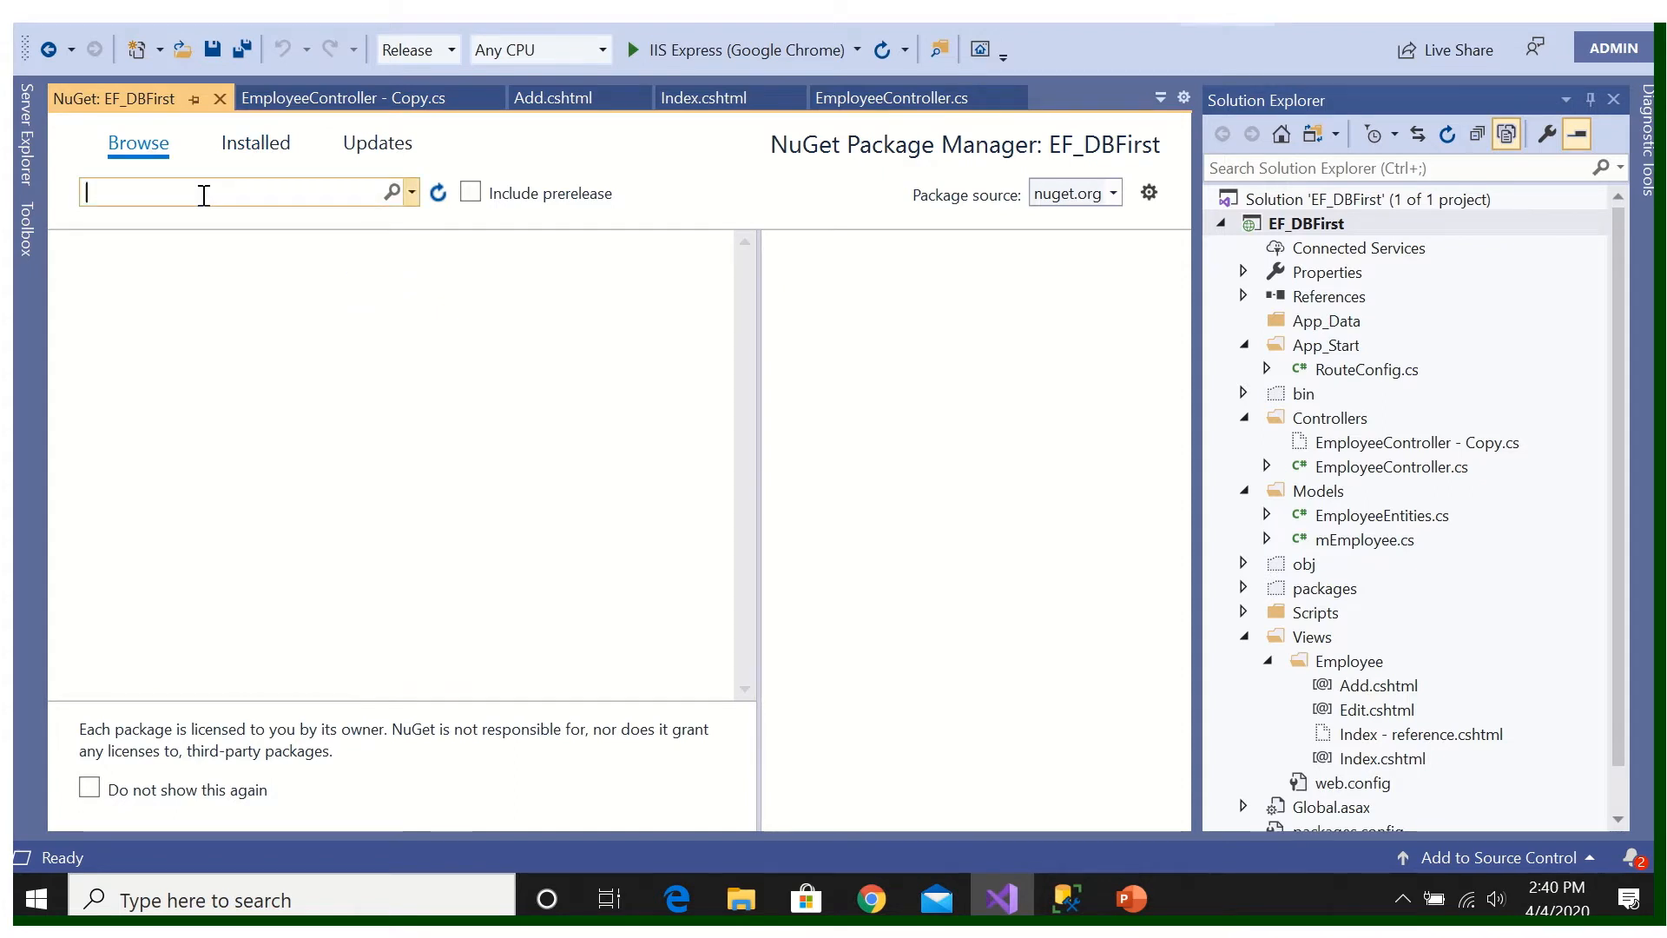
pyautogui.write('Paged')
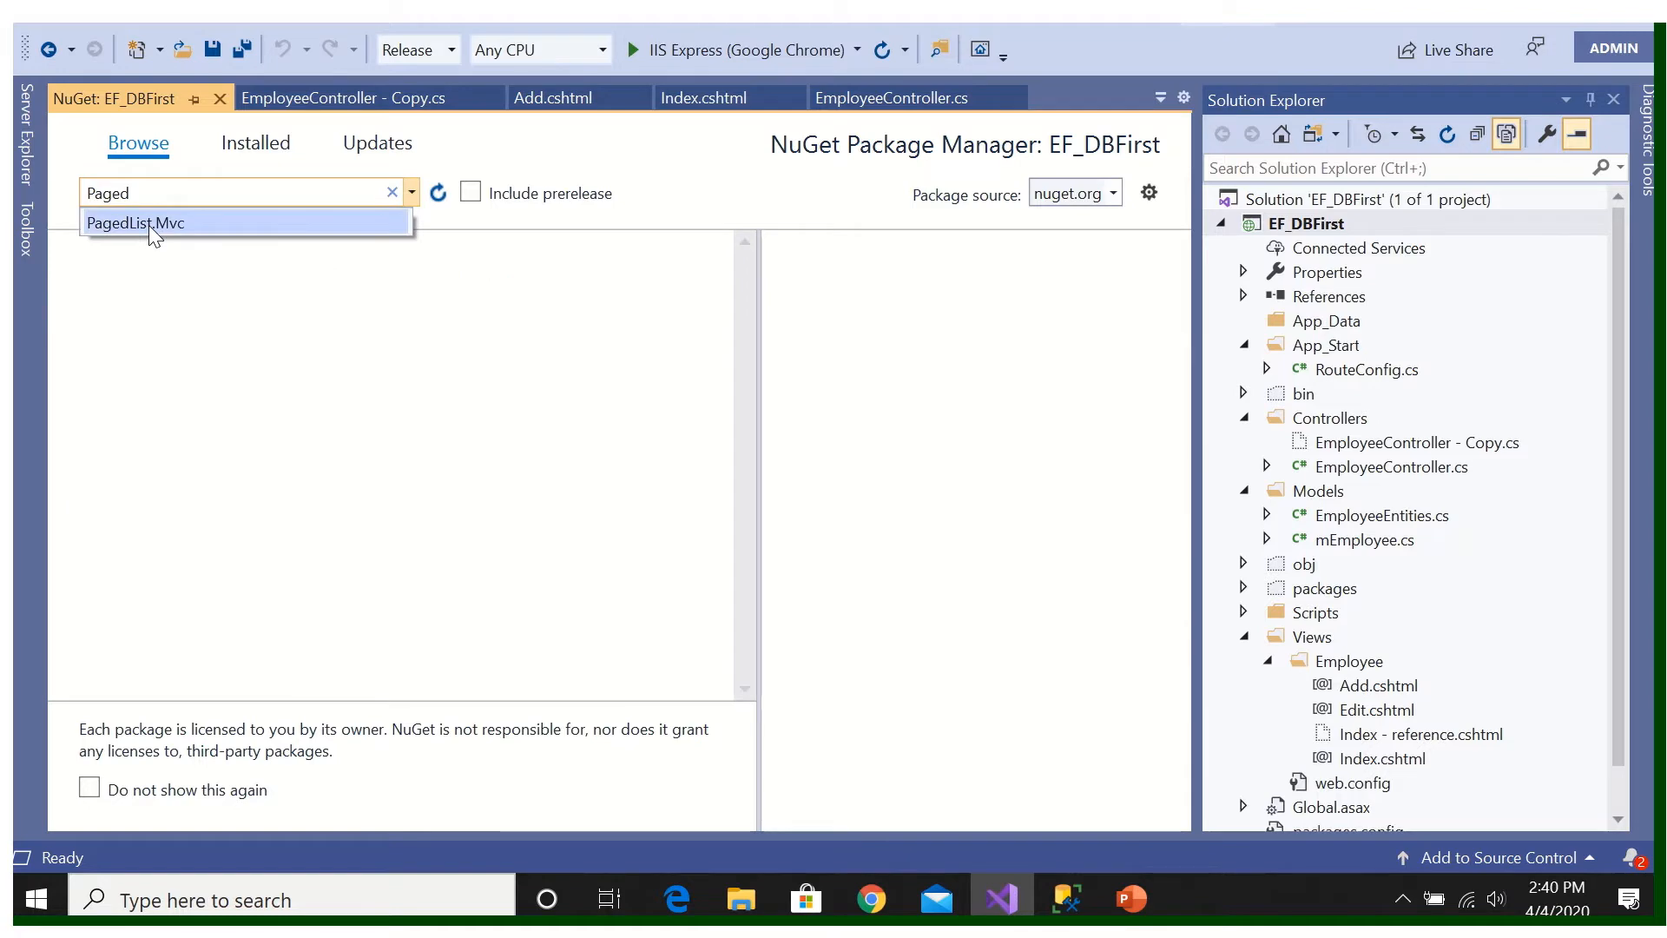
pyautogui.click(135, 222)
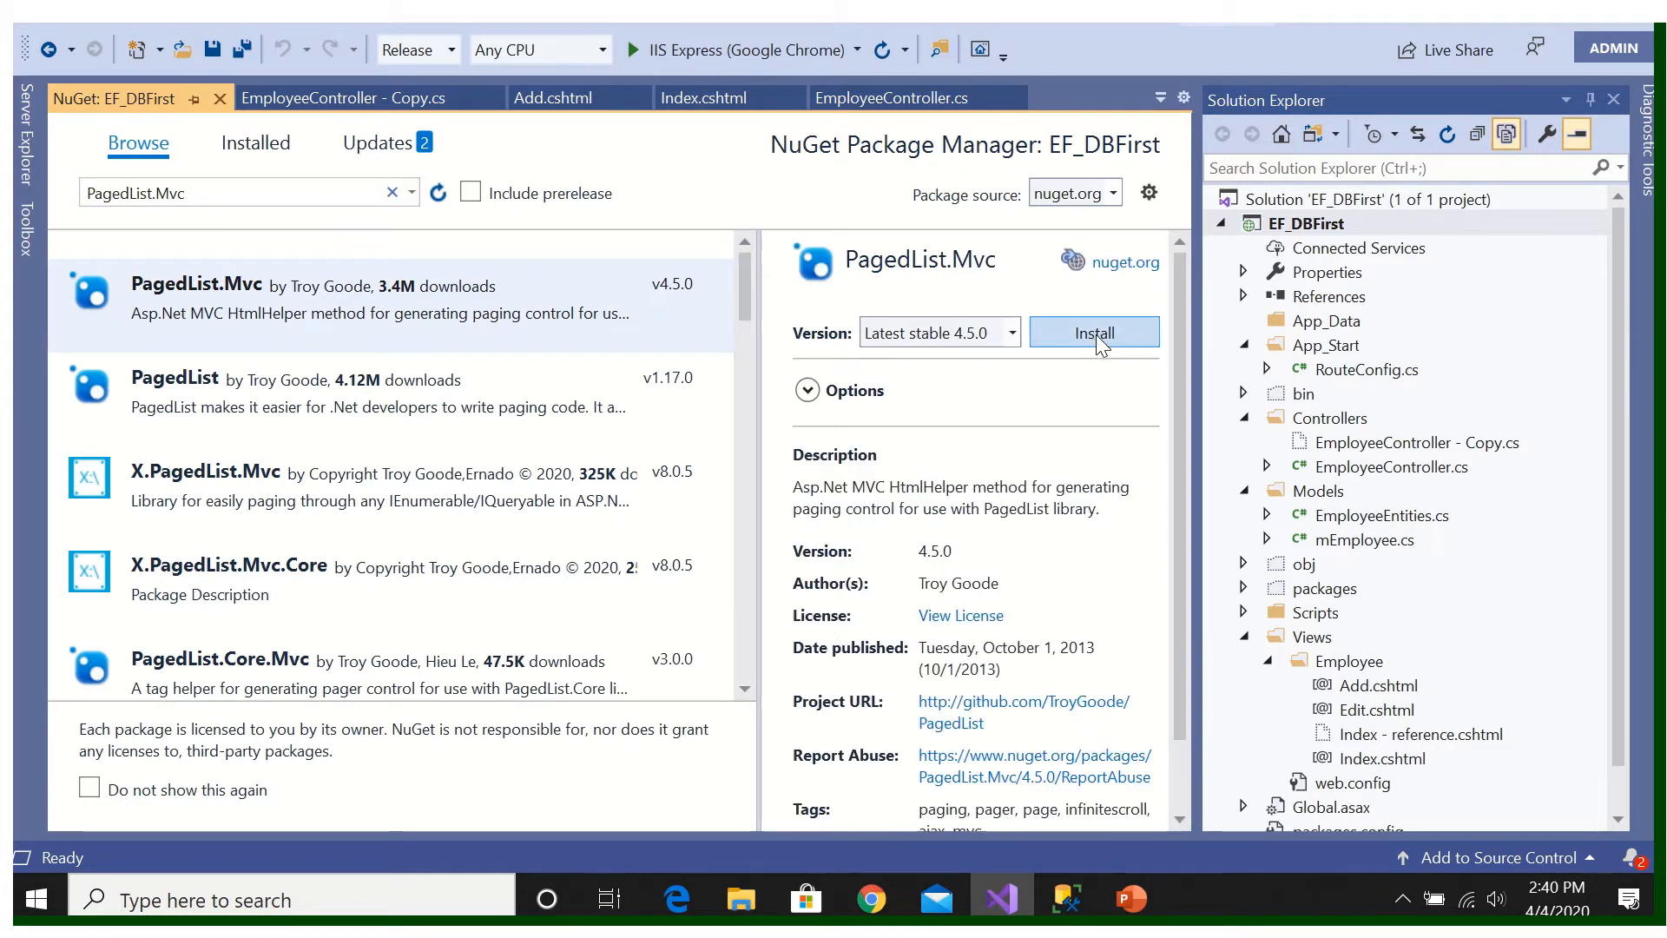
pyautogui.click(1094, 331)
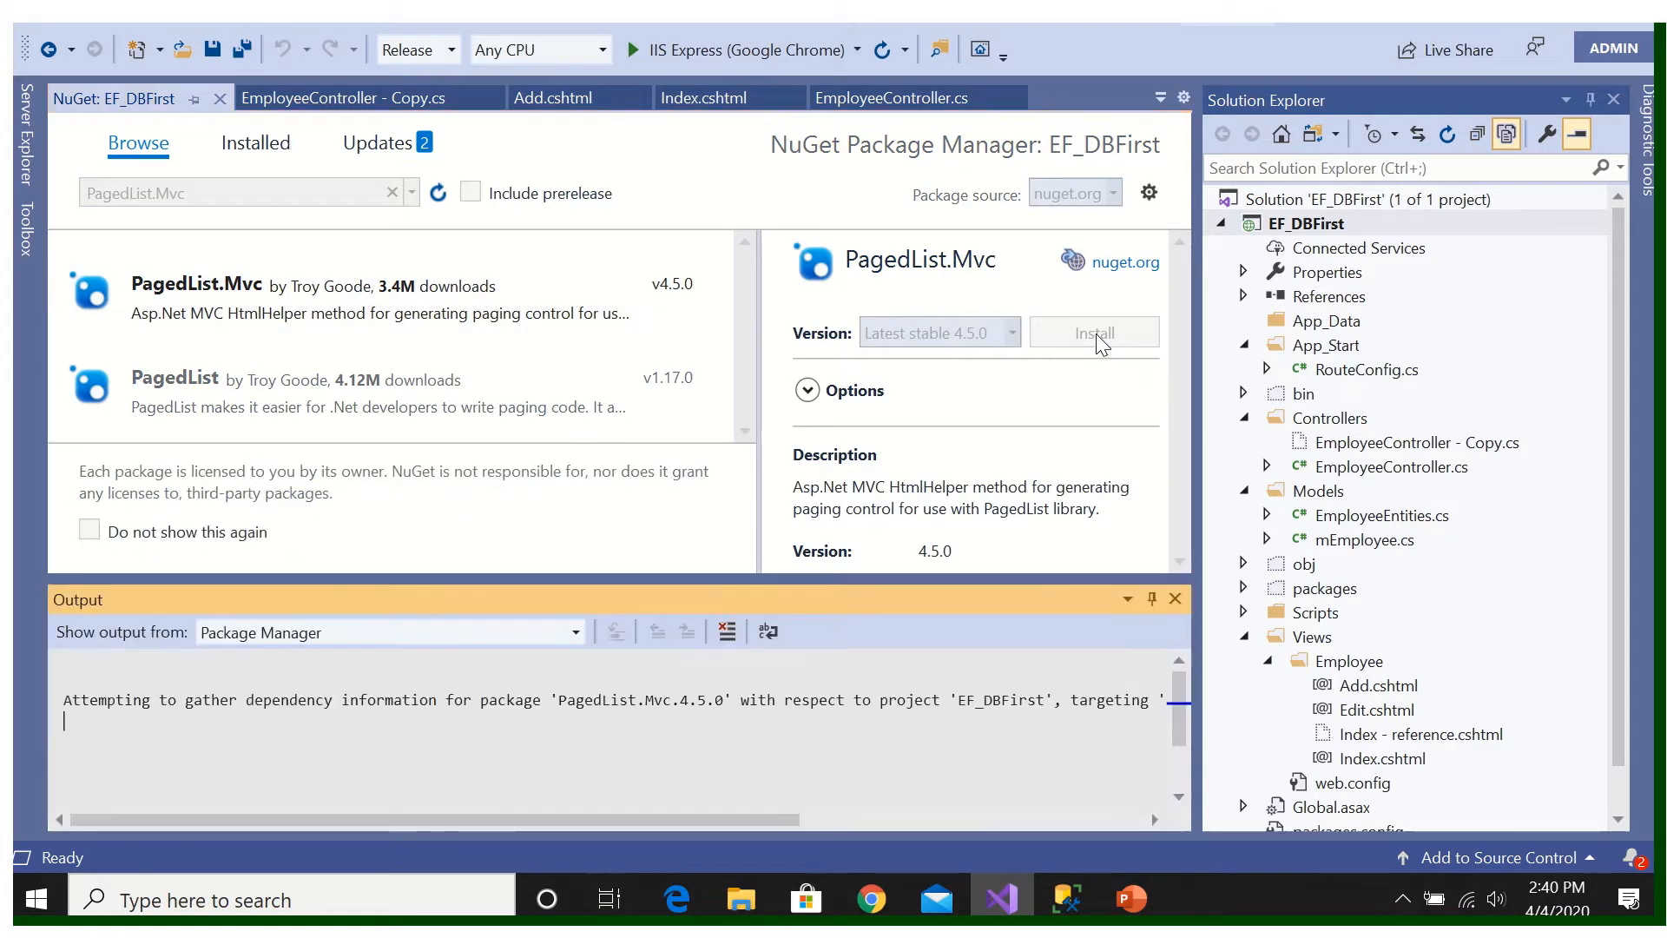
pyautogui.click(1094, 331)
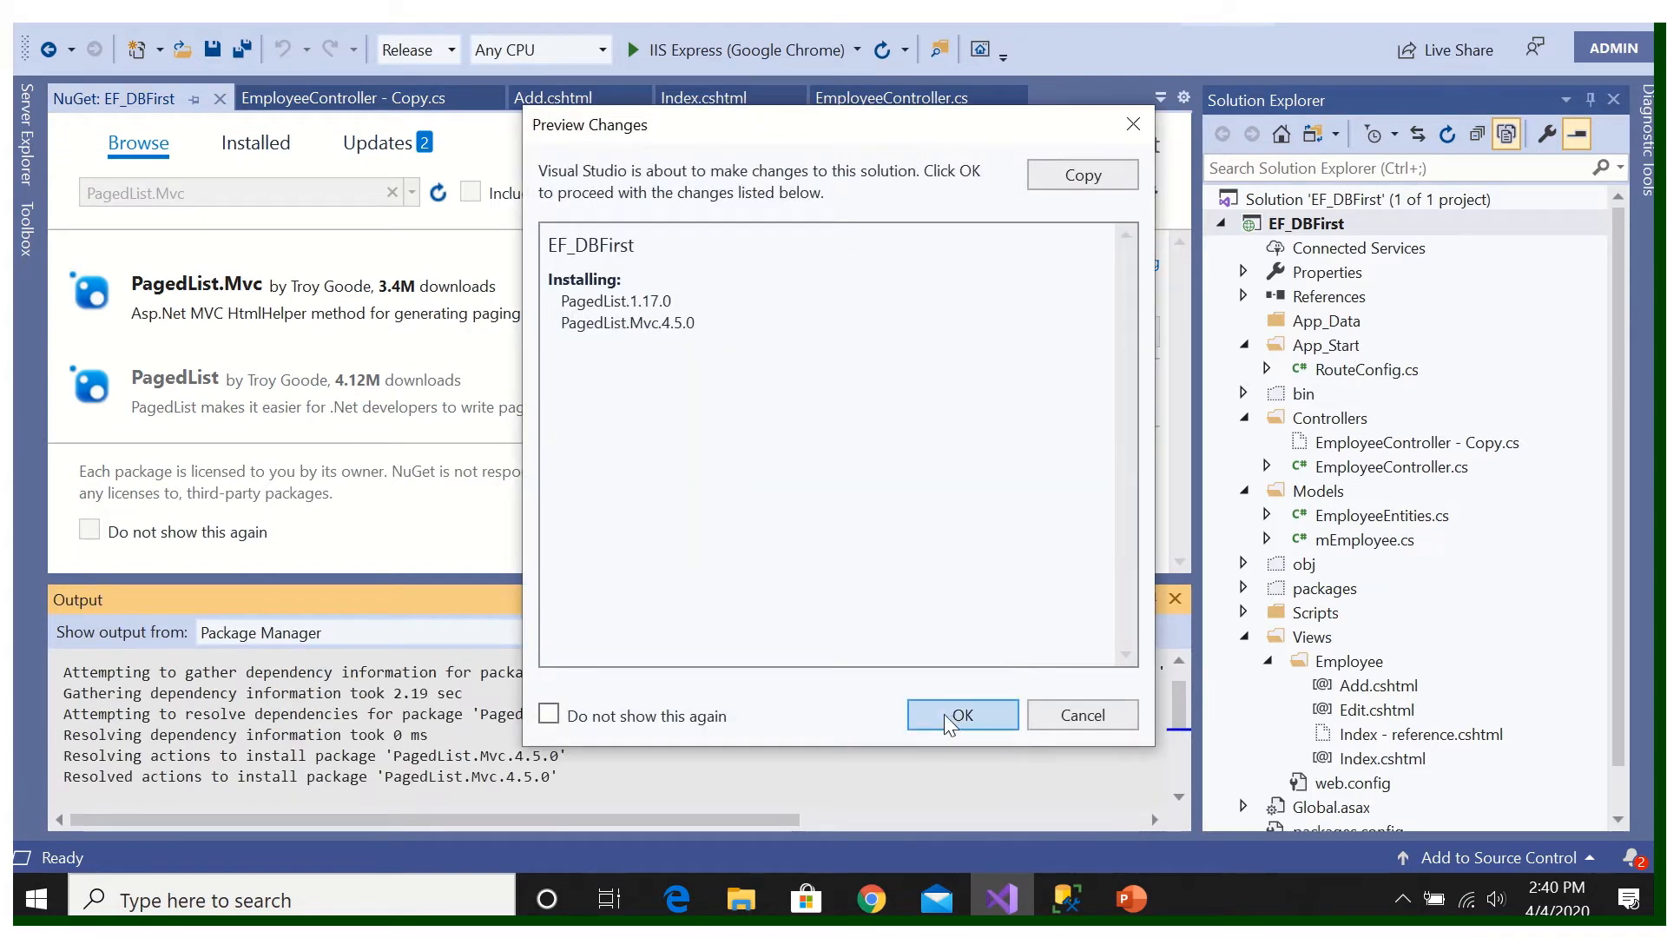
pyautogui.moveTo(614, 324)
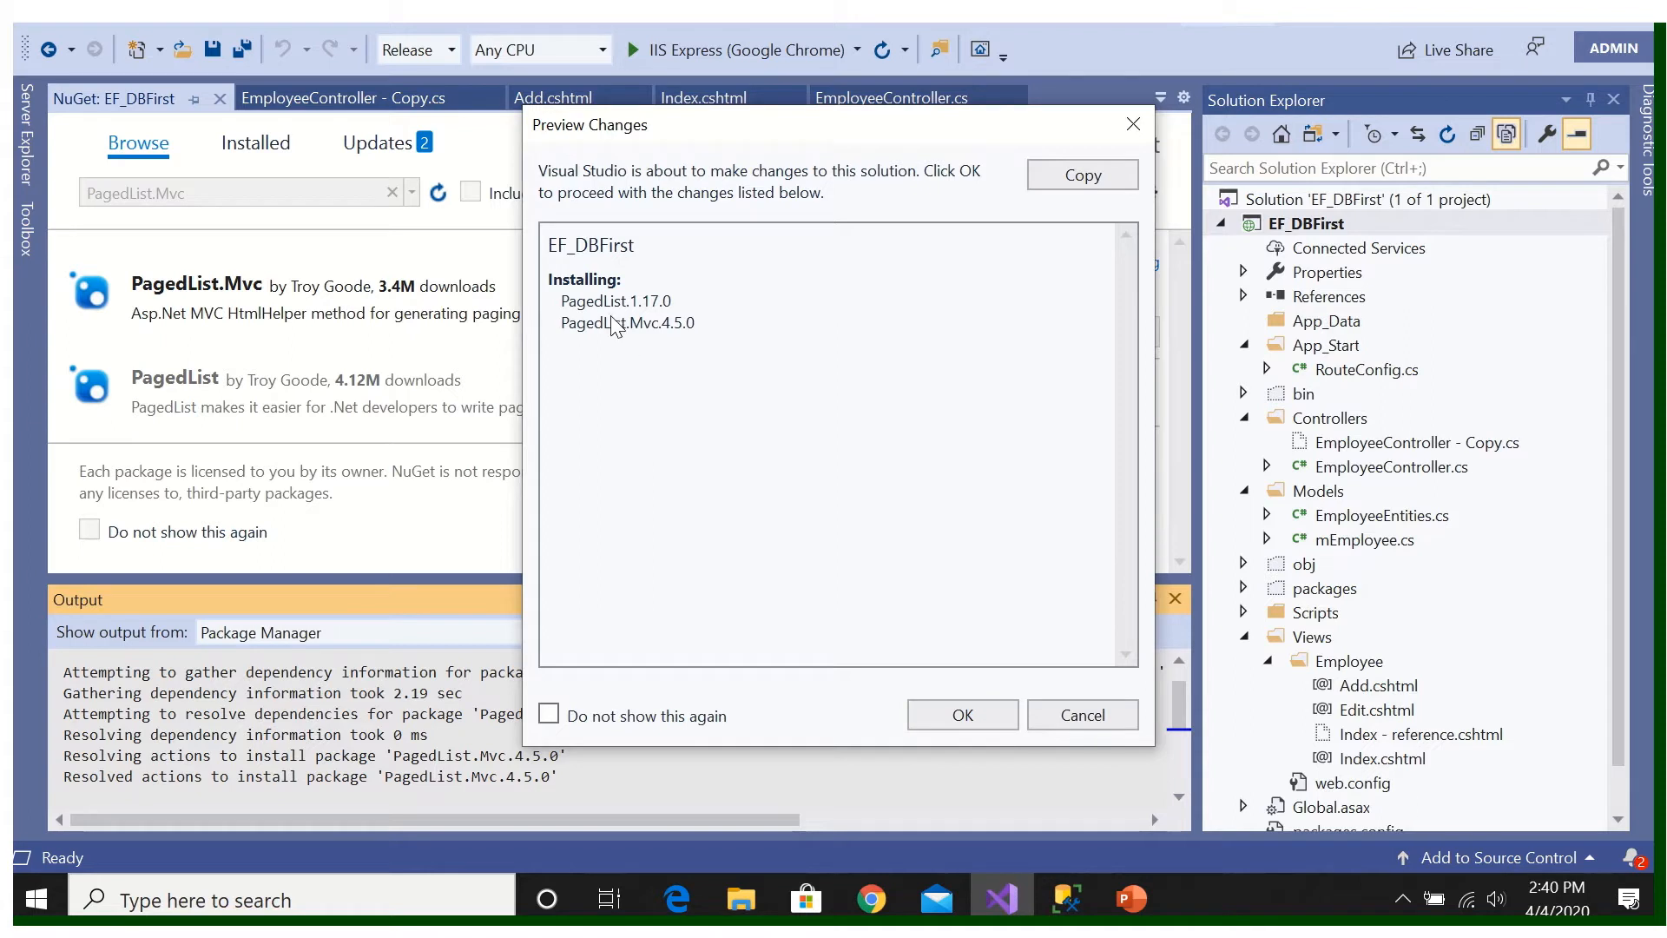
pyautogui.moveTo(558, 352)
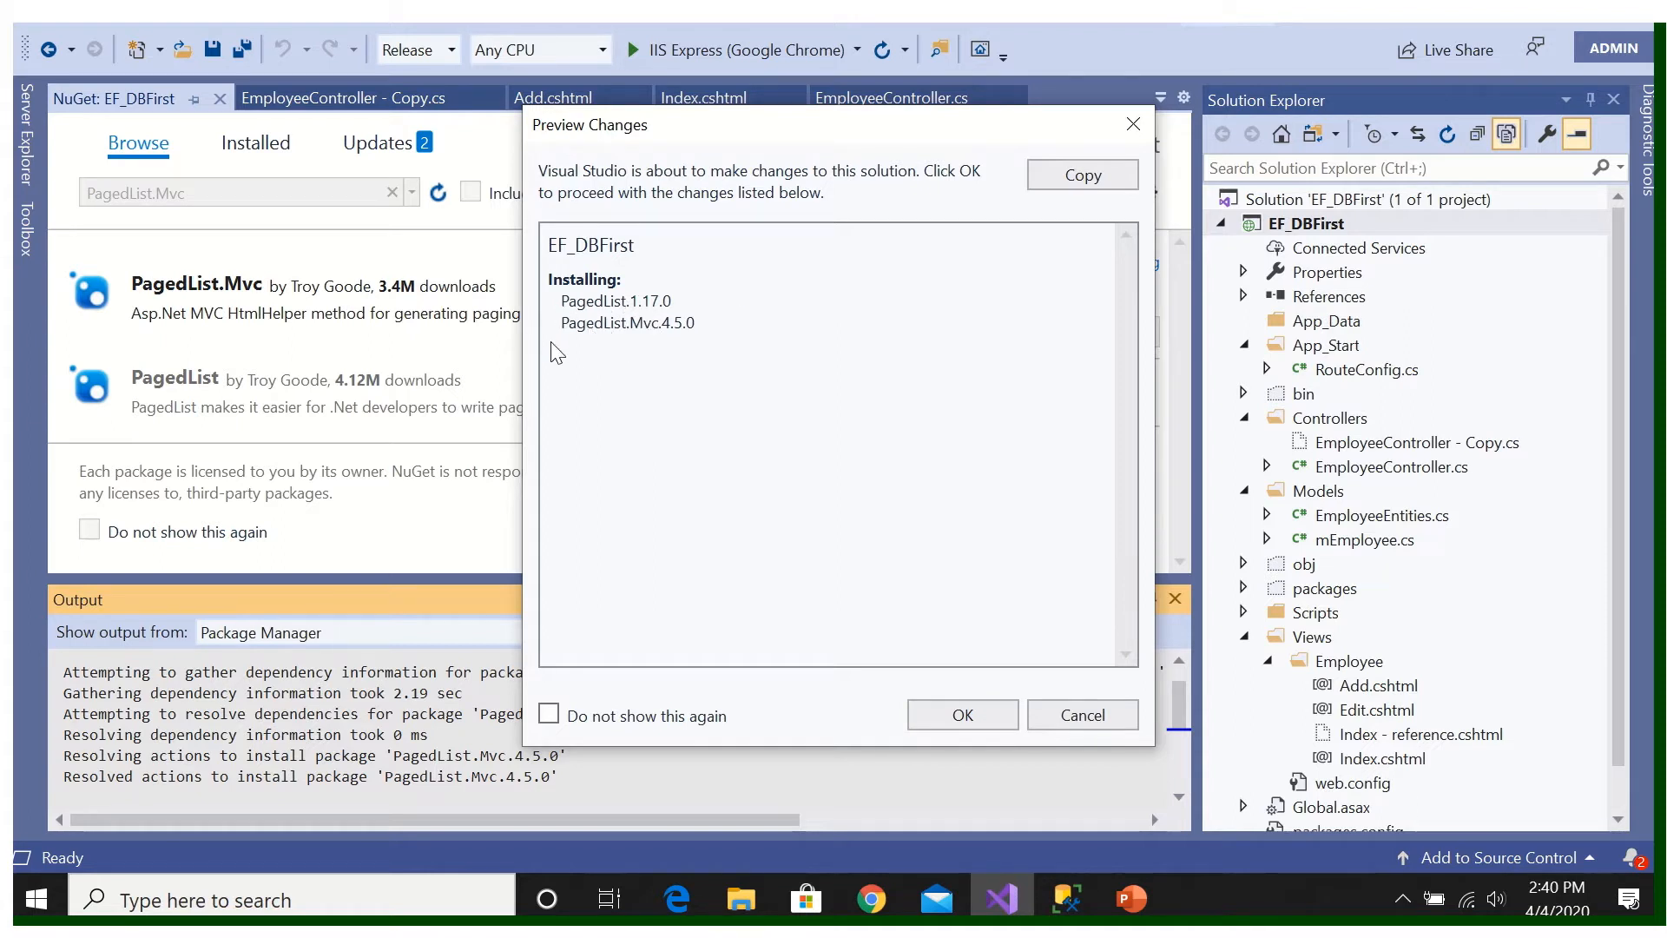
pyautogui.click(960, 715)
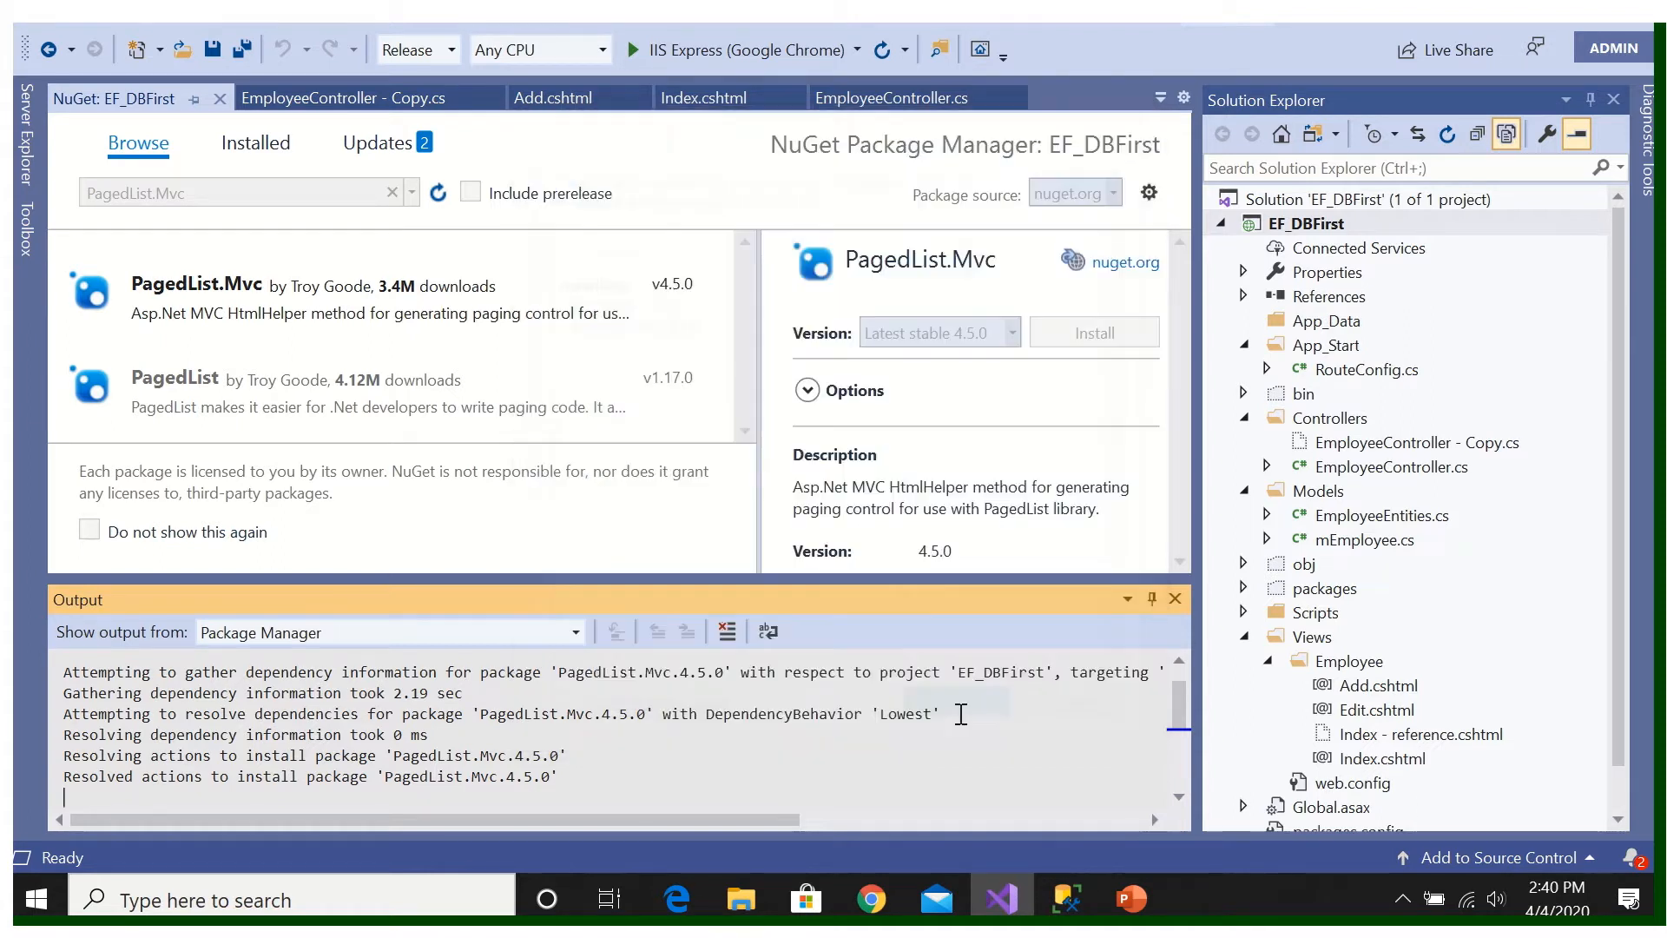
# Step: Check the project's references for the new packages and close the NuGet tab
pyautogui.click(1244, 295)
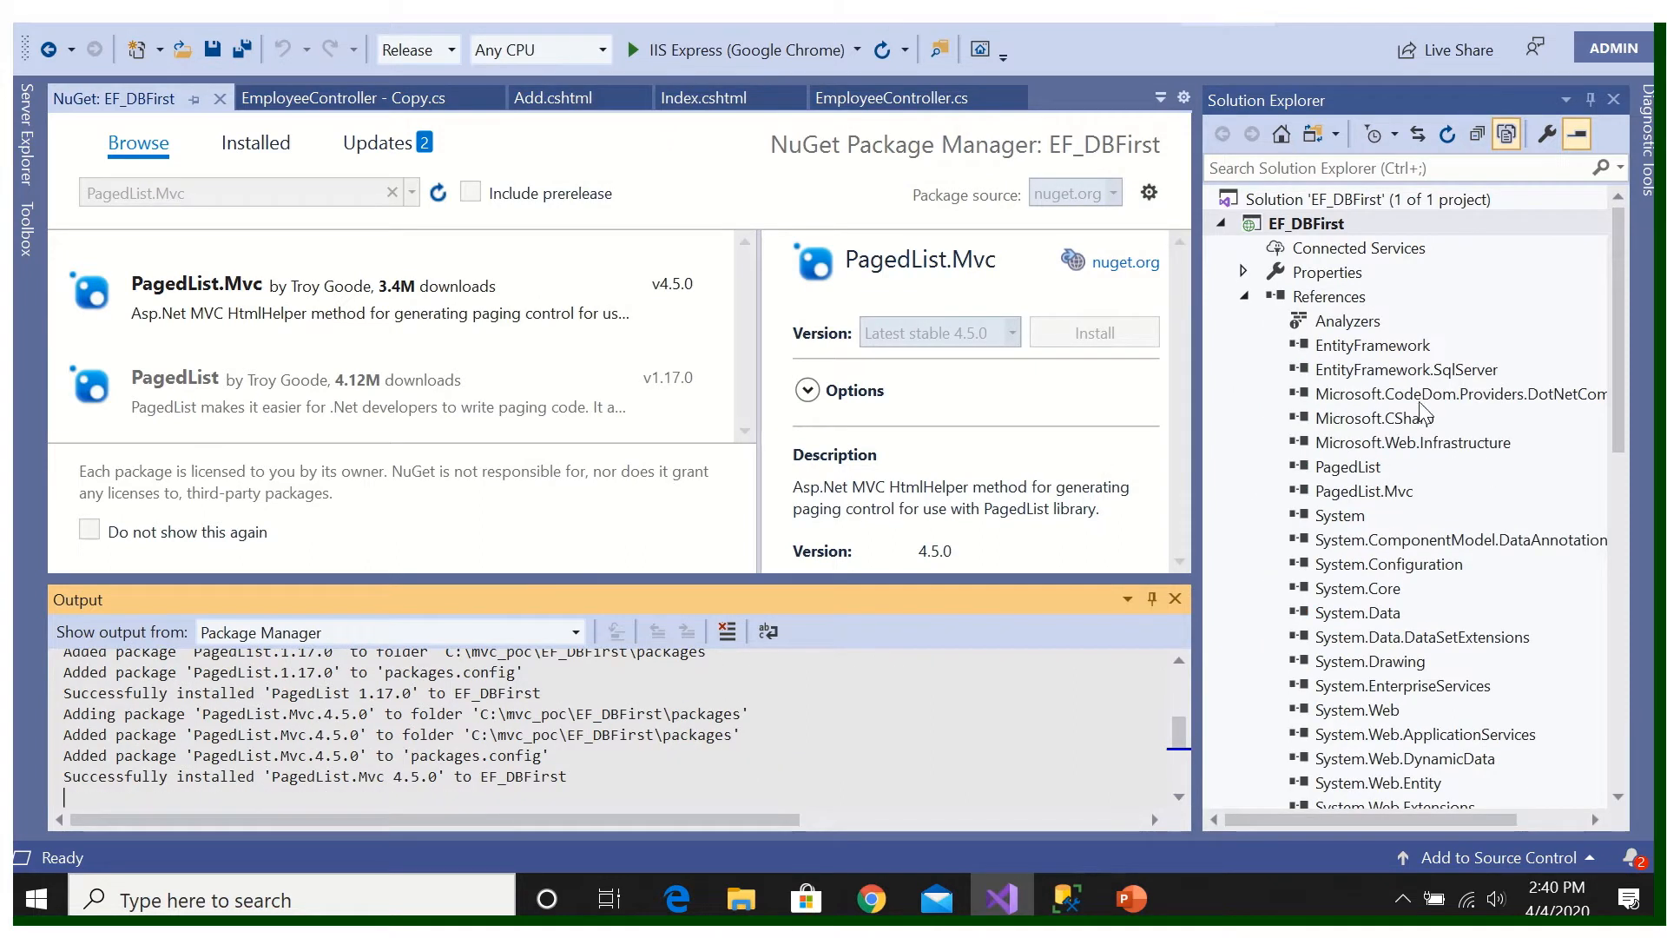
pyautogui.moveTo(1387, 505)
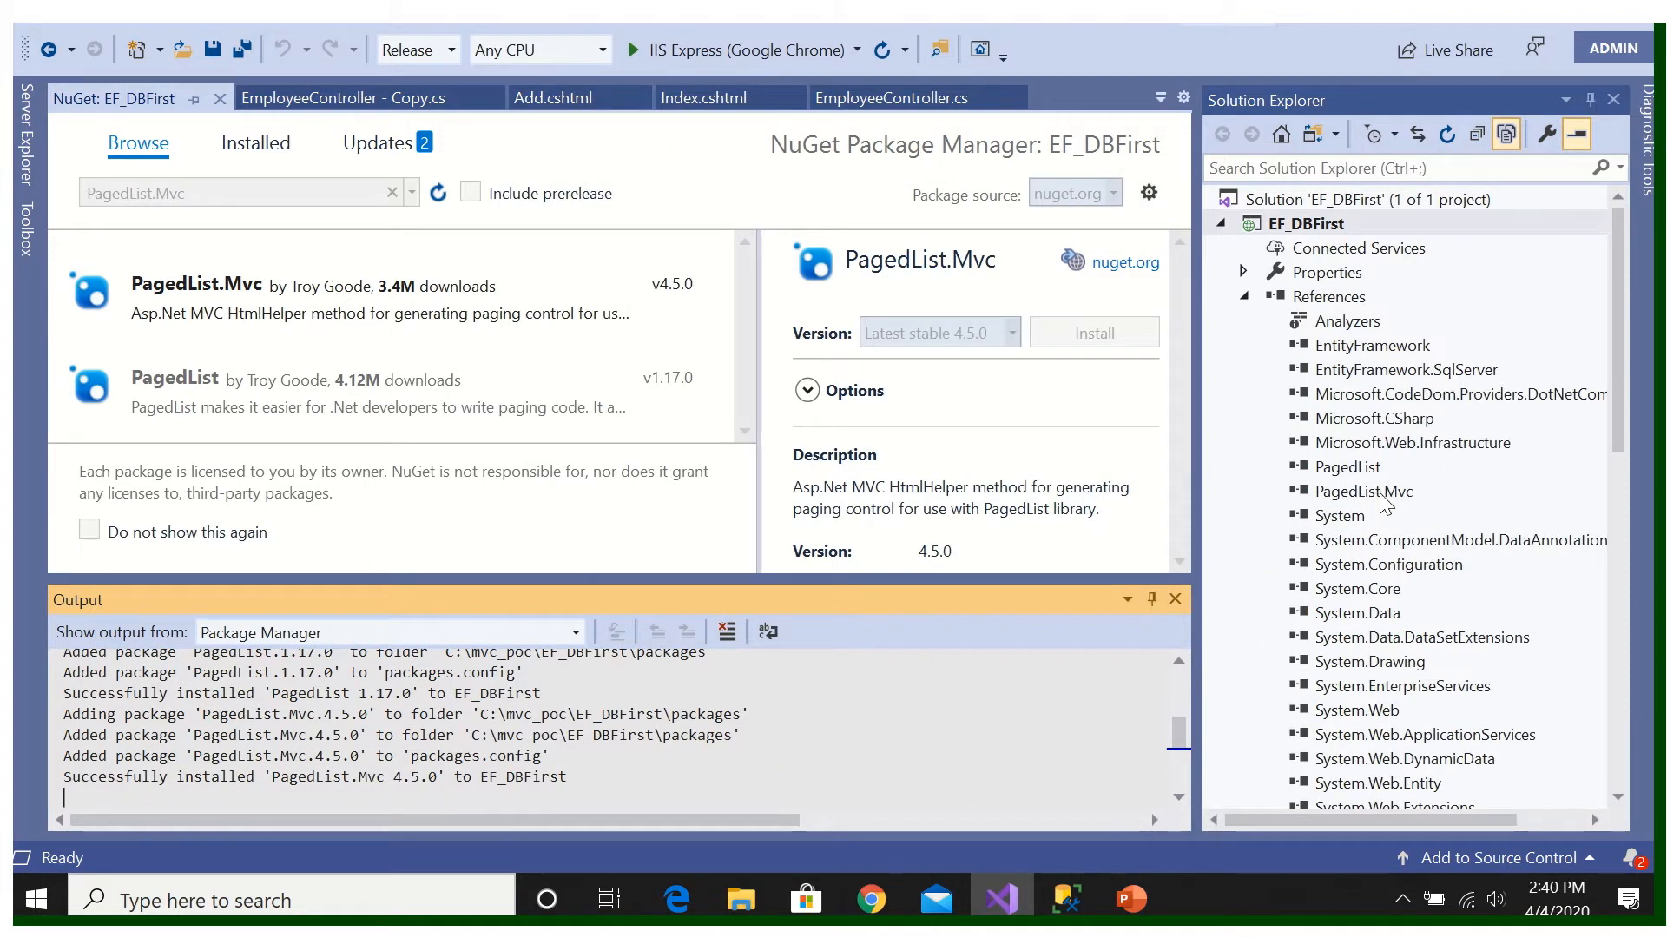
pyautogui.click(1242, 297)
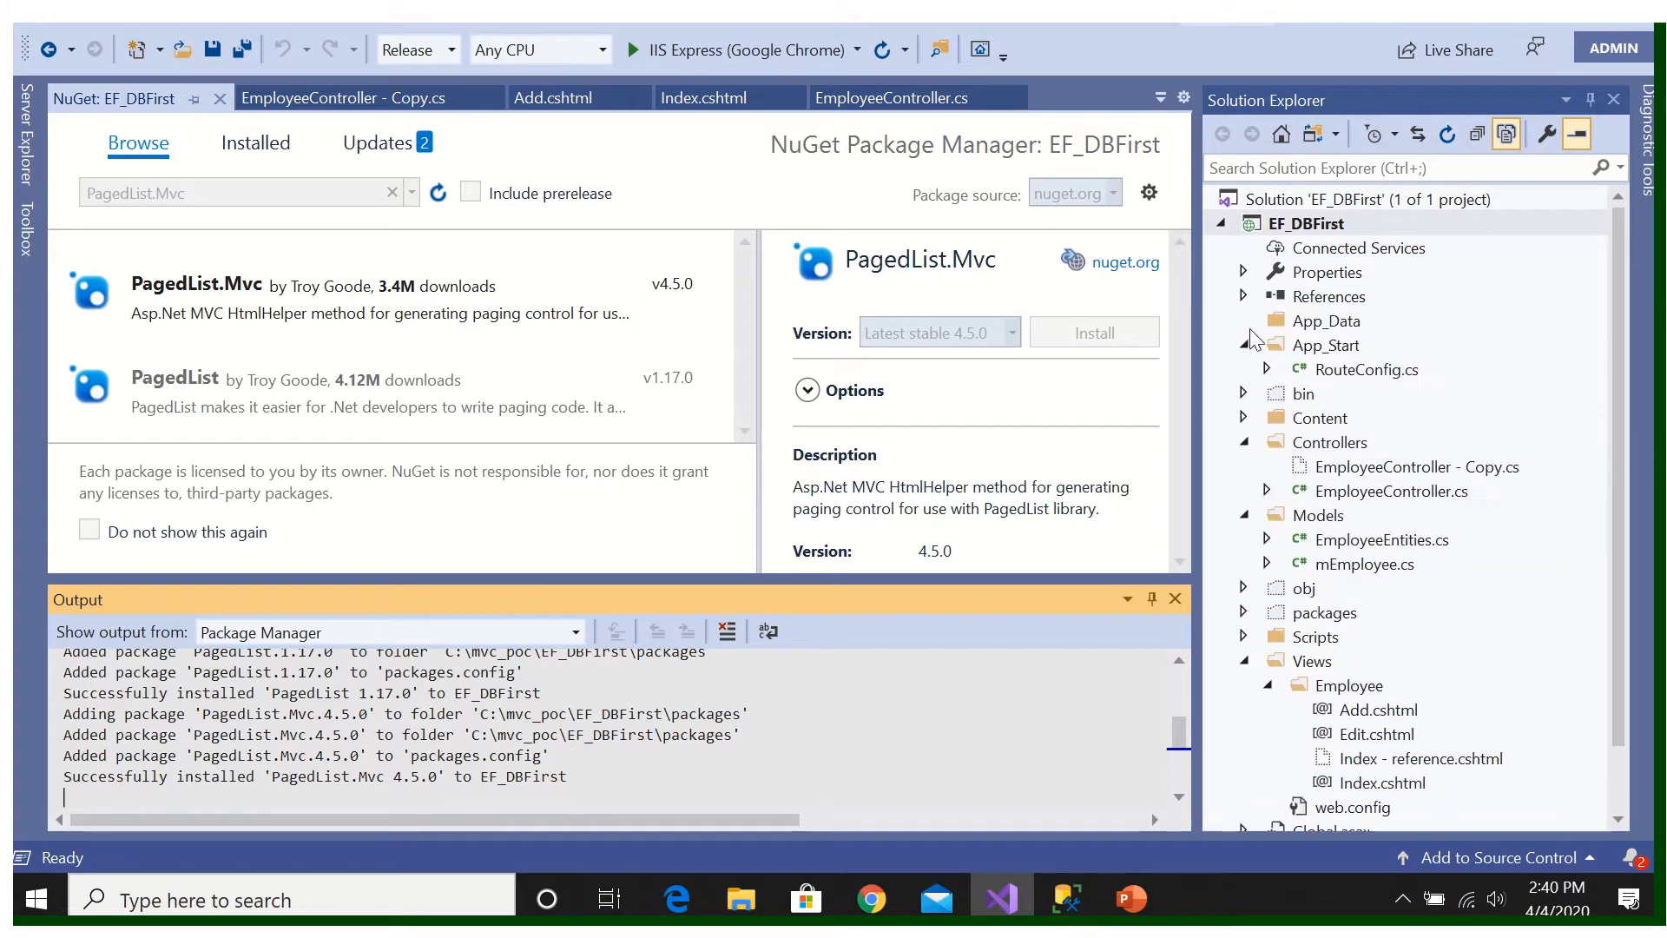
pyautogui.click(1094, 331)
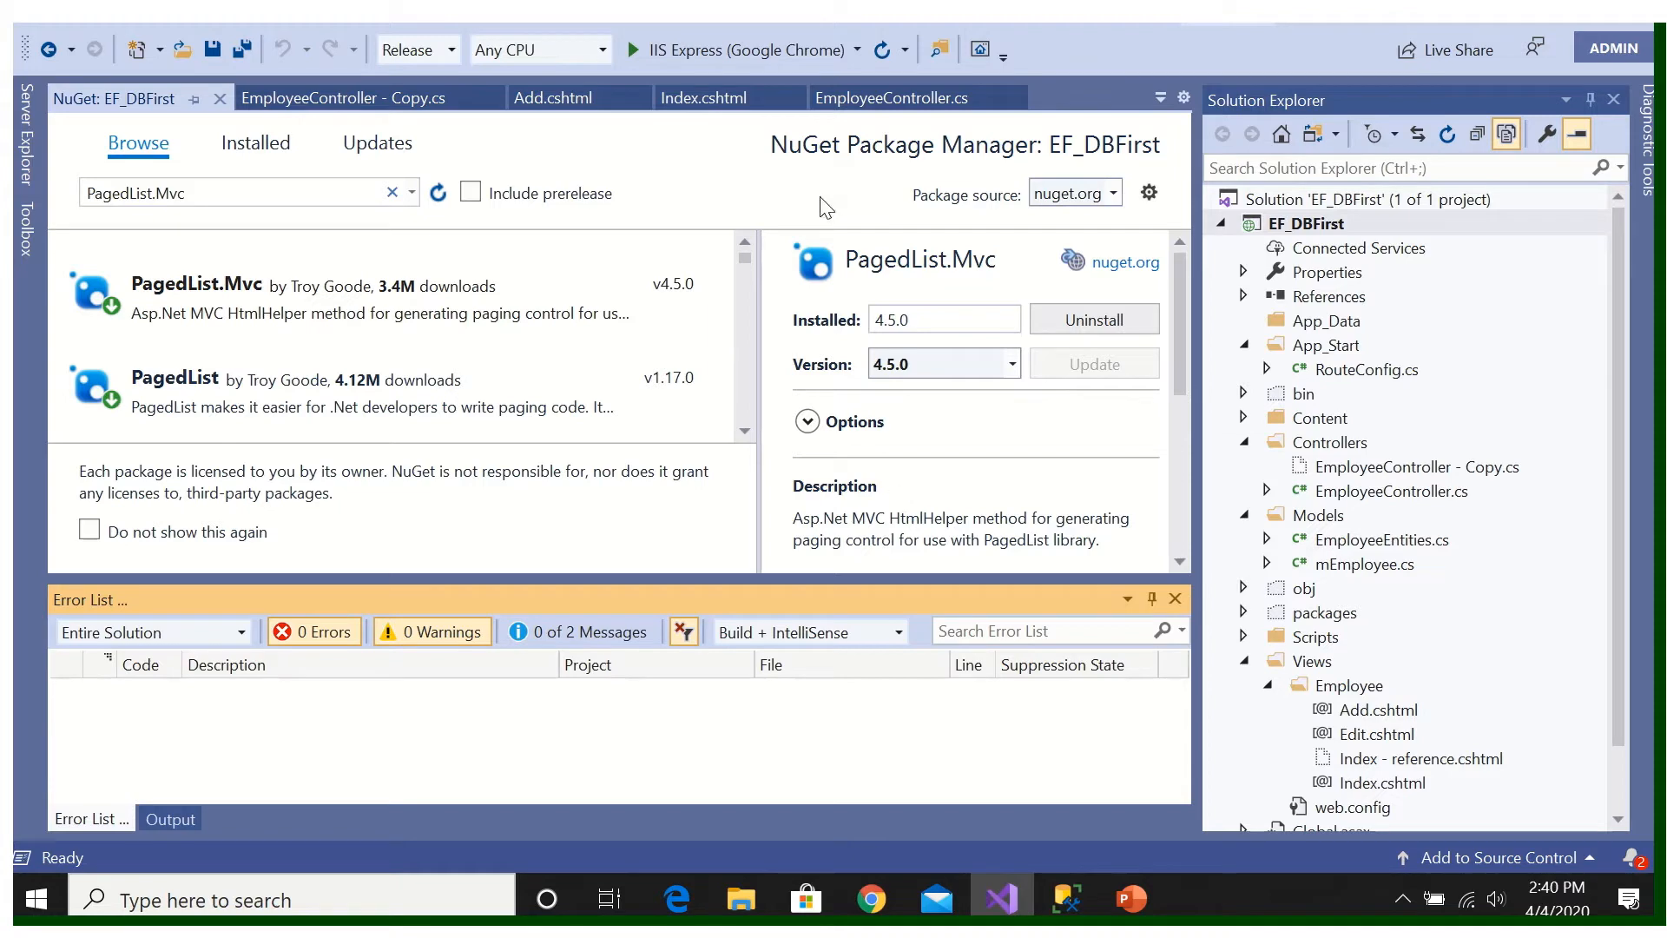
pyautogui.moveTo(772, 602)
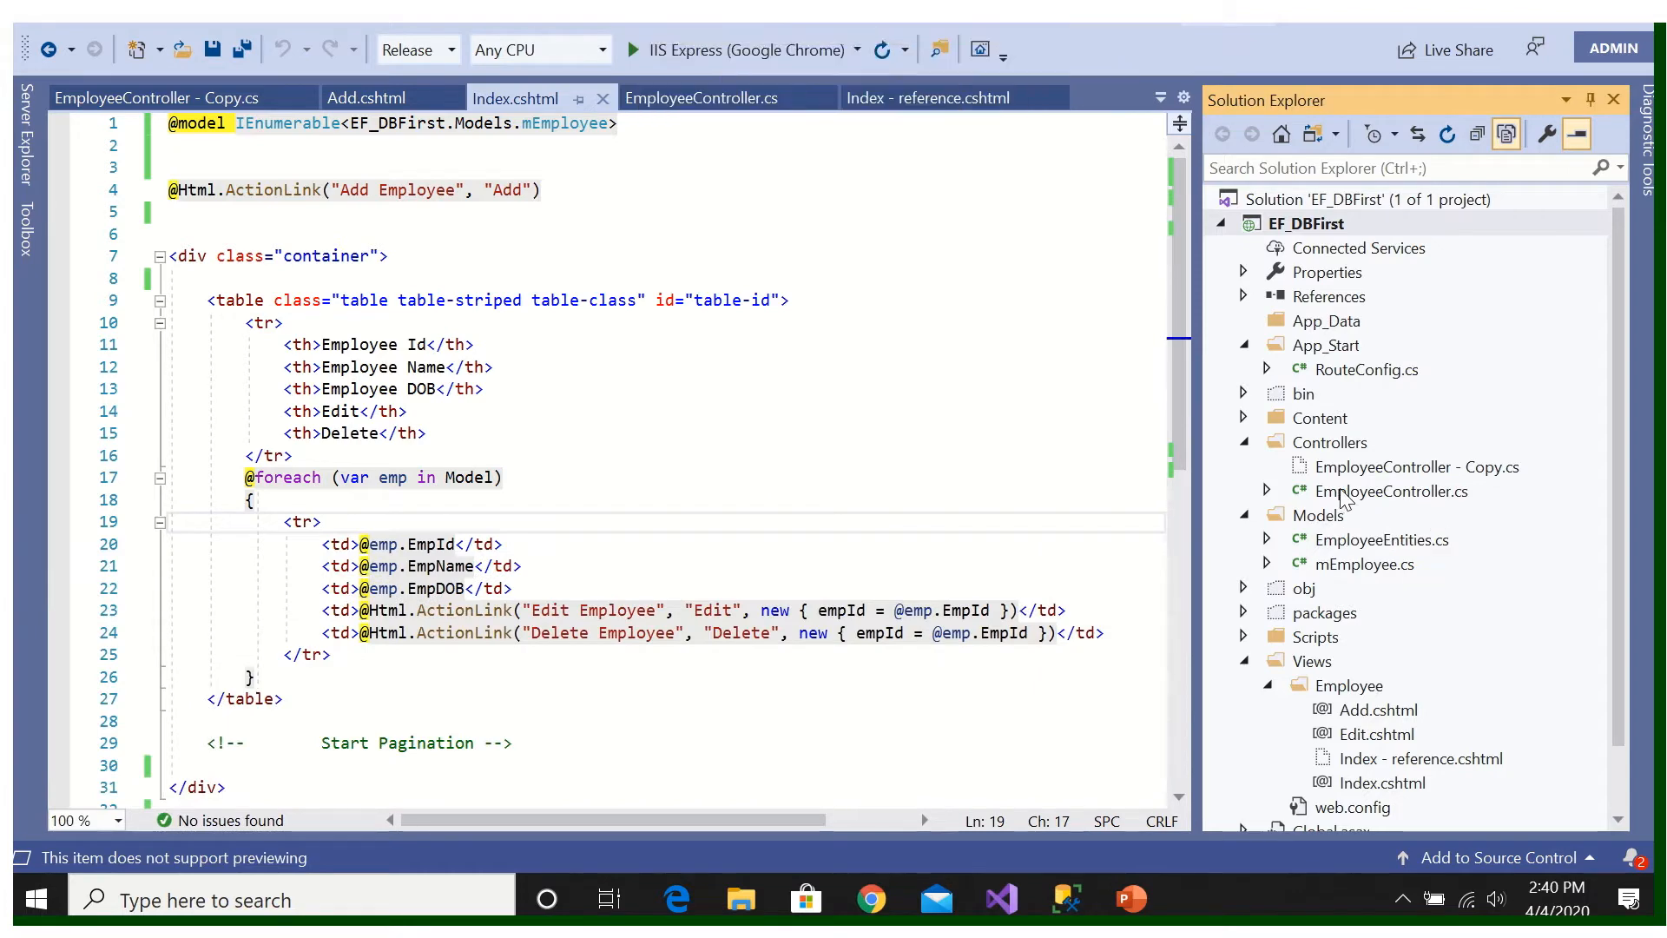
# Step: In EmployeeController, give the Index action an int pageNo=1 parameter
pyautogui.click(1392, 490)
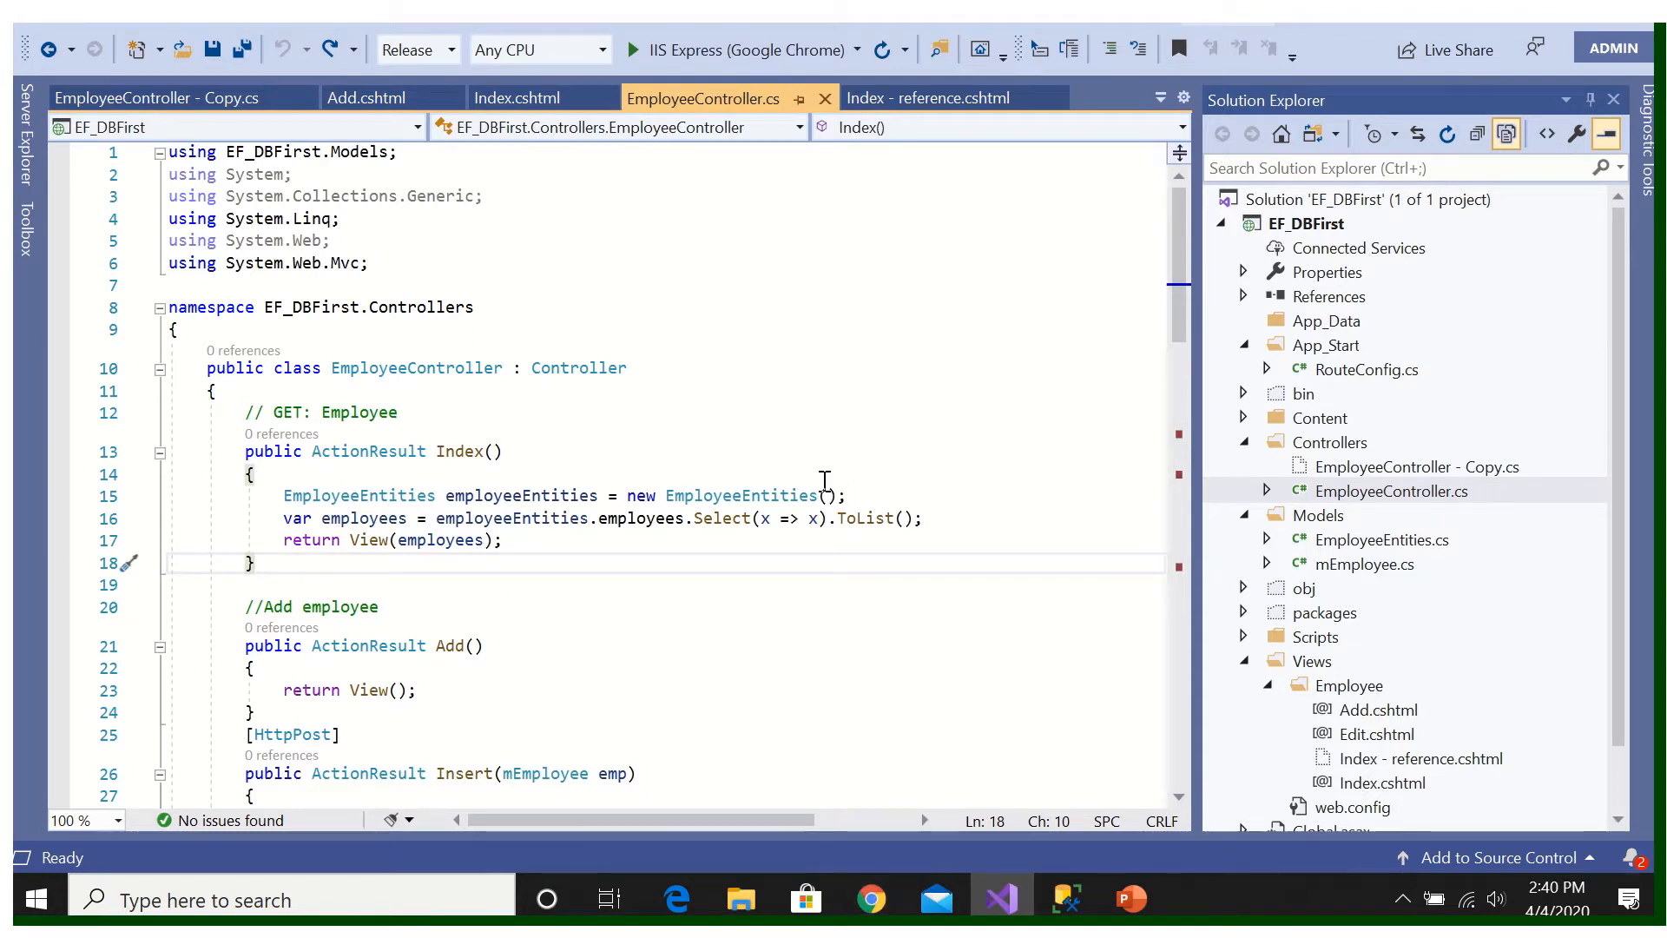
pyautogui.moveTo(229, 458)
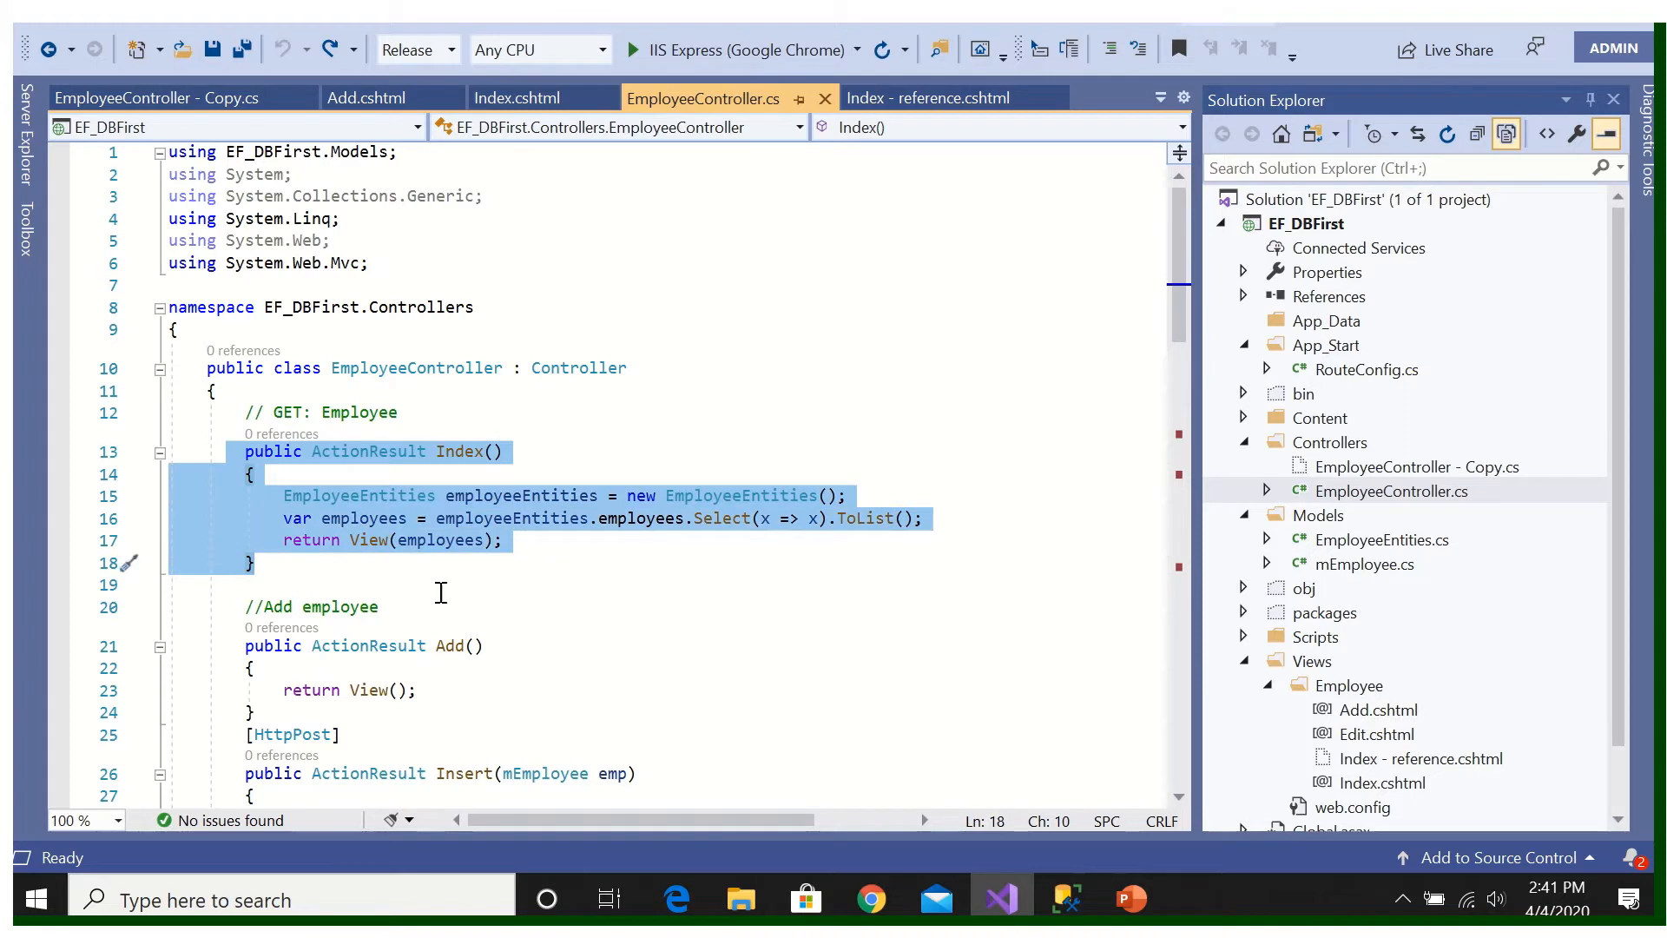
pyautogui.click(630, 562)
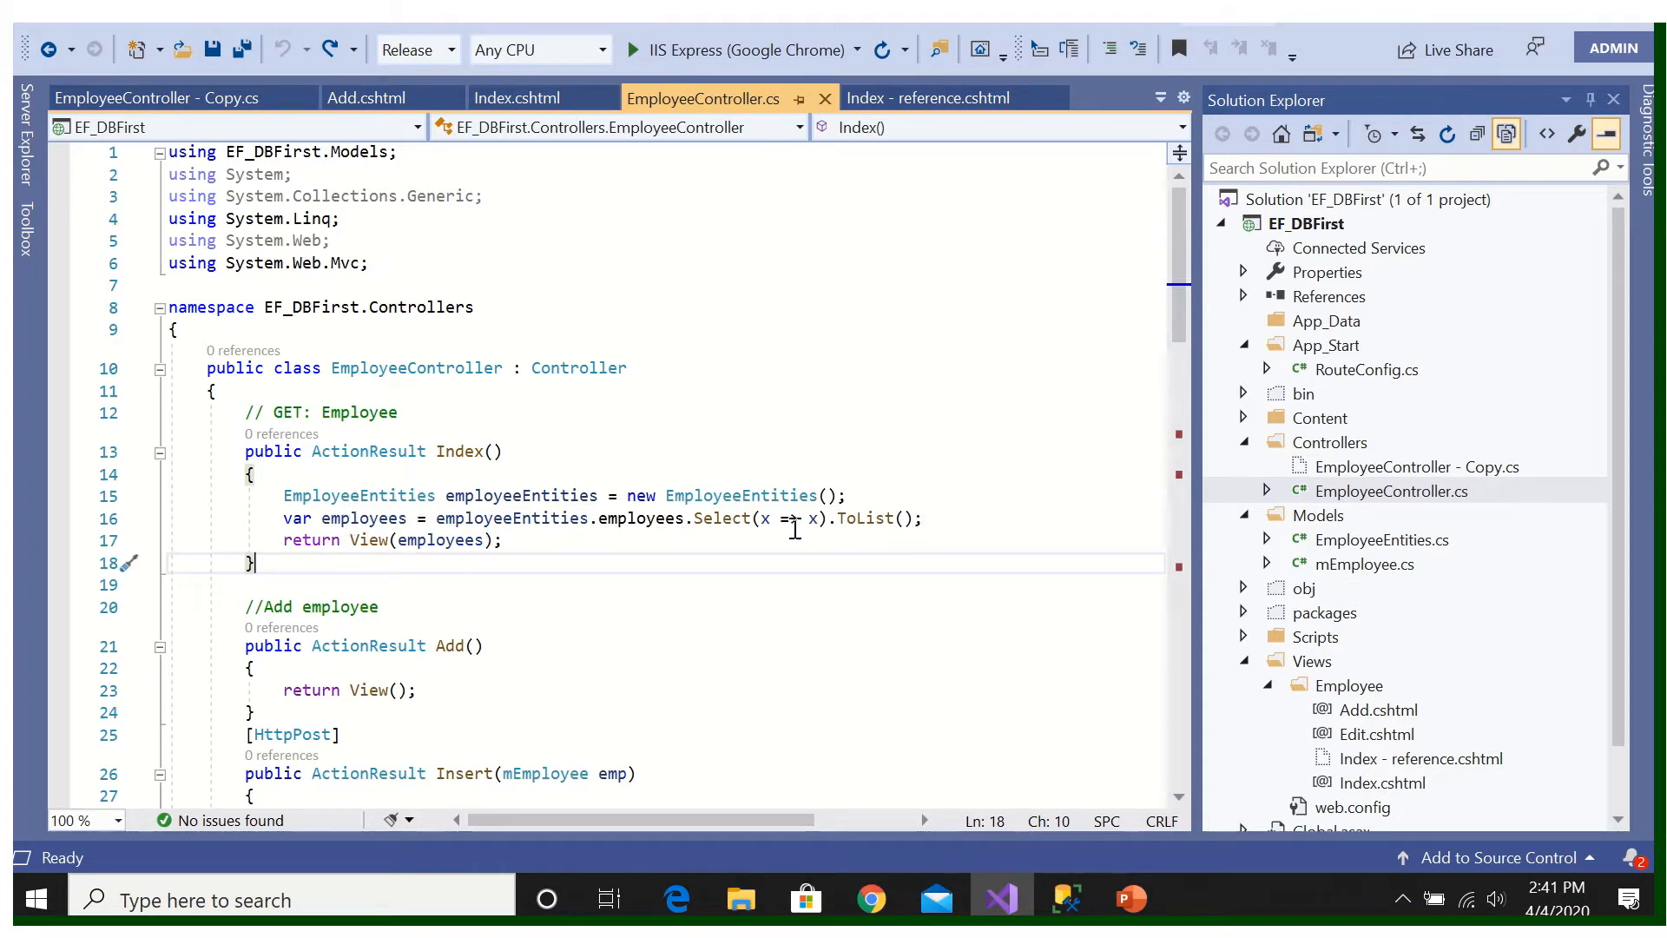
pyautogui.moveTo(579, 556)
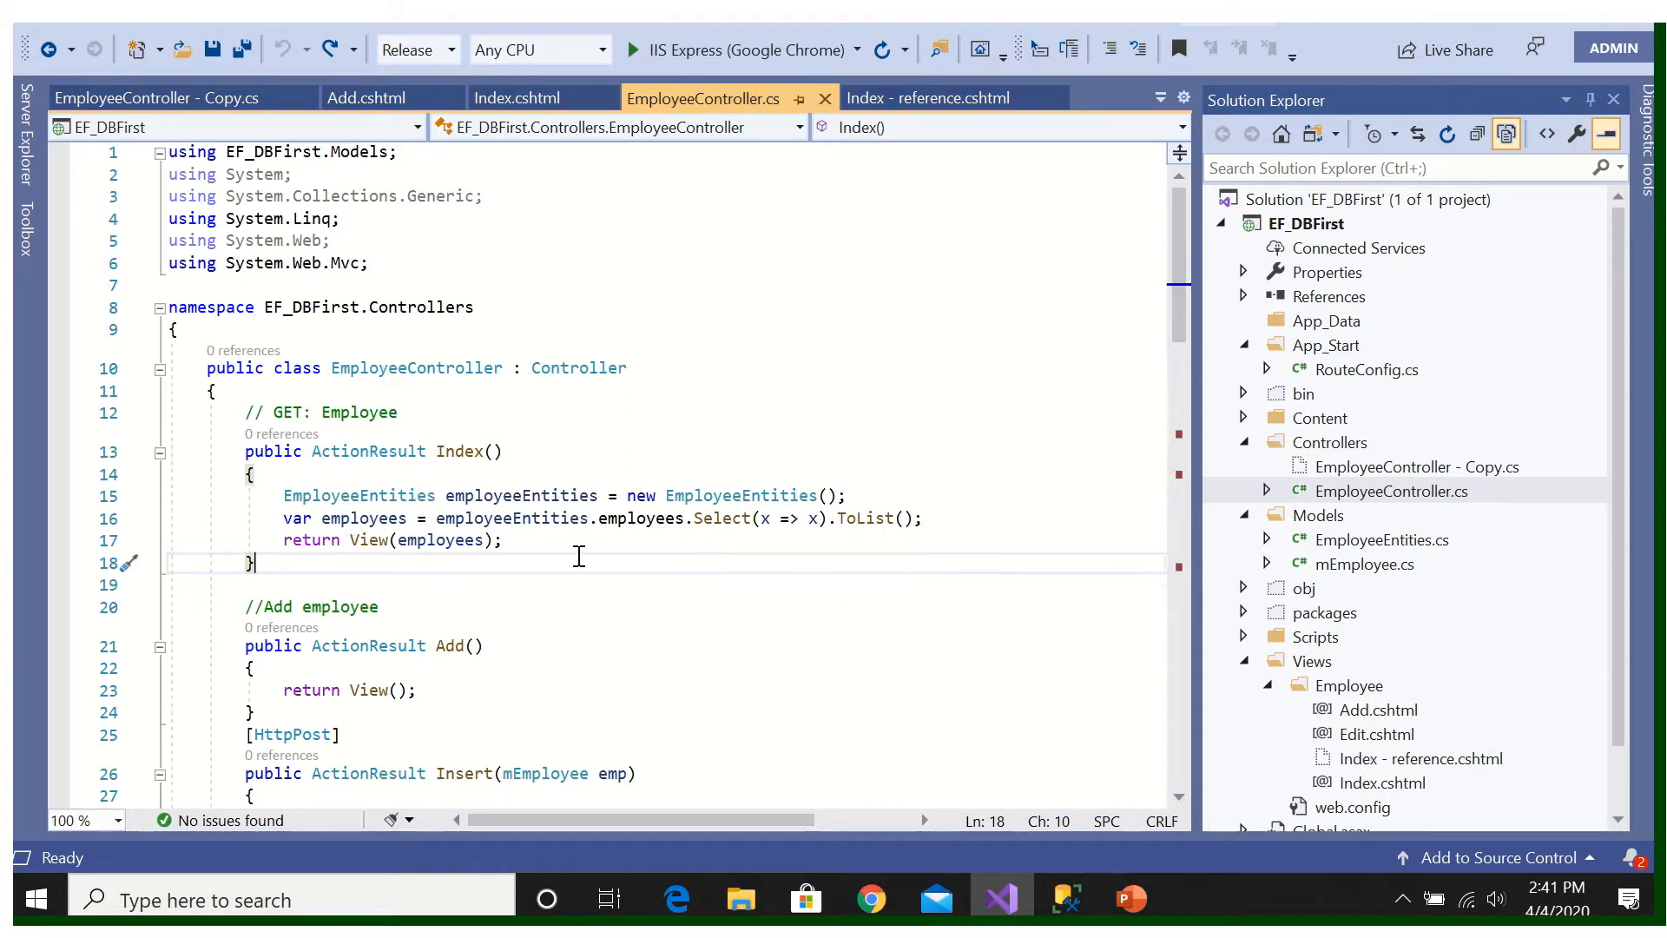
pyautogui.moveTo(501, 478)
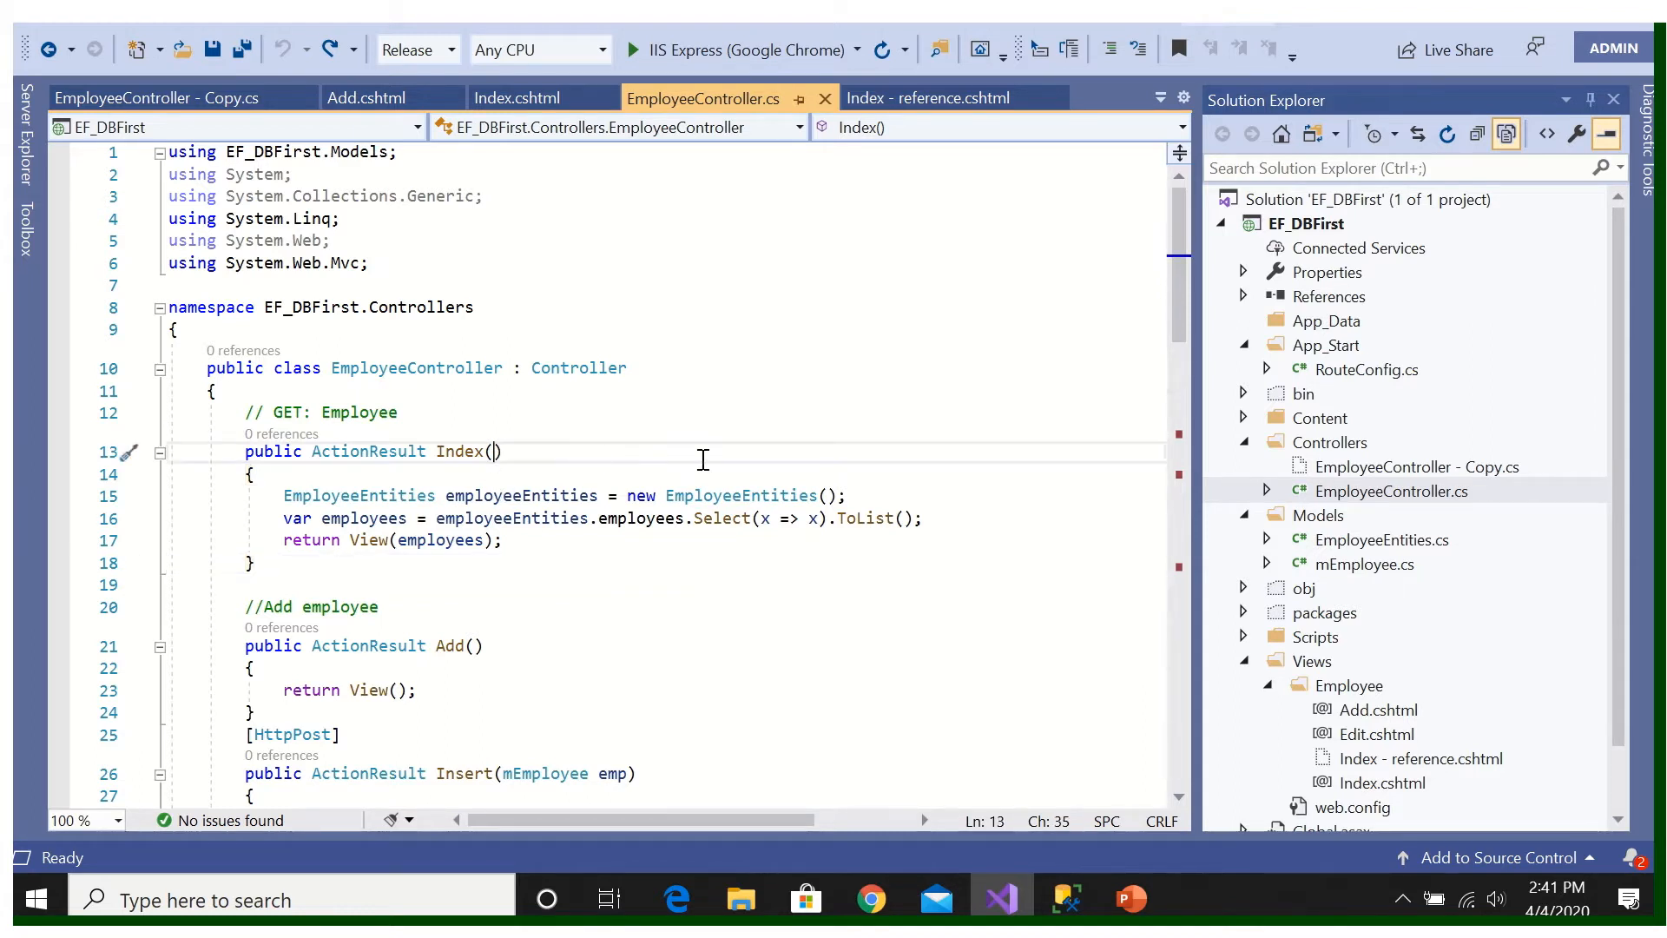
pyautogui.write('int')
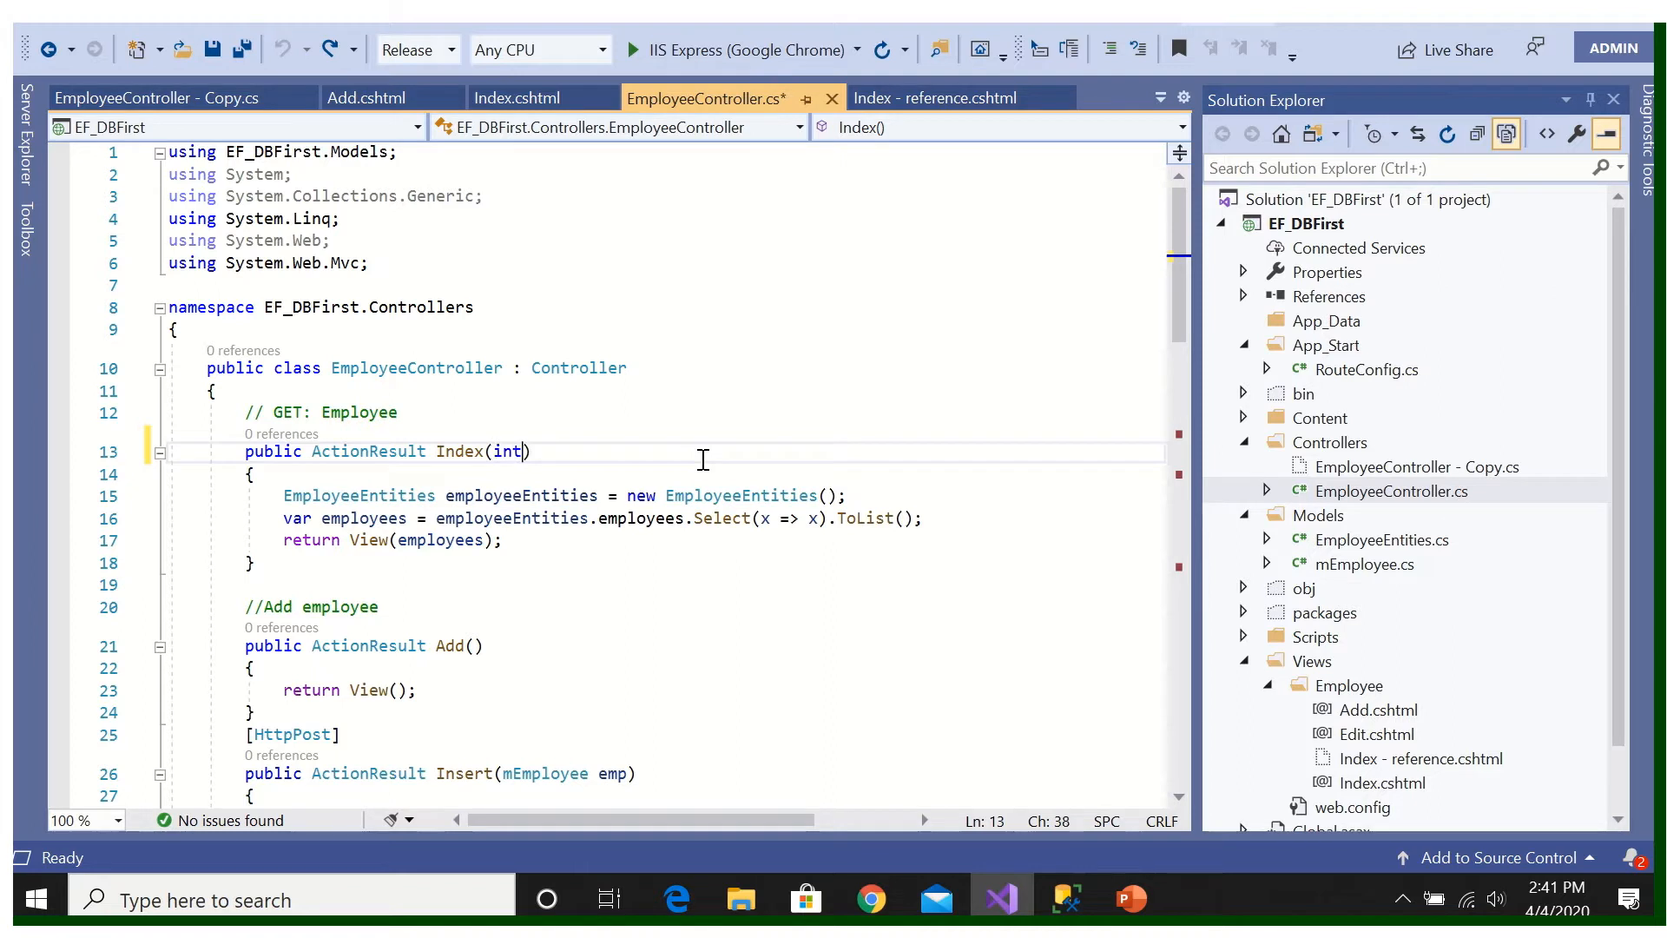
pyautogui.write('pageNo')
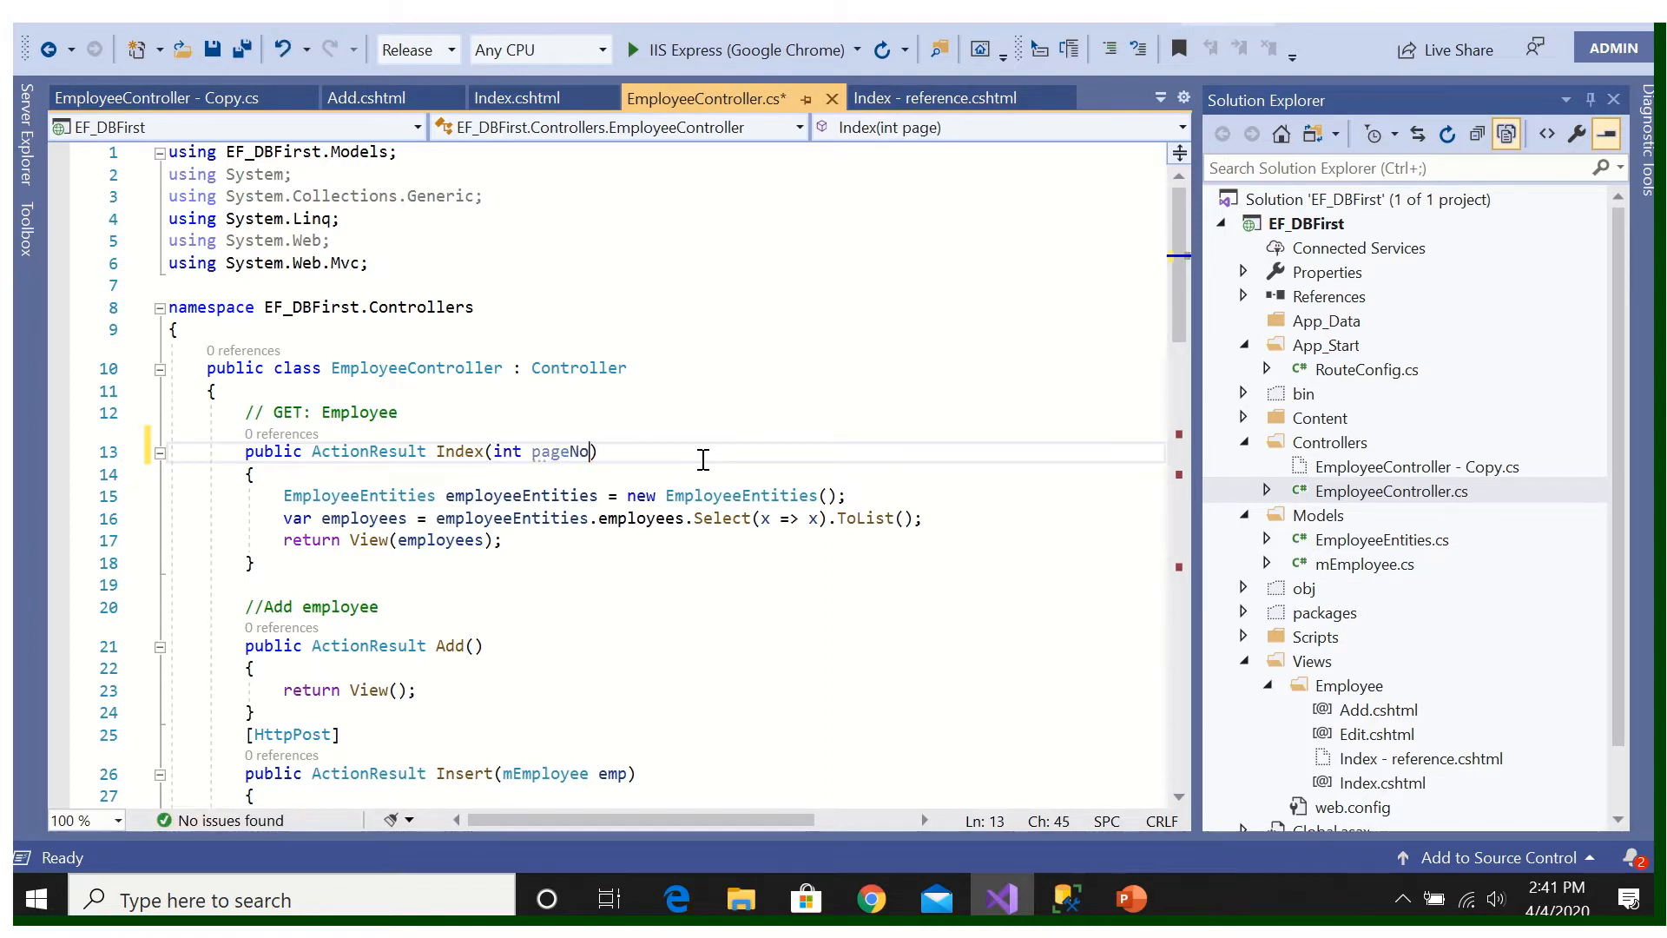
pyautogui.write('=1')
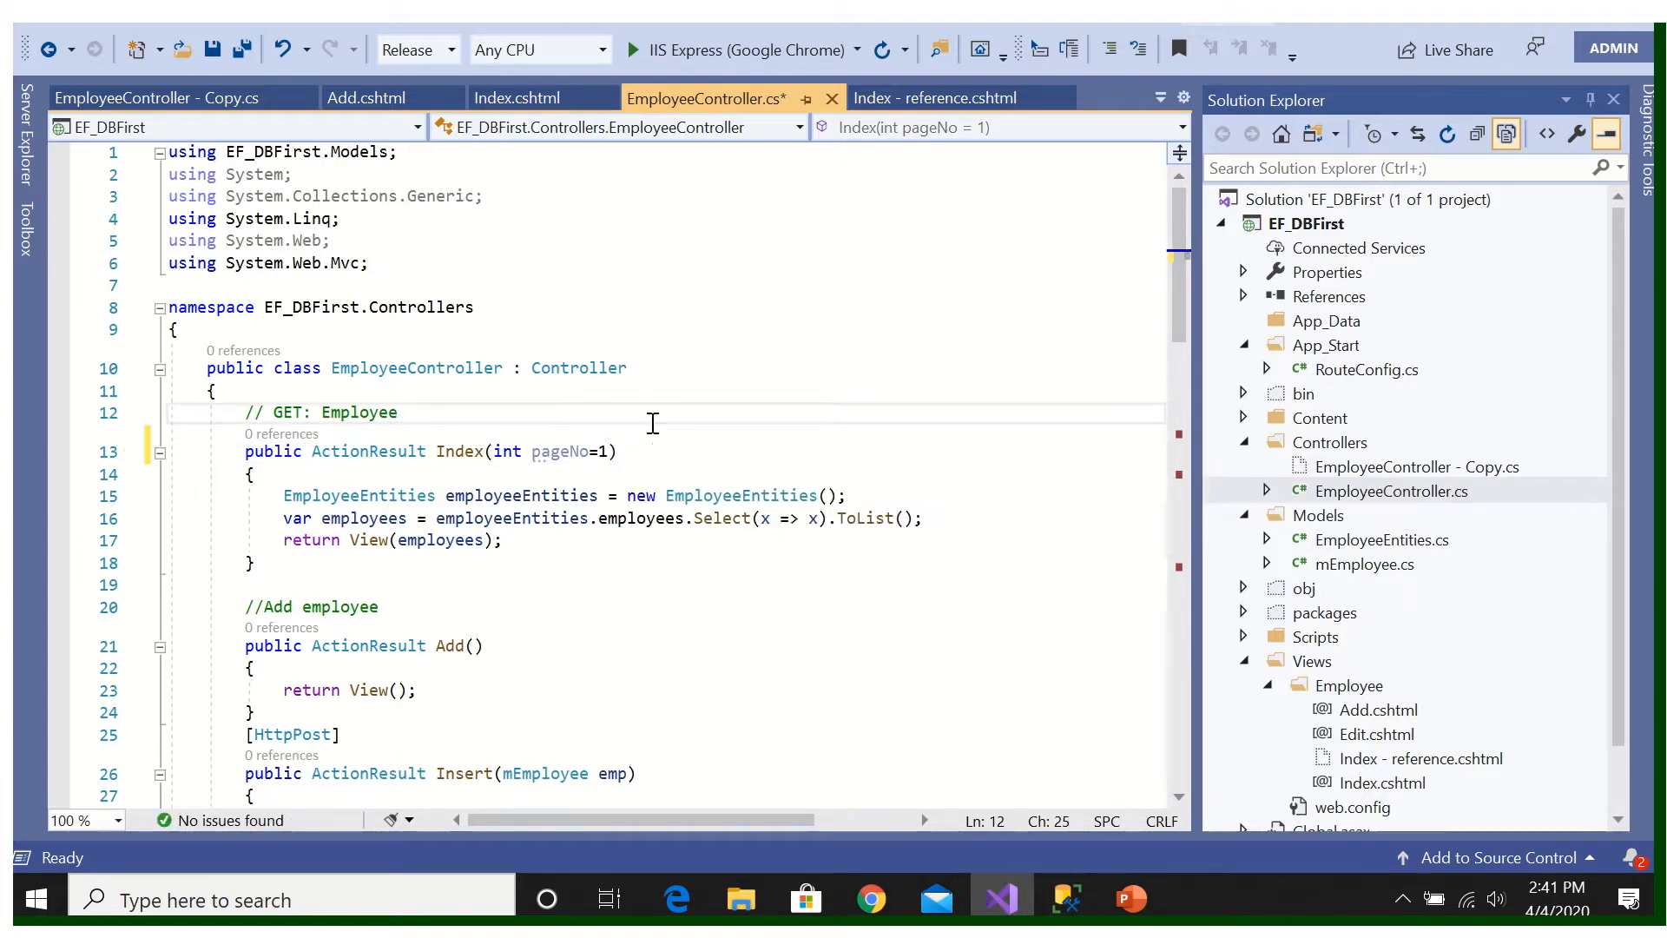
# Step: Declare int pageSize = 3 inside the Index action
pyautogui.press('enter')
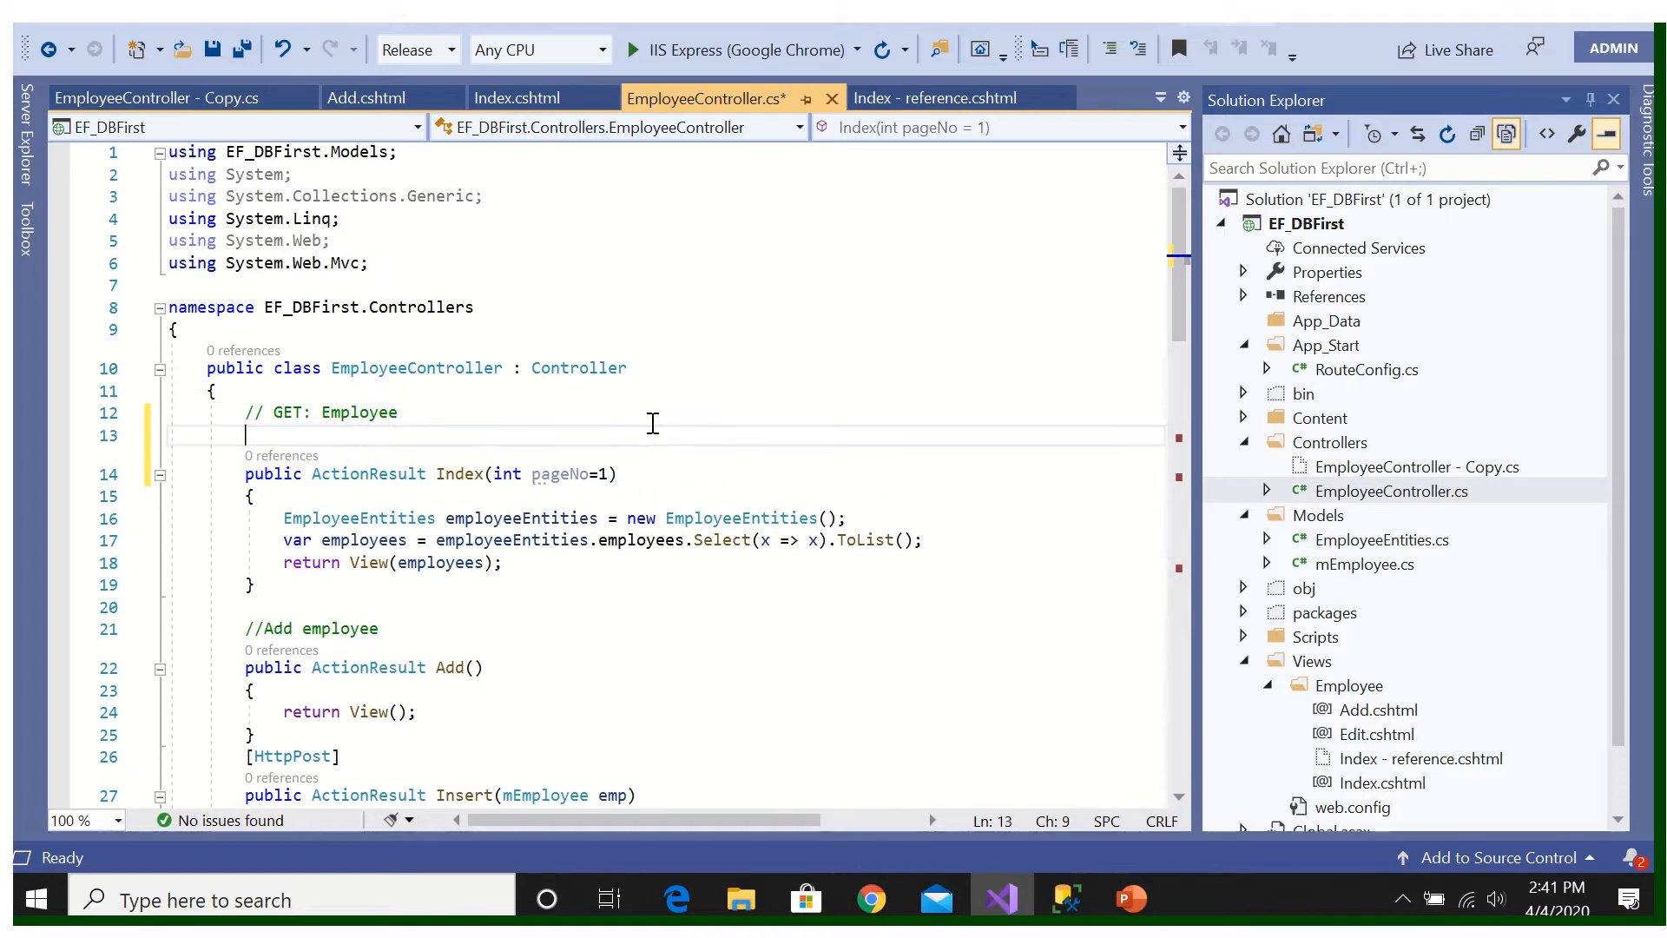
pyautogui.write('int Pa')
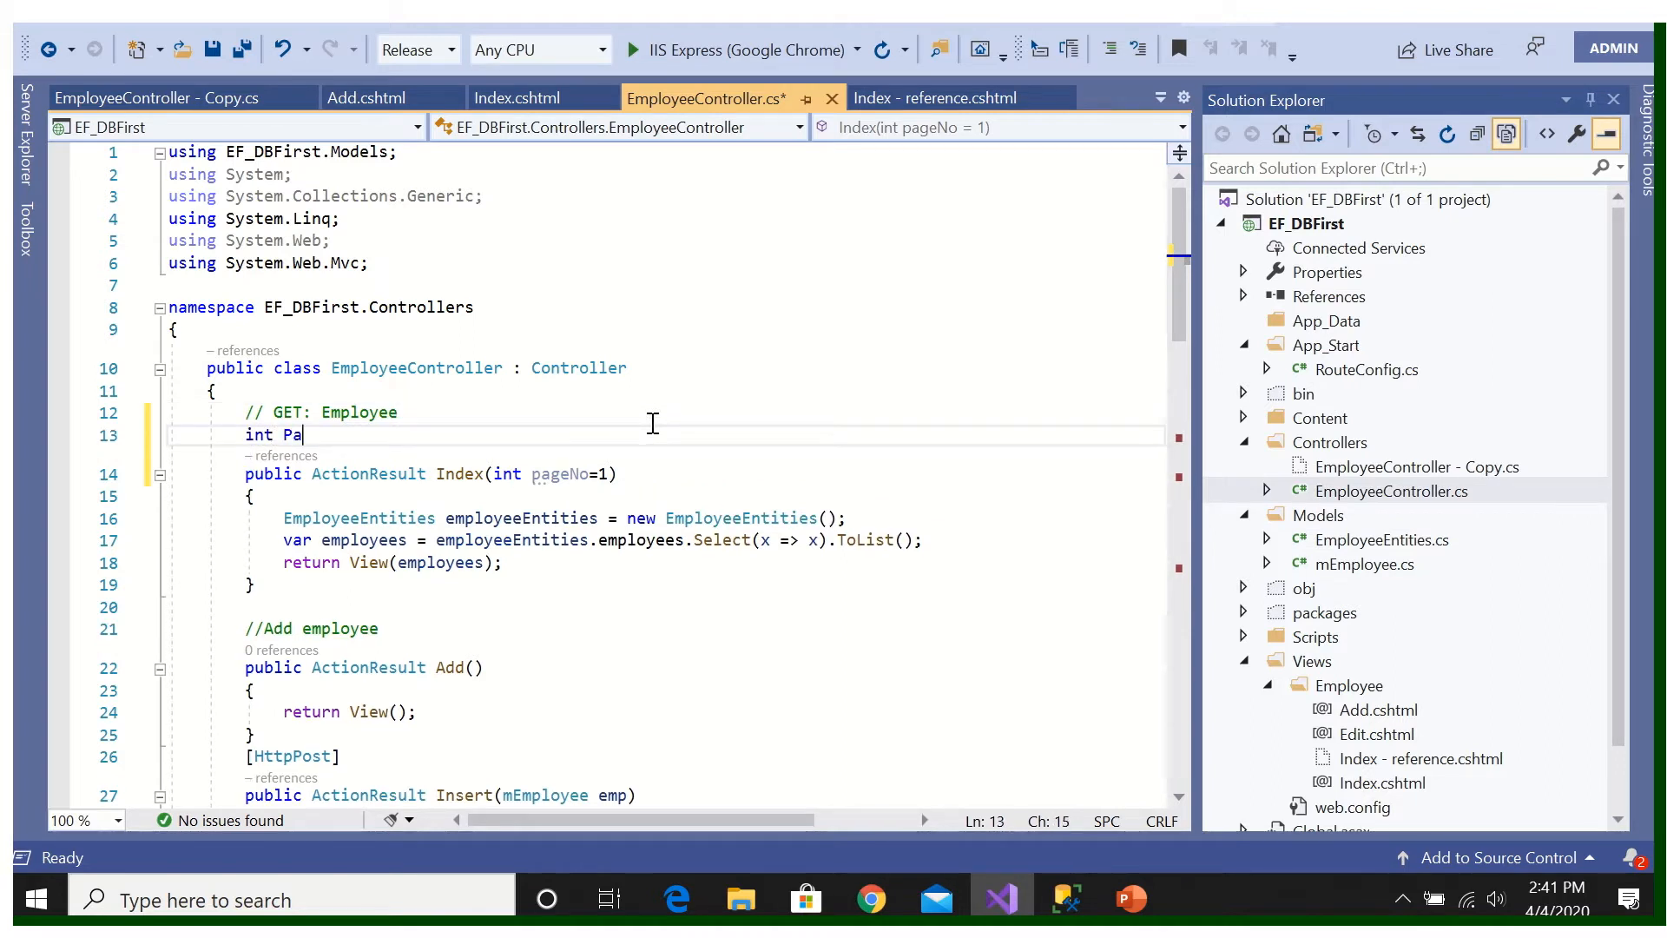
pyautogui.press('Backspace')
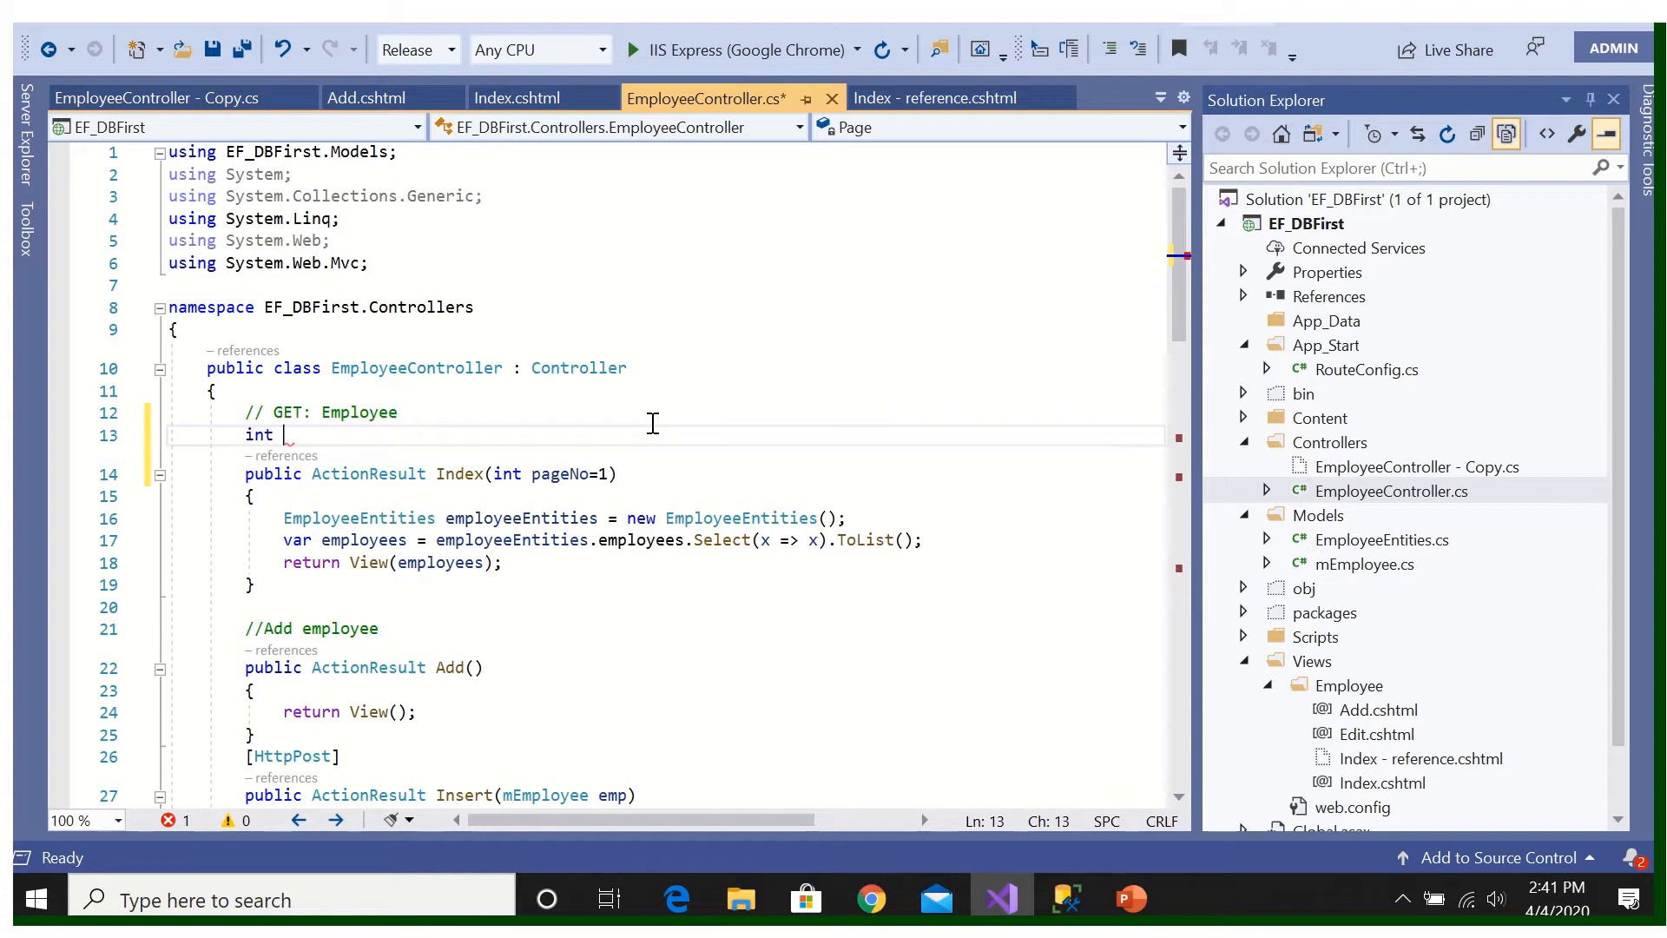
pyautogui.write('page')
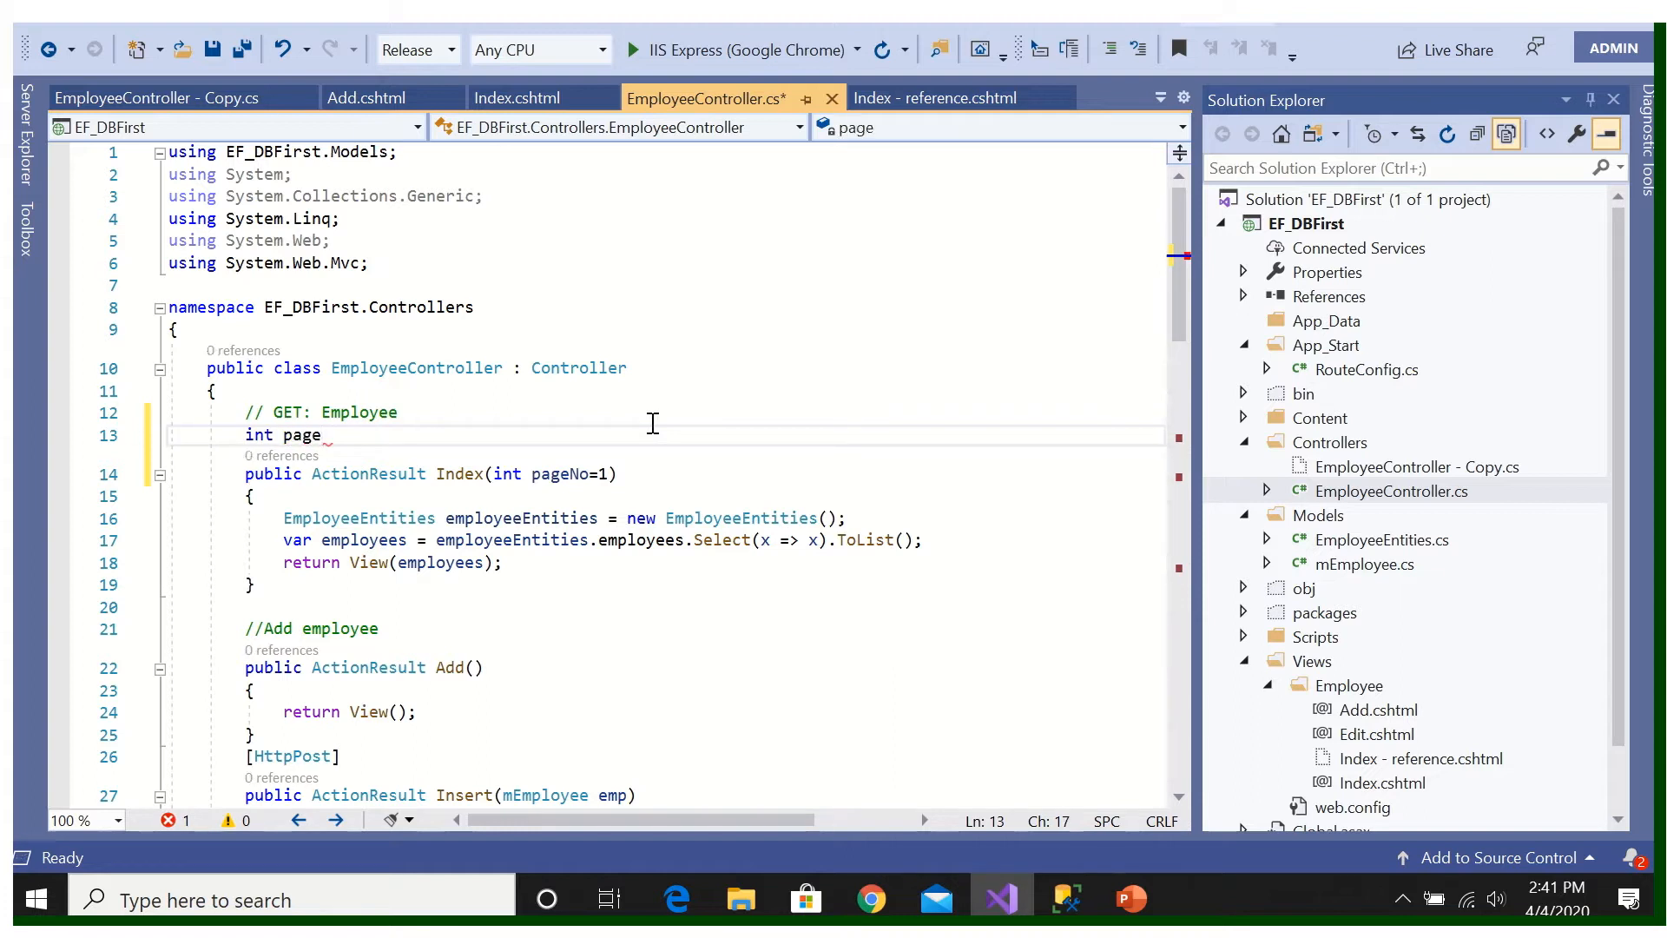
pyautogui.write('Size')
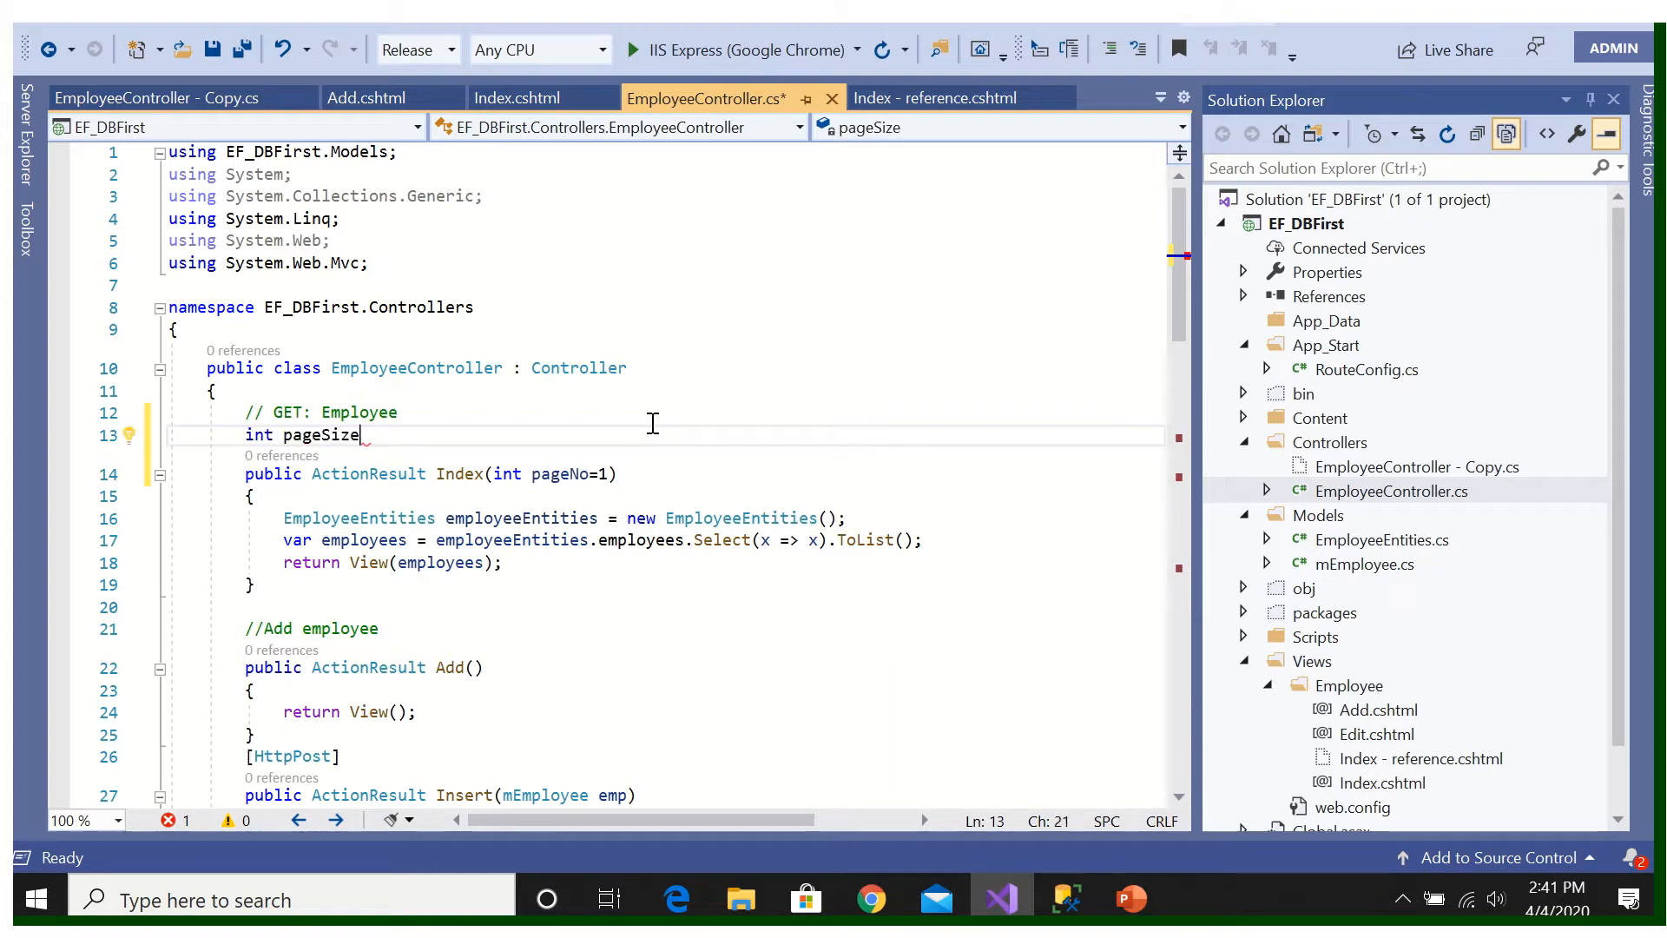
pyautogui.write('= 3;')
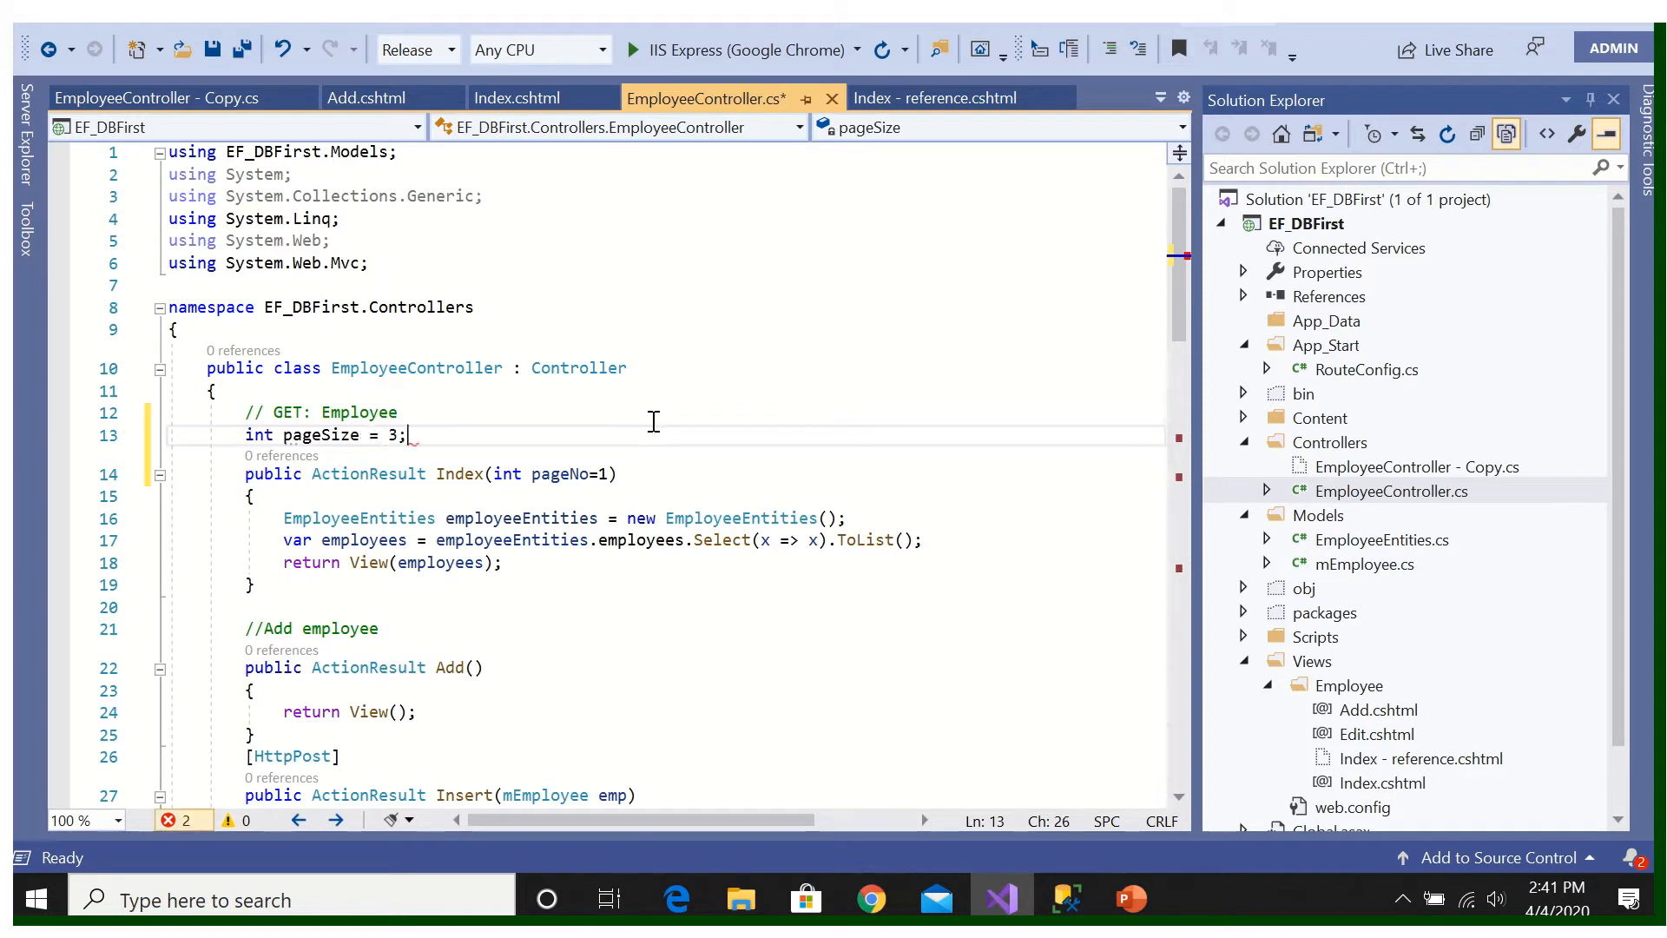
pyautogui.click(351, 607)
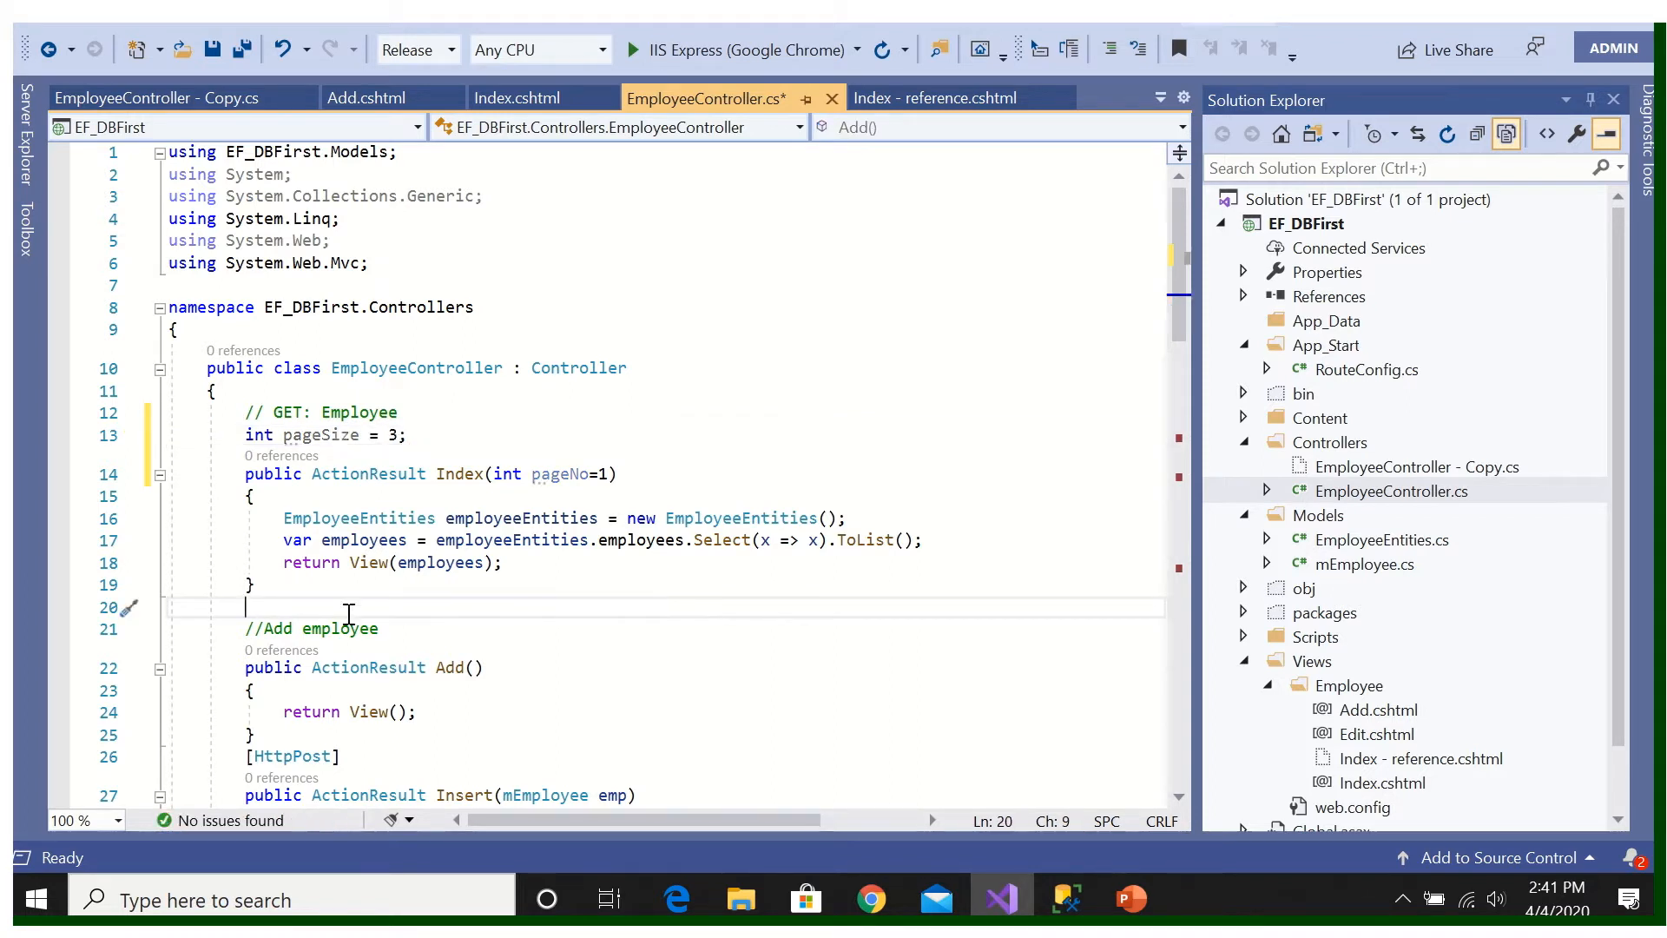
# Step: Add a 'Filter total empl…' comment after the employee query line
pyautogui.click(336, 539)
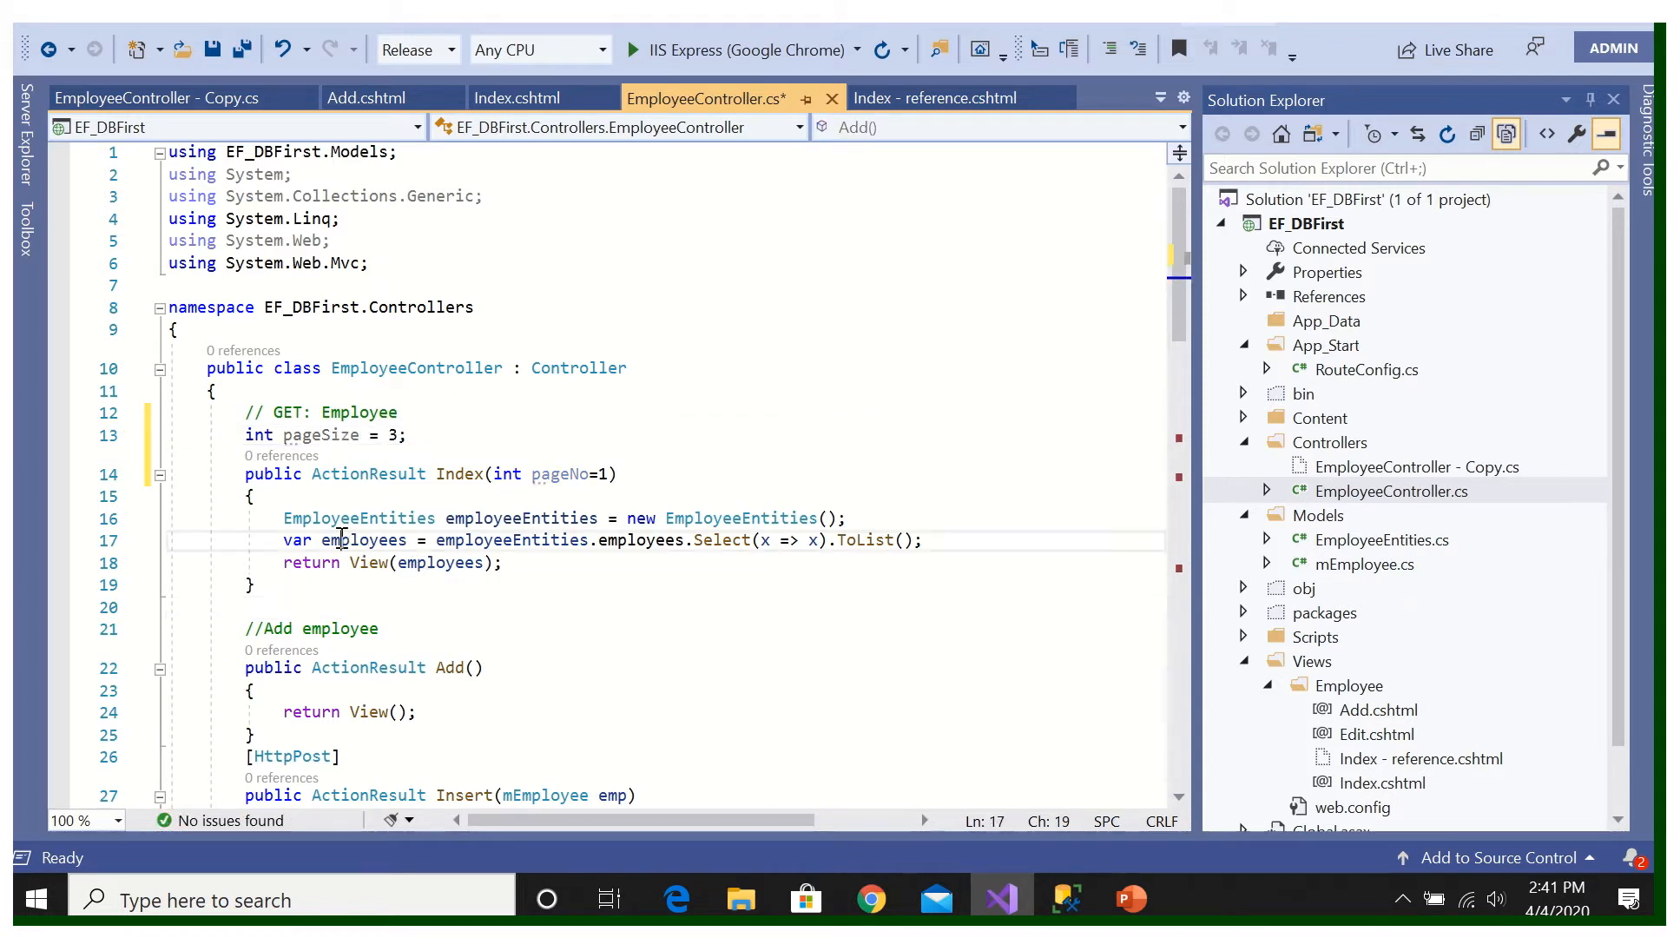
pyautogui.click(986, 540)
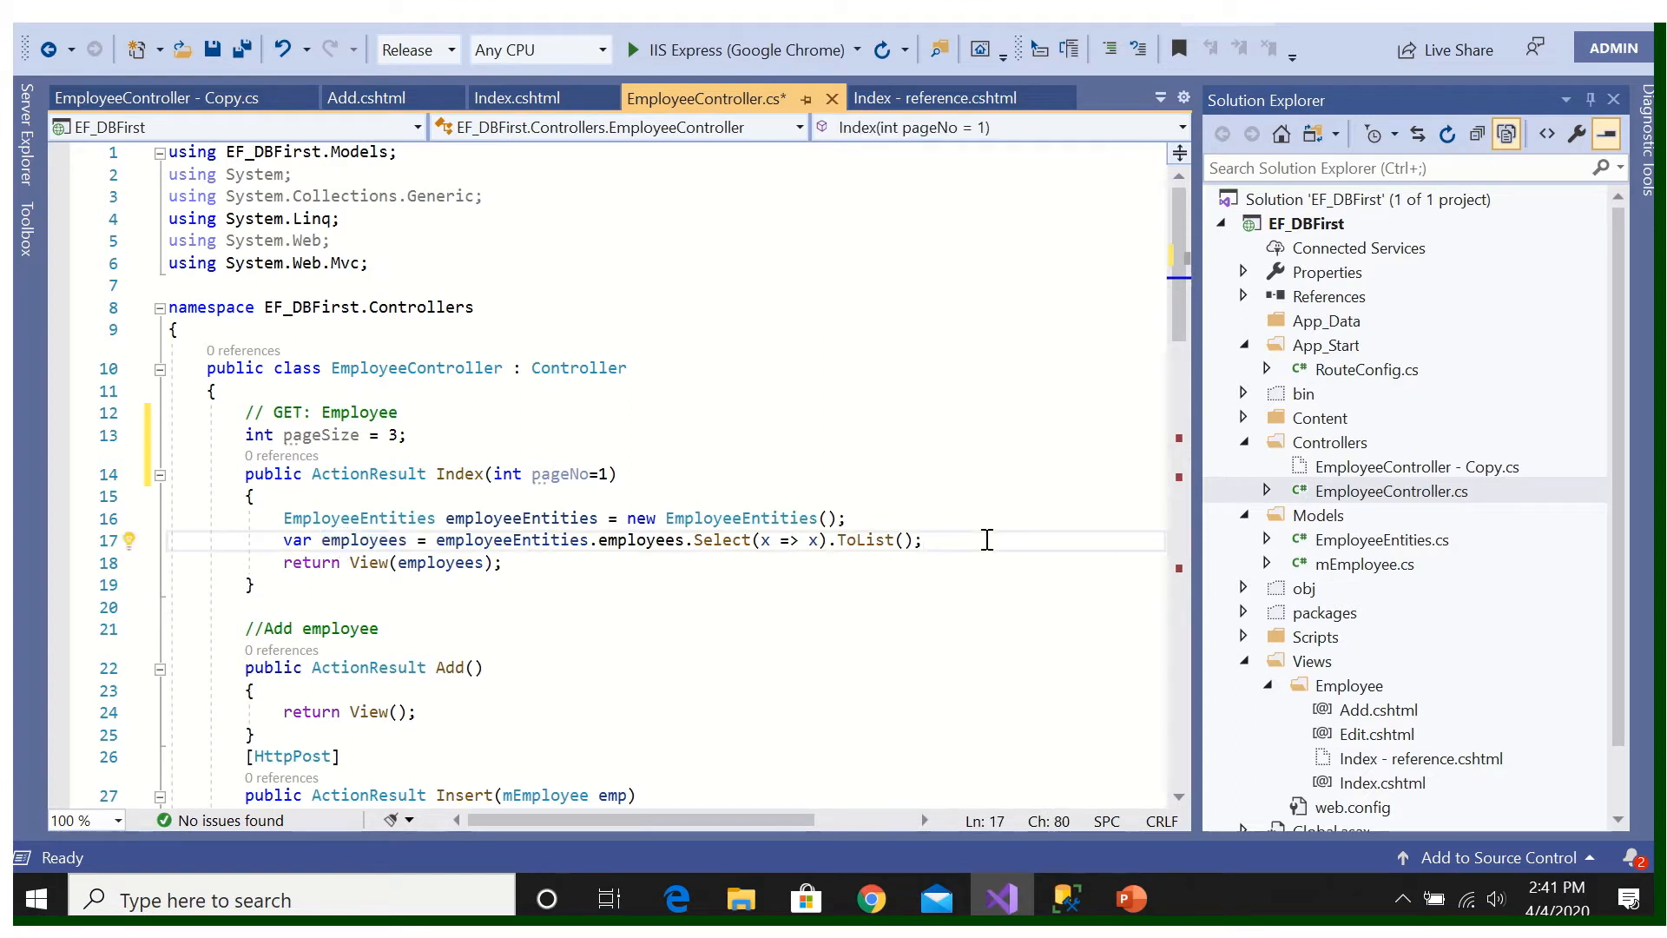
pyautogui.write('//')
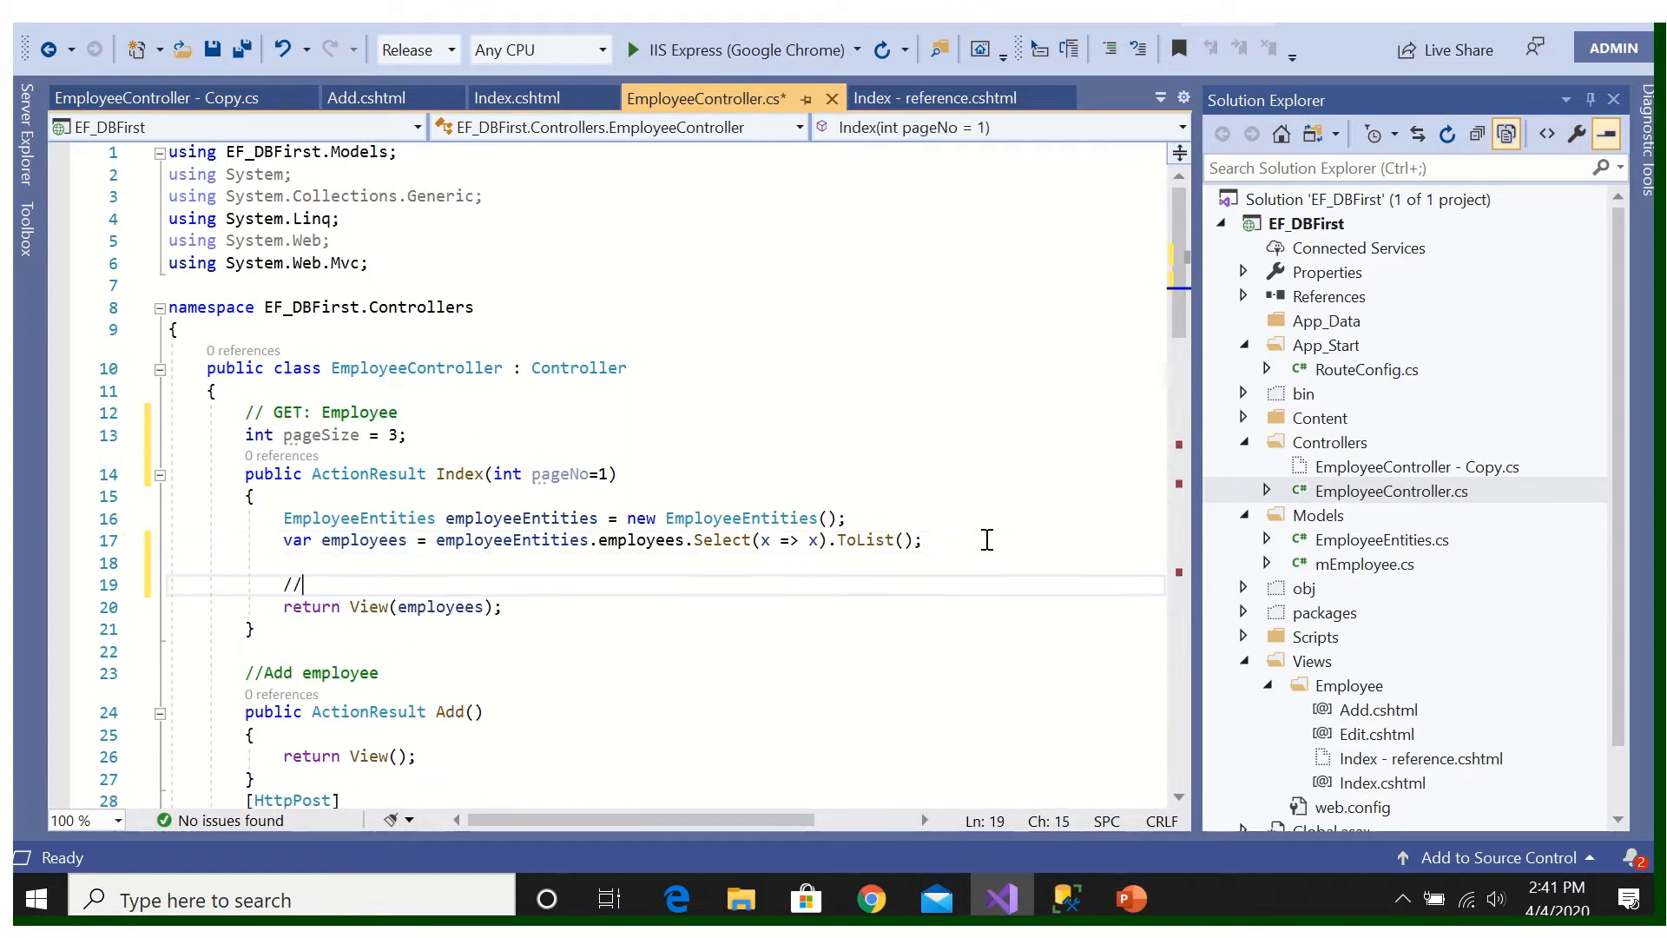
pyautogui.write('Filter')
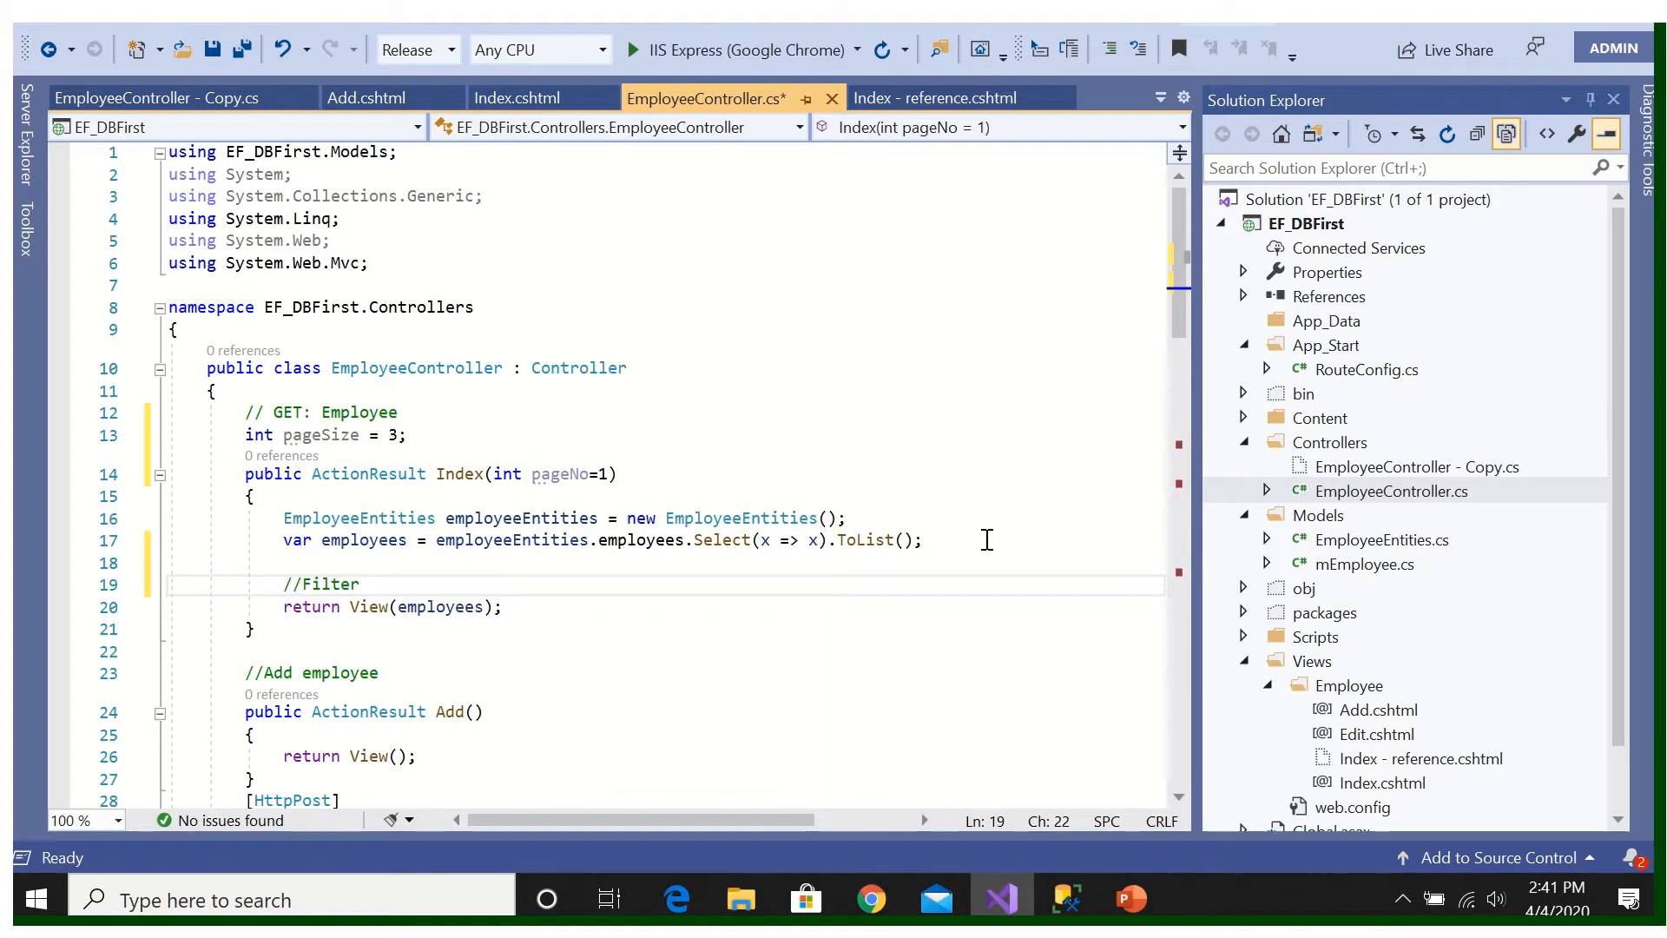
pyautogui.write('t')
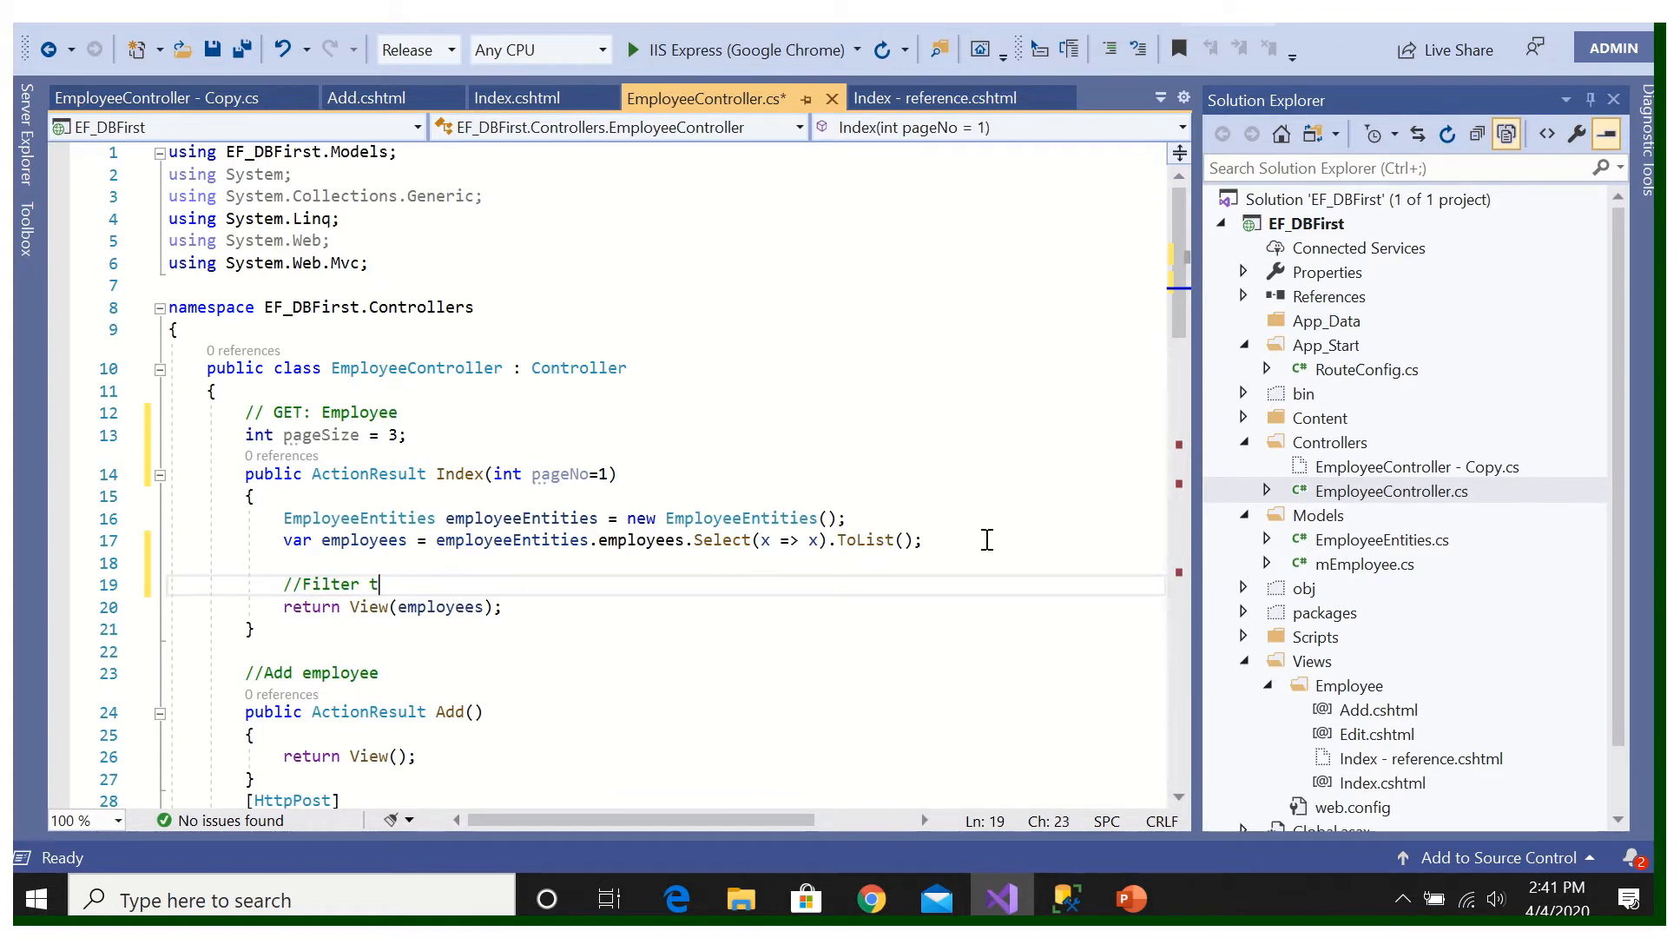
pyautogui.write('otal')
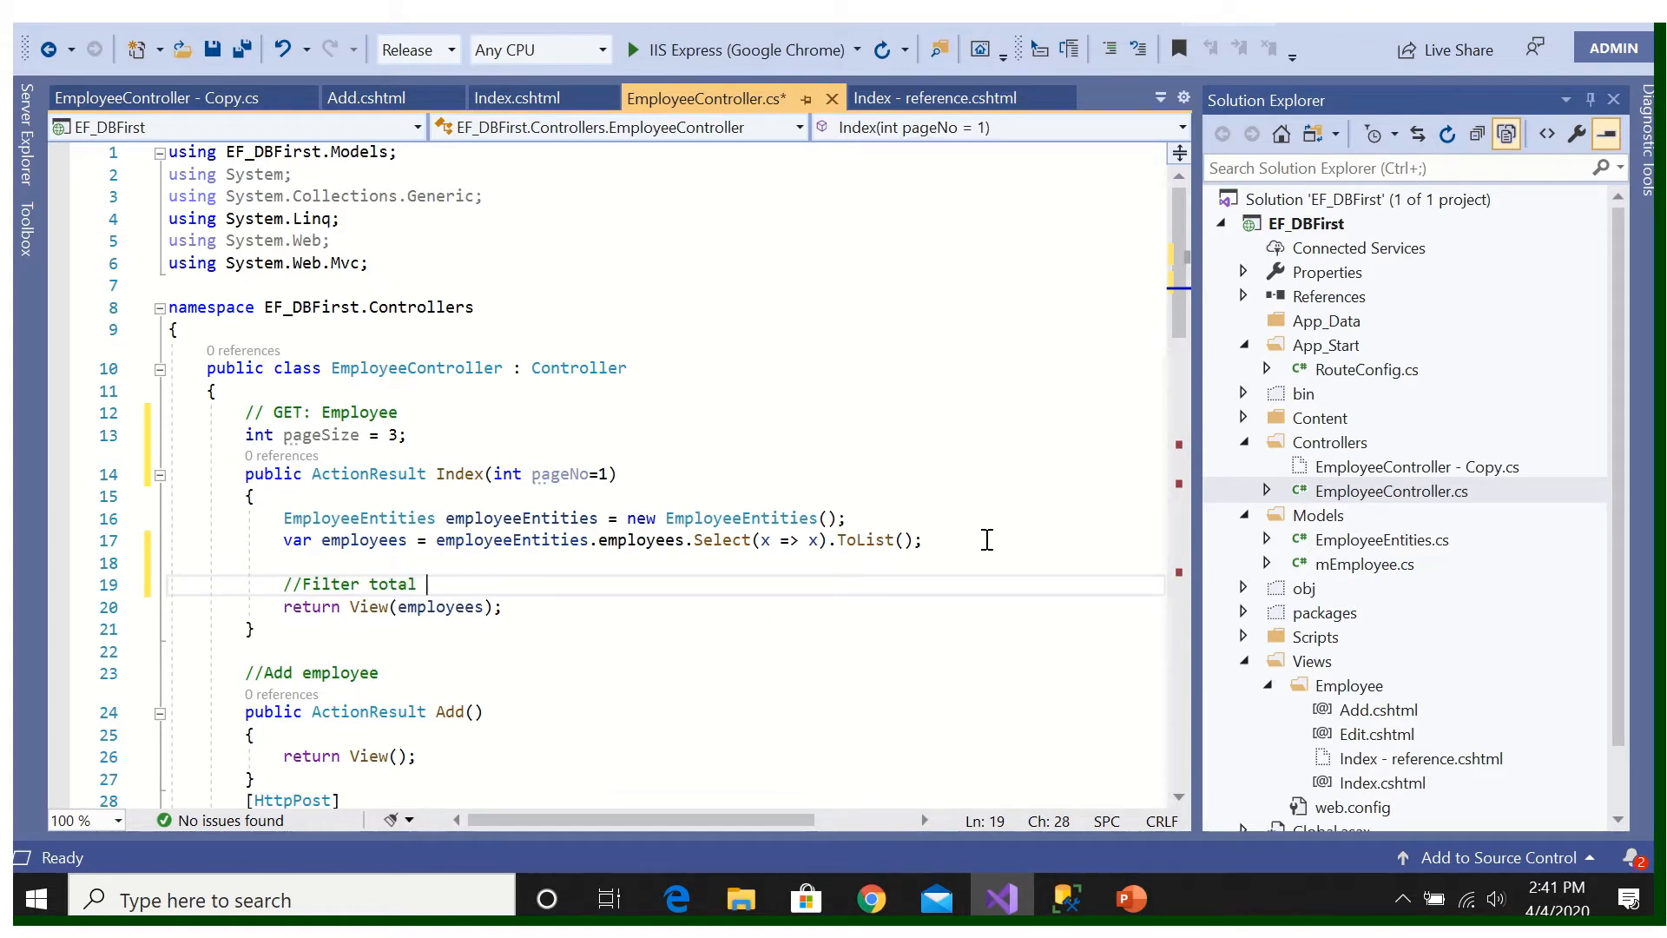
pyautogui.write('employees')
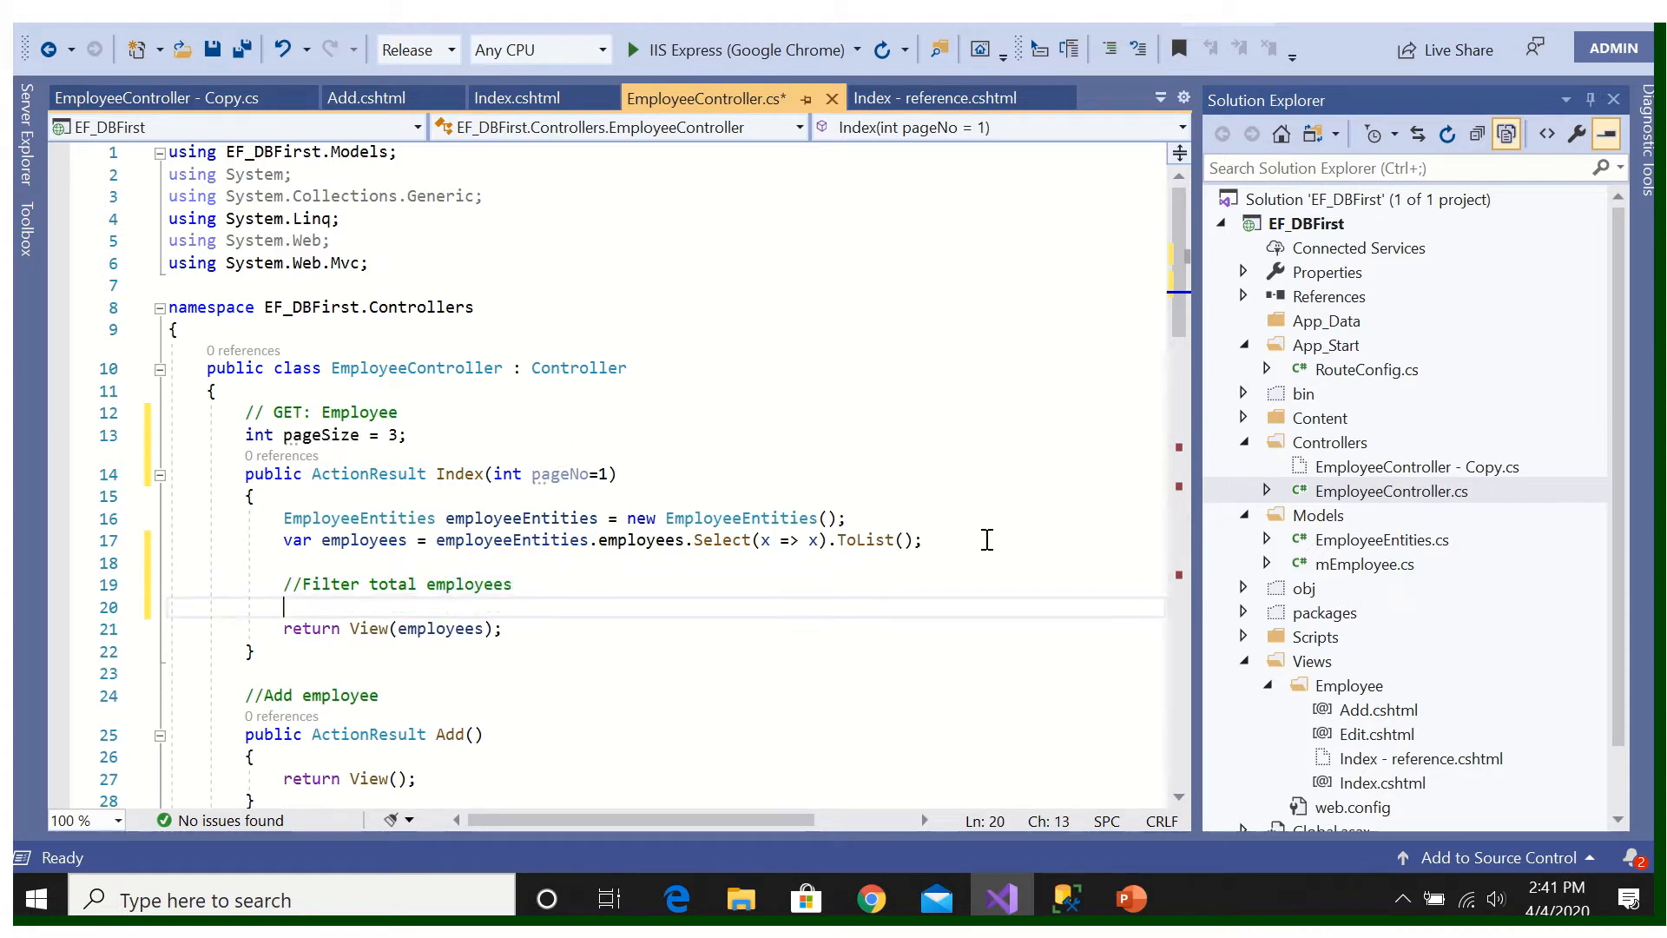
# Step: Write var pagedEmployee = new PagedList<mEmployee>( and inspect its namespace error
pyautogui.write('var')
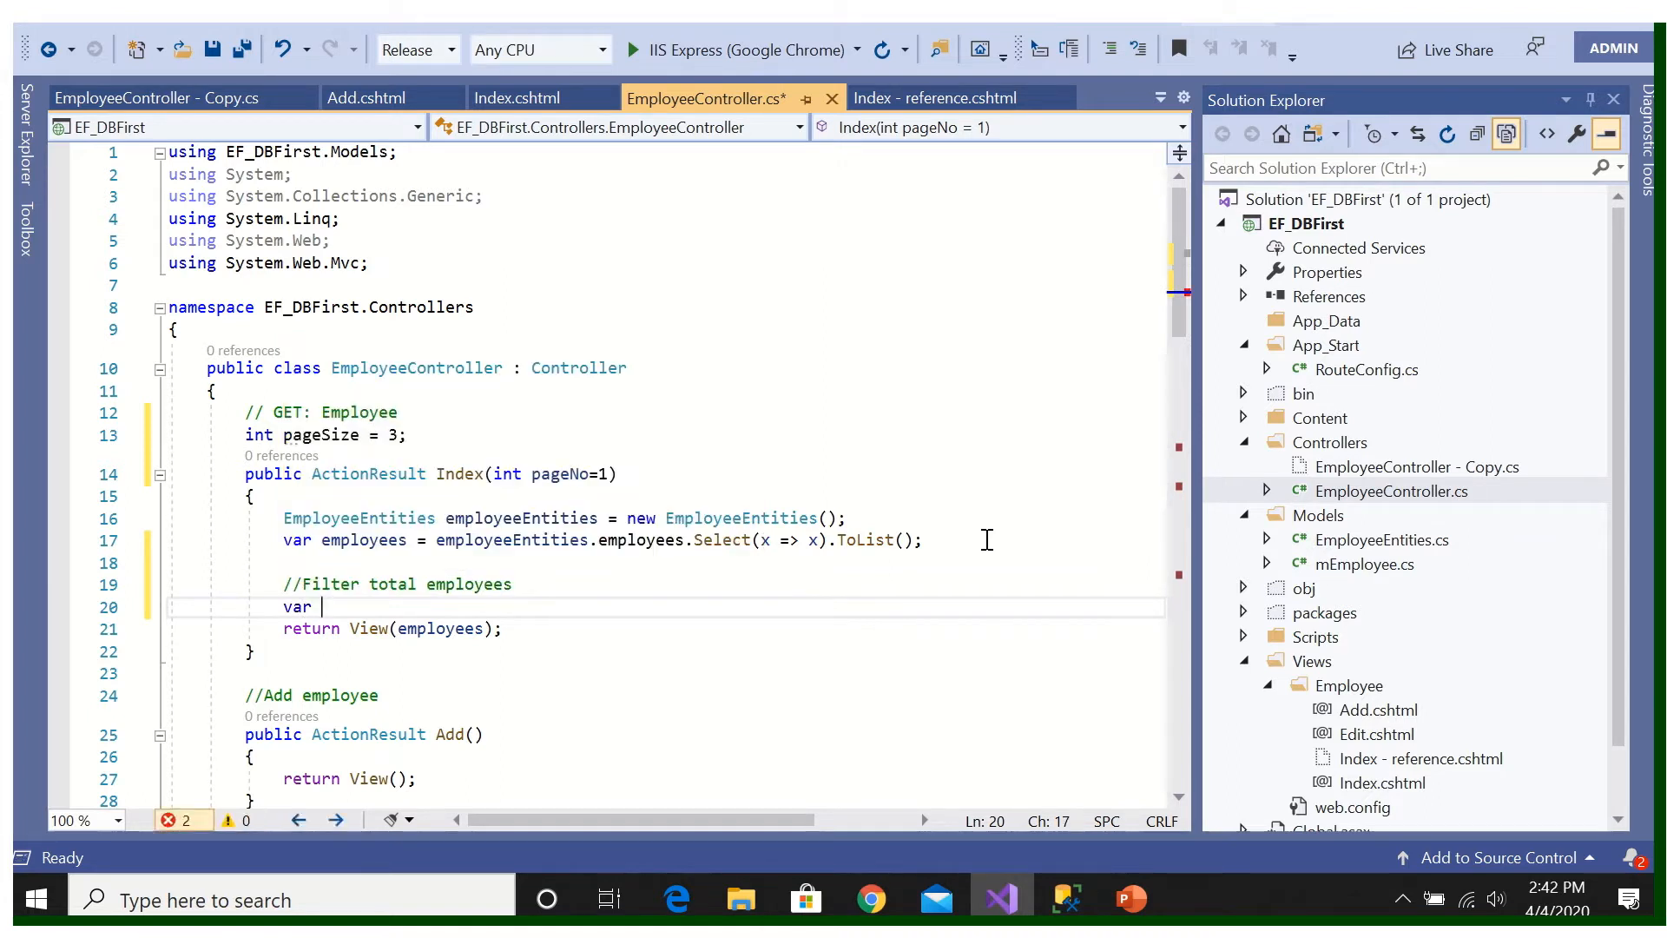
pyautogui.write('pagedE')
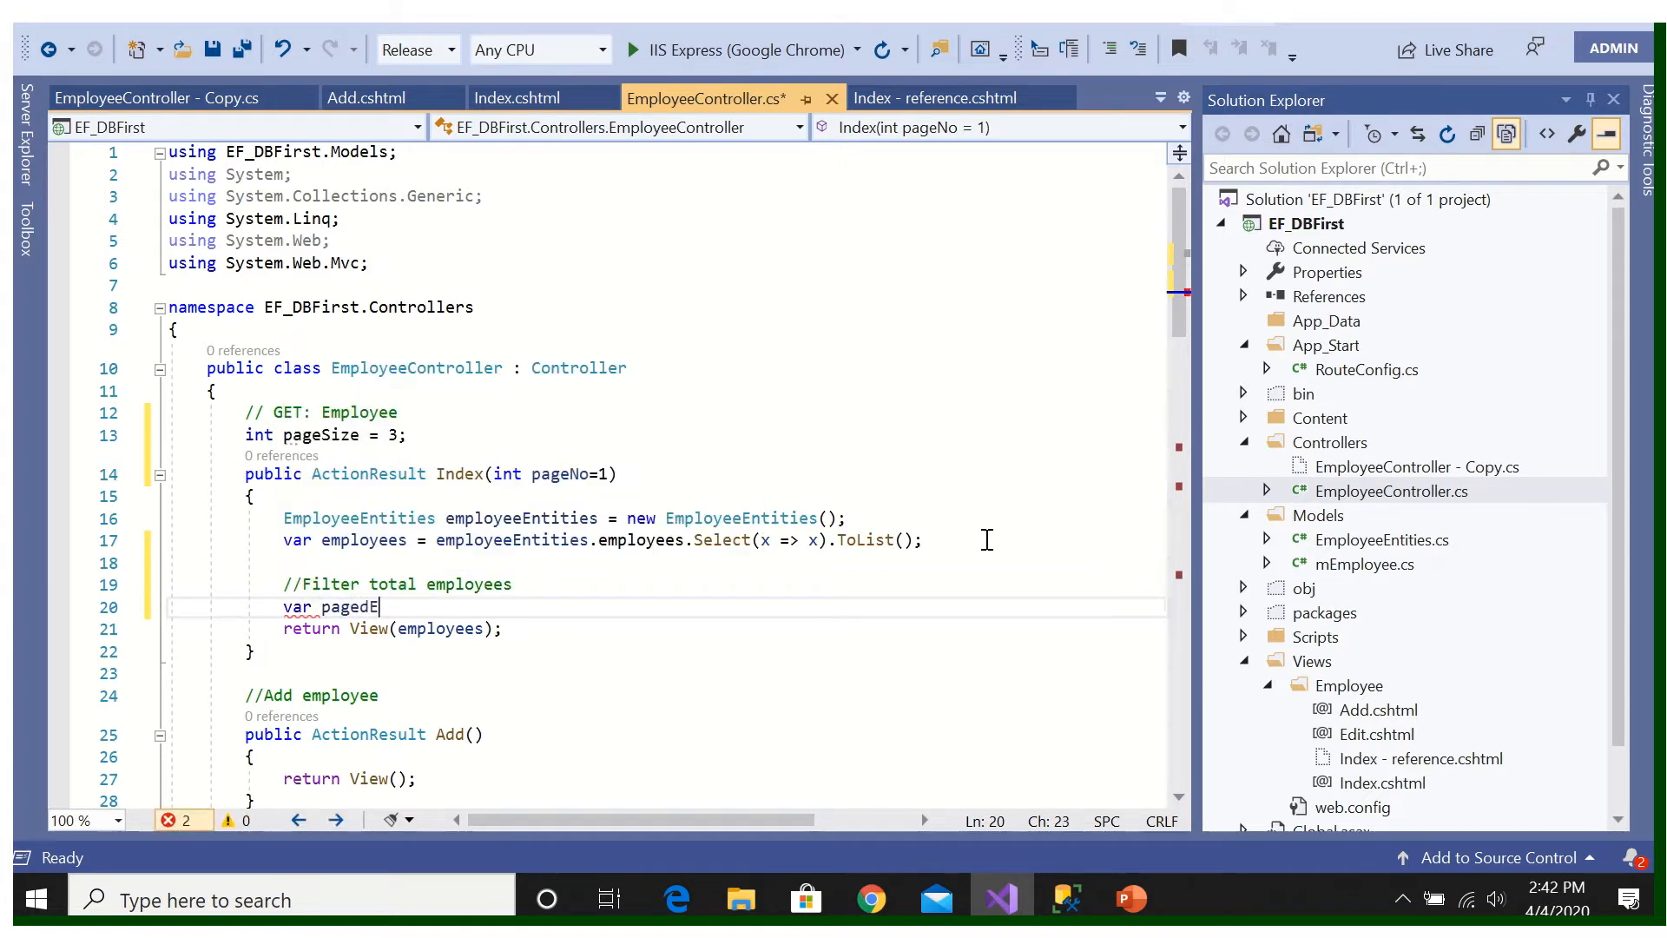
pyautogui.write('mployee =')
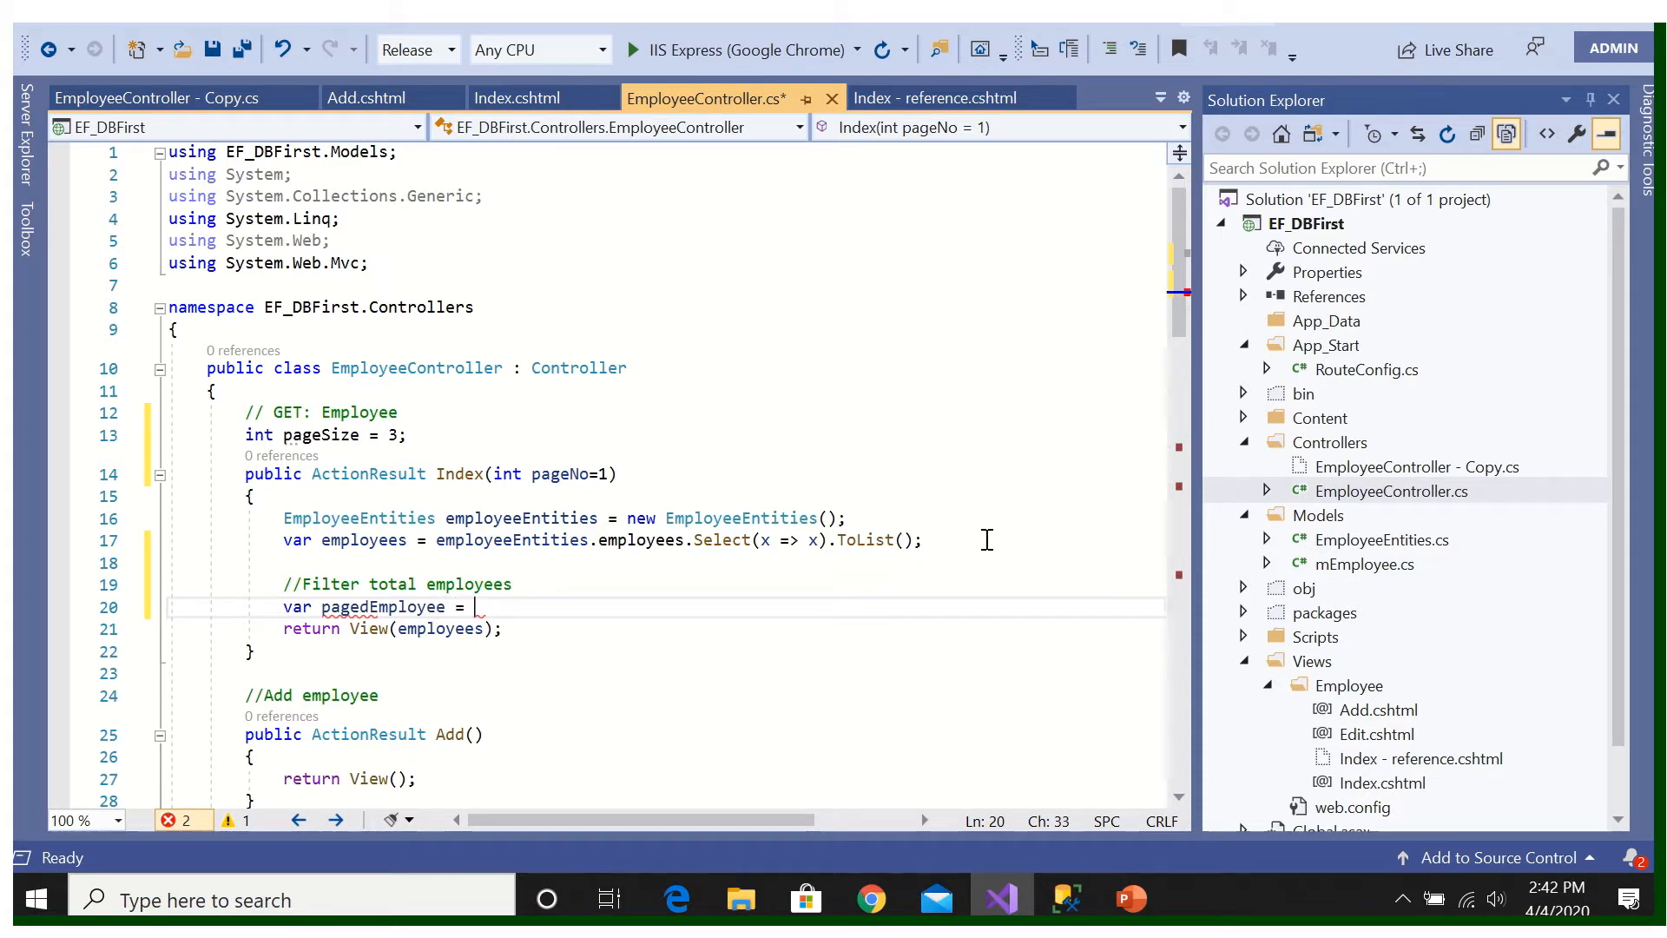
pyautogui.write('new')
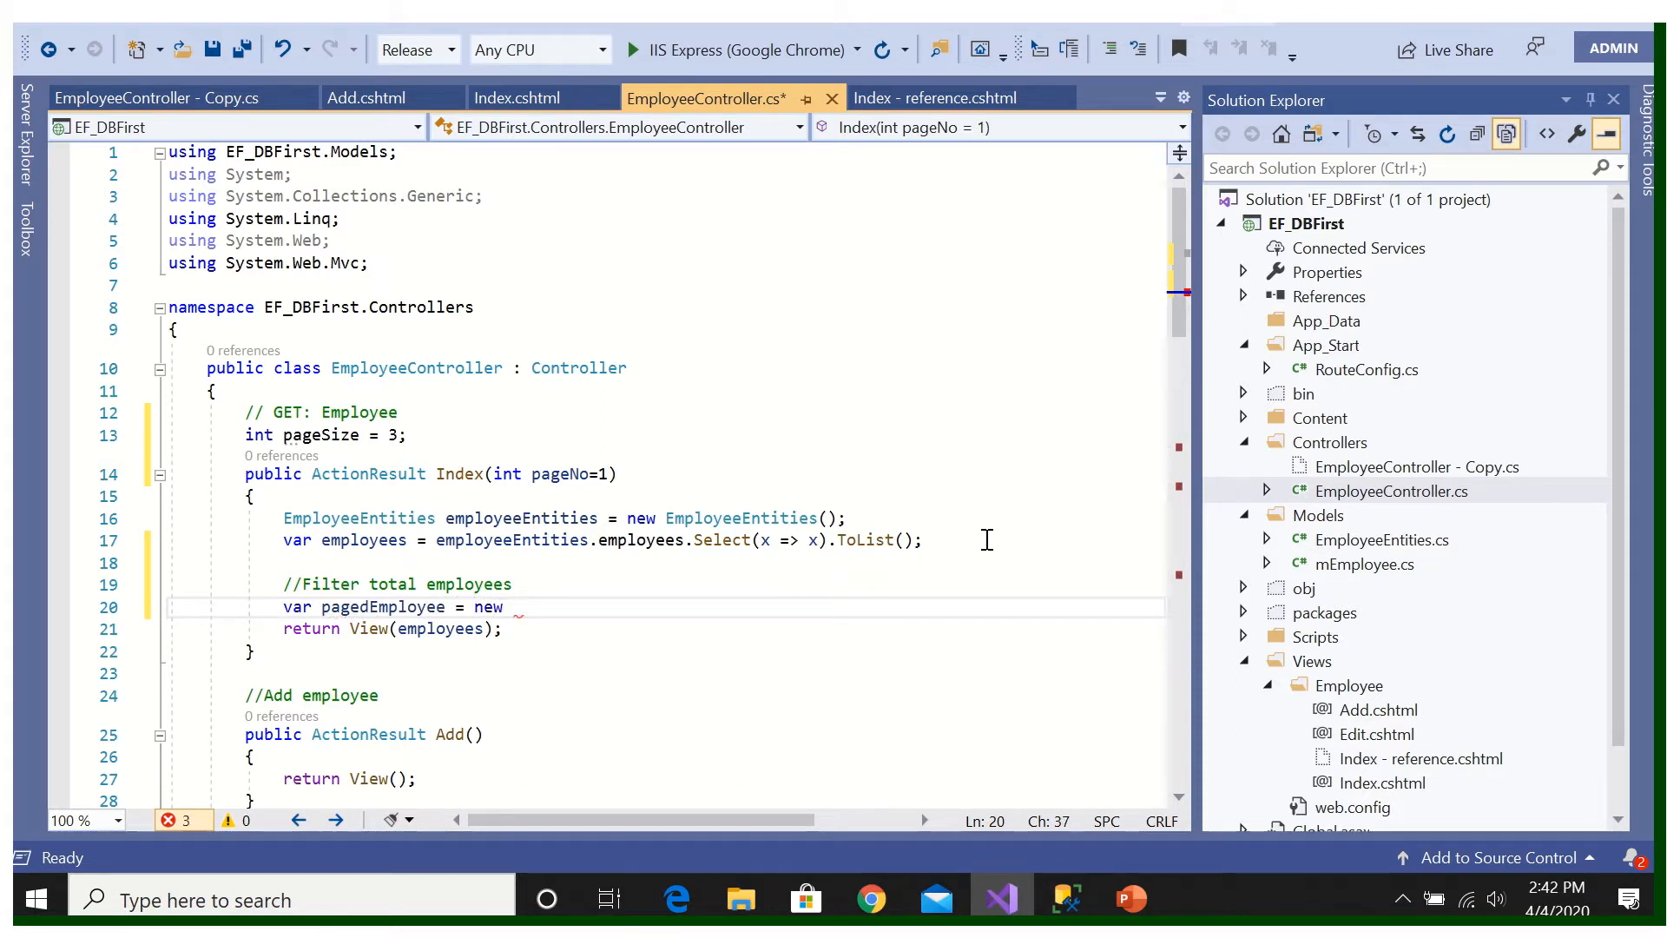
pyautogui.write('page')
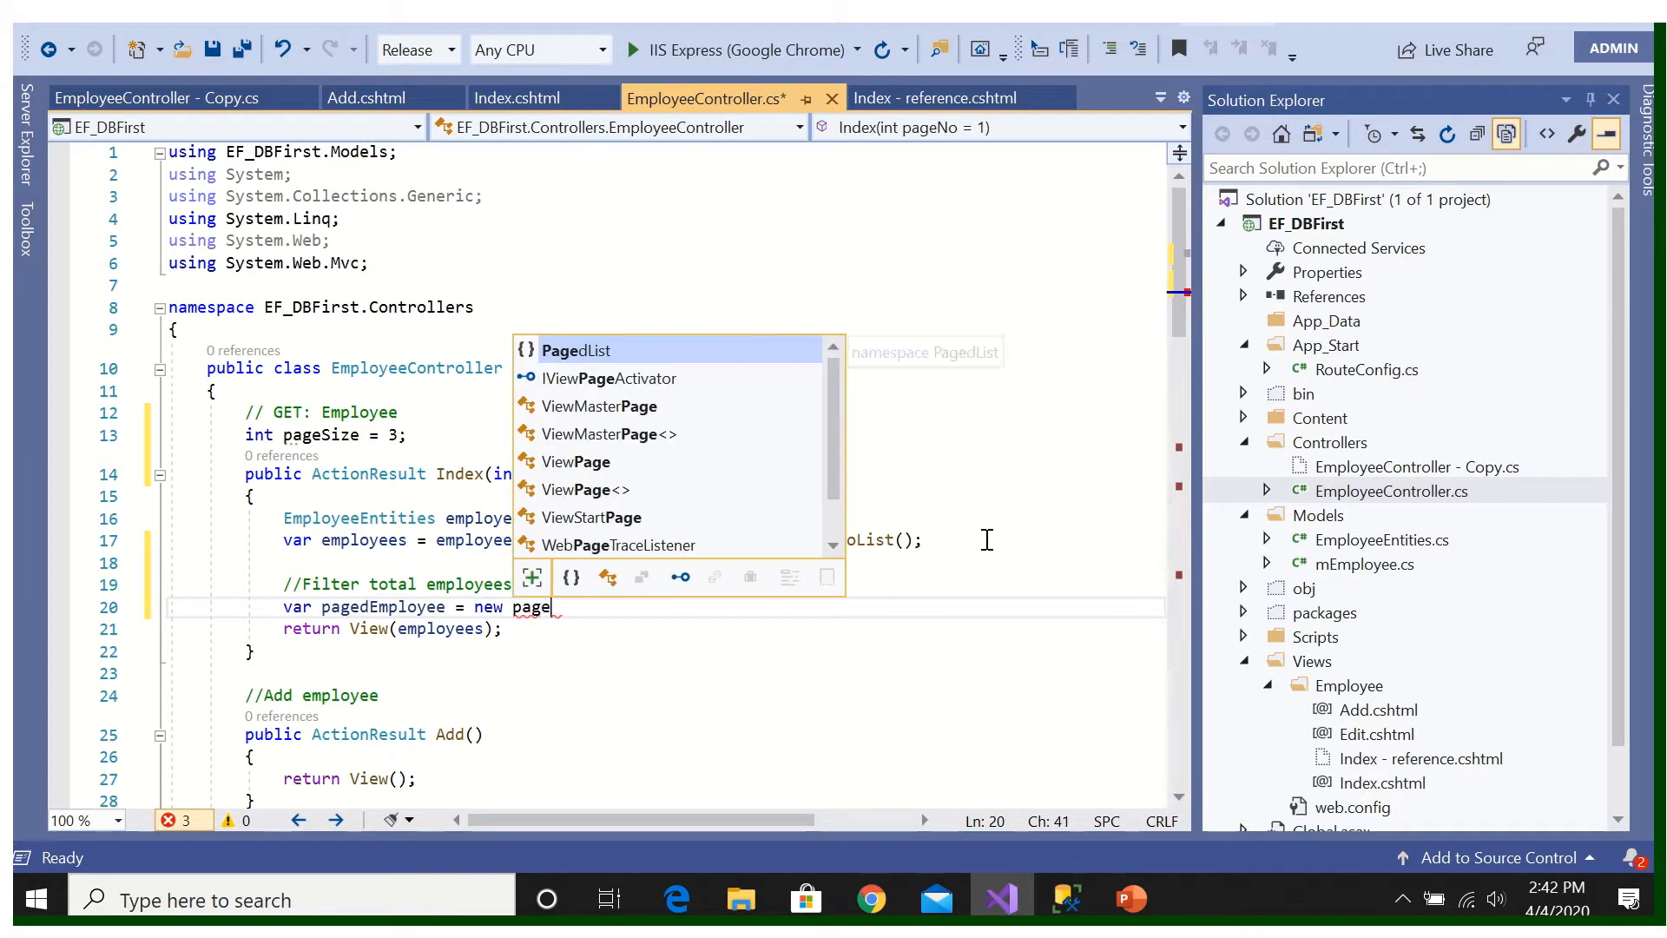
pyautogui.moveTo(574, 351)
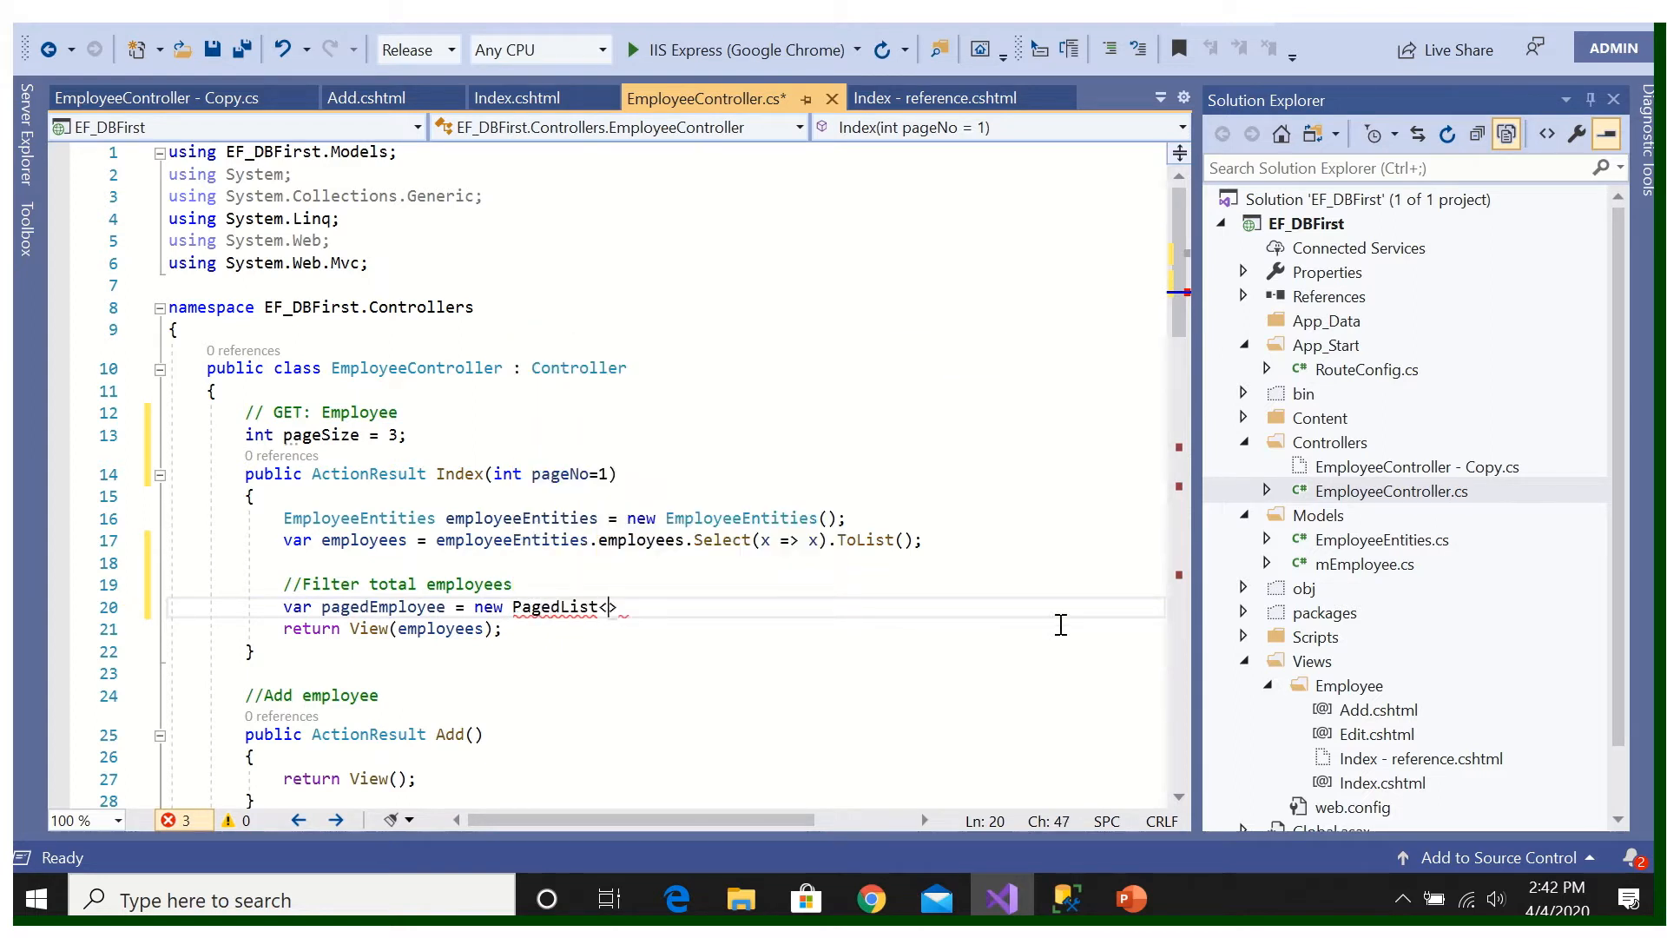
pyautogui.write('m')
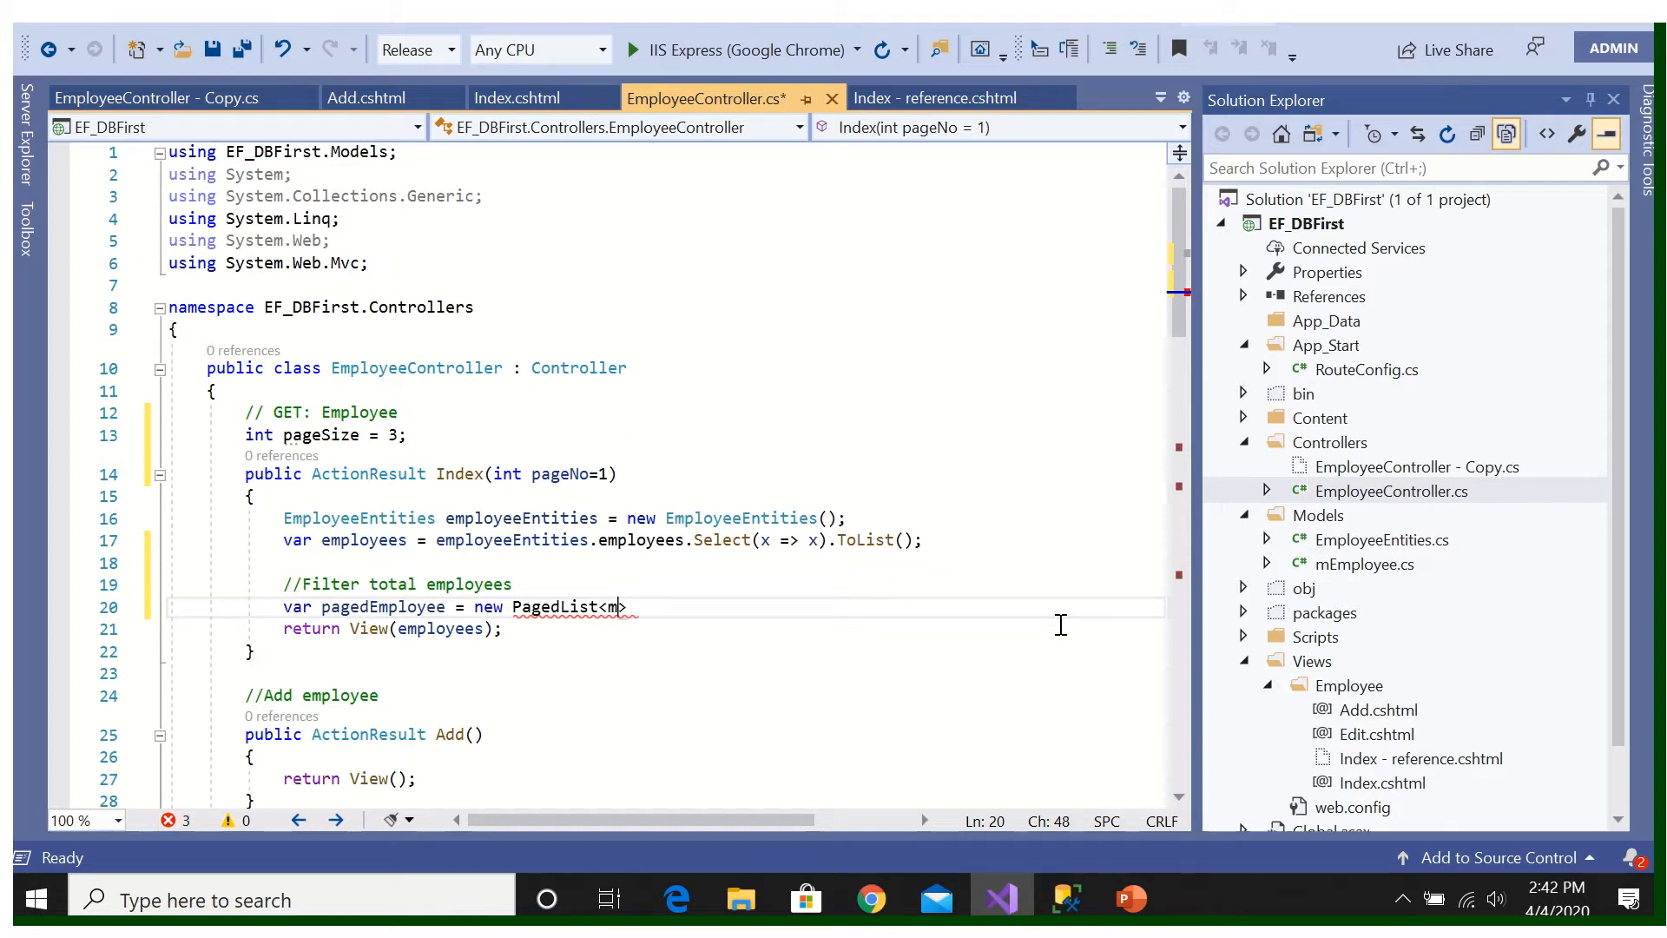
pyautogui.write('Employee>')
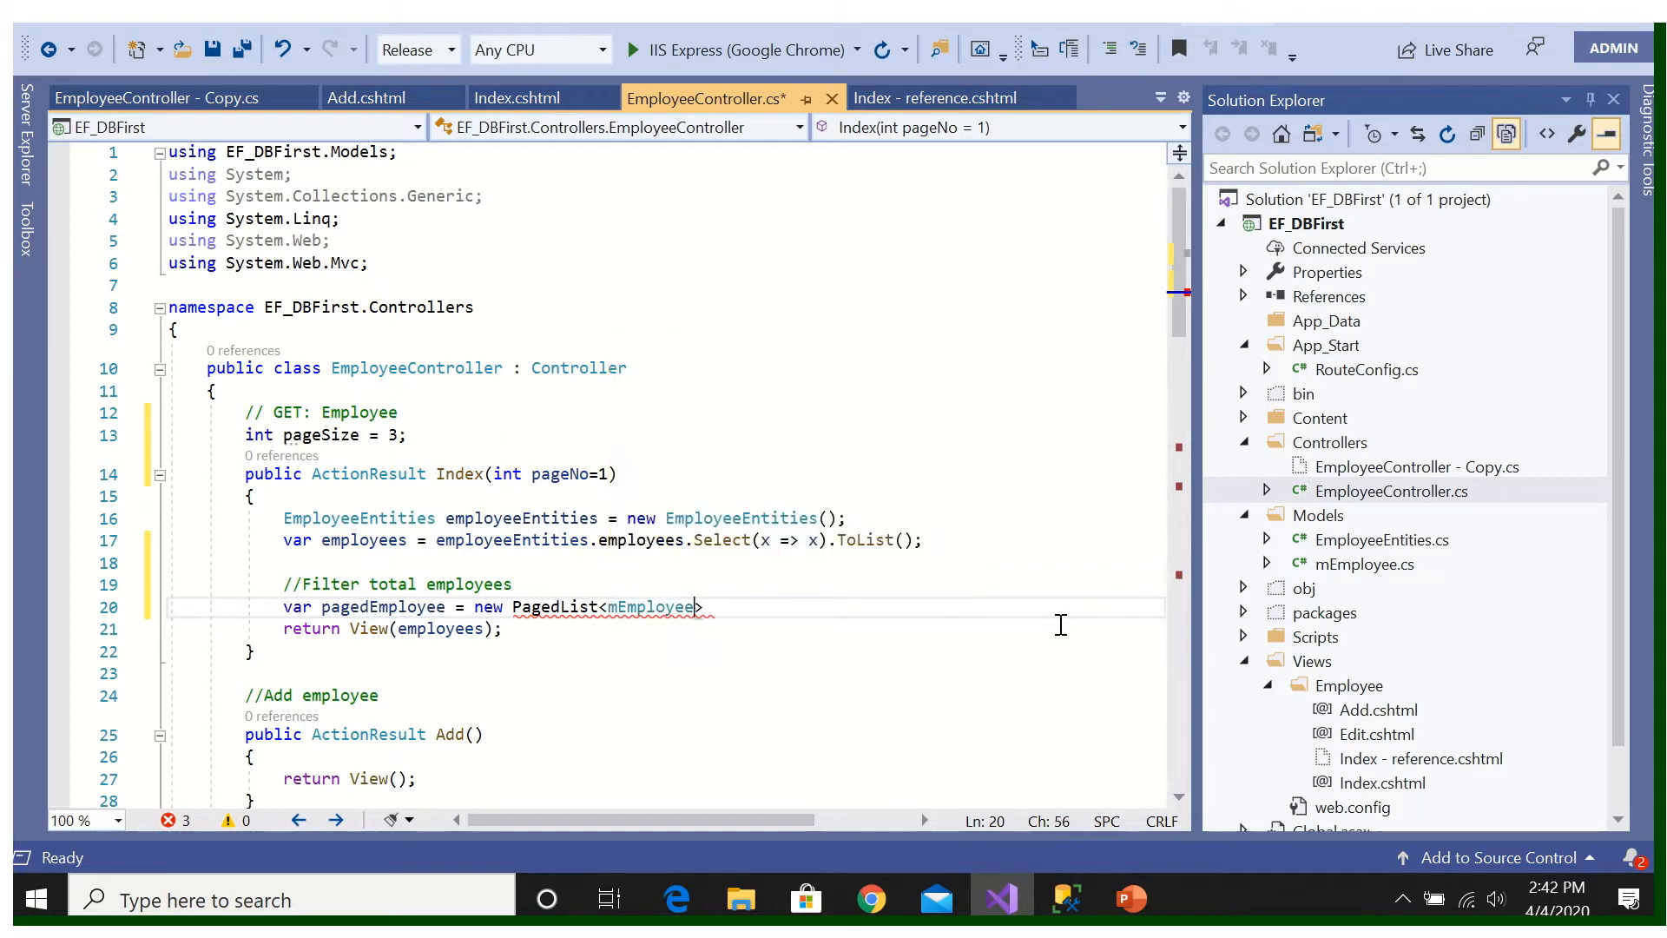
pyautogui.write('>')
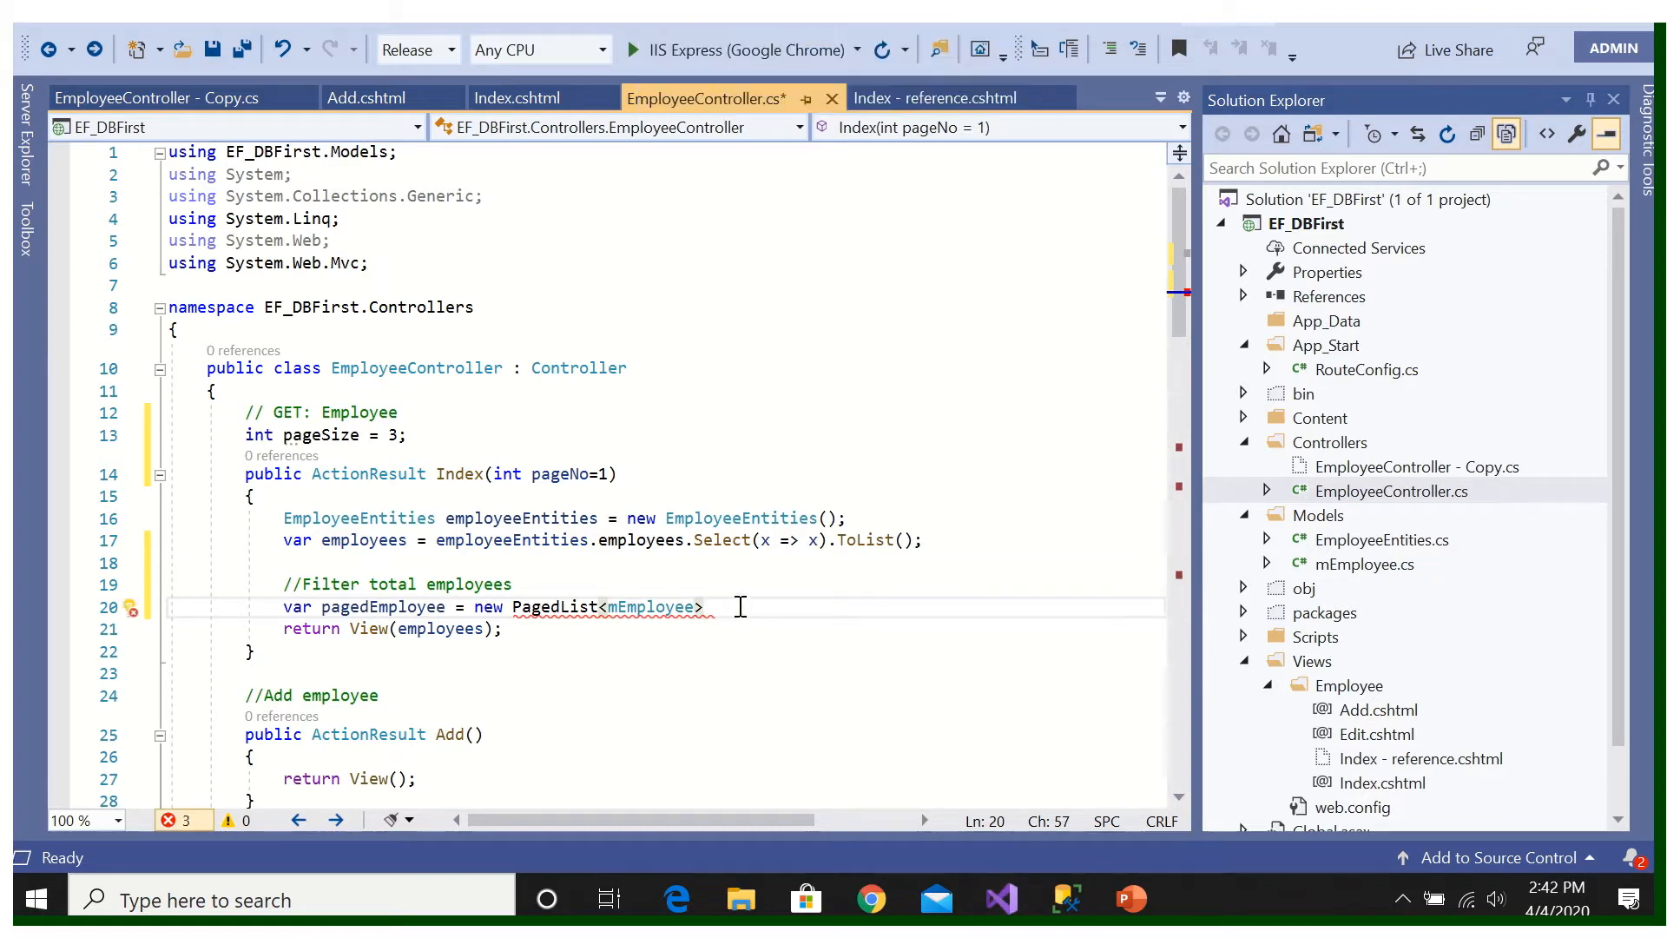
pyautogui.write('(employees, pageNo, pageSize);')
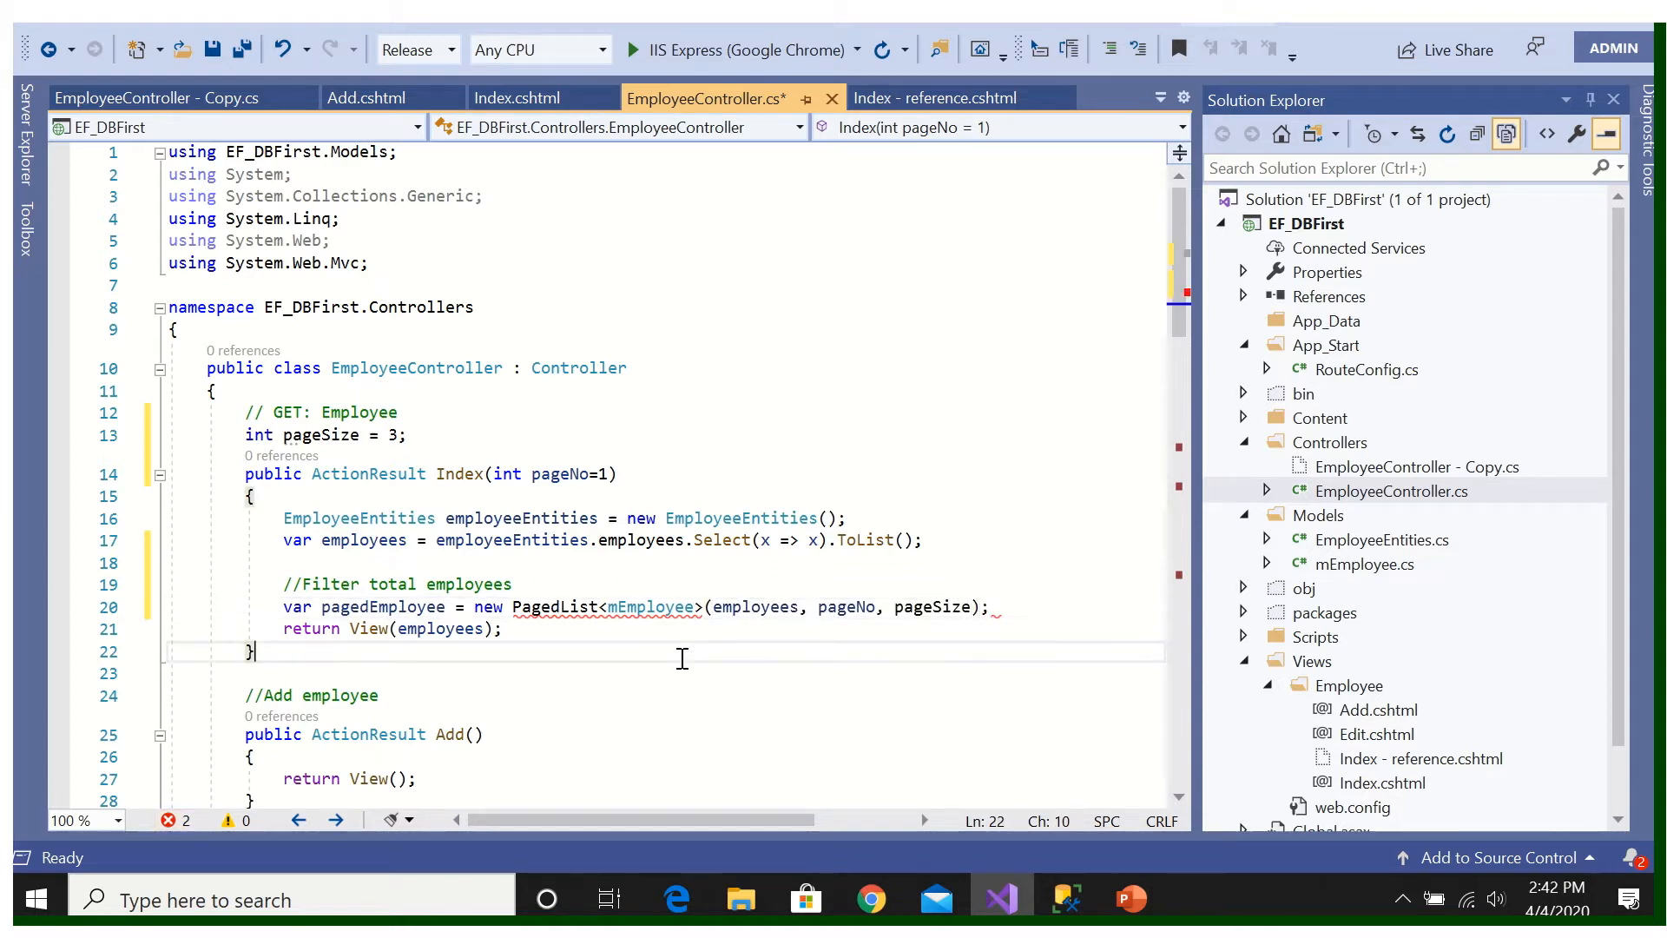
pyautogui.moveTo(754, 606)
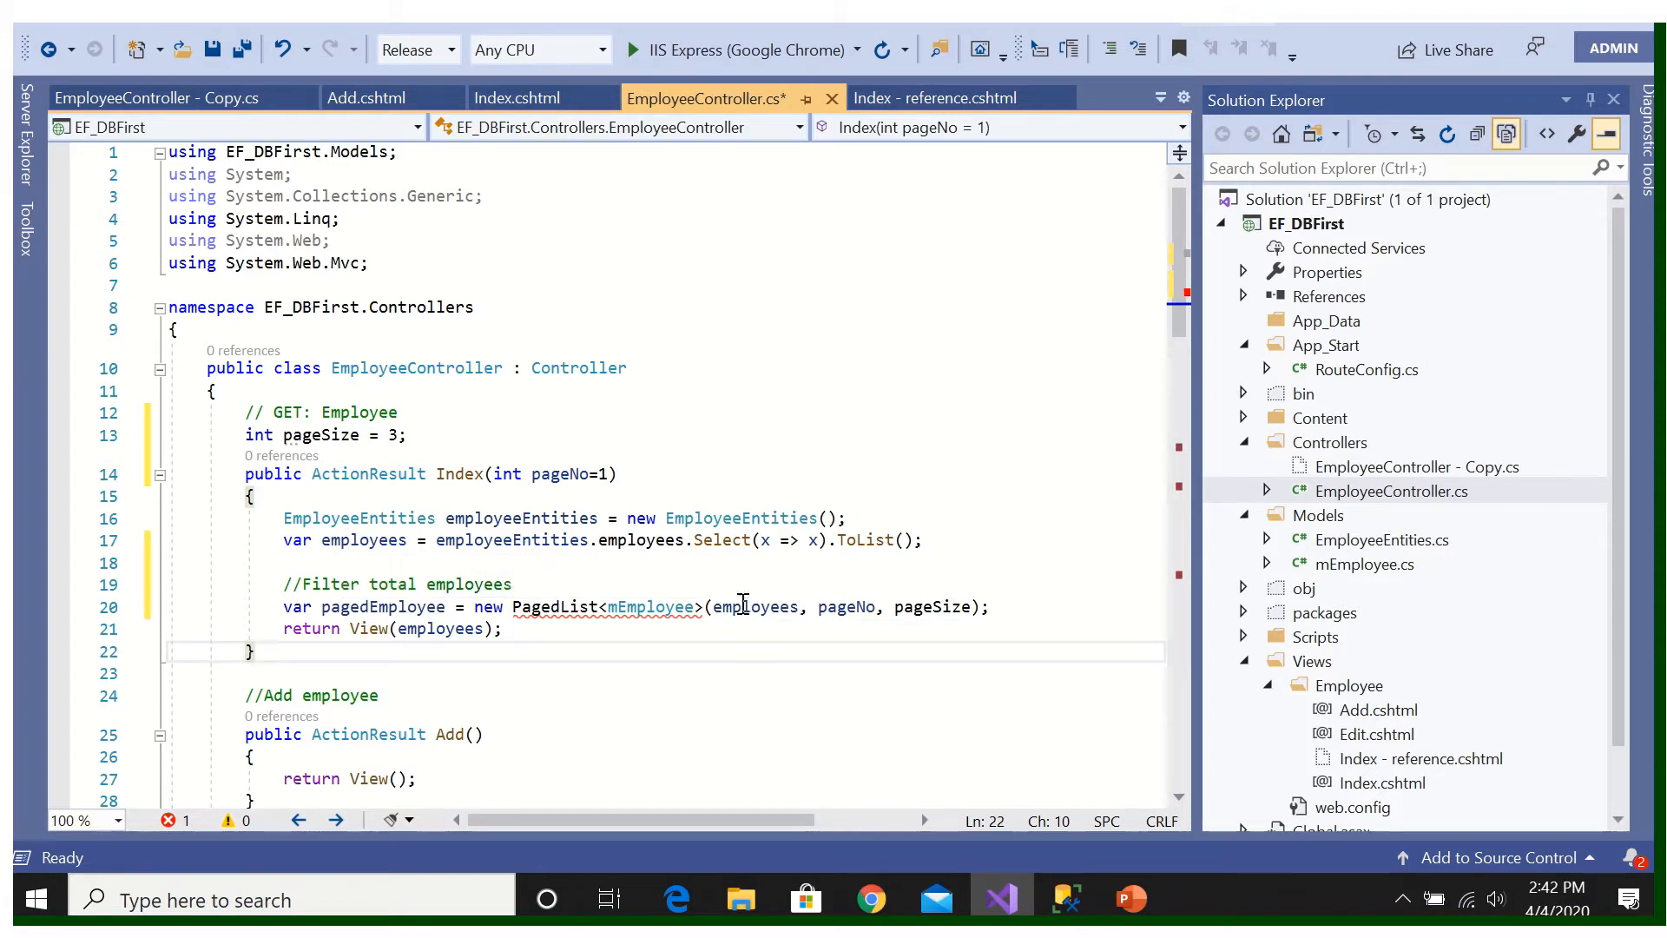
pyautogui.click(940, 606)
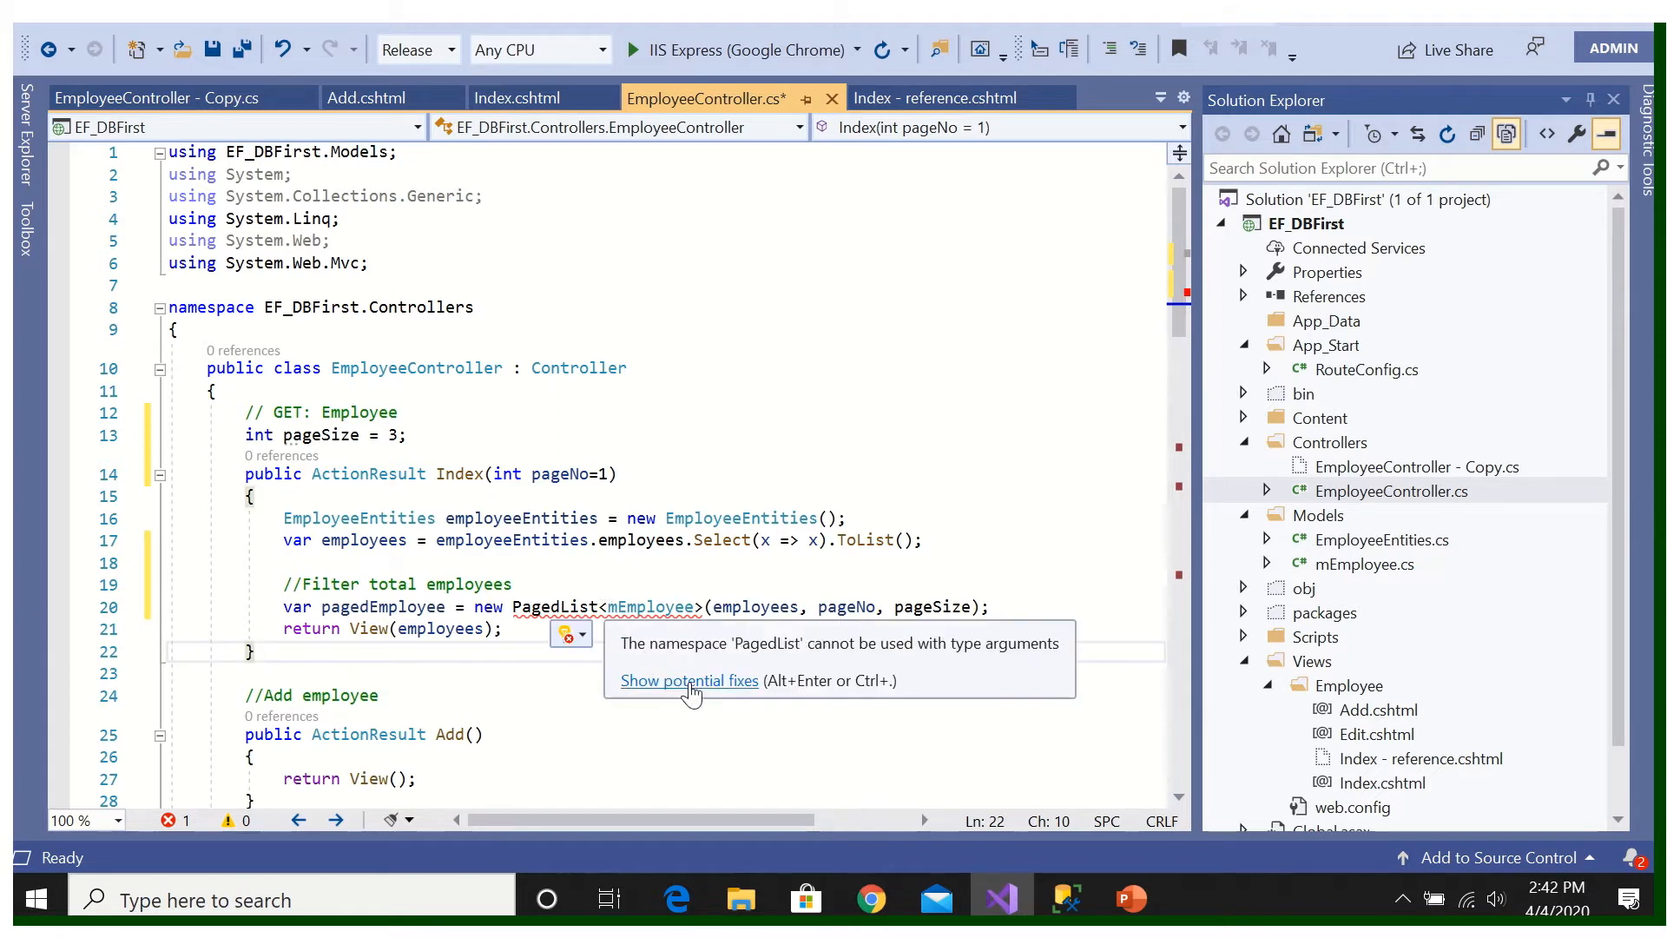
# Step: Add the PagedList using fix, return pagedEmployee from Index, and save the controller
pyautogui.click(696, 681)
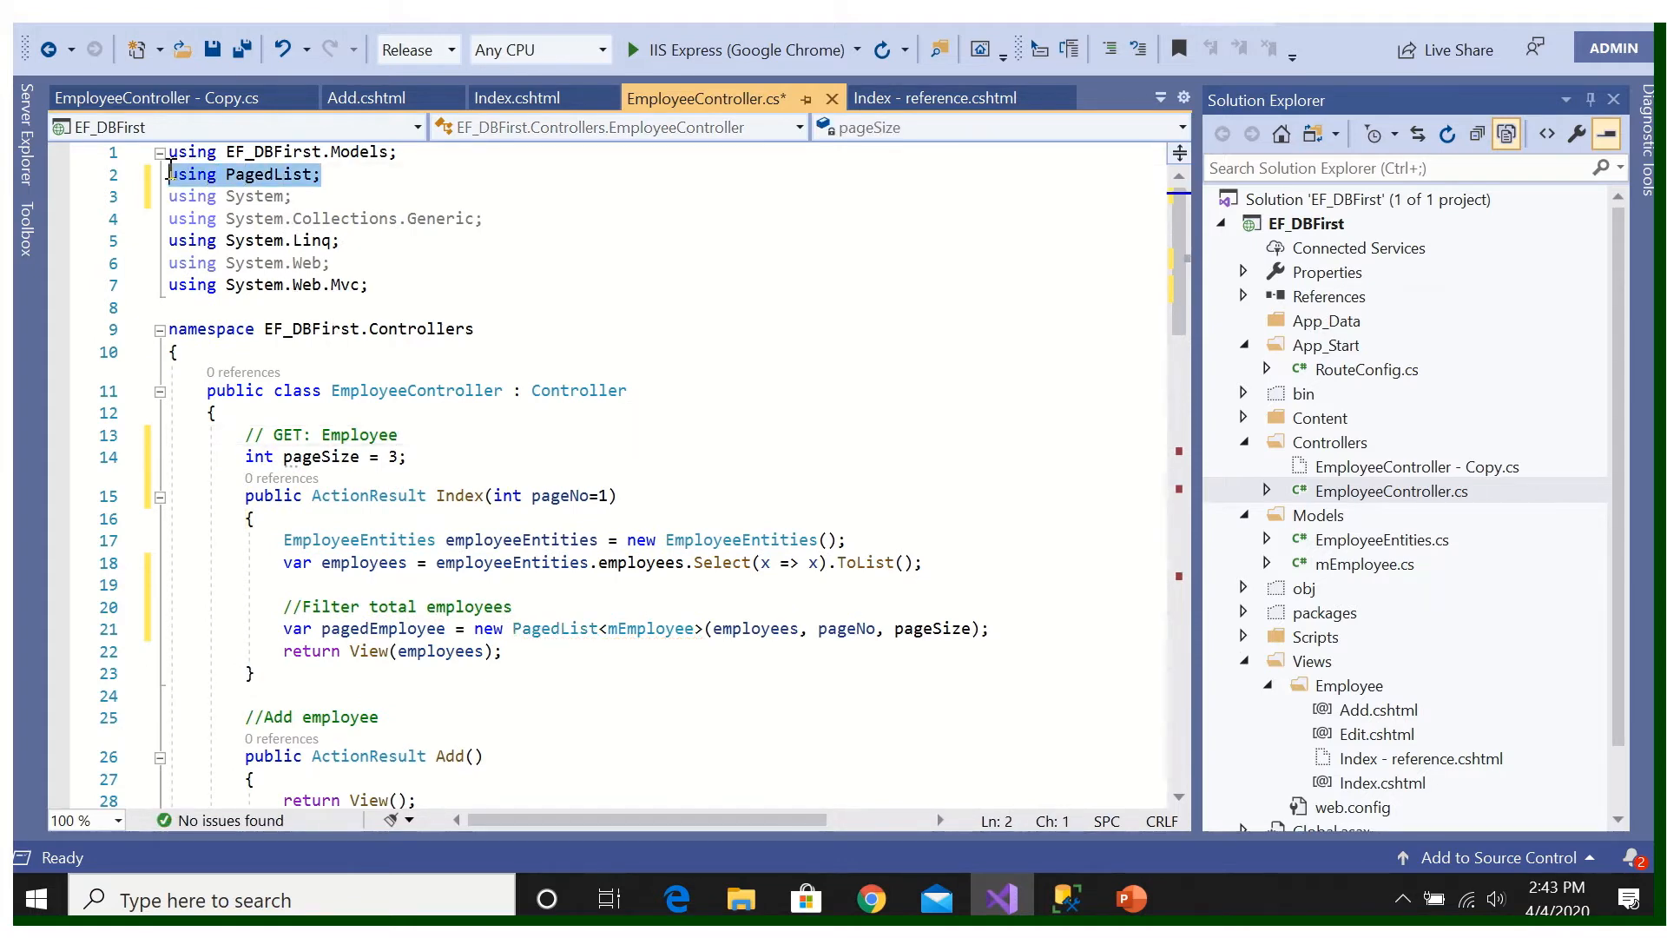
pyautogui.click(474, 328)
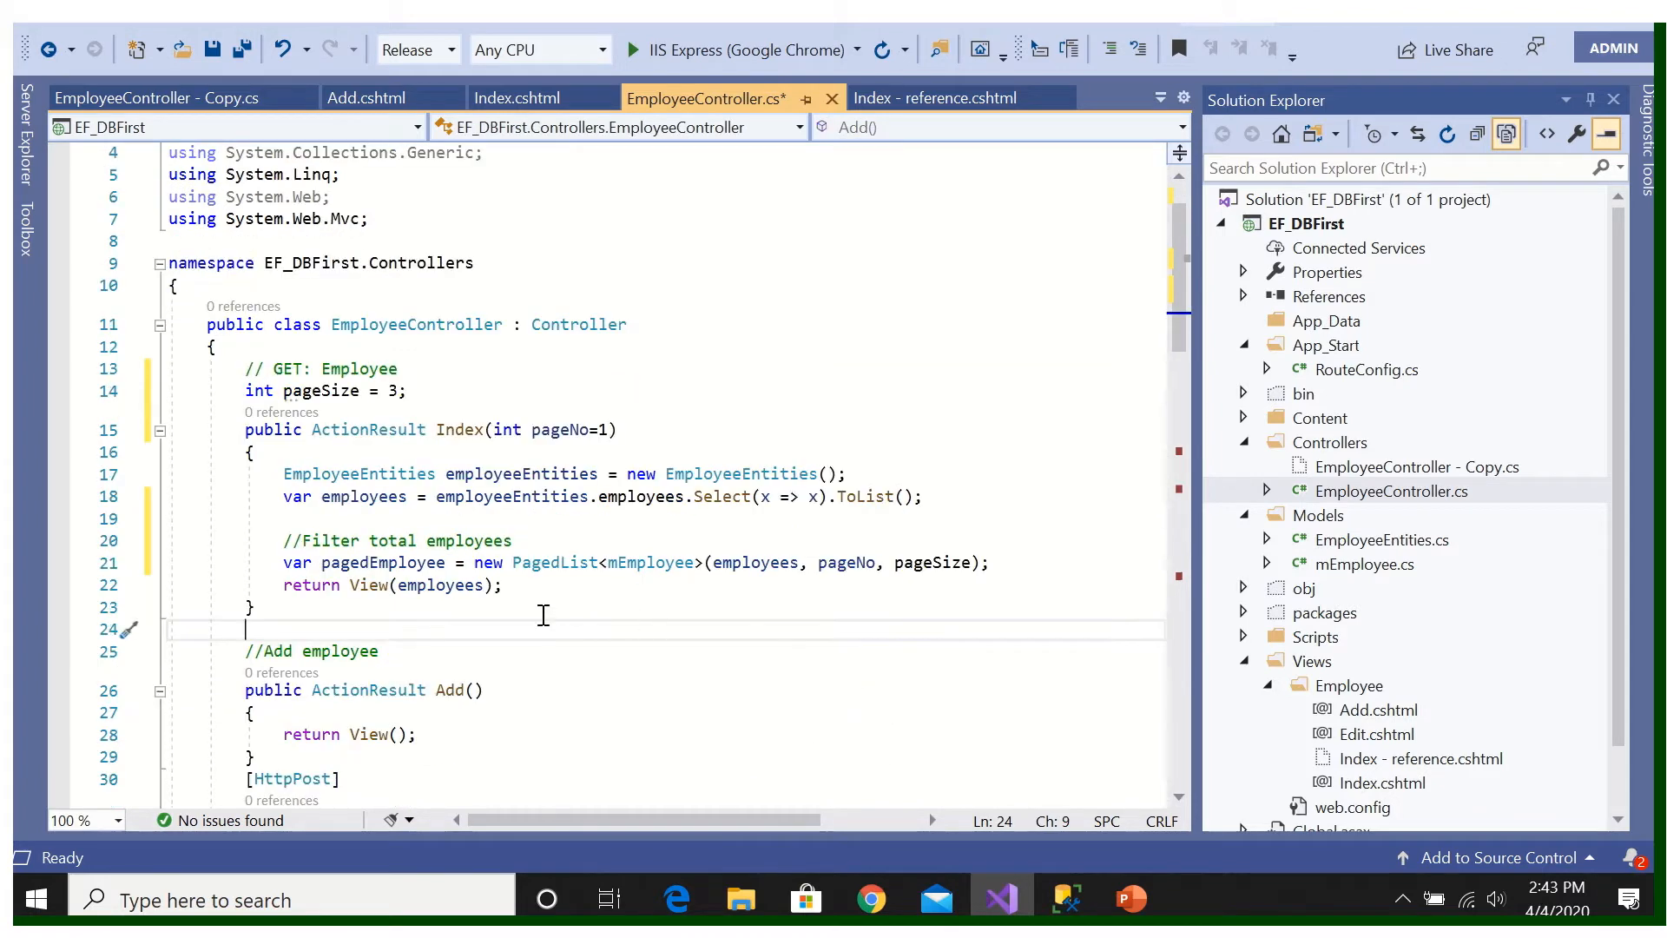
pyautogui.doubleClick(362, 496)
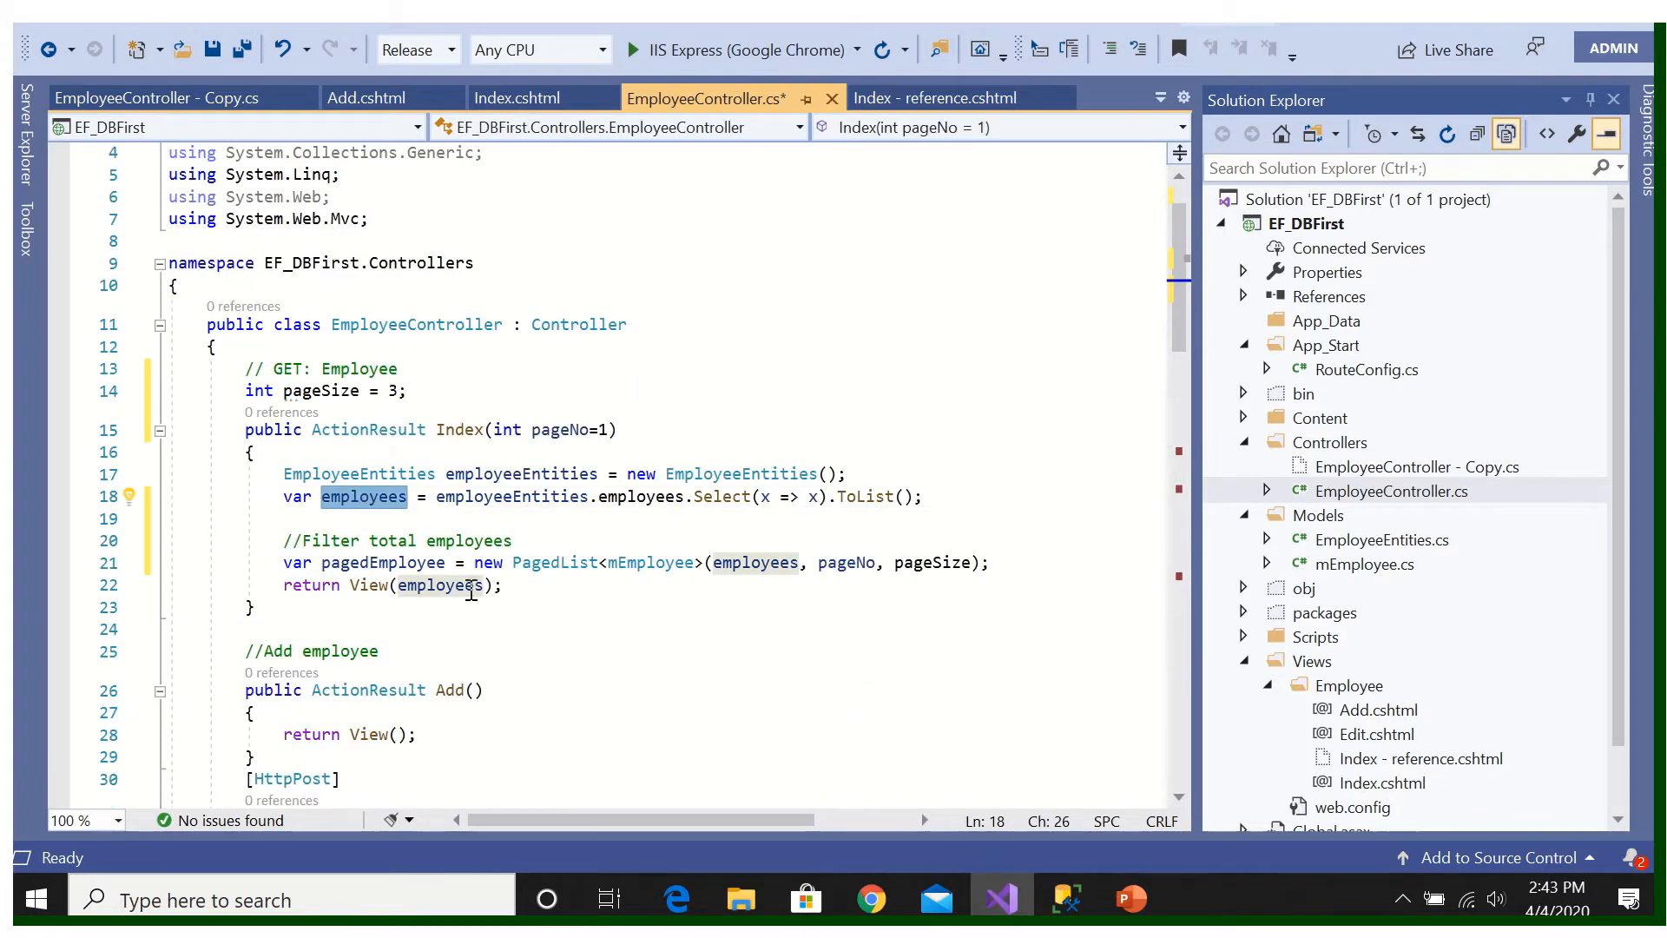
pyautogui.click(383, 563)
pyautogui.write('pagedE')
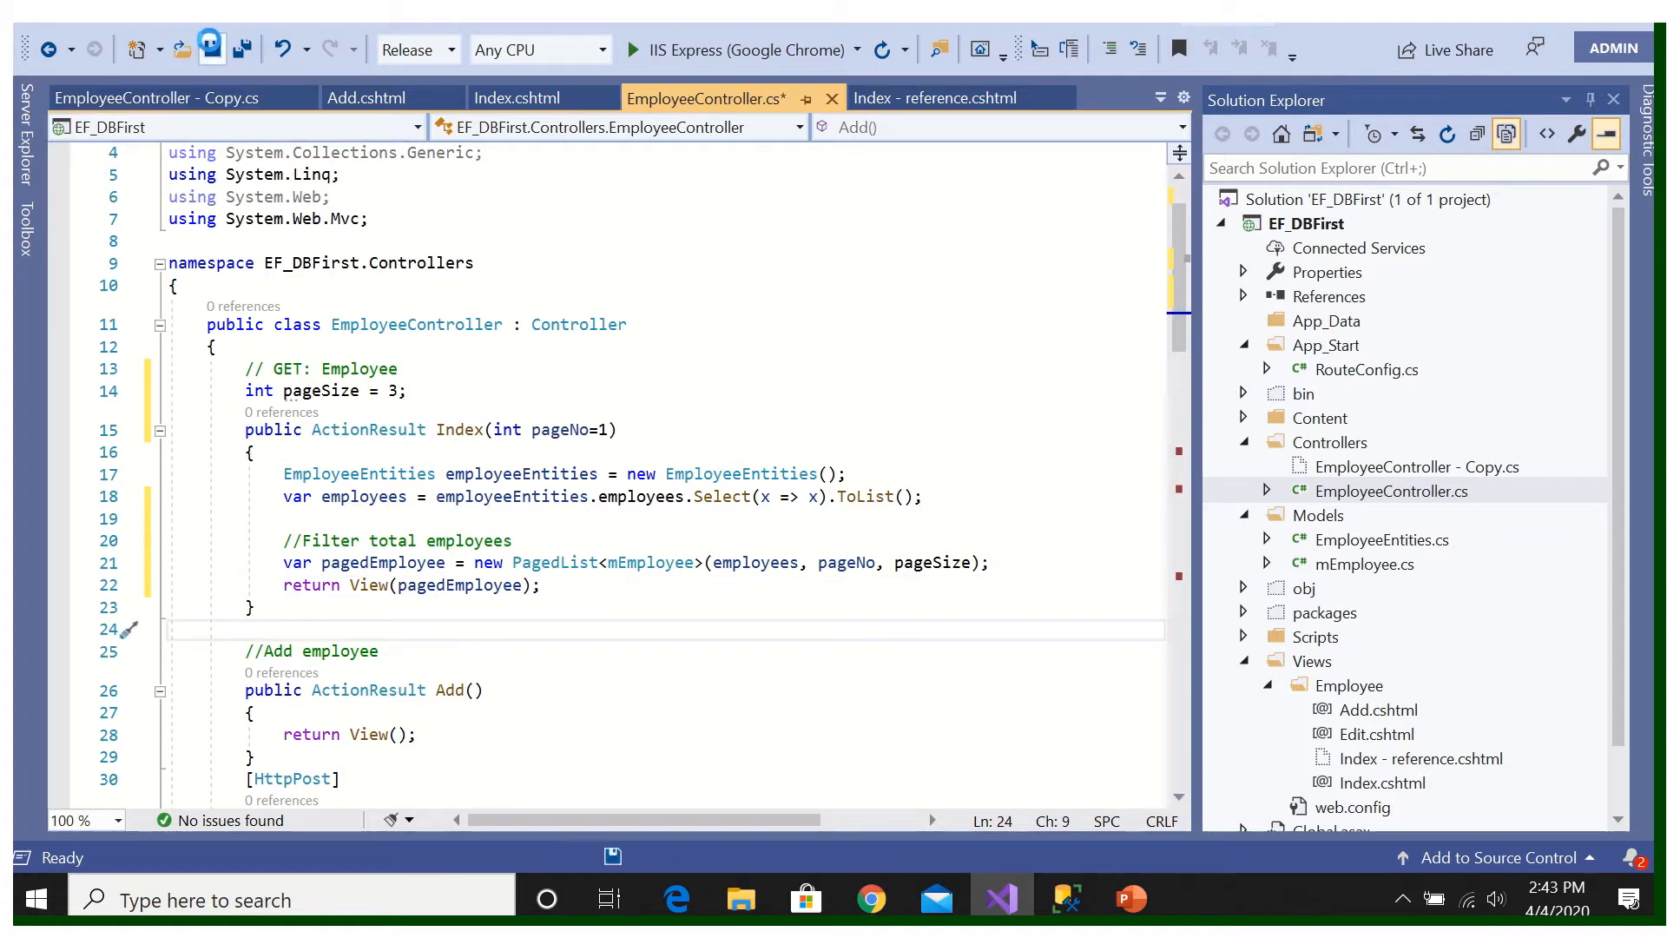
pyautogui.press('ctrl+s')
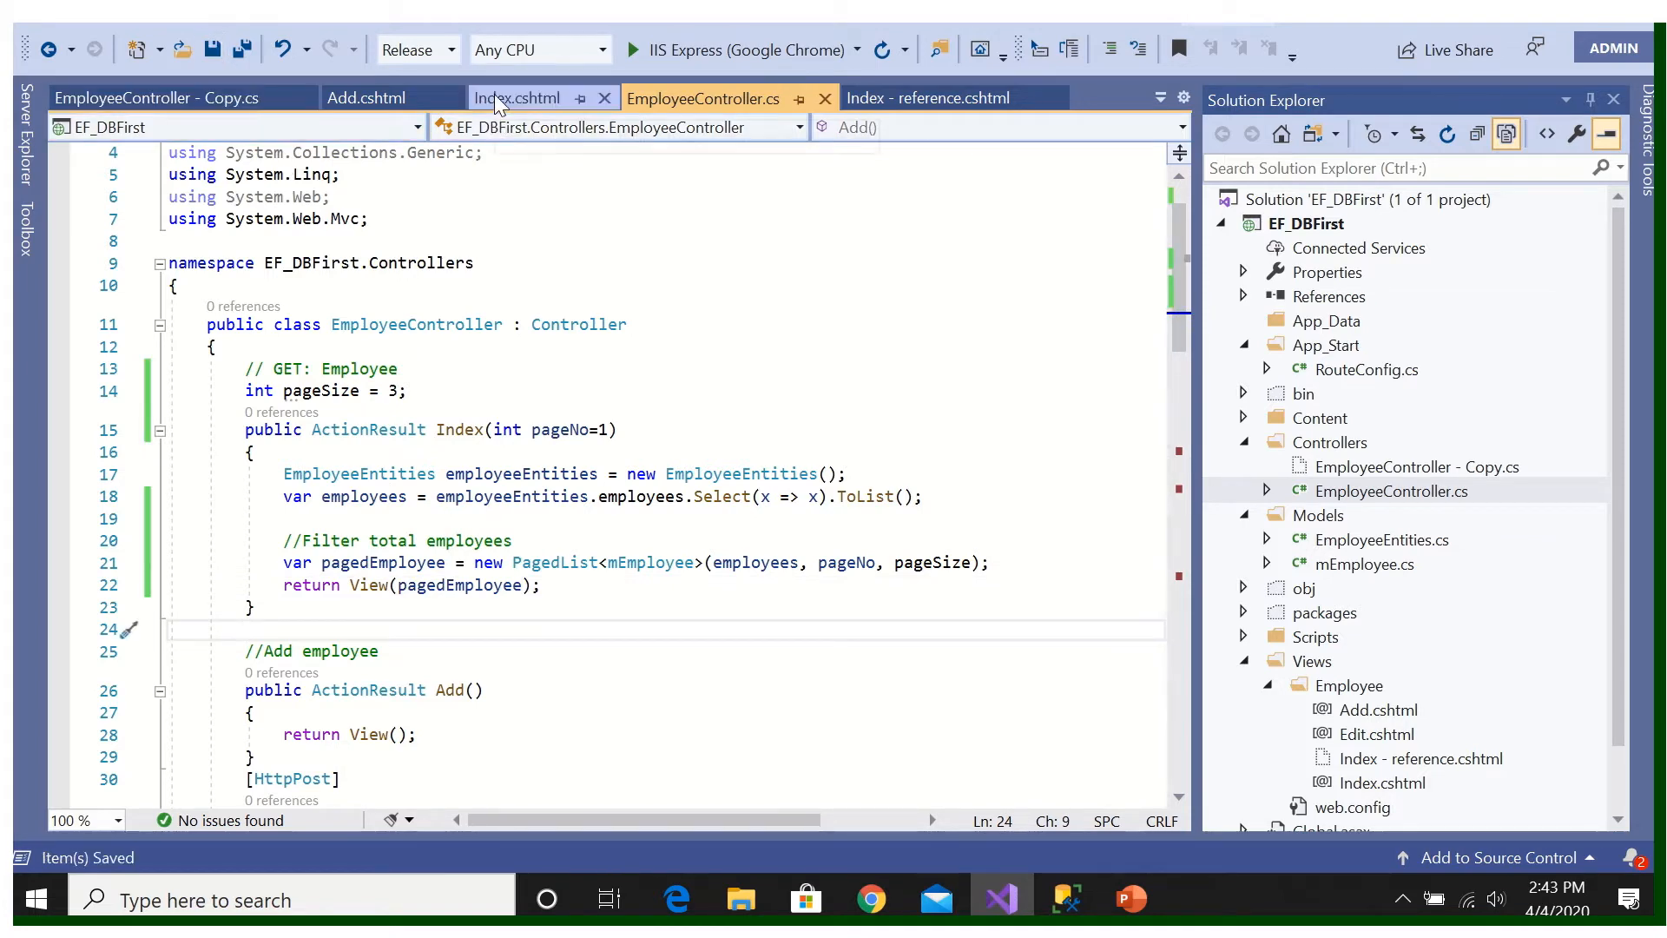
# Step: Run Employee/Index in Chrome showing only A002–A004, then return to EmployeeController.cs
pyautogui.click(519, 98)
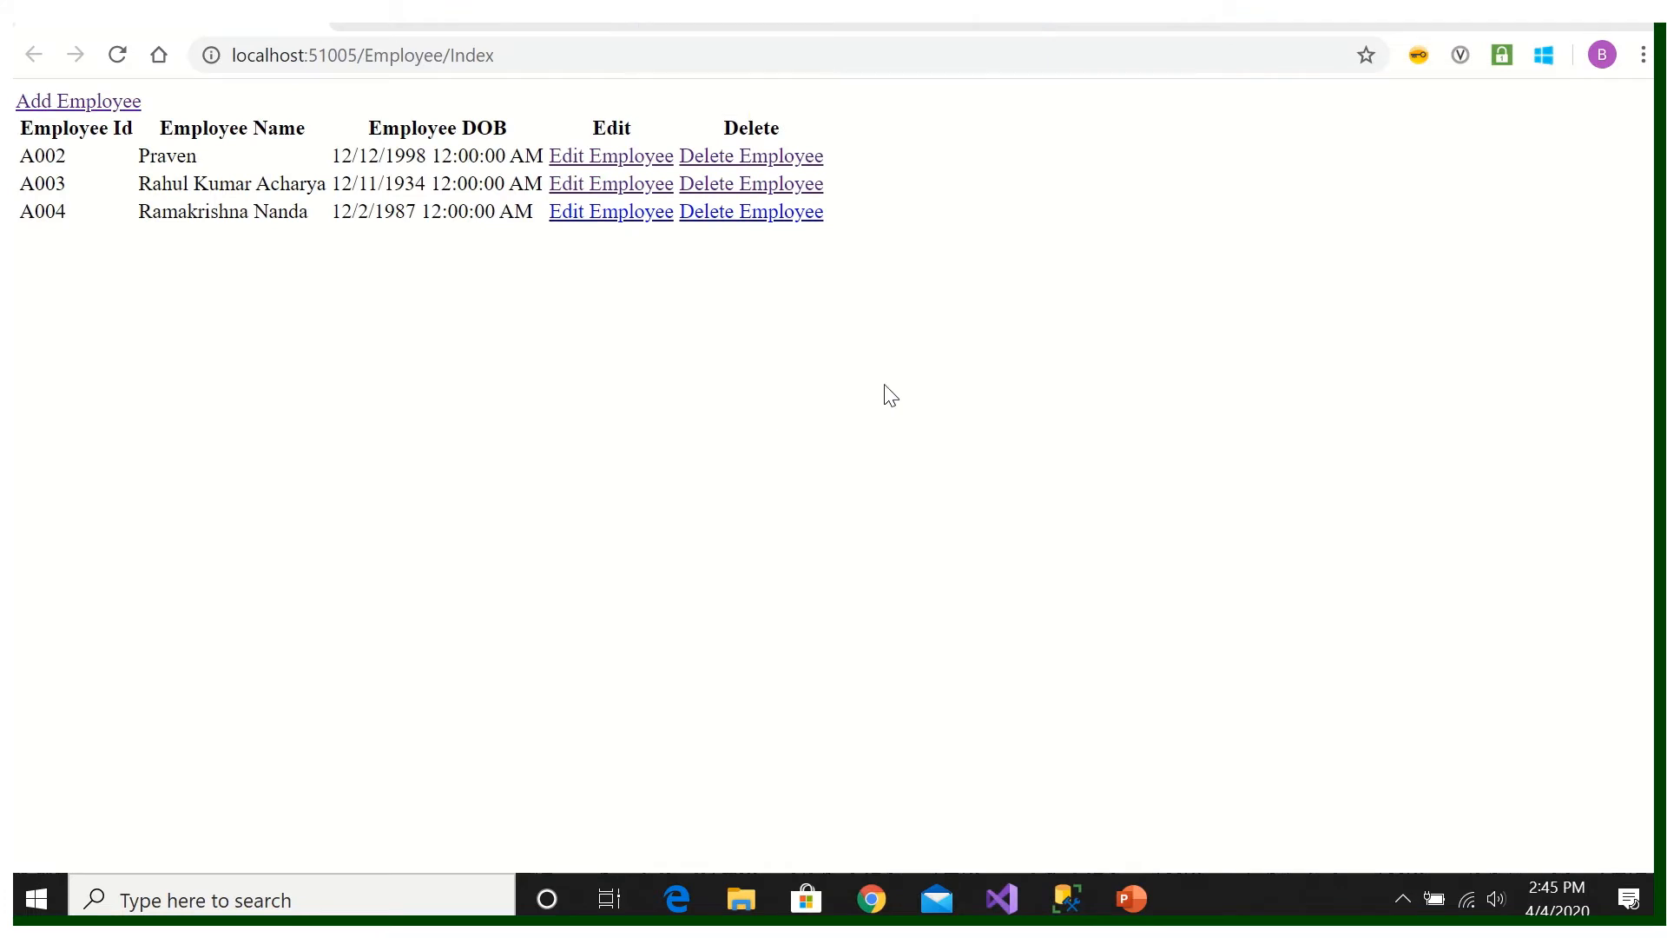
pyautogui.moveTo(510, 260)
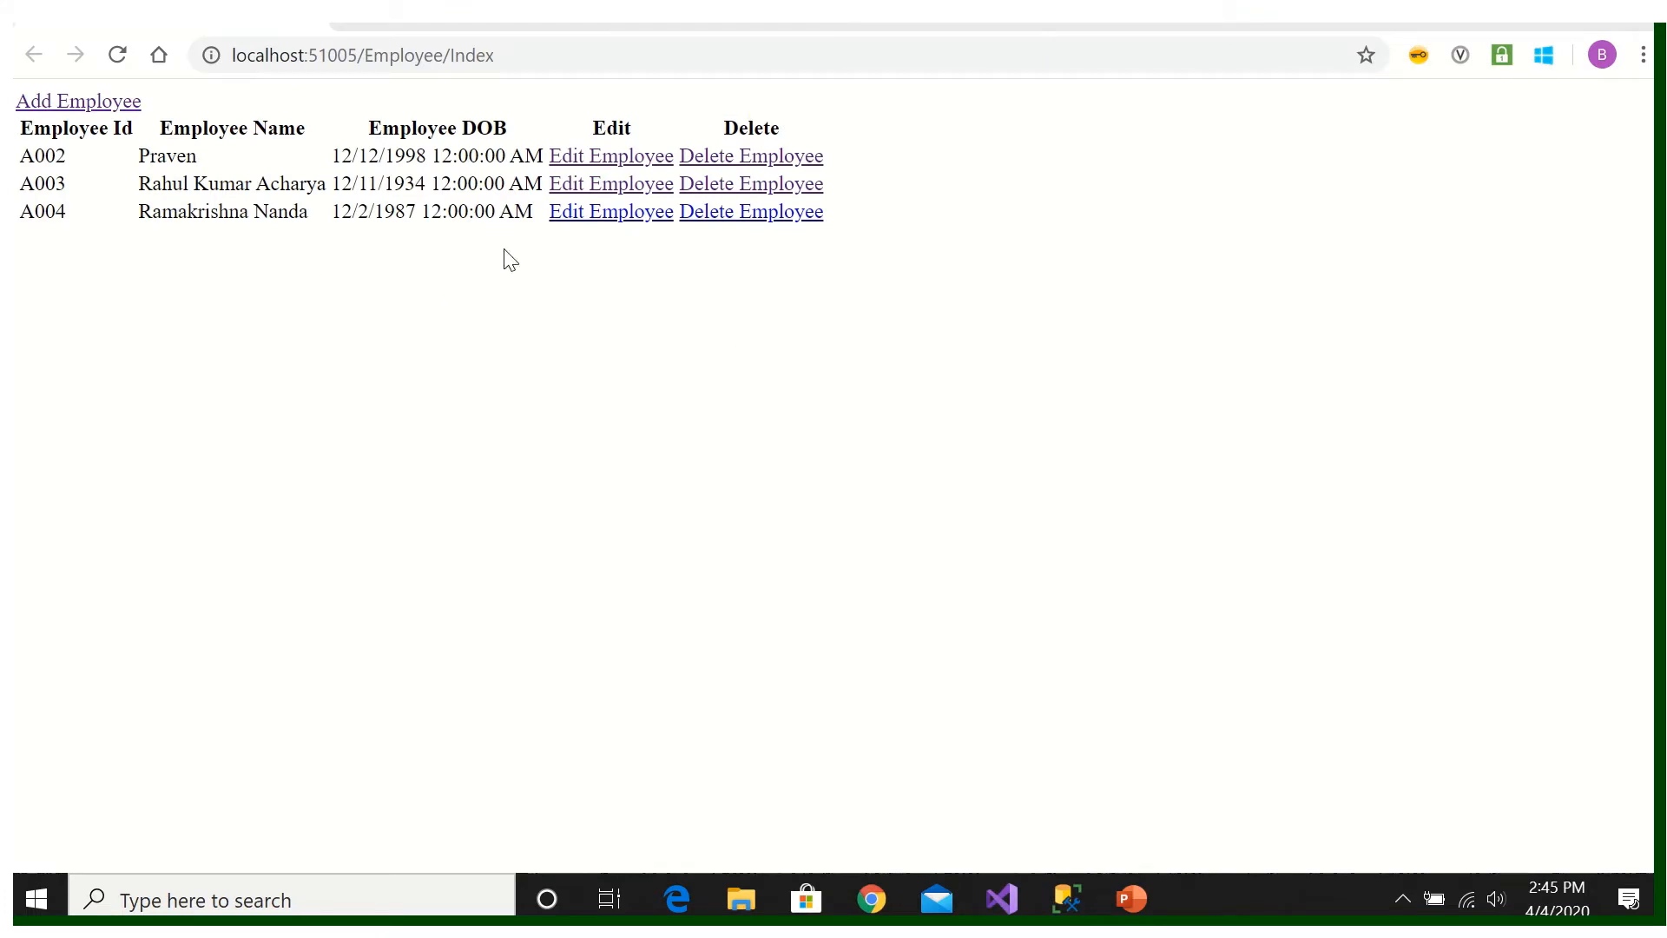
pyautogui.moveTo(997, 899)
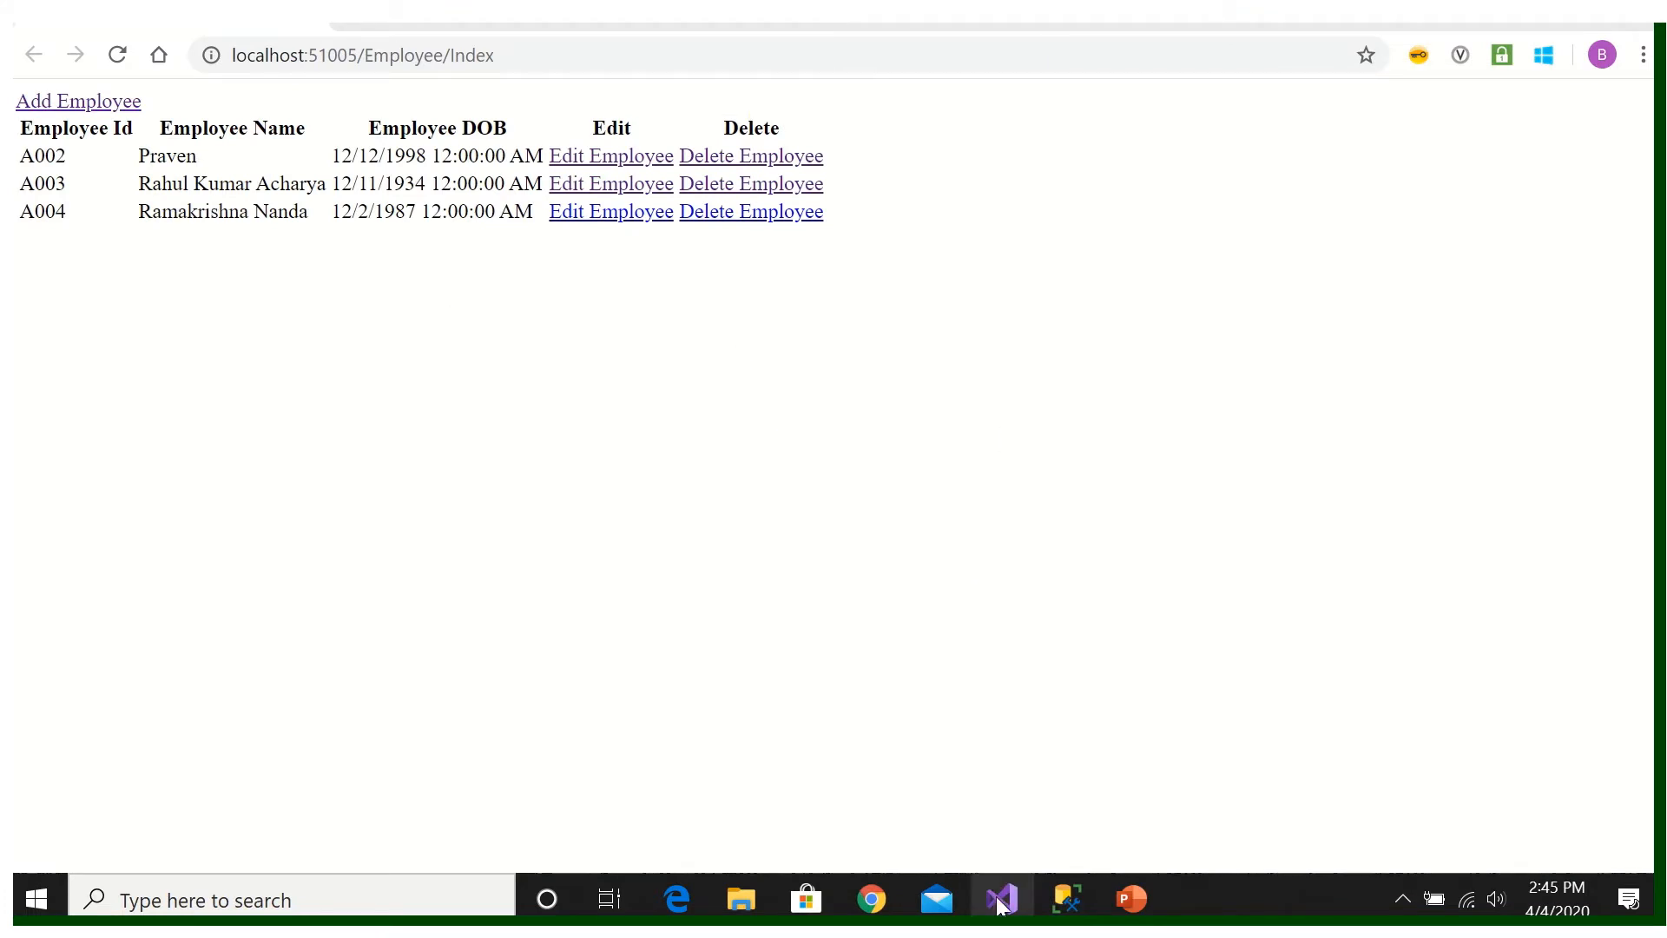
pyautogui.click(999, 898)
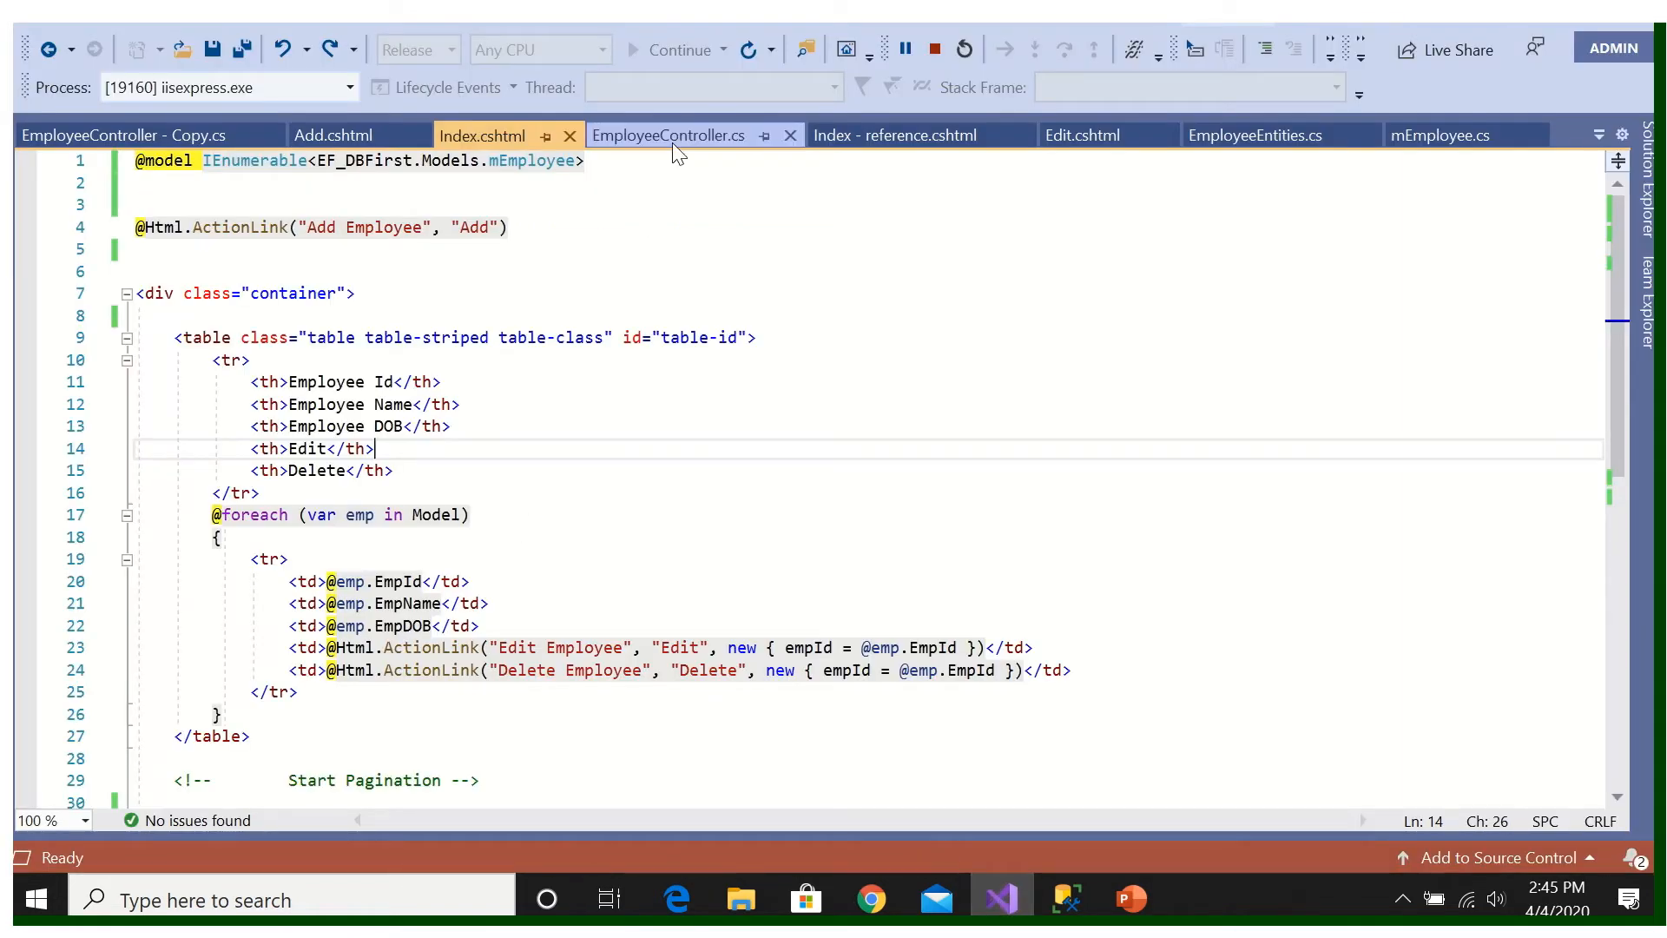
pyautogui.click(668, 135)
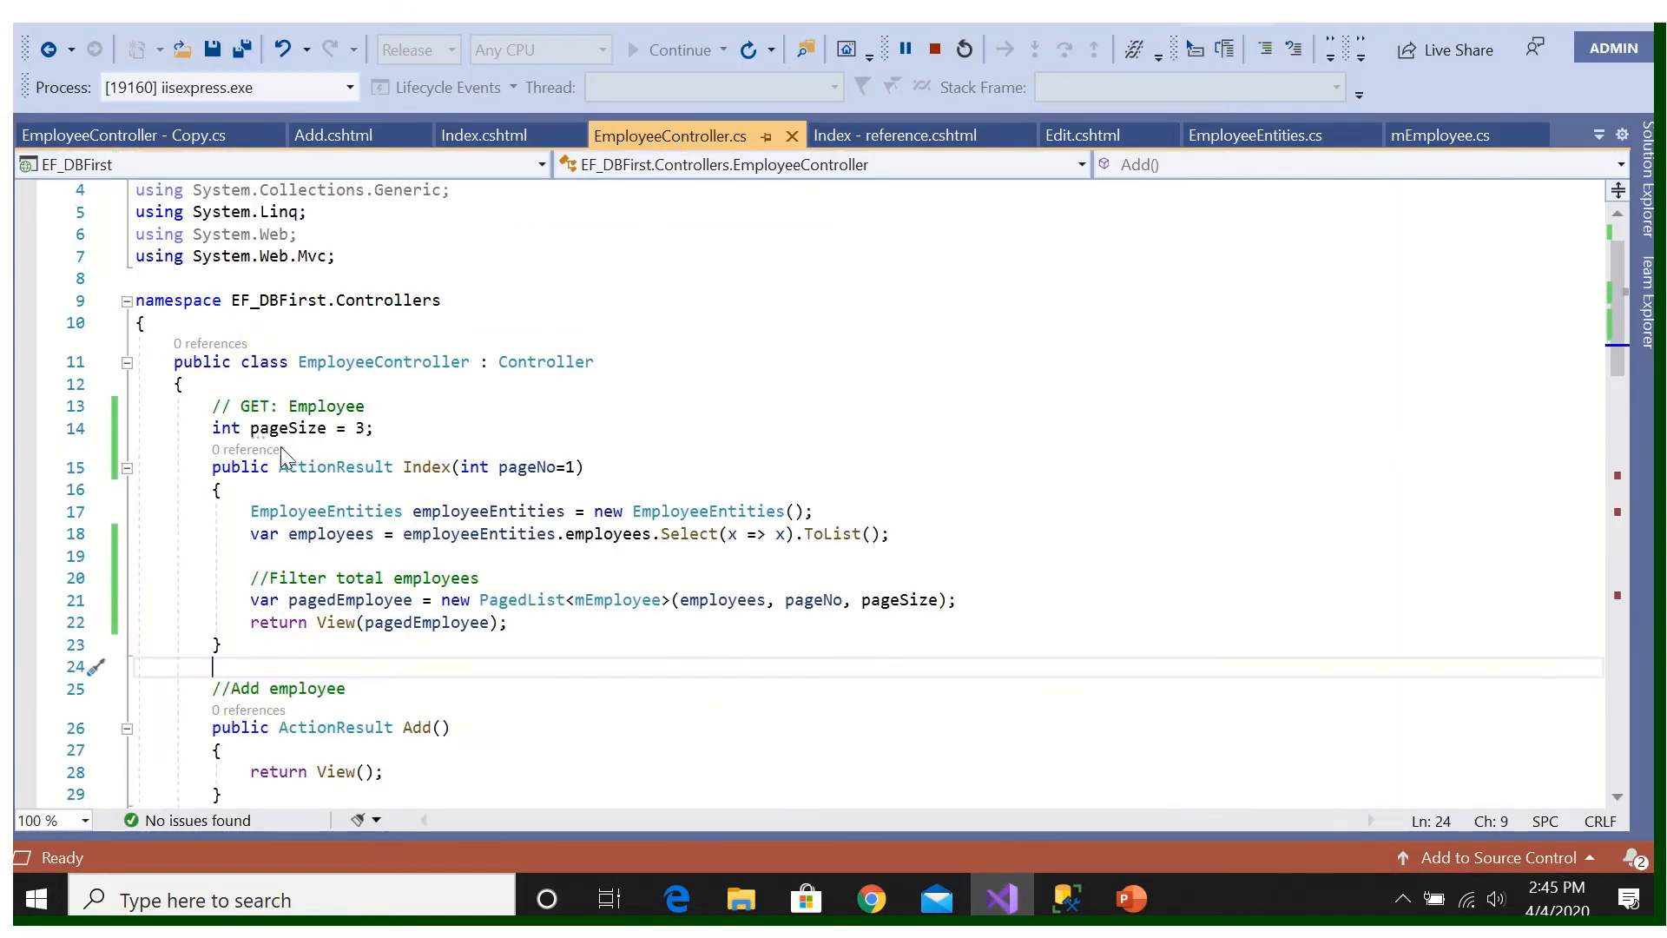
pyautogui.moveTo(573, 471)
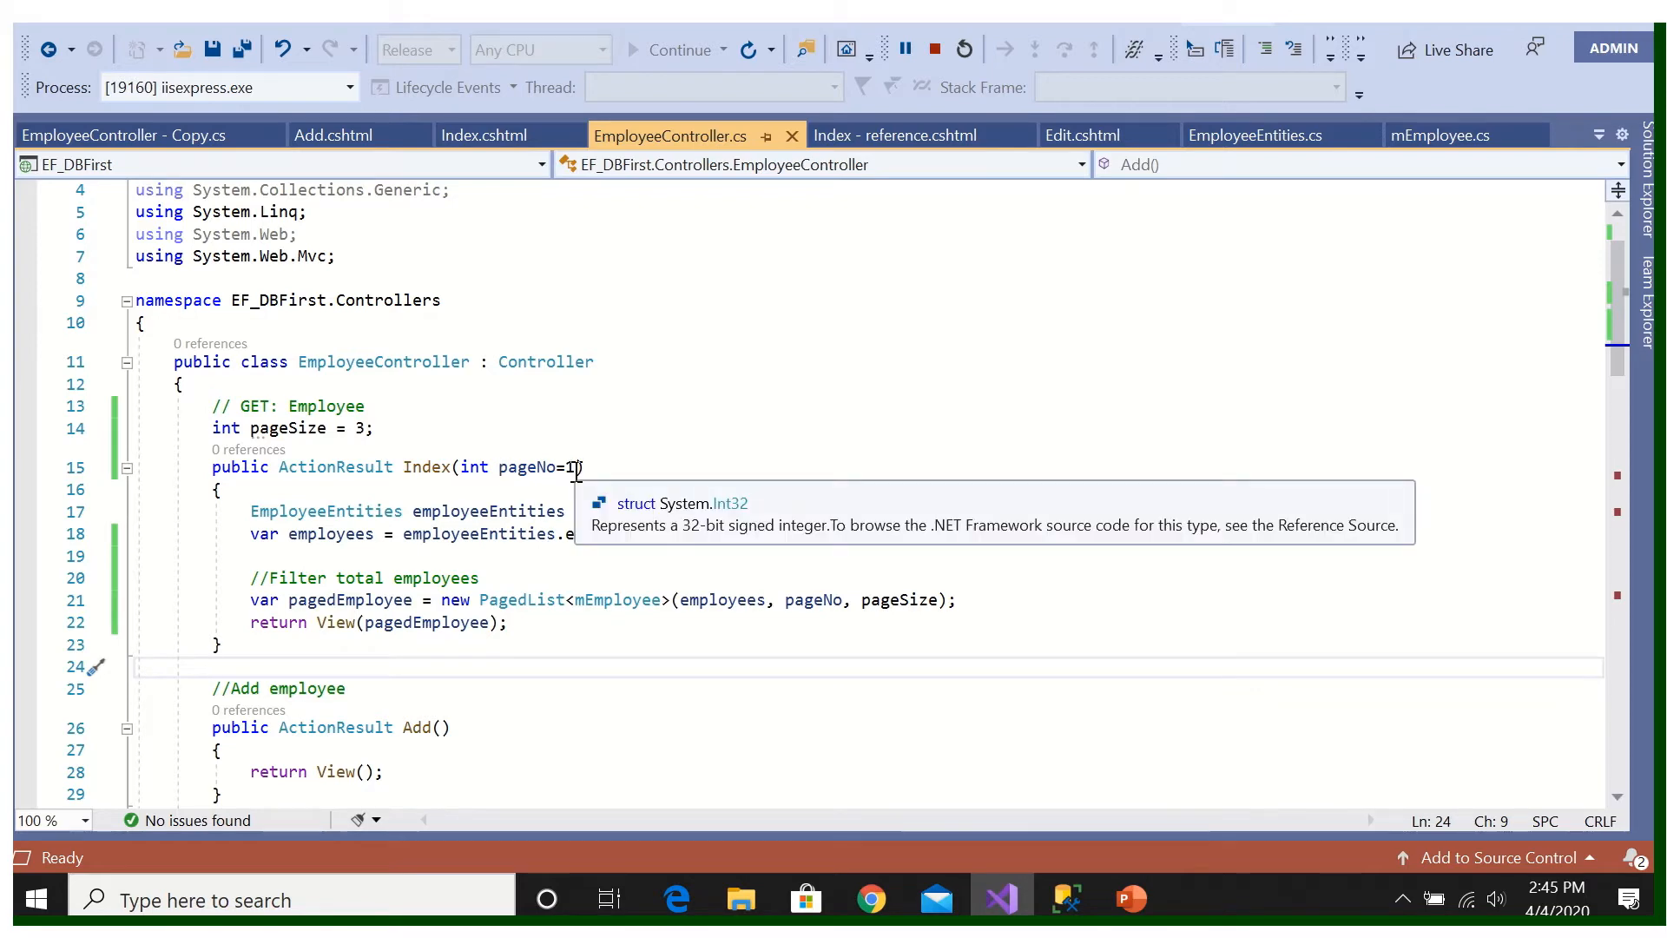
# Step: Check SSMS's seven tblEmployee rows, then return to the three-row employee page
pyautogui.click(1064, 899)
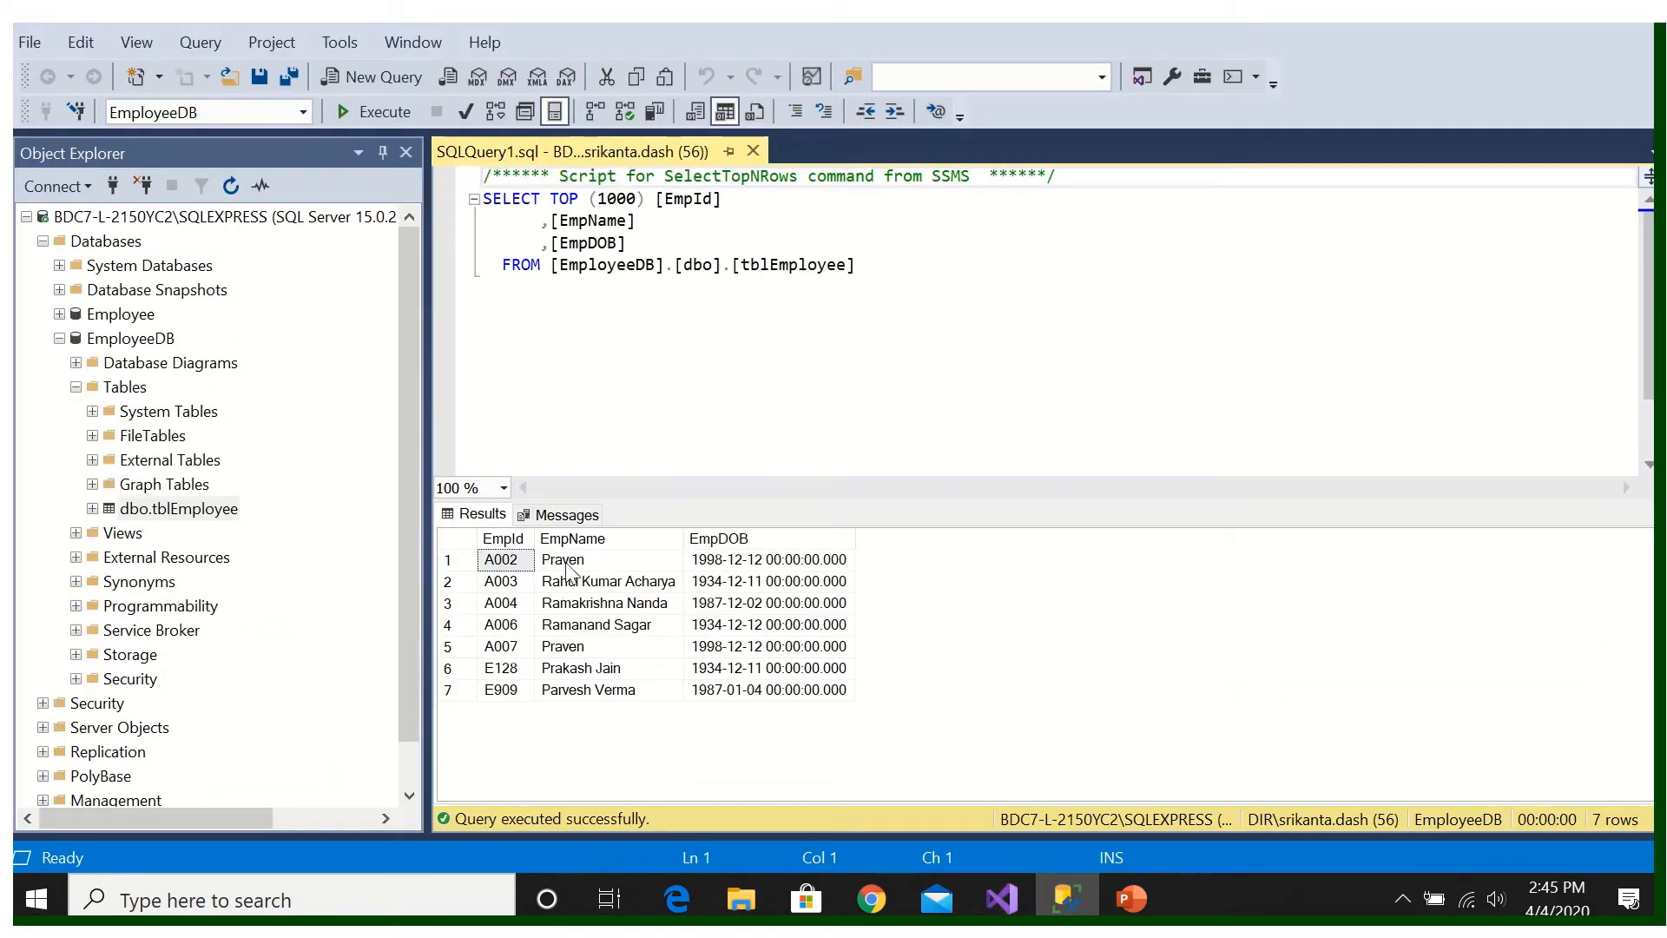
pyautogui.moveTo(871, 899)
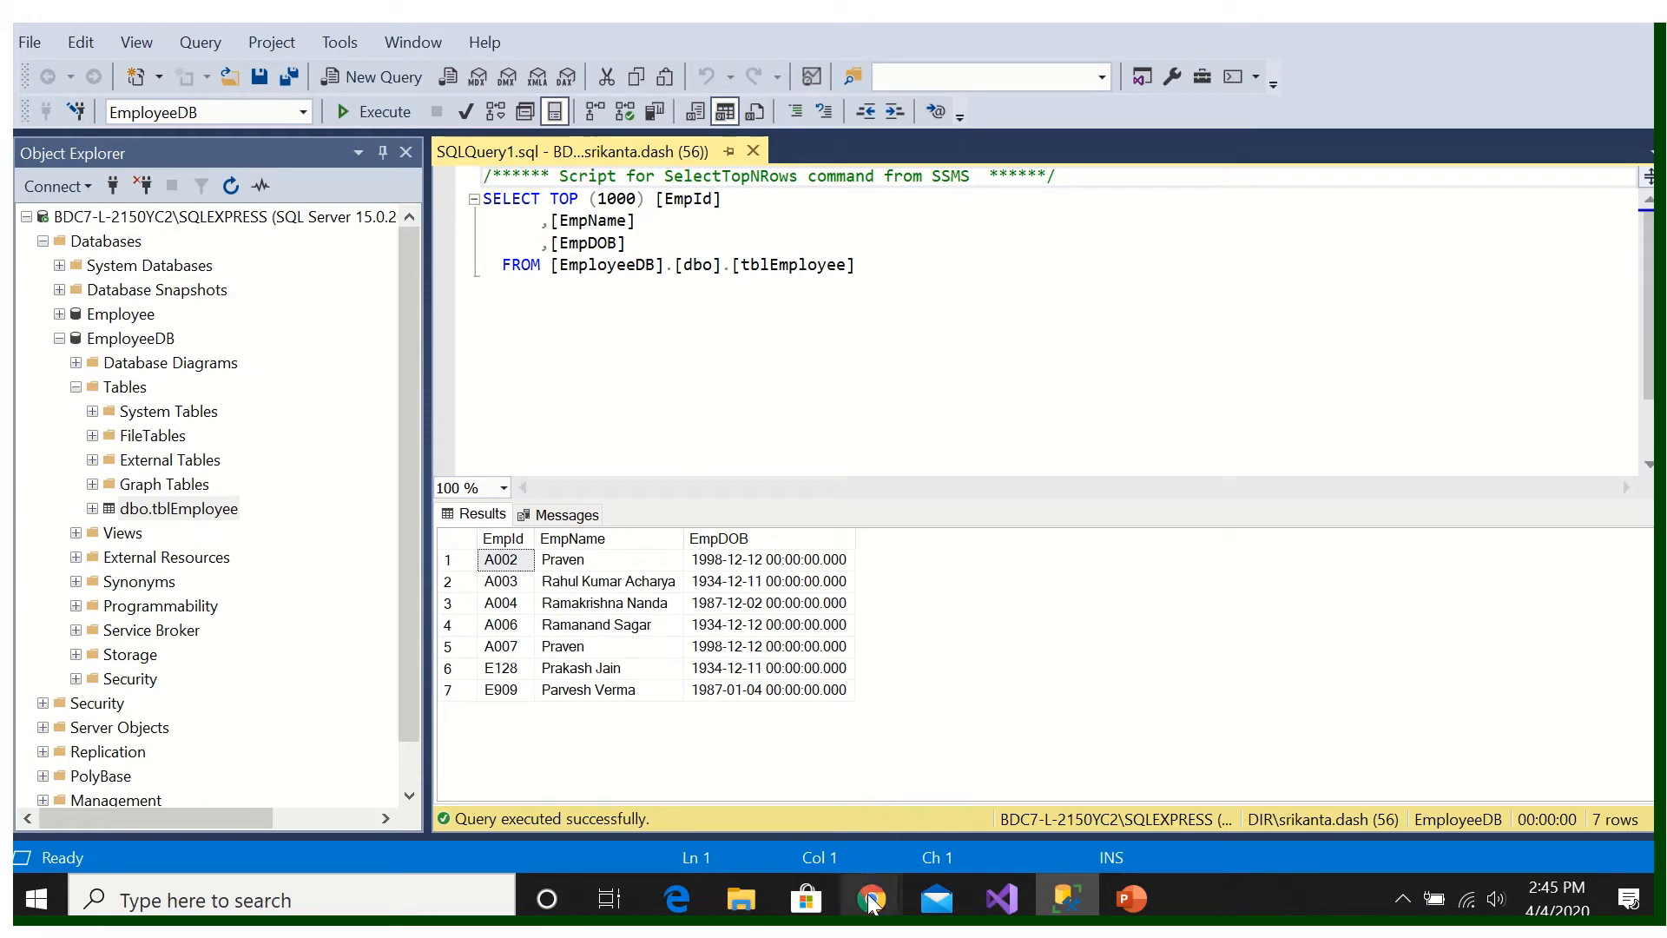
pyautogui.click(870, 899)
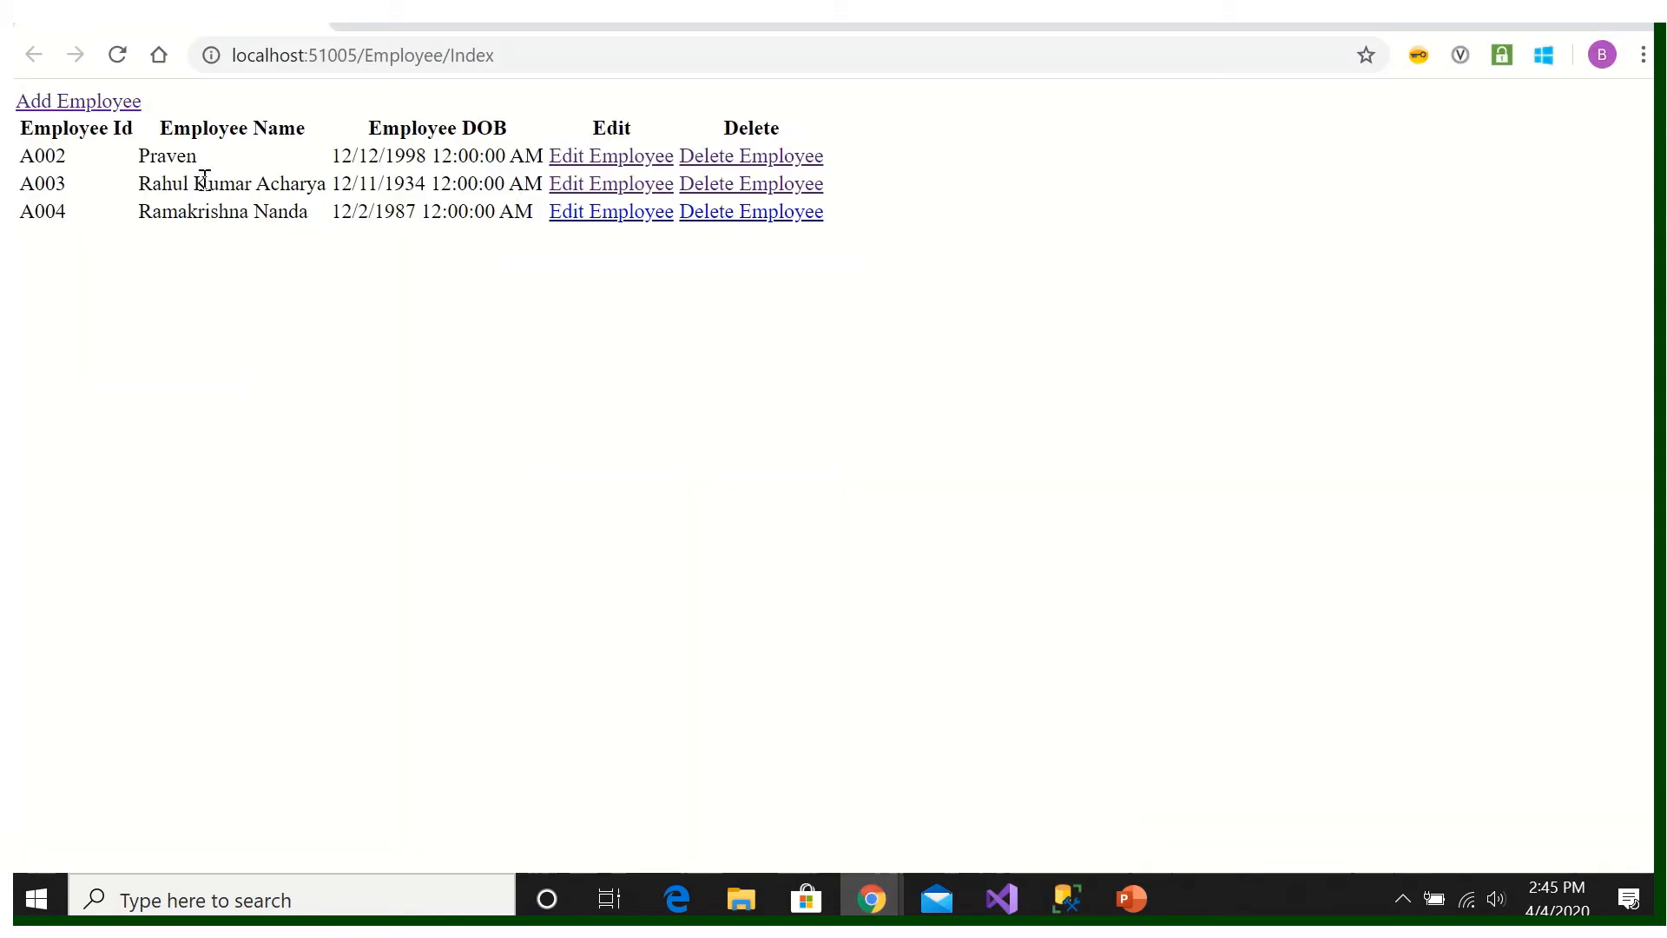
pyautogui.moveTo(46, 328)
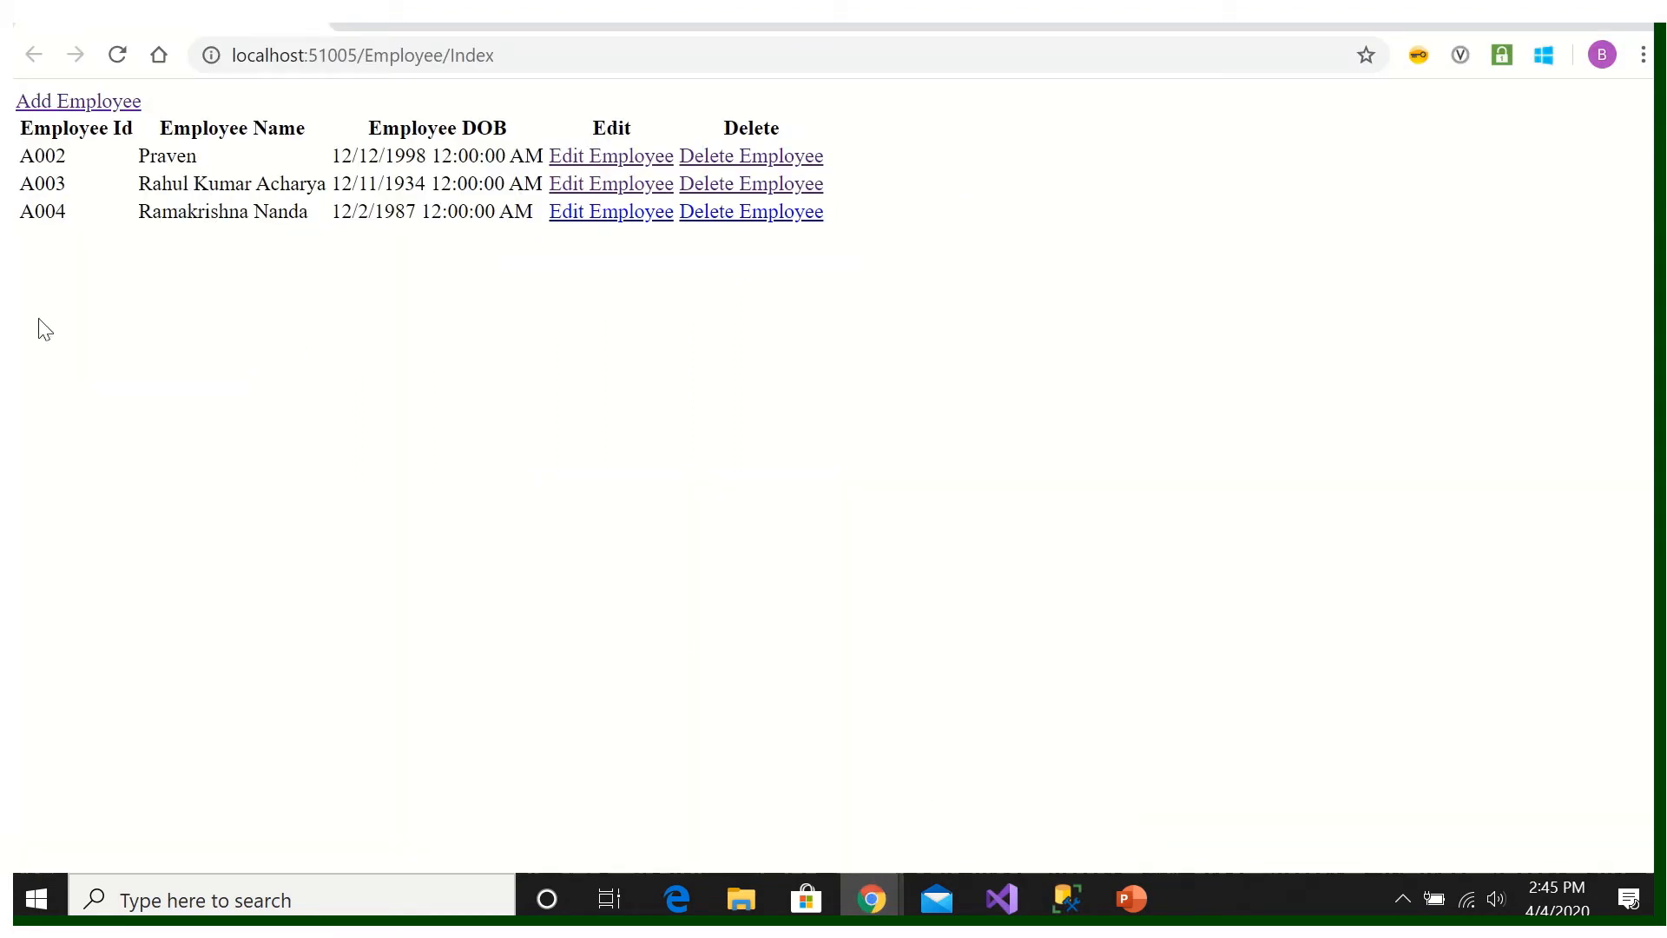
pyautogui.moveTo(61, 262)
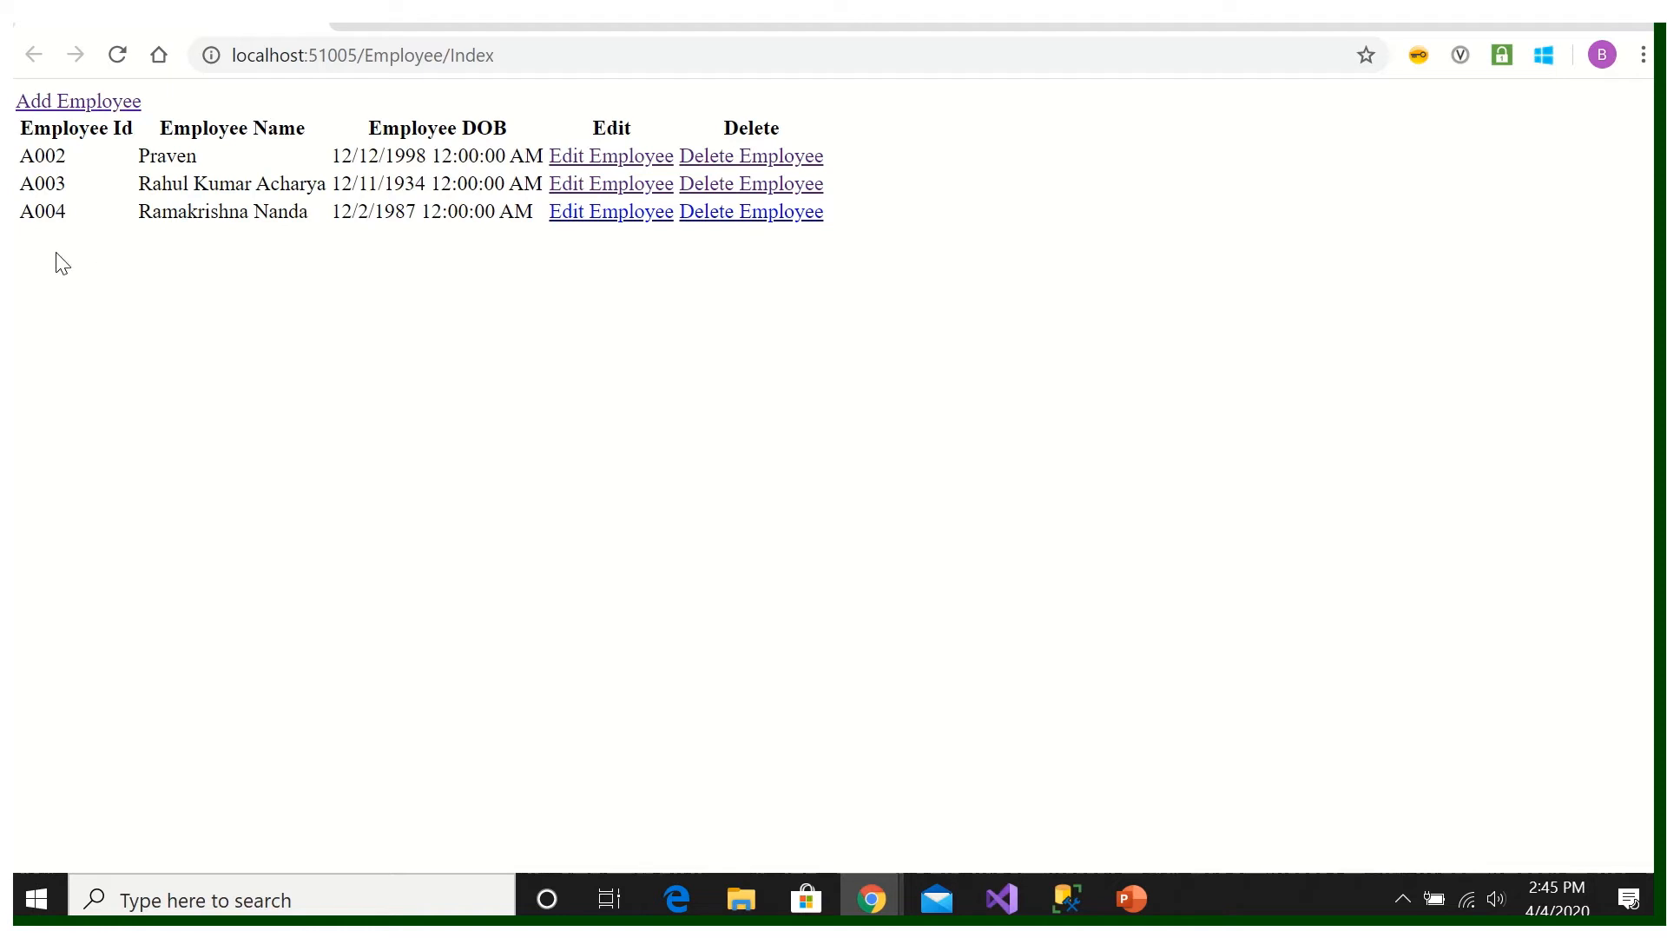
pyautogui.moveTo(519, 222)
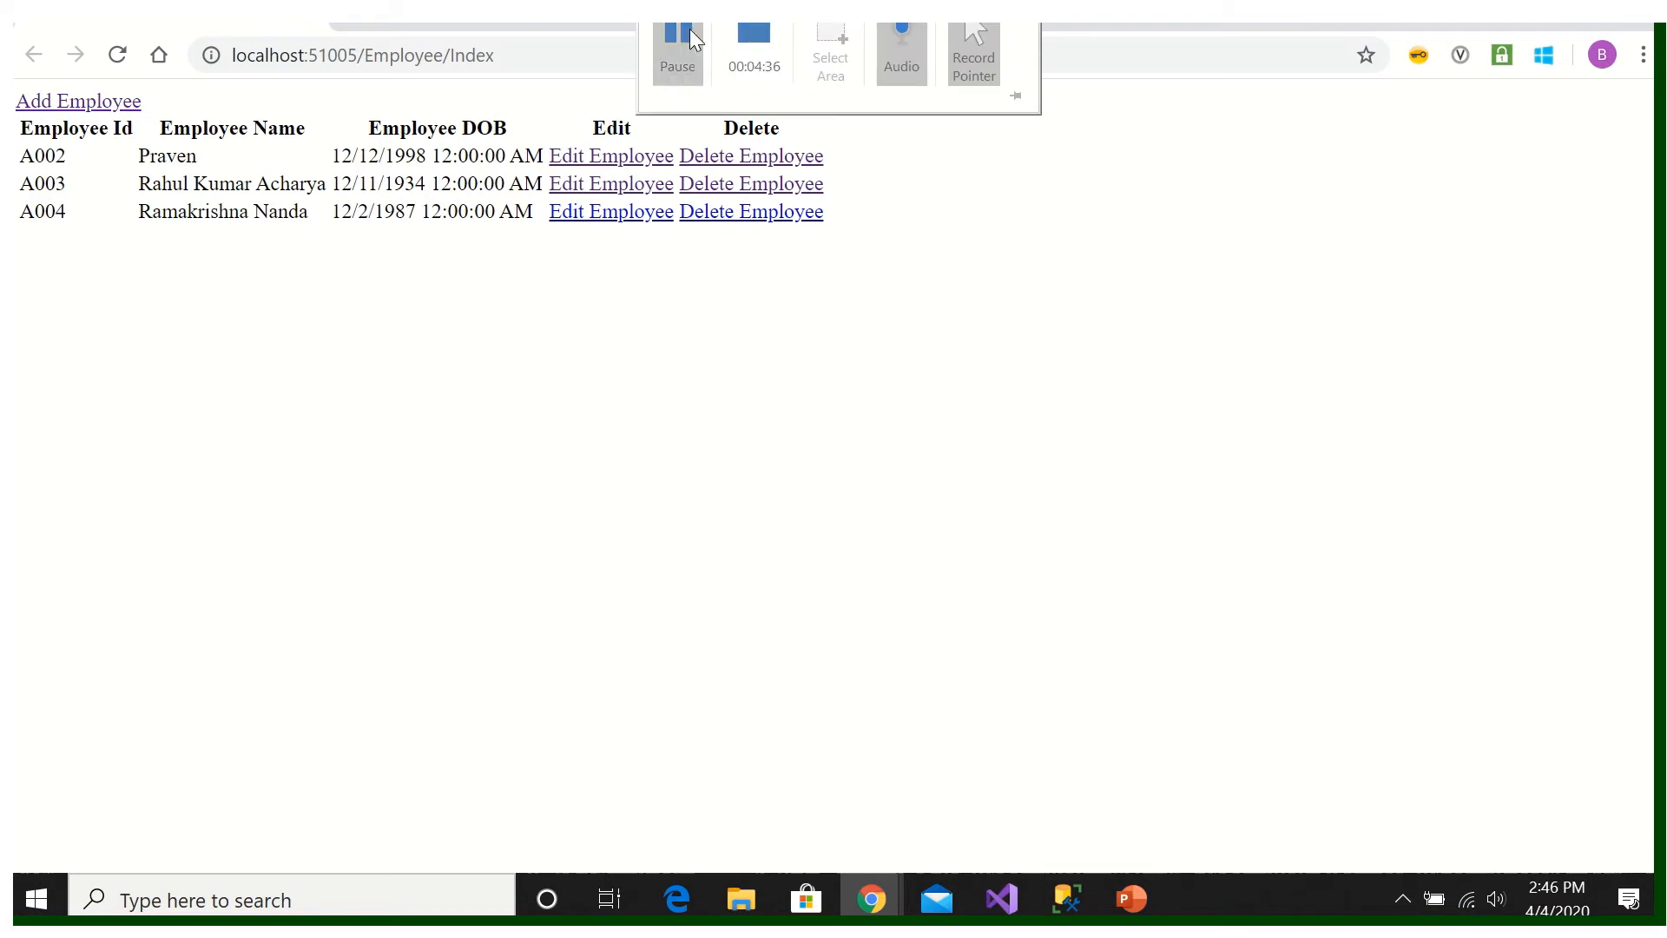
# Step: Change the Index.cshtml model to PagedList<mEmployee> and add PagedList and PagedList.Mvc usings
pyautogui.click(999, 898)
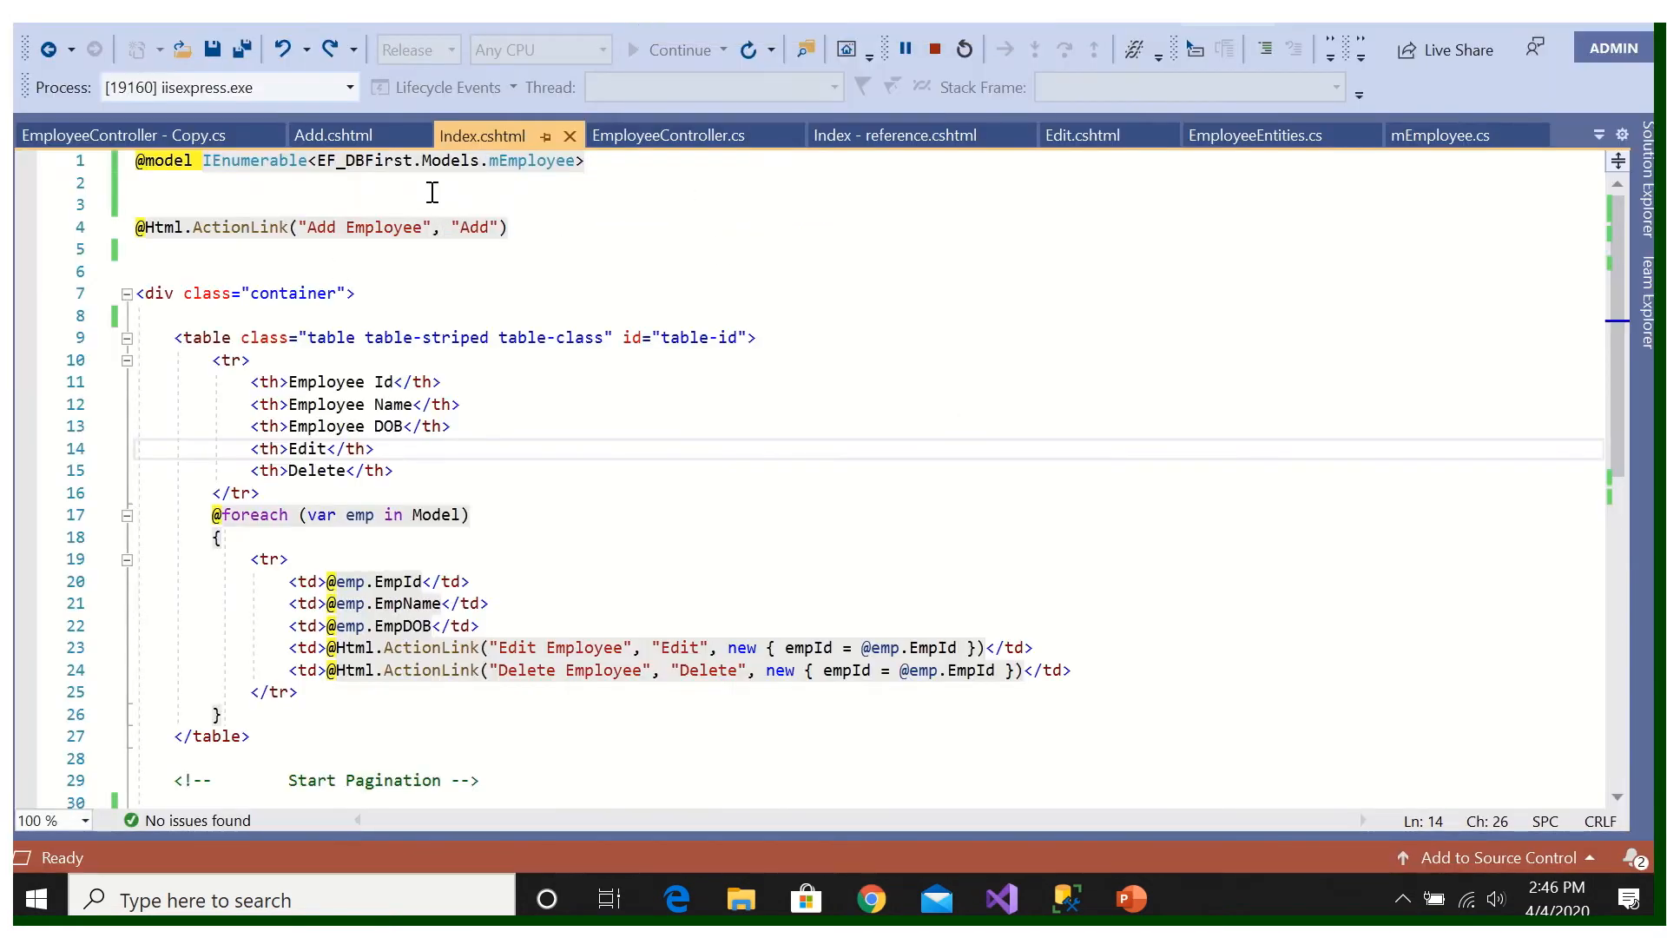
pyautogui.doubleClick(254, 160)
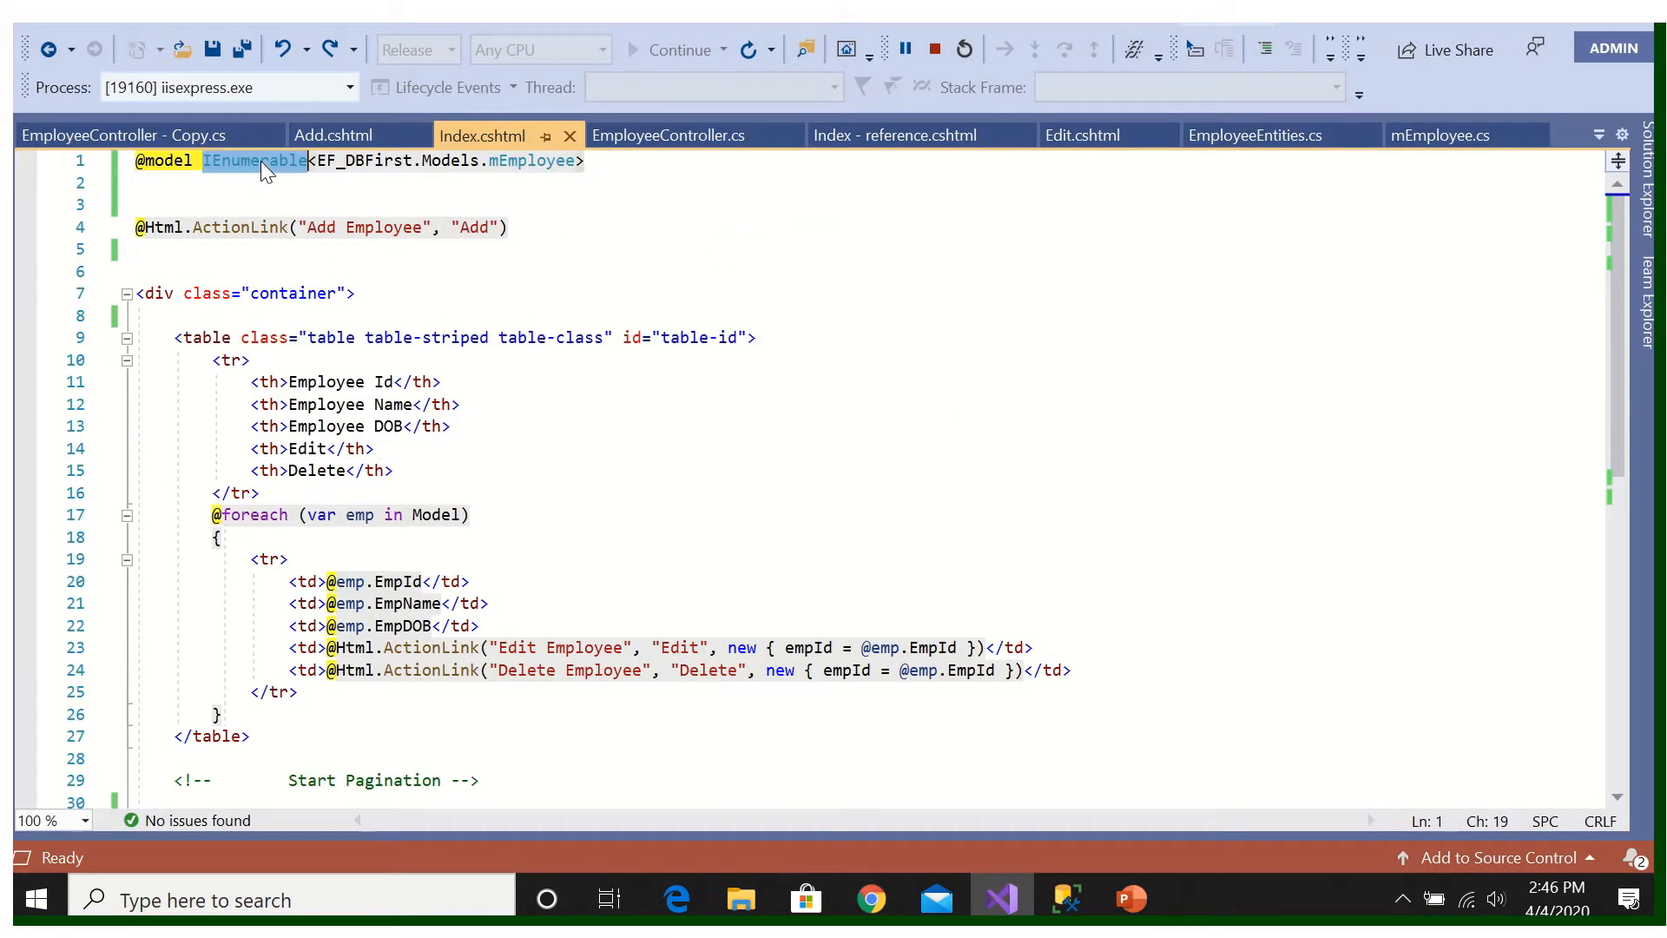
pyautogui.write('Pagedl')
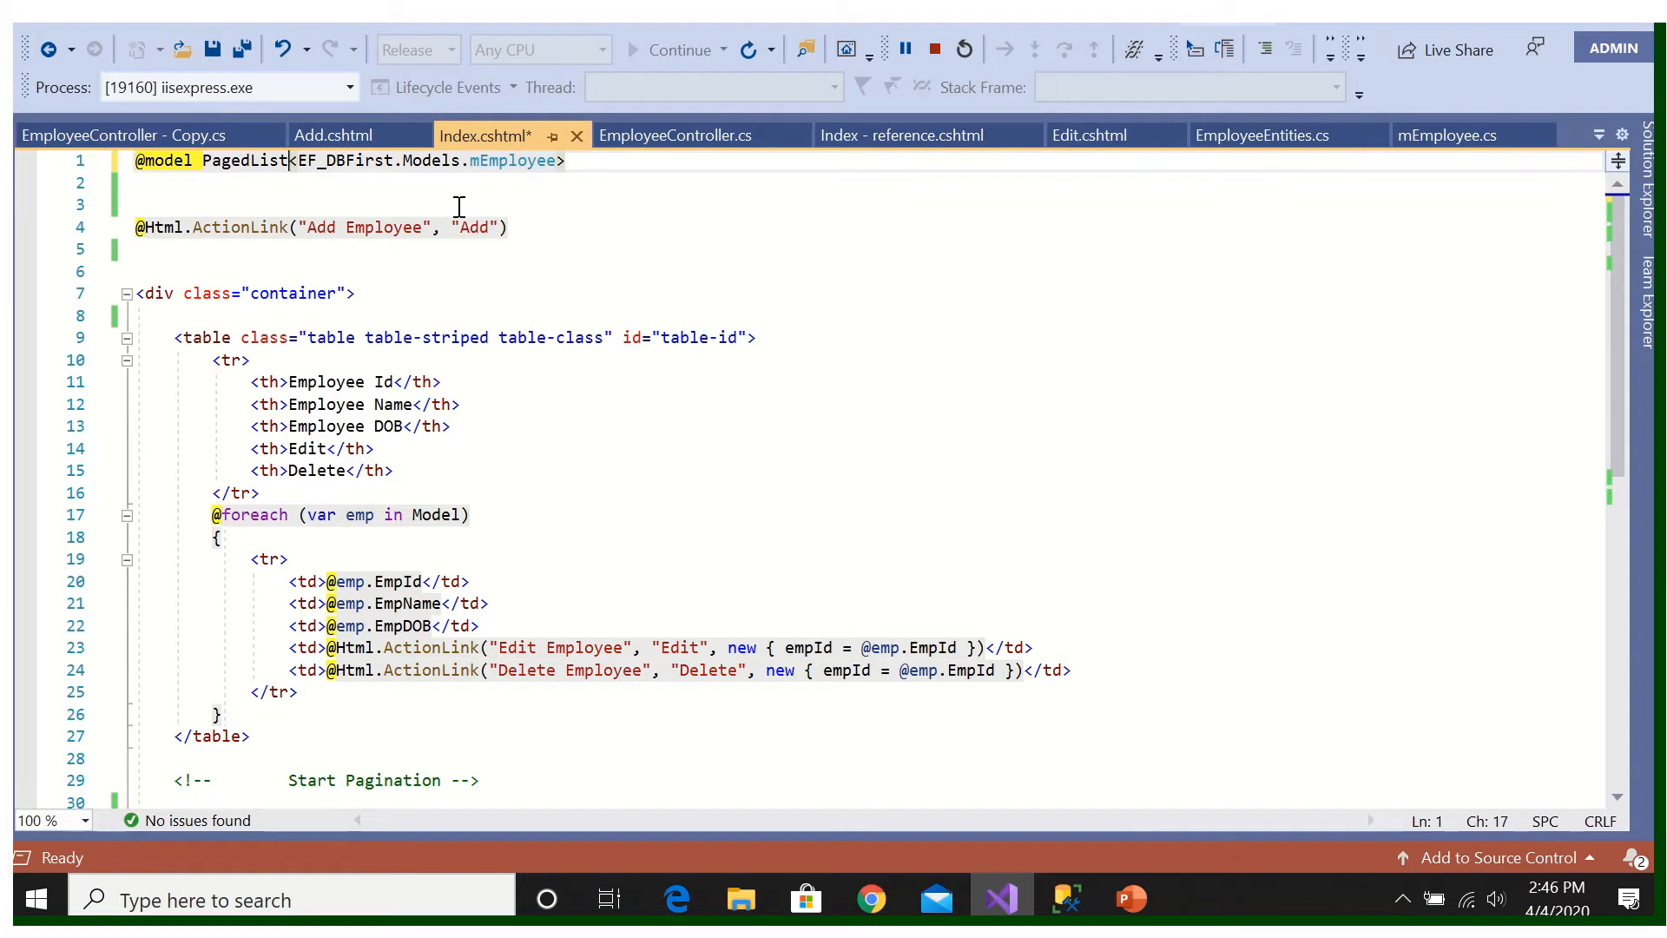
pyautogui.click(638, 183)
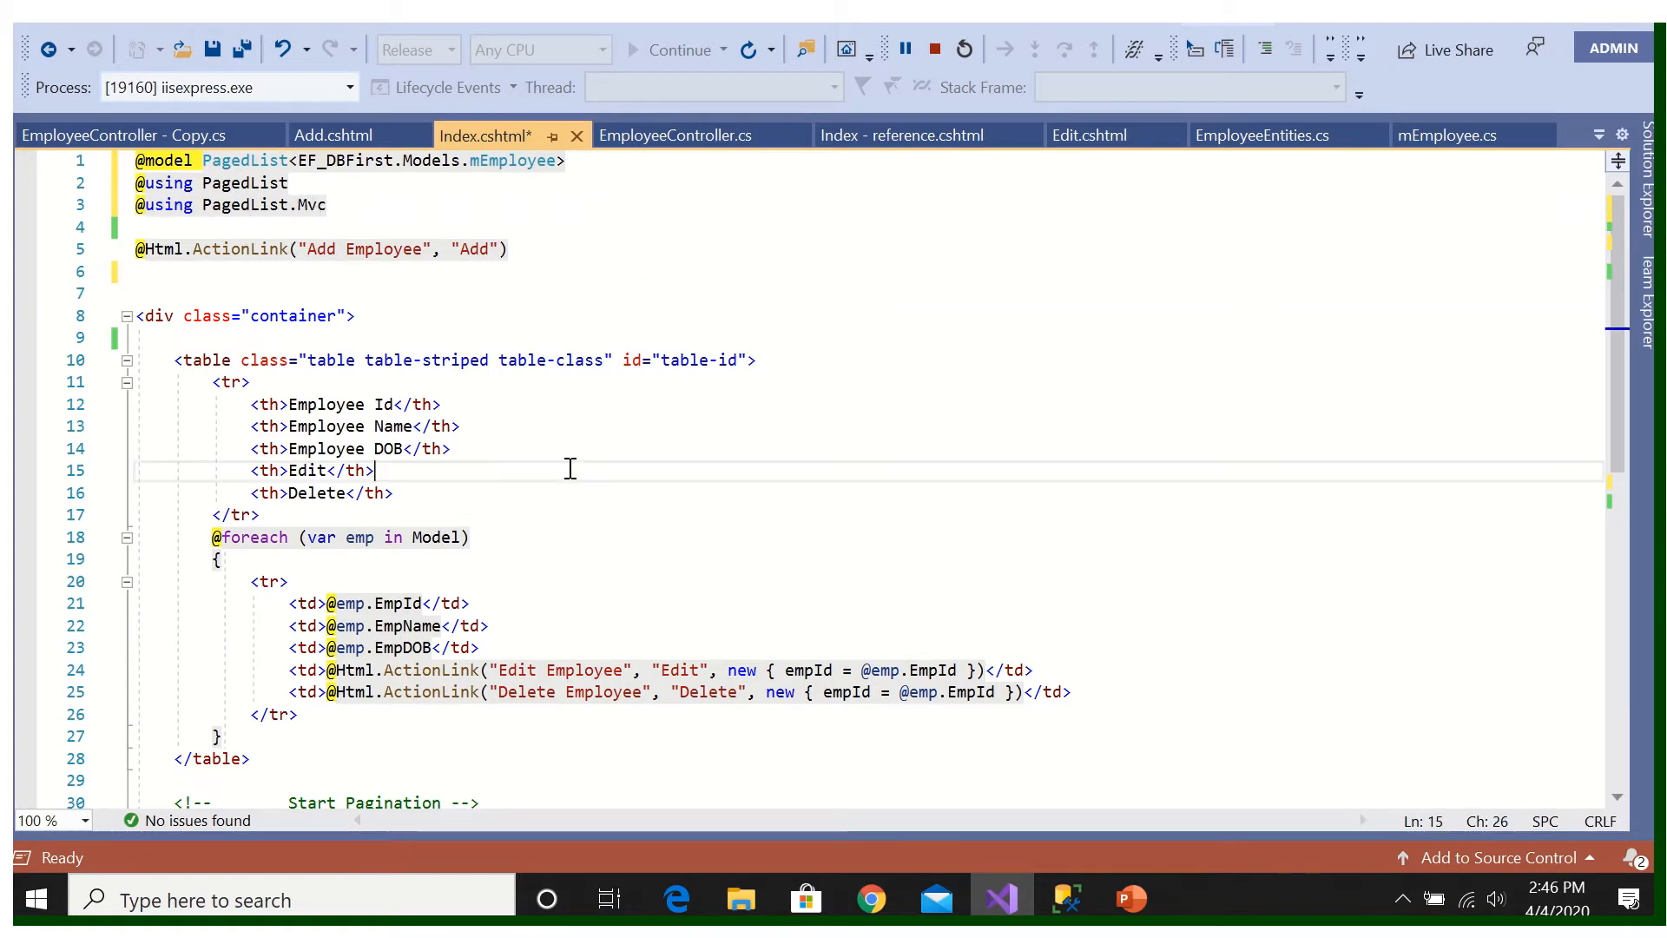
pyautogui.scroll(-3)
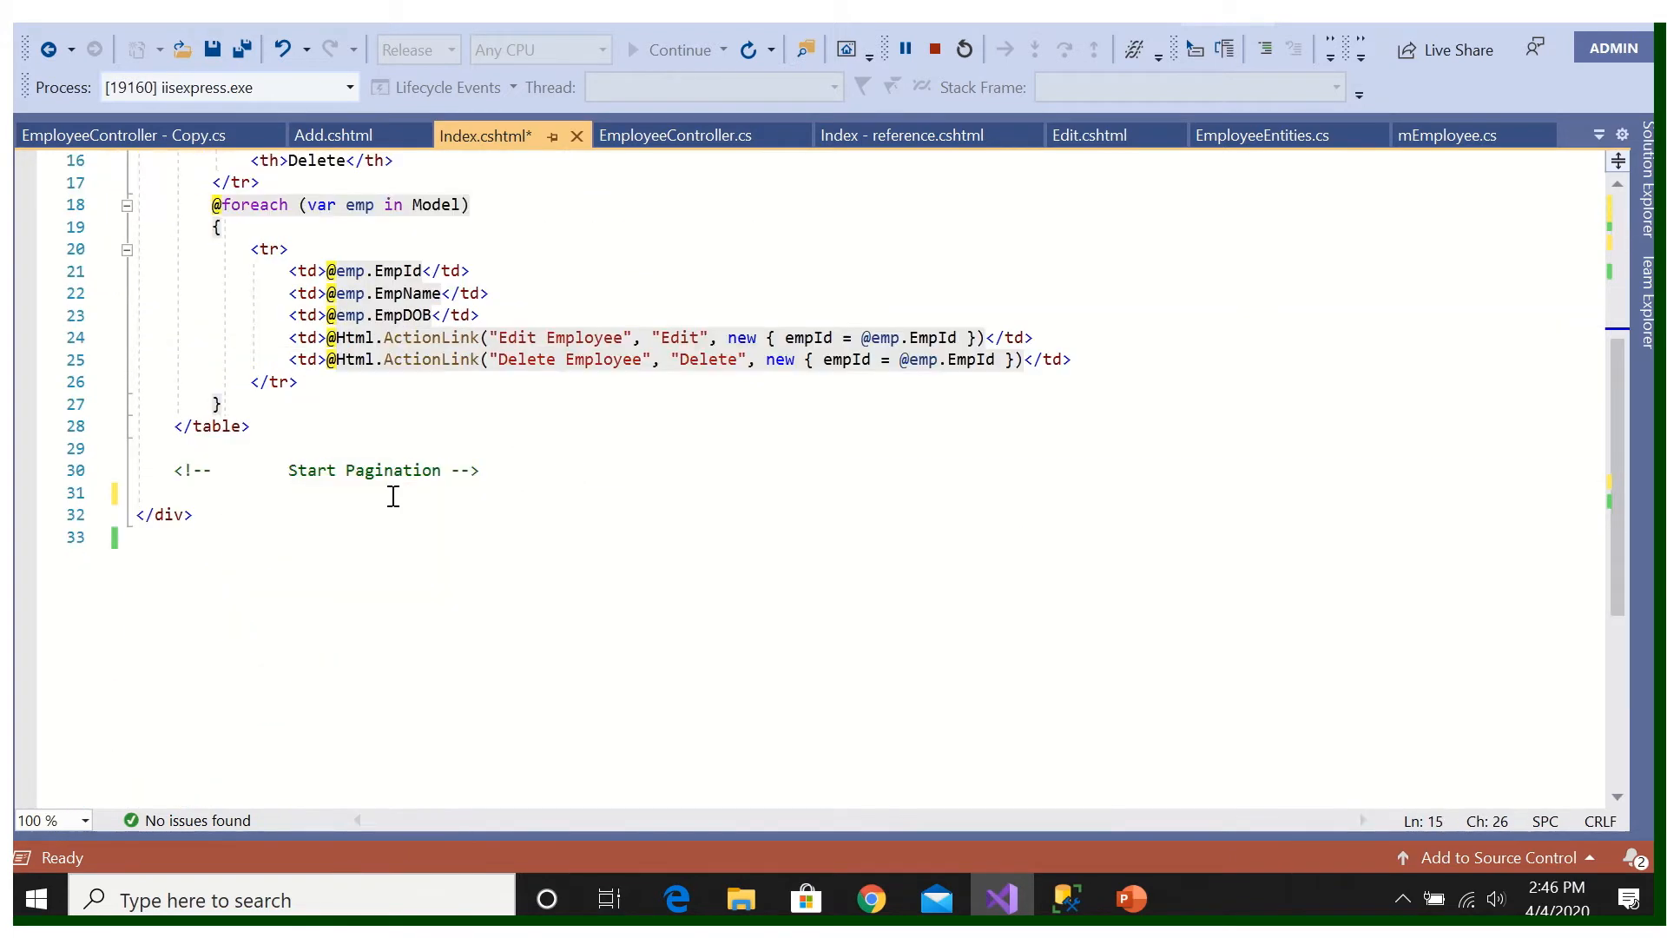
# Step: Add an Html.PagedListPager block linking to Index at the end of Index.cshtml
pyautogui.click(176, 492)
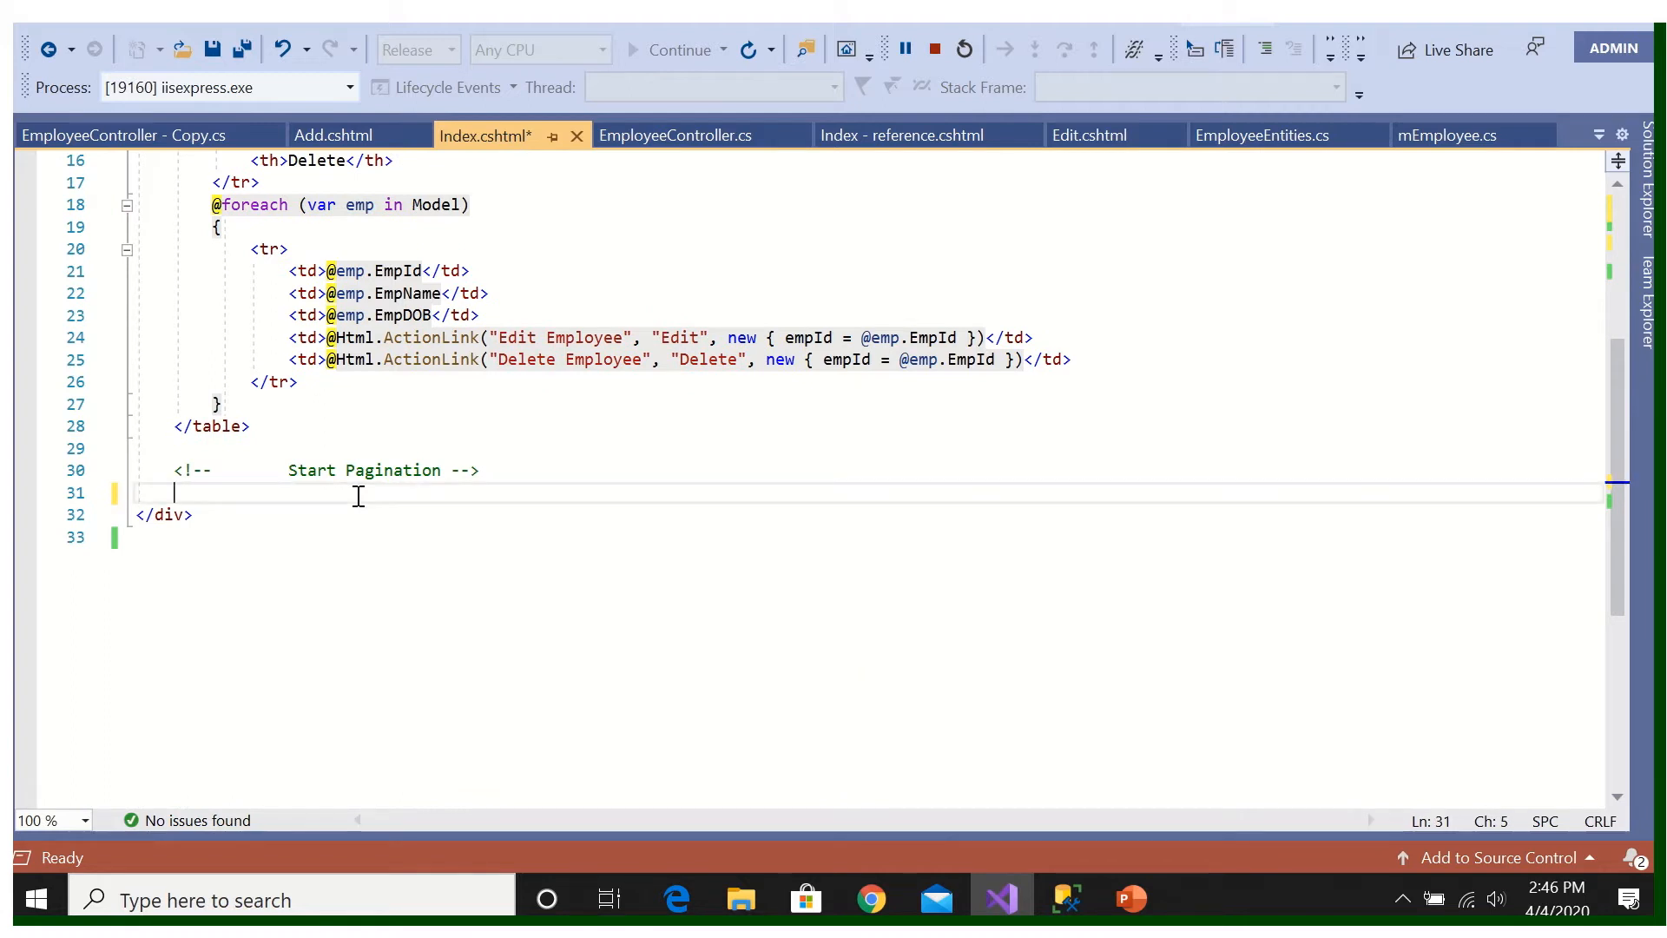
pyautogui.moveTo(654, 490)
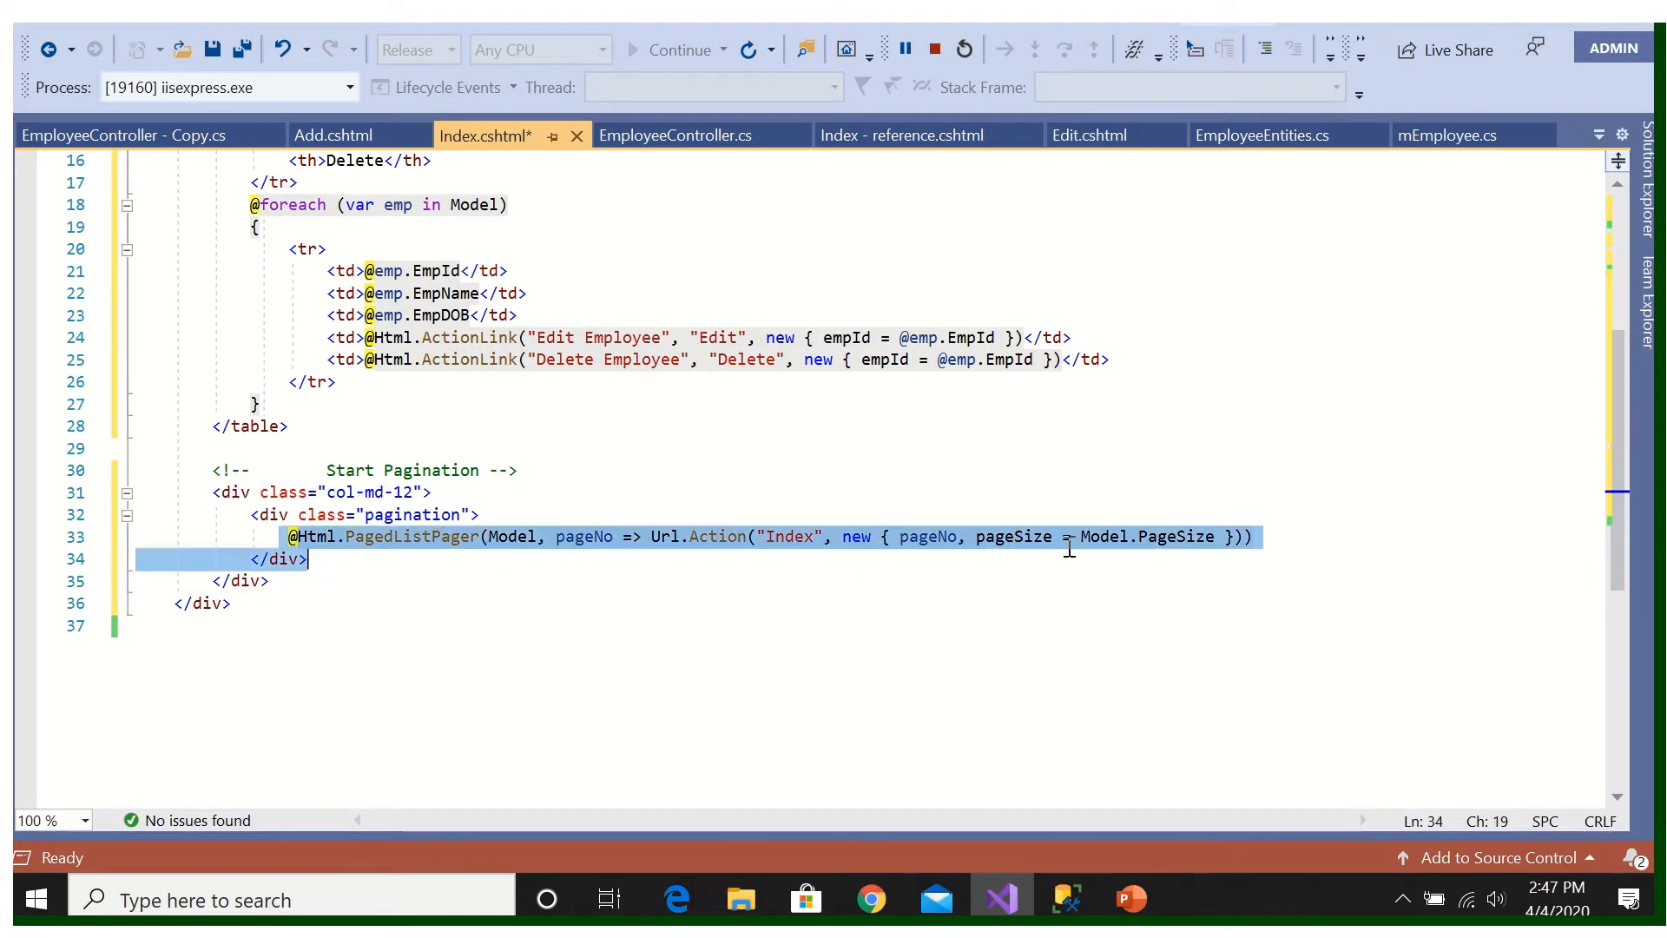
pyautogui.click(1252, 536)
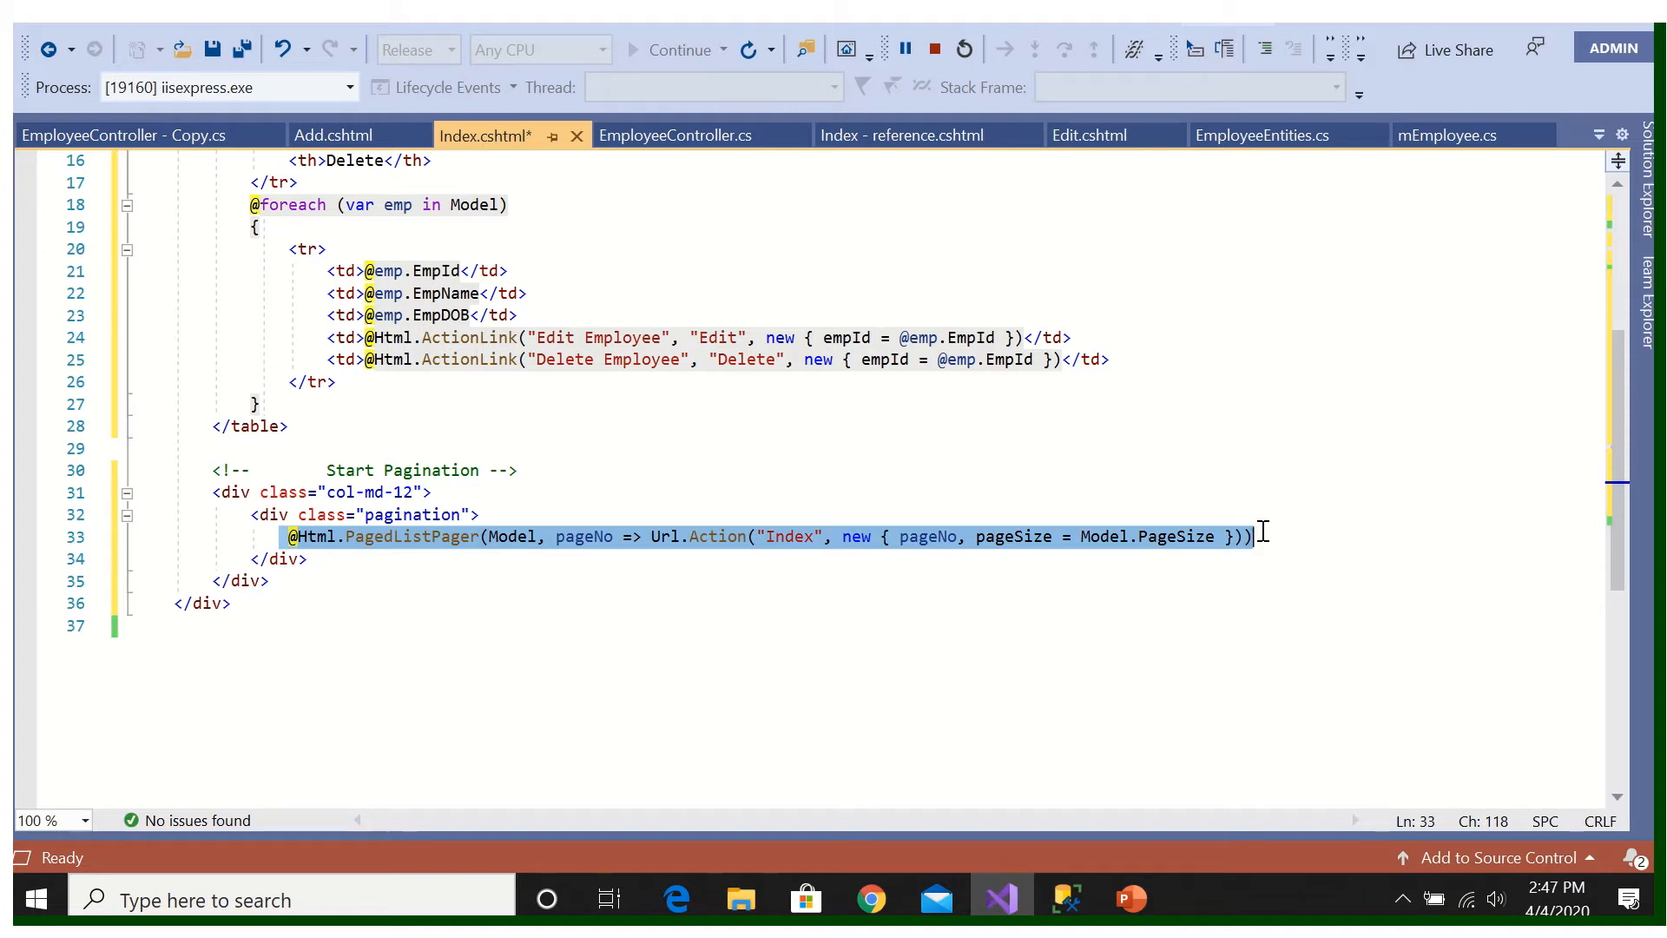
pyautogui.moveTo(520, 607)
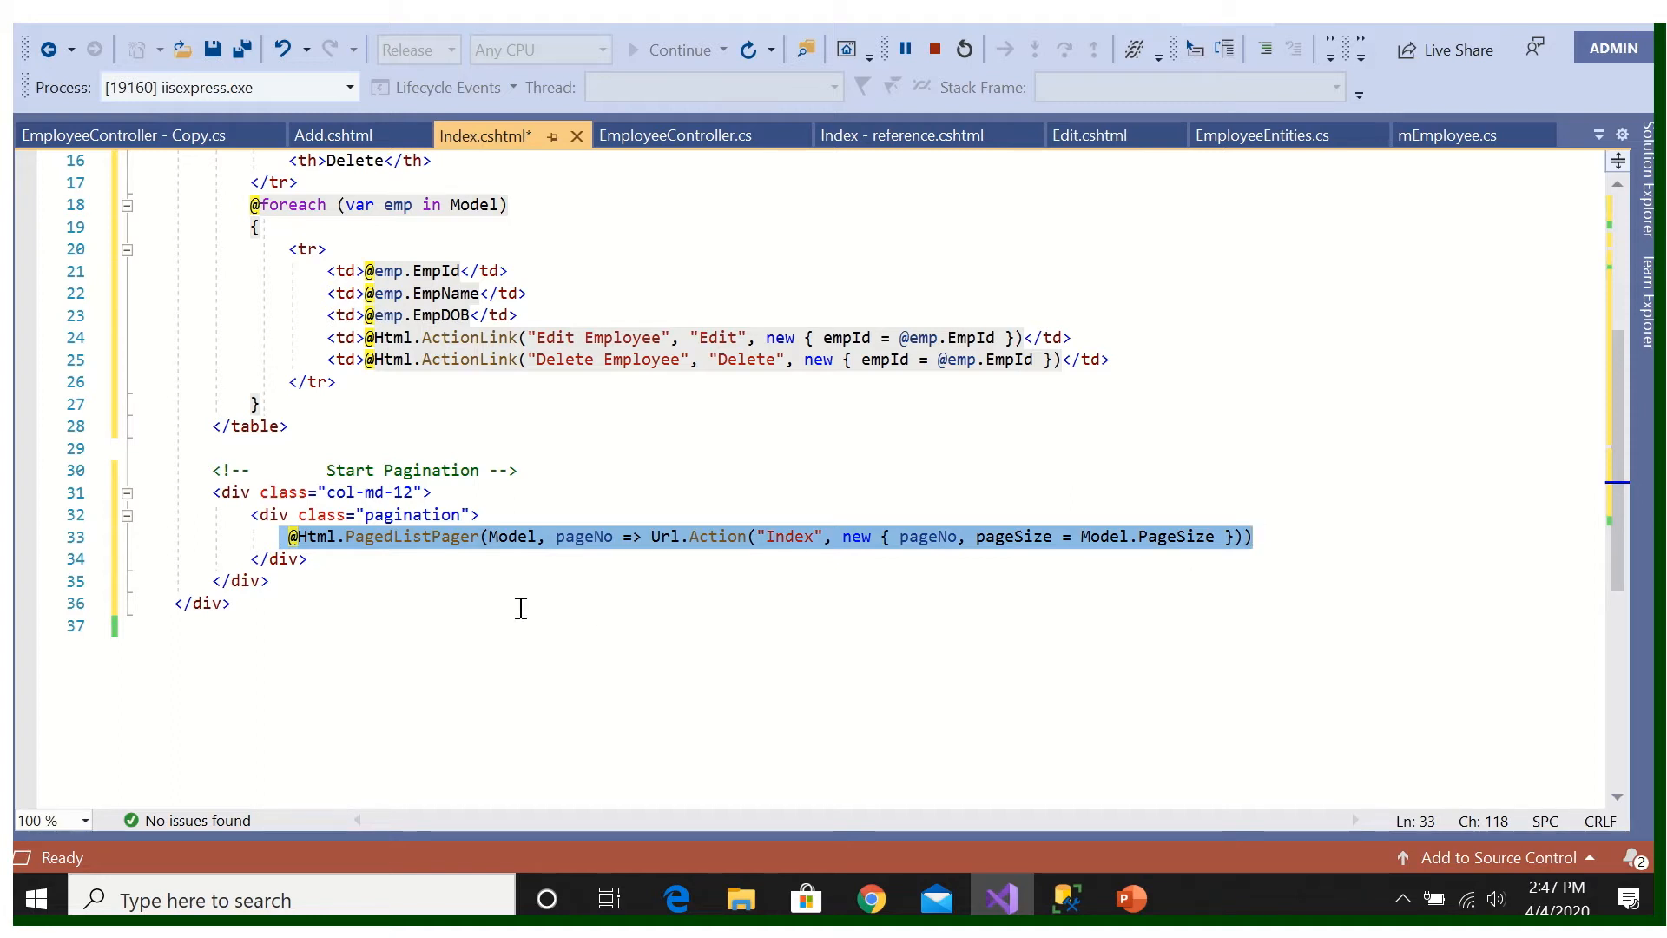
pyautogui.click(229, 603)
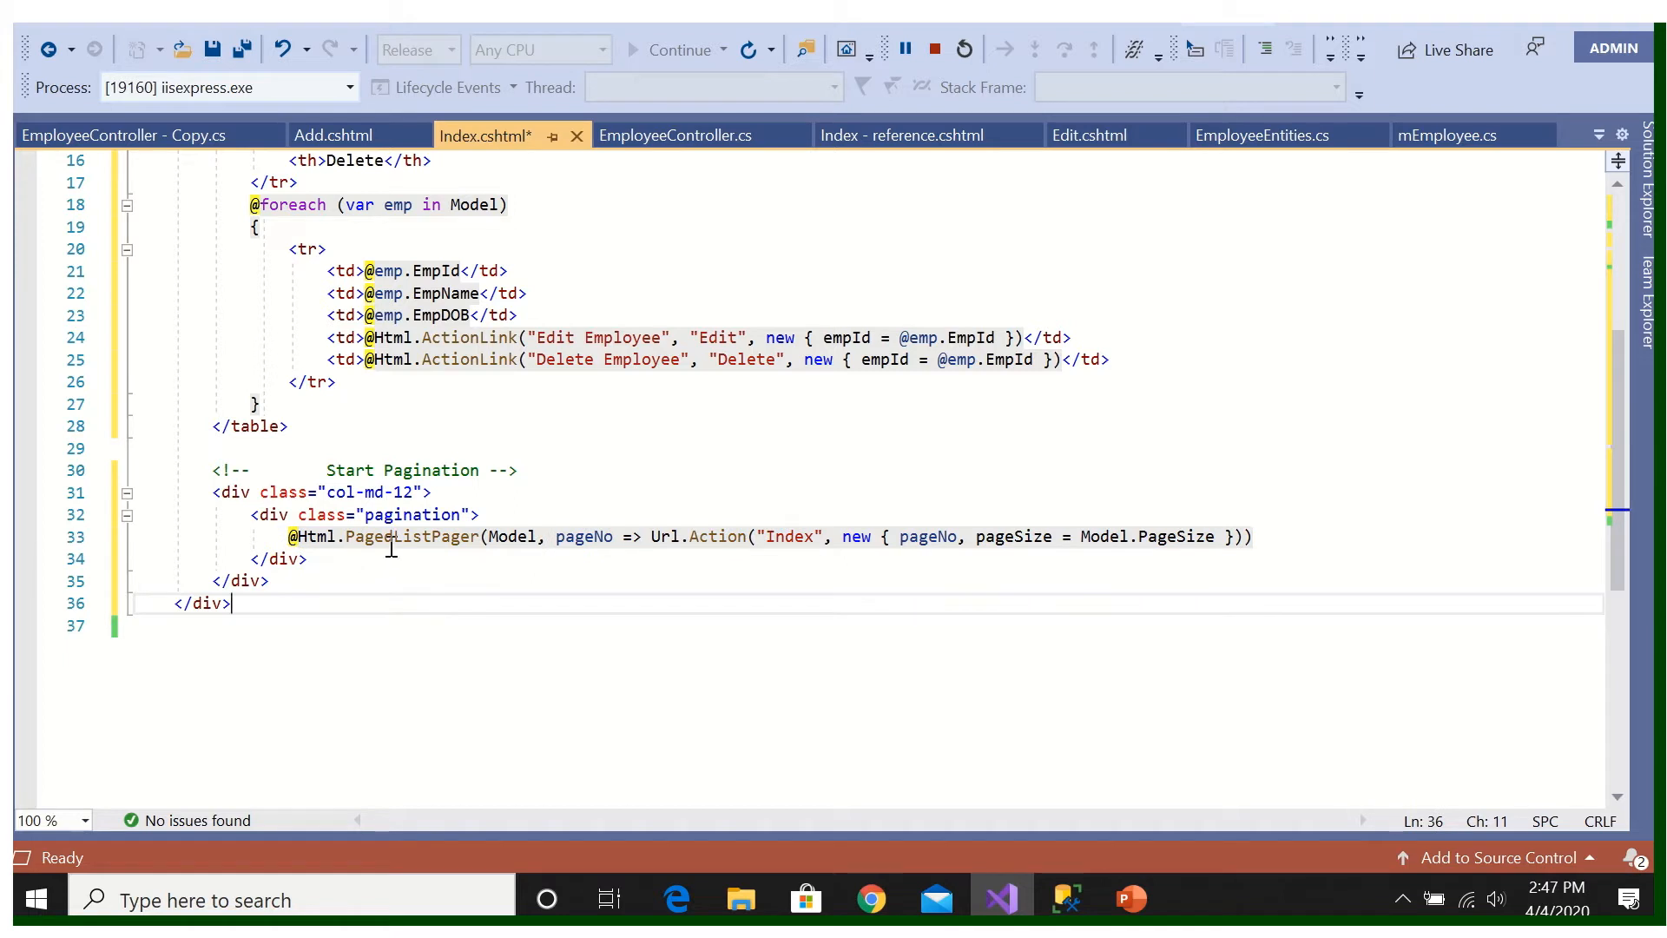
pyautogui.moveTo(398, 536)
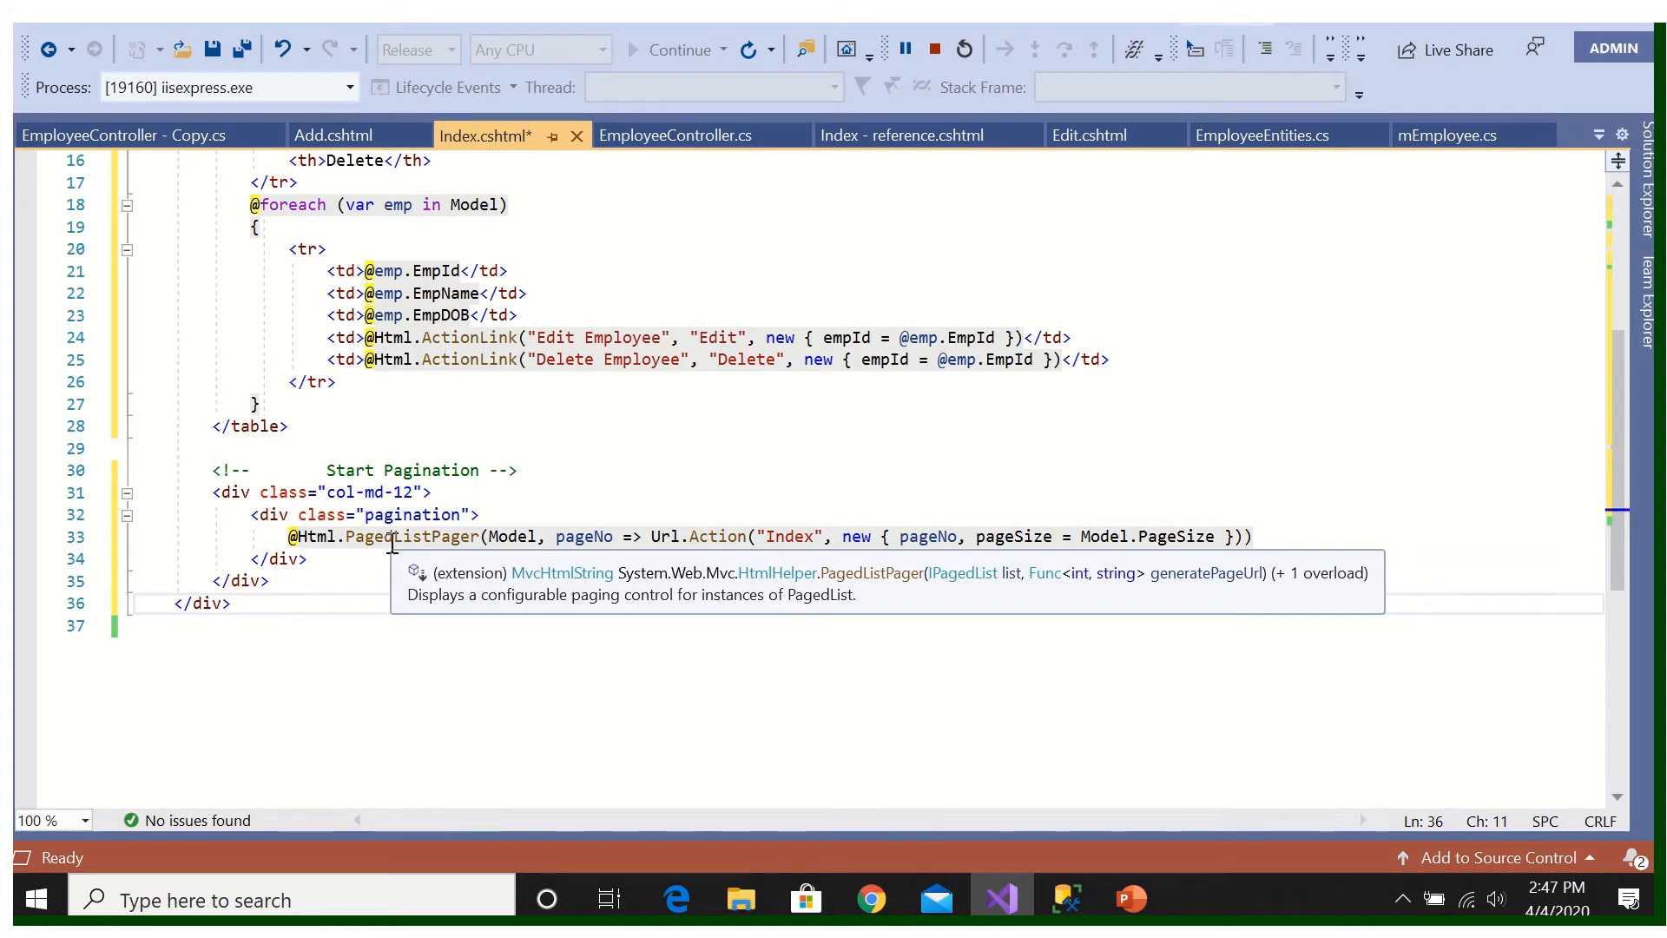
pyautogui.scroll(3)
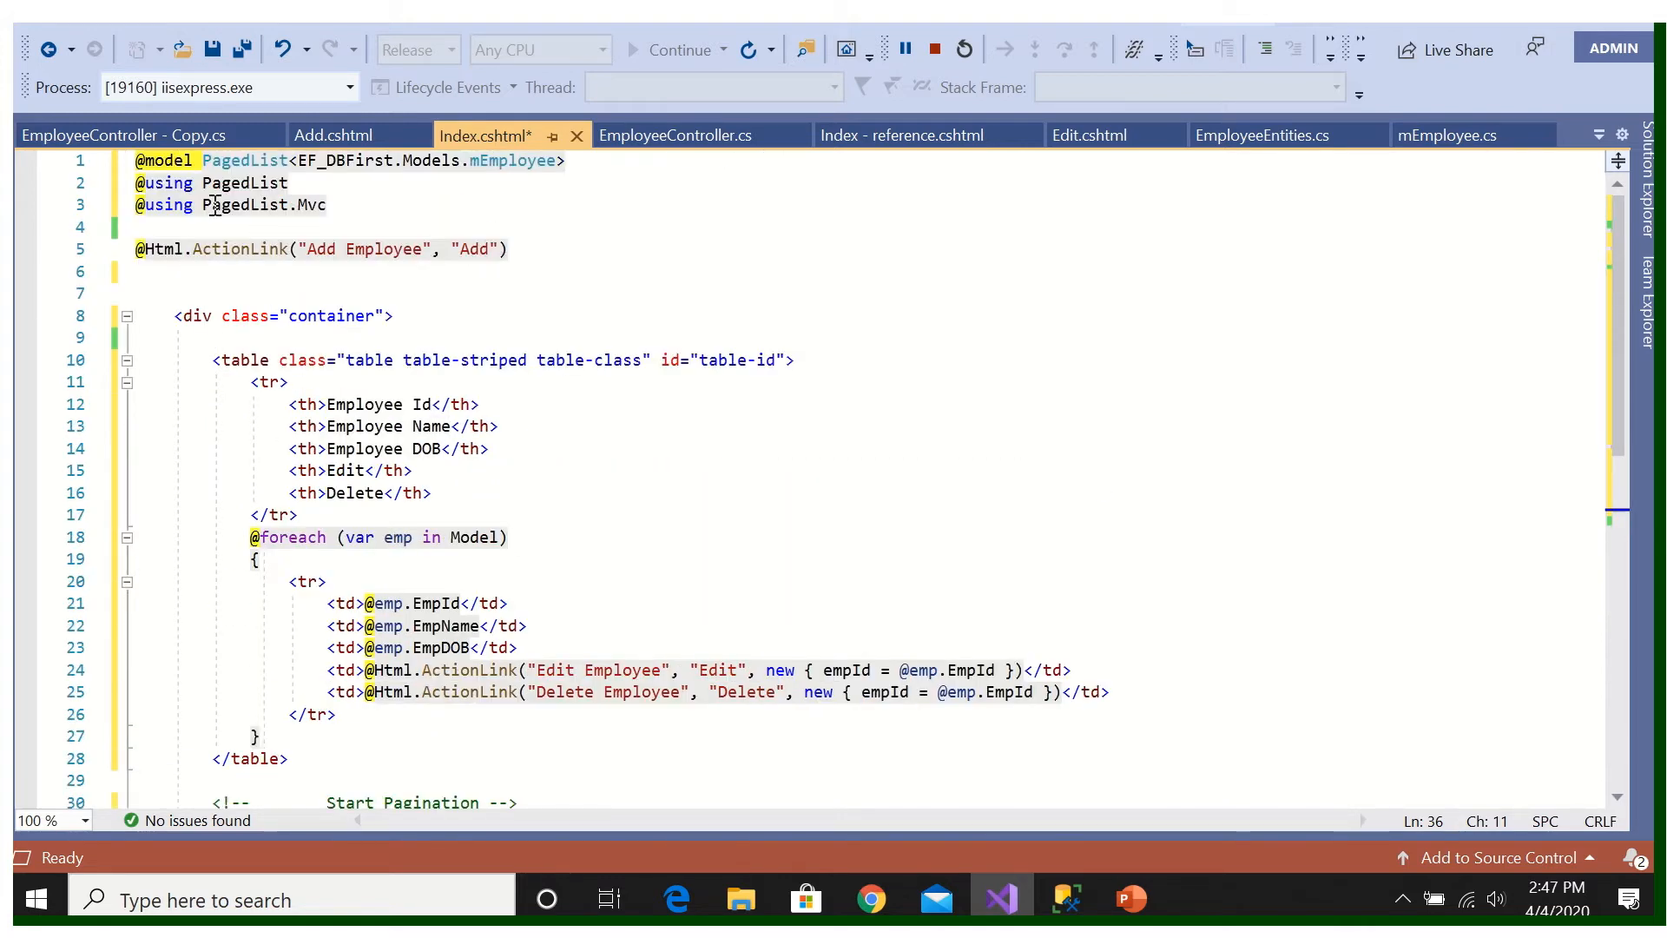
pyautogui.moveTo(268, 184)
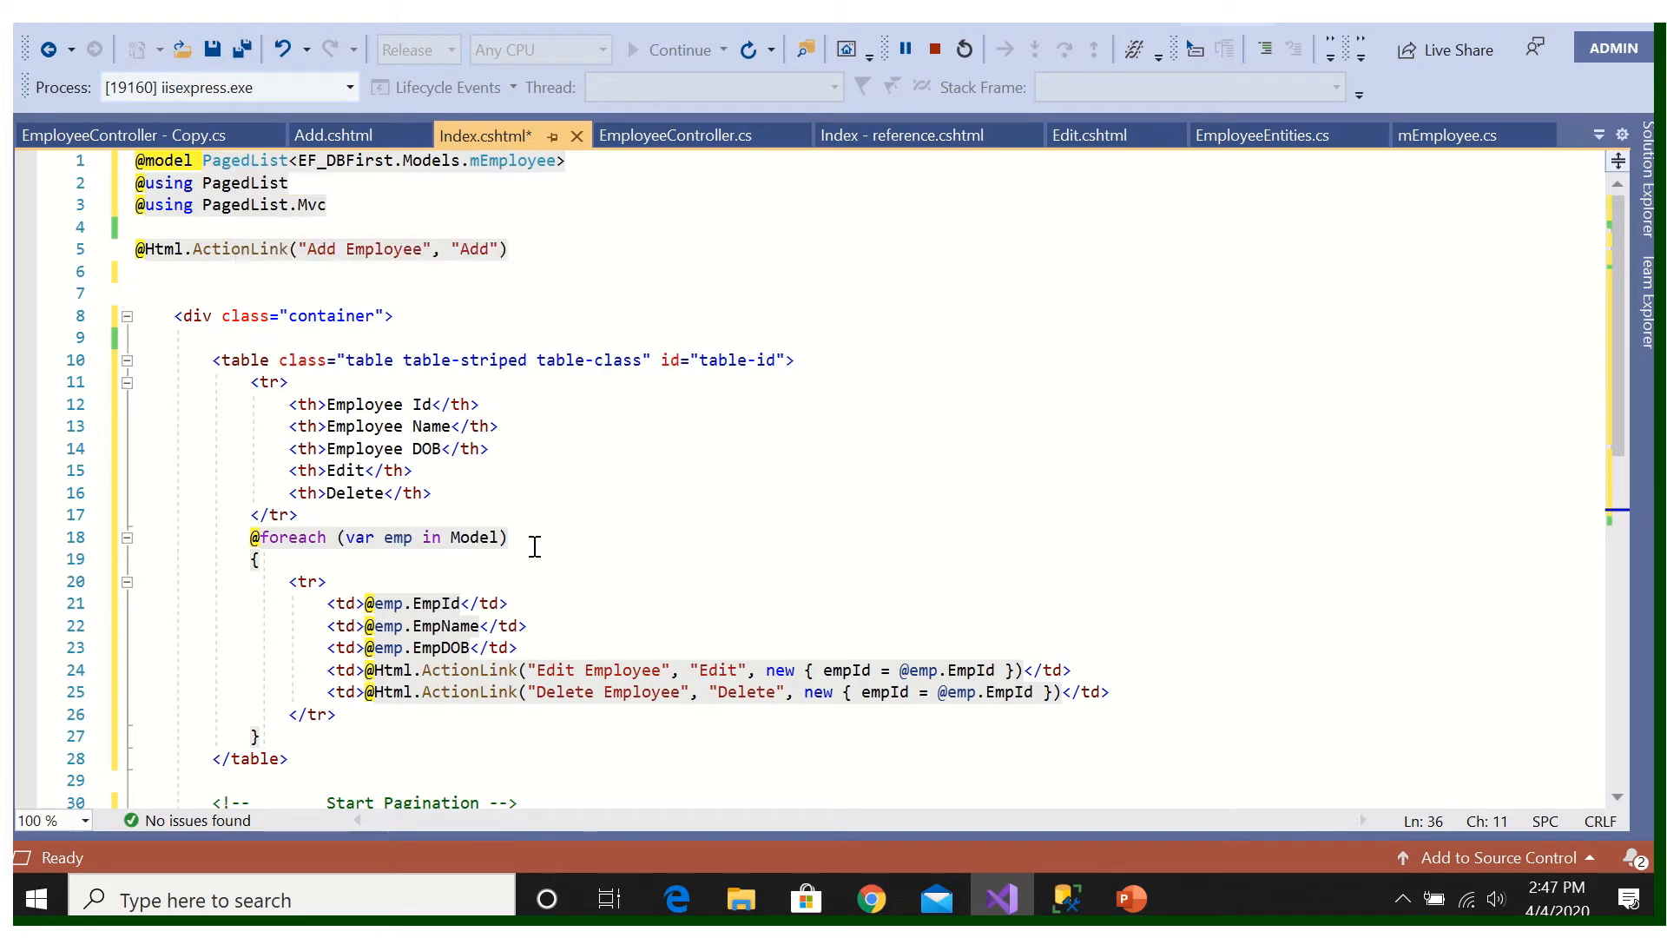
pyautogui.scroll(-3)
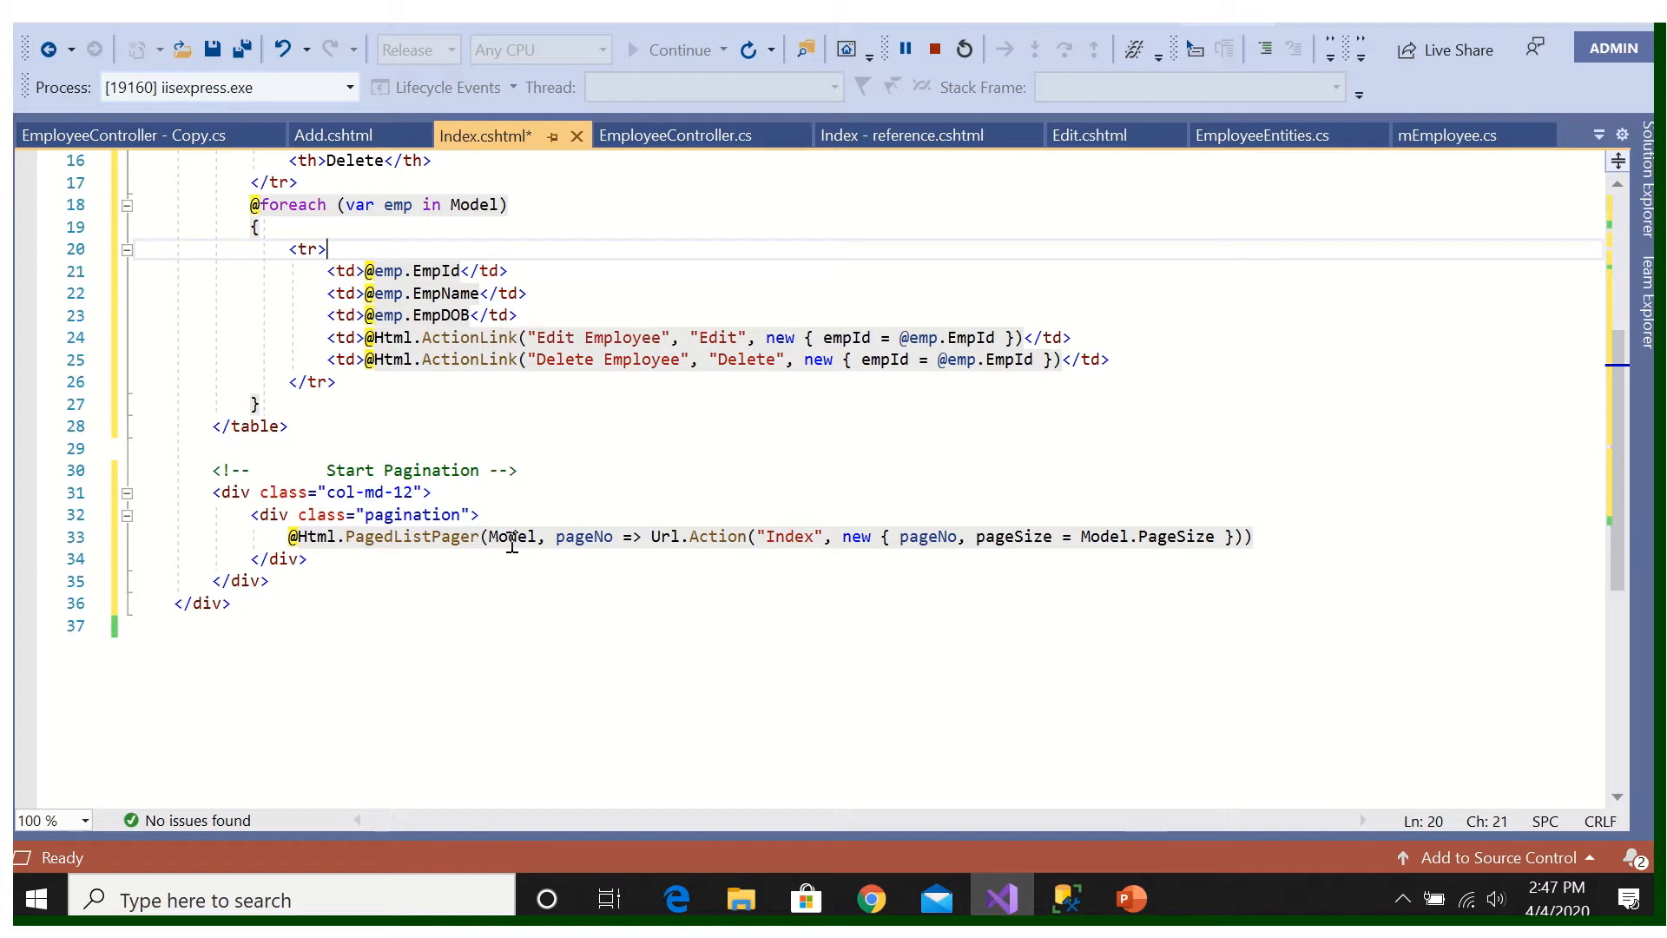
pyautogui.moveTo(515, 535)
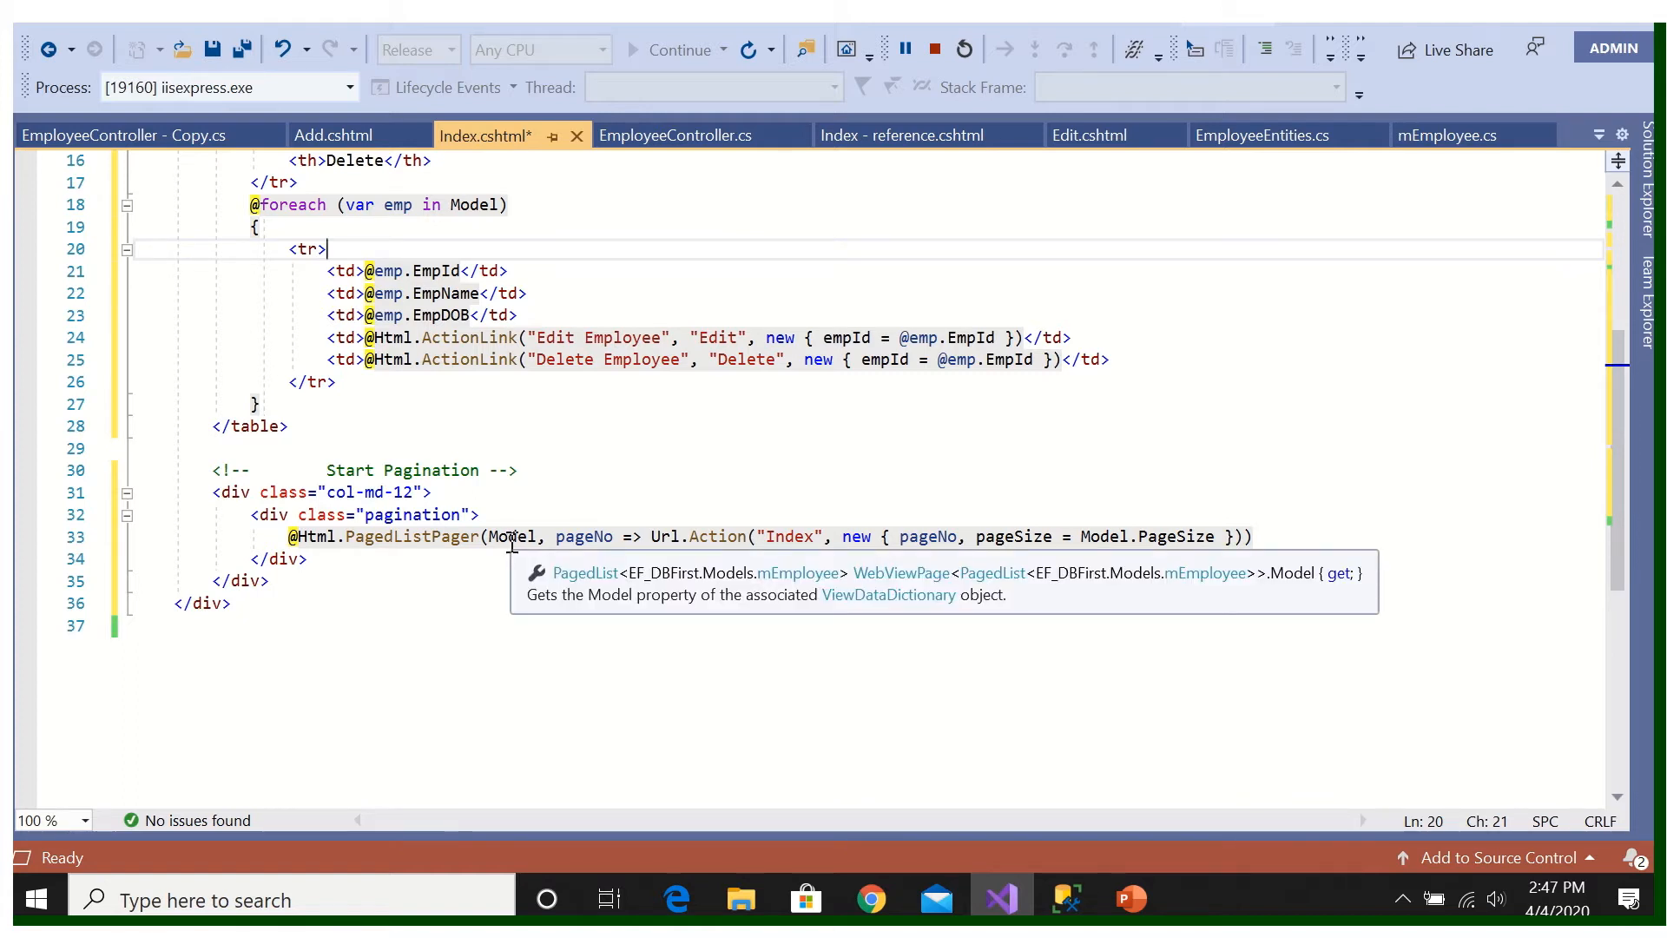
pyautogui.moveTo(596, 536)
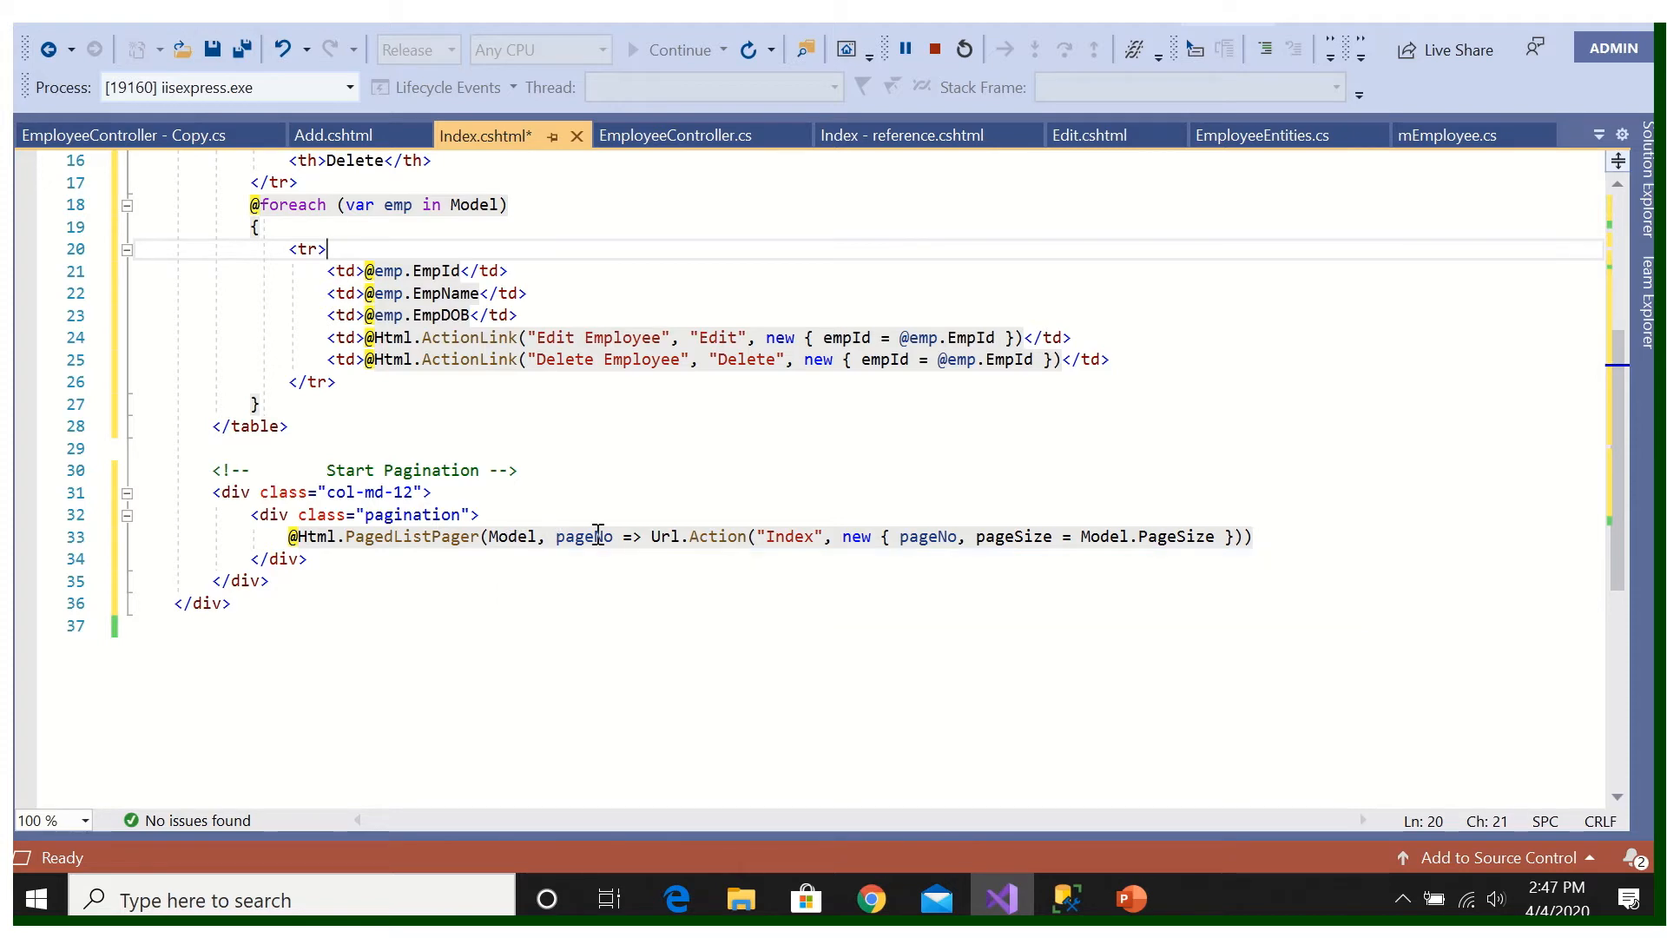
pyautogui.moveTo(587, 536)
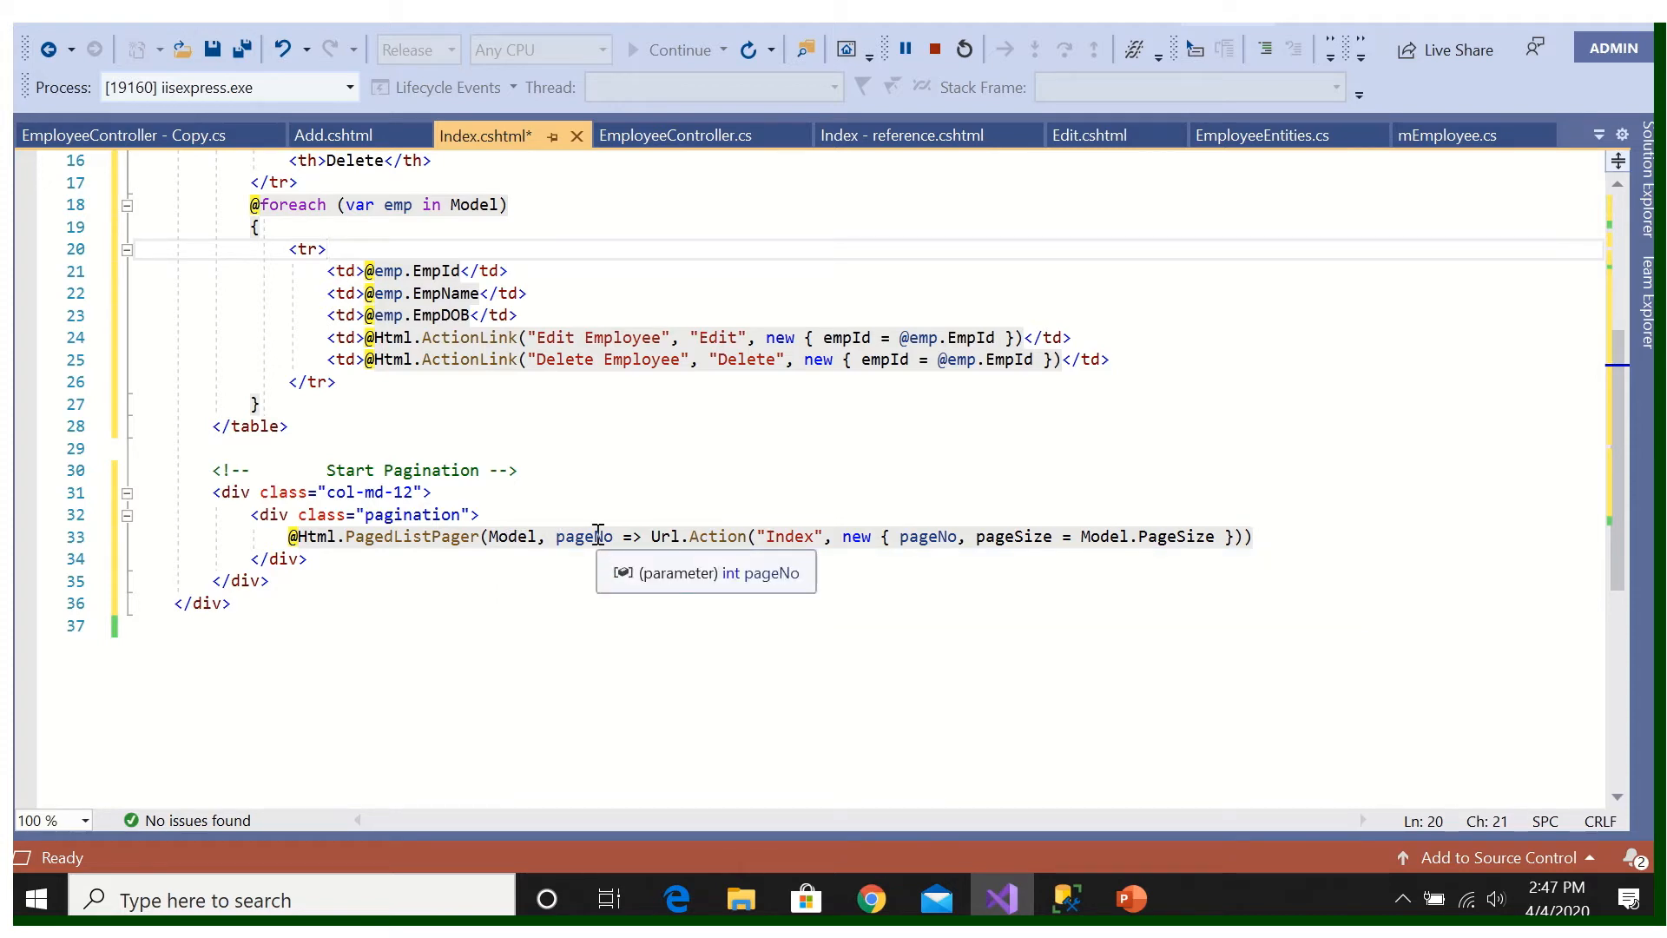
pyautogui.scroll(3)
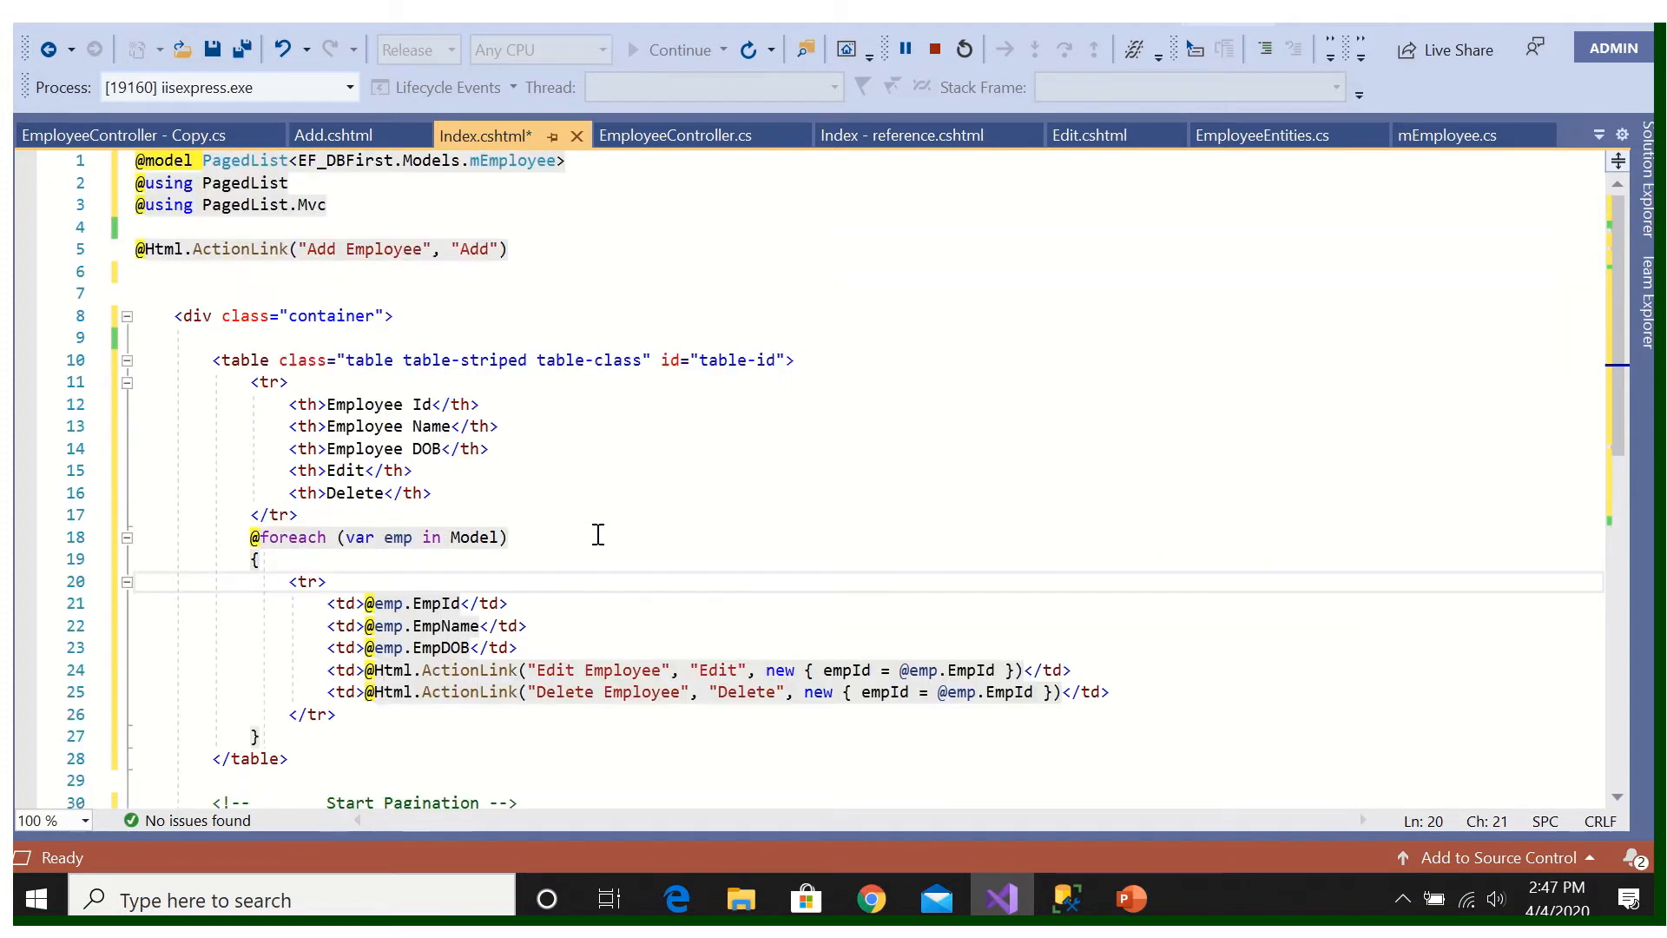
pyautogui.moveTo(683, 135)
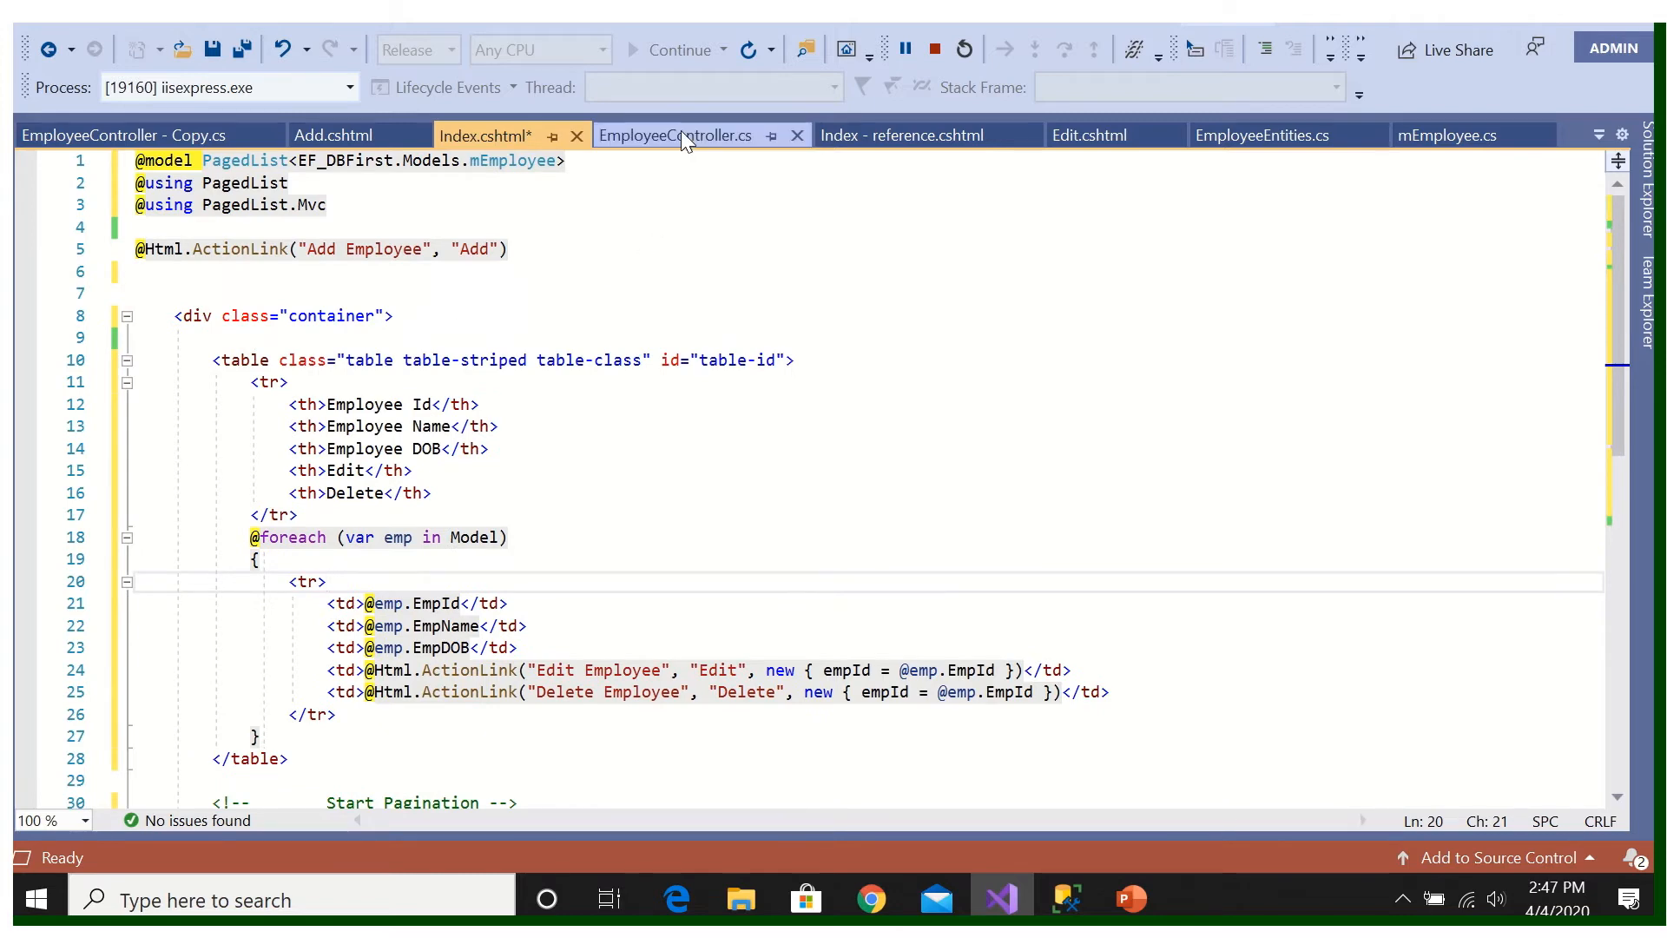
# Step: Verify the controller's pageNo parameter name, then save Index.cshtml
pyautogui.click(676, 135)
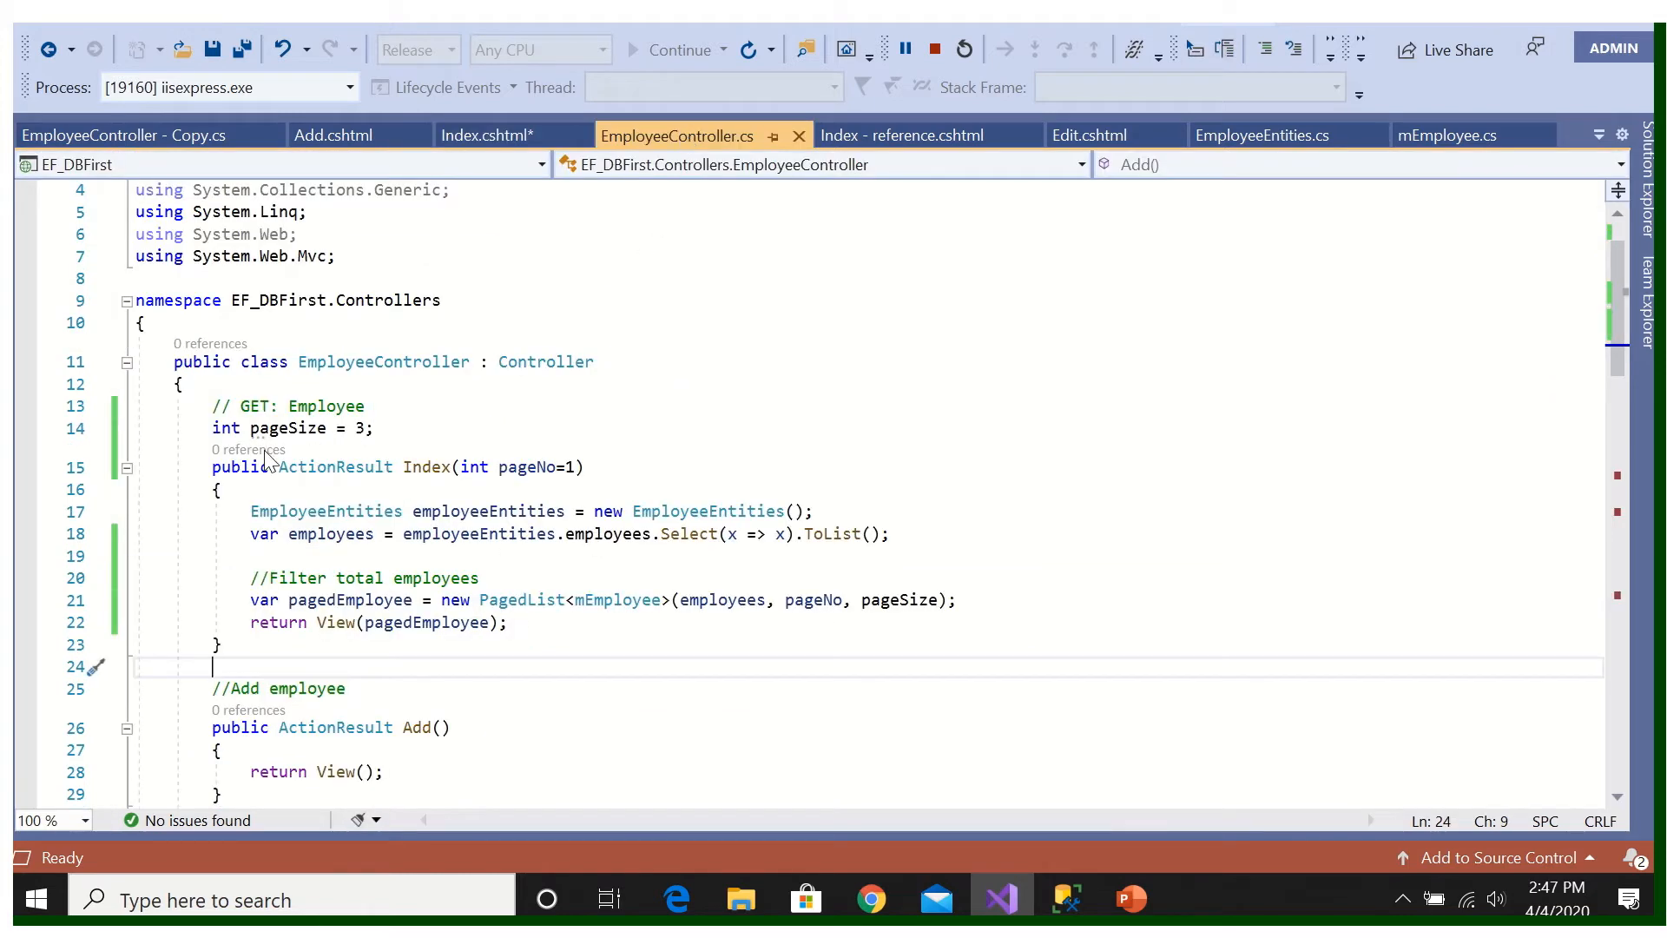
pyautogui.doubleClick(527, 467)
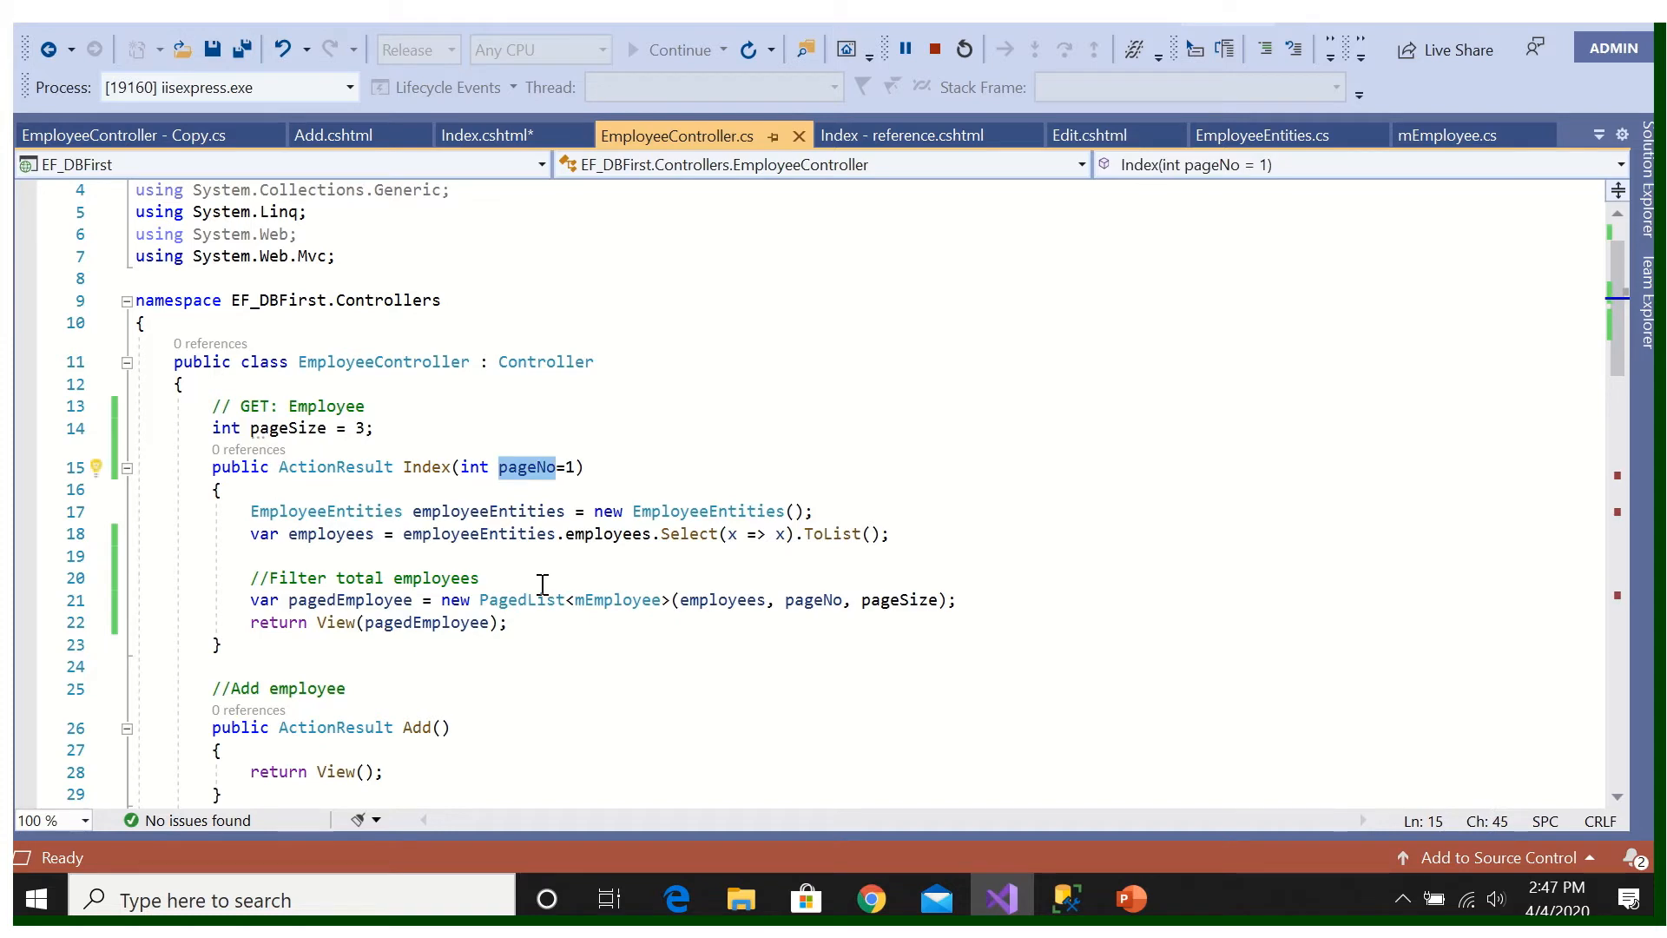
pyautogui.click(484, 136)
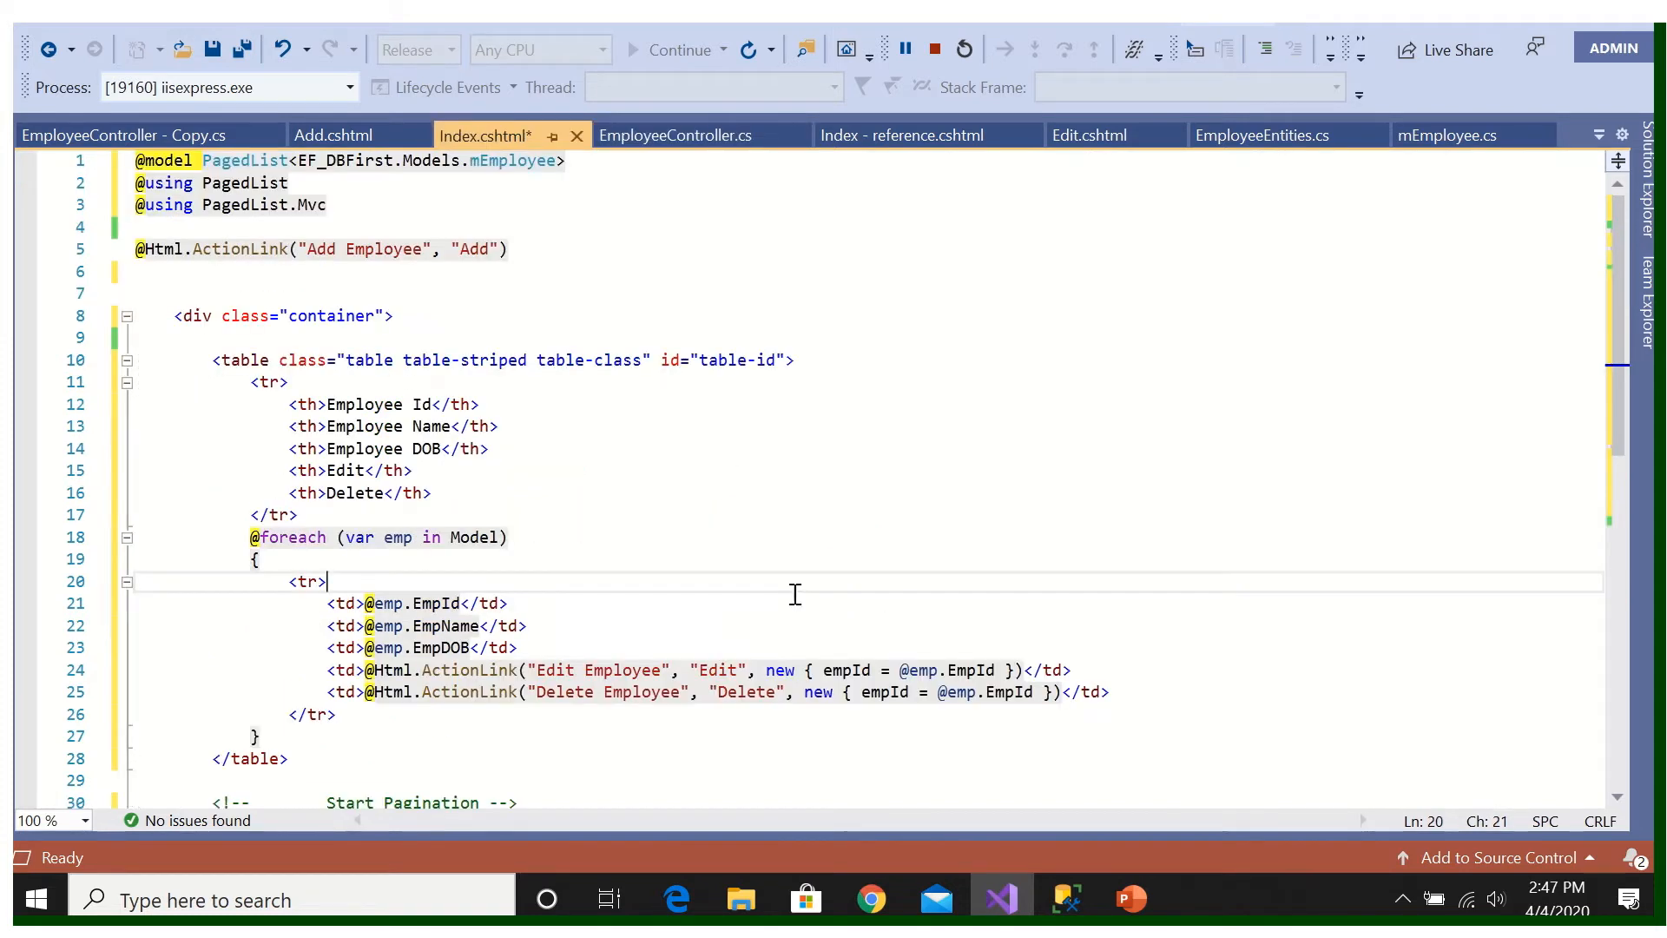
pyautogui.scroll(-3)
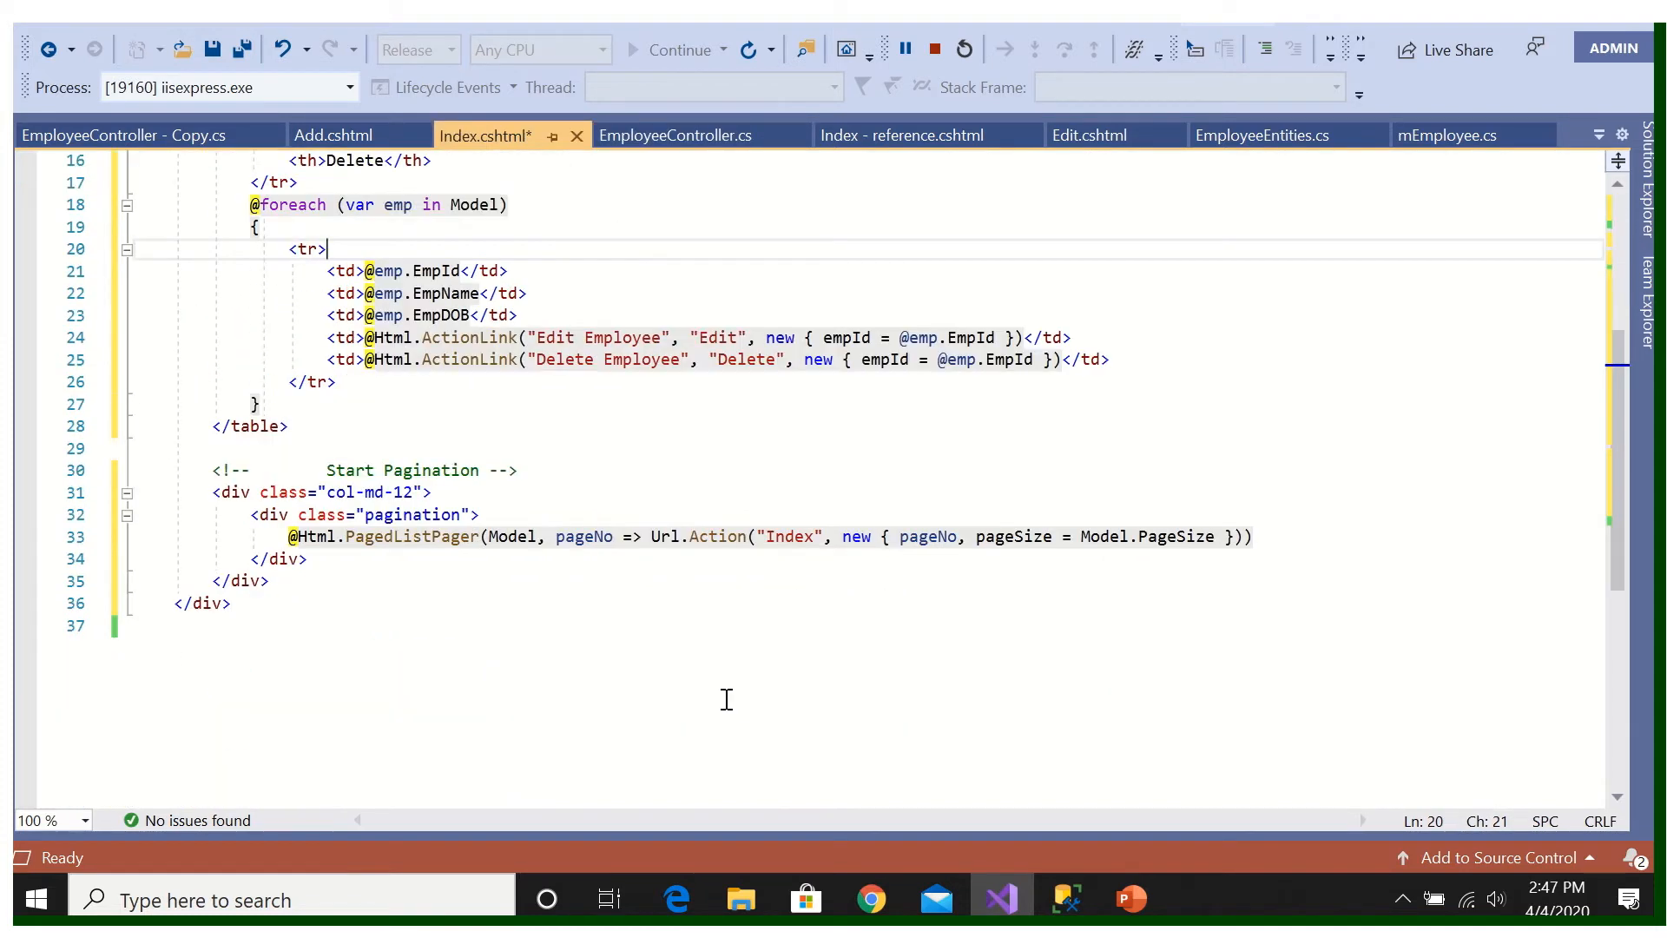
pyautogui.moveTo(1028, 541)
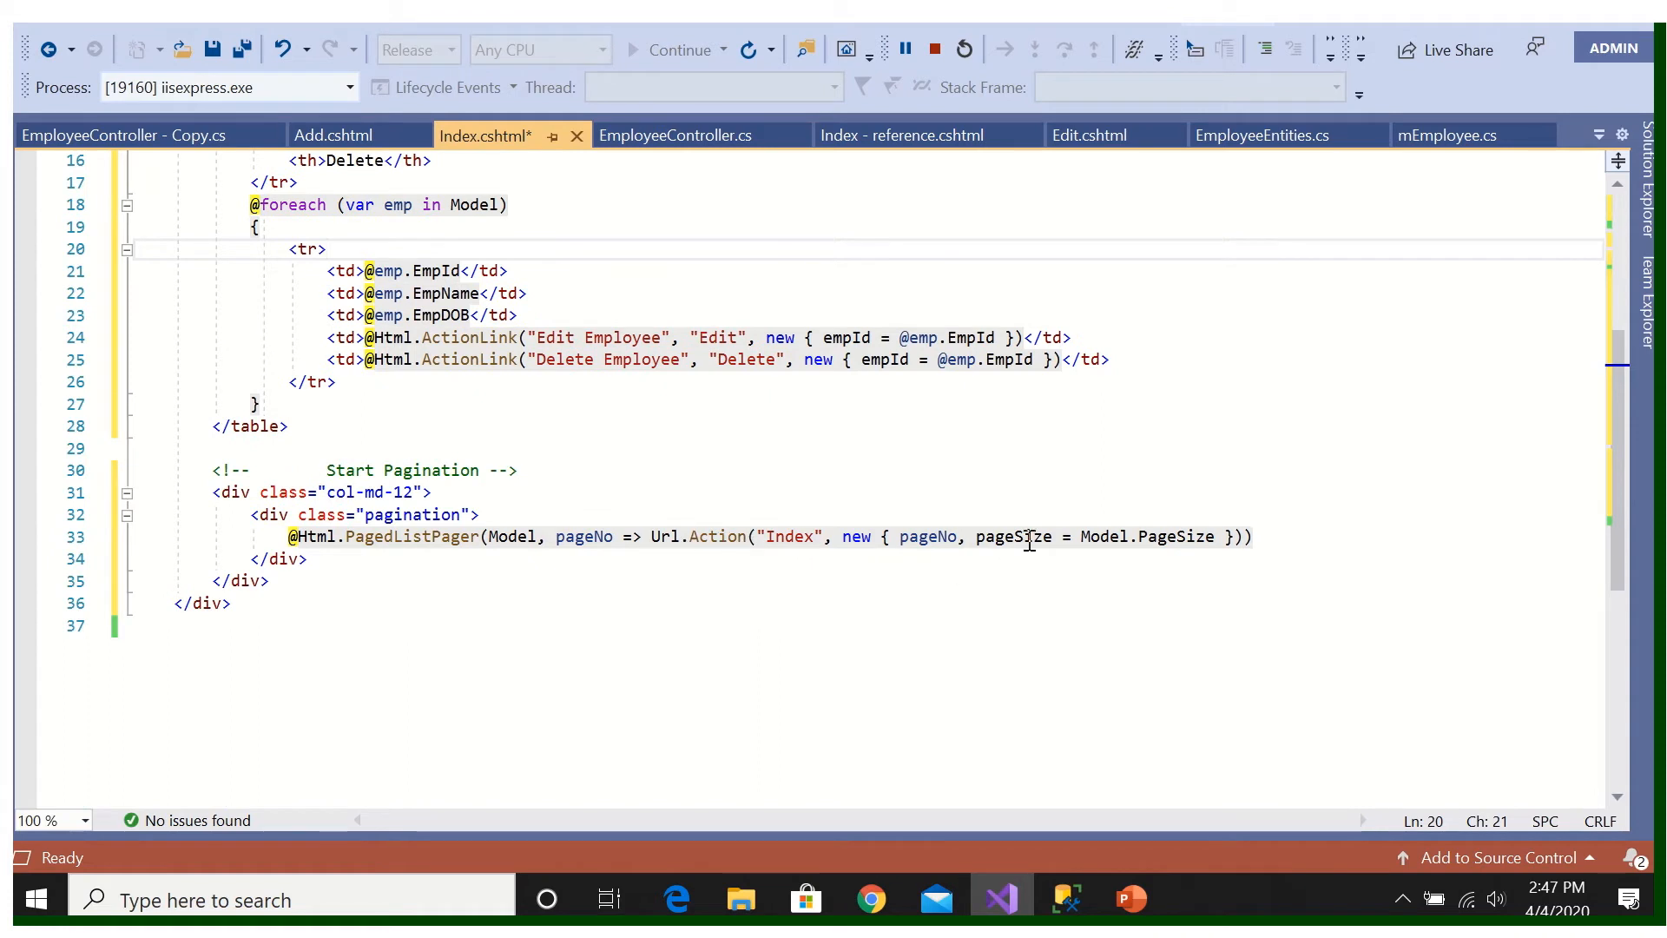
pyautogui.moveTo(664, 536)
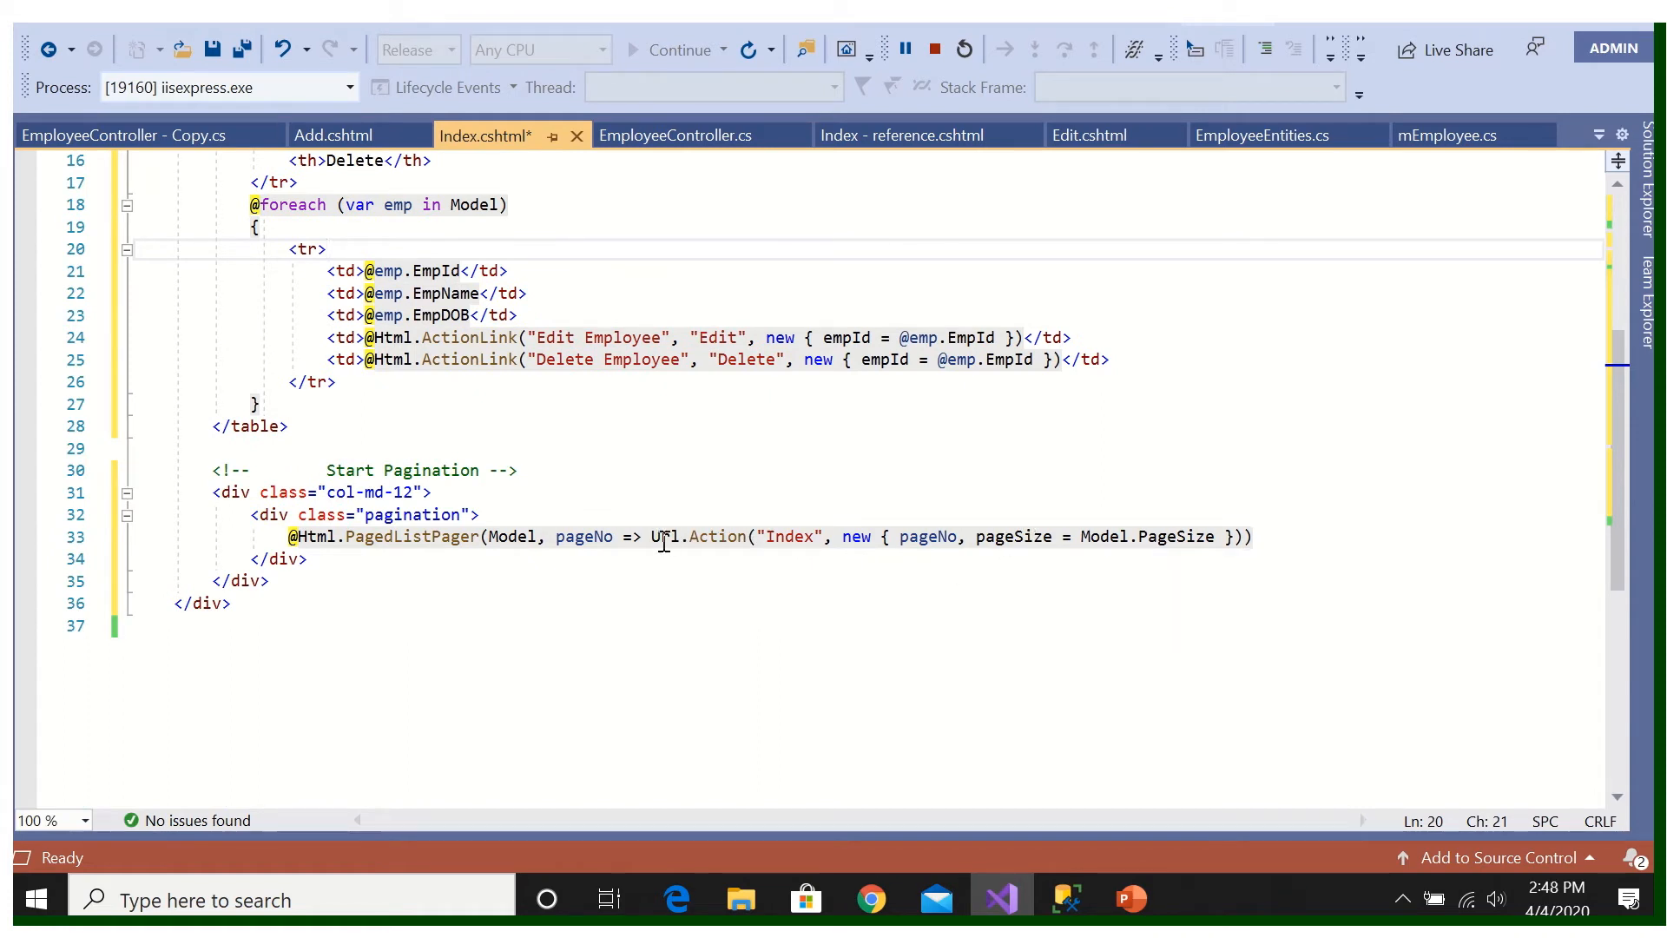
pyautogui.moveTo(851, 542)
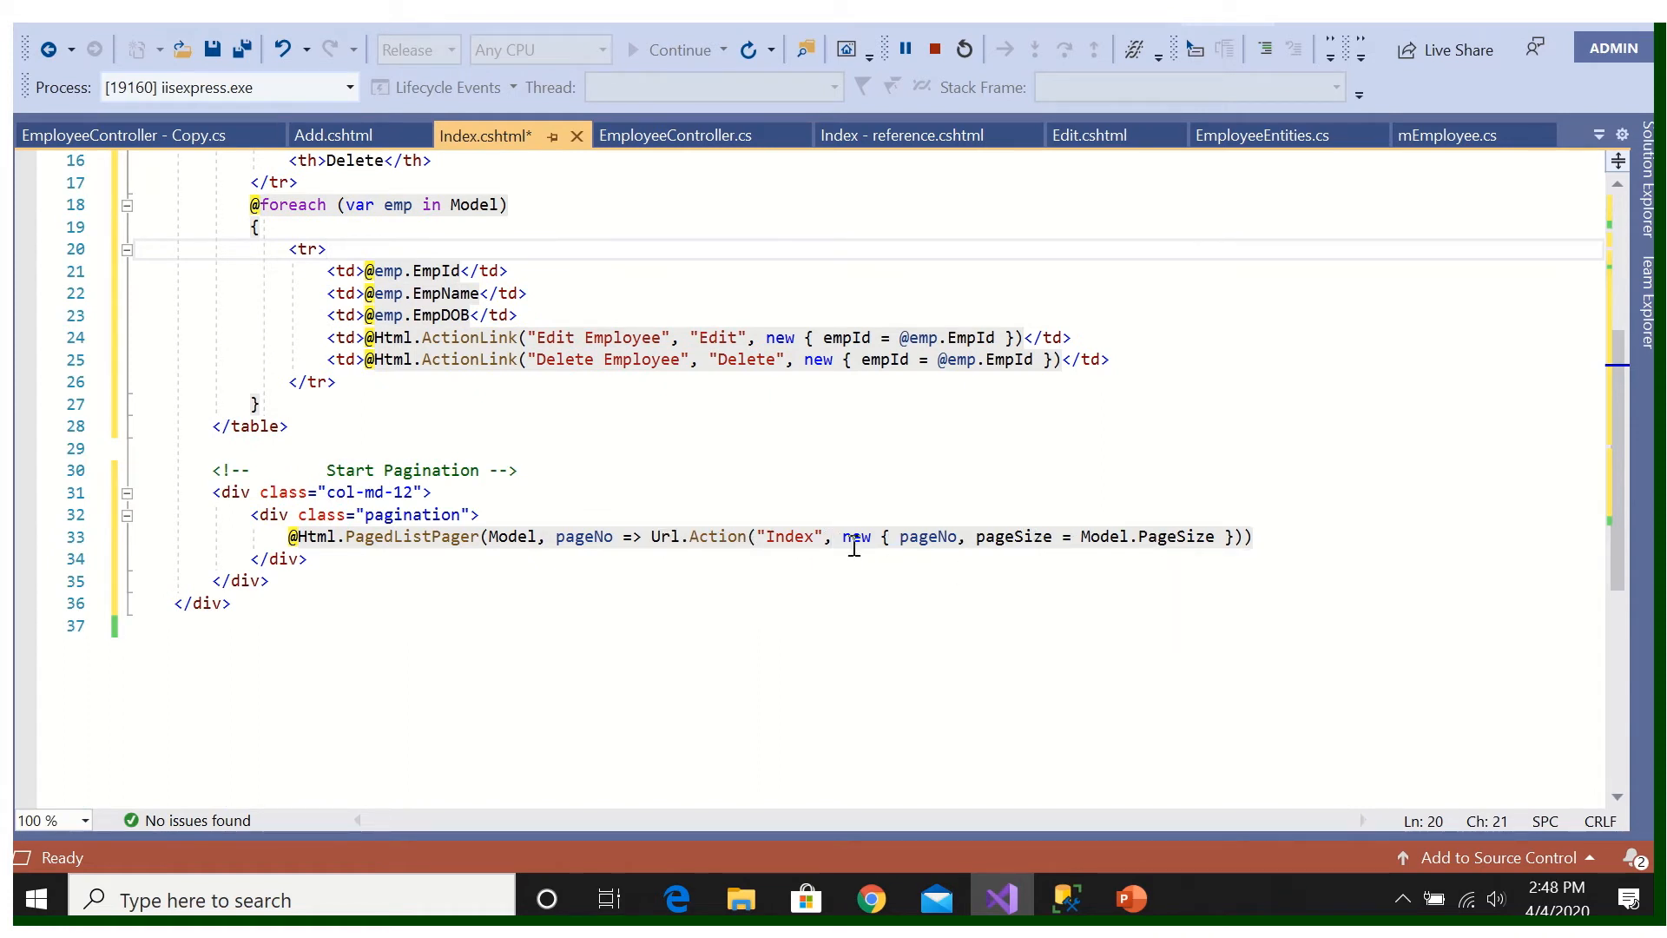
pyautogui.moveTo(664, 346)
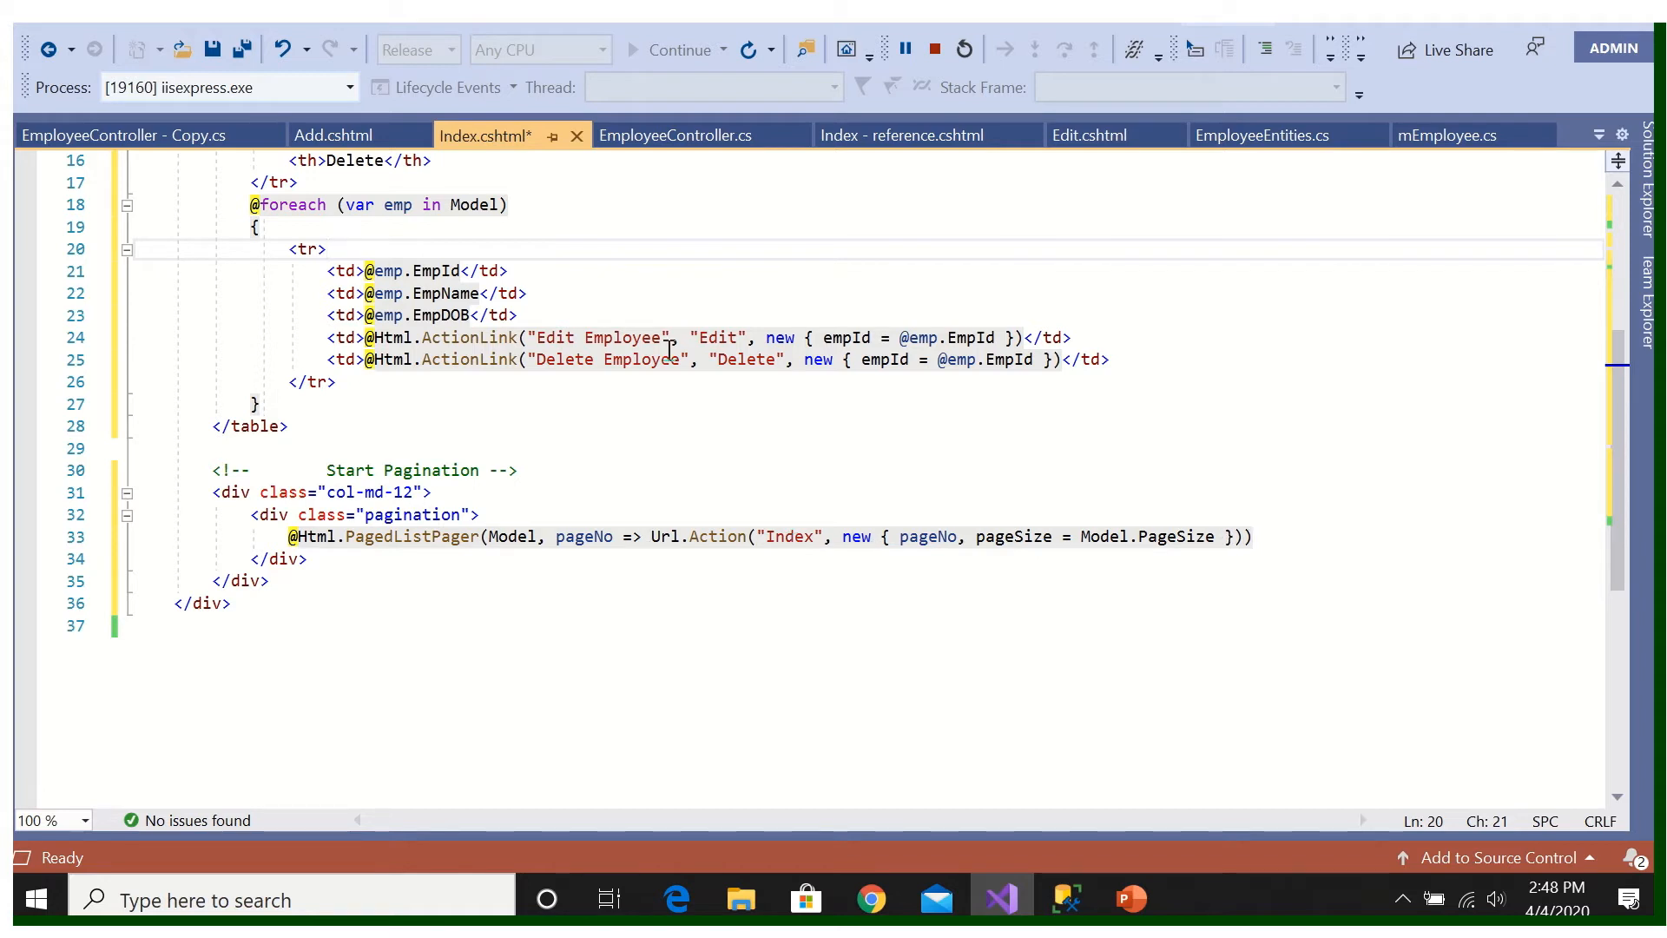
pyautogui.click(212, 49)
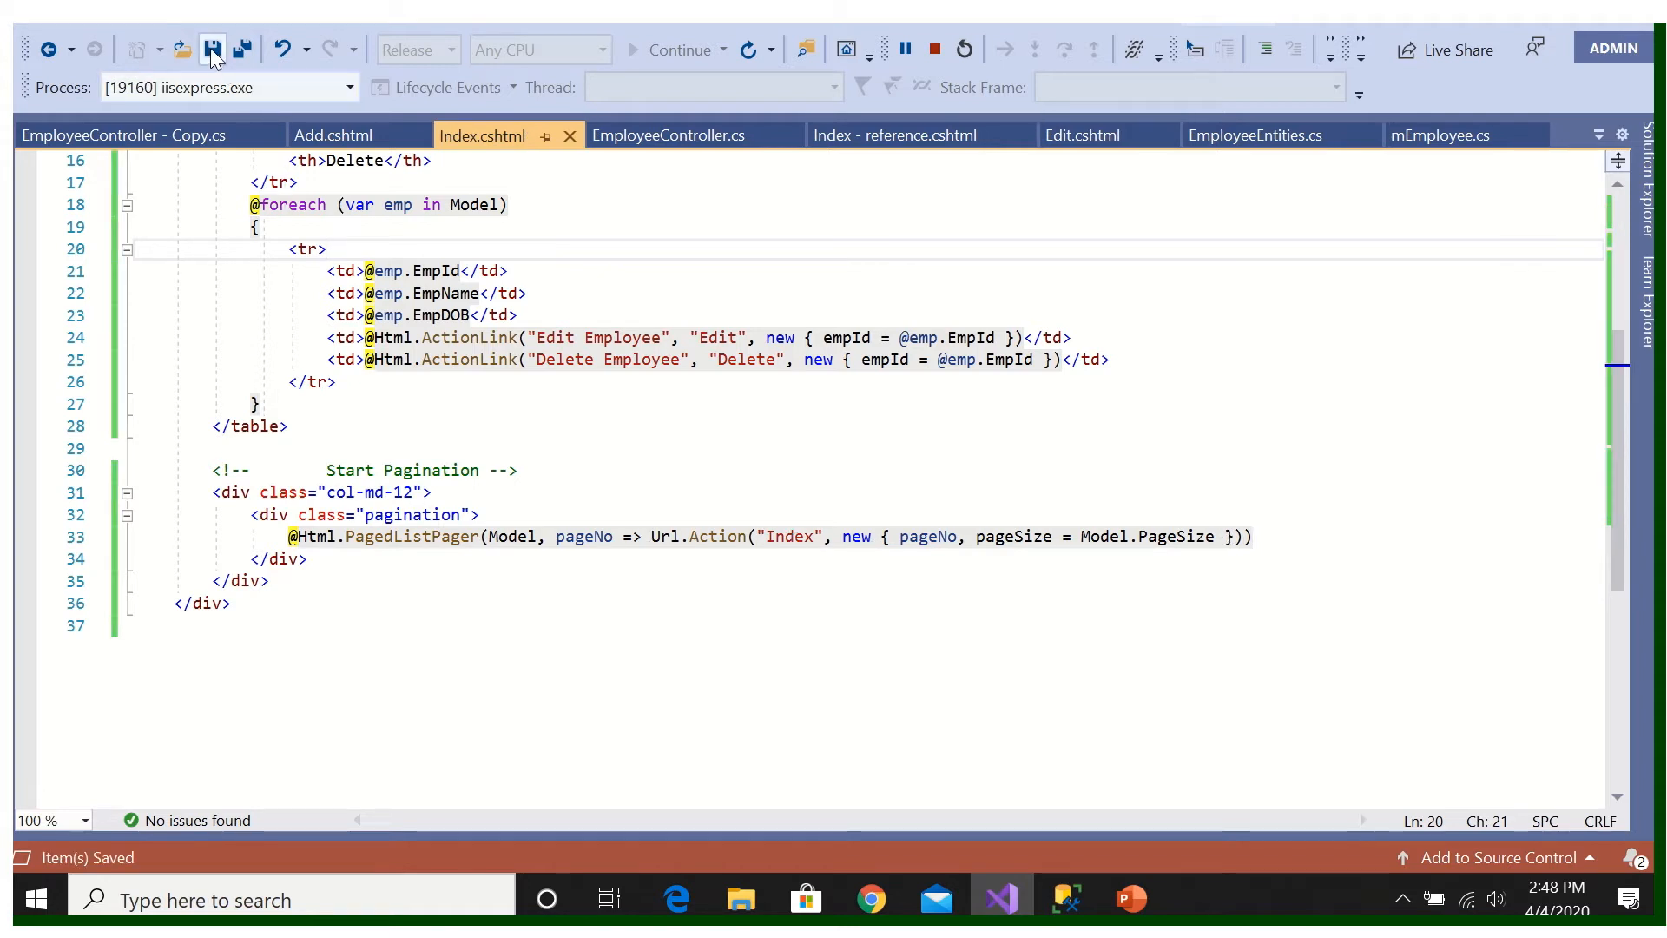
pyautogui.moveTo(872, 899)
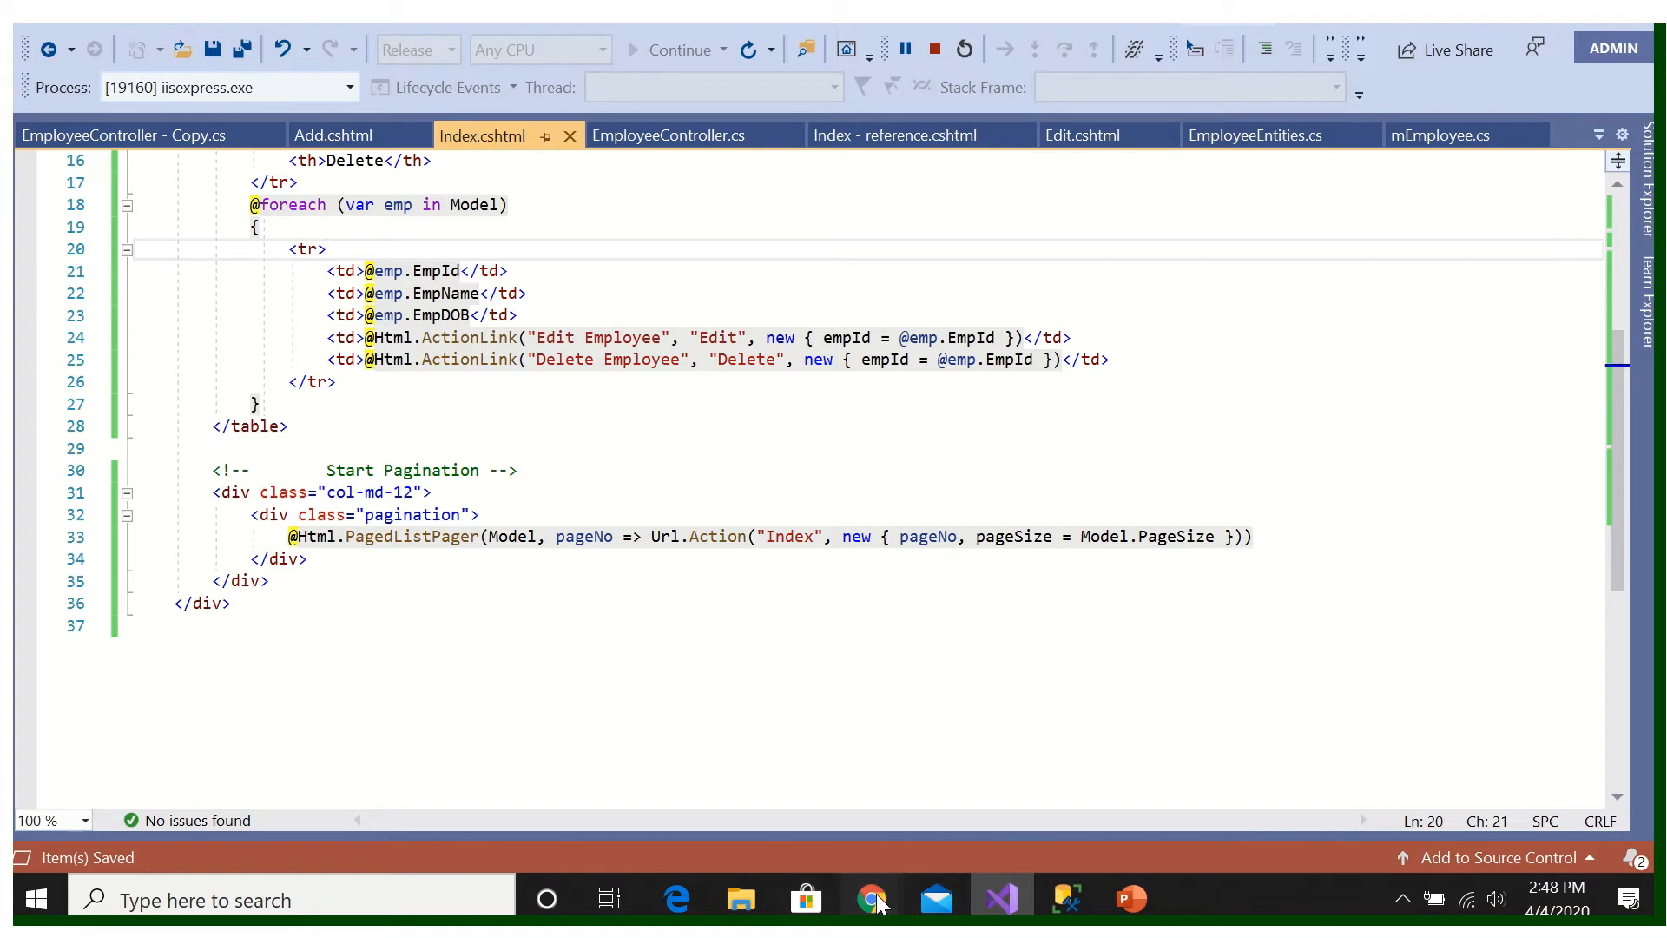
# Step: Reload localhost:51005/Employee/Index in Chrome to show page links 1, 2, 3, then return to the view
pyautogui.click(871, 899)
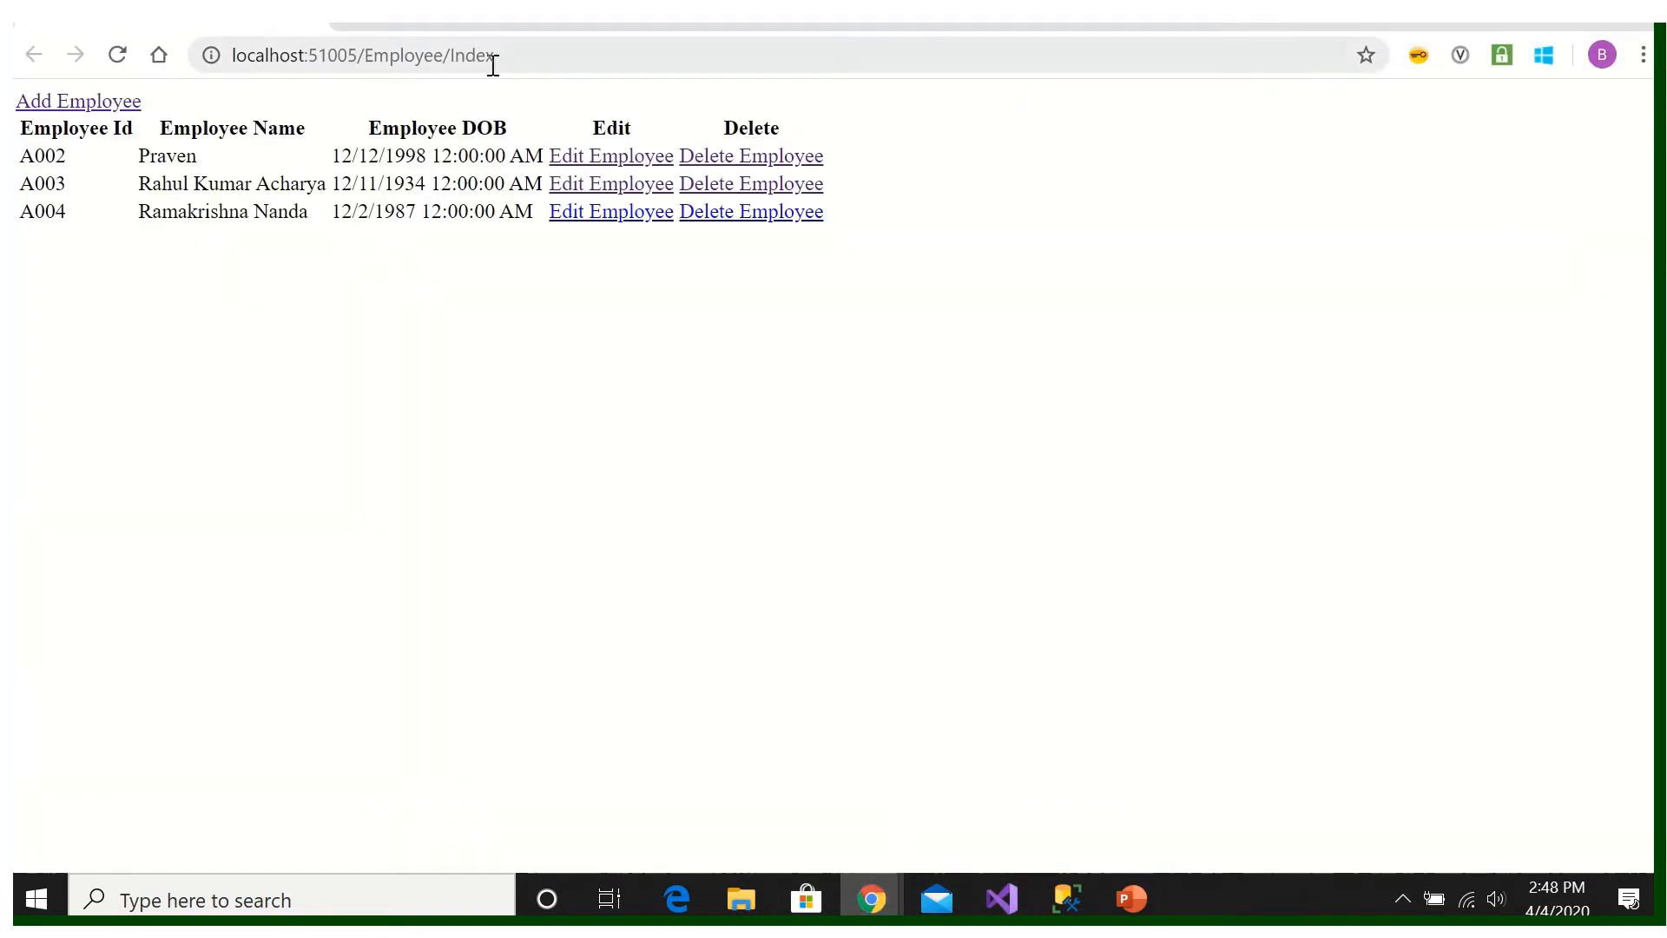
pyautogui.click(117, 56)
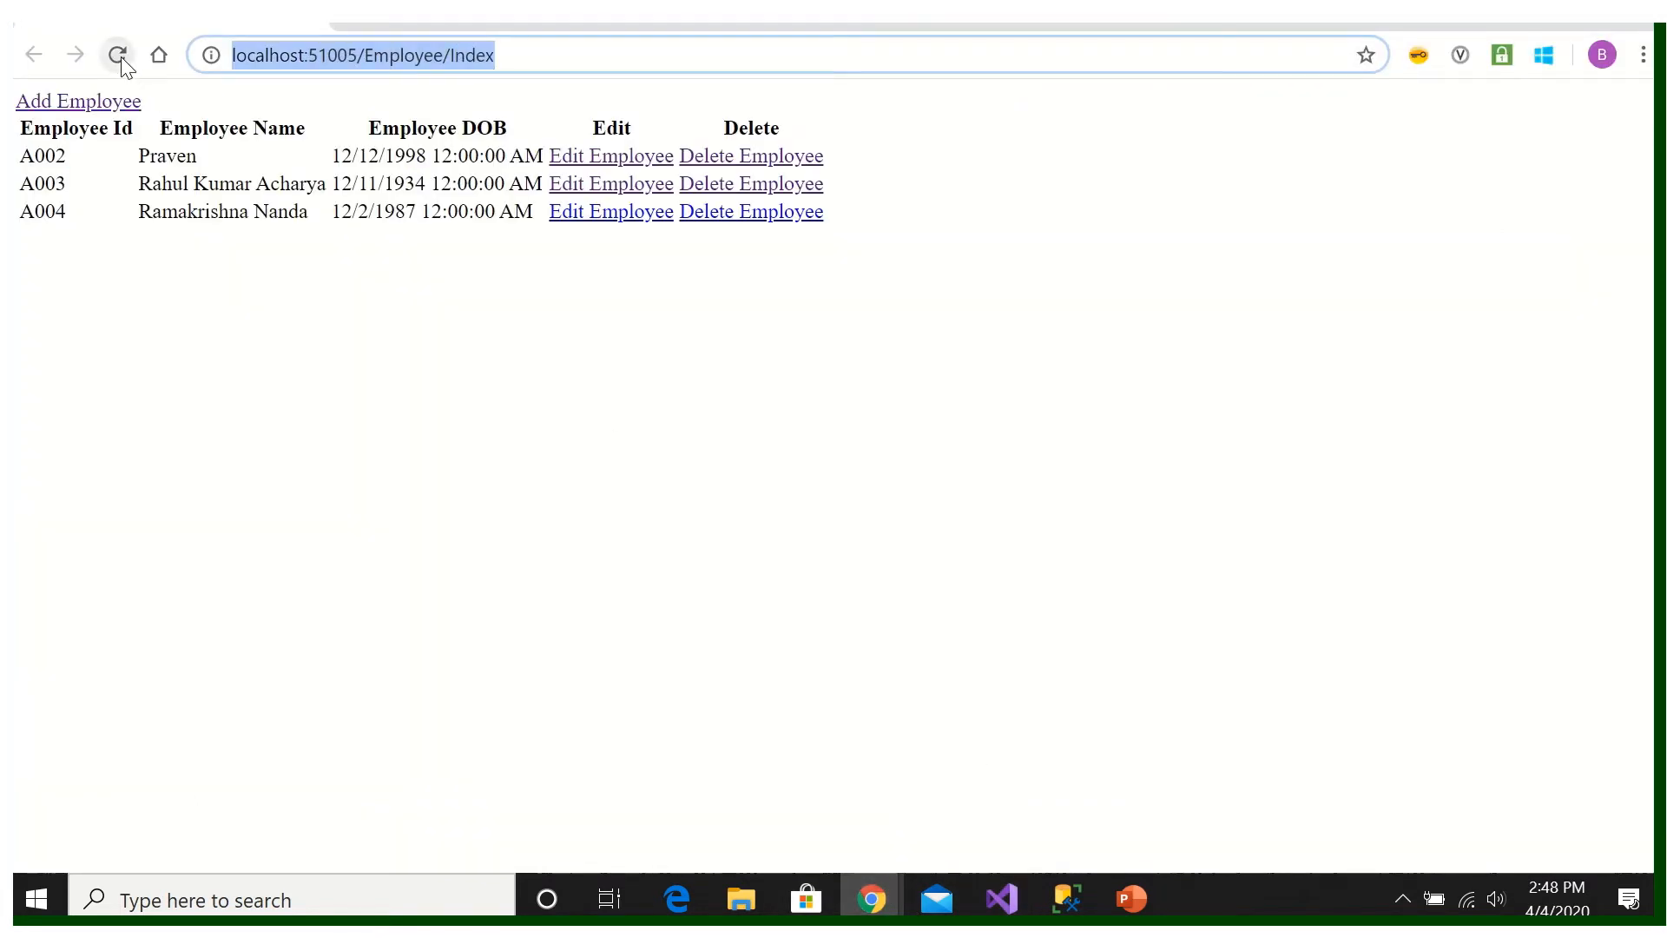
pyautogui.click(117, 54)
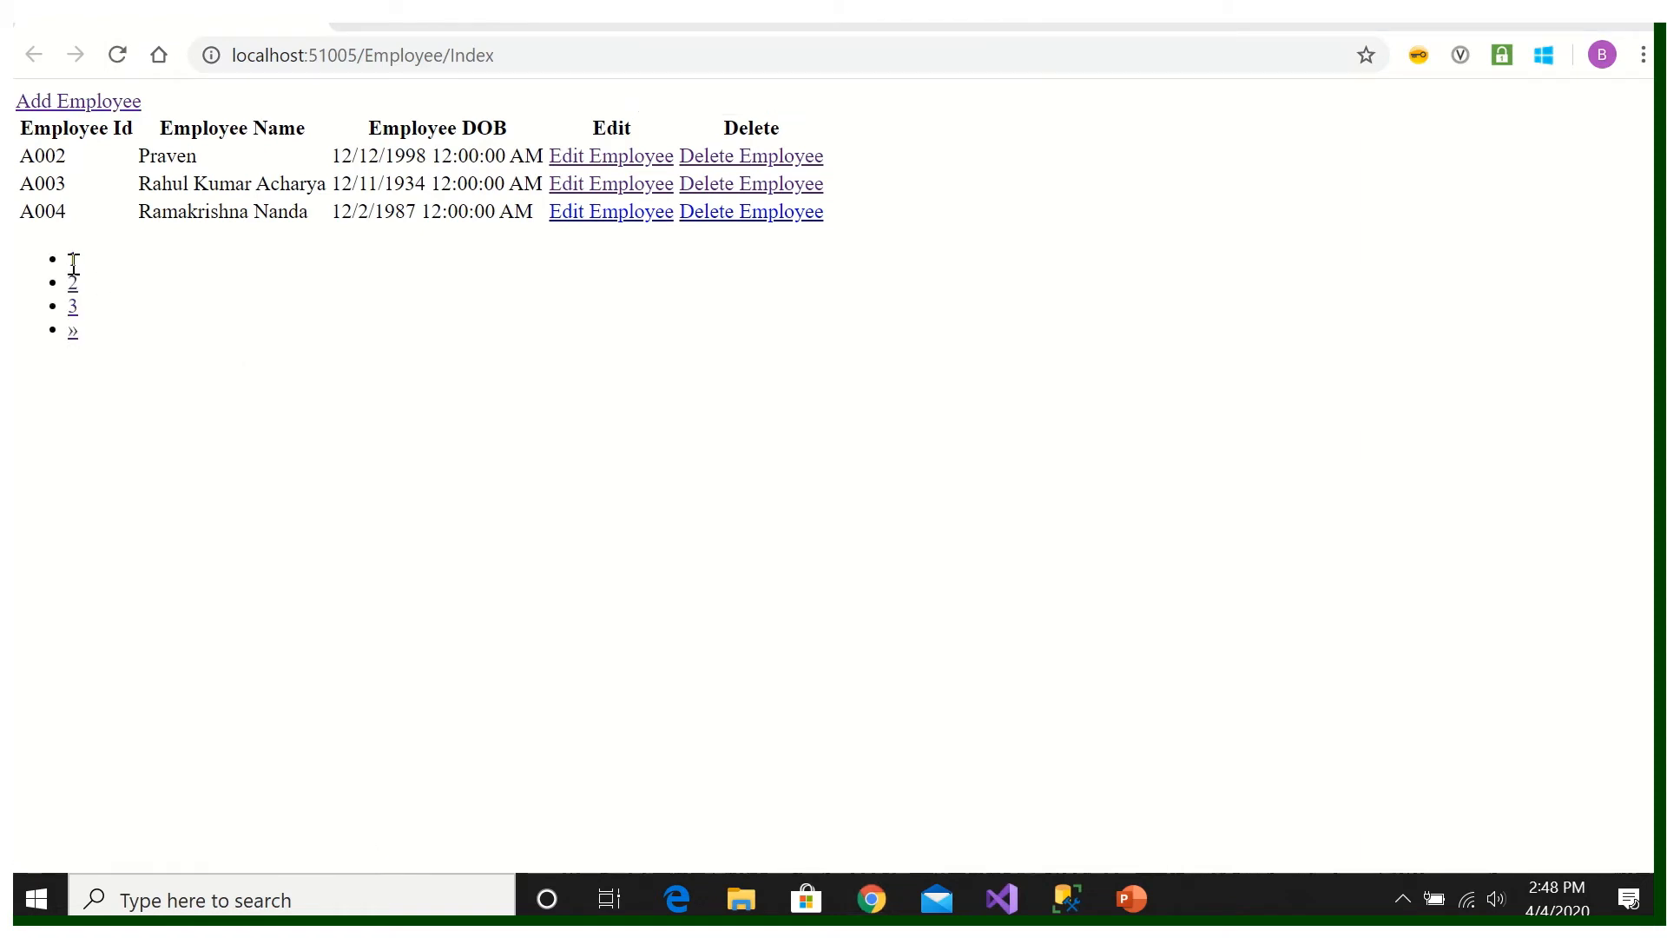
pyautogui.moveTo(119, 369)
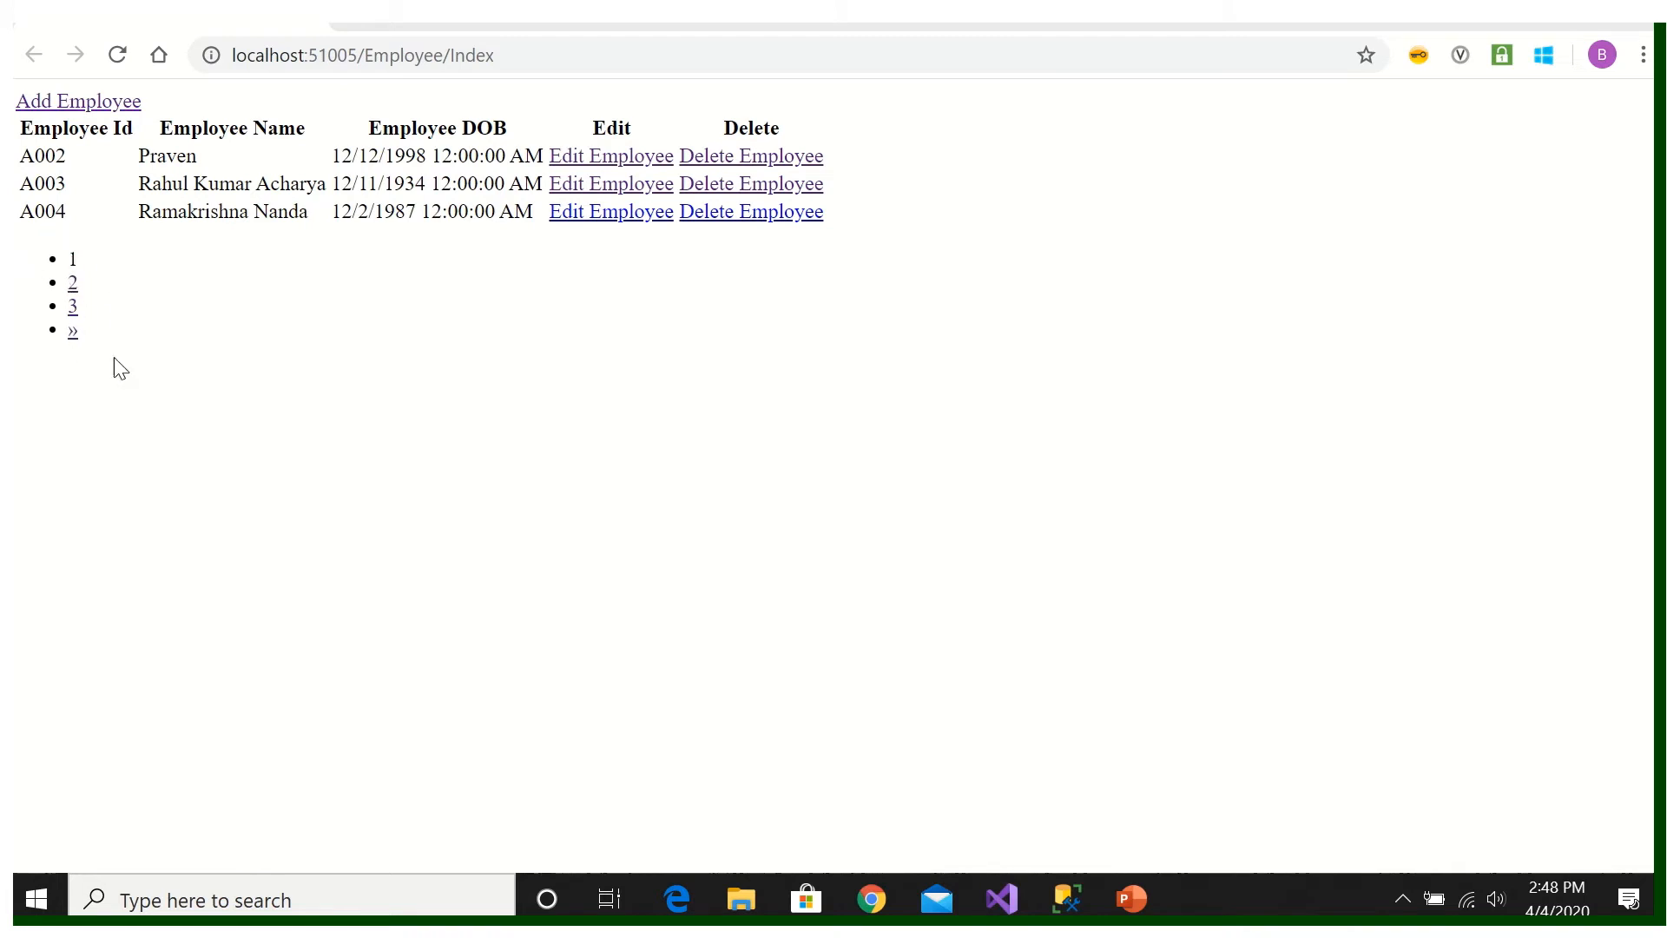
pyautogui.moveTo(110, 316)
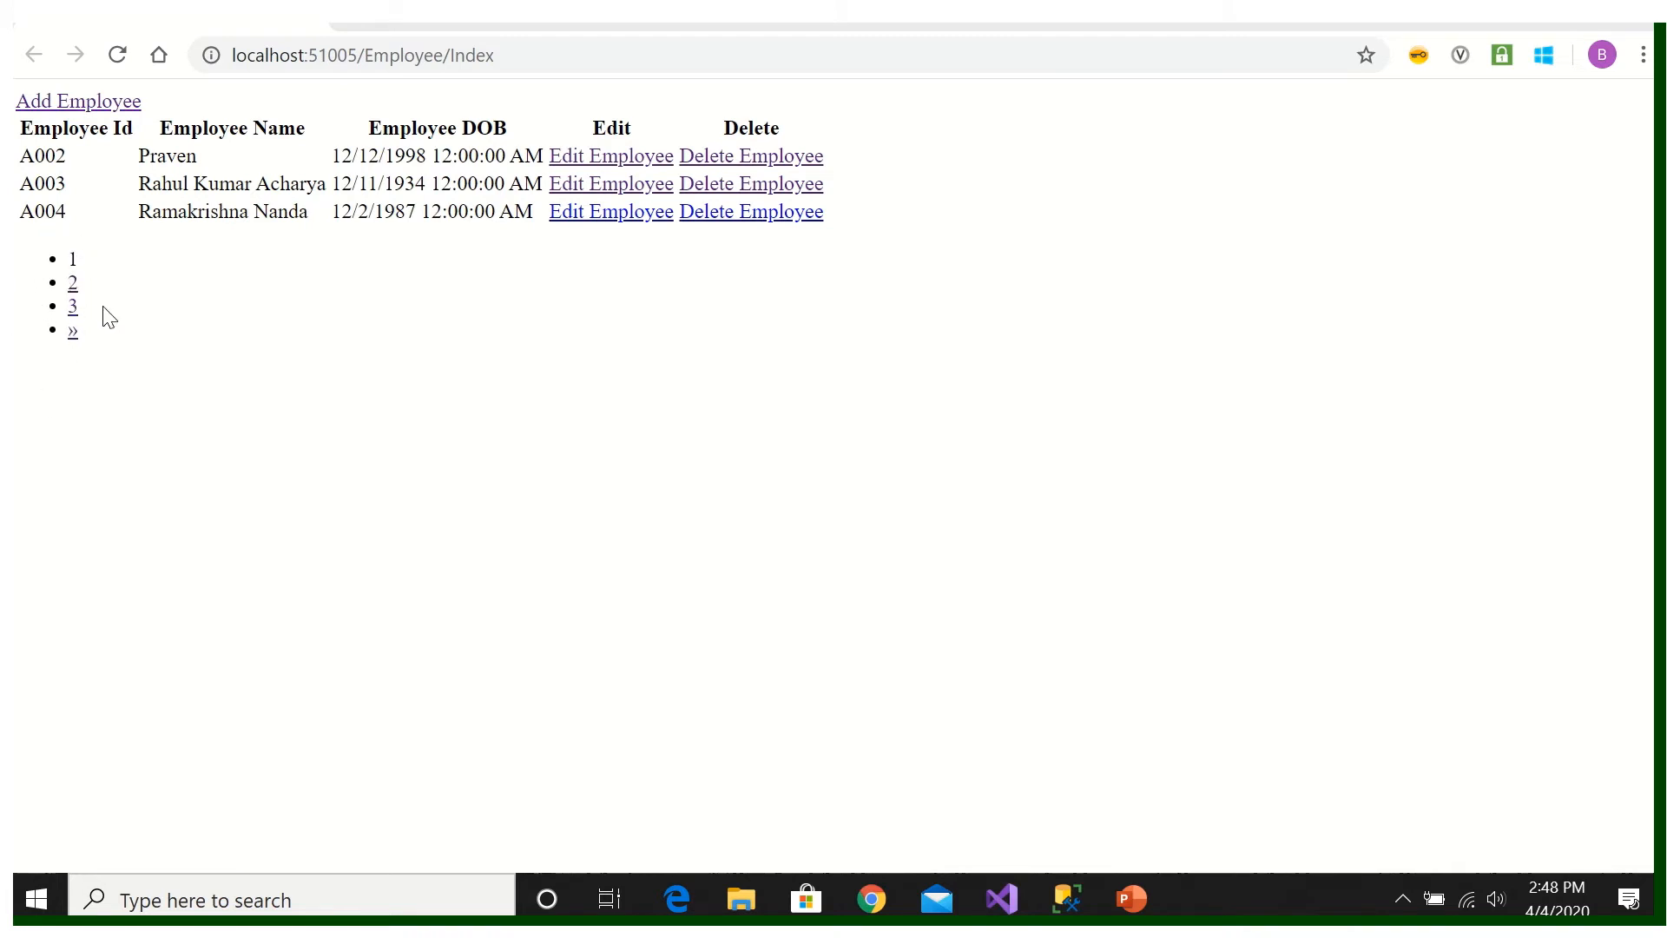
pyautogui.click(999, 900)
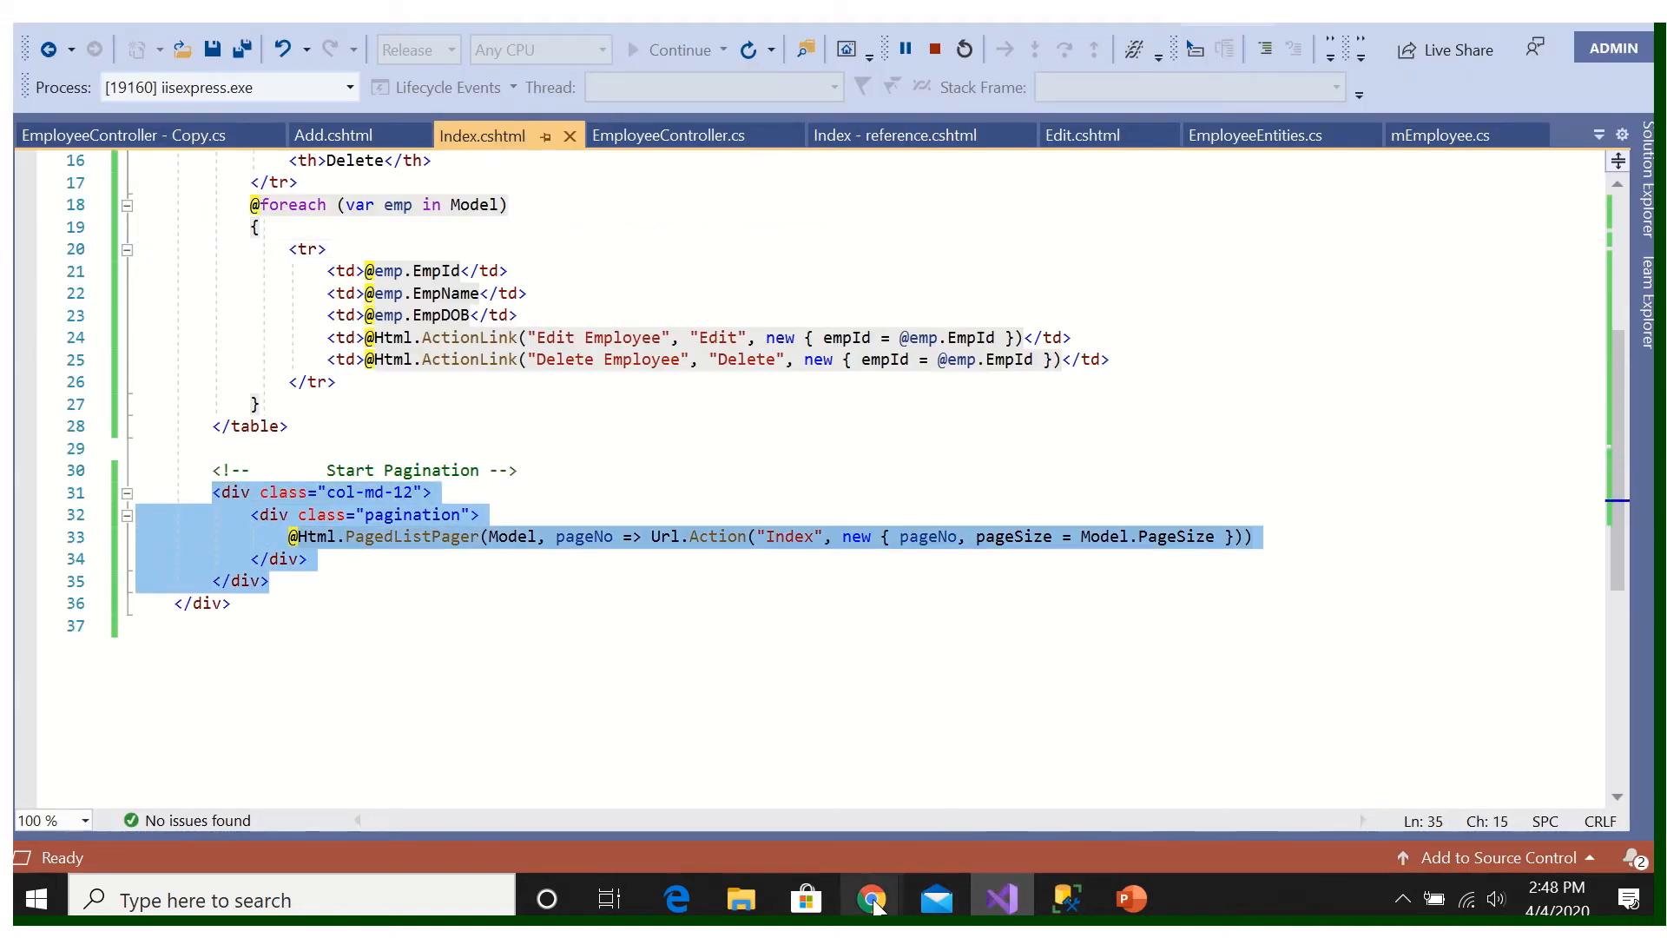
# Step: Open page 2 (A006, A007, E128) and compare it with the SSMS rows
pyautogui.click(870, 899)
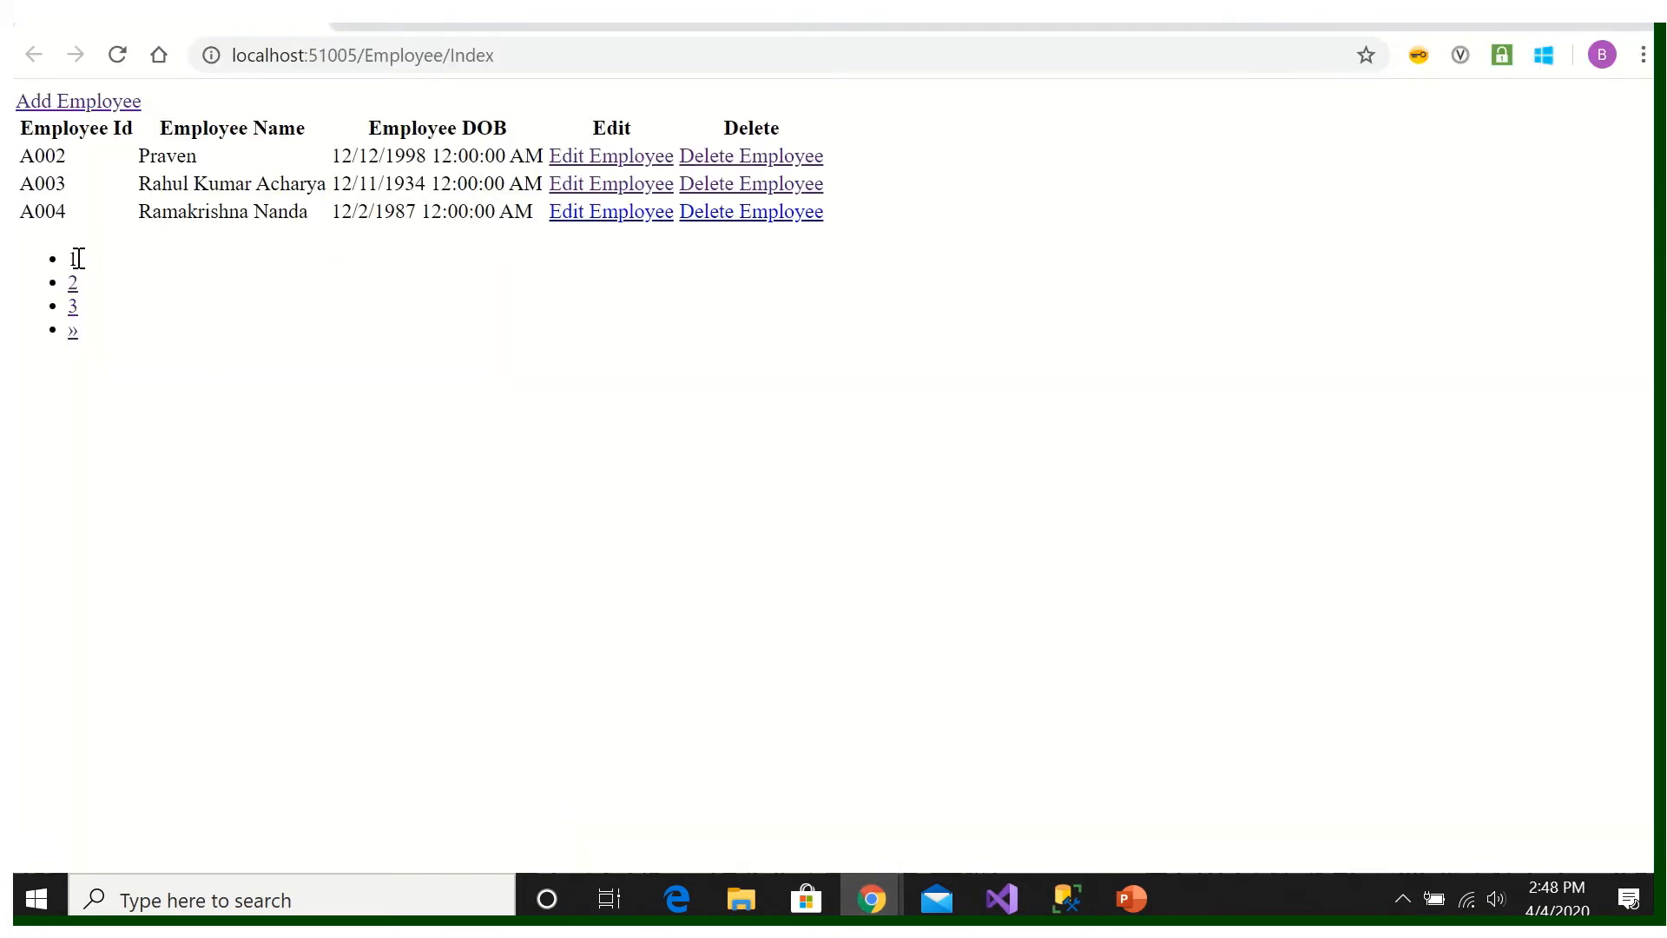
pyautogui.moveTo(143, 354)
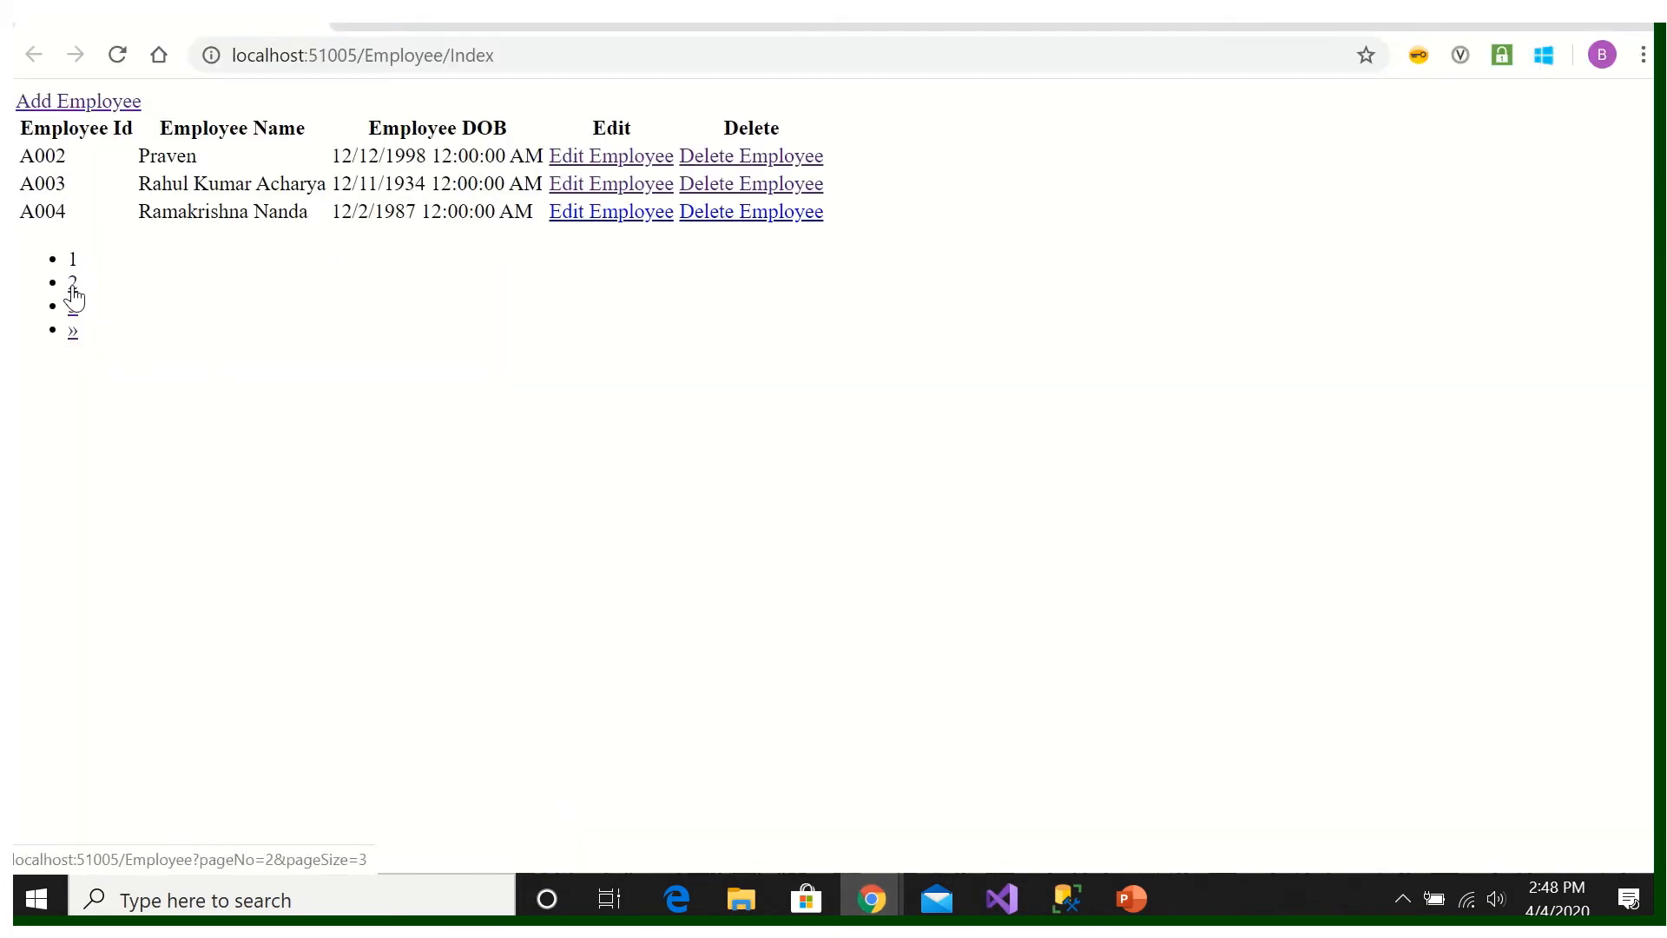
pyautogui.click(72, 283)
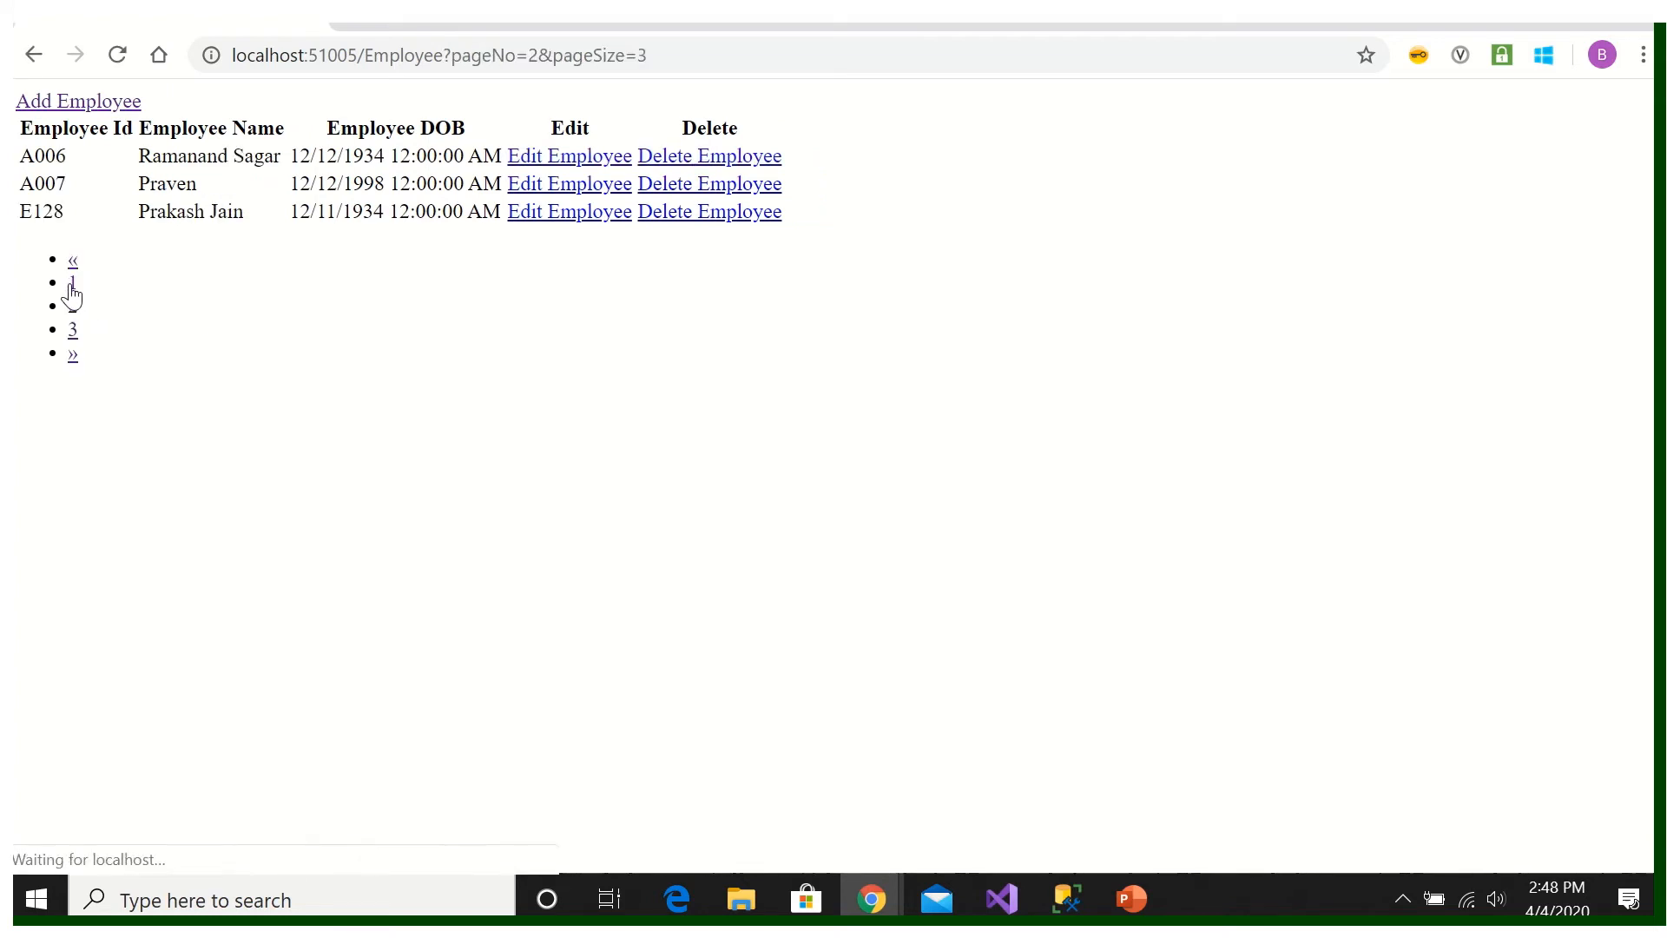
pyautogui.click(72, 283)
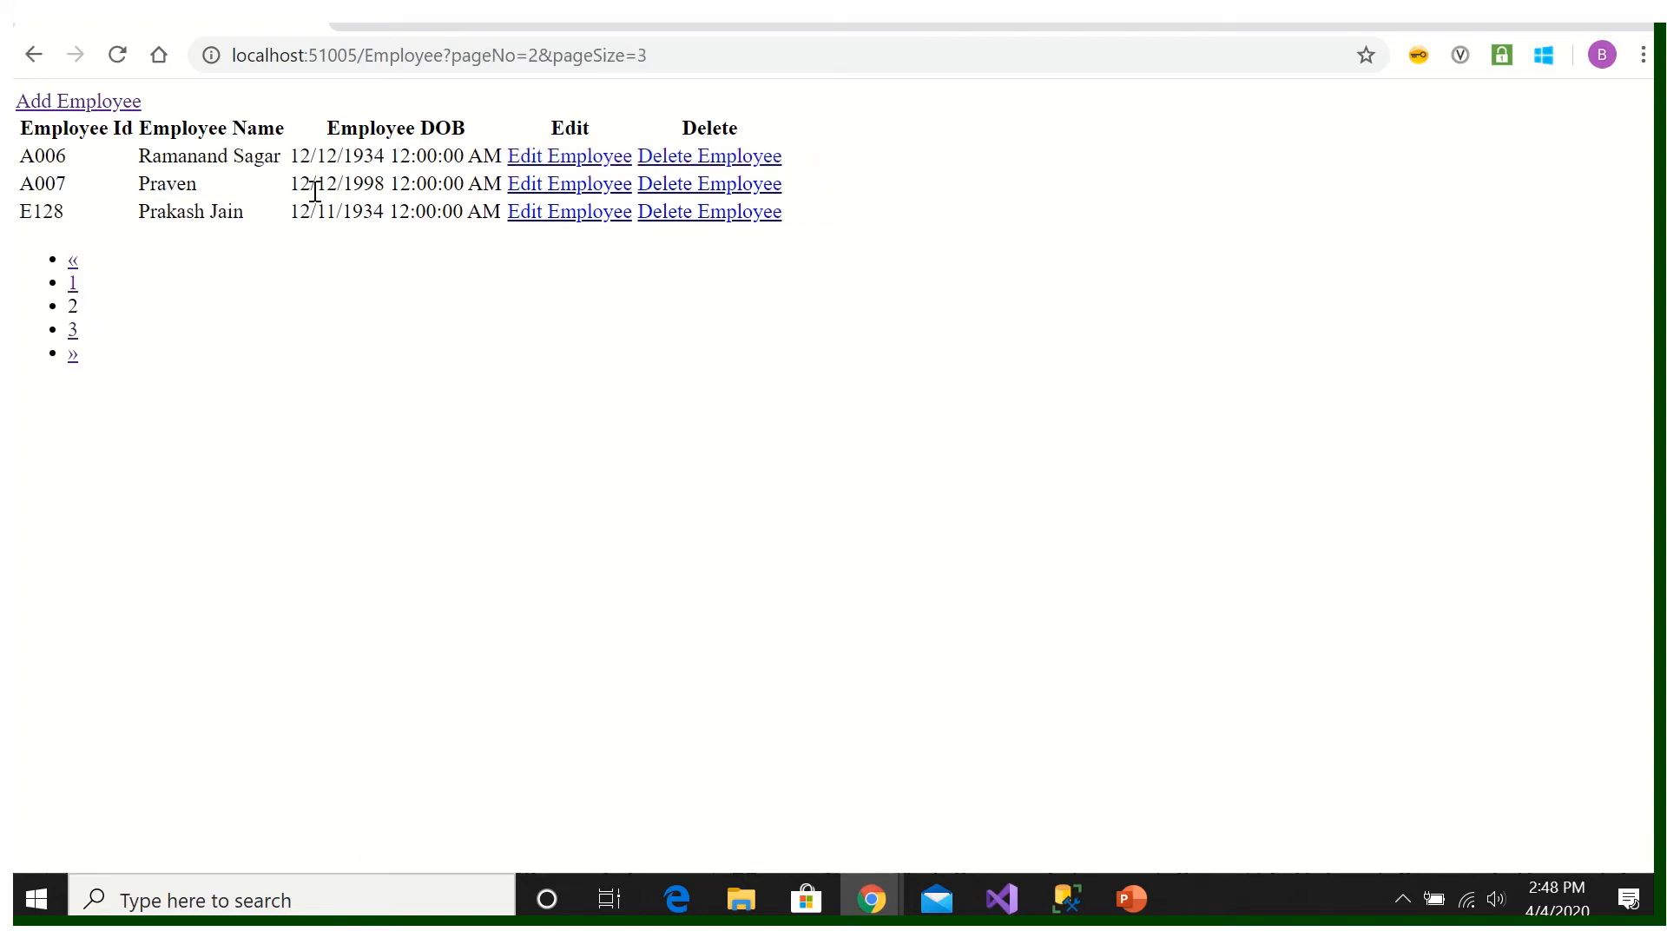
pyautogui.click(1066, 899)
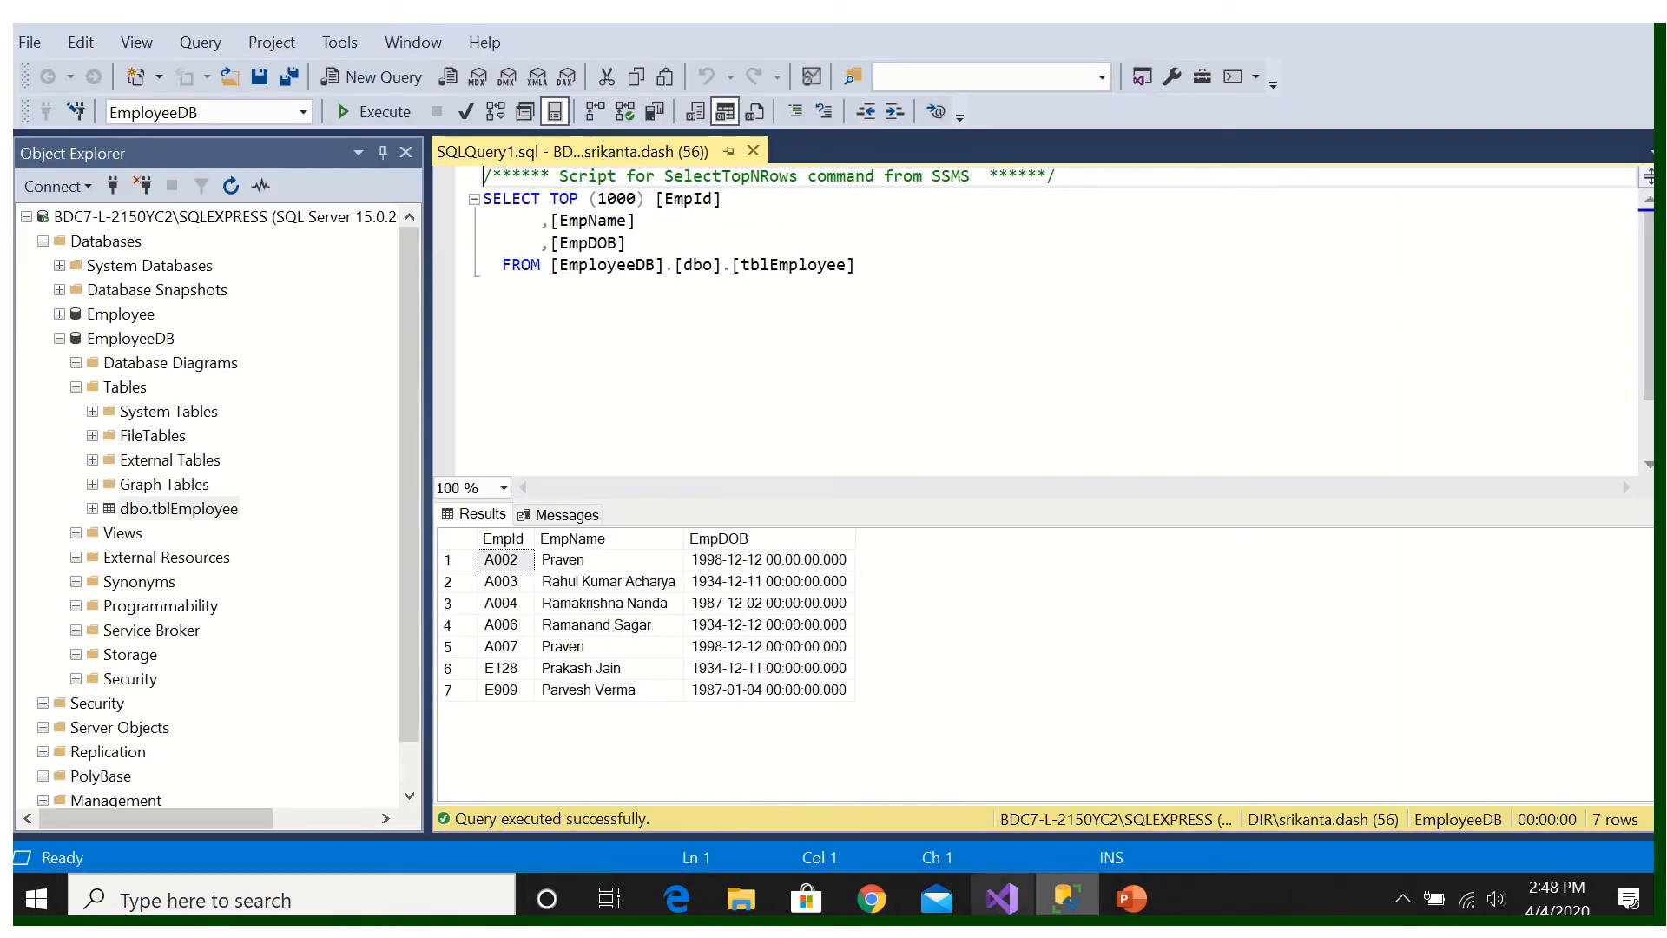
pyautogui.click(870, 899)
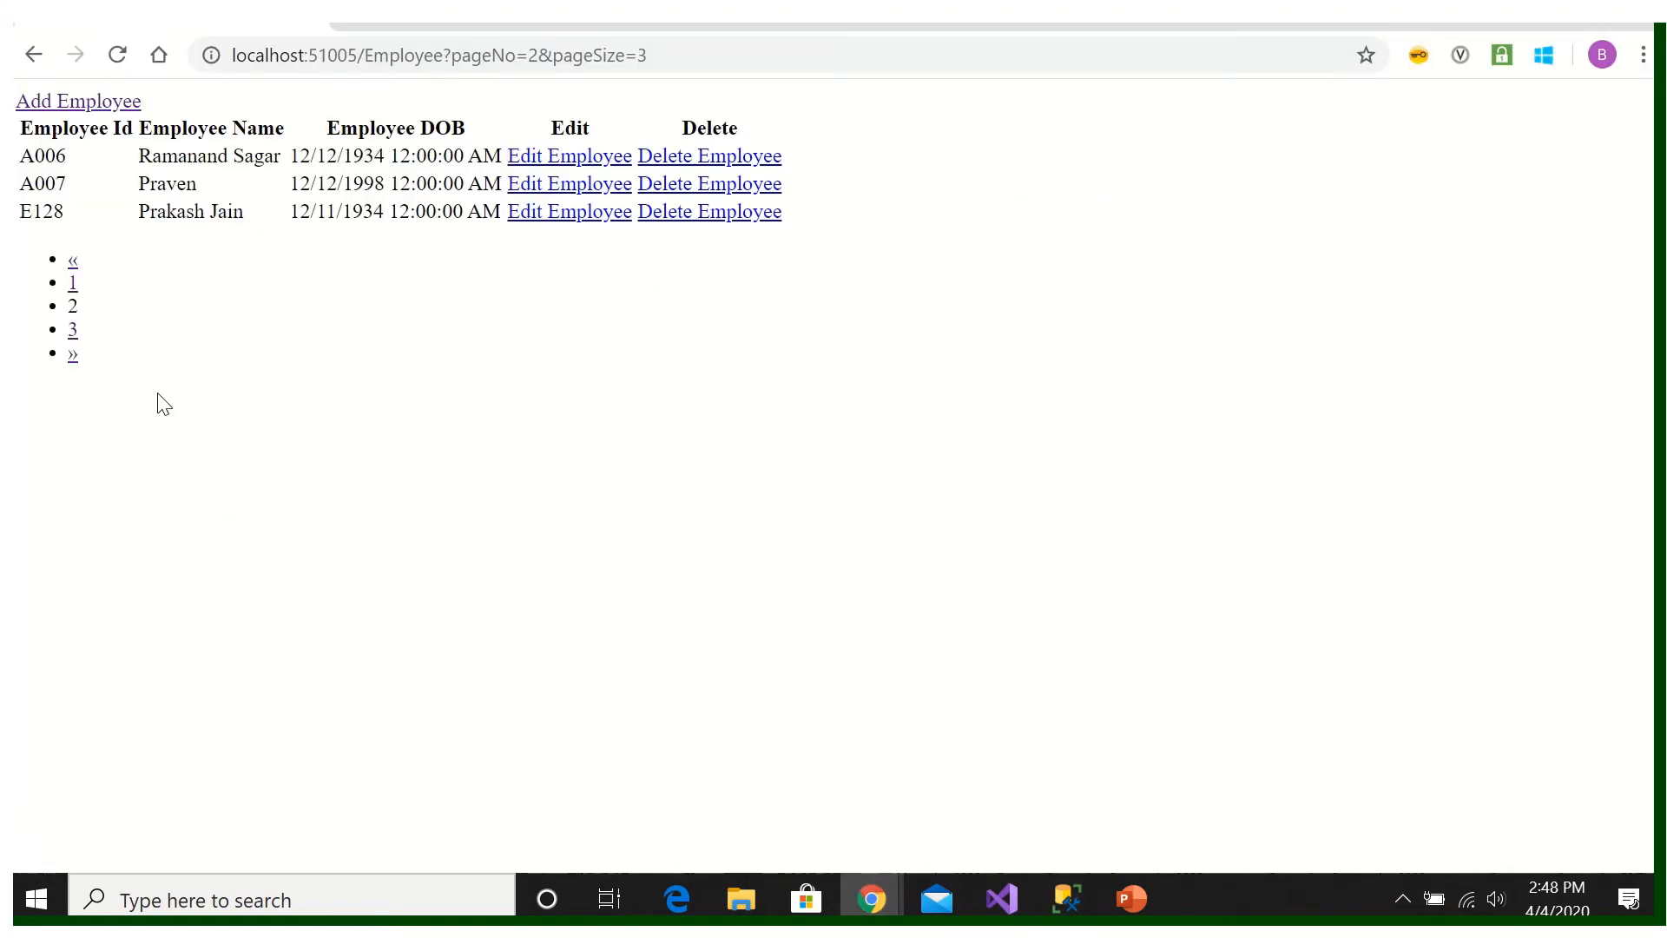
# Step: Open page 3 showing E909, compare with SSMS, and return to the view code
pyautogui.click(72, 330)
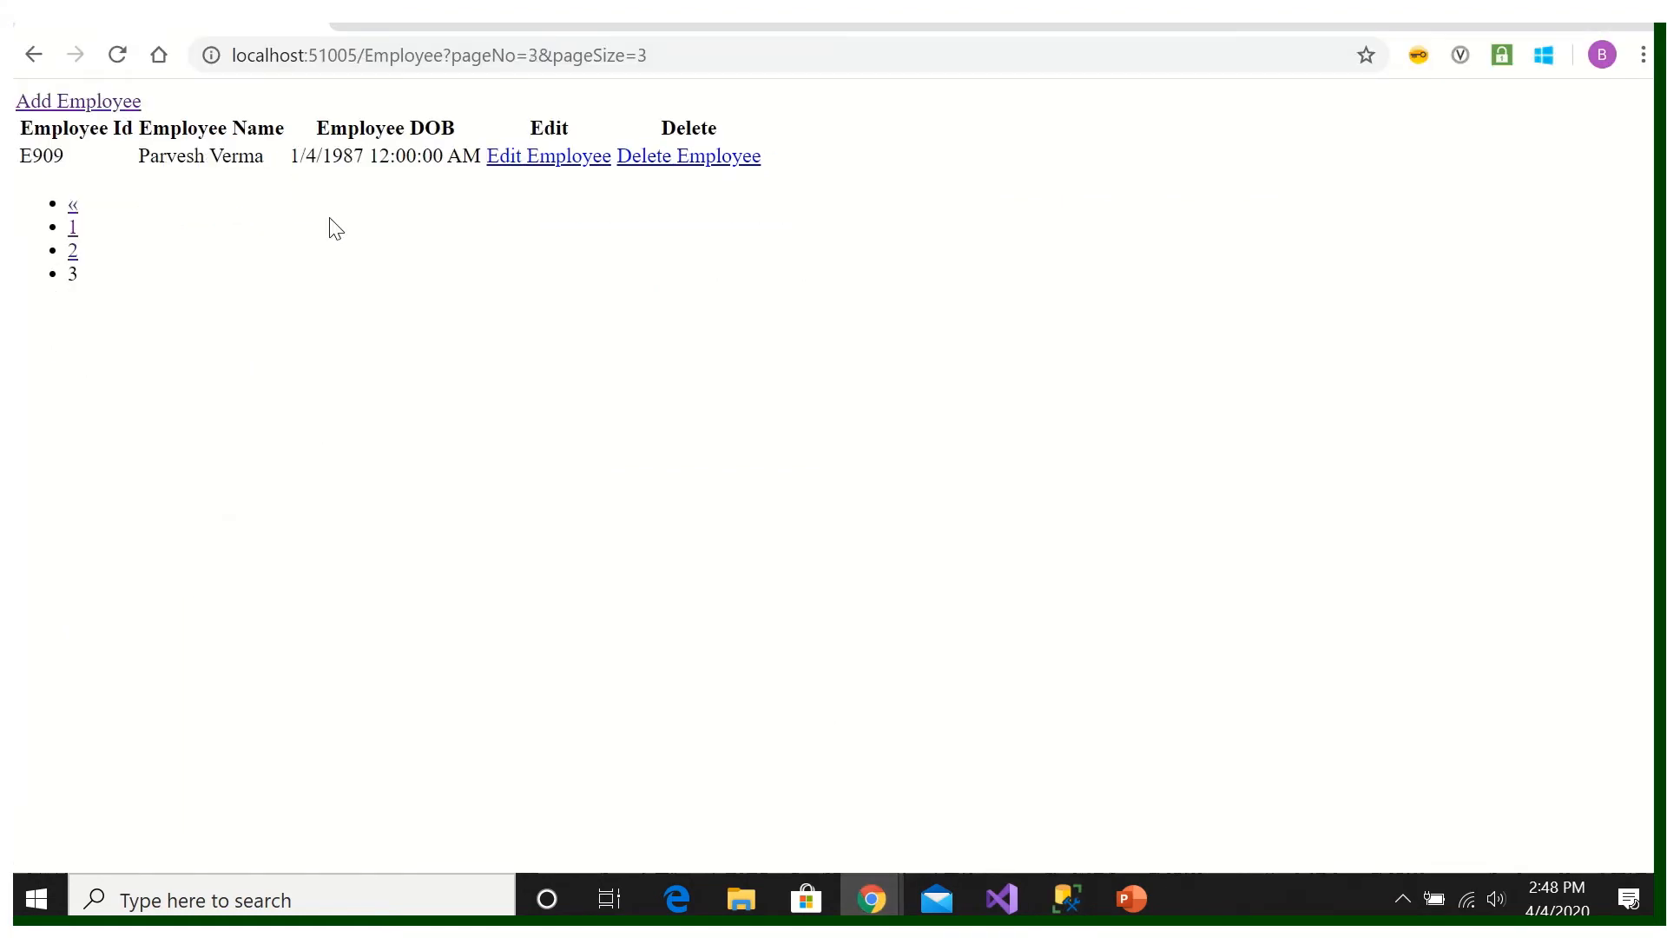
pyautogui.click(1065, 898)
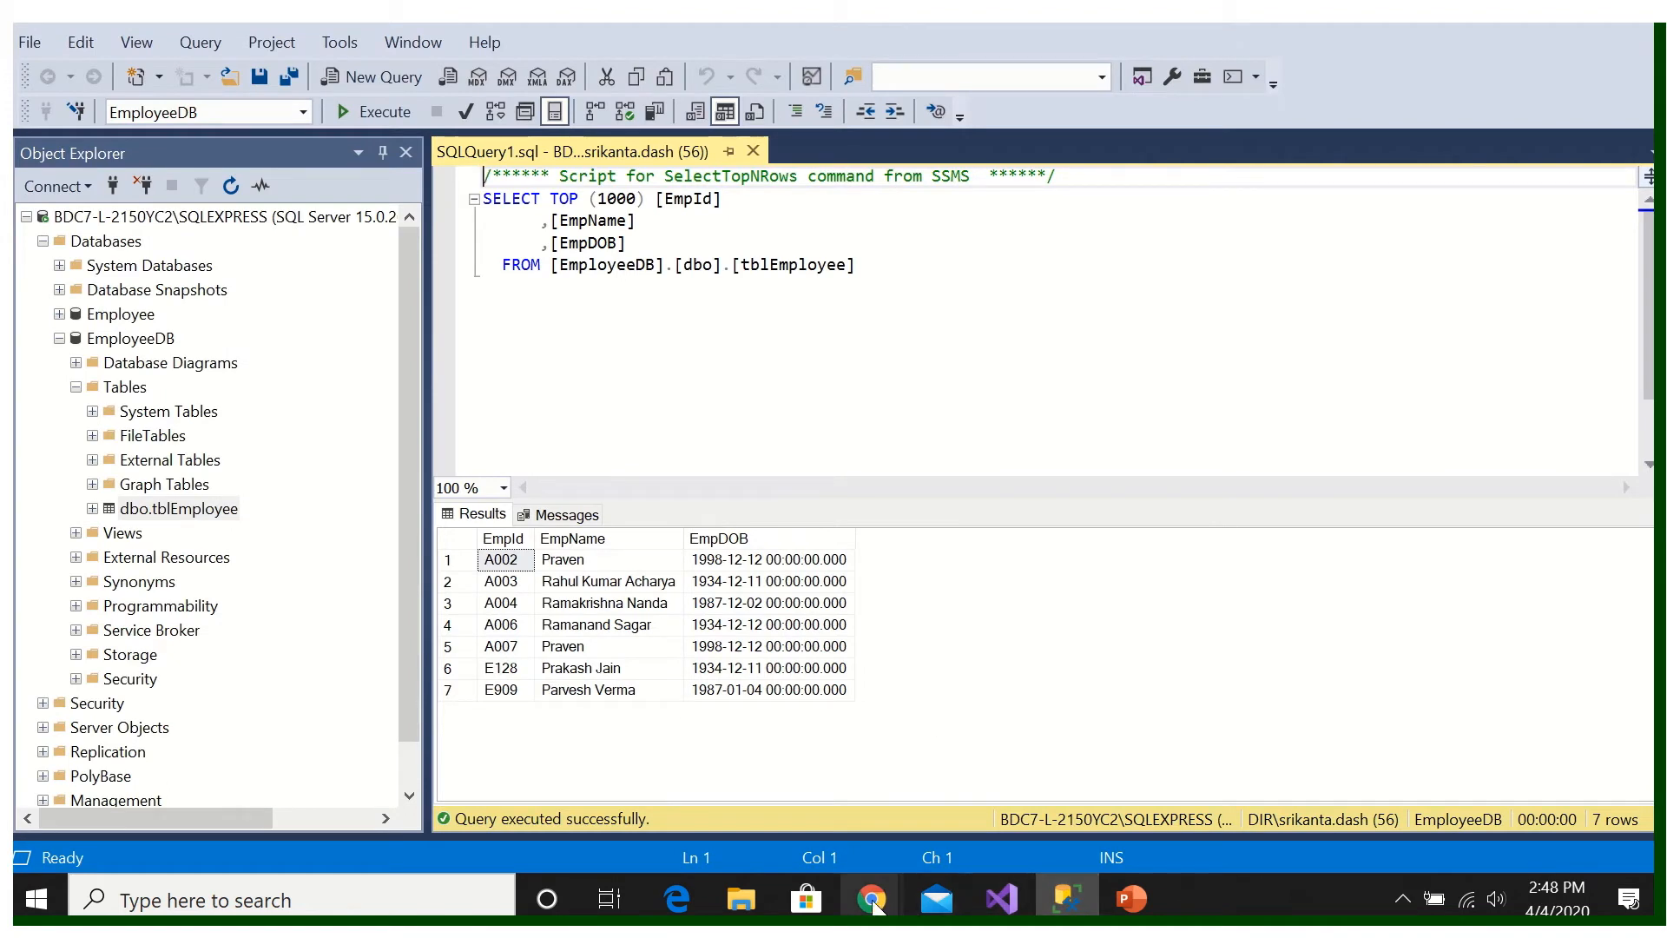
pyautogui.click(871, 899)
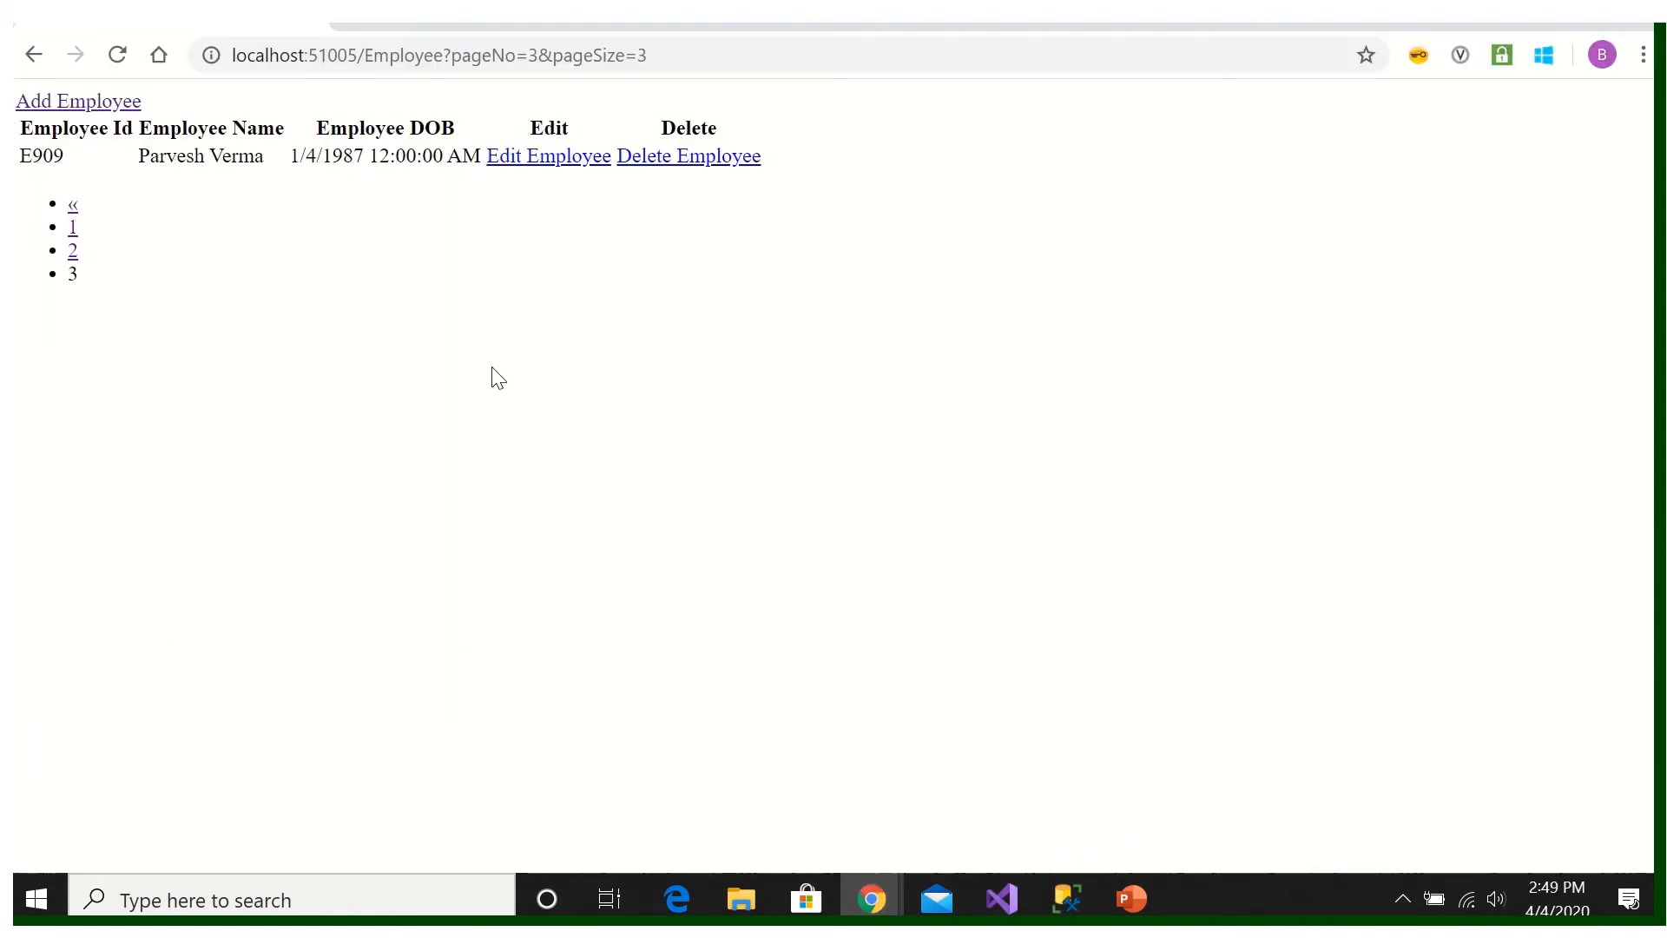
pyautogui.moveTo(712, 367)
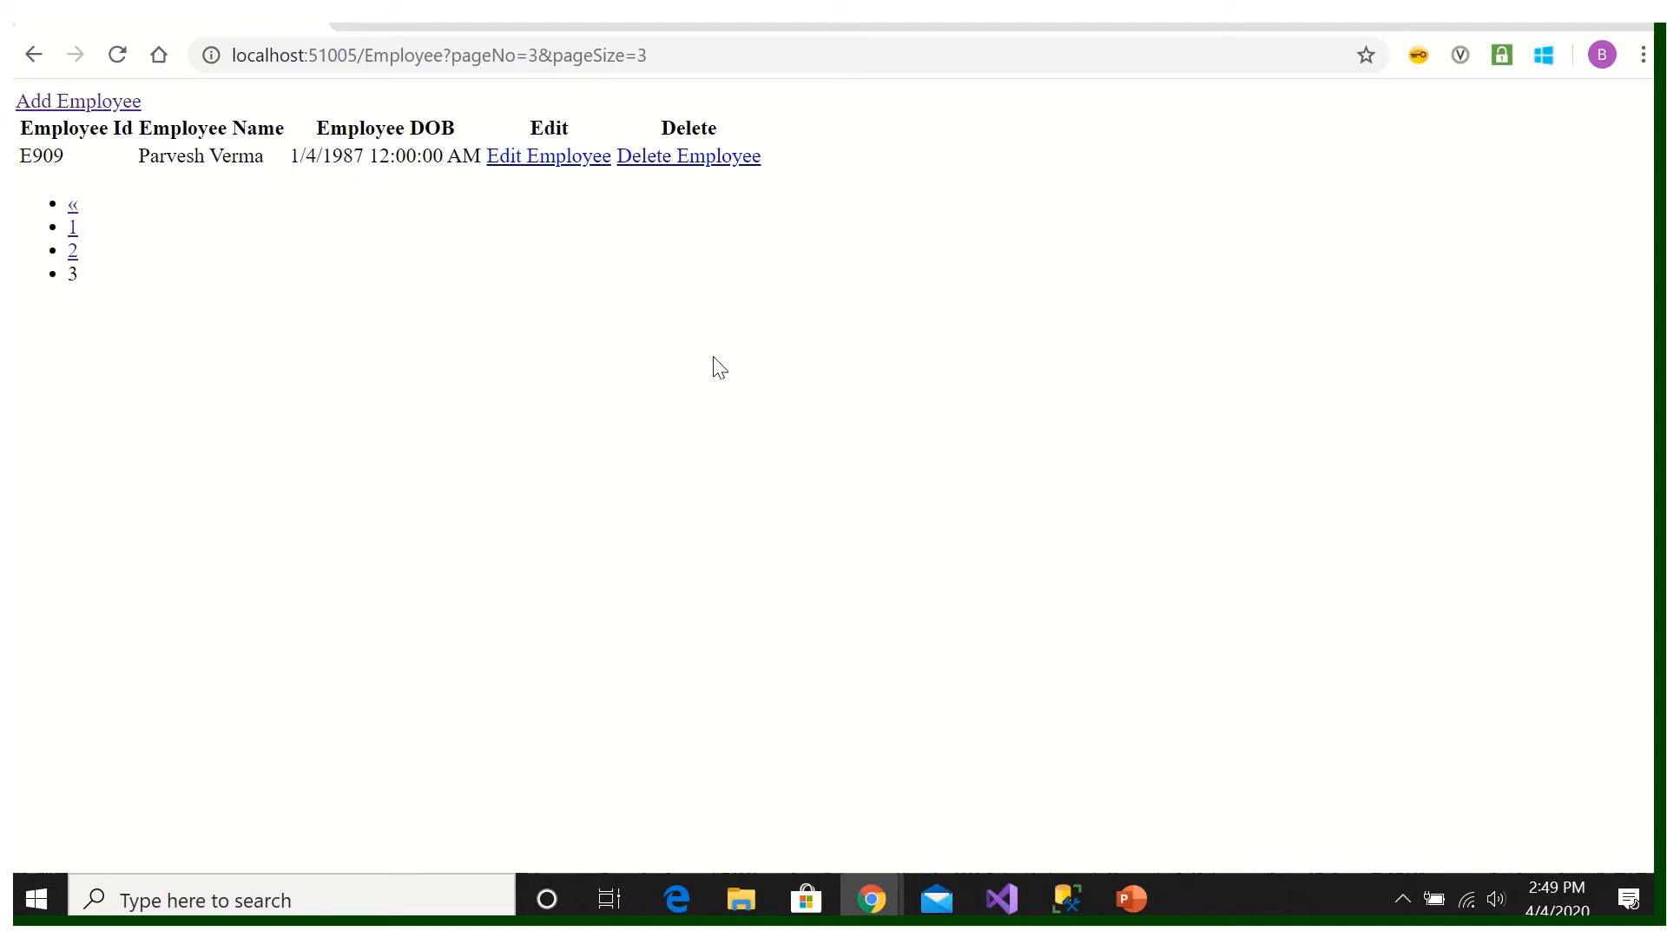
pyautogui.click(998, 898)
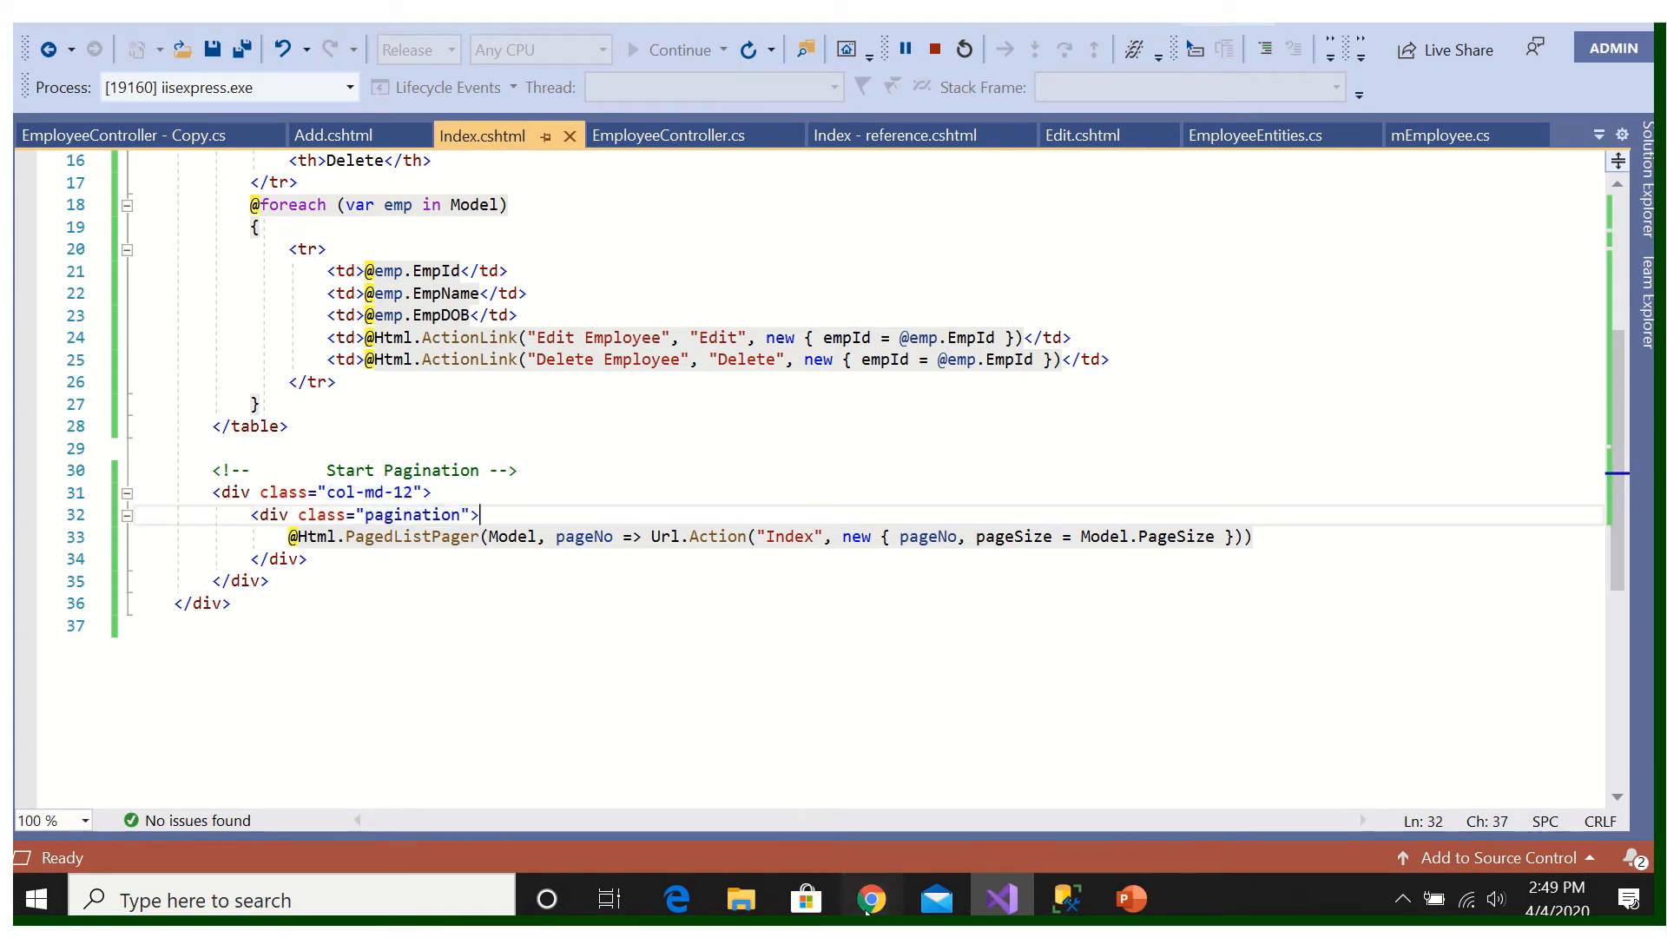
pyautogui.click(869, 898)
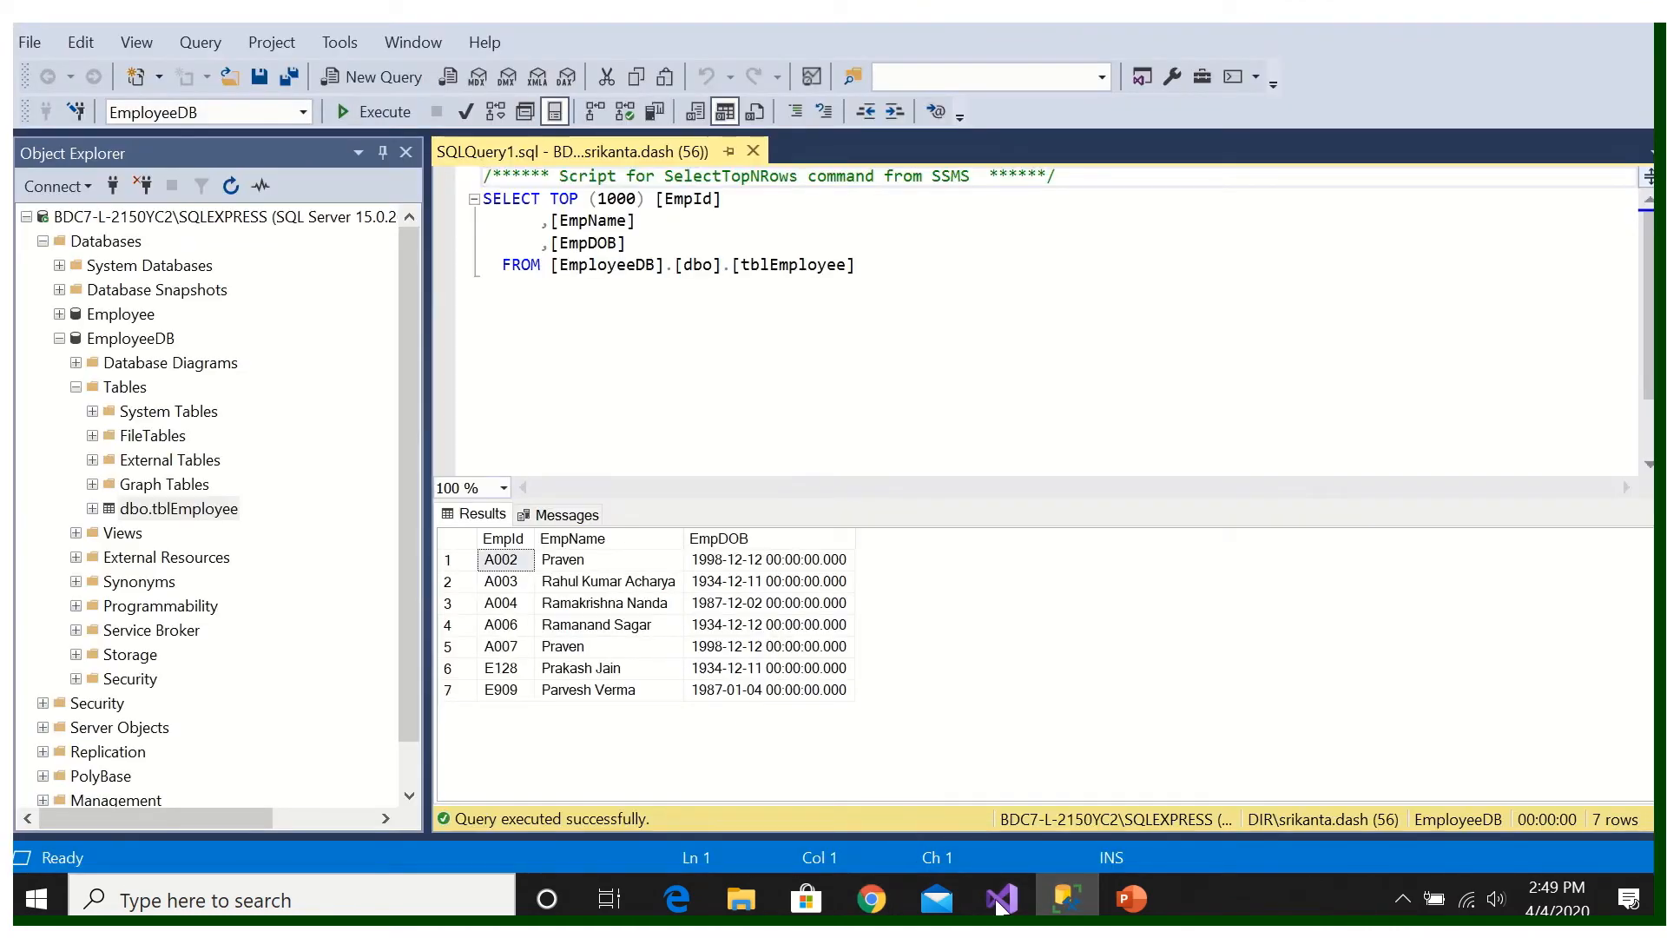
pyautogui.click(999, 899)
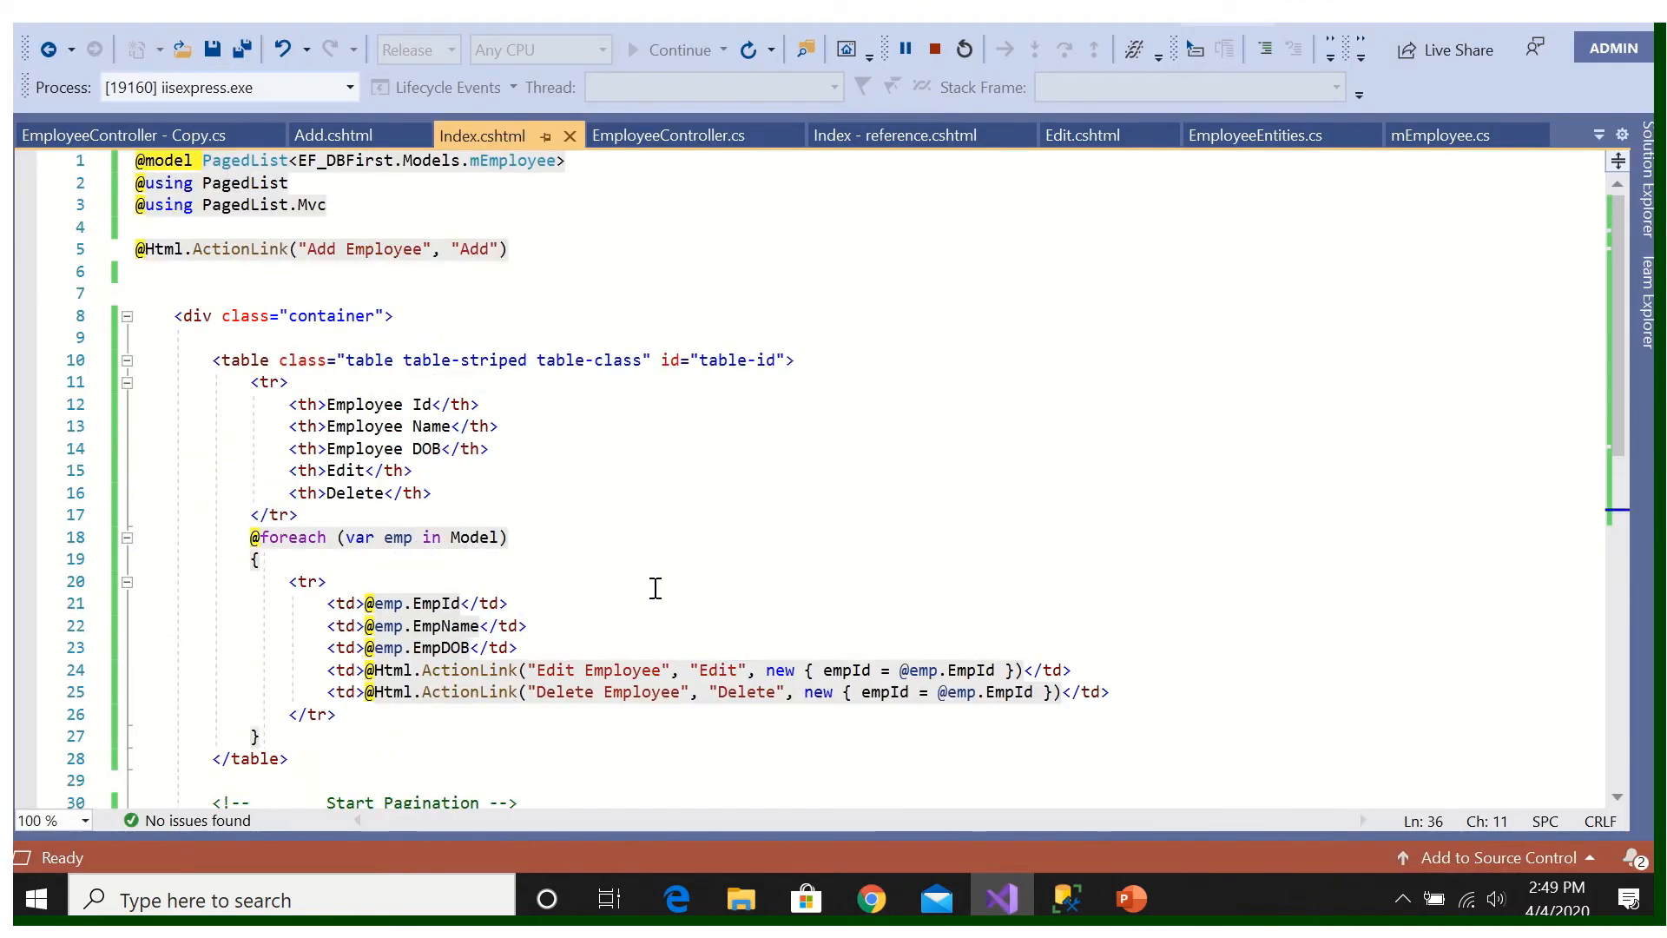
pyautogui.click(351, 359)
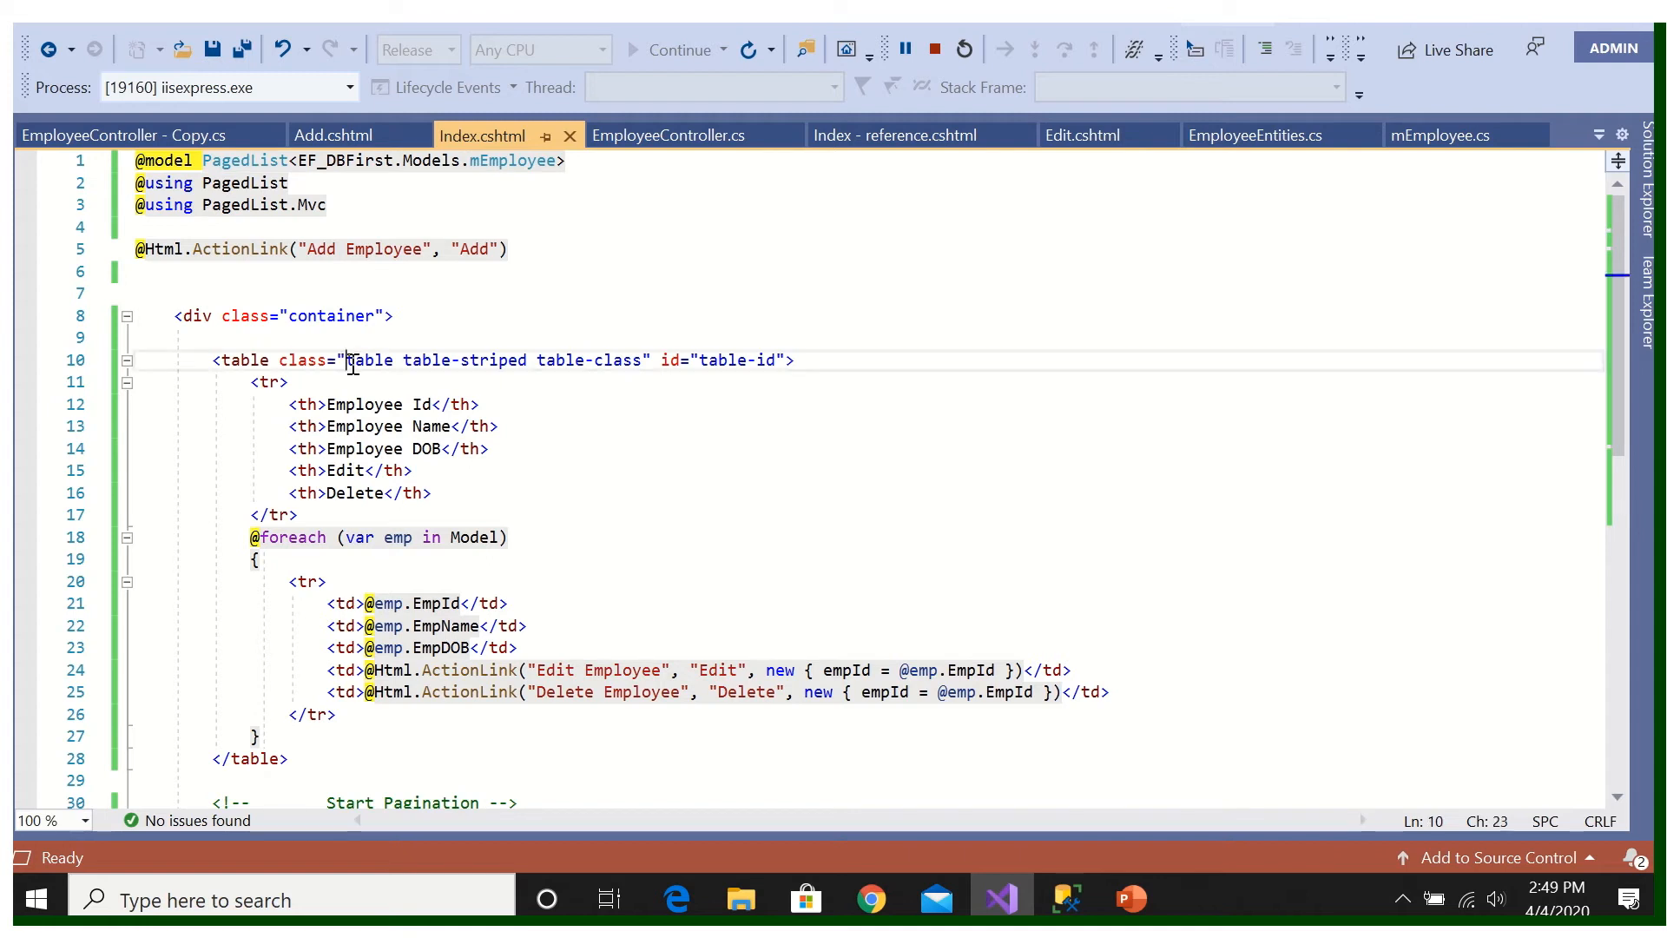
pyautogui.click(479, 404)
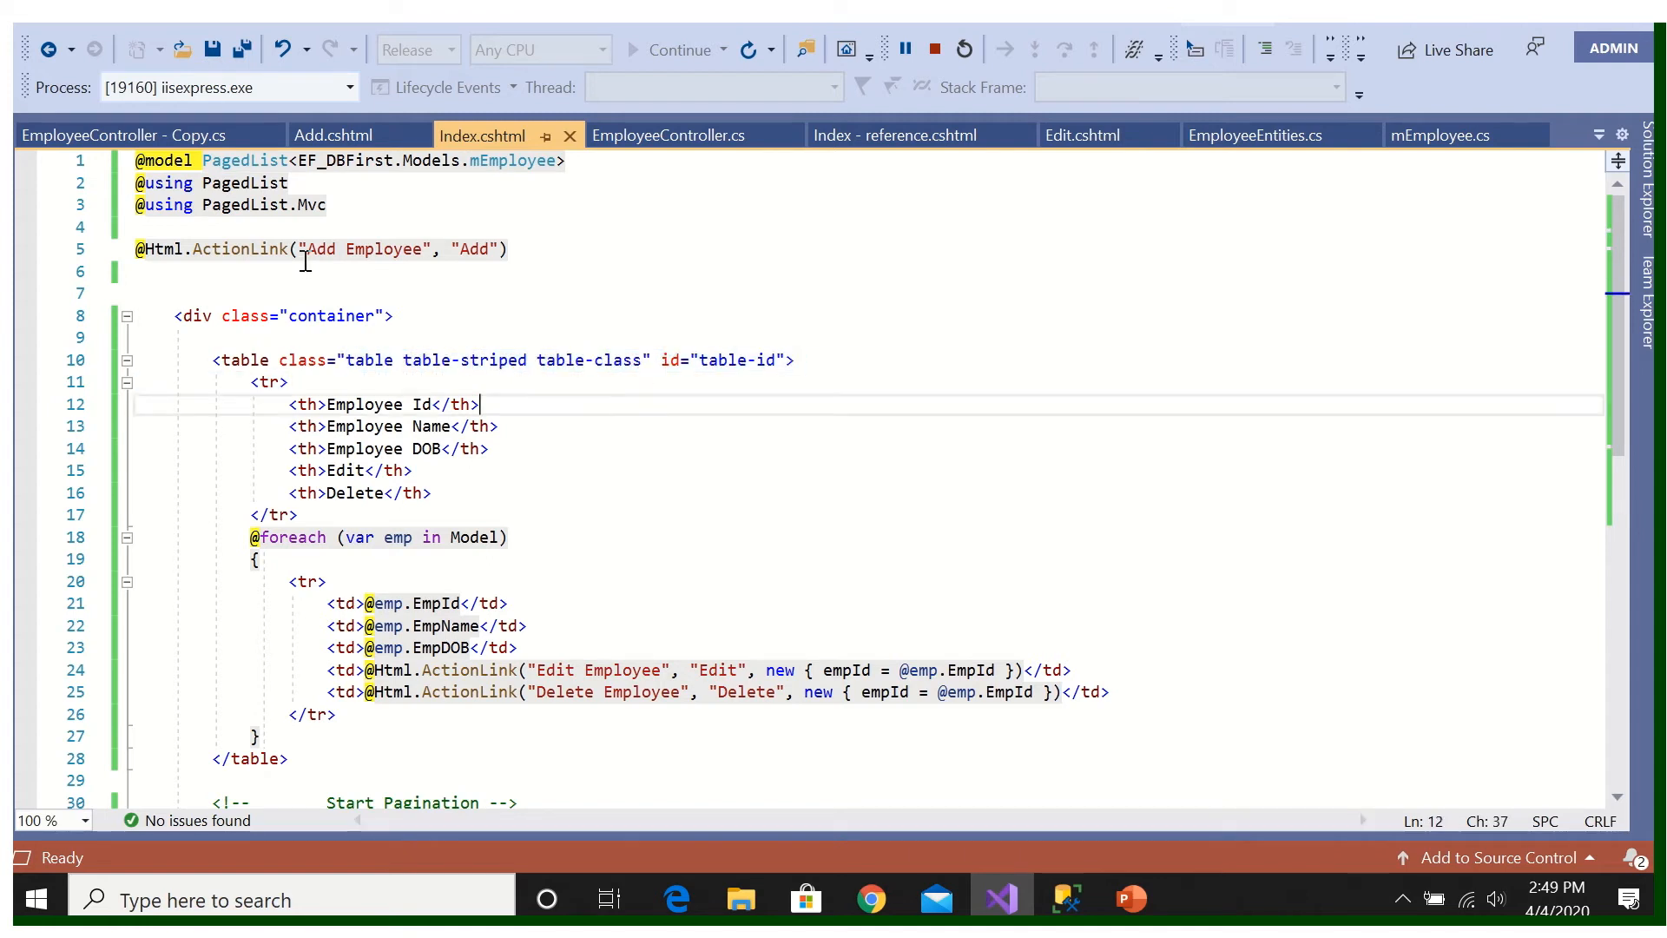
pyautogui.click(136, 271)
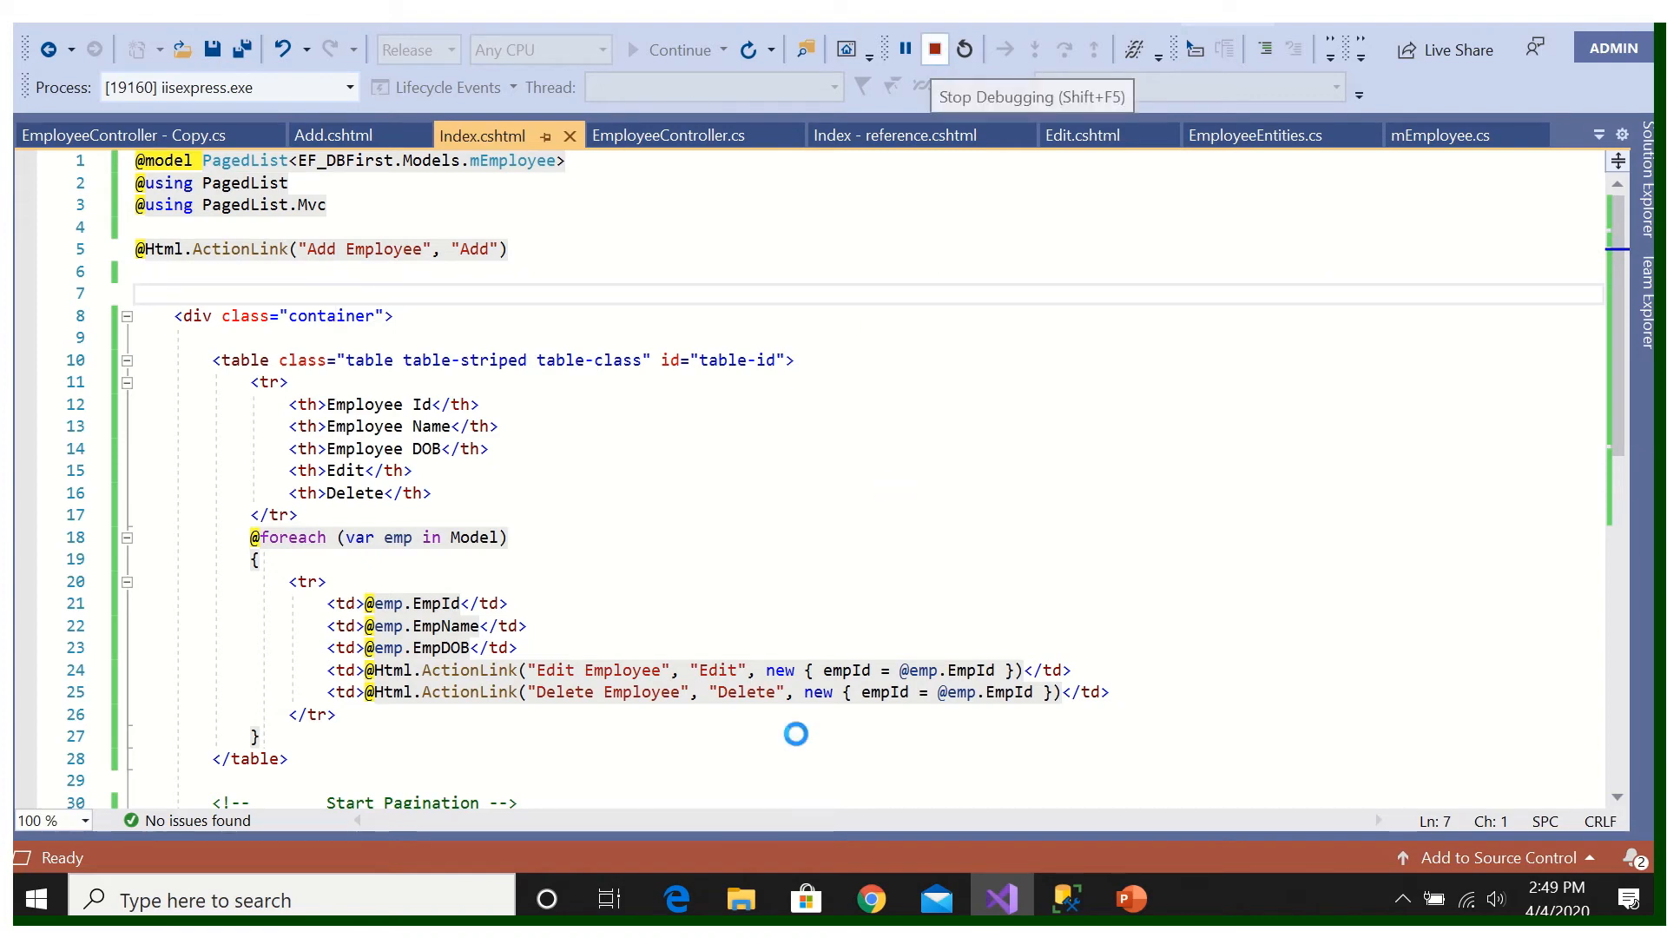
# Step: Stop the running app and search EF_DBFirst's NuGet packages for bootstrap.css
pyautogui.click(932, 49)
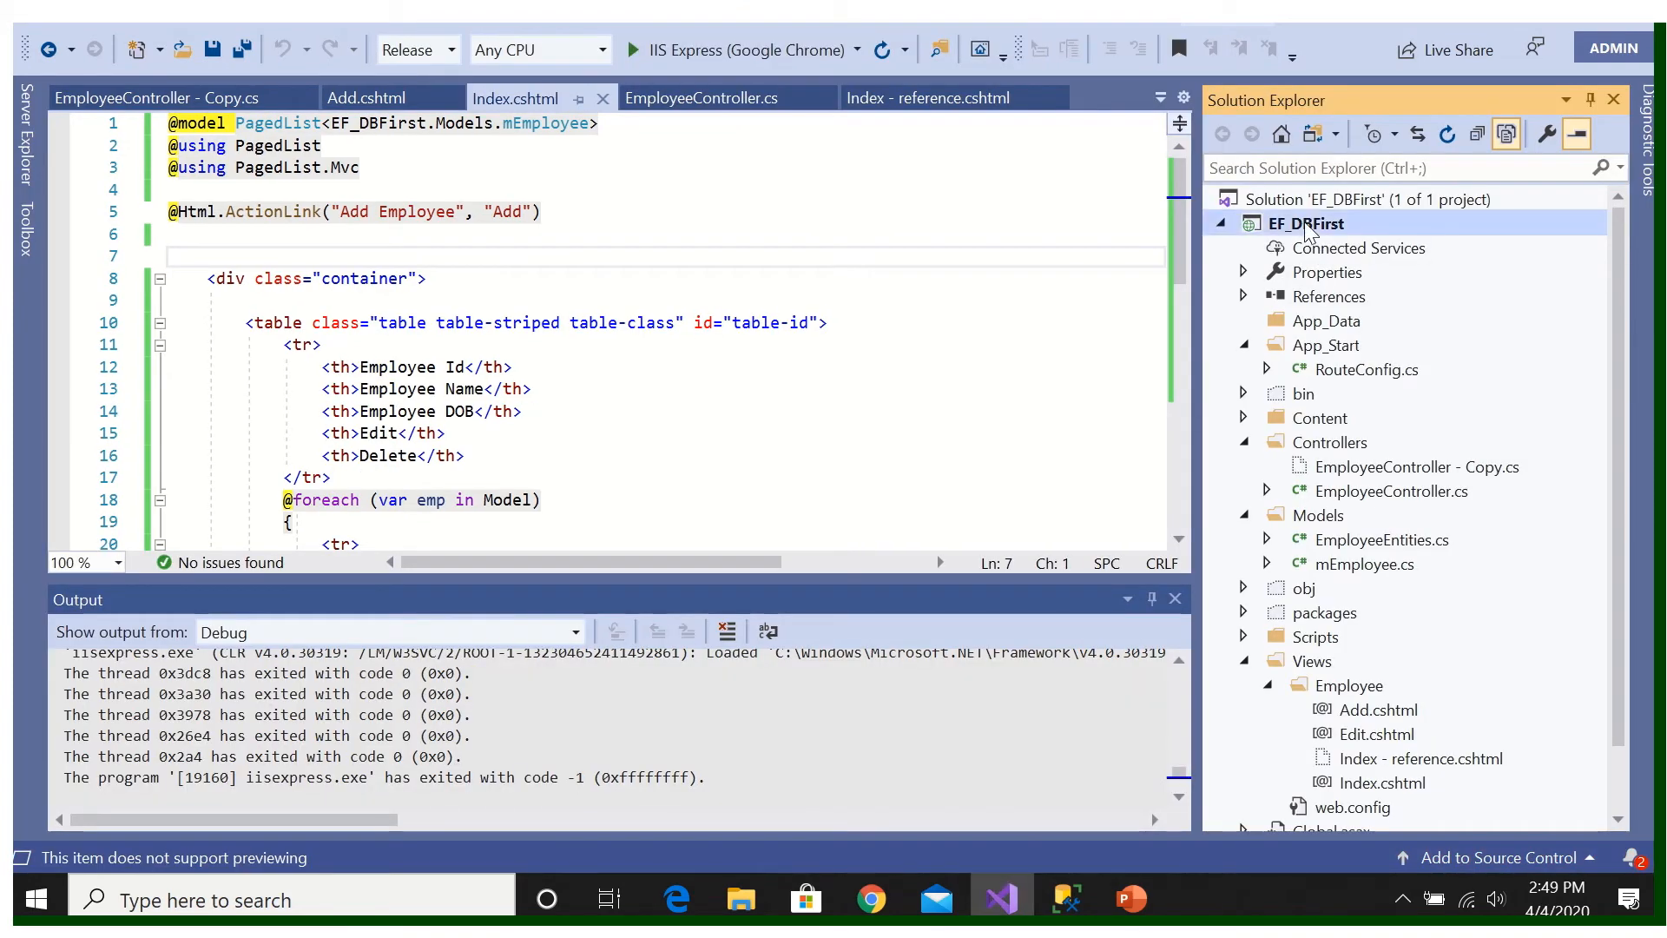
pyautogui.rightClick(1307, 223)
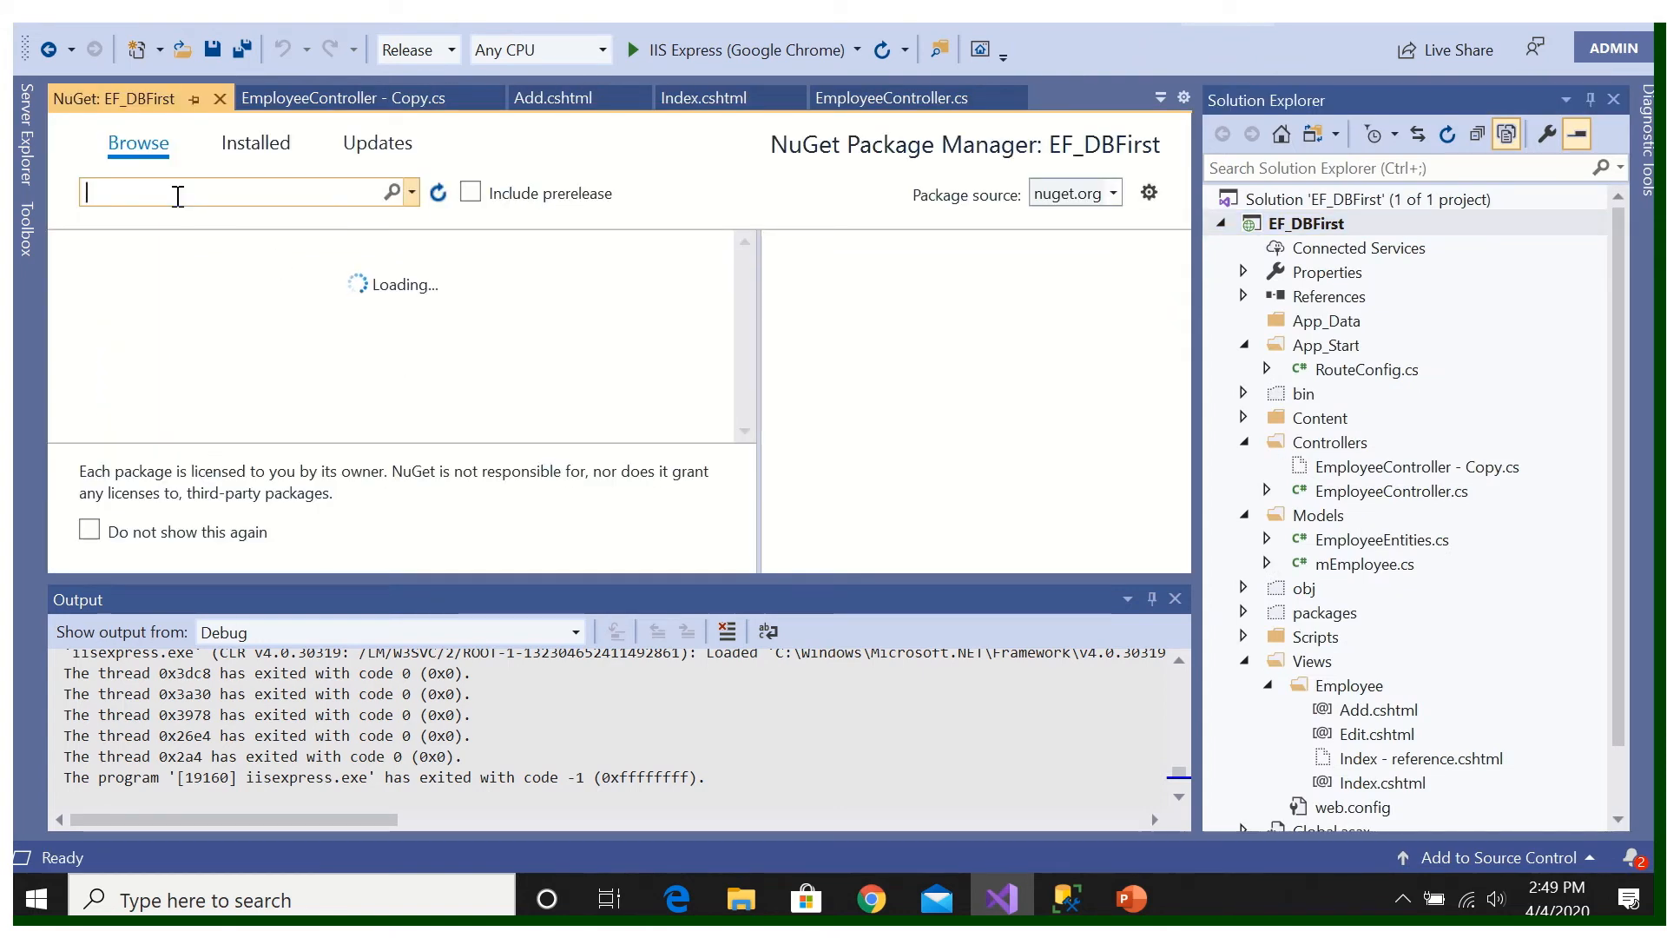
pyautogui.write('boot')
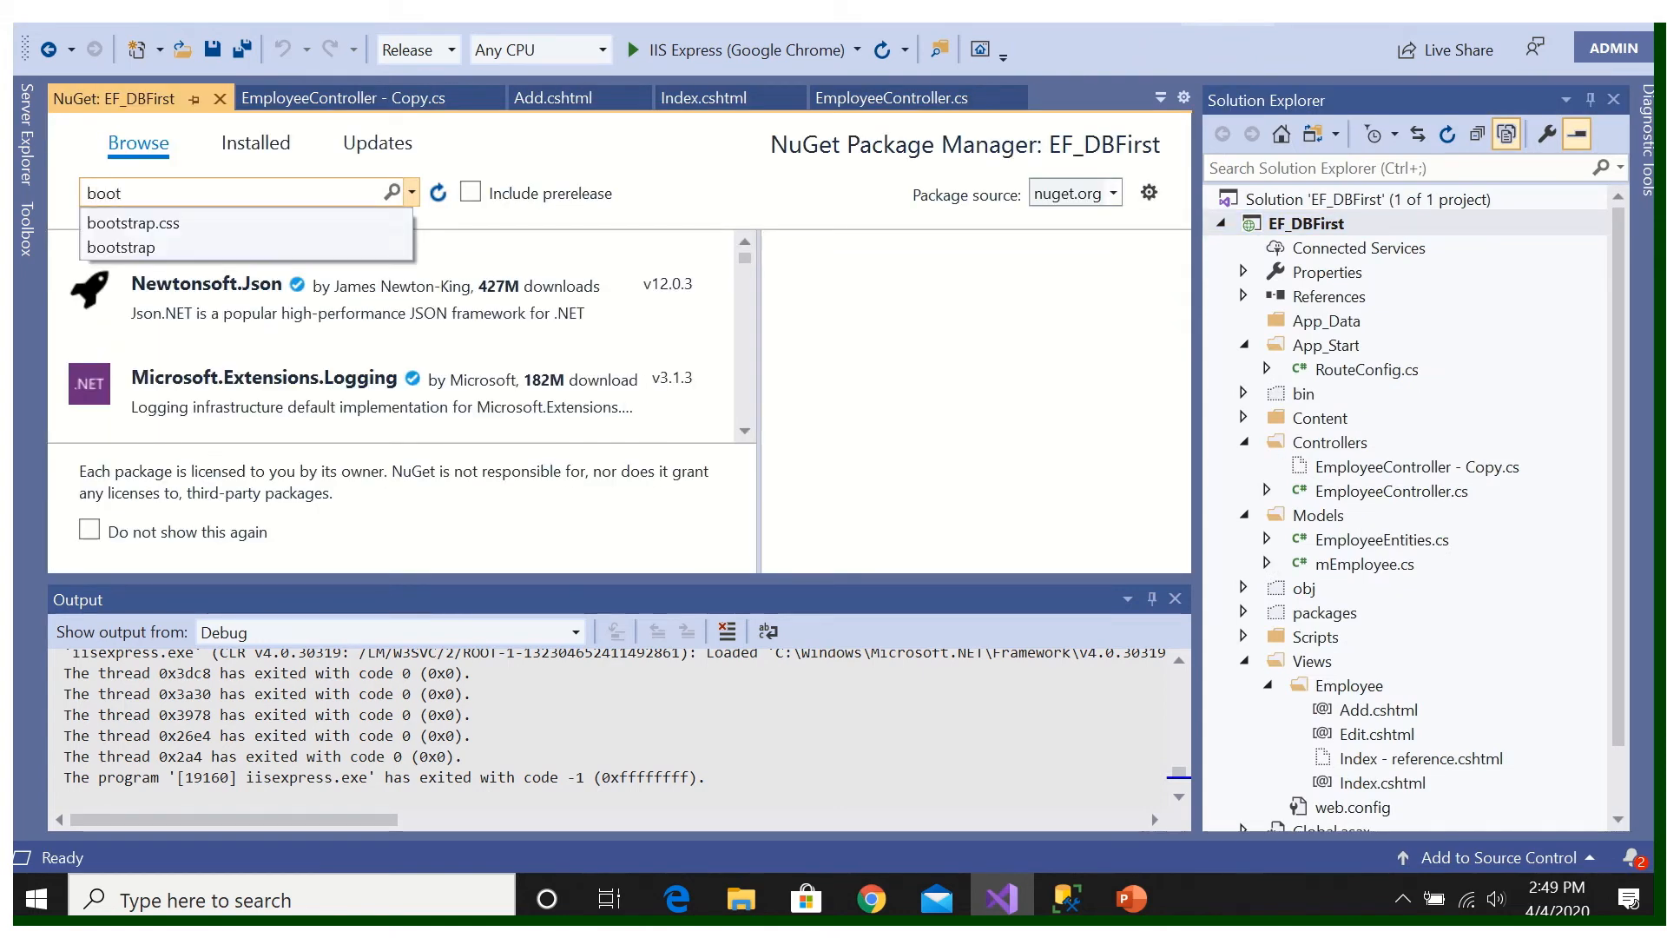
pyautogui.click(132, 223)
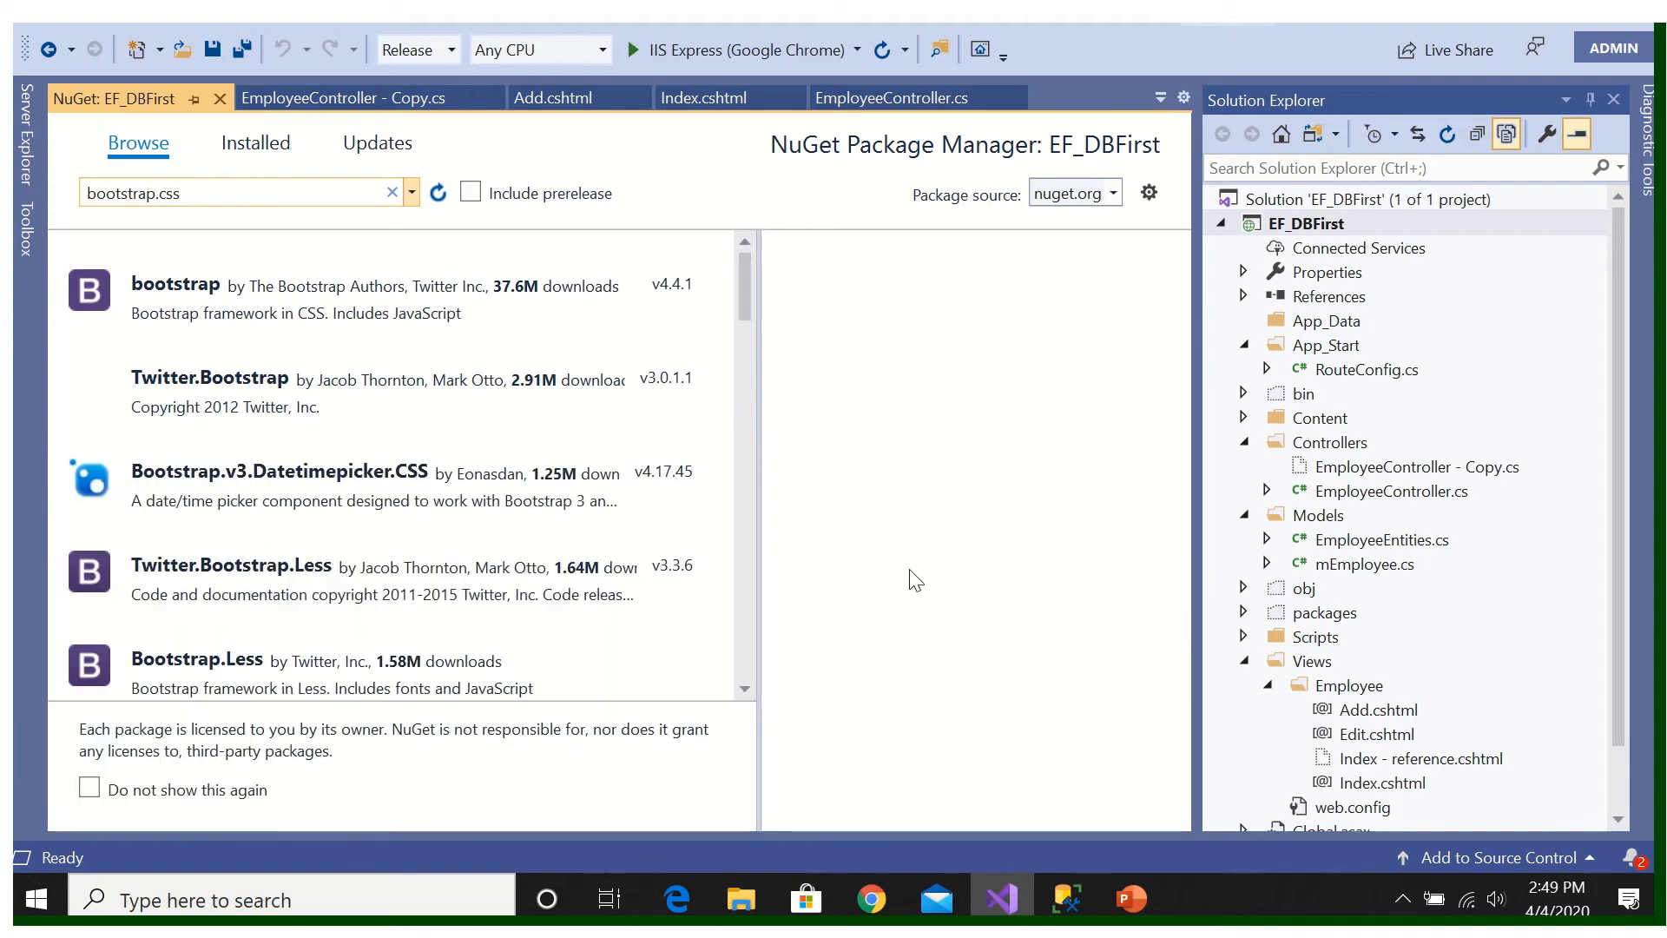
# Step: Compare the bootstrap and Twitter.Bootstrap packages, settling on bootstrap 4.4.1
pyautogui.click(319, 297)
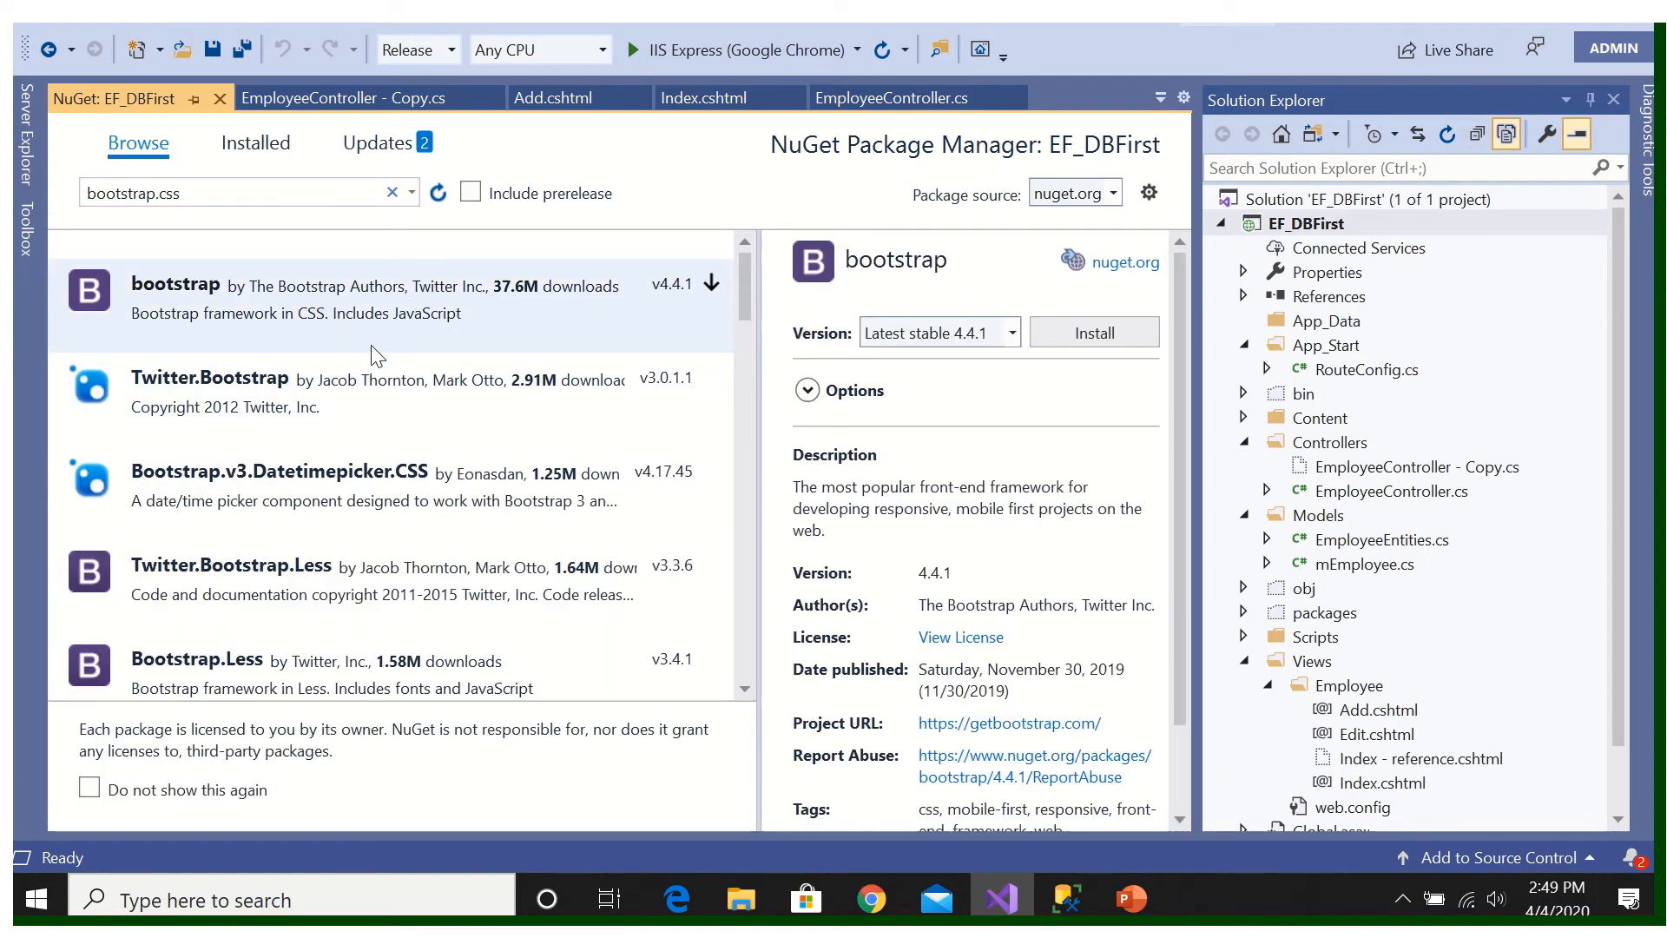
pyautogui.moveTo(342, 319)
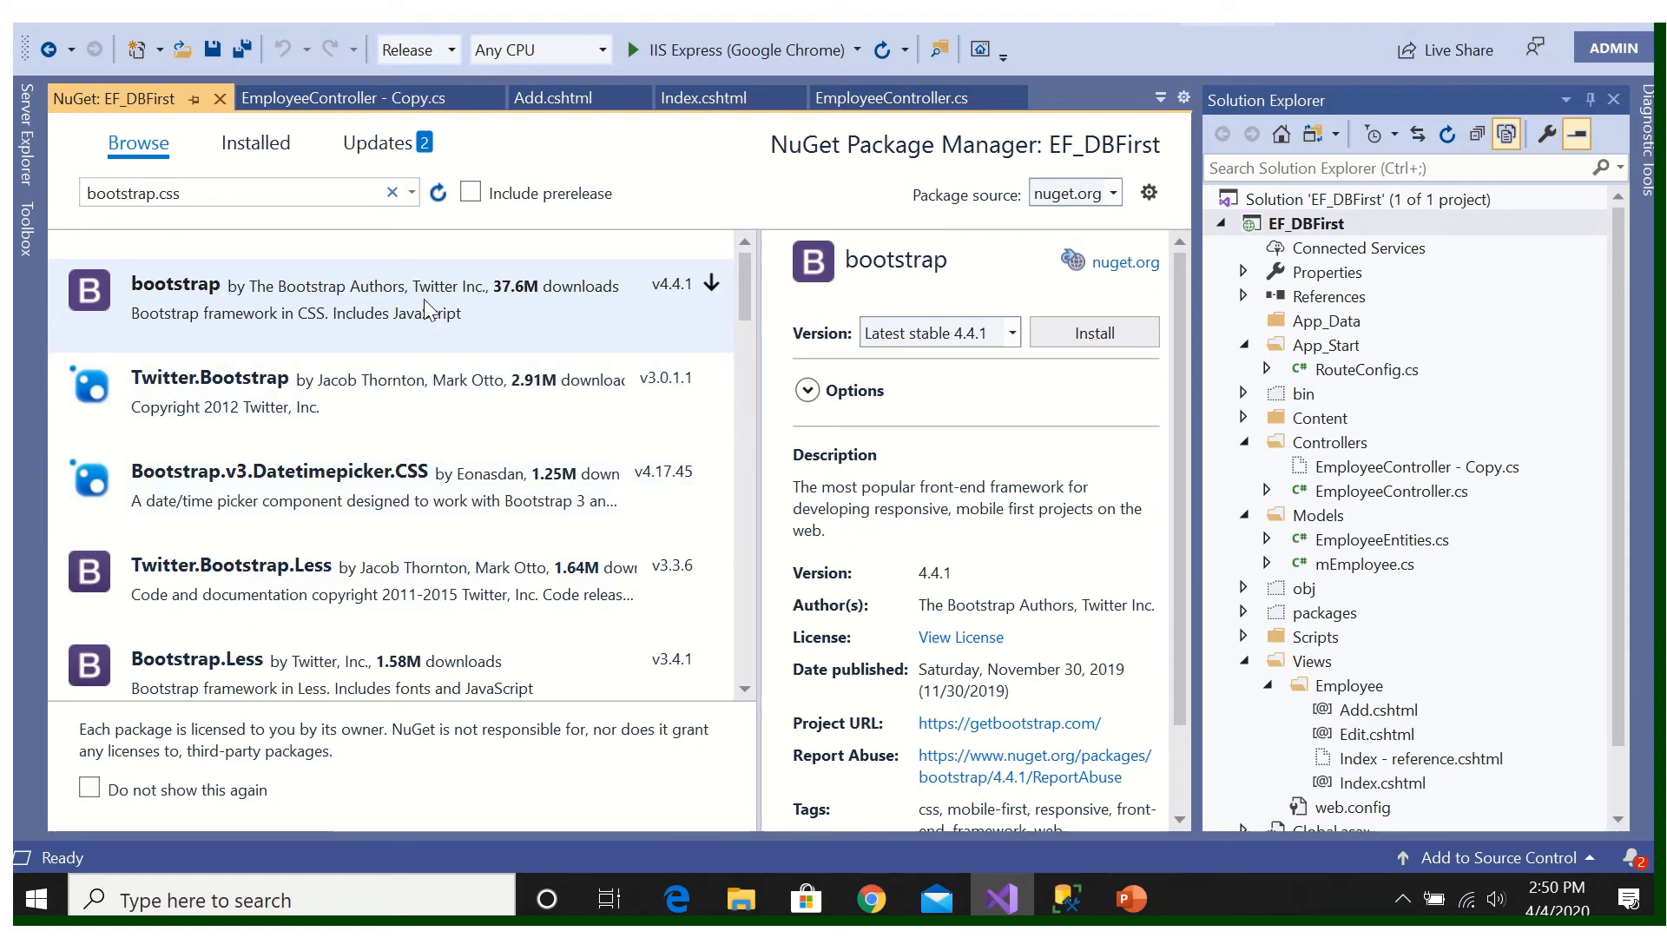
pyautogui.moveTo(301, 412)
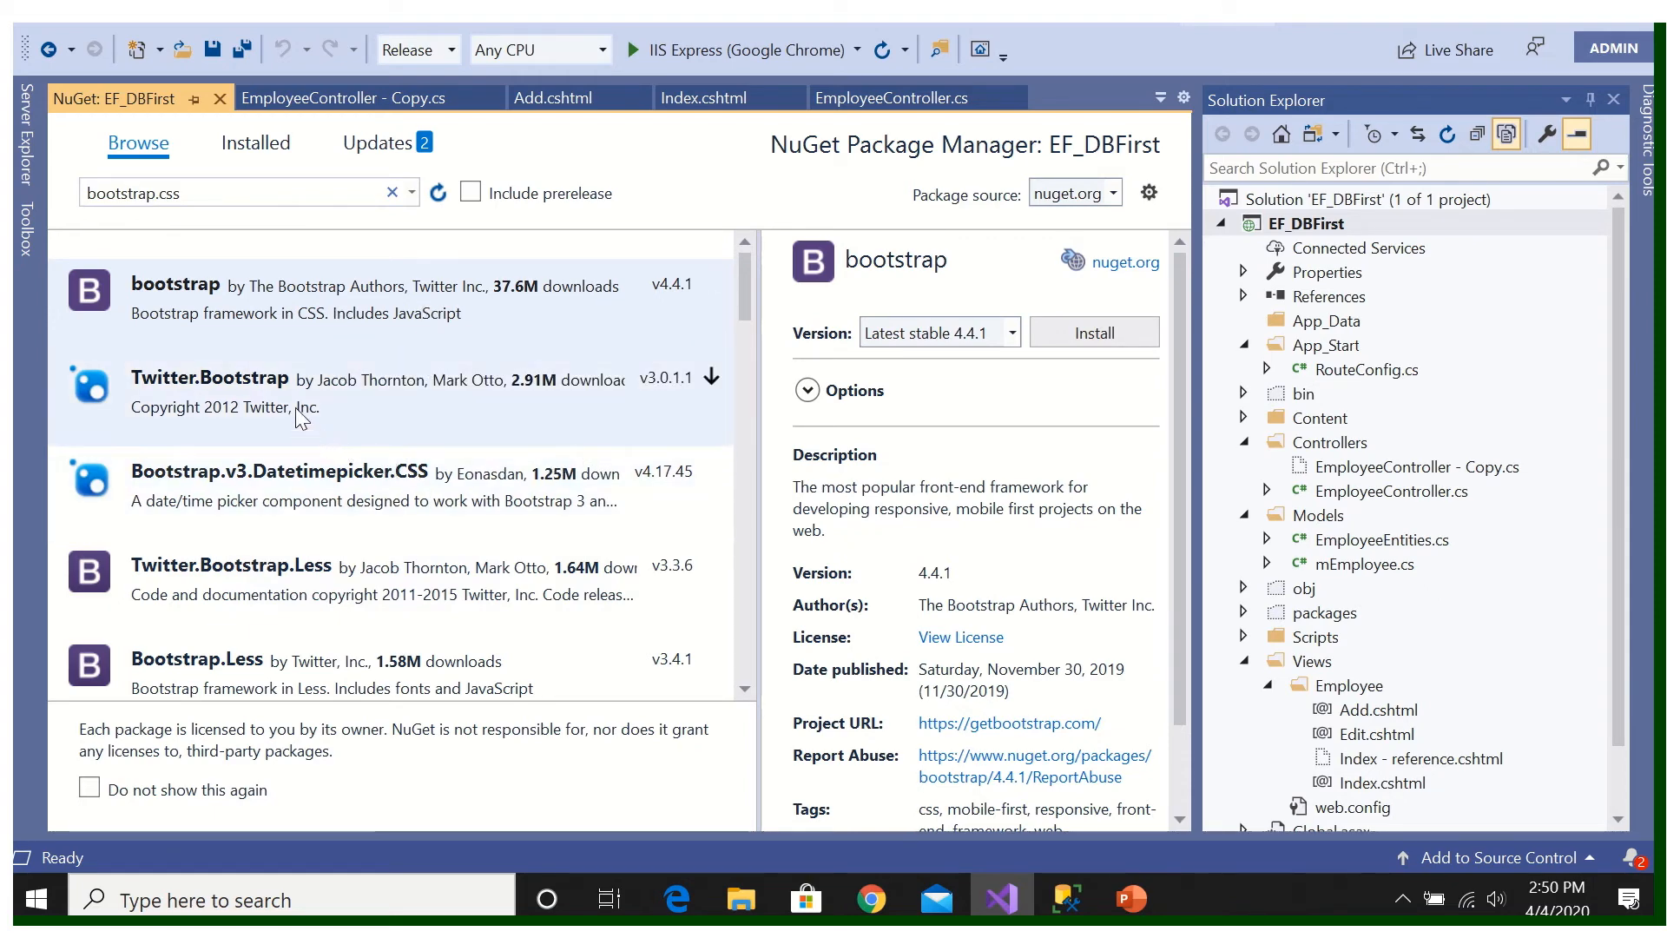
pyautogui.click(209, 378)
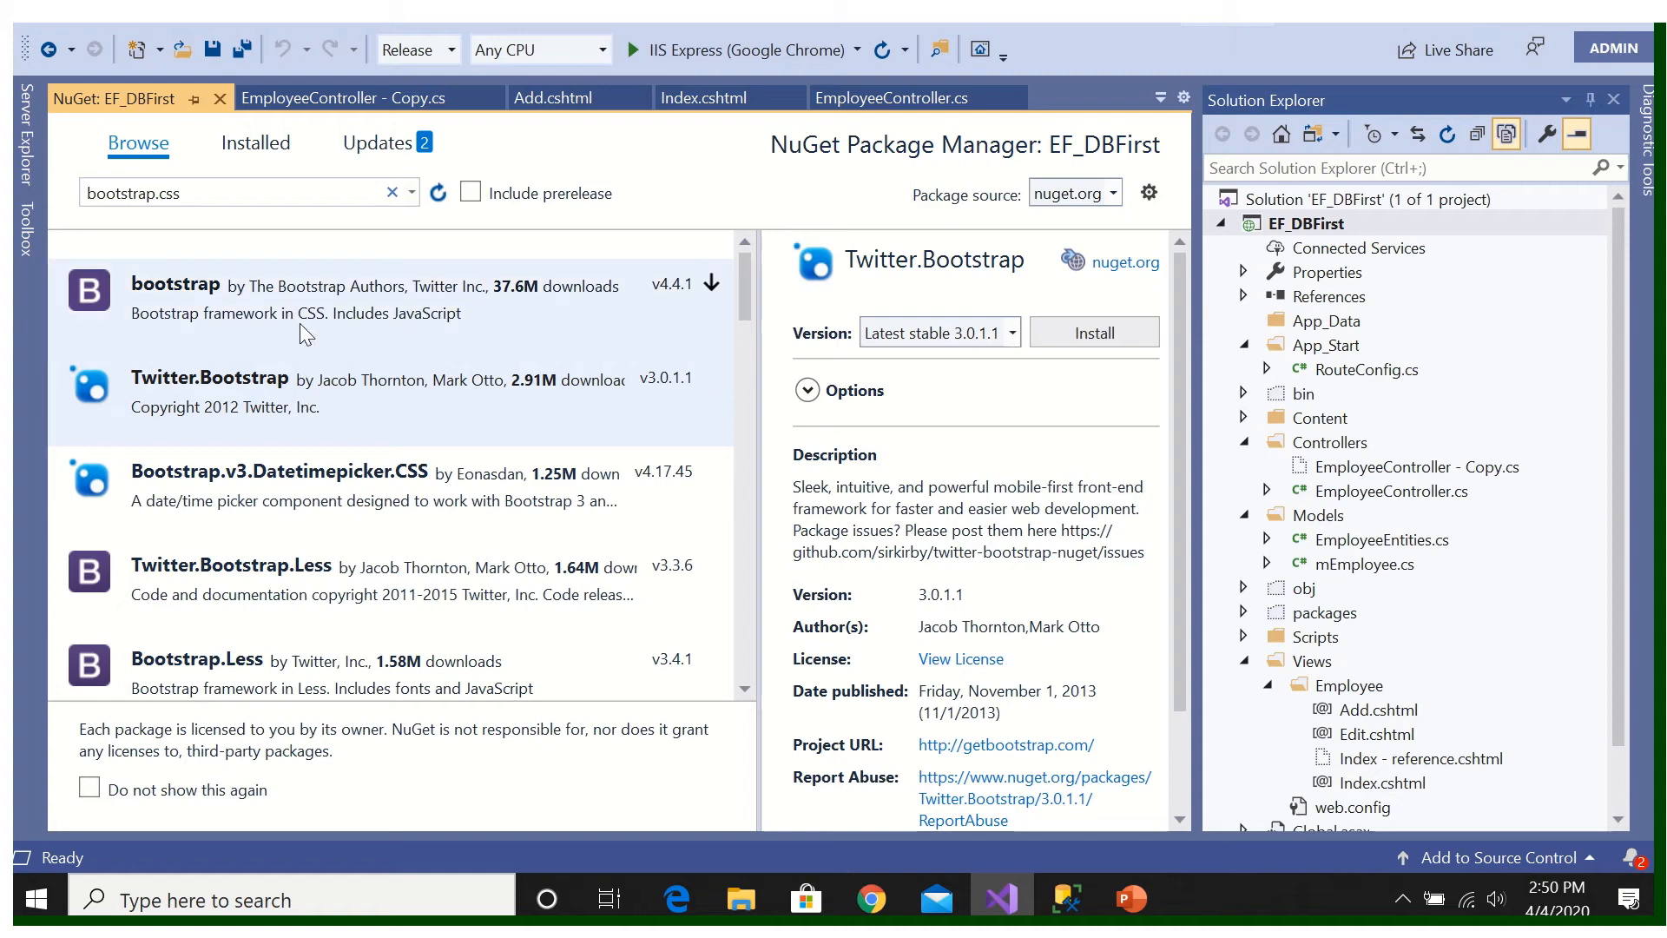
pyautogui.click(175, 284)
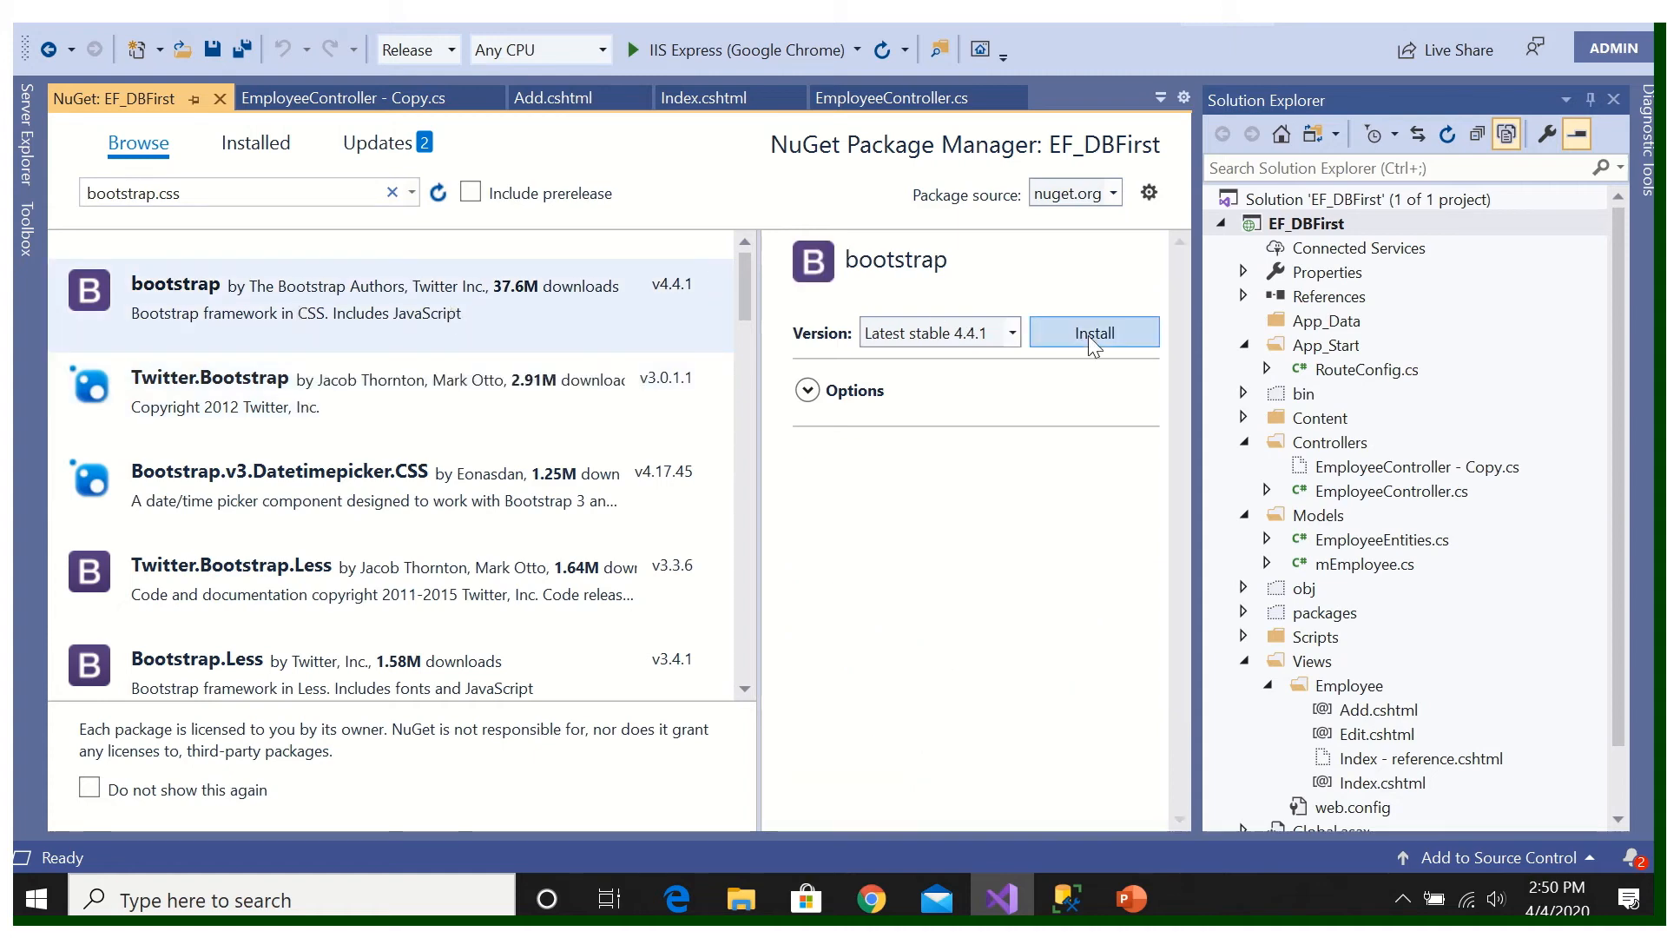
# Step: Install bootstrap 4.4.1, approve the preview changes, and close the Error List pane
pyautogui.click(1094, 331)
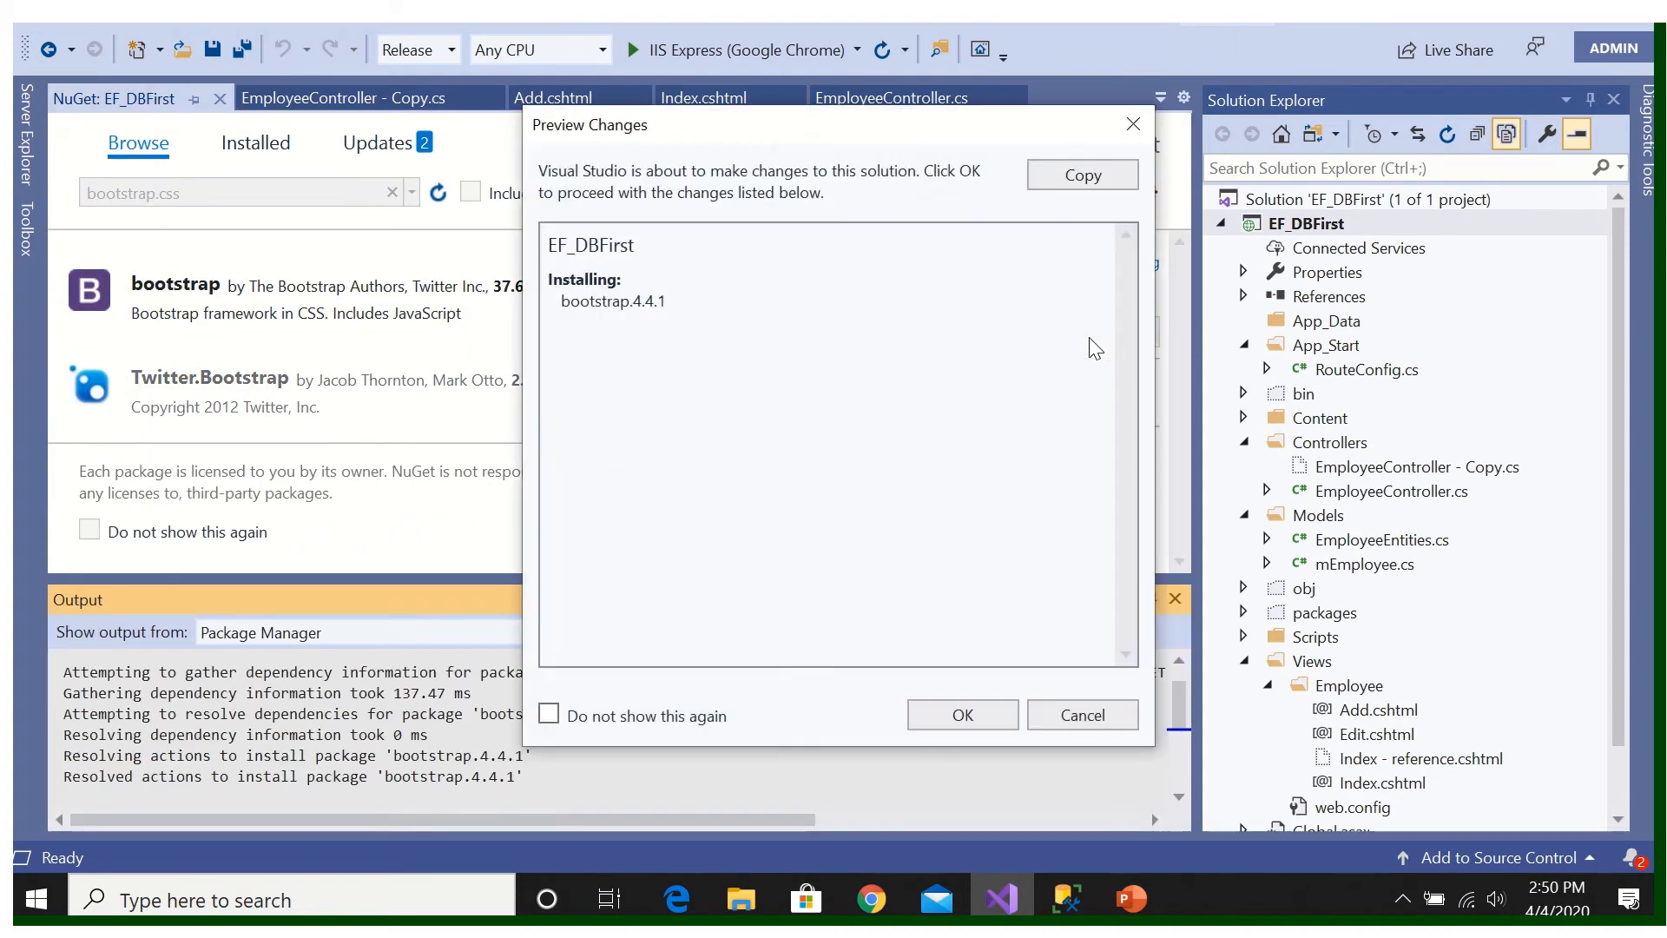
pyautogui.click(960, 714)
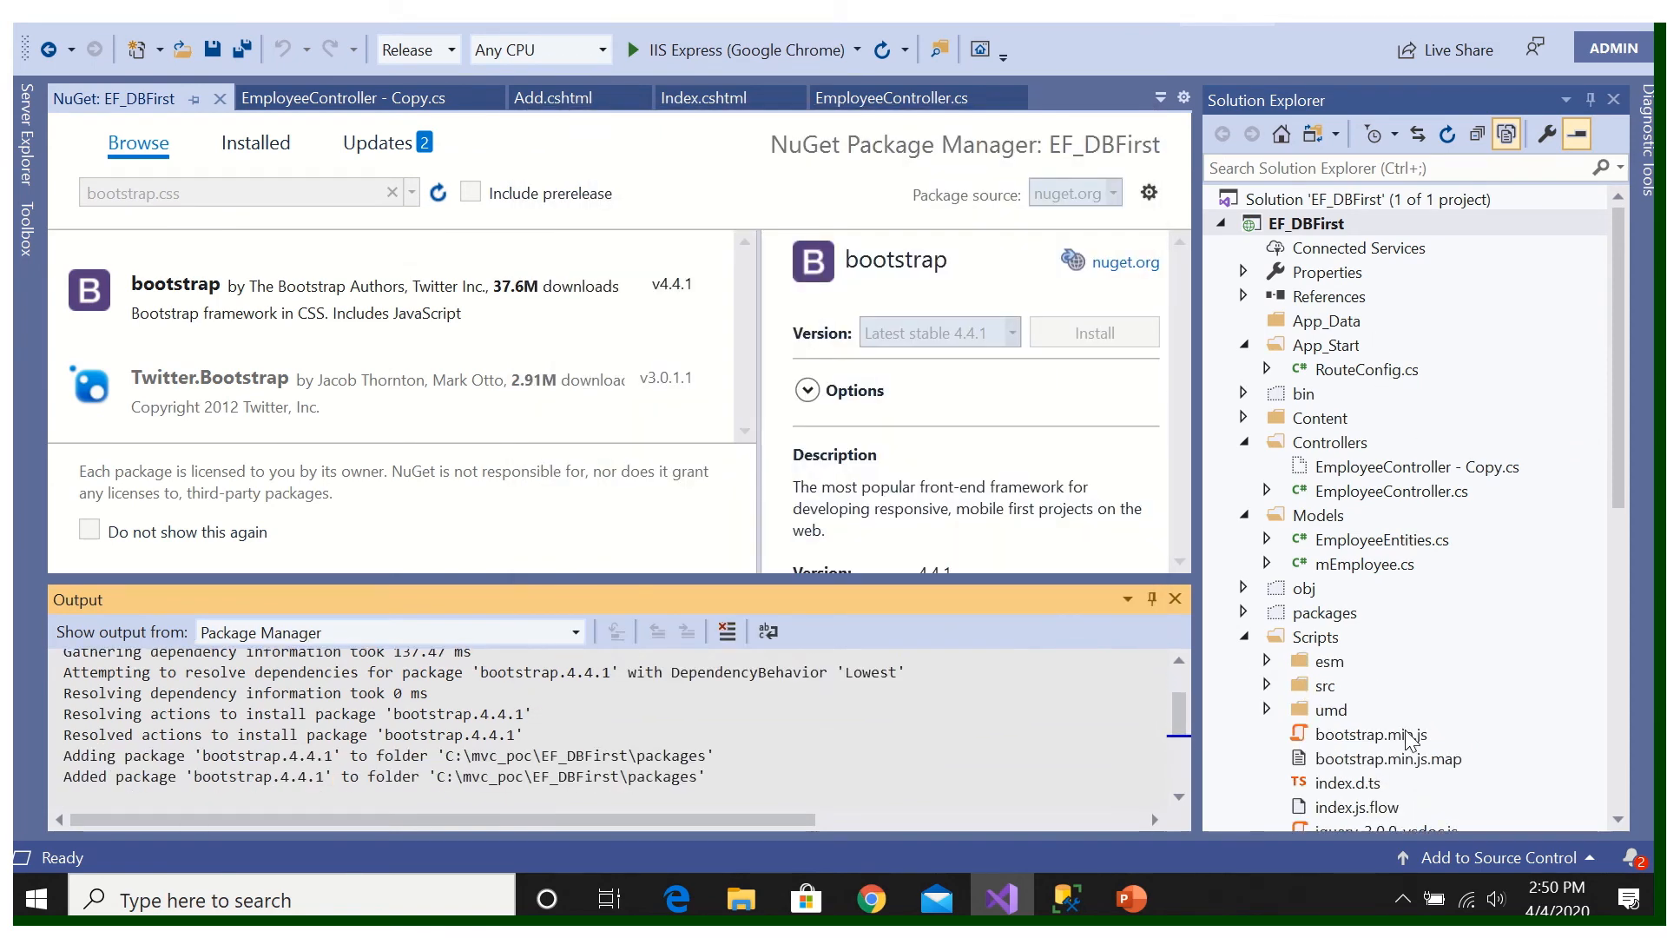
pyautogui.scroll(-3)
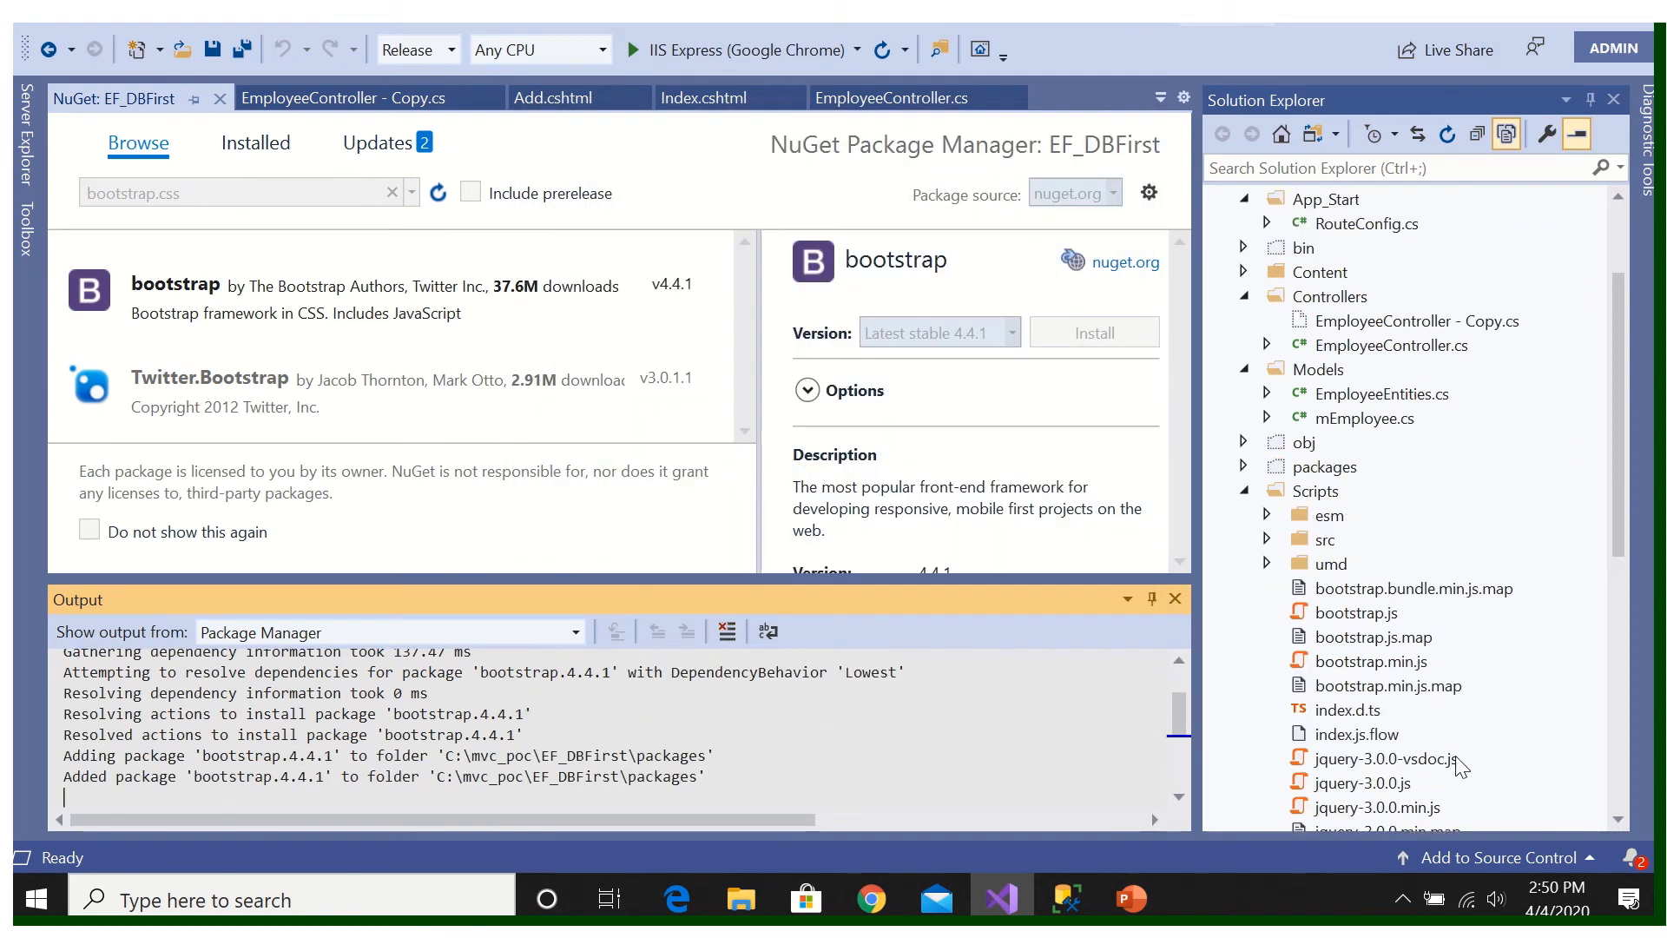
pyautogui.scroll(3)
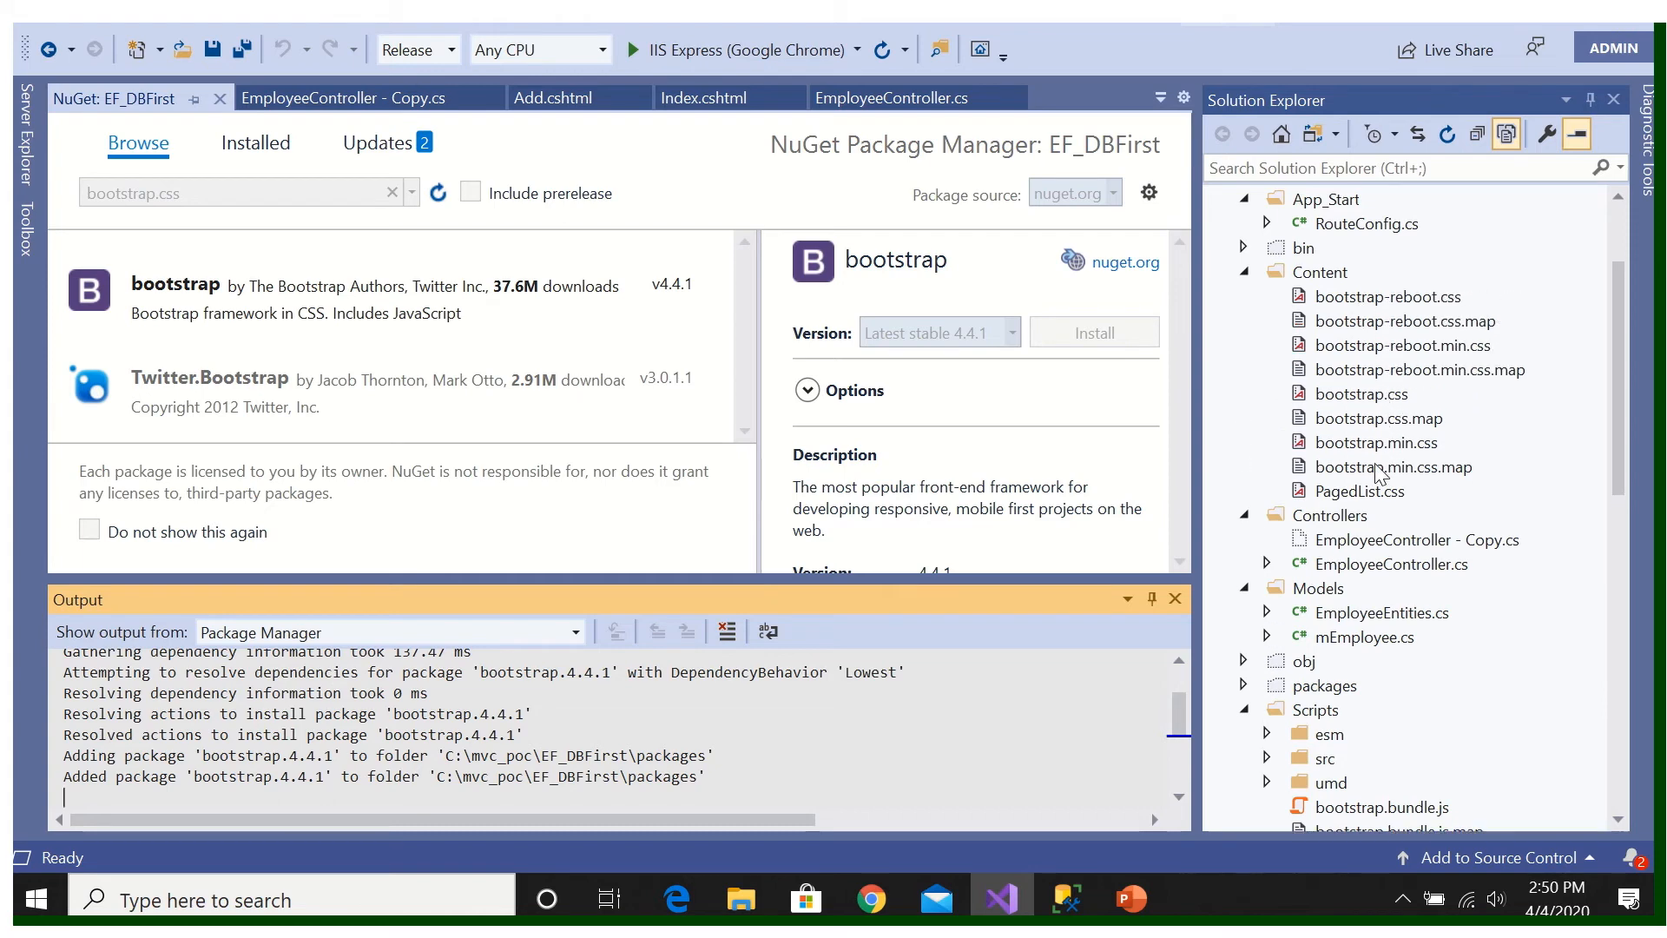
pyautogui.scroll(3)
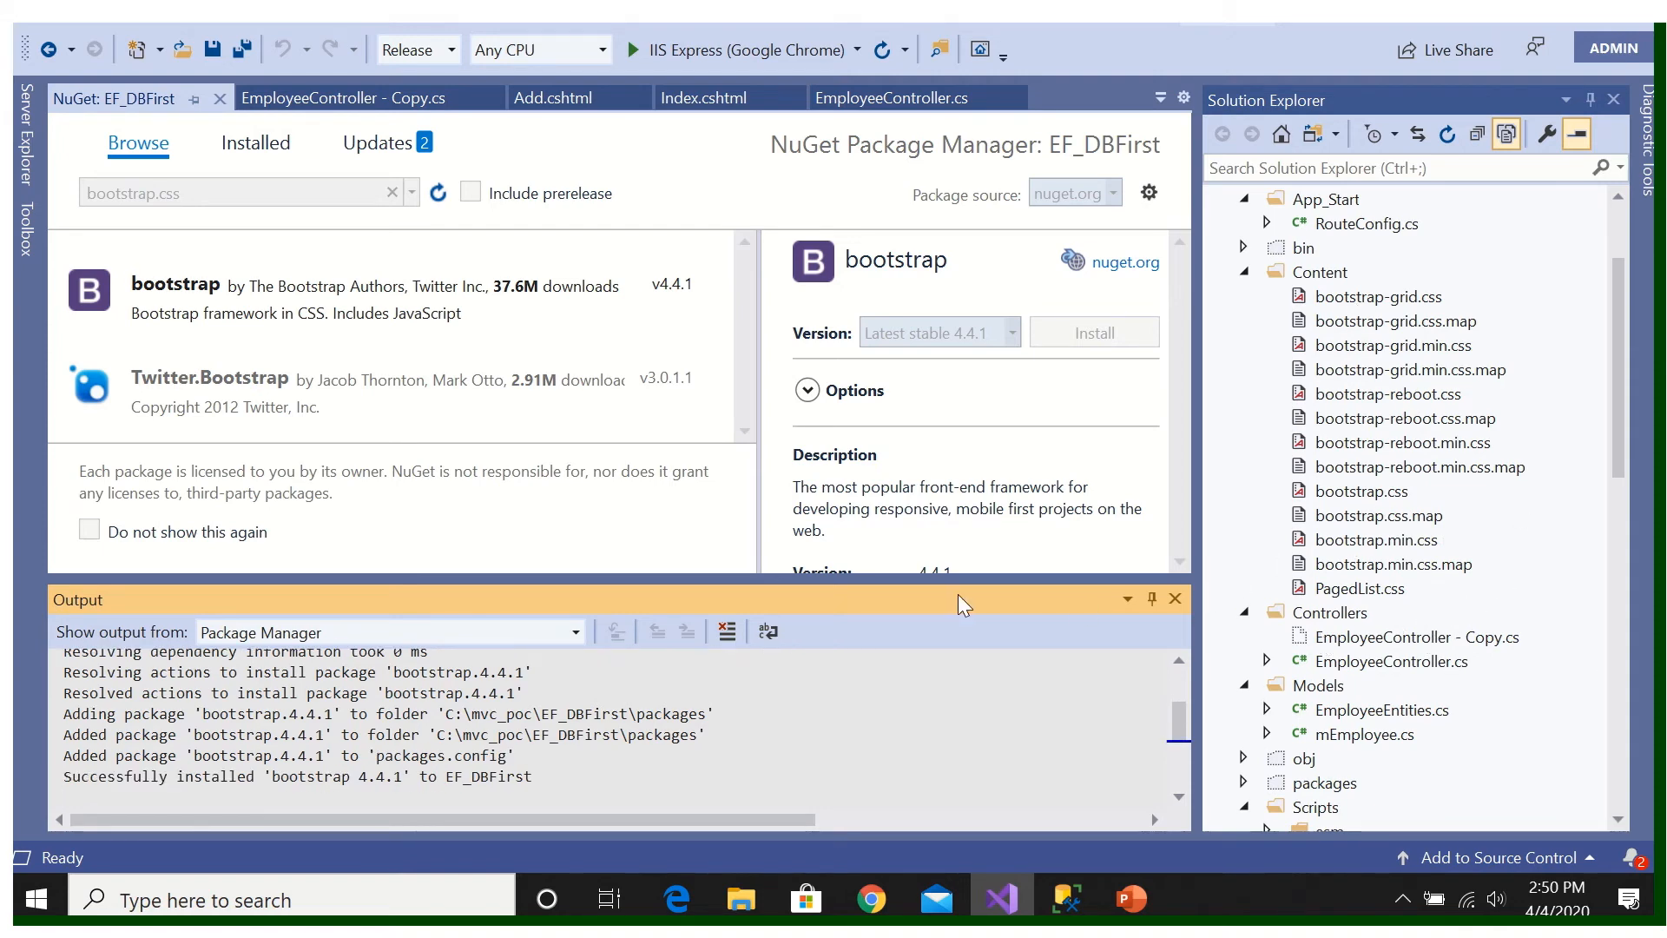
pyautogui.moveTo(929, 721)
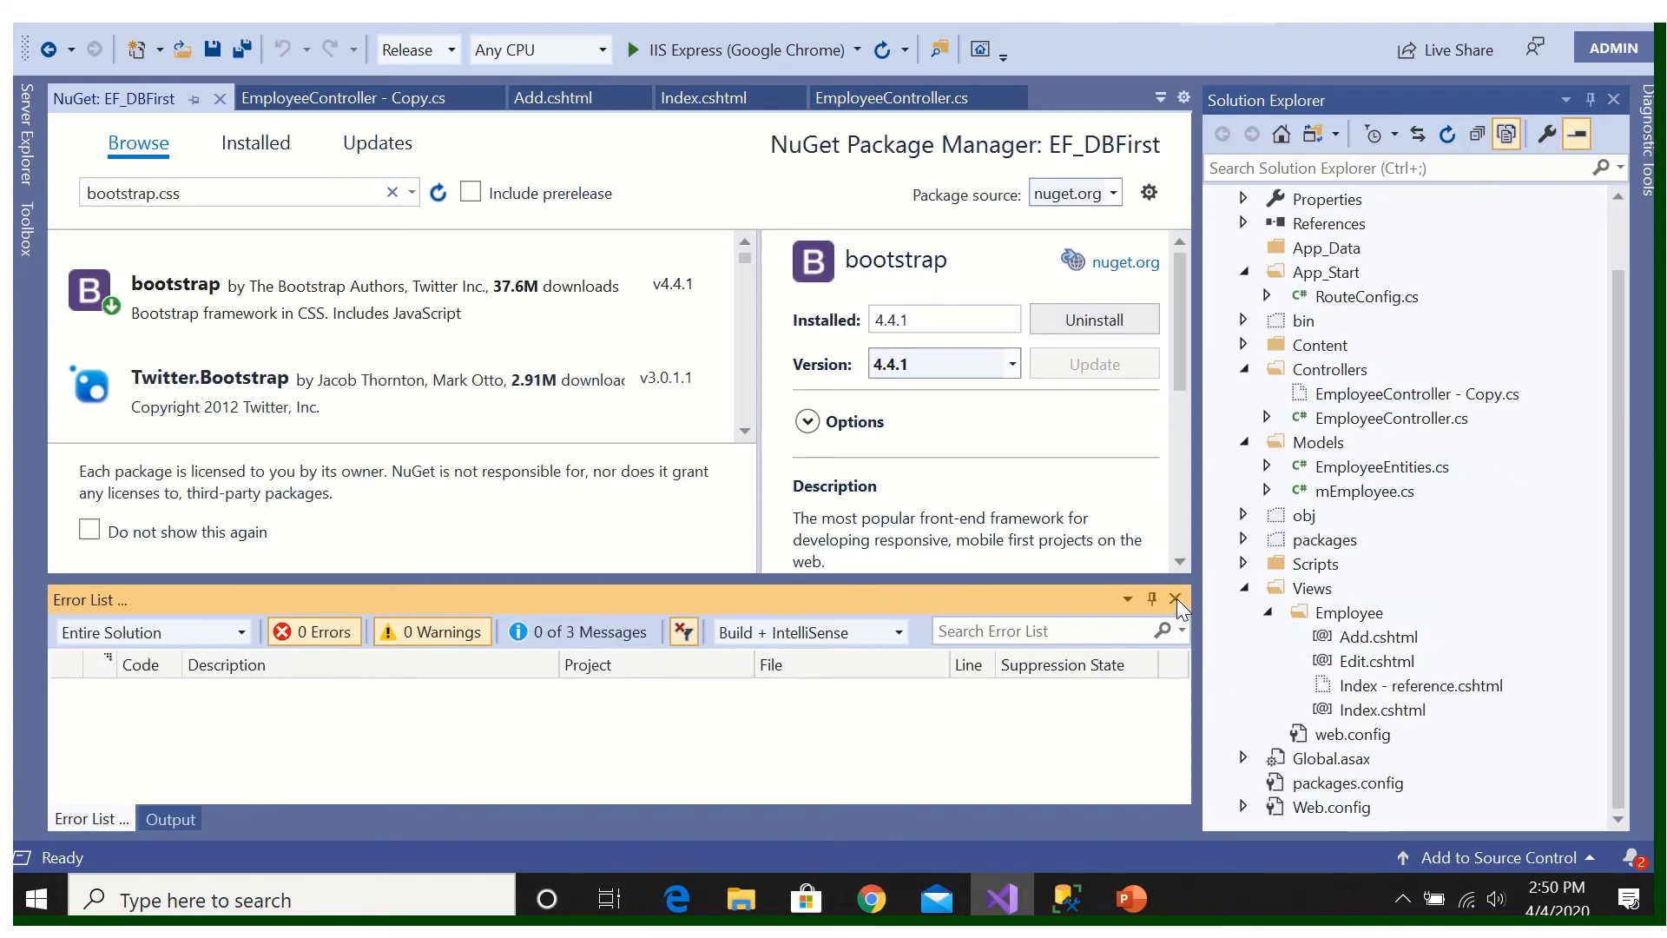
pyautogui.click(1175, 598)
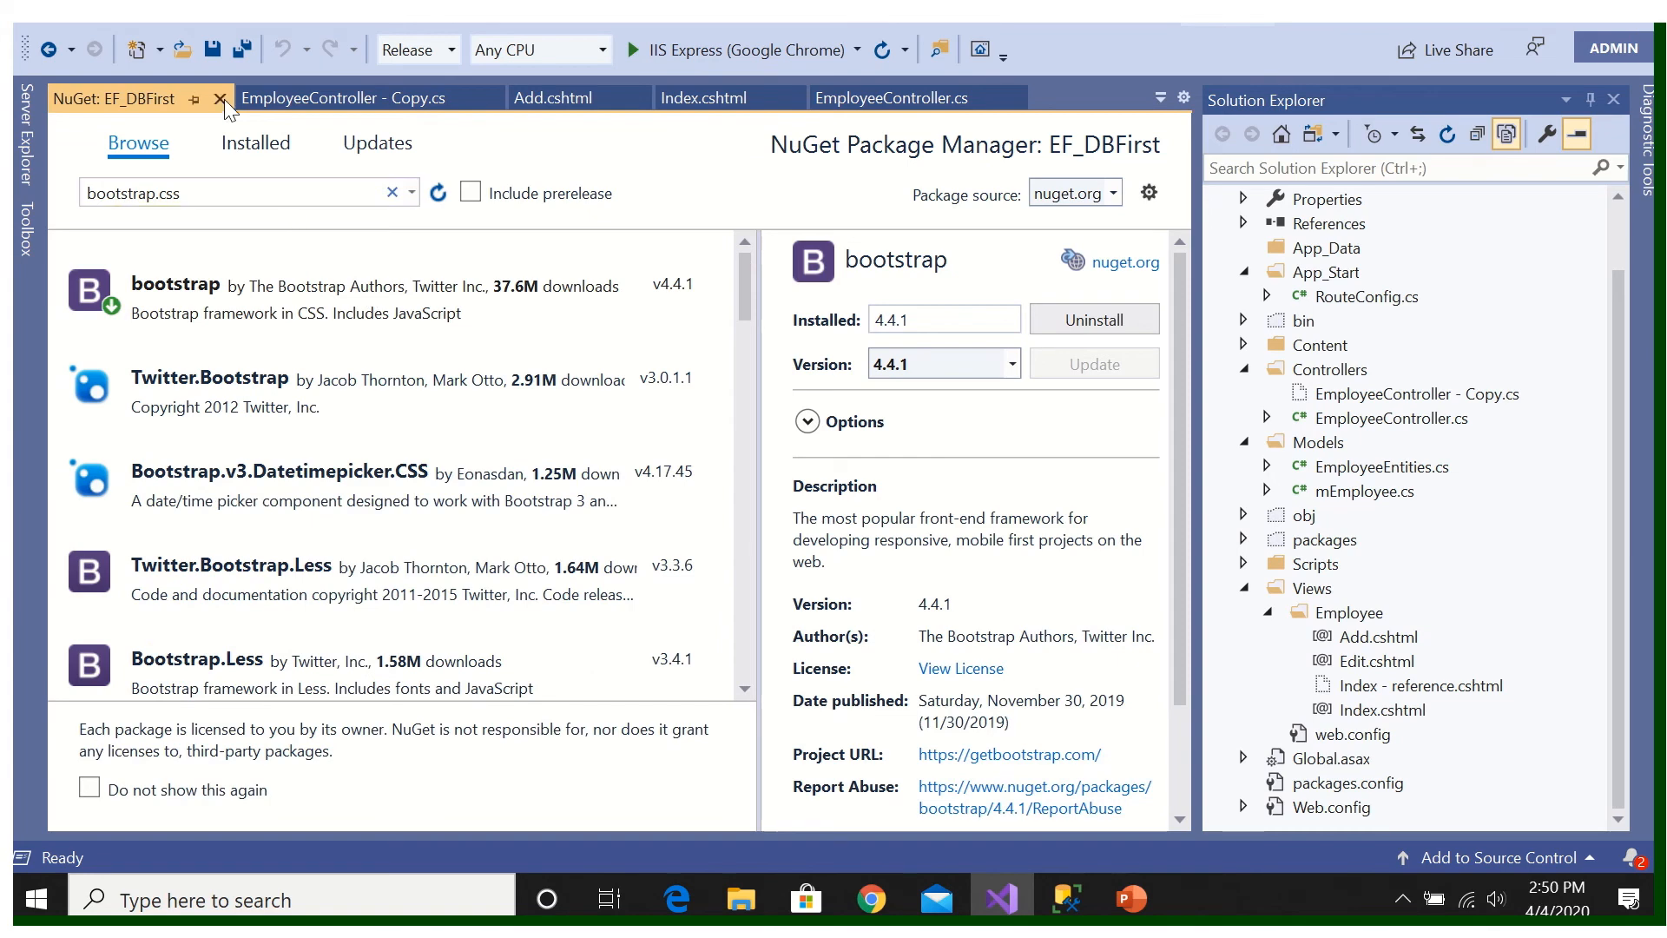
# Step: Add bootstrap.min.css and PagedList.css links above Index.cshtml's container div, then save
pyautogui.click(219, 98)
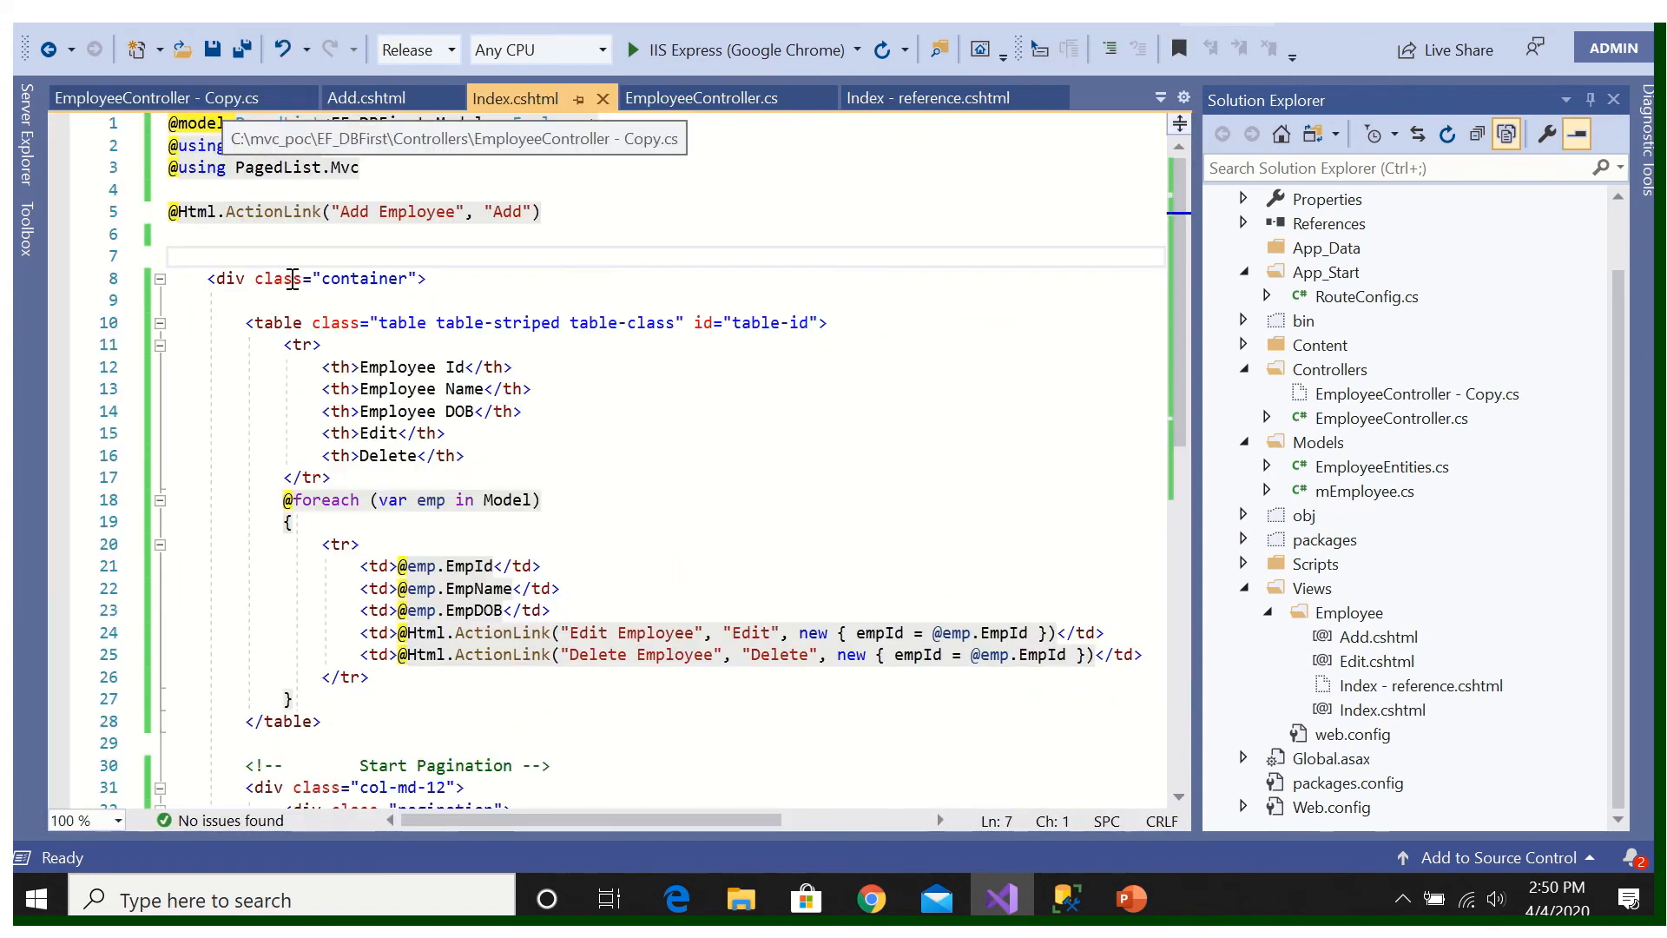
pyautogui.click(477, 234)
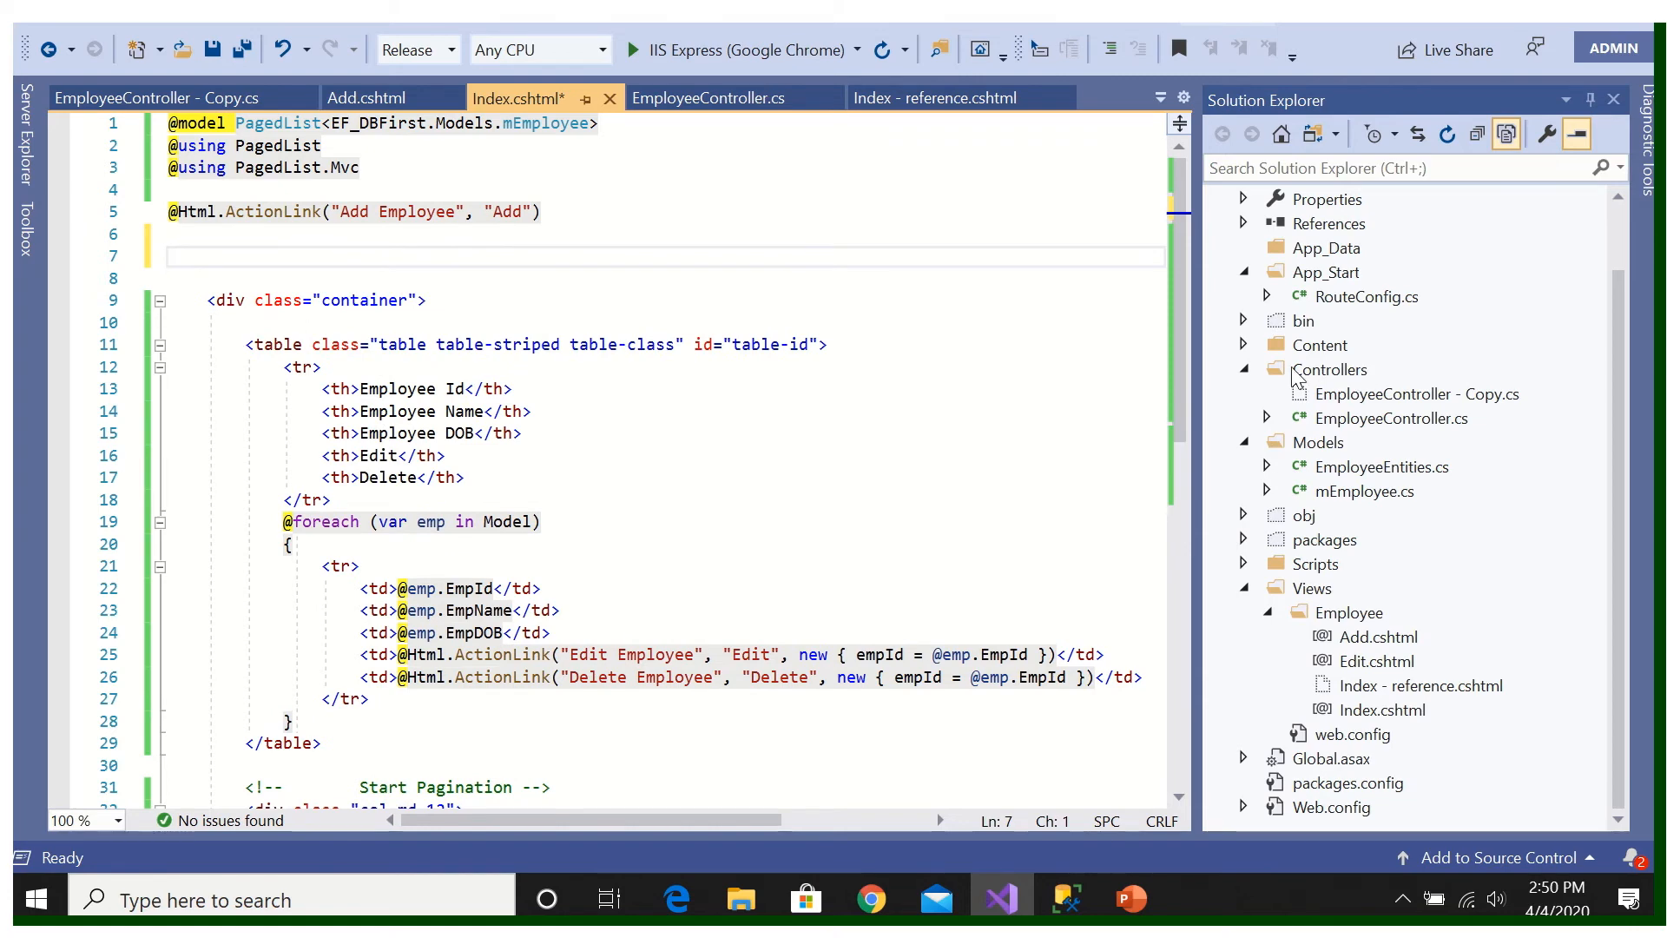
pyautogui.click(1242, 345)
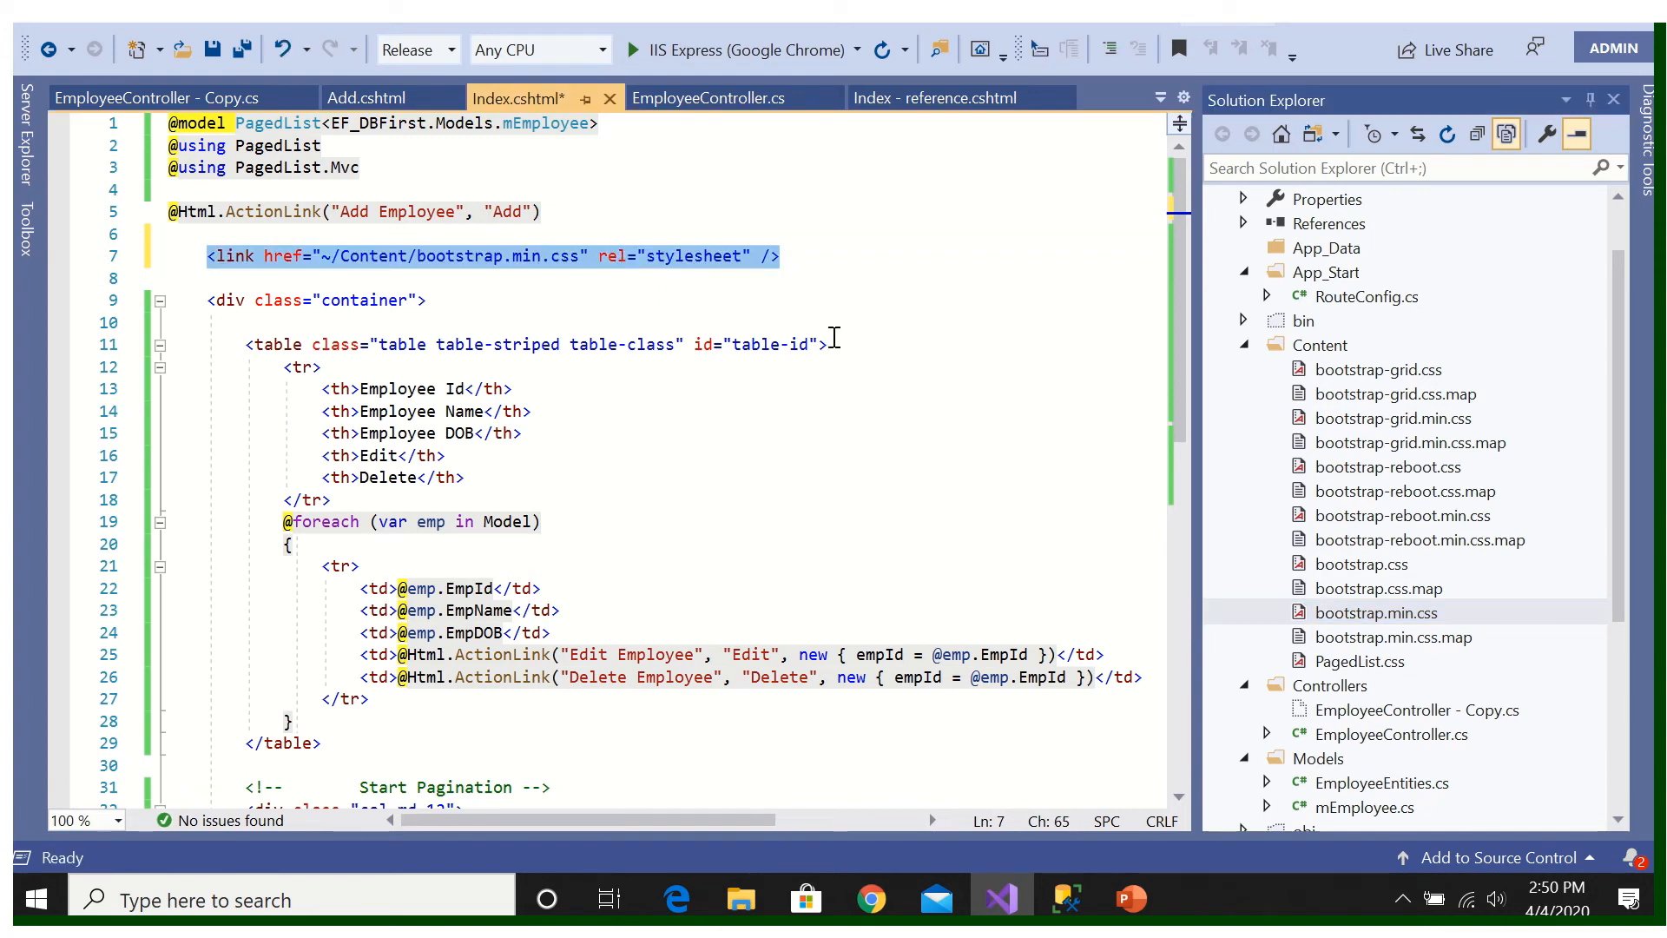
pyautogui.moveTo(917, 320)
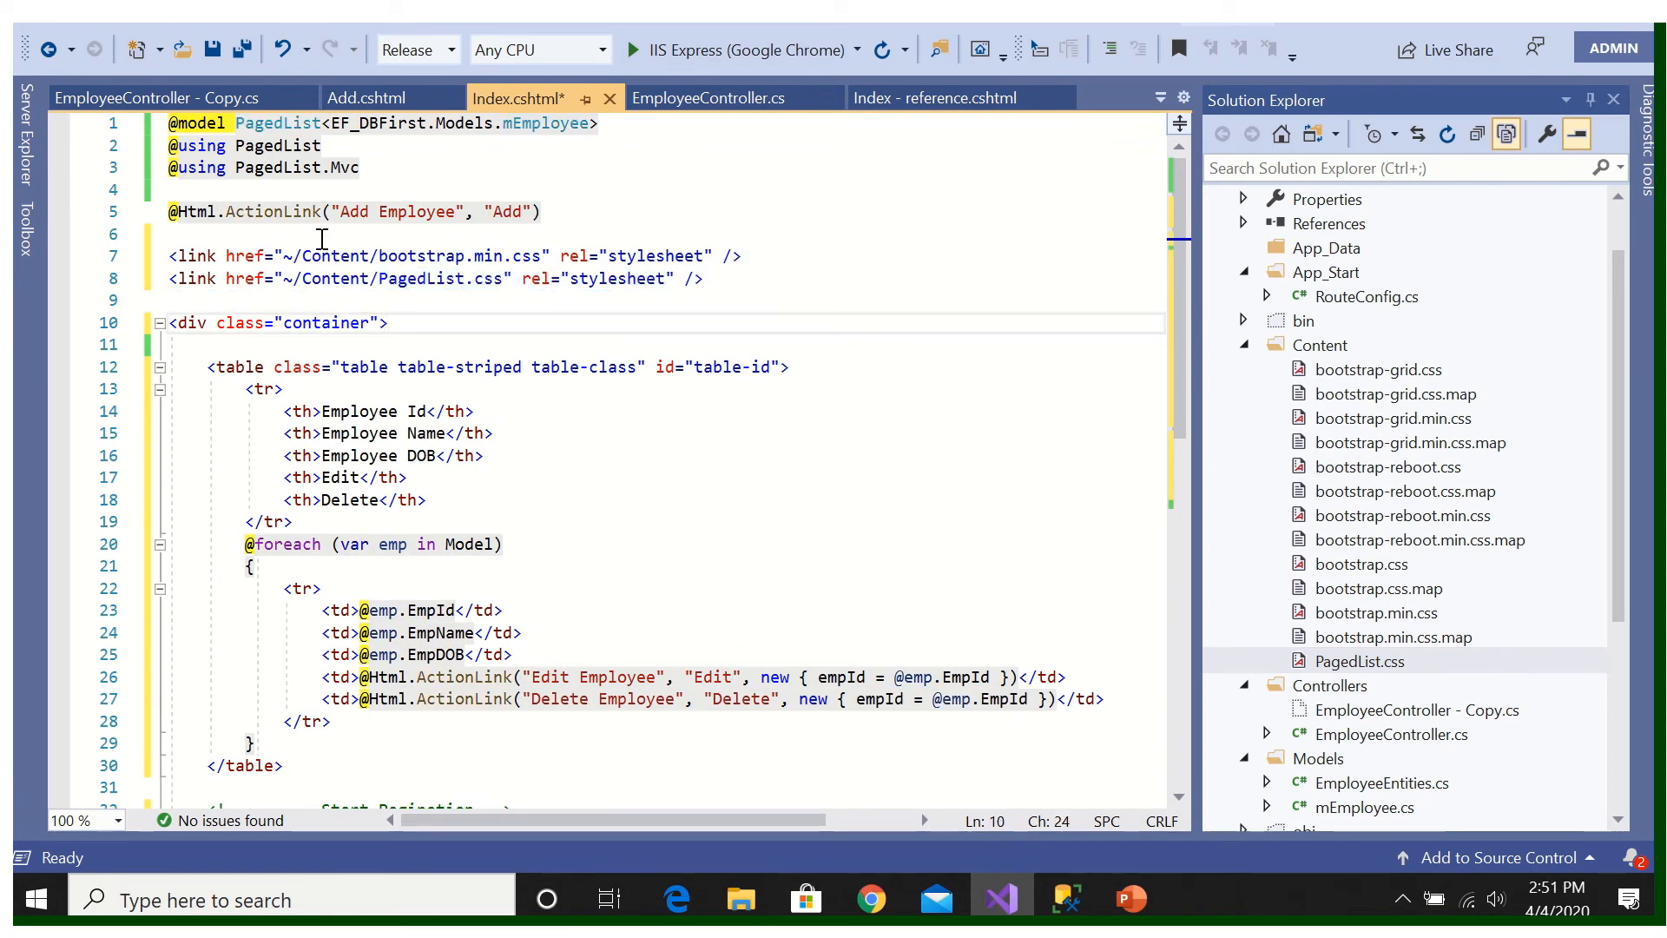
pyautogui.press('ctrl+s')
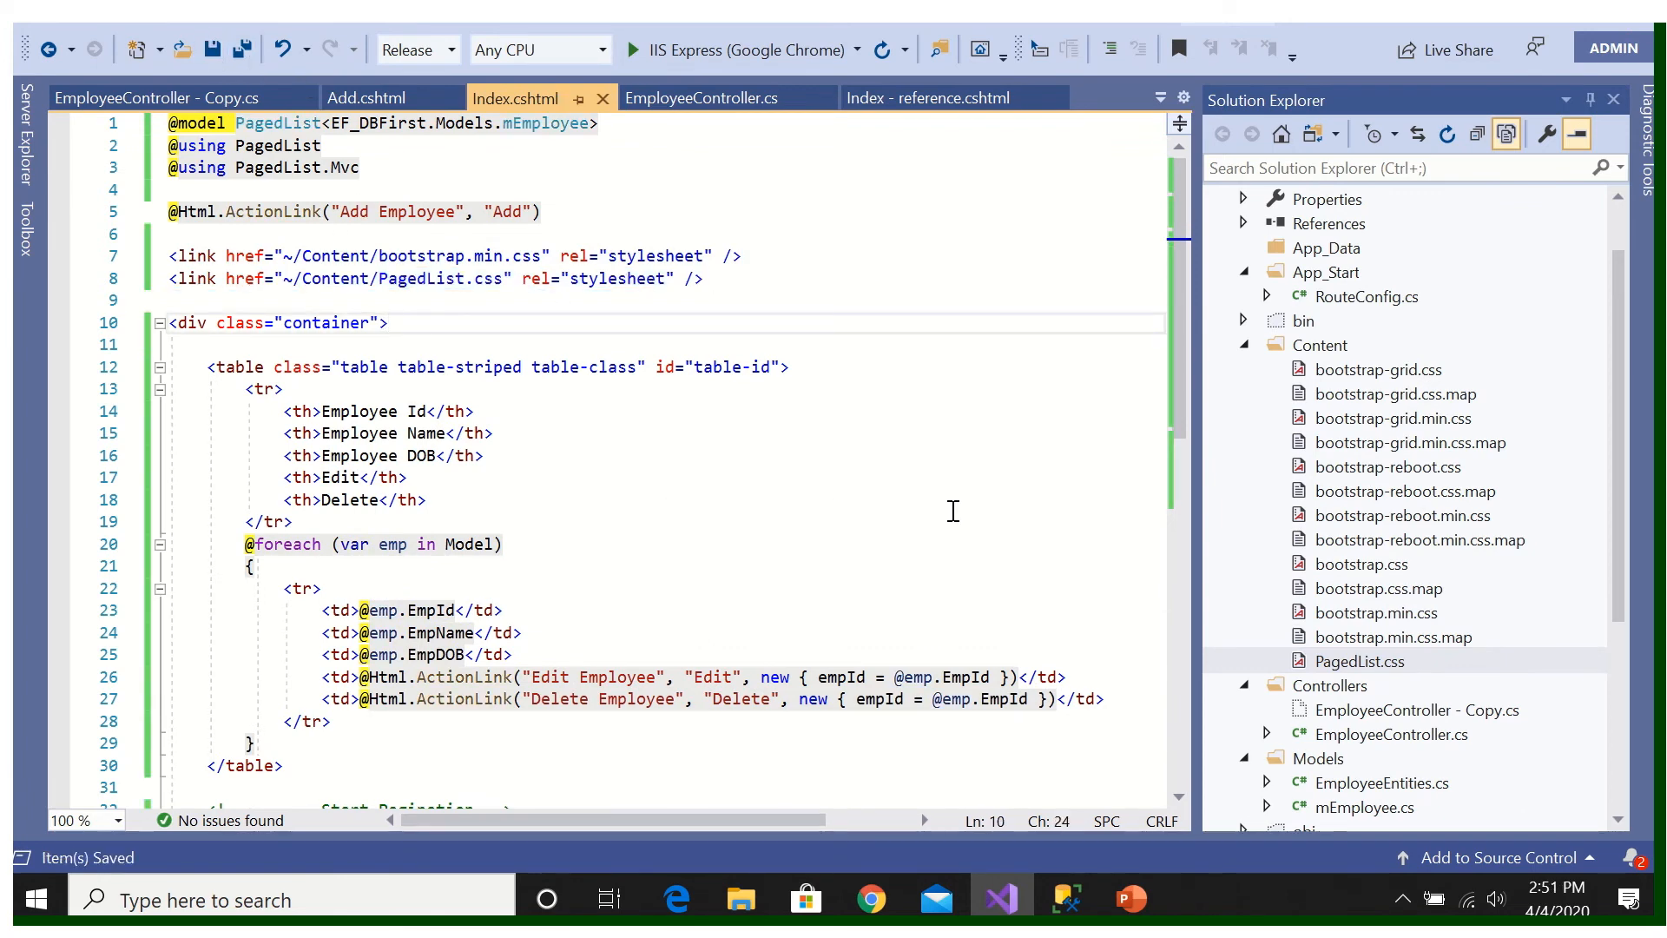
pyautogui.moveTo(1369, 645)
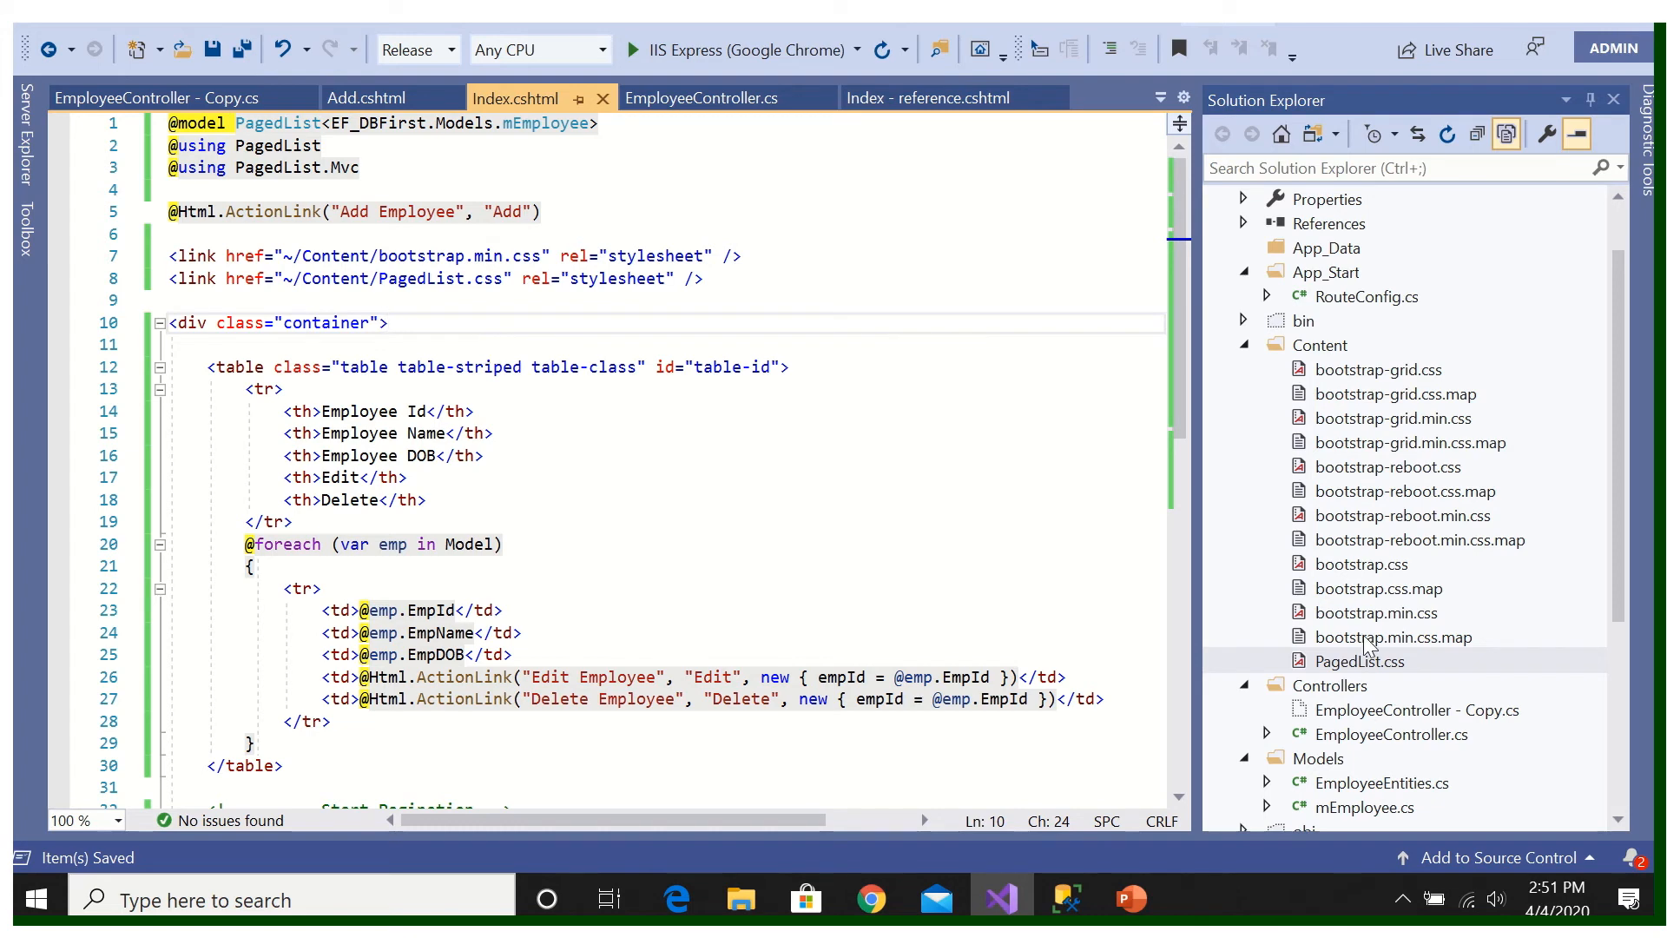
pyautogui.moveTo(1374, 677)
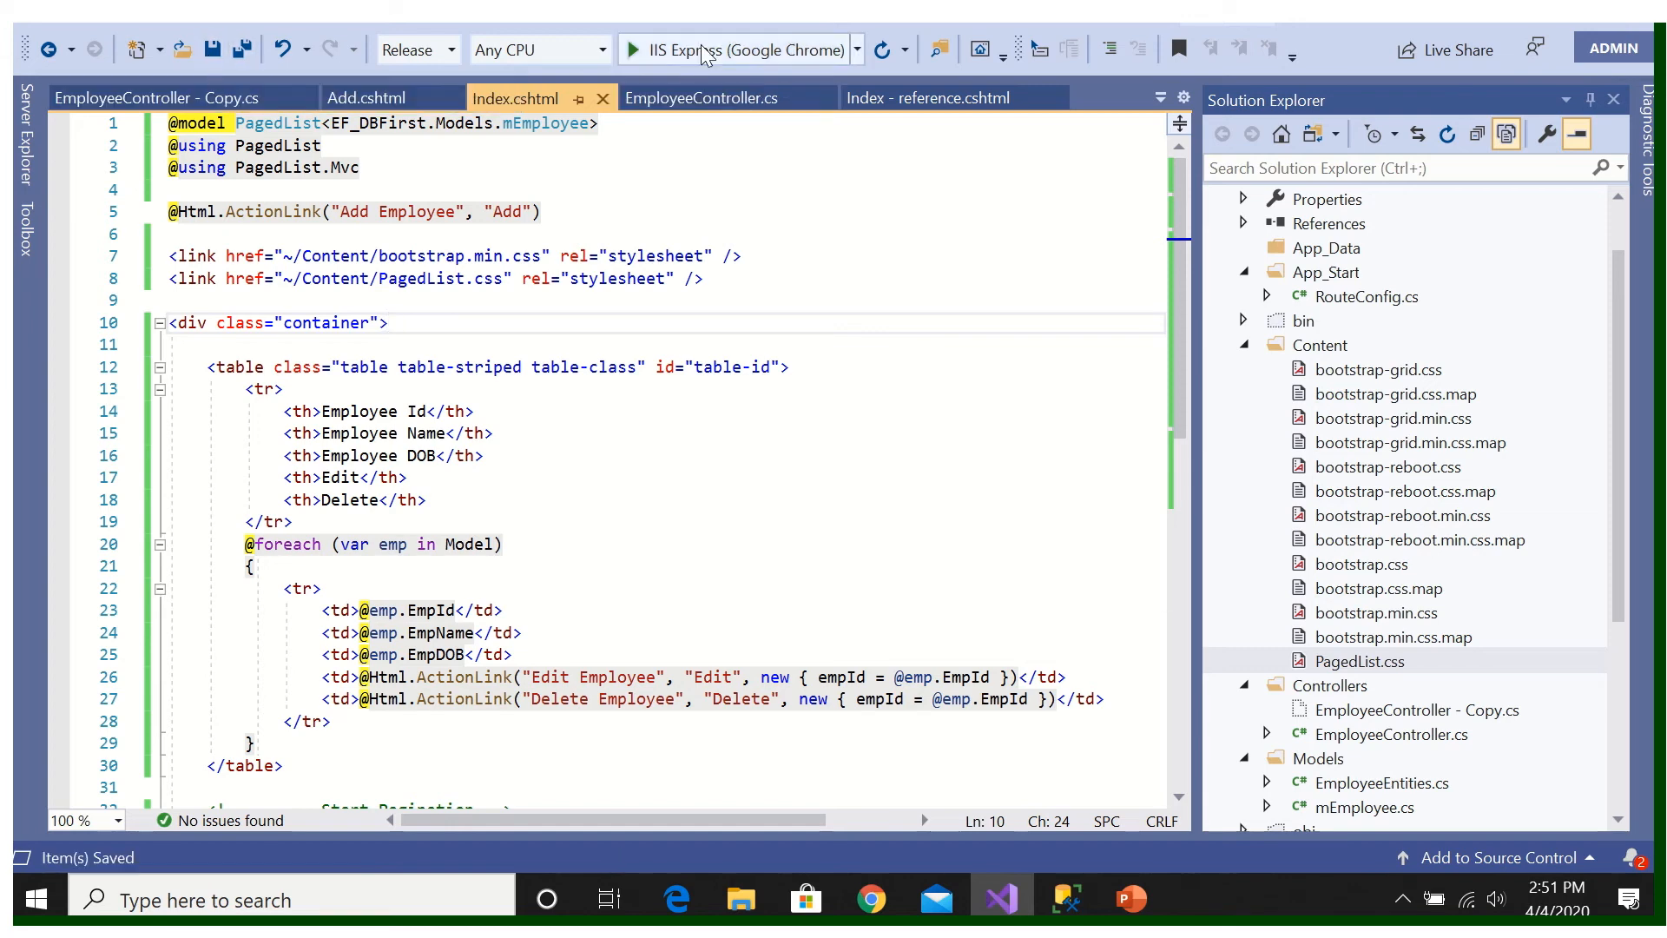
# Step: Run the web app in Chrome, then return briefly to Visual Studio
pyautogui.click(631, 49)
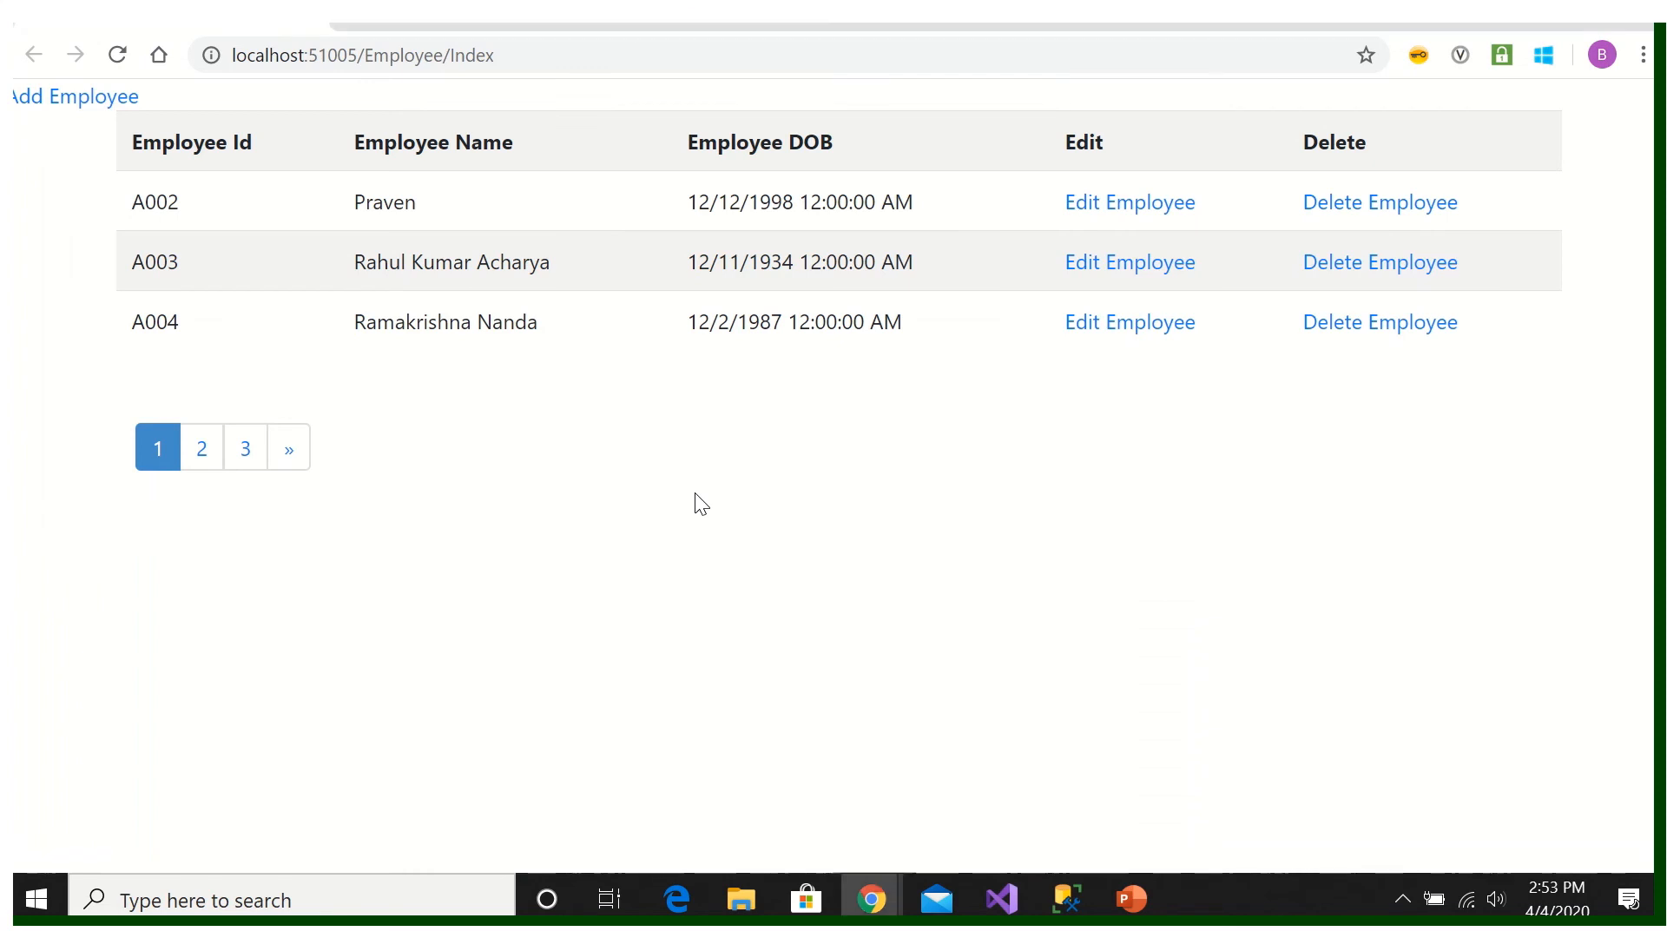
pyautogui.moveTo(652, 501)
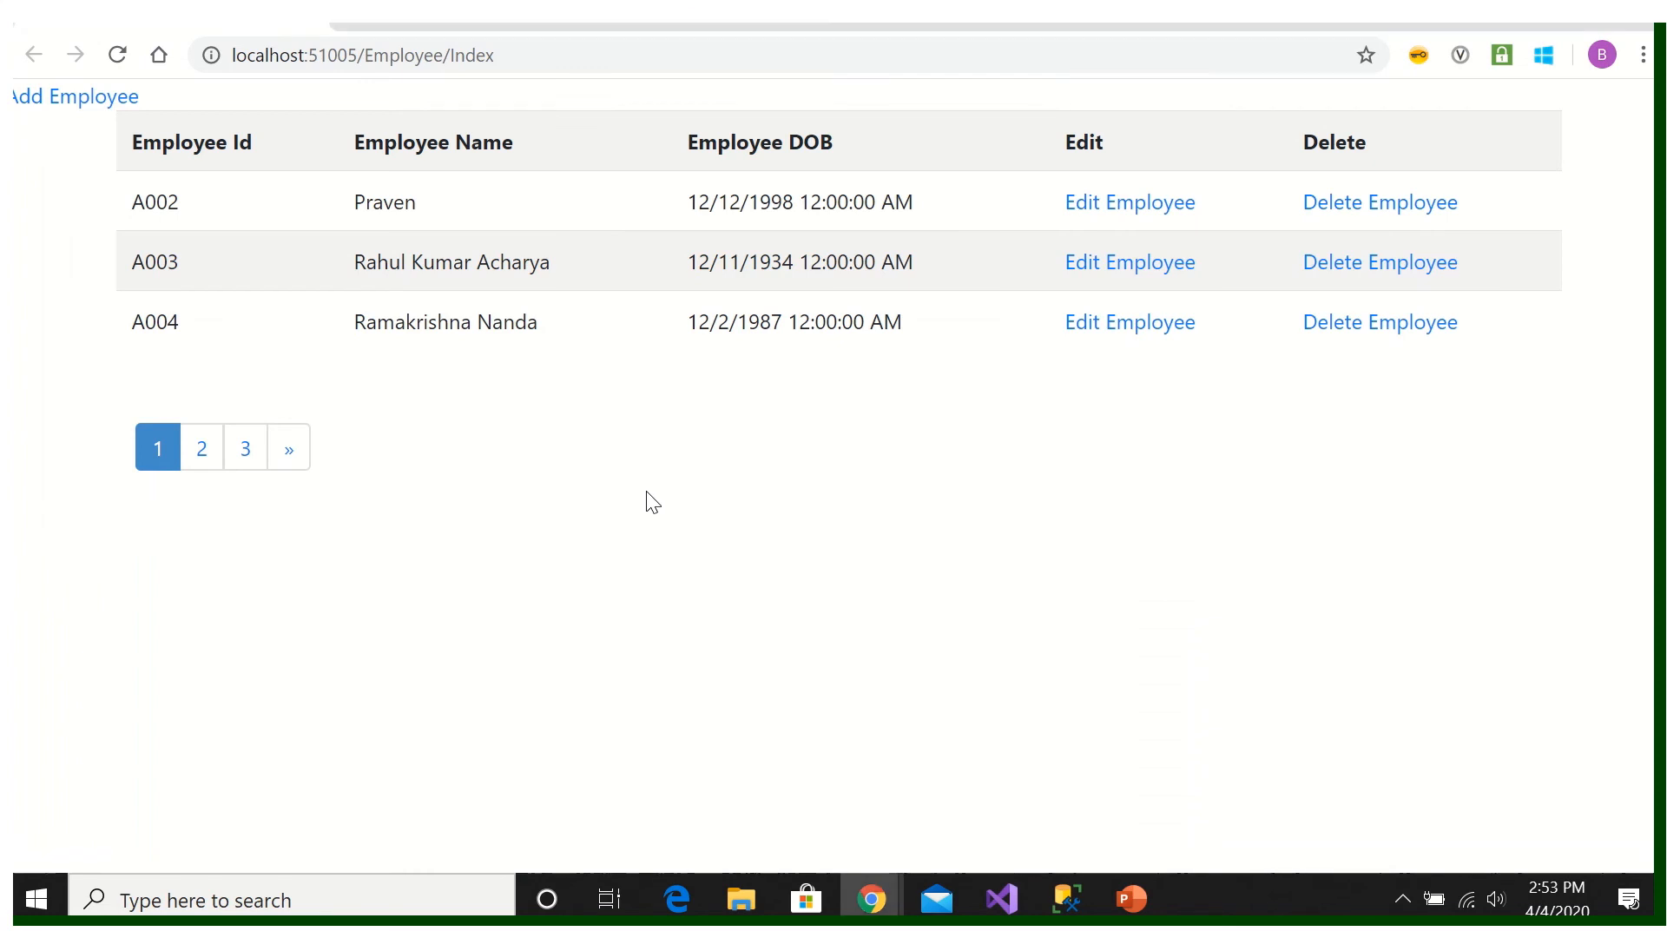
pyautogui.moveTo(723, 369)
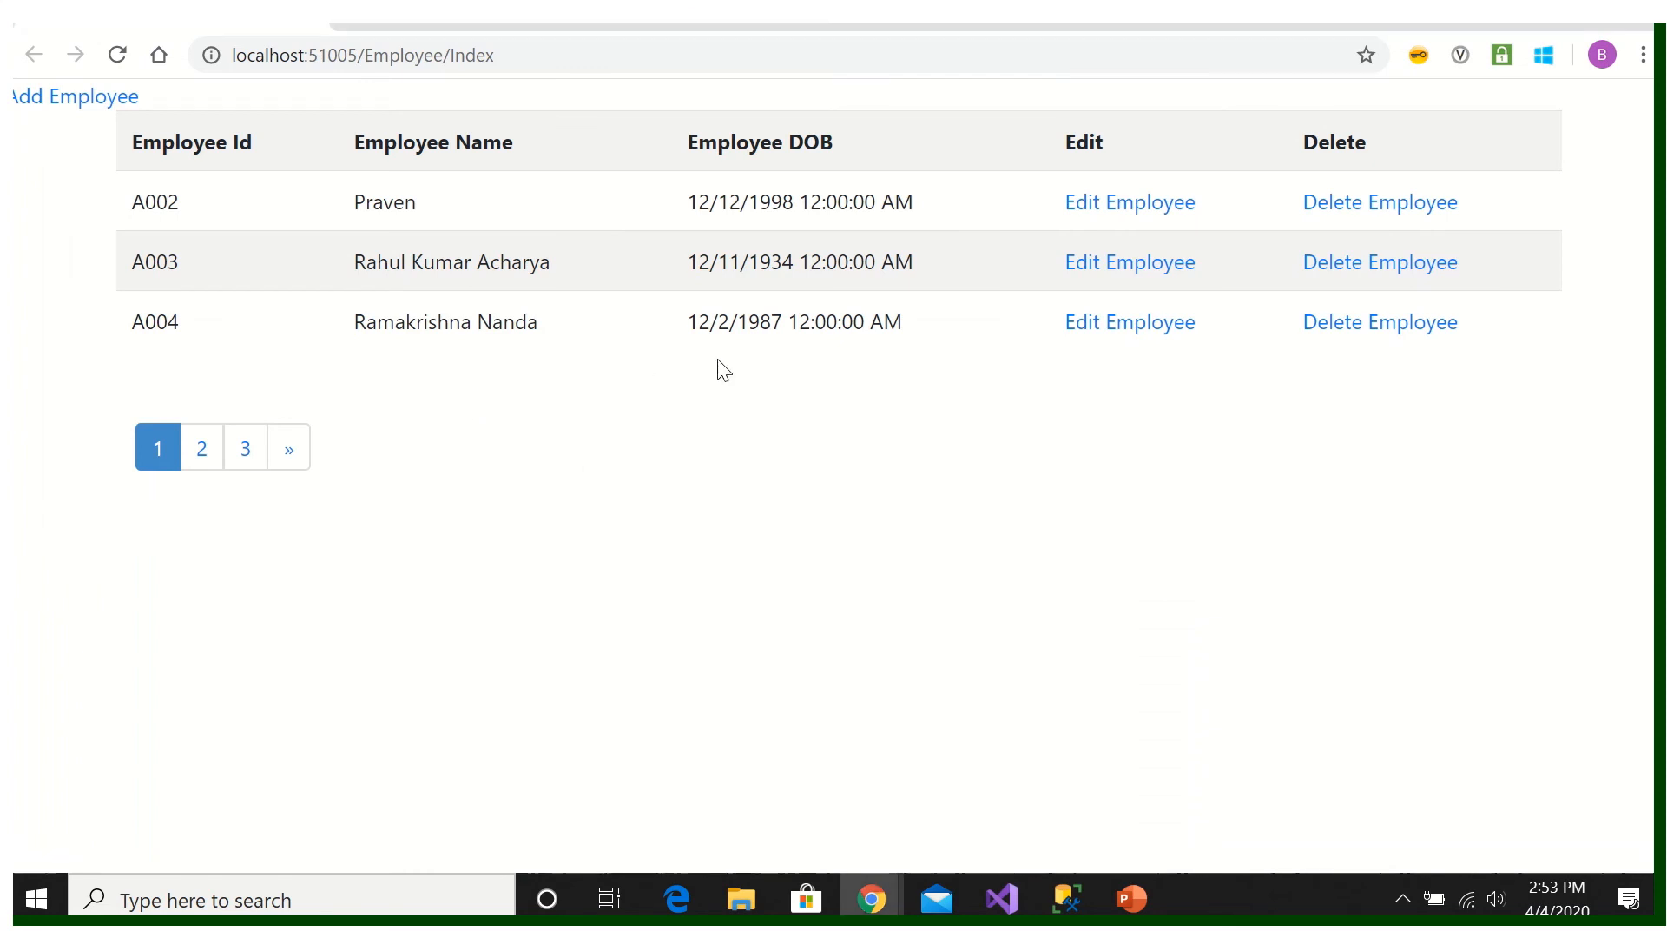
pyautogui.moveTo(999, 898)
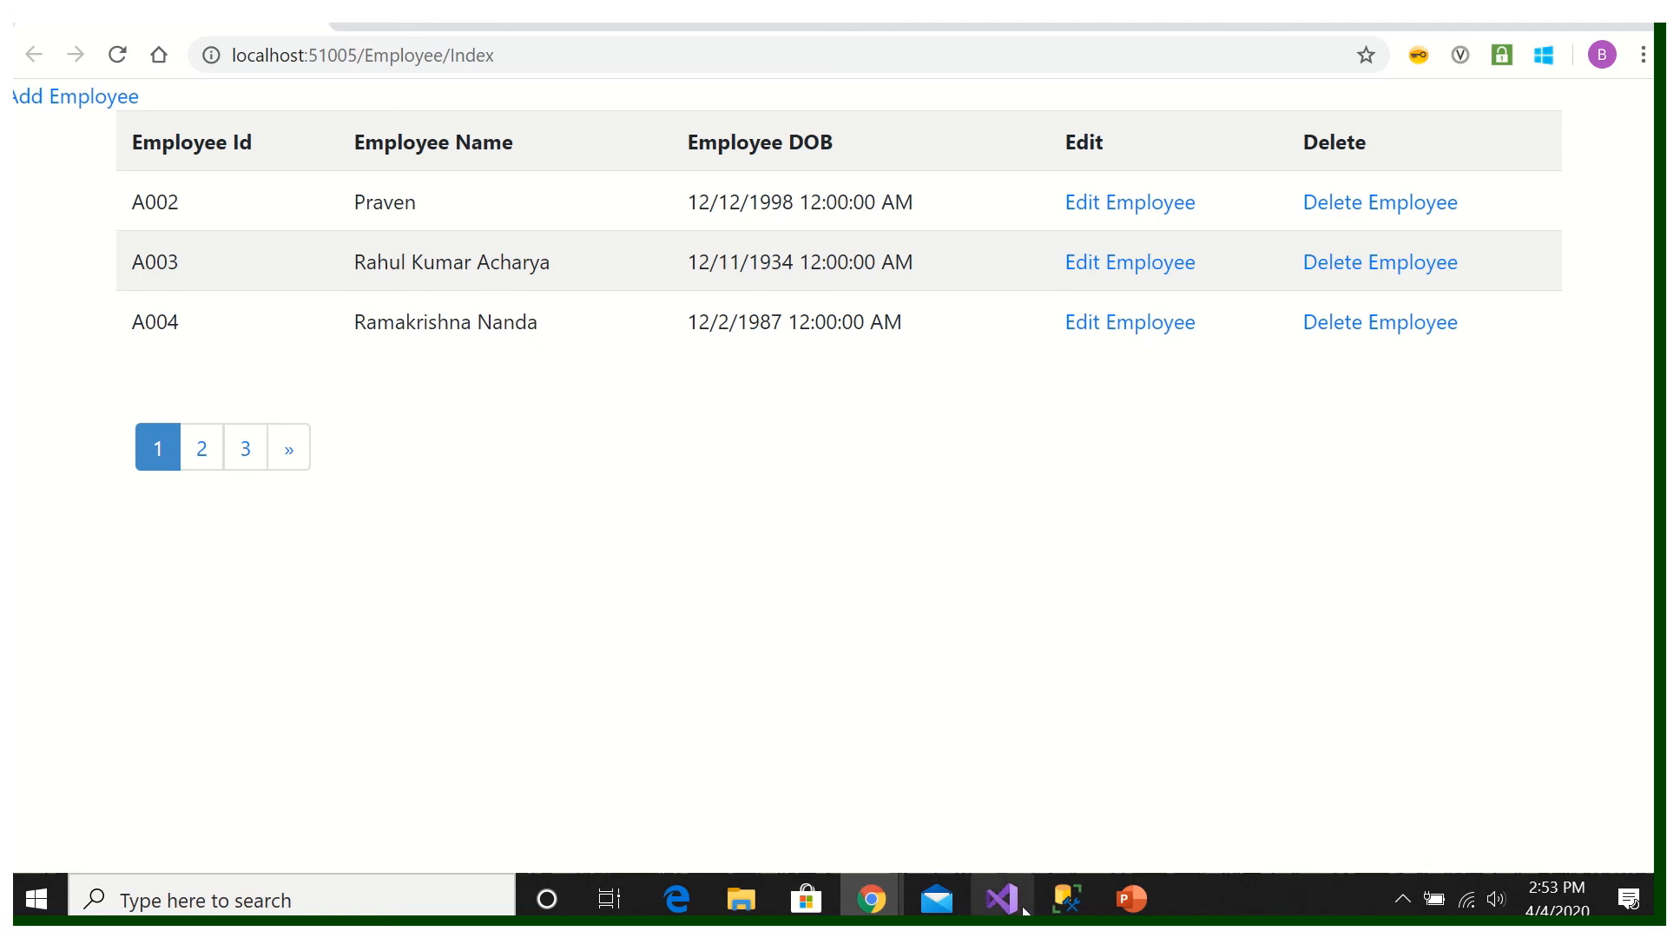
pyautogui.click(1000, 899)
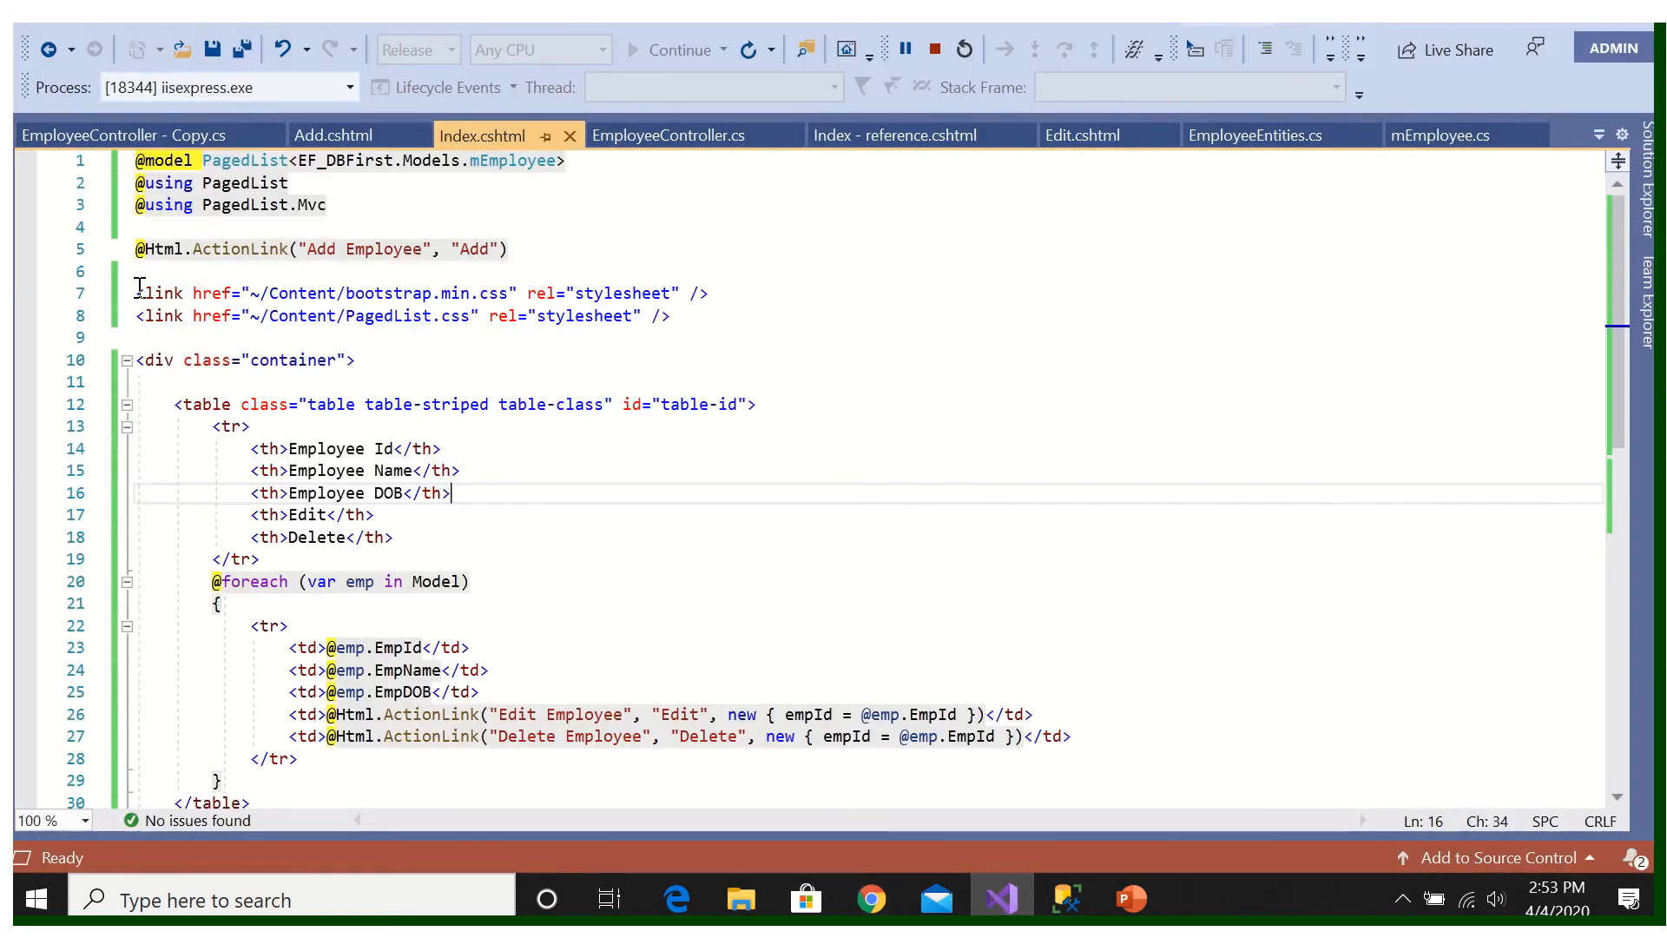
pyautogui.click(143, 337)
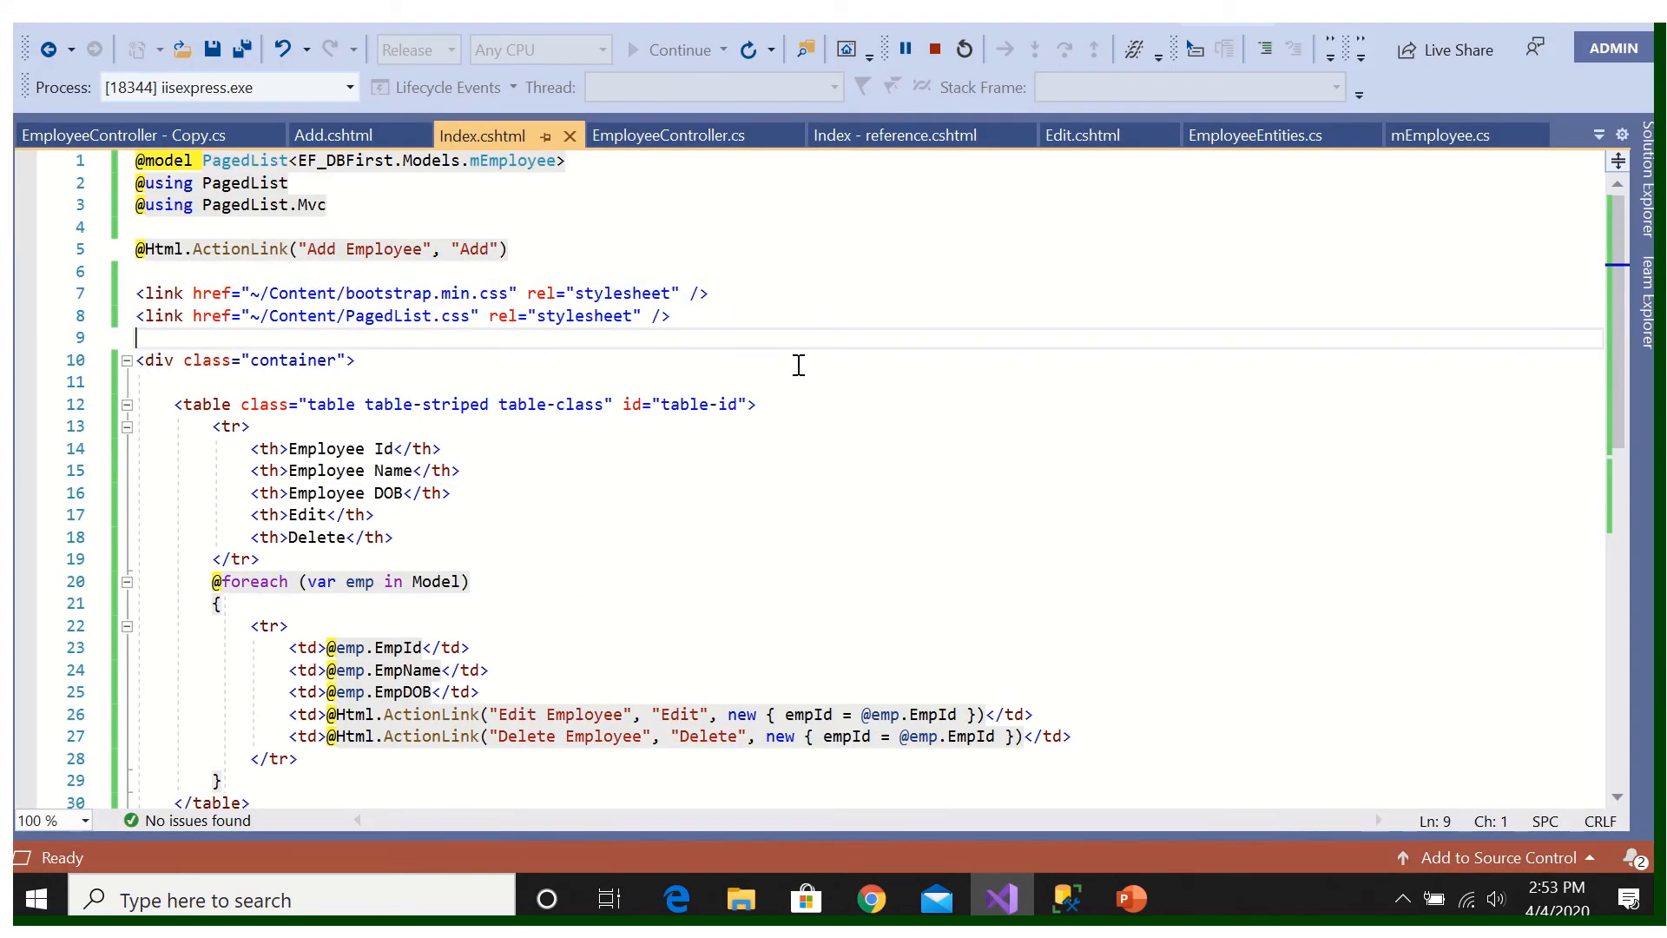
pyautogui.moveTo(304, 409)
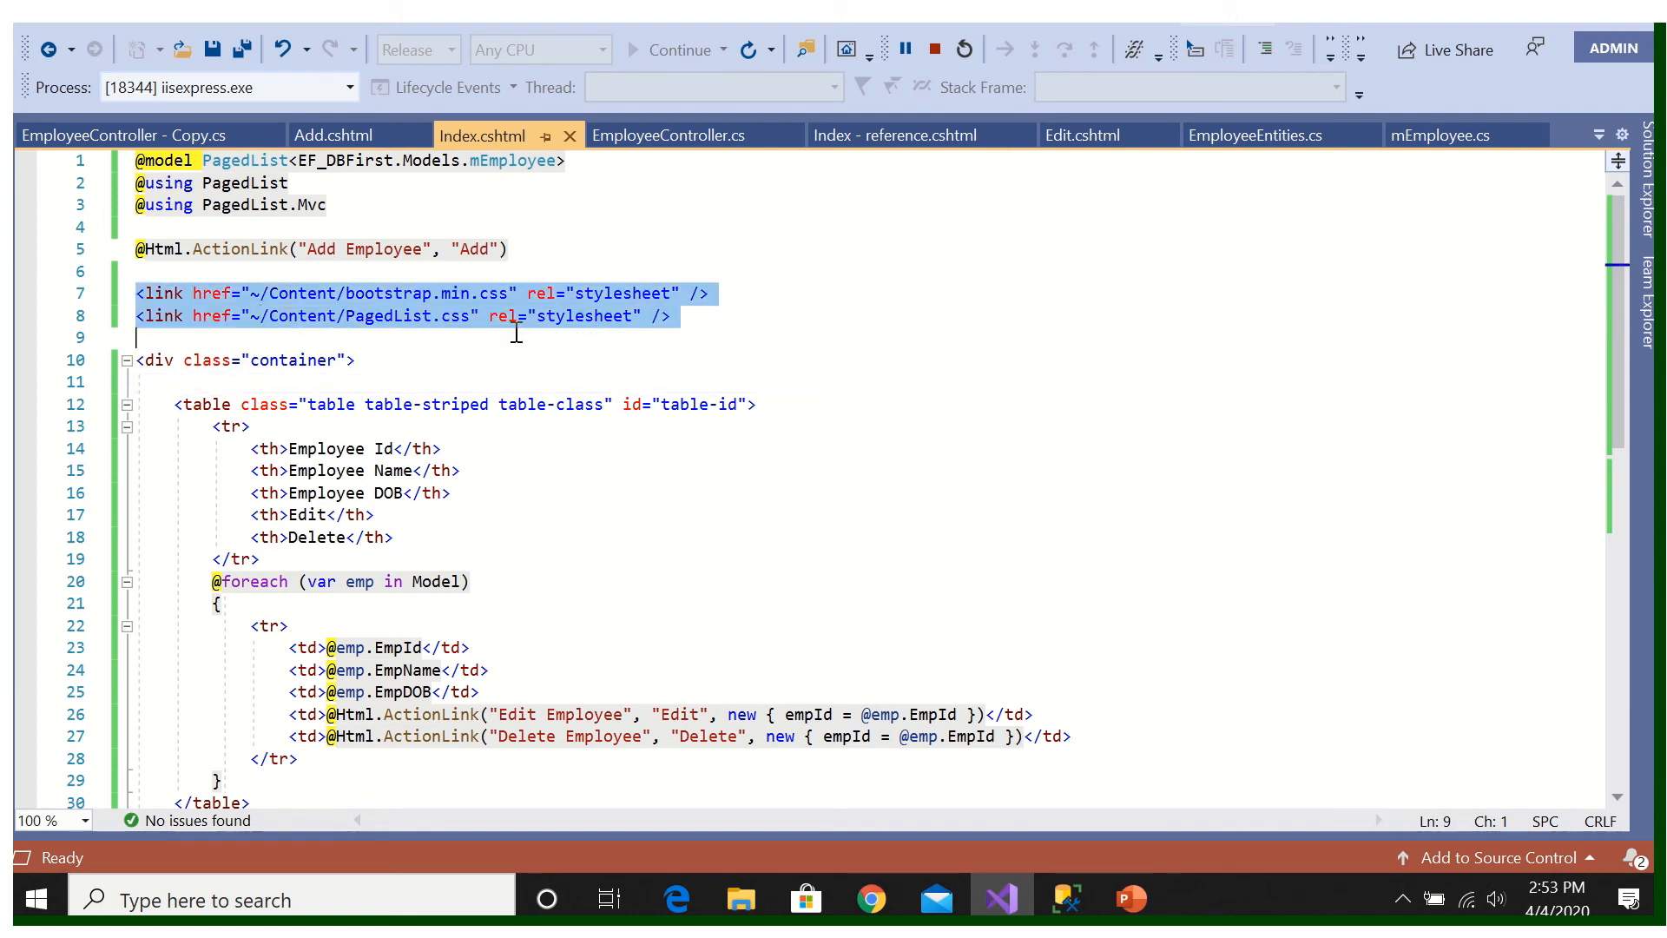
pyautogui.click(409, 295)
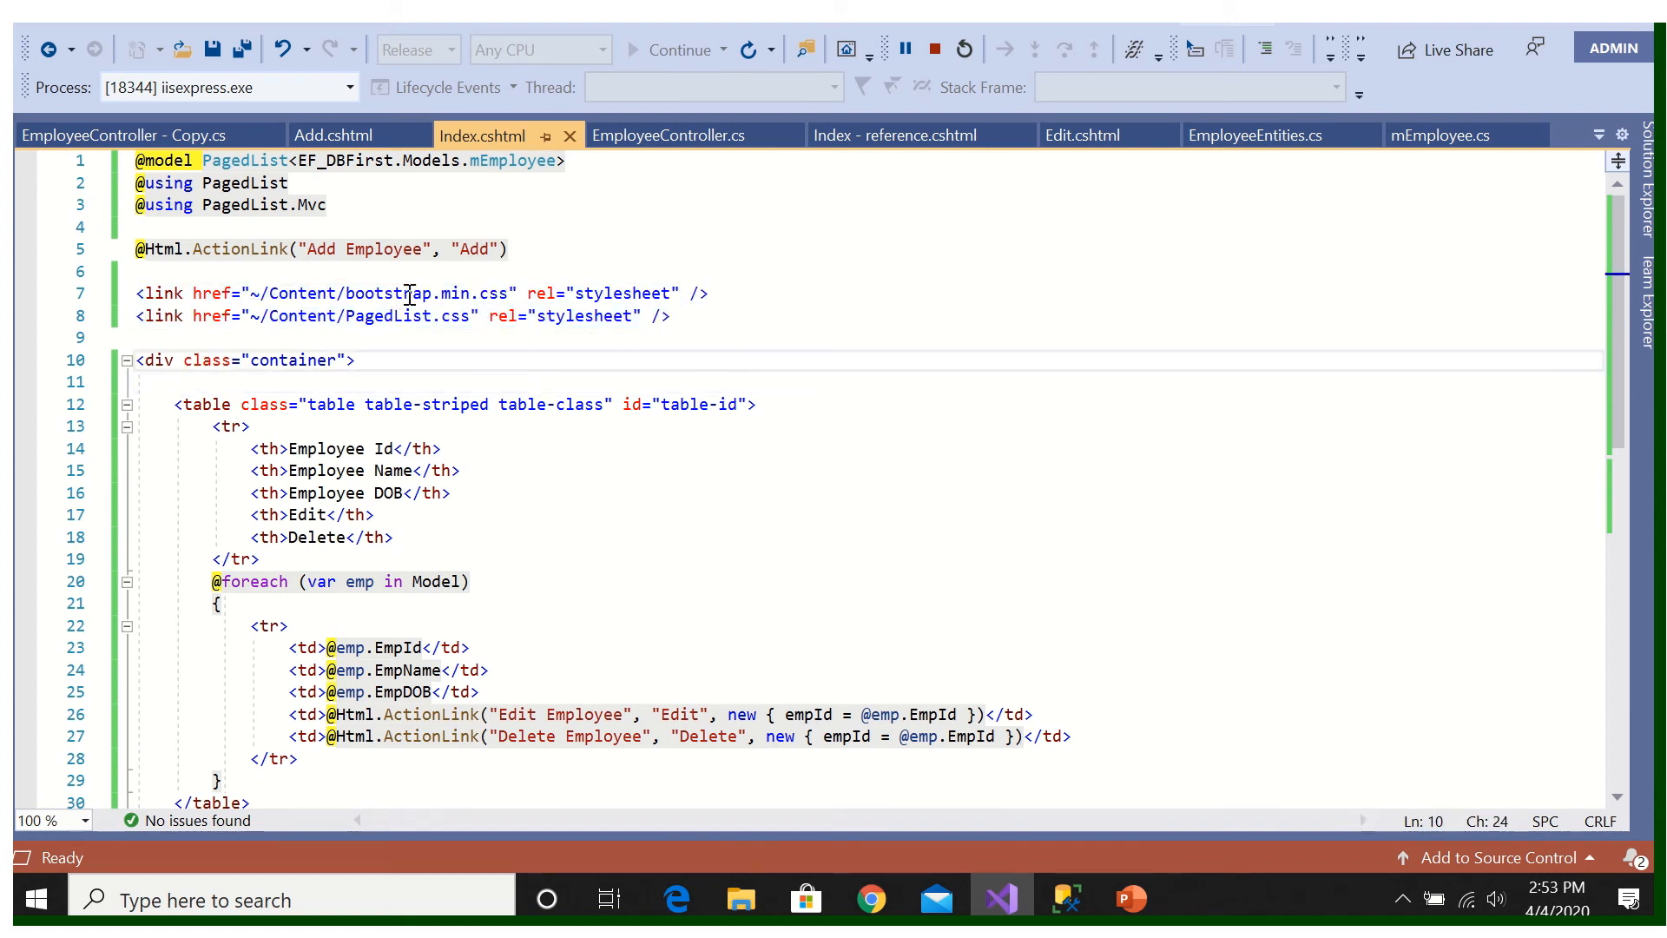
pyautogui.moveTo(477, 412)
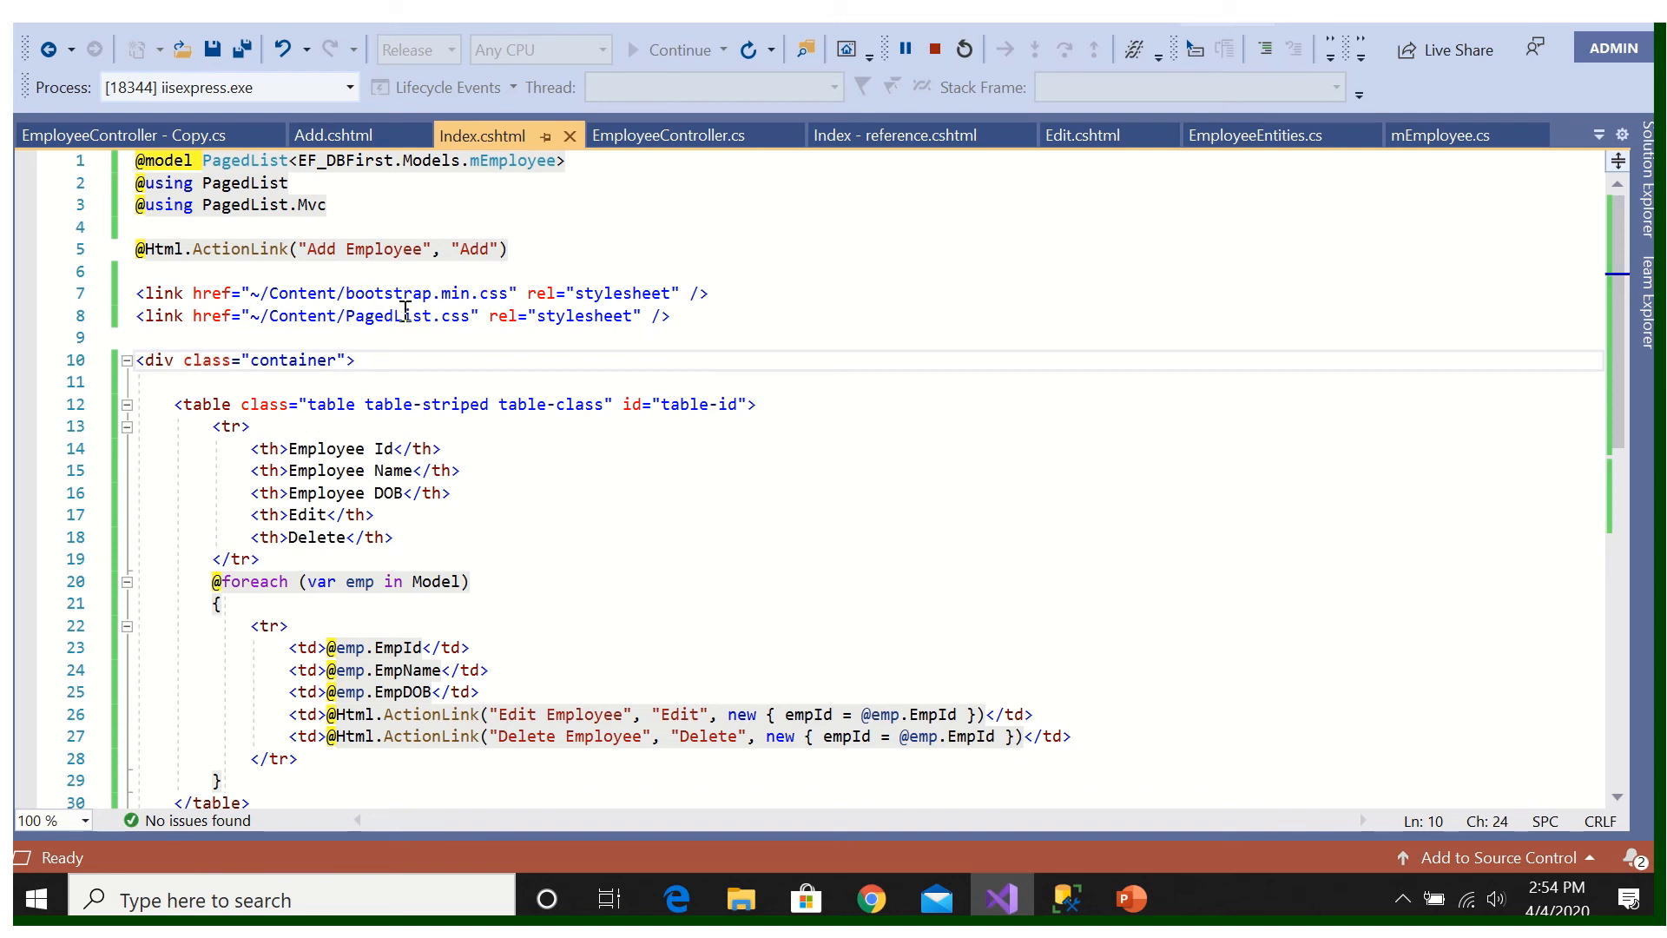
pyautogui.moveTo(805, 898)
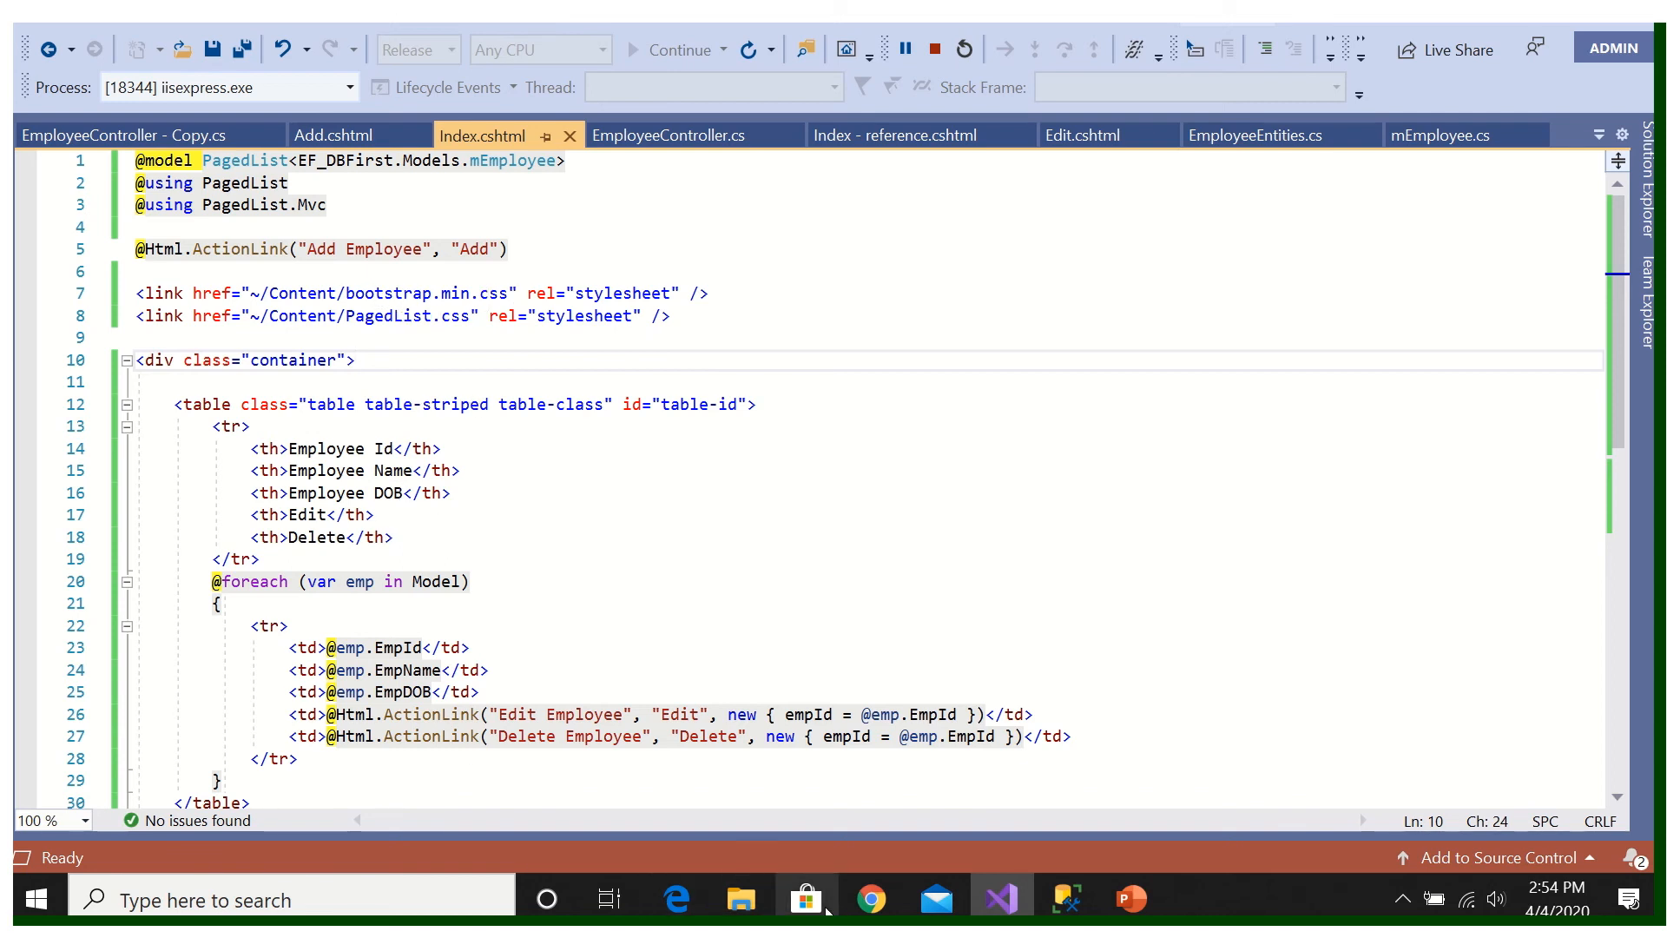
# Step: In Chrome, view pages 2 and 3 of the striped employee list
pyautogui.click(871, 899)
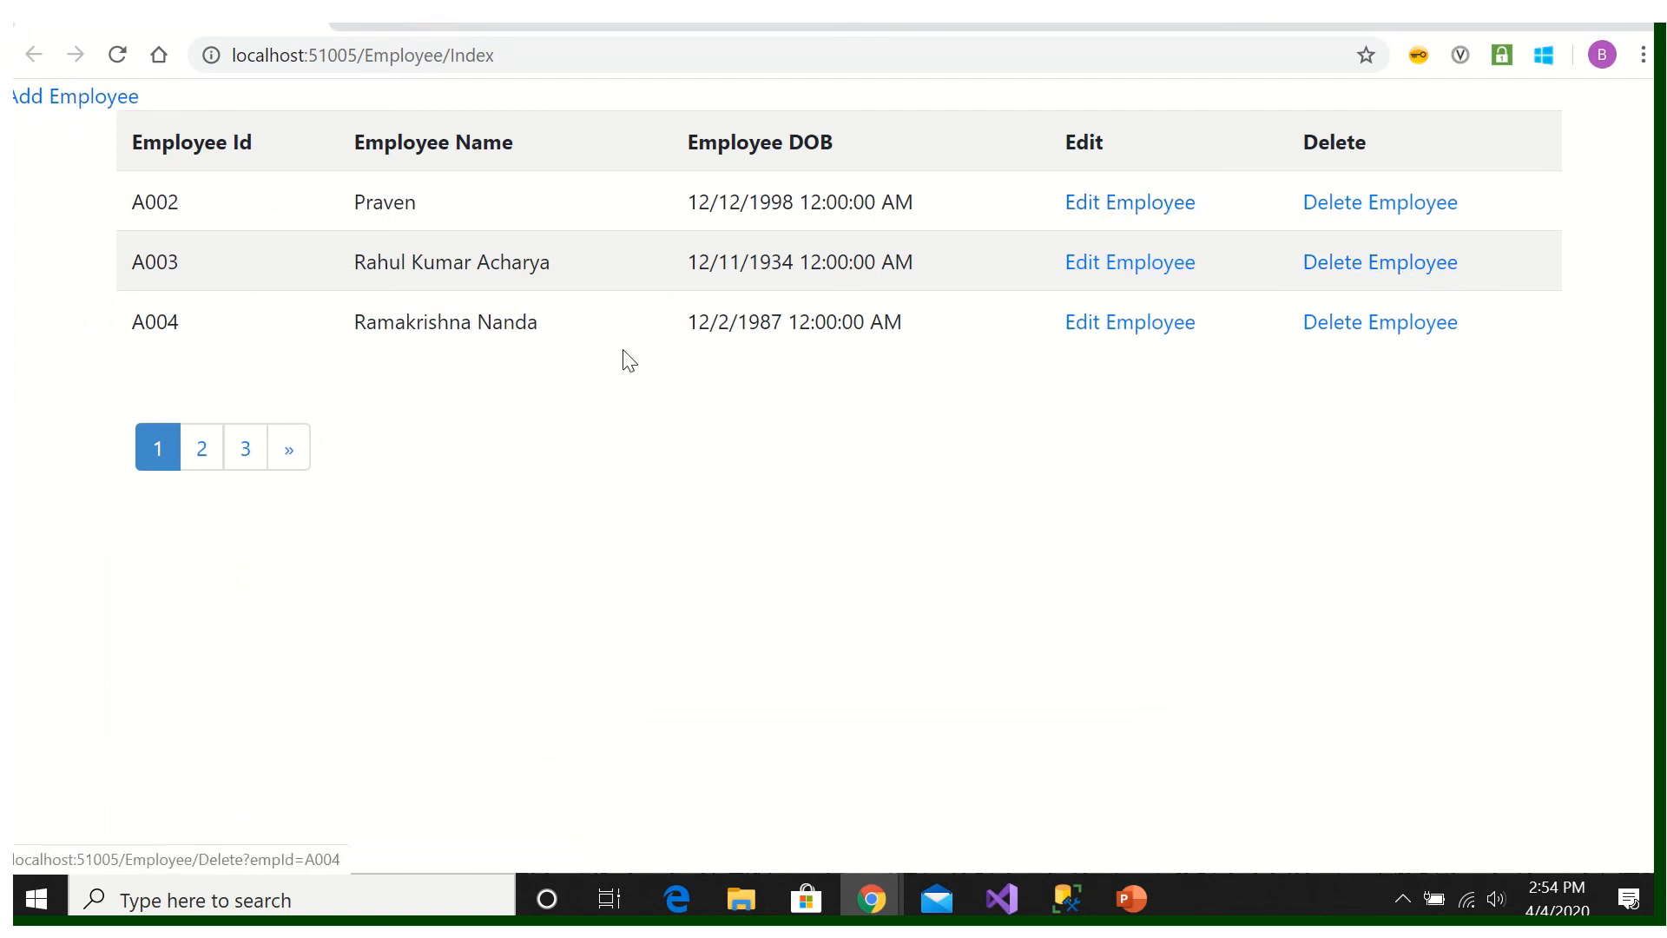
pyautogui.click(200, 446)
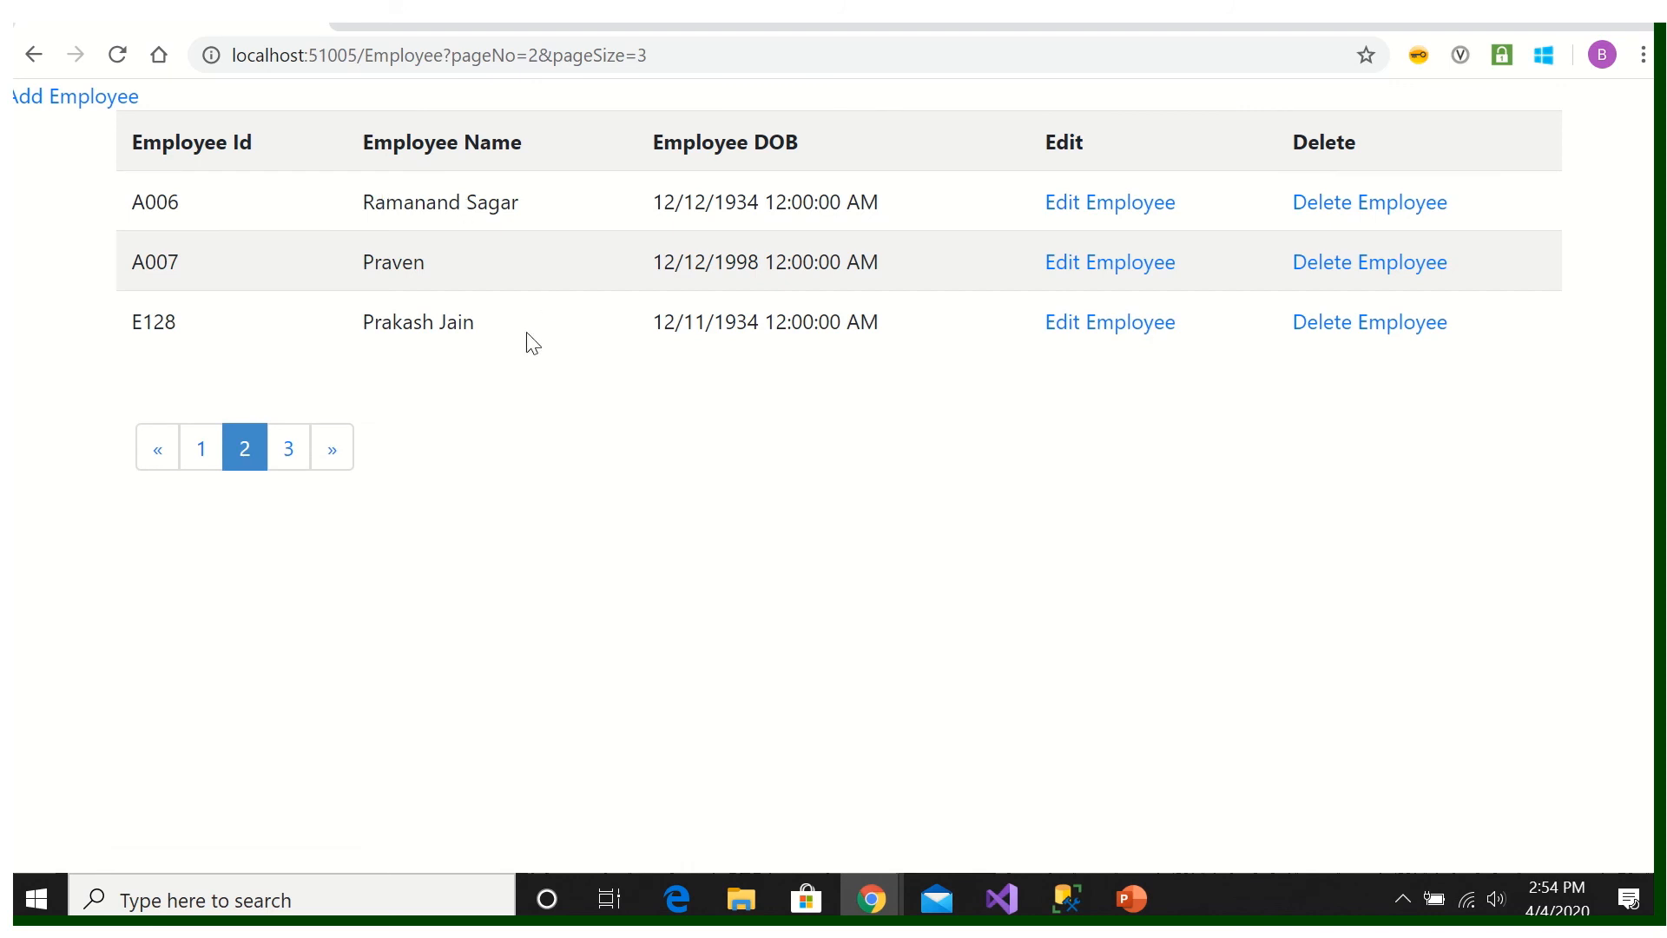
pyautogui.click(288, 447)
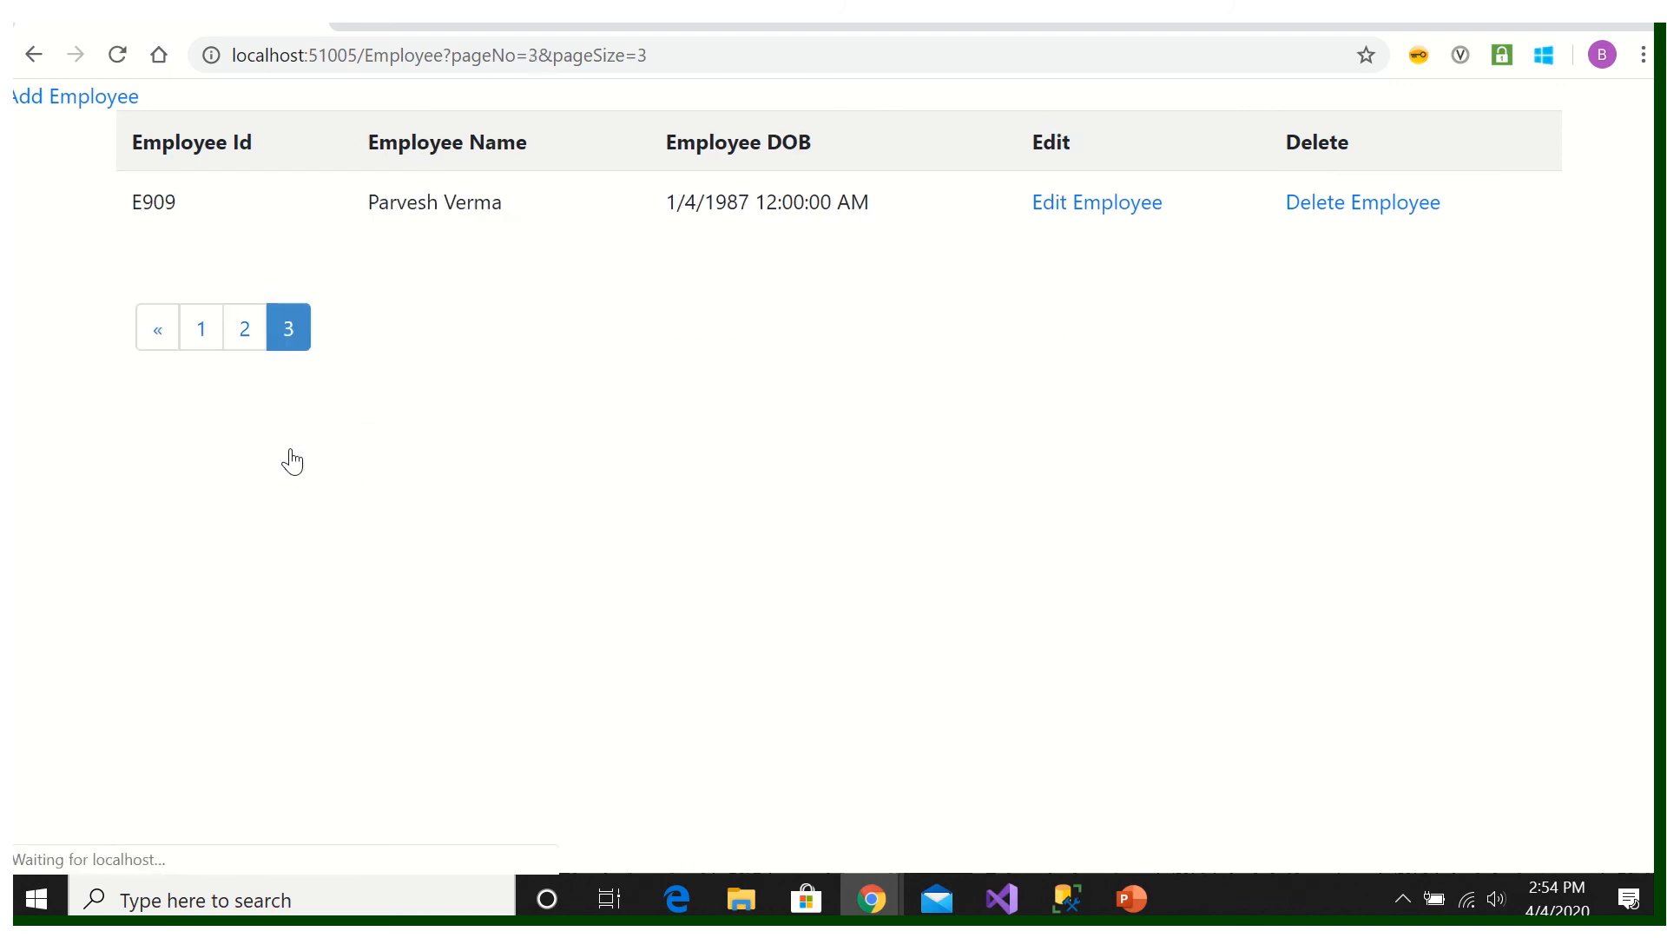
pyautogui.moveTo(1363, 203)
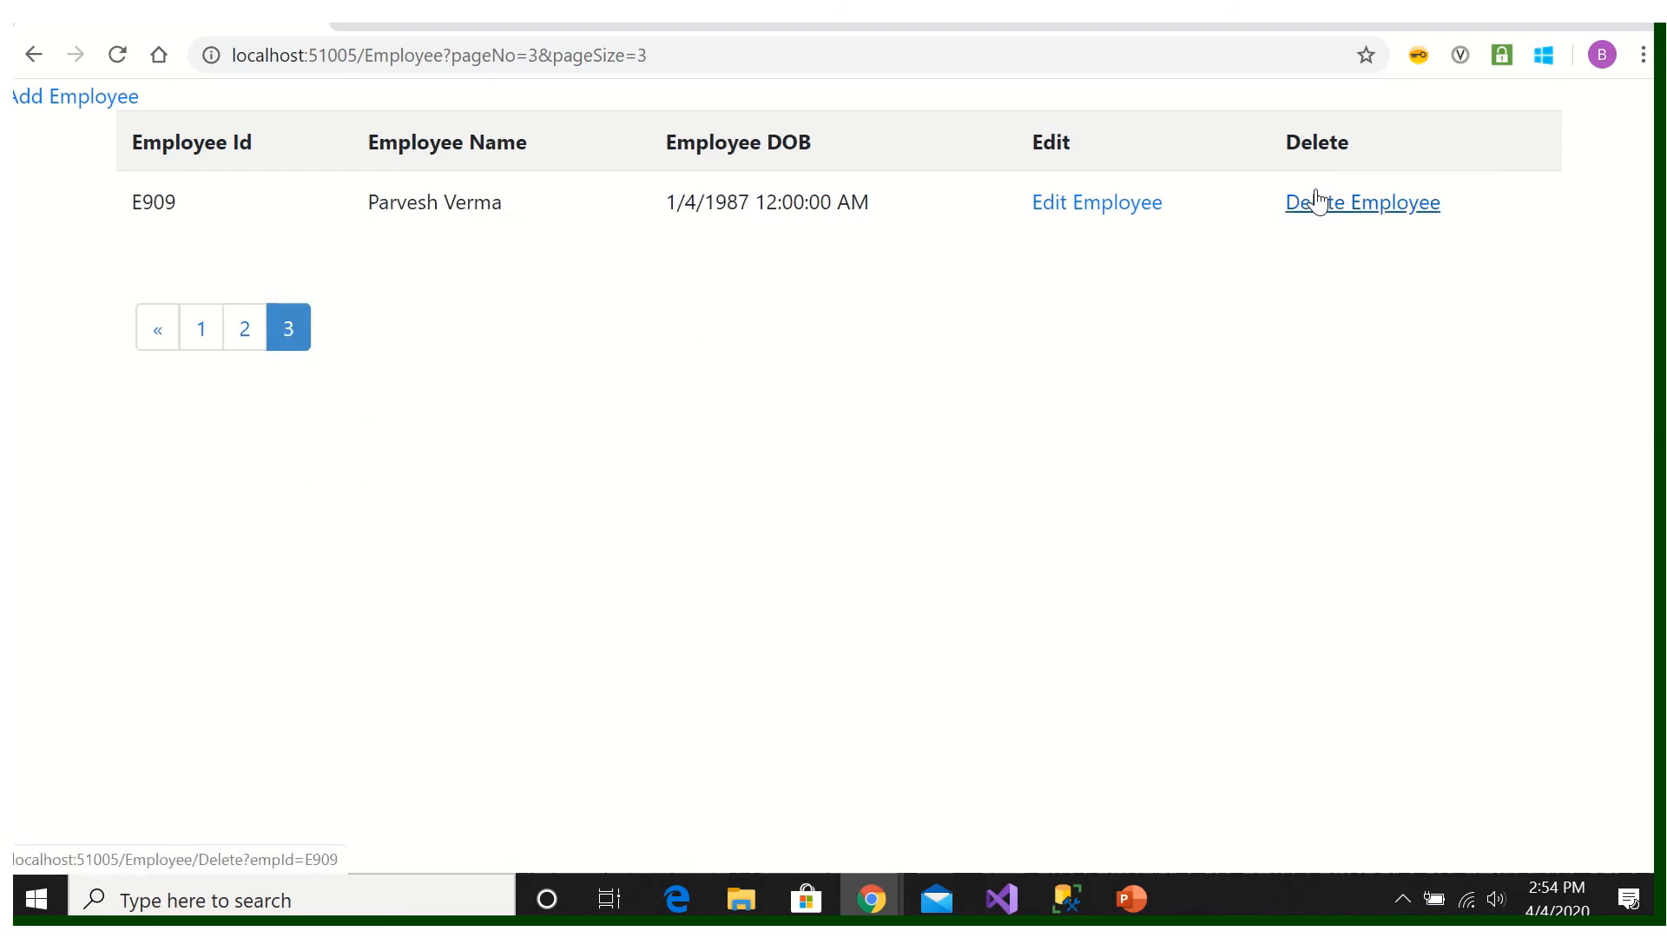
pyautogui.moveTo(1000, 899)
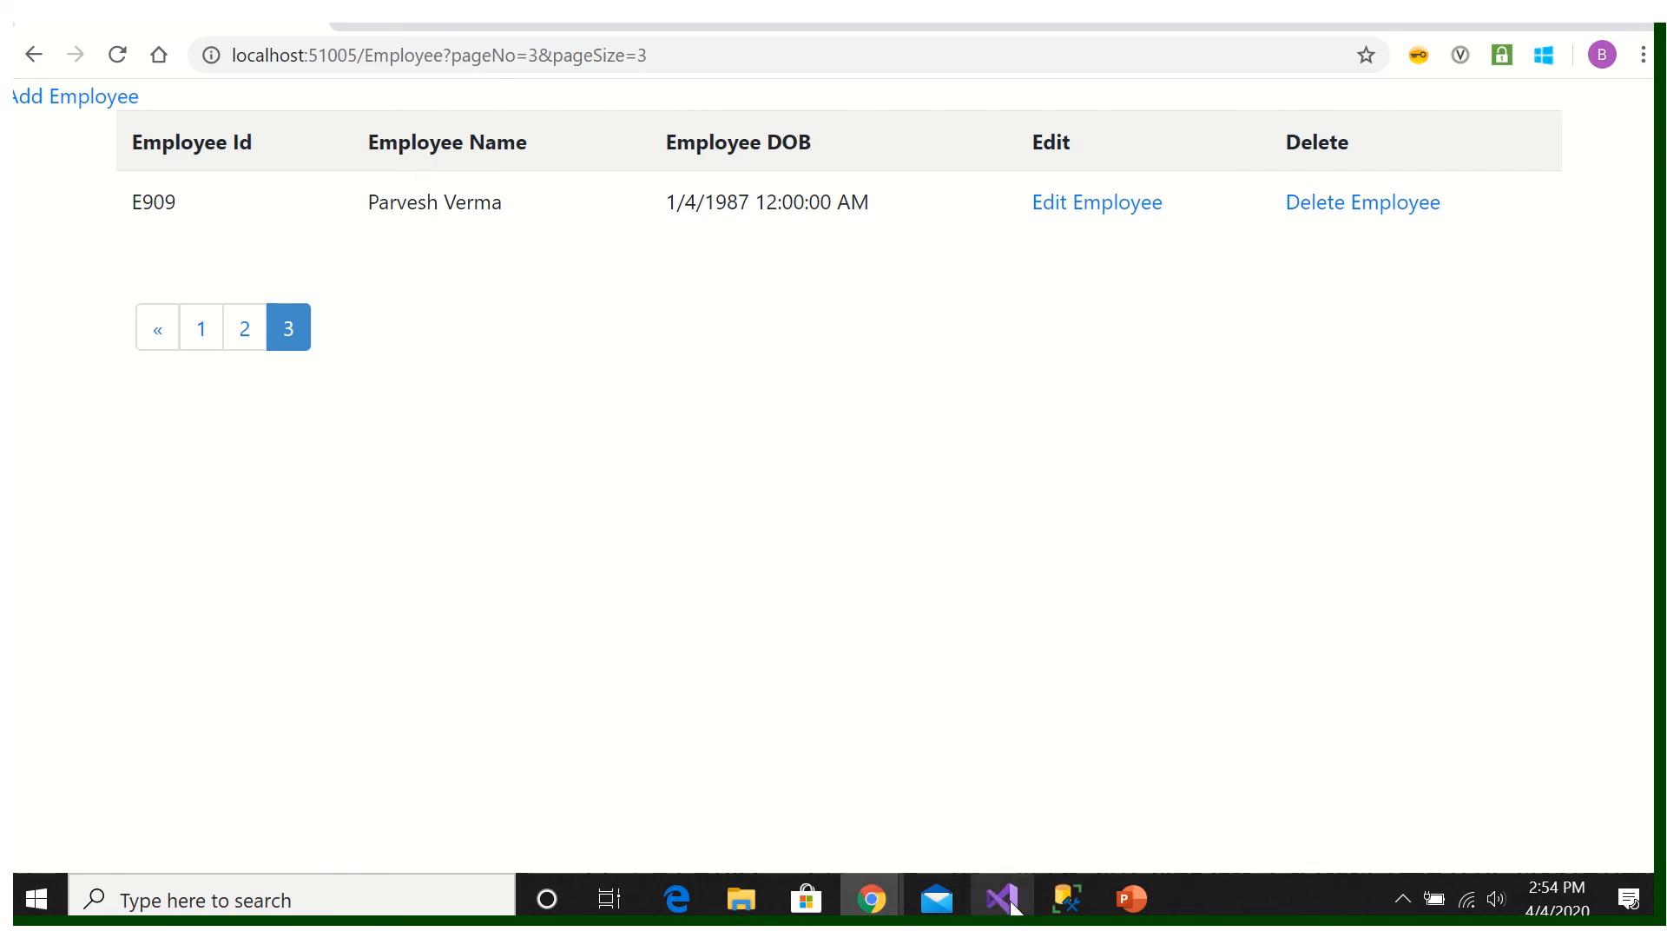
# Step: Inspect Index.cshtml, collapsing and re-expanding the table markup and selecting the header row
pyautogui.click(1001, 898)
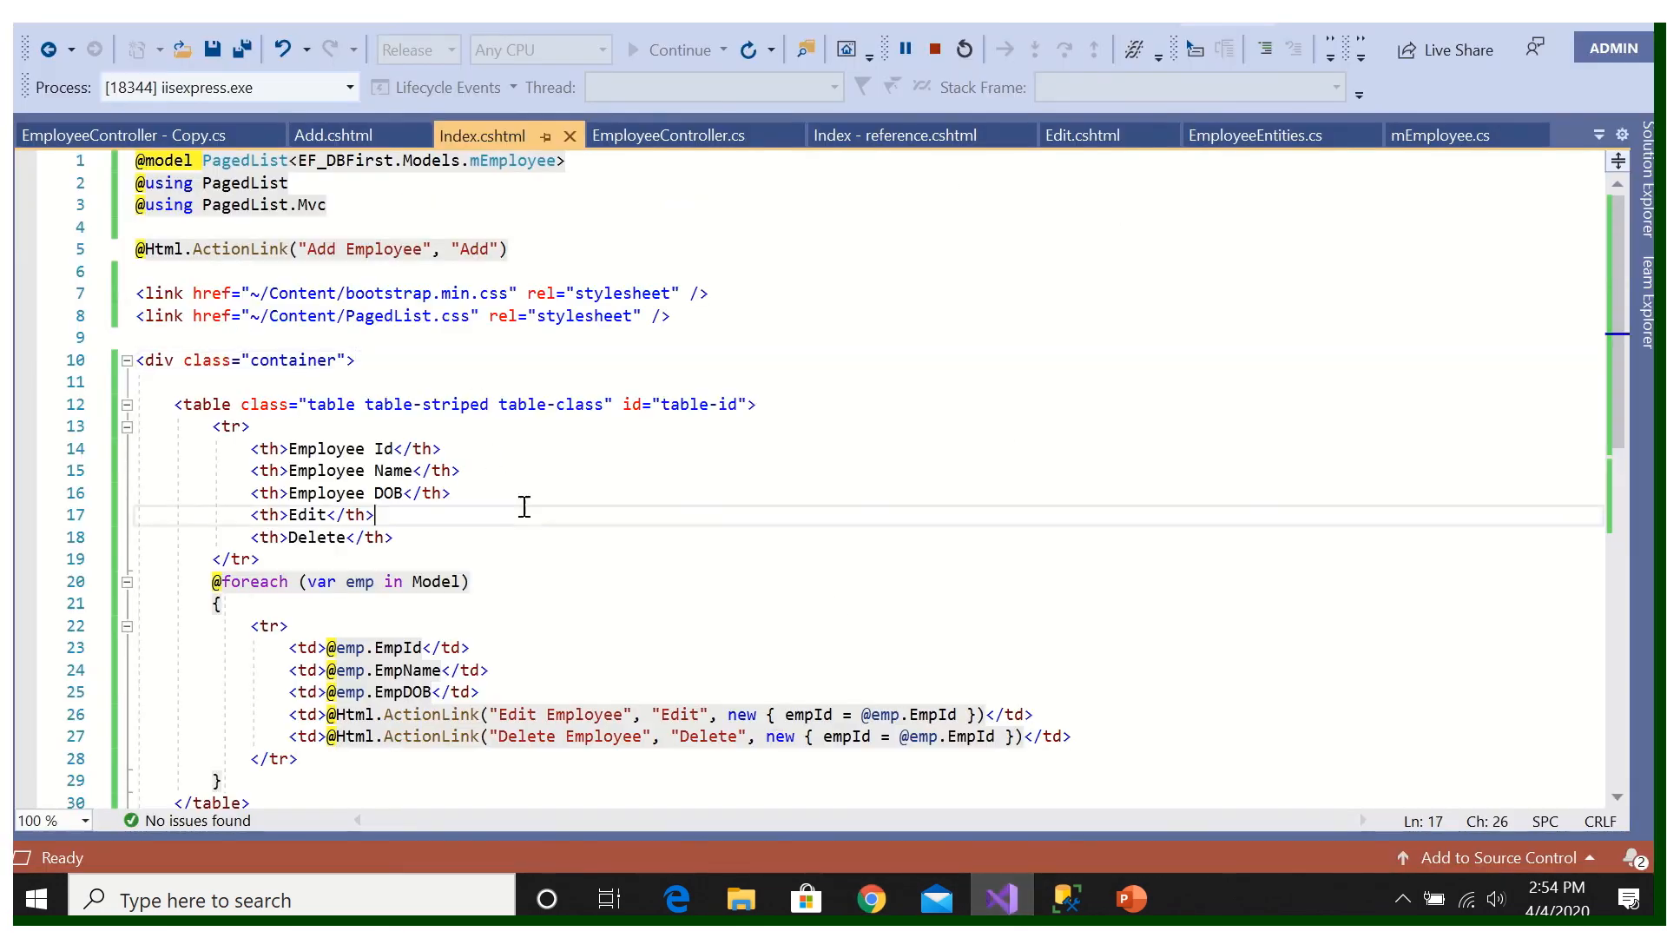
pyautogui.click(125, 404)
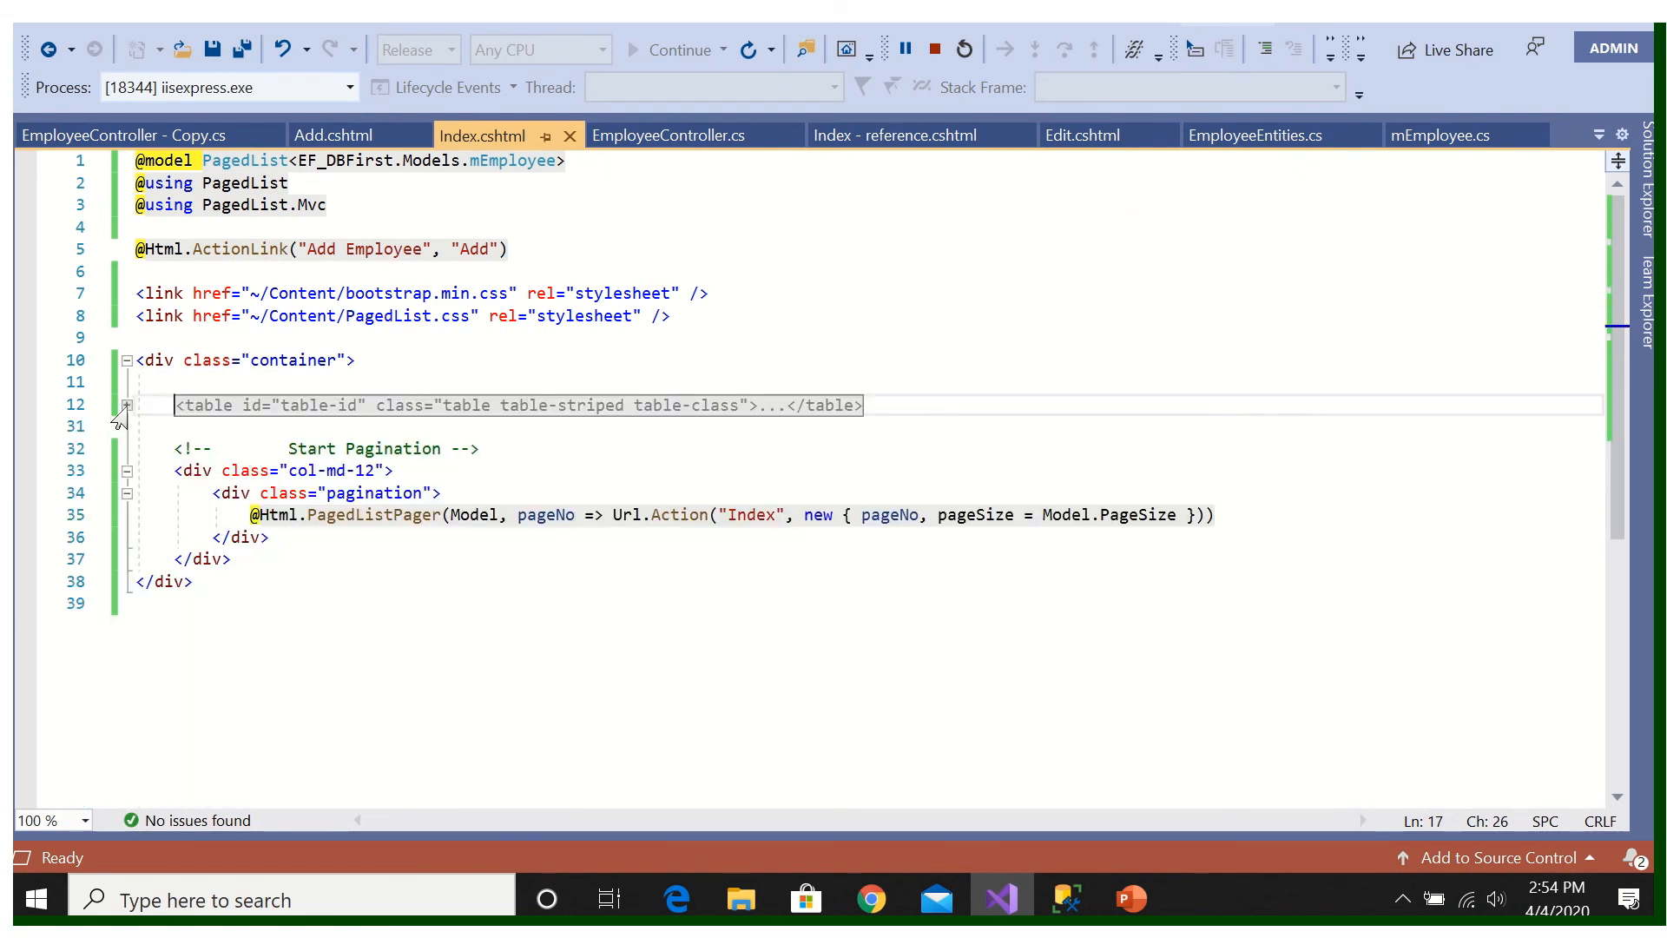
pyautogui.click(123, 406)
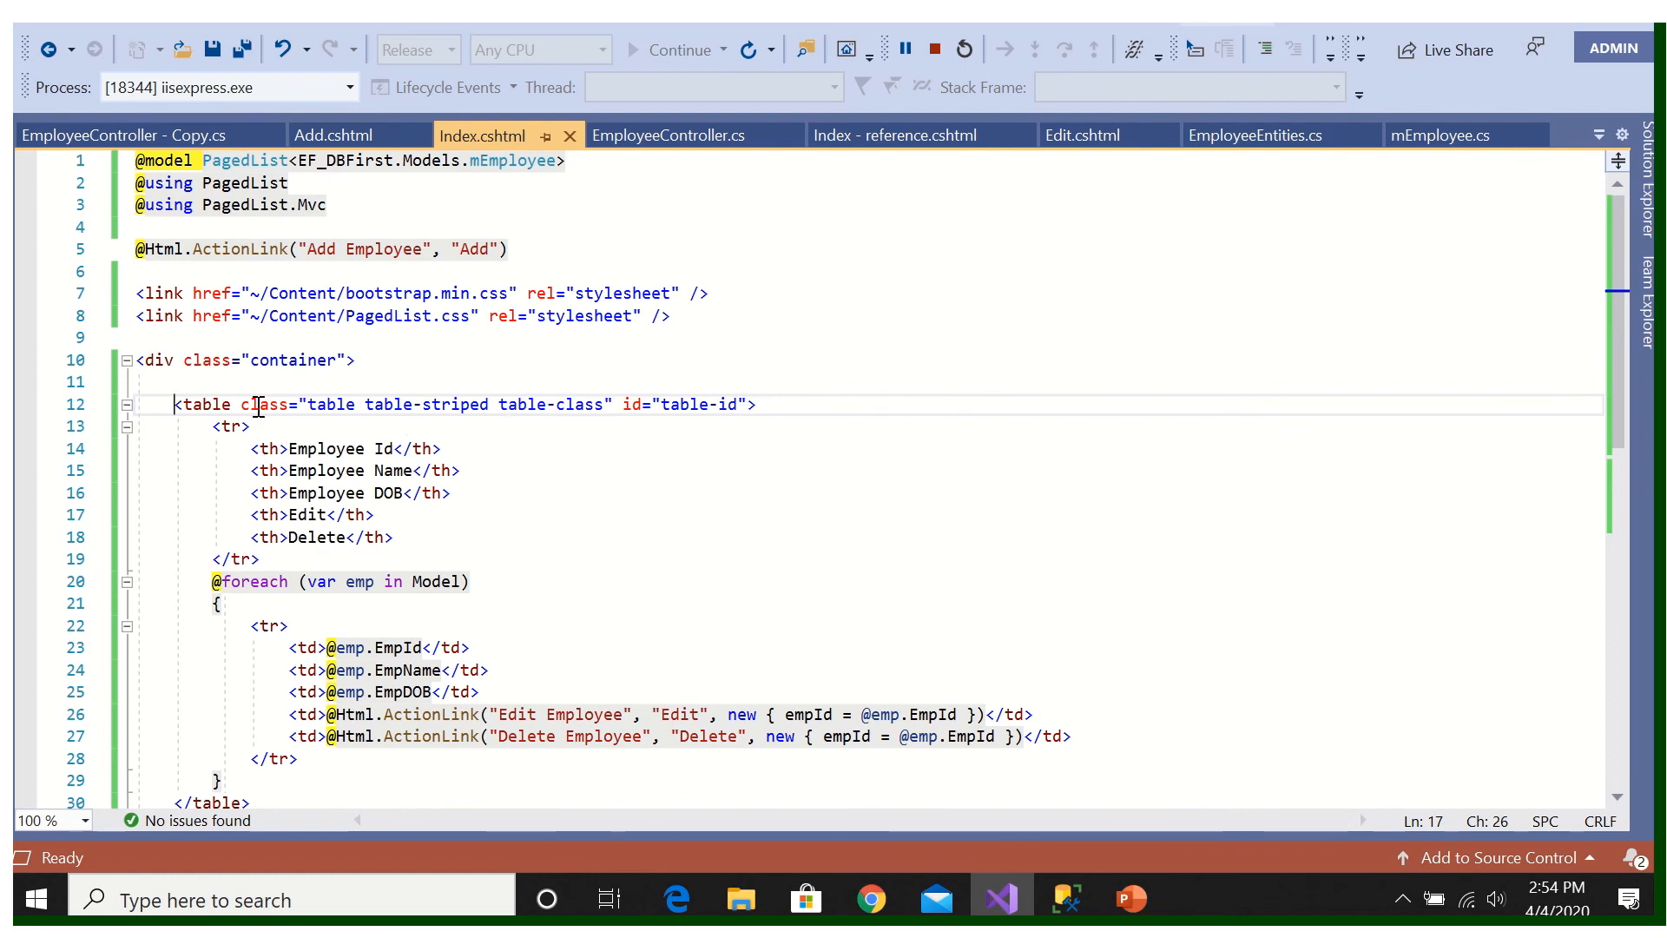
pyautogui.click(261, 559)
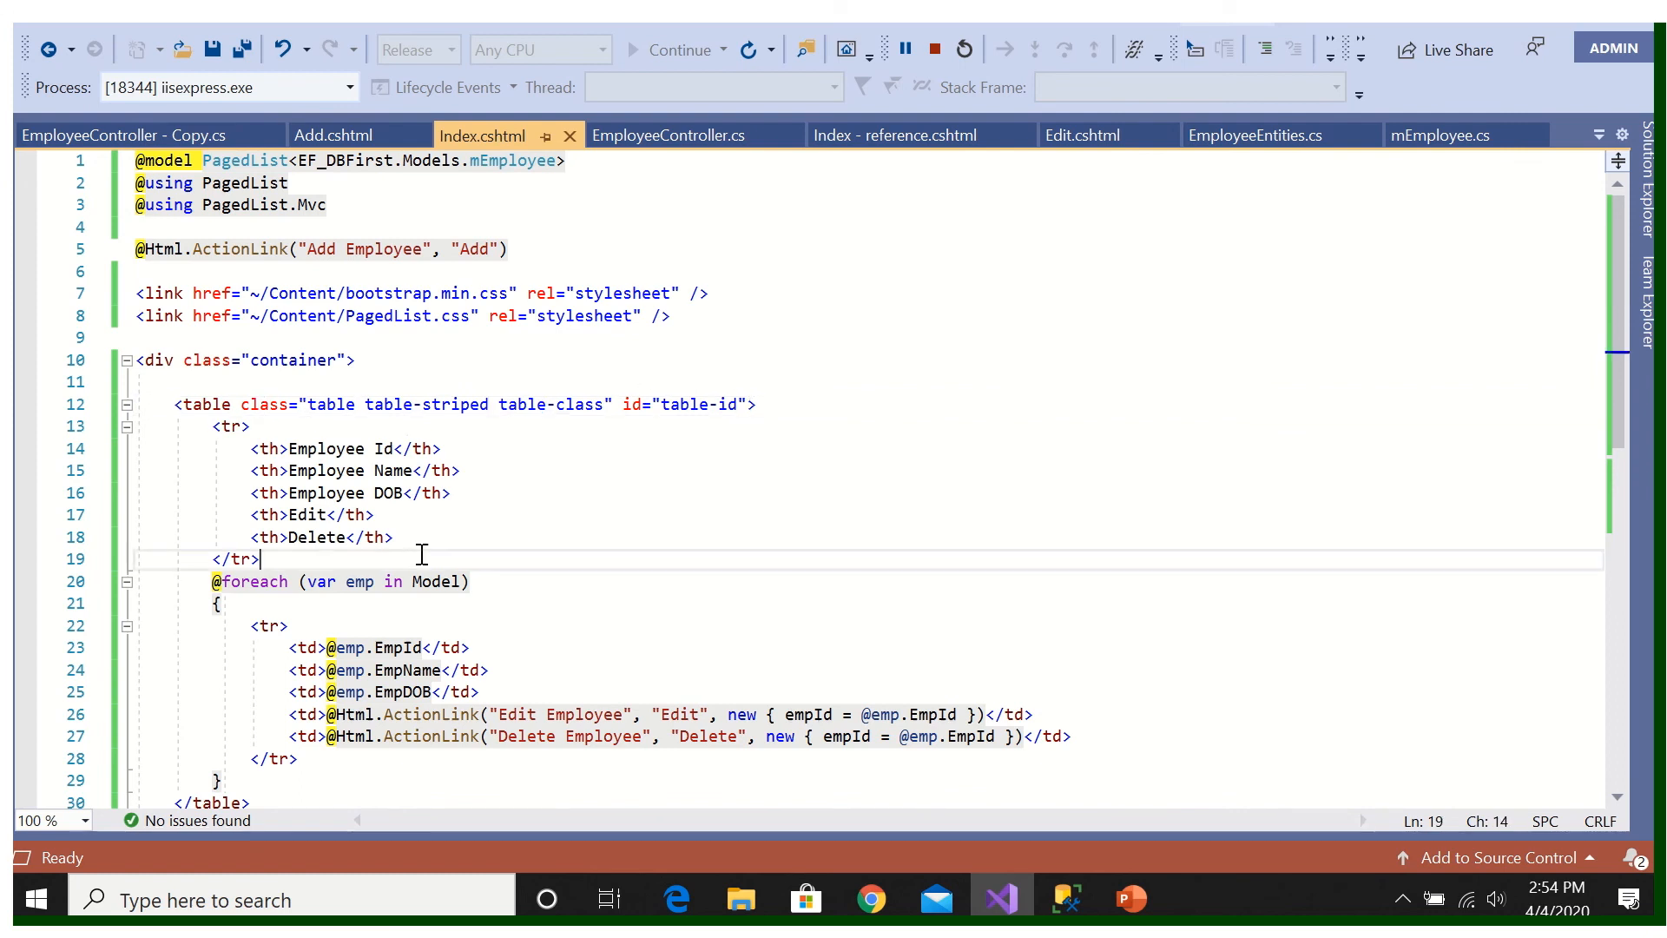
pyautogui.click(212, 427)
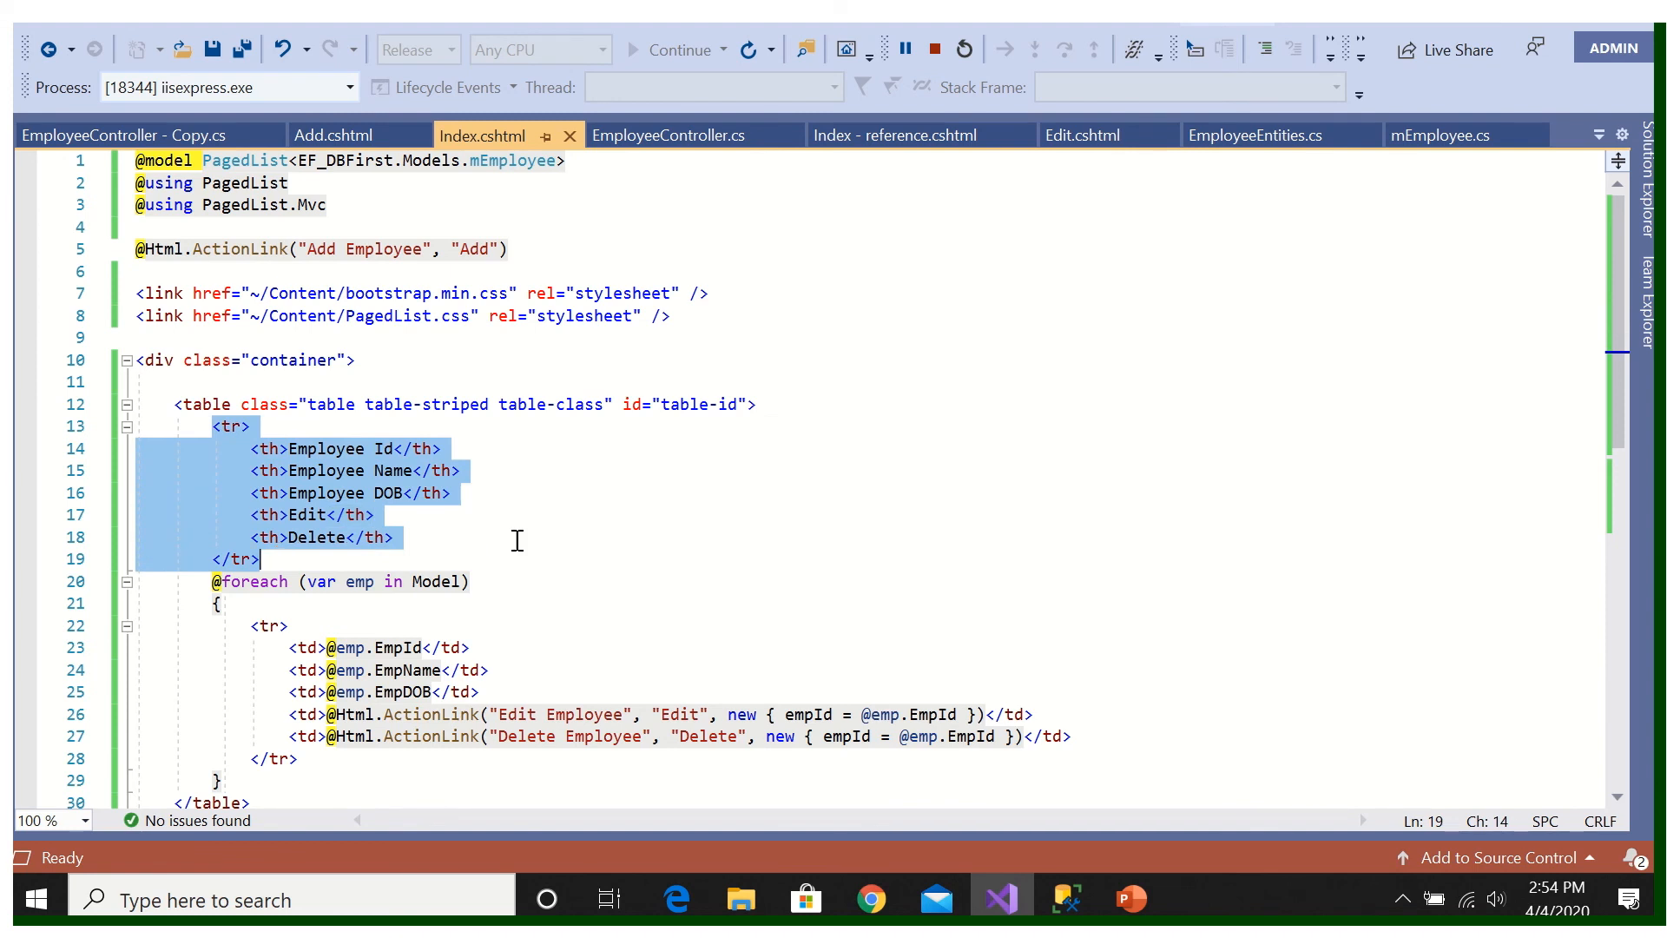
pyautogui.moveTo(450, 518)
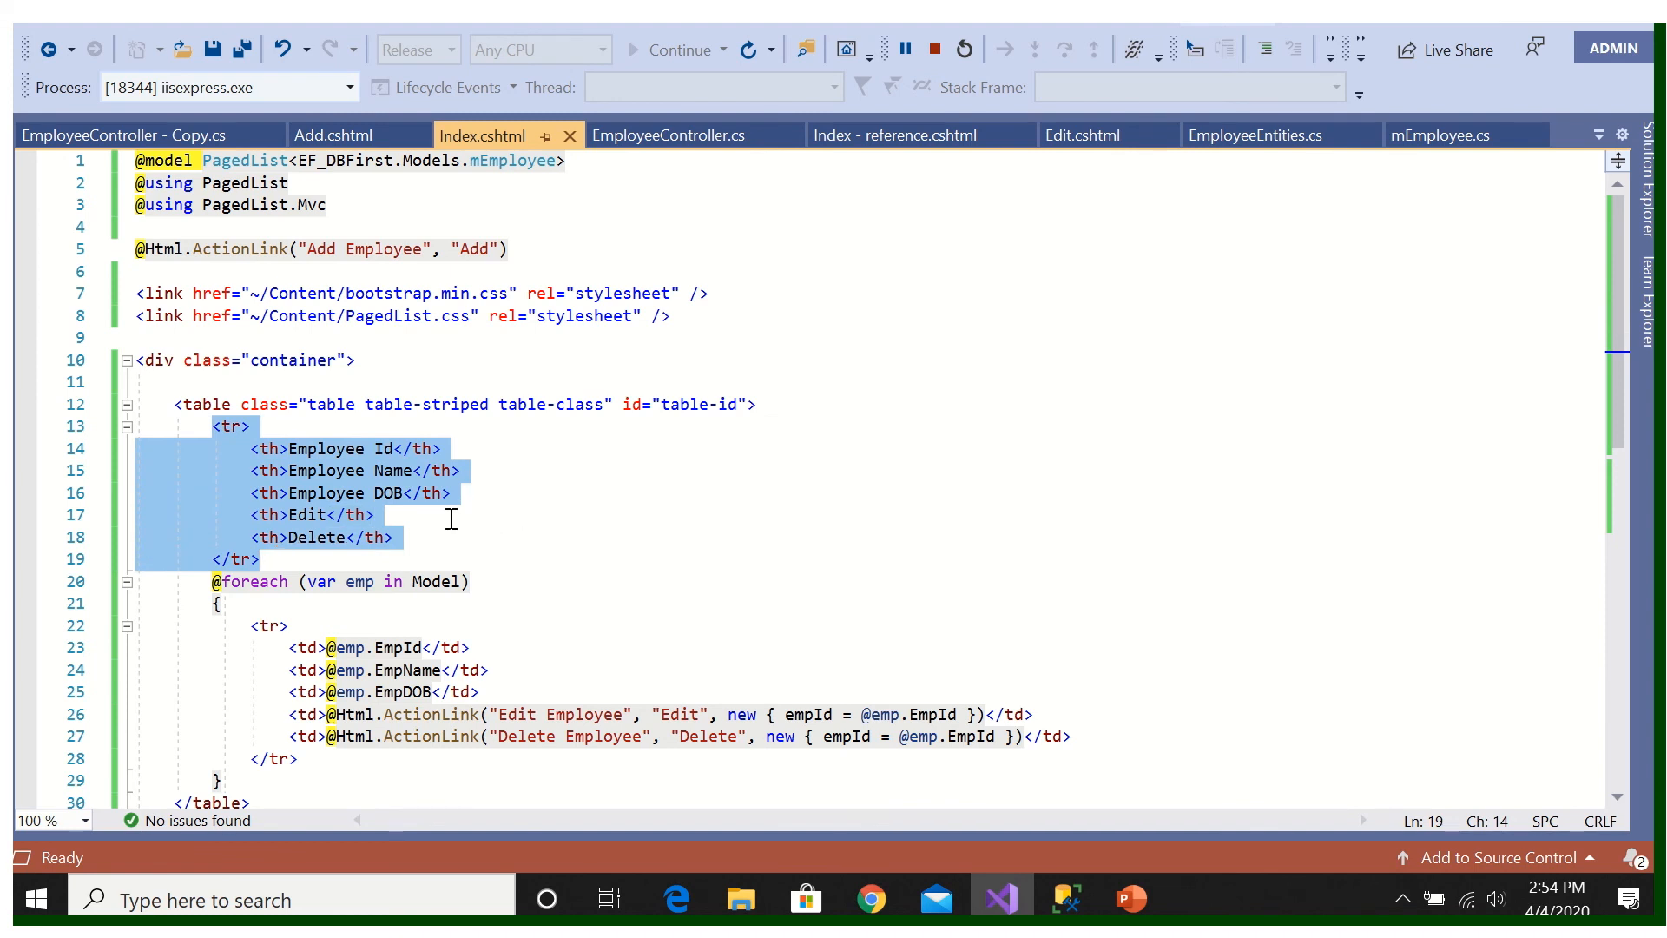
pyautogui.moveTo(871, 898)
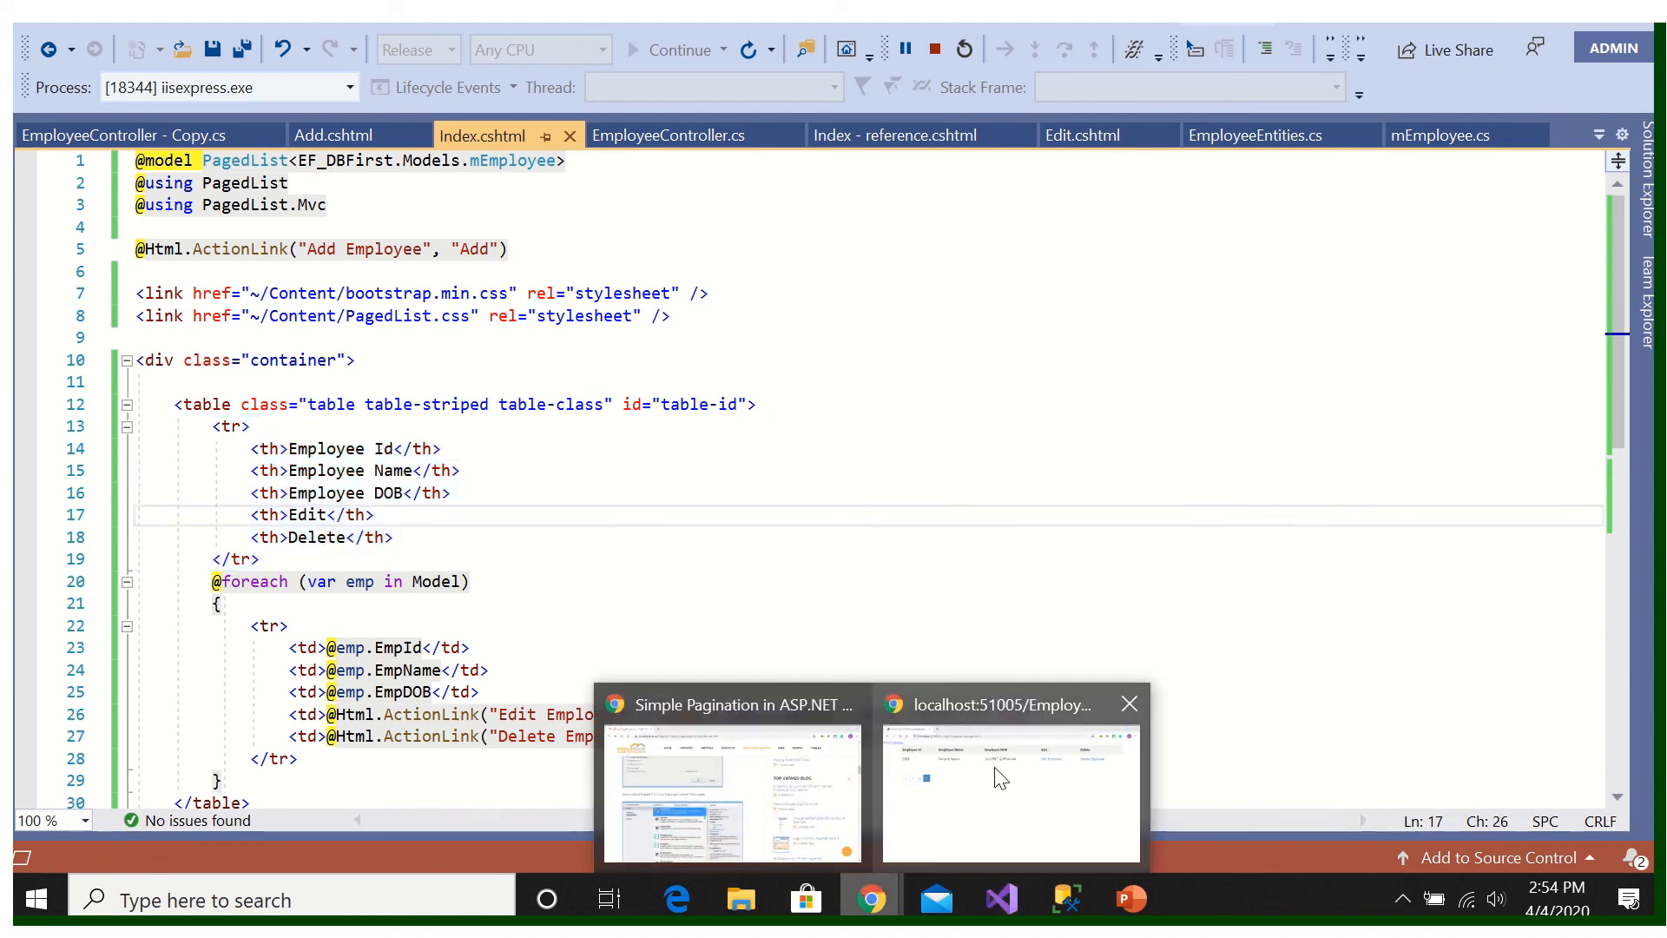
# Step: Check the list page, then collapse the employee table and pagination blocks in Index.cshtml
pyautogui.click(1008, 776)
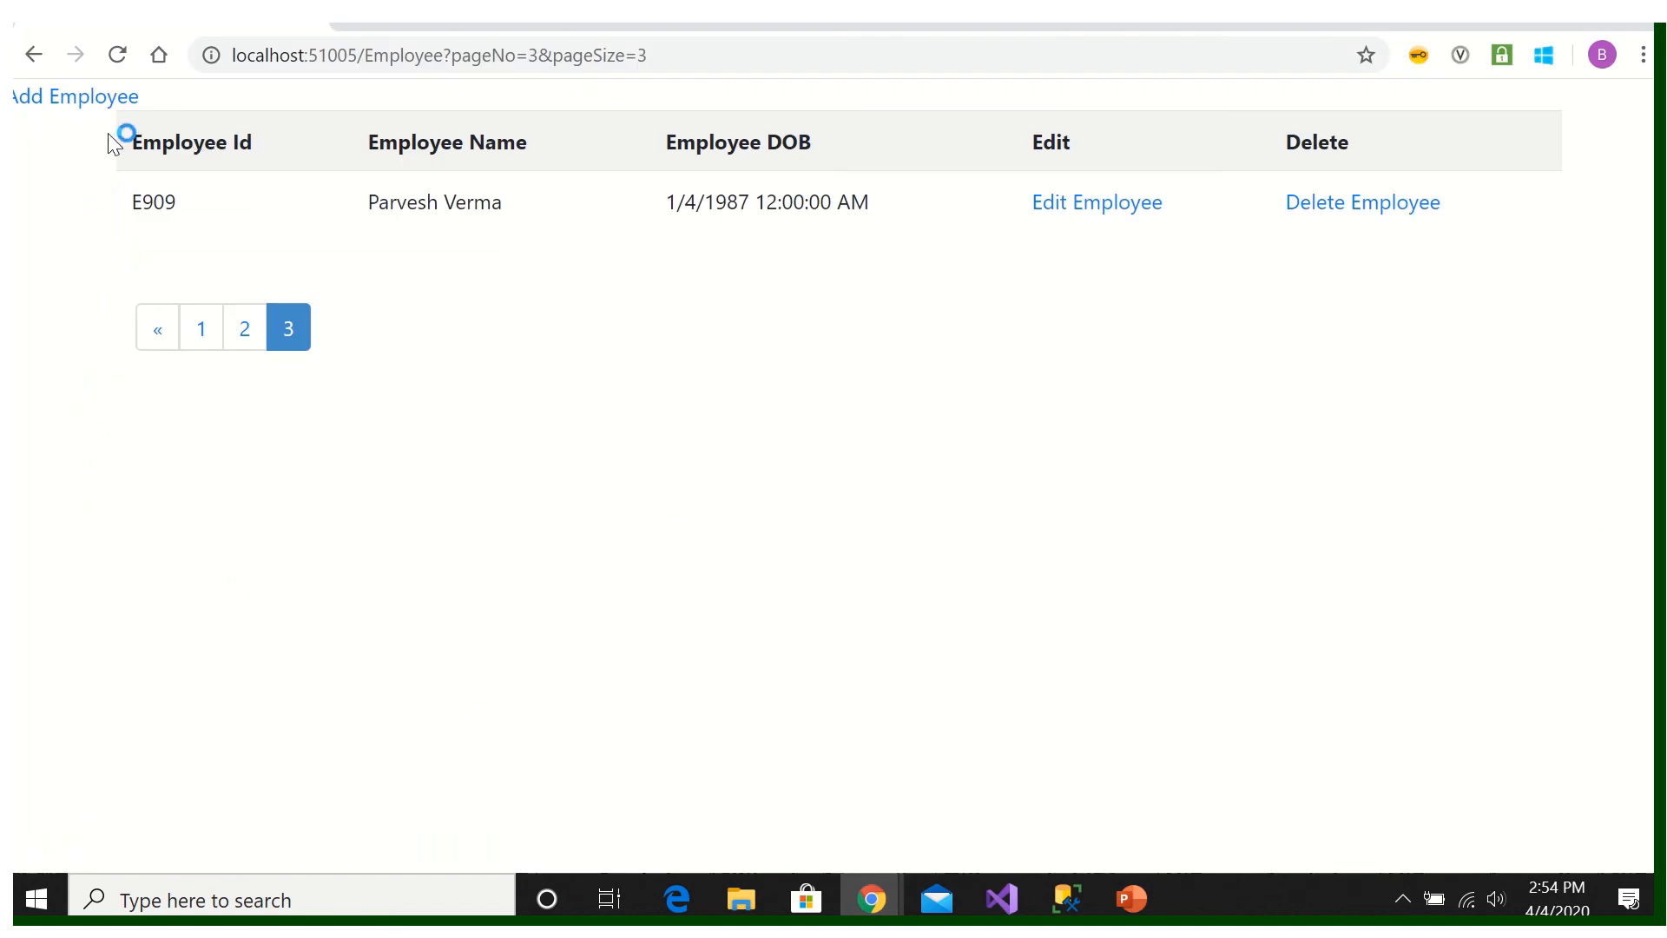
pyautogui.moveTo(356, 138)
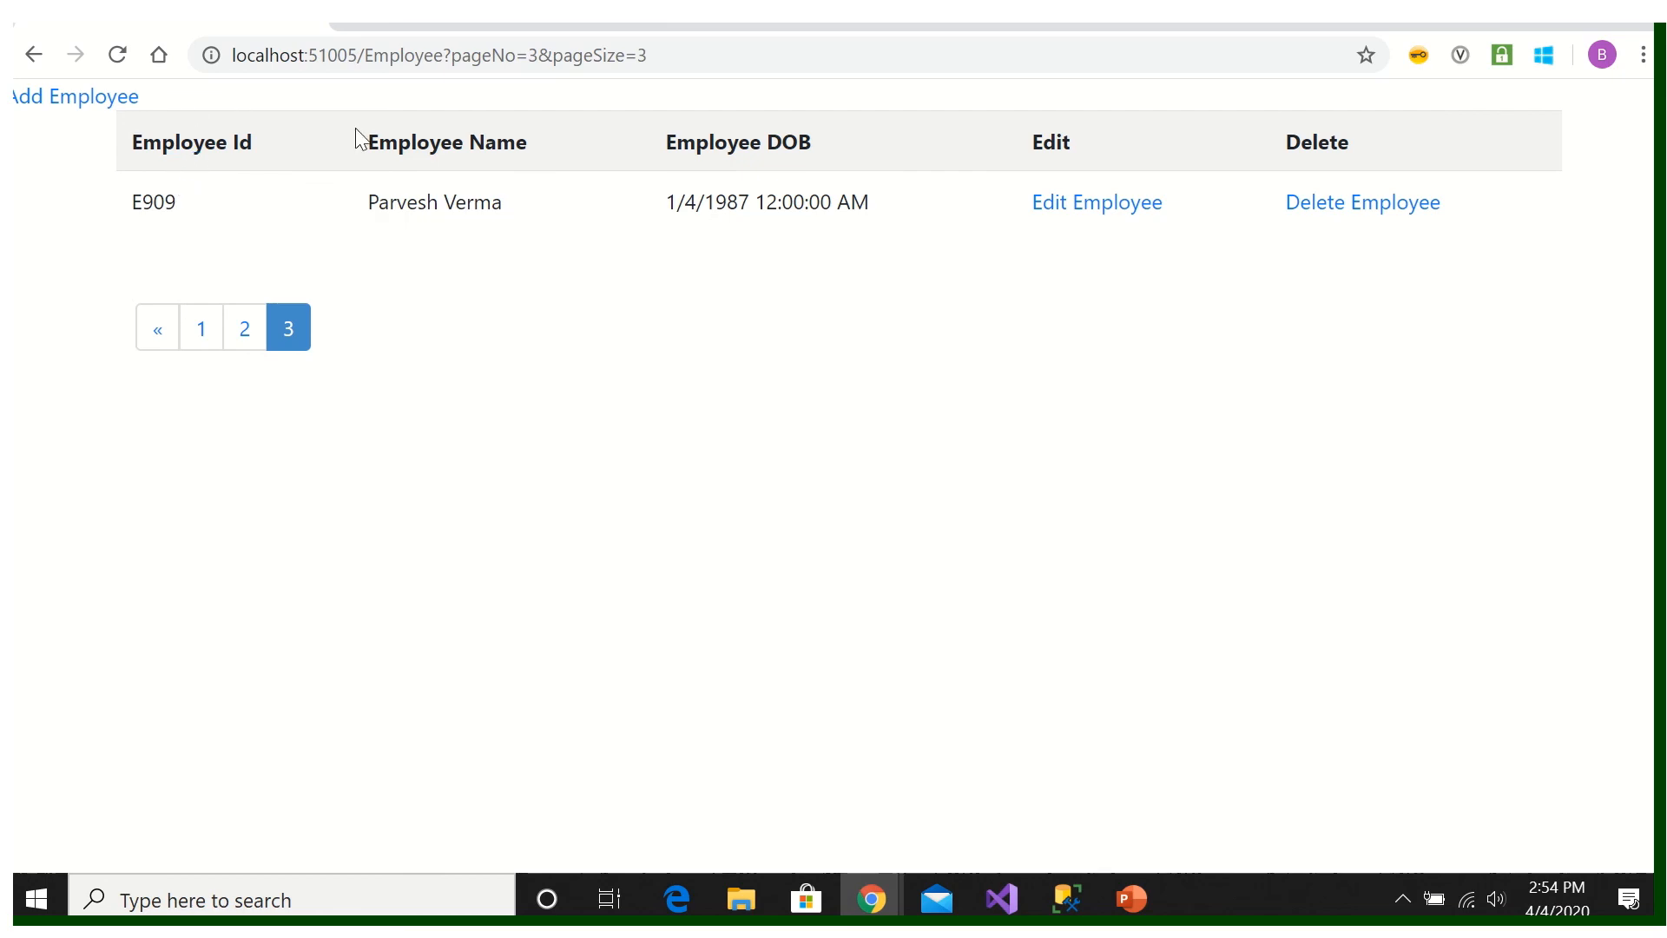
pyautogui.moveTo(999, 899)
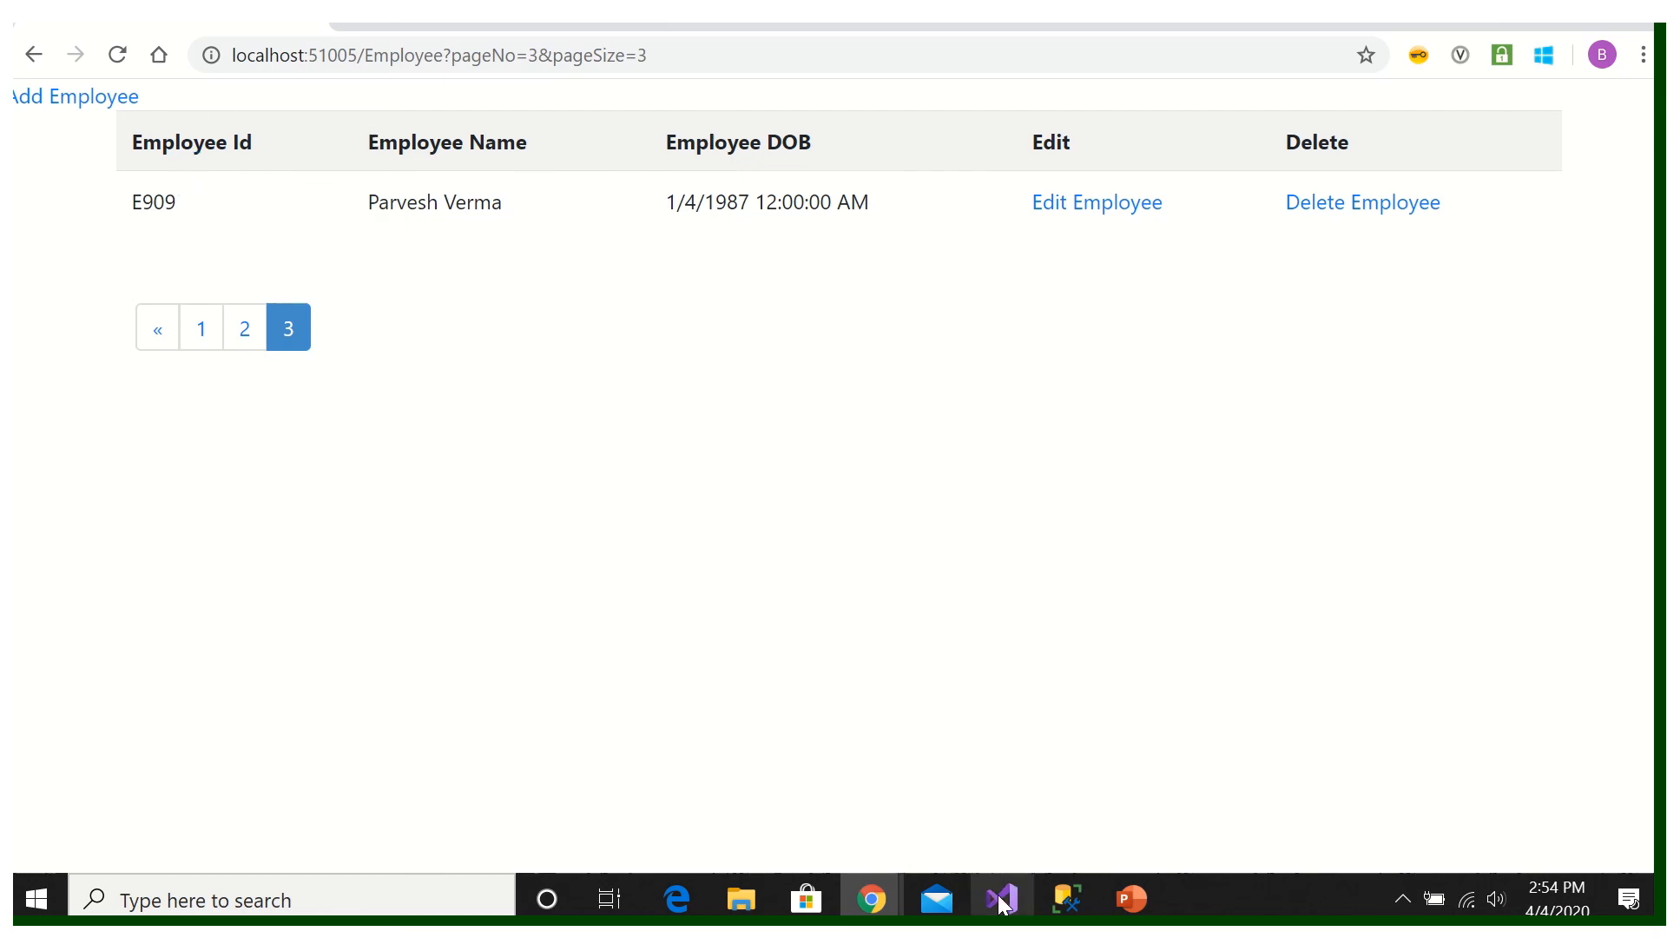
pyautogui.click(999, 899)
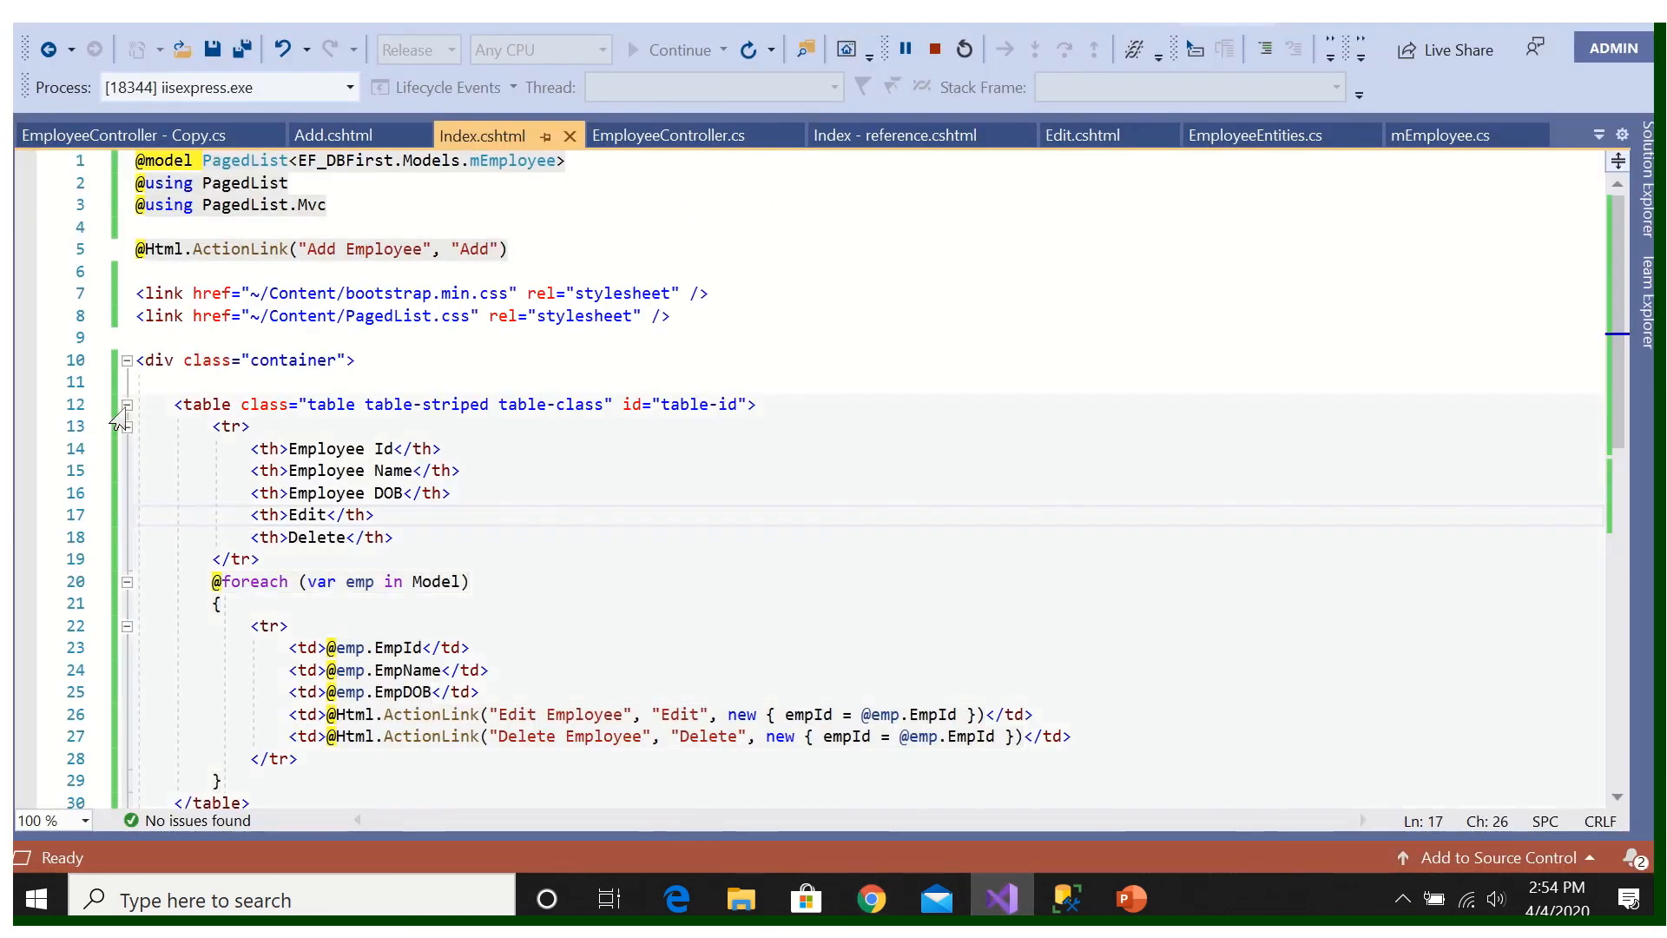
pyautogui.click(125, 404)
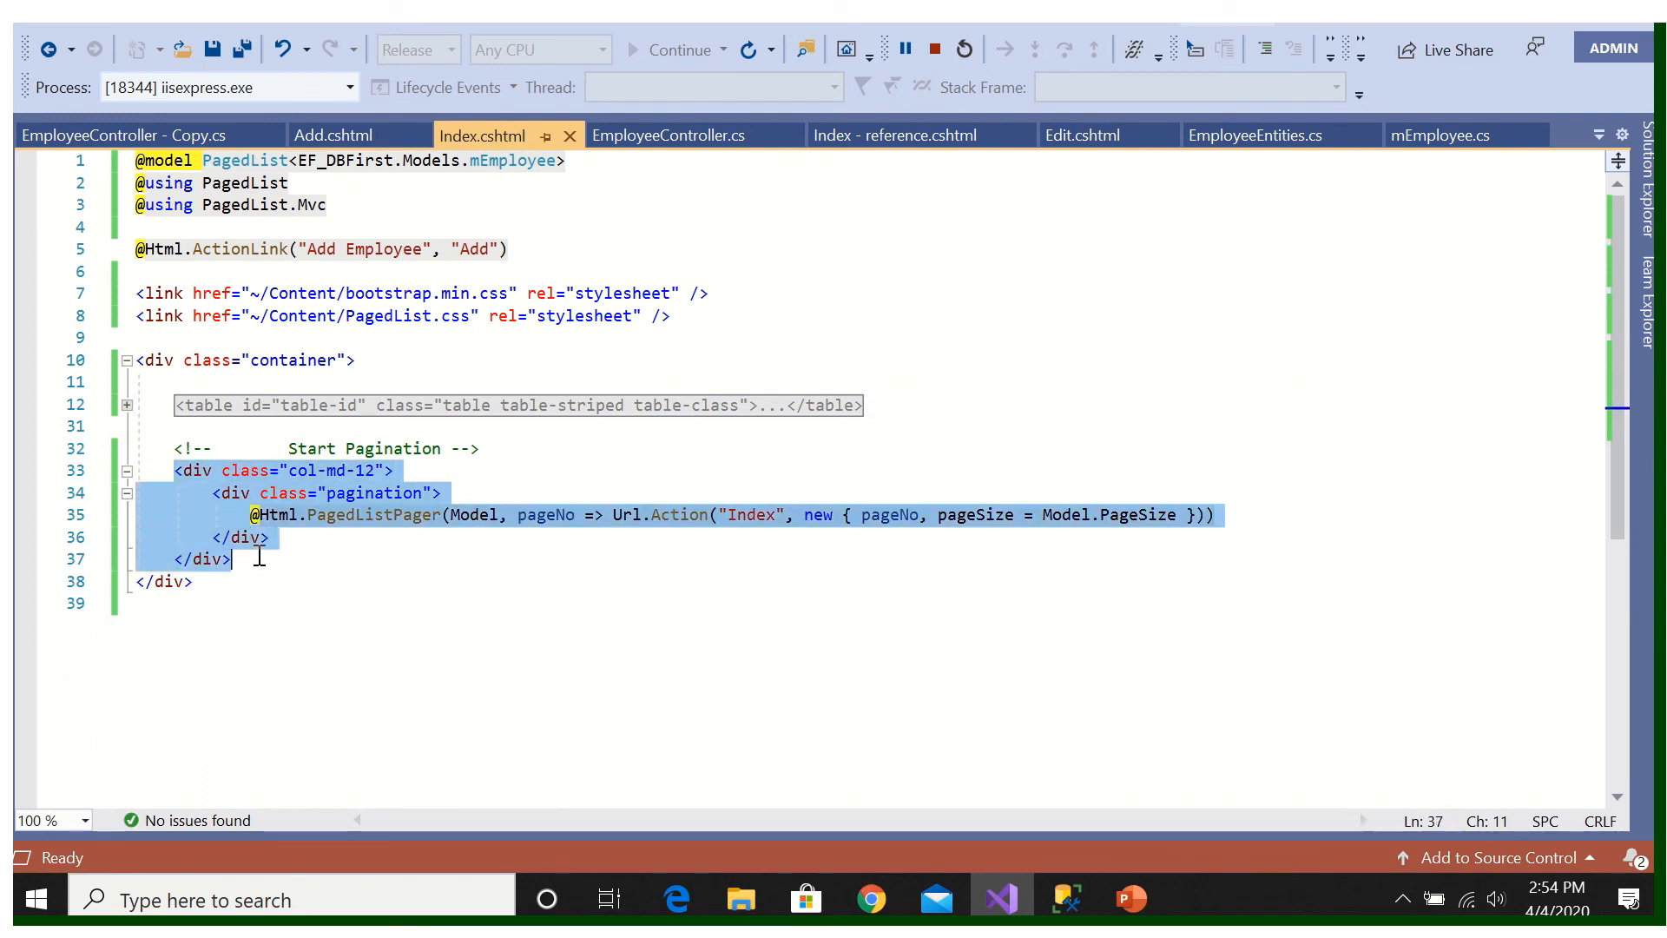
pyautogui.click(350, 559)
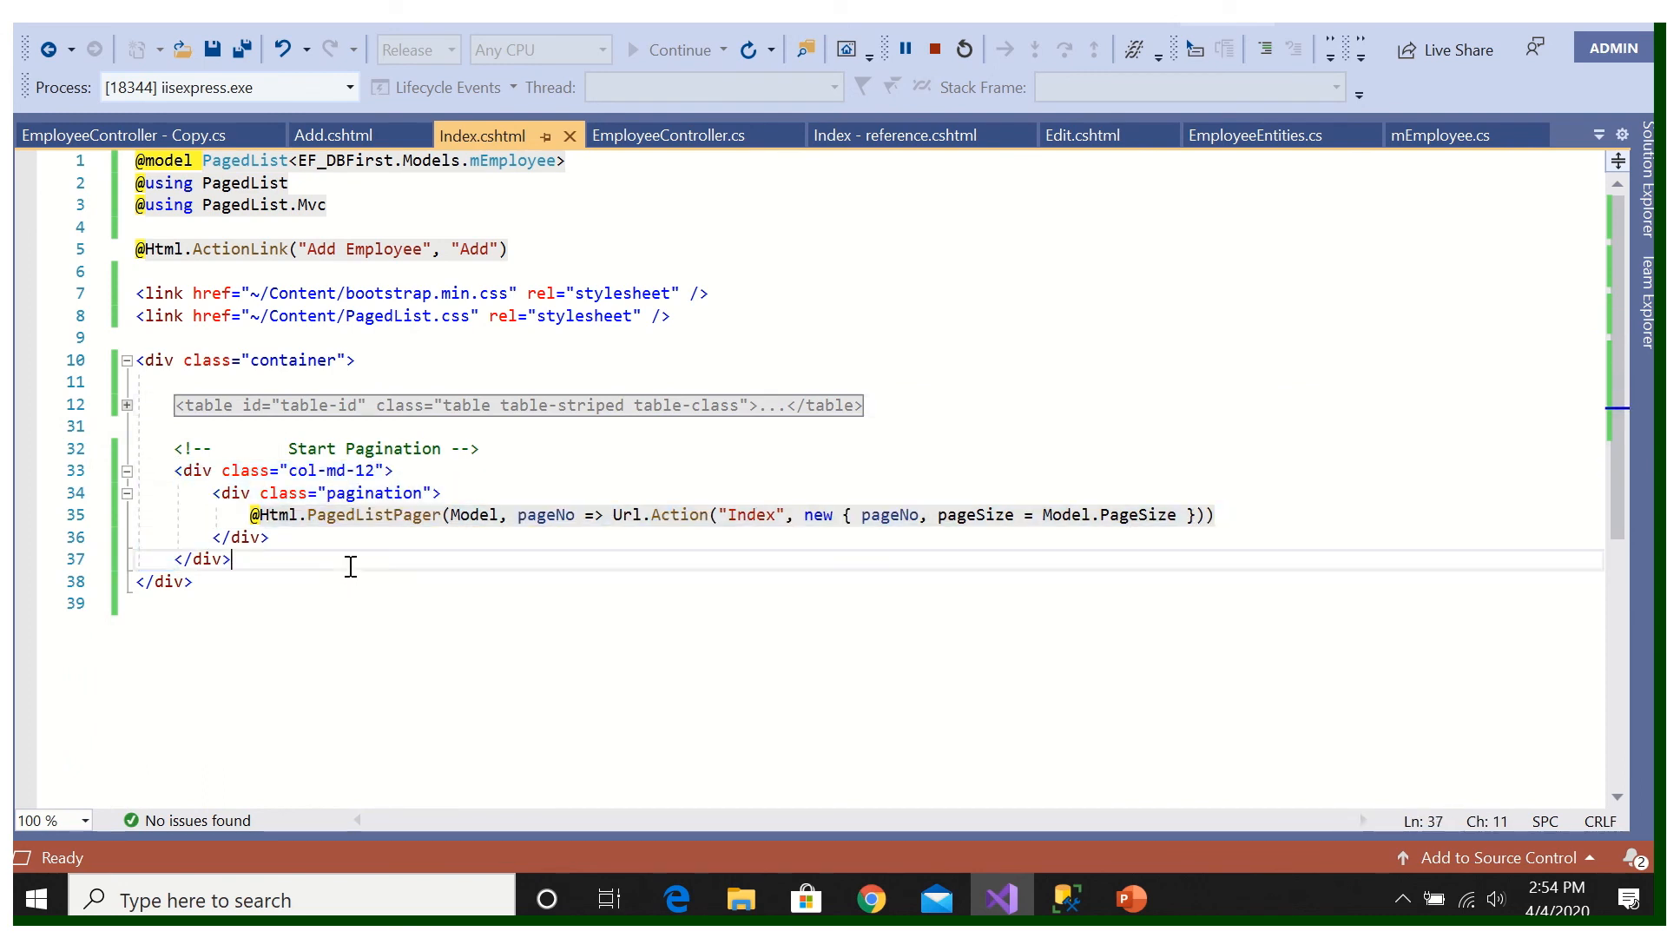
pyautogui.moveTo(165, 406)
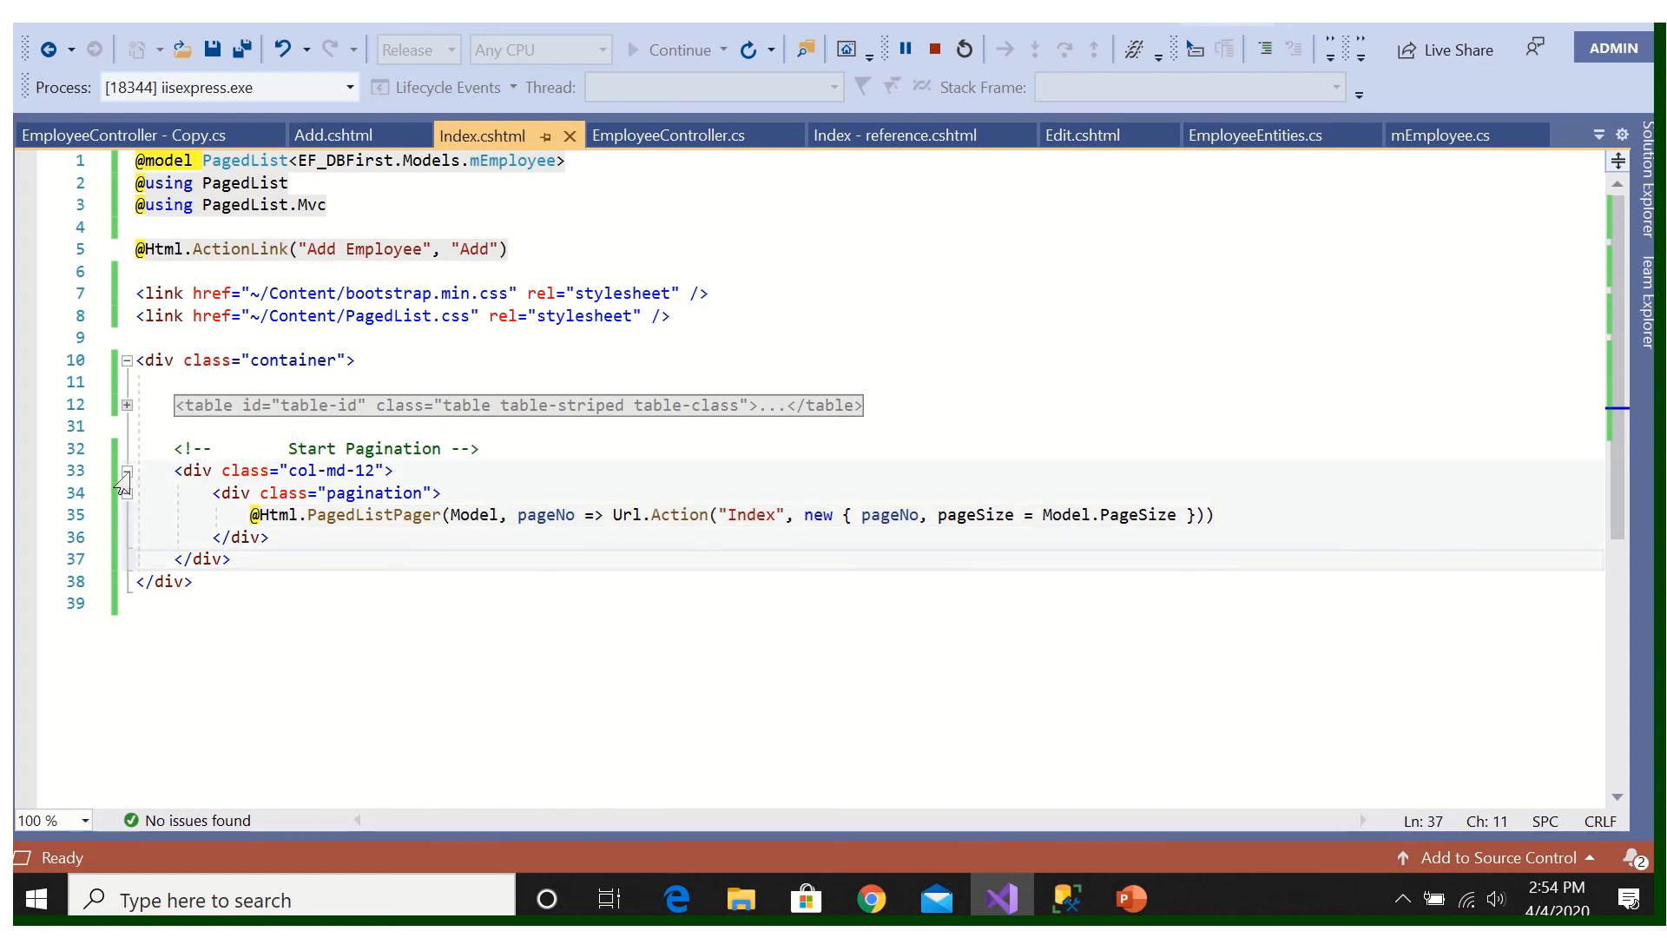
pyautogui.click(125, 470)
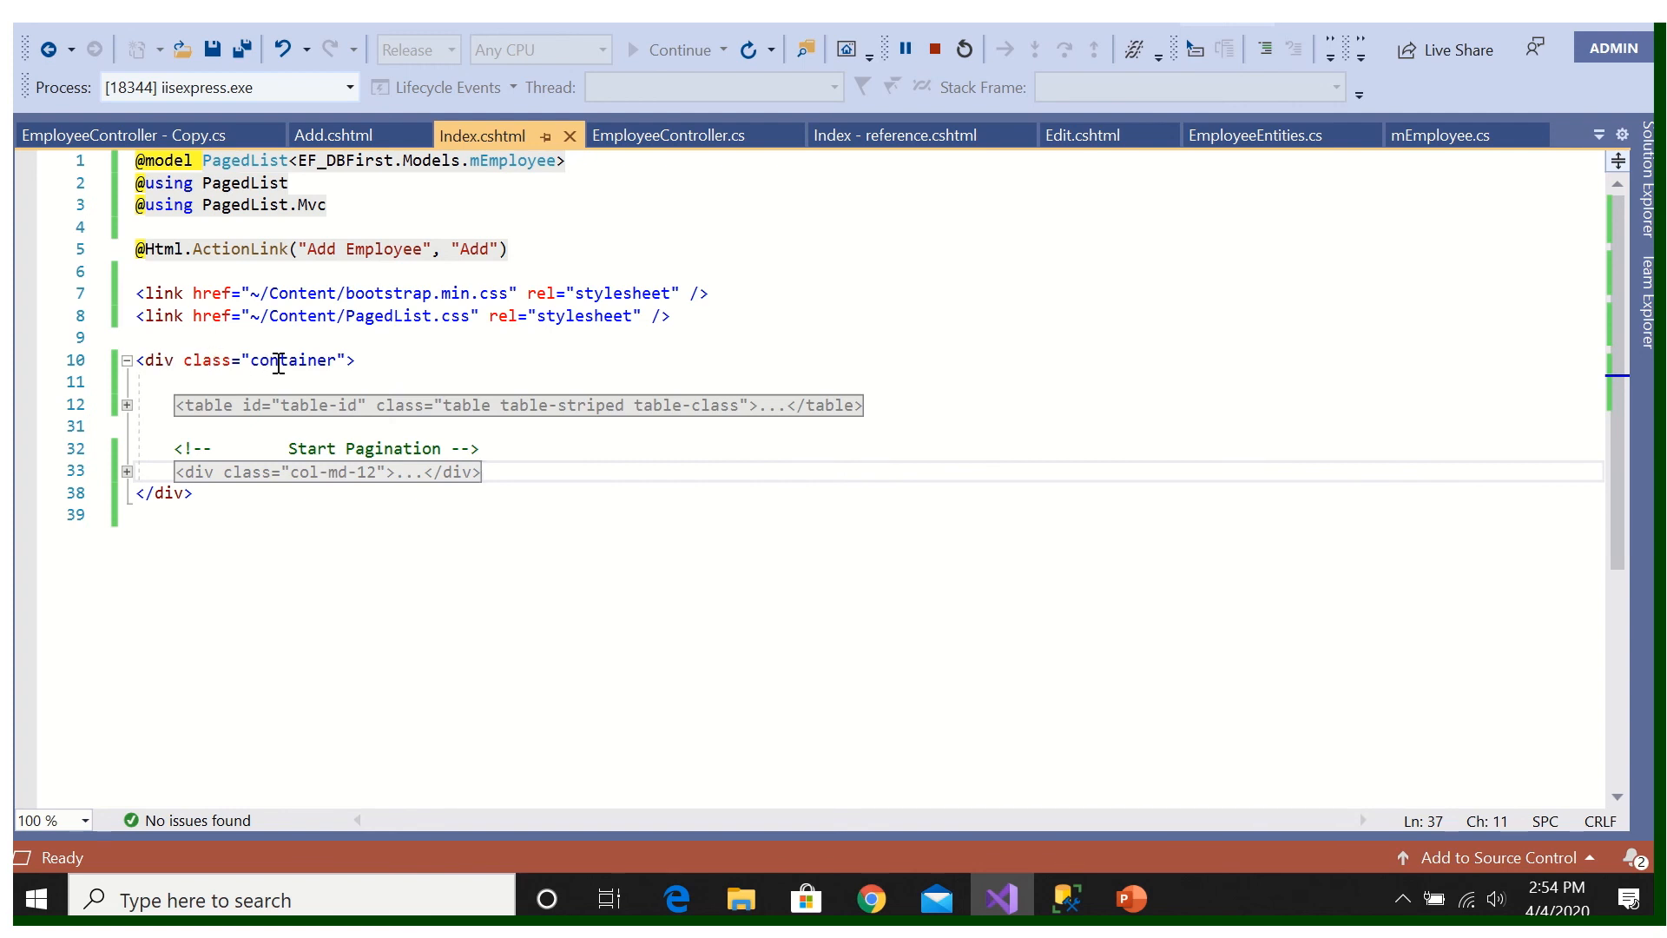
pyautogui.click(275, 359)
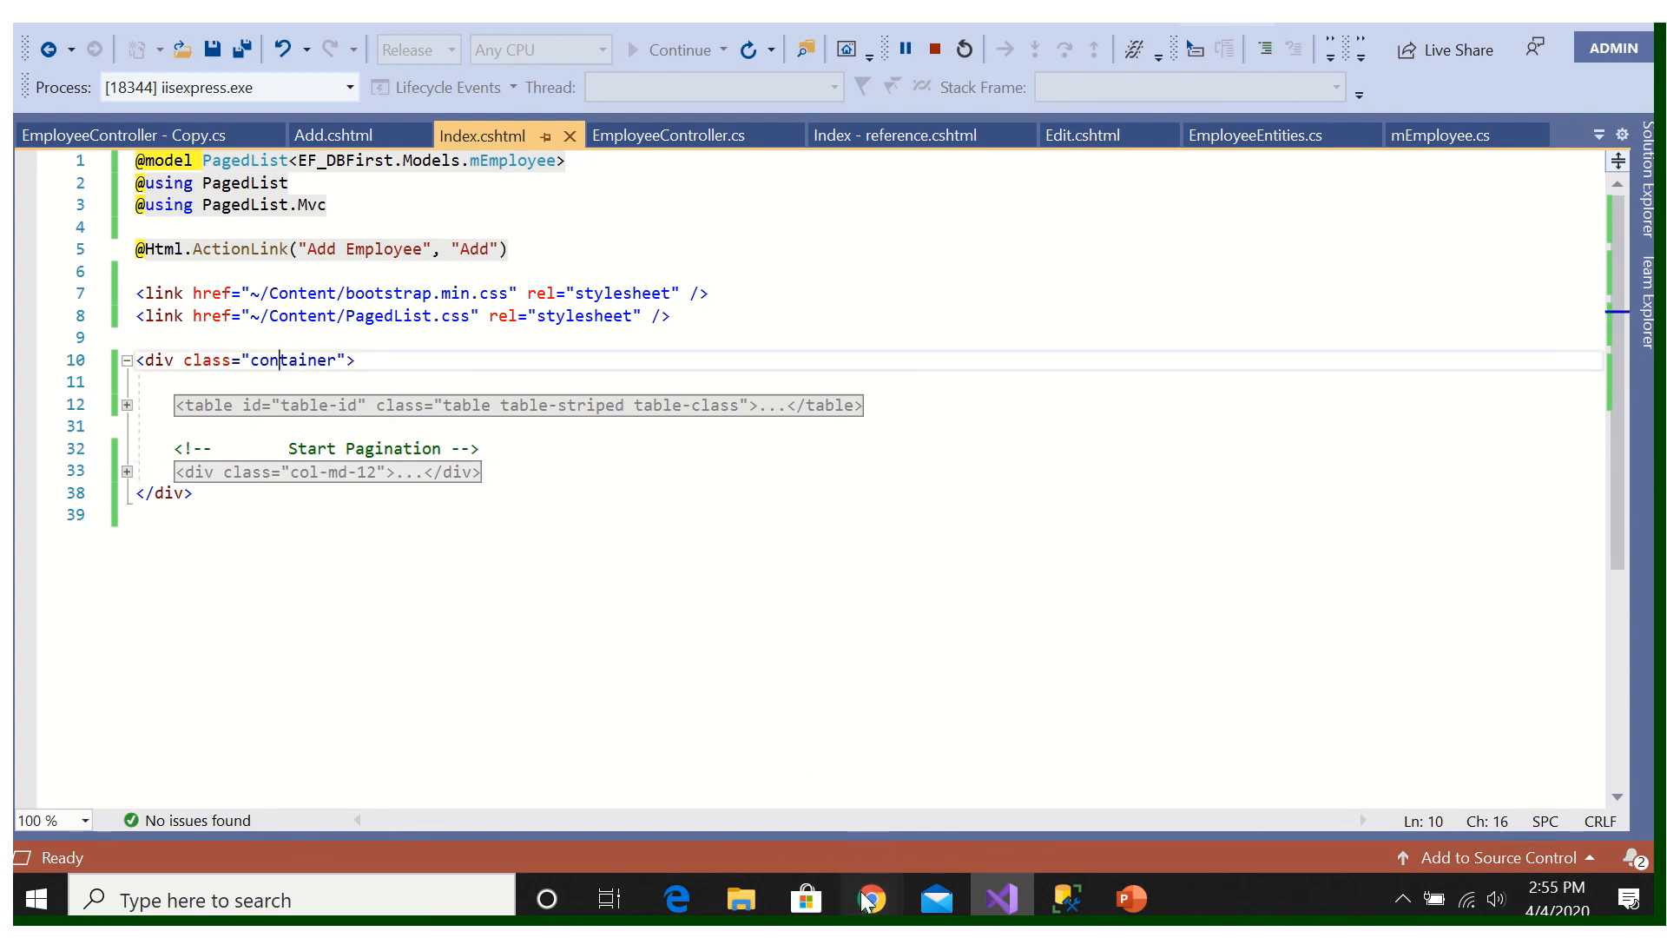
# Step: In Chrome, visit page 1, then page 2 showing A006, A007 and E128
pyautogui.click(870, 899)
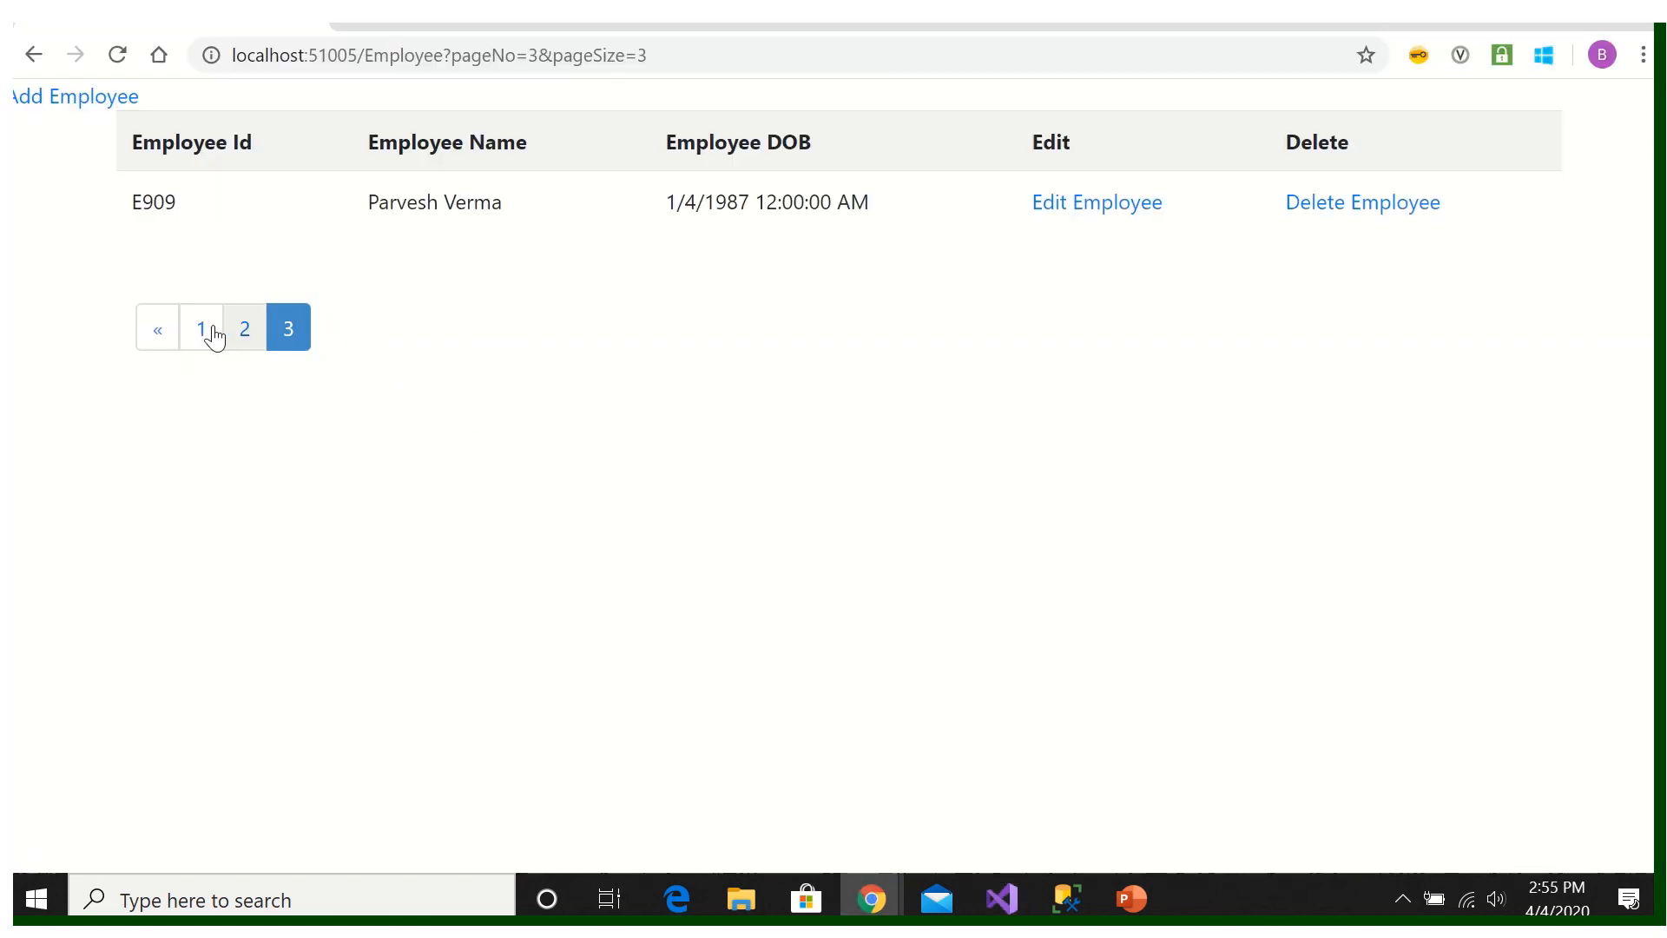
pyautogui.click(200, 327)
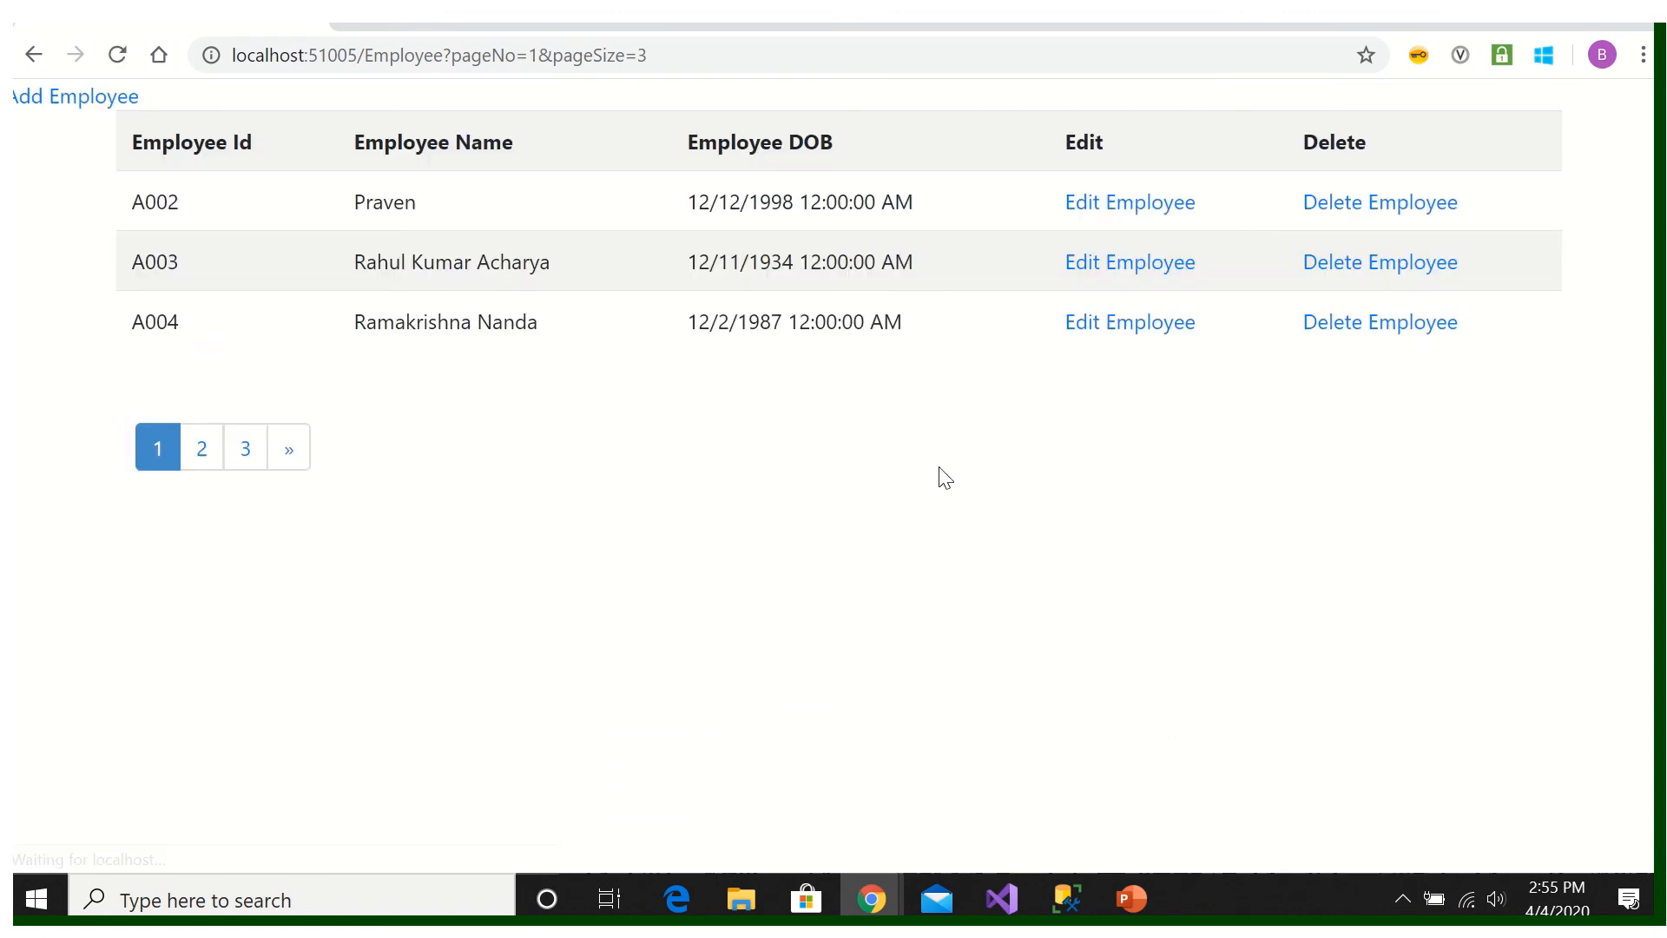
pyautogui.click(201, 446)
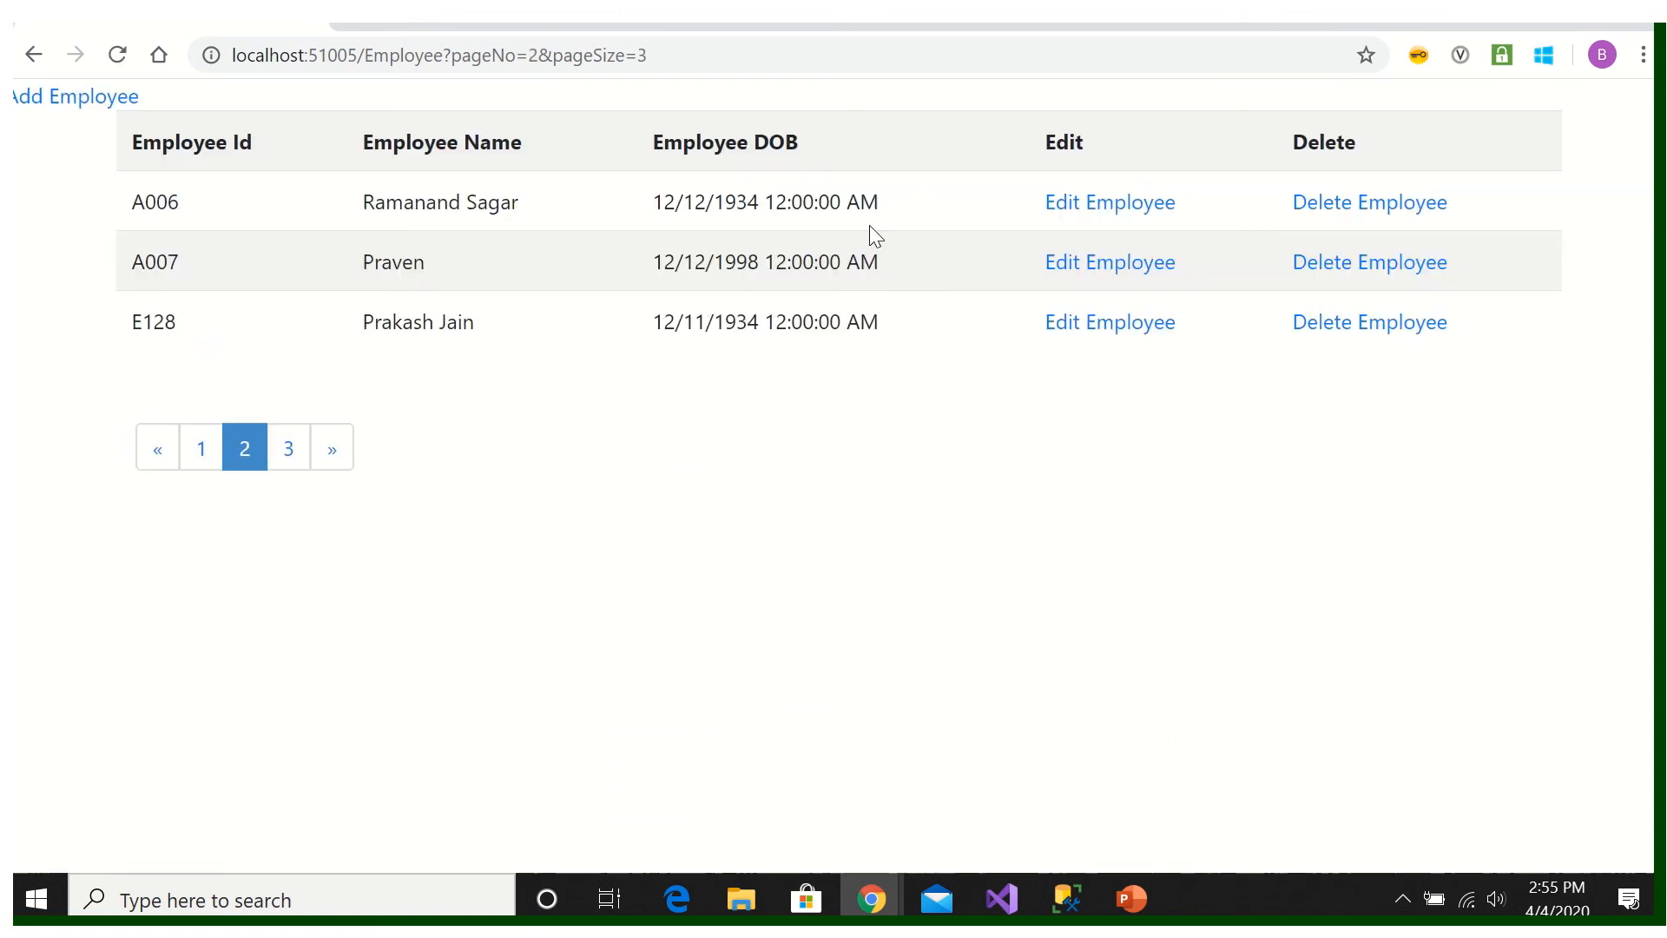
pyautogui.moveTo(1348, 125)
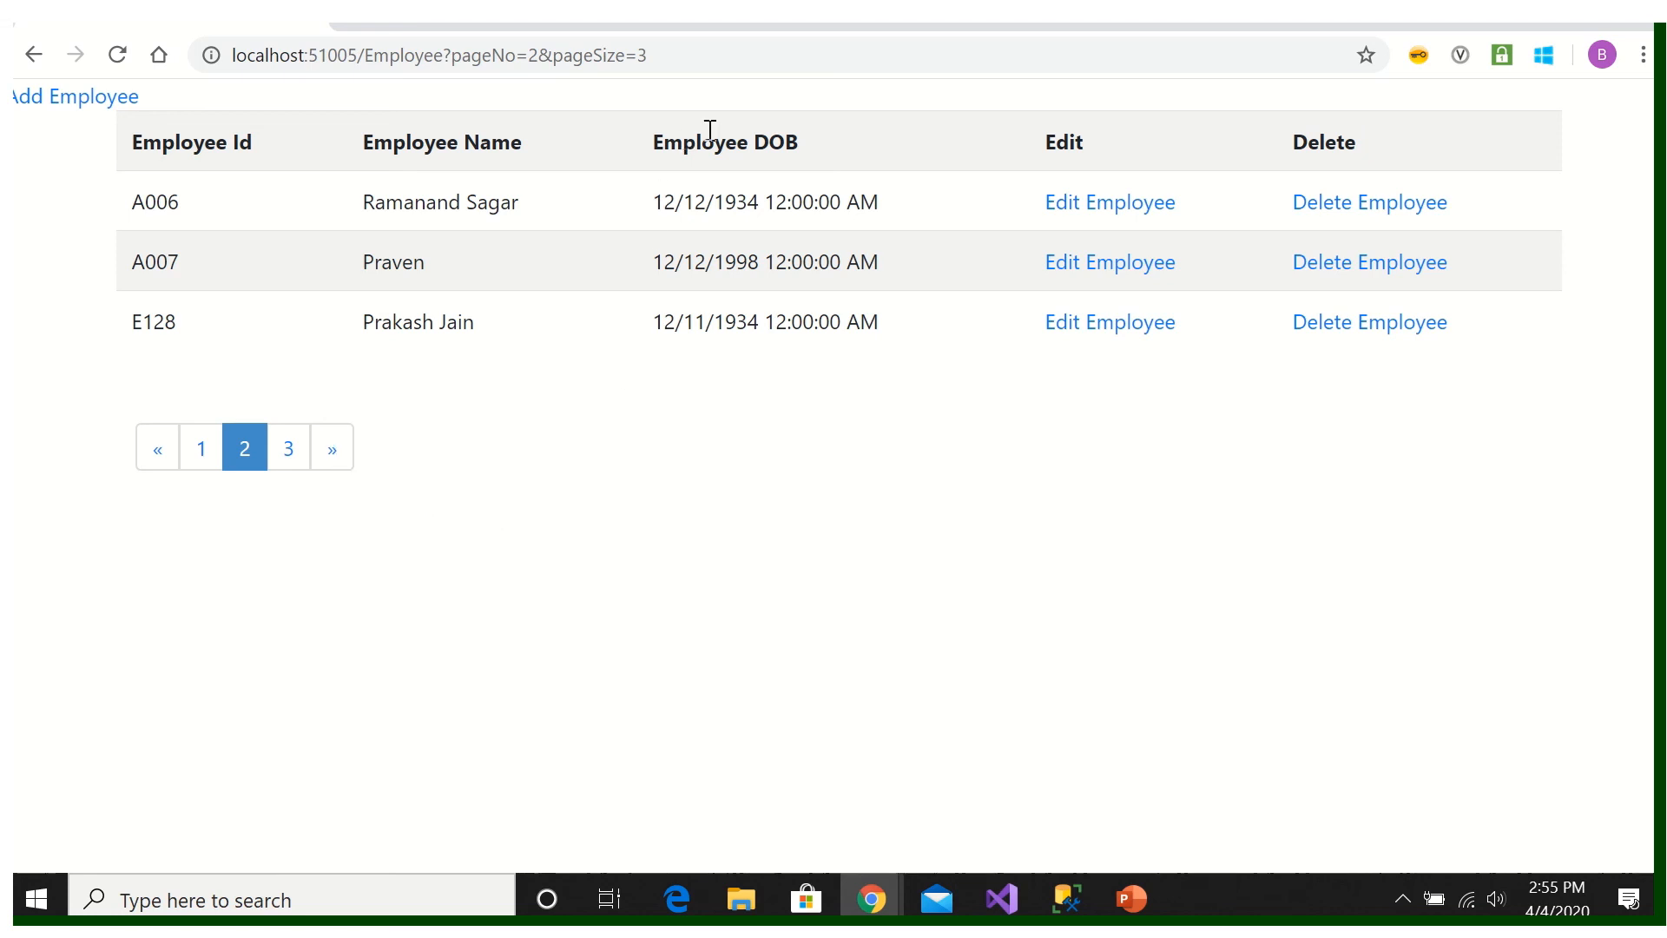
pyautogui.moveTo(335, 615)
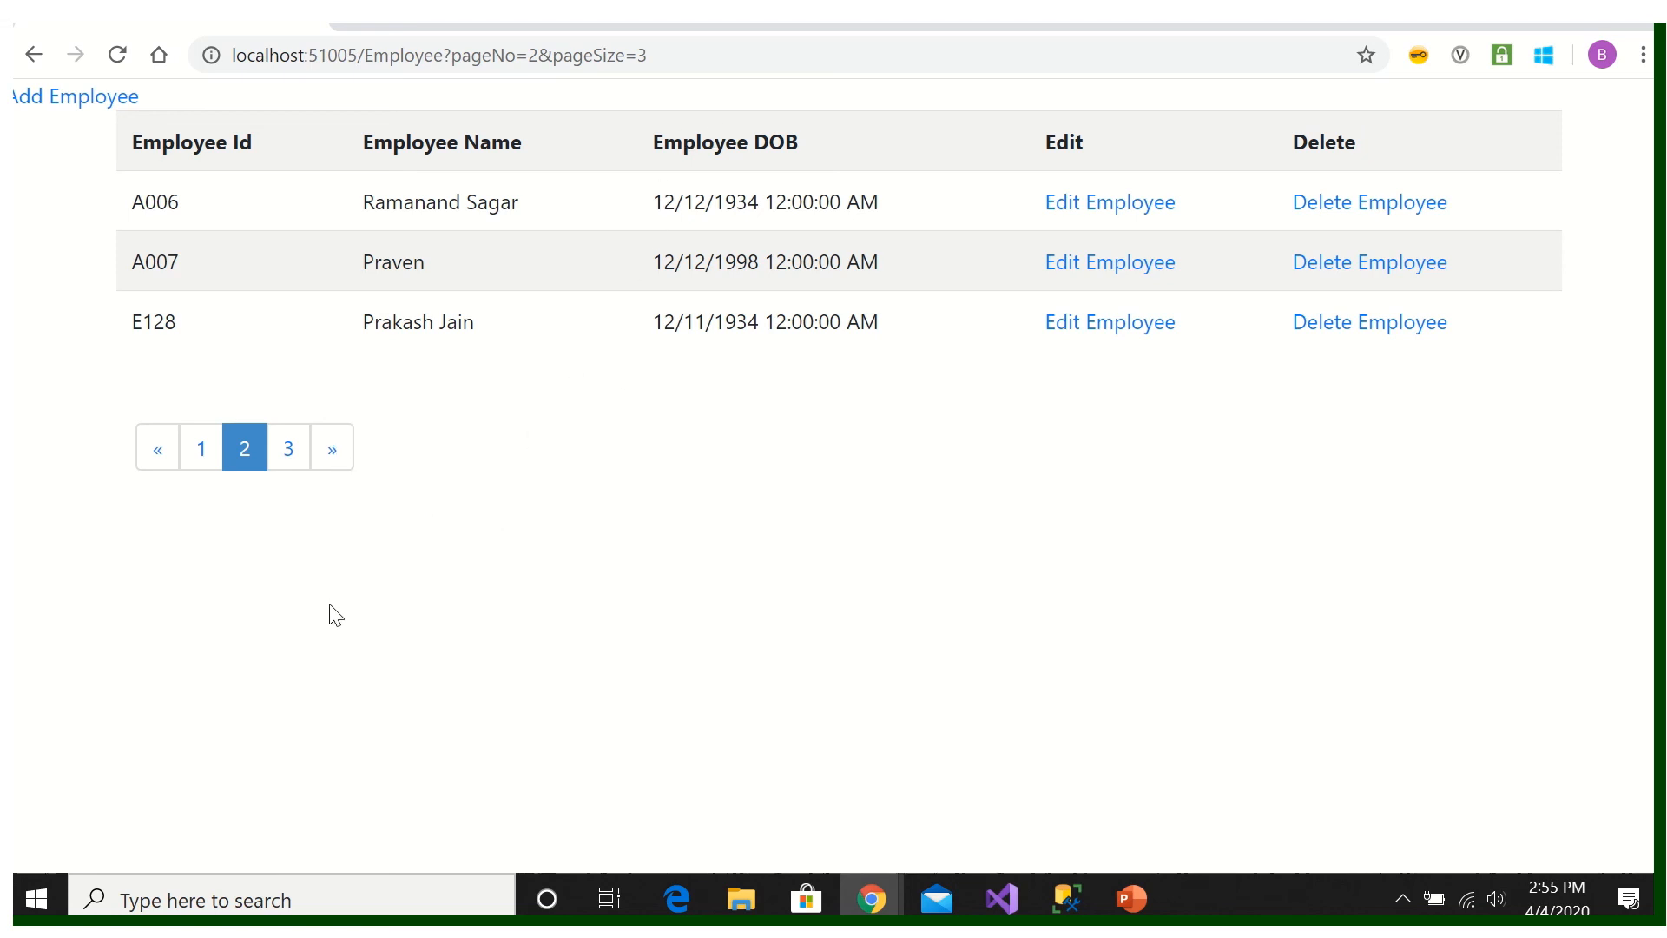